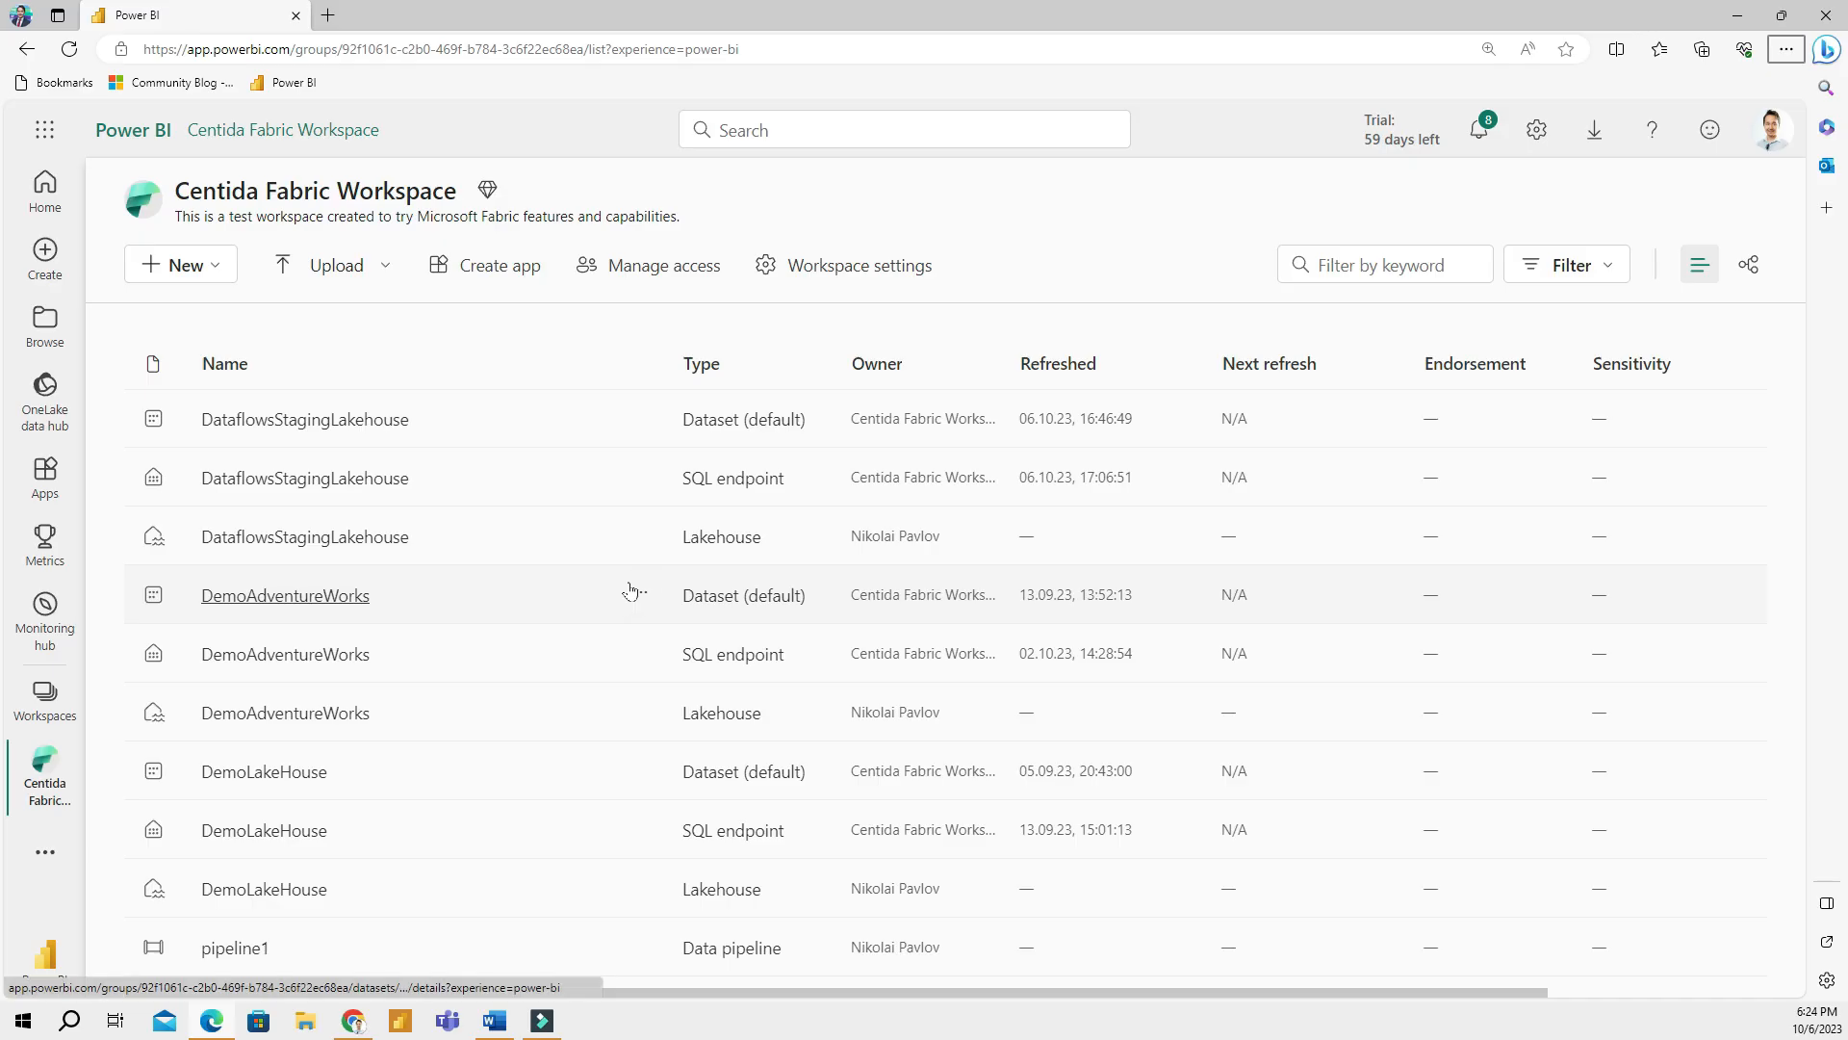
{"action": "mouse_move", "coordinate": [640, 594]}
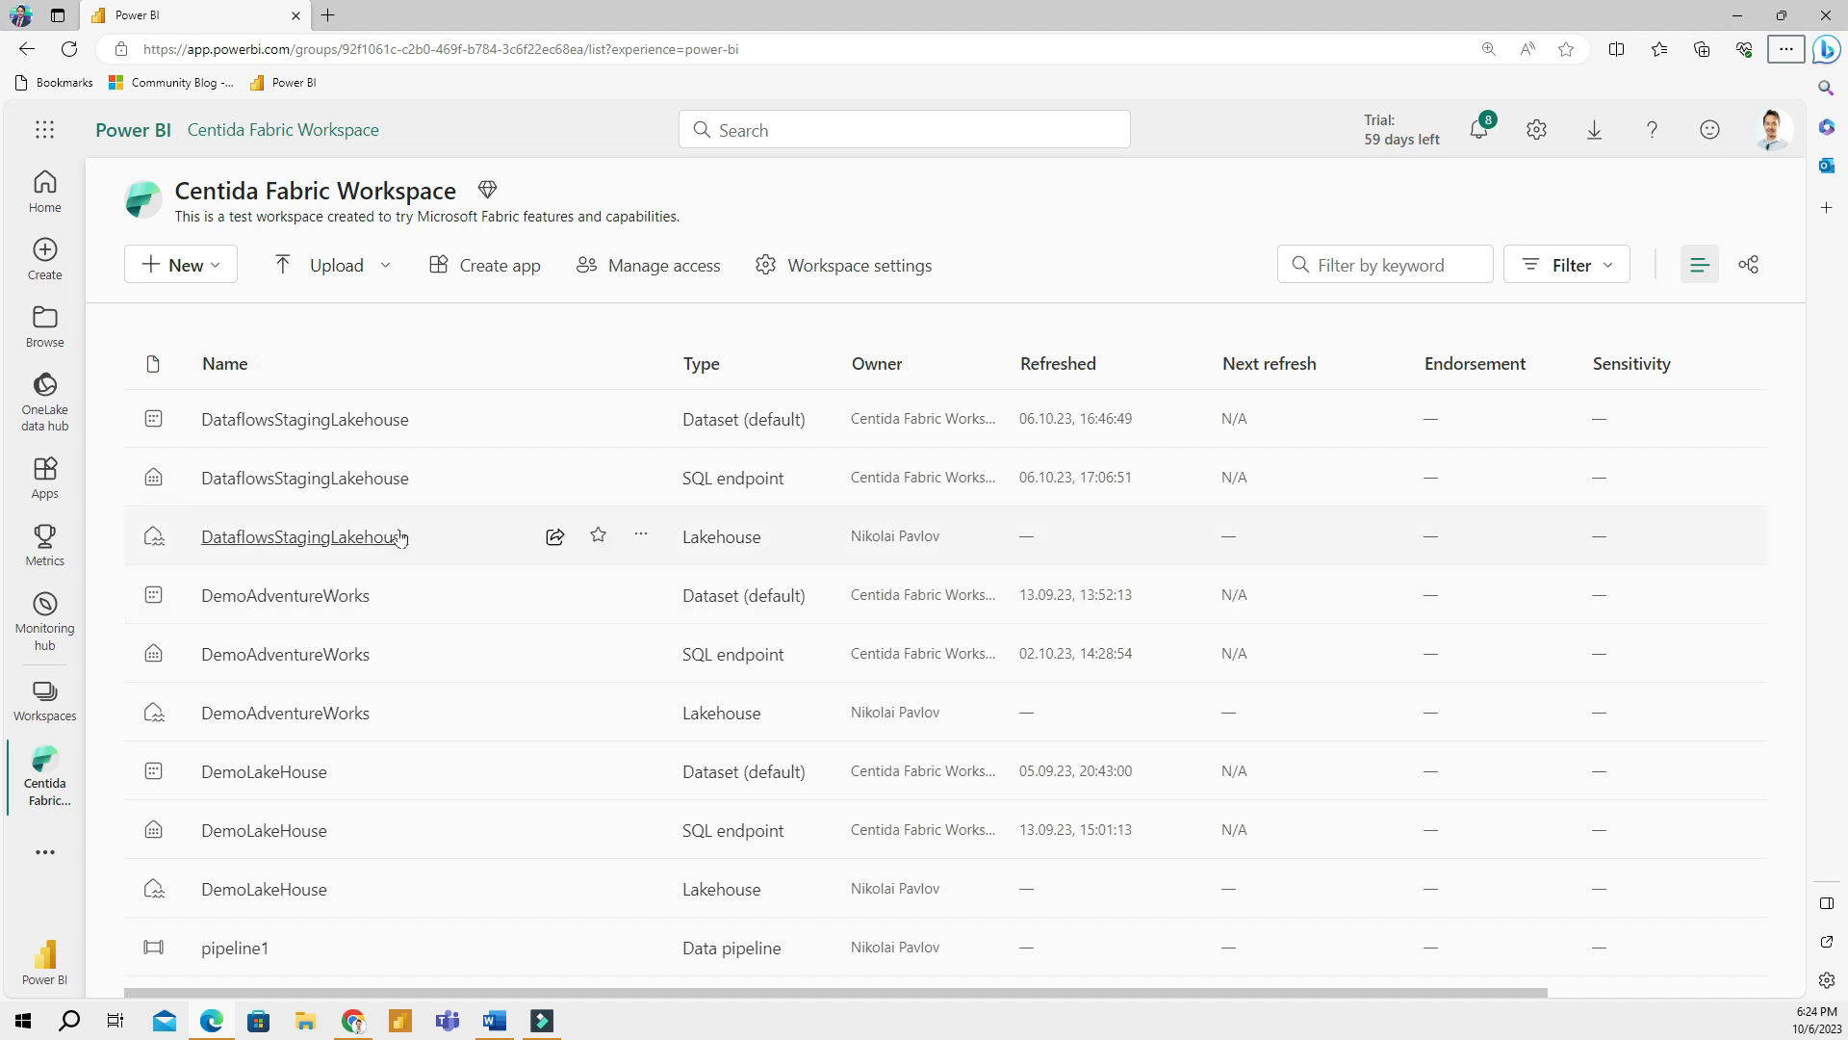
{"action": "mouse_move", "coordinate": [45, 955]}
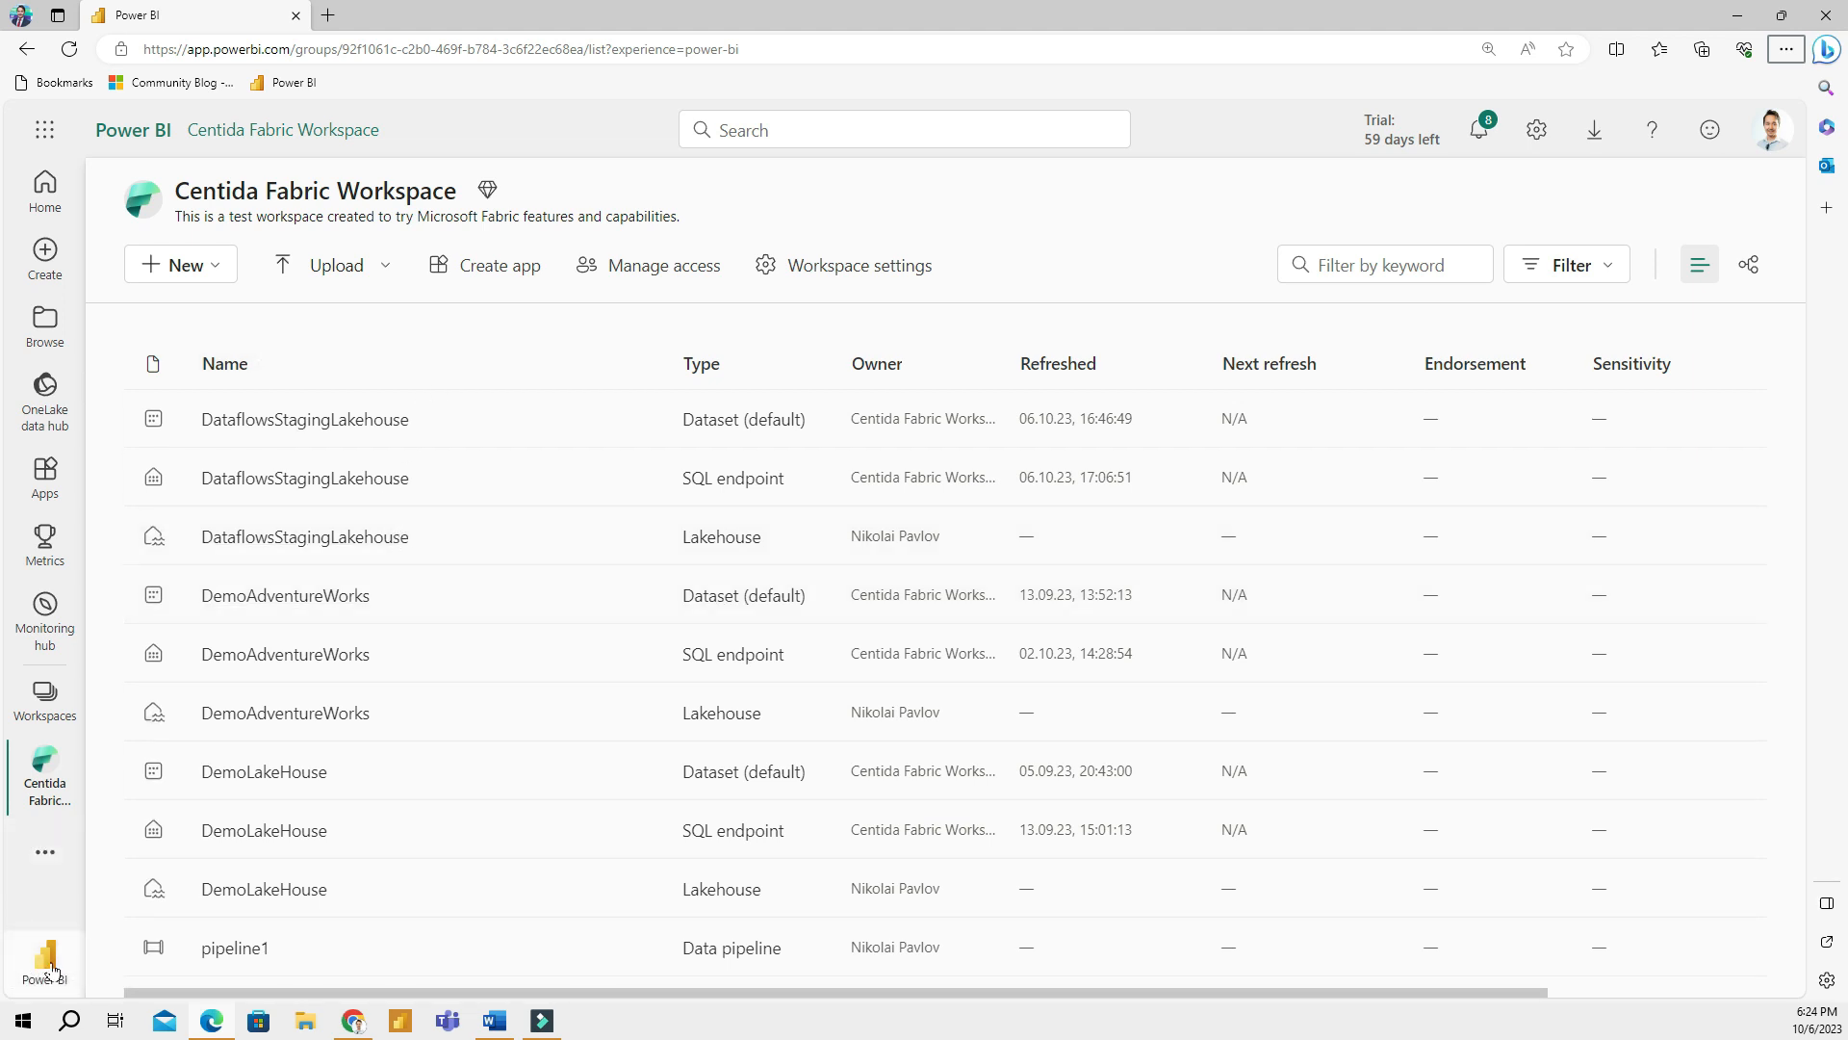
Switch the Fabric experience from Power BI to Synapse Data Warehouse
{"action": "left_click", "coordinate": [45, 957]}
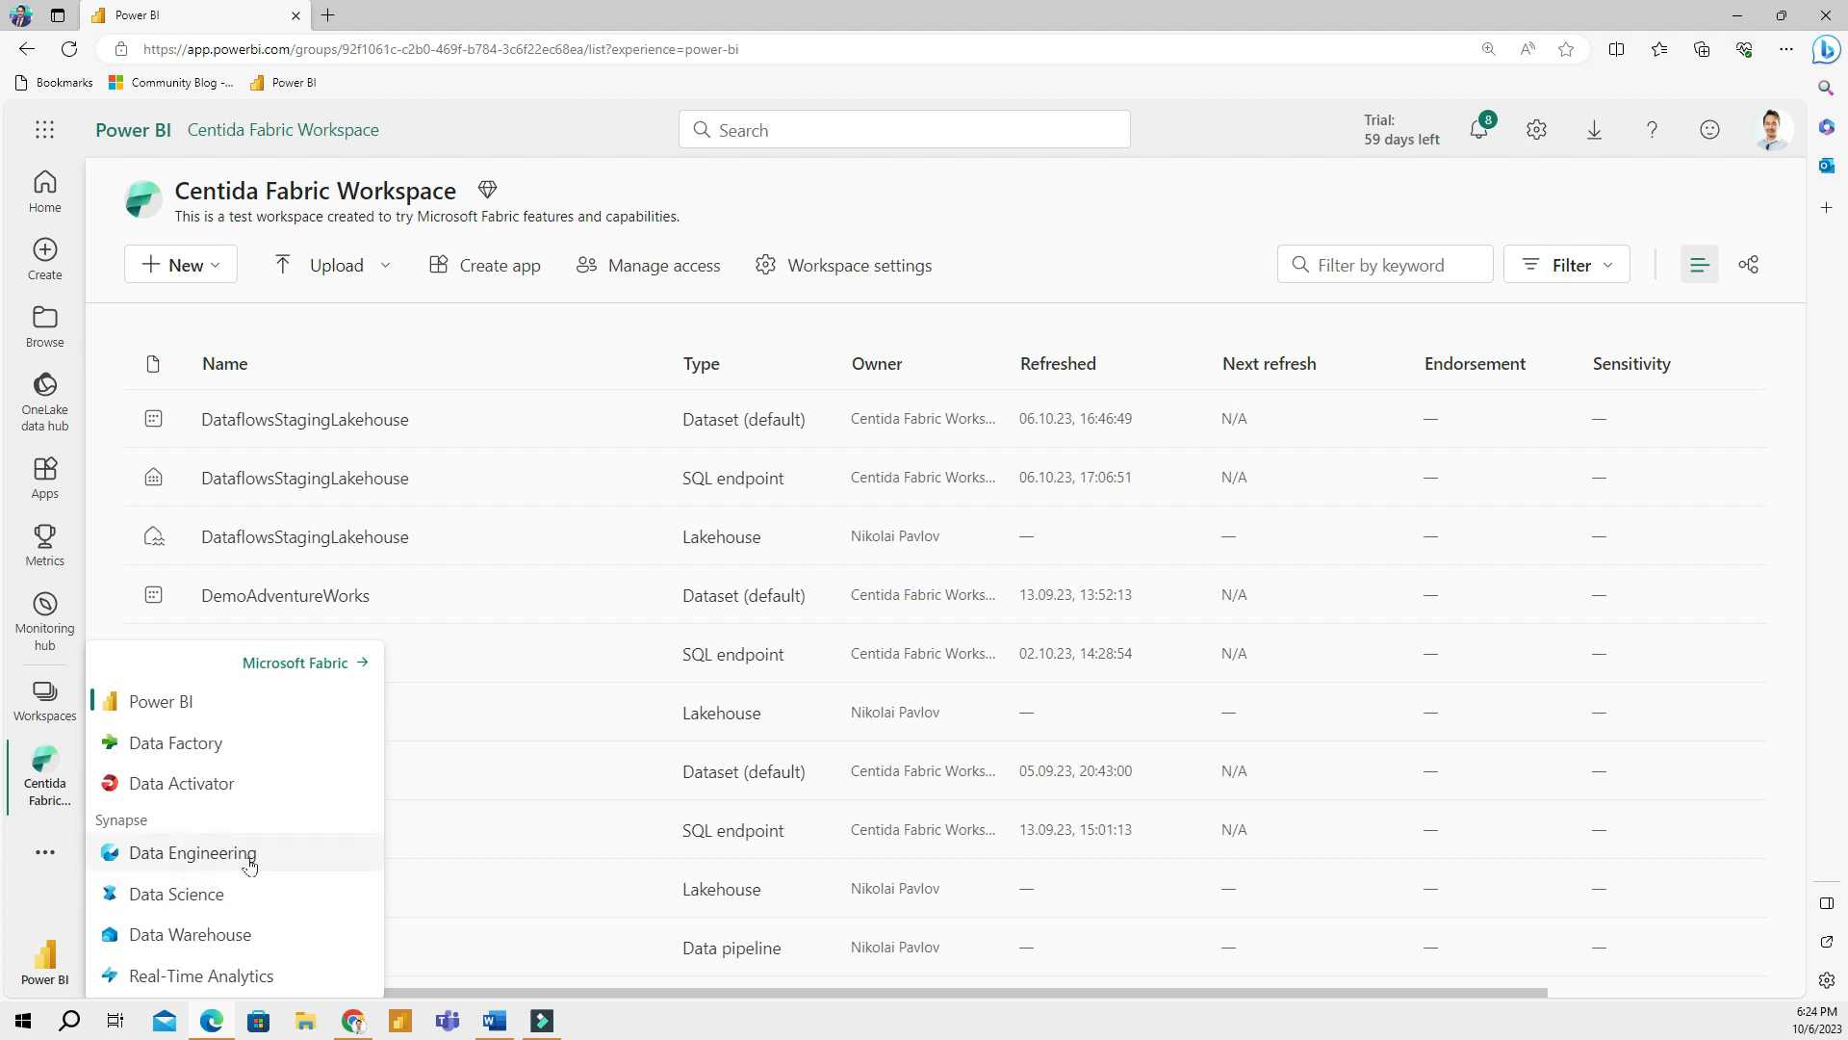
{"action": "left_click", "coordinate": [190, 934]}
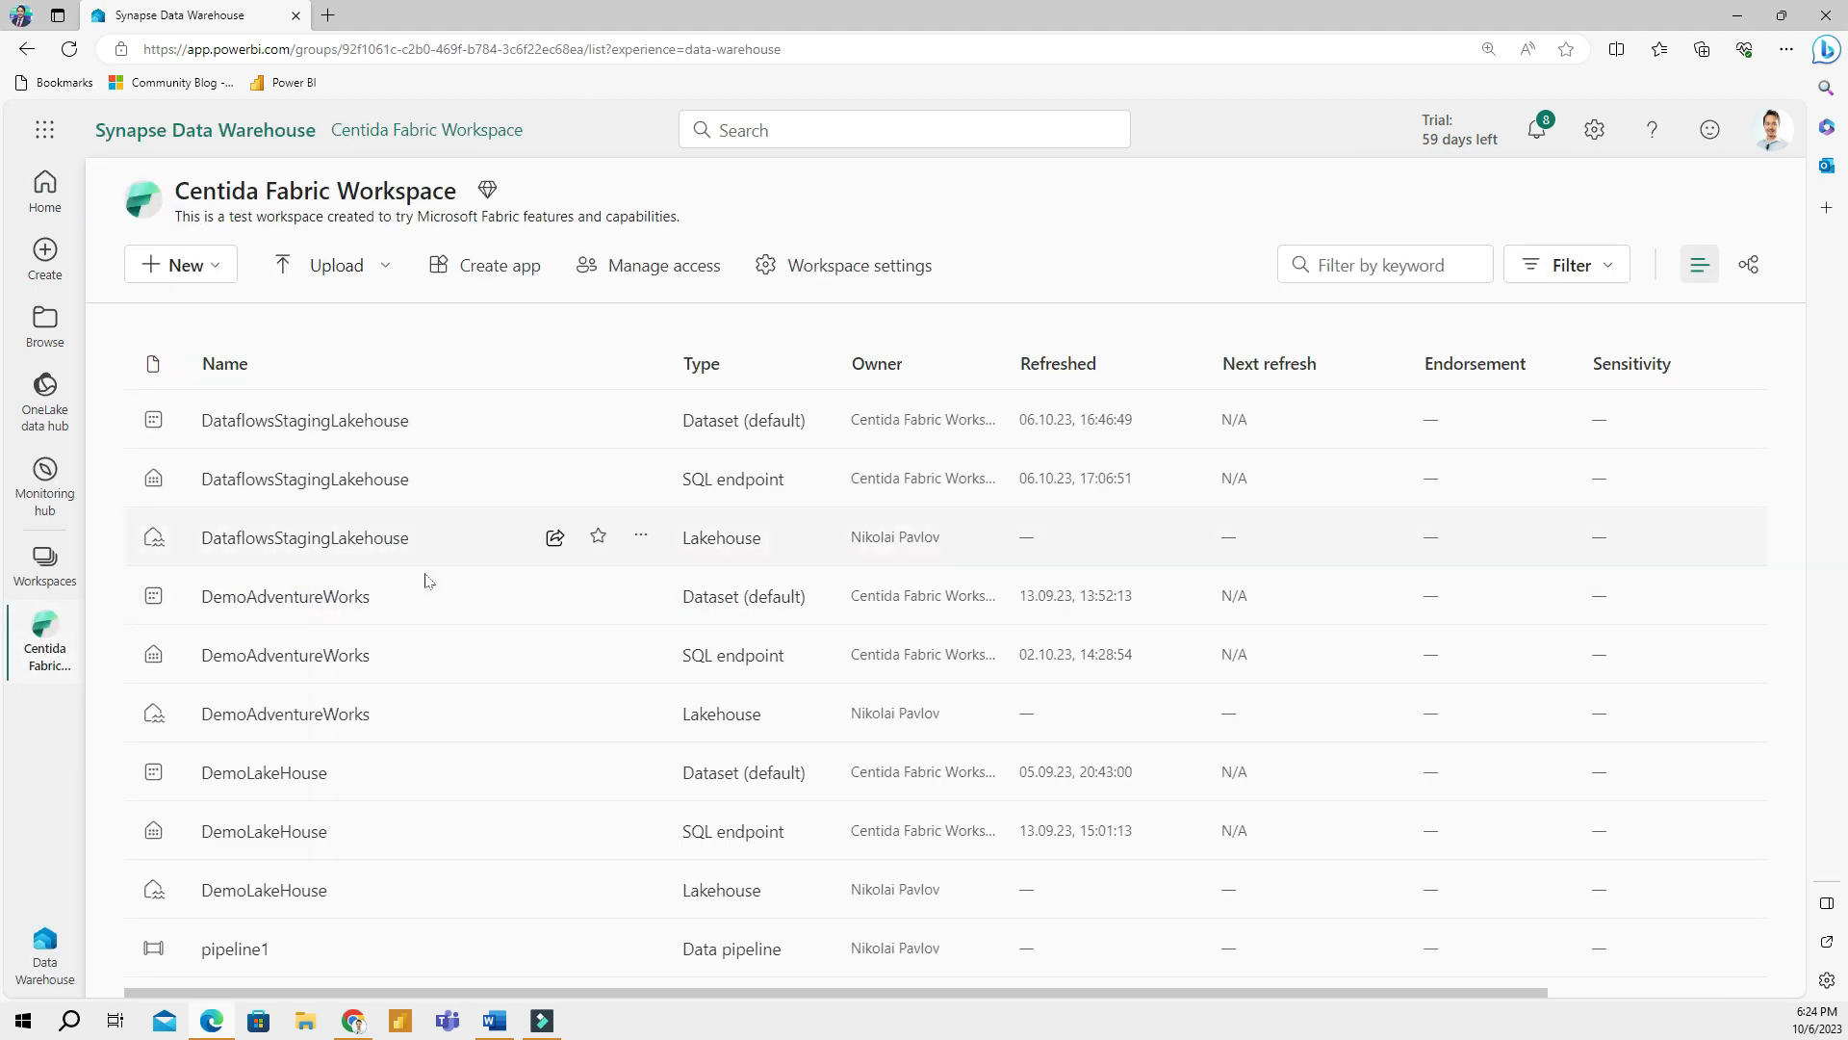
{"action": "mouse_move", "coordinate": [251, 253]}
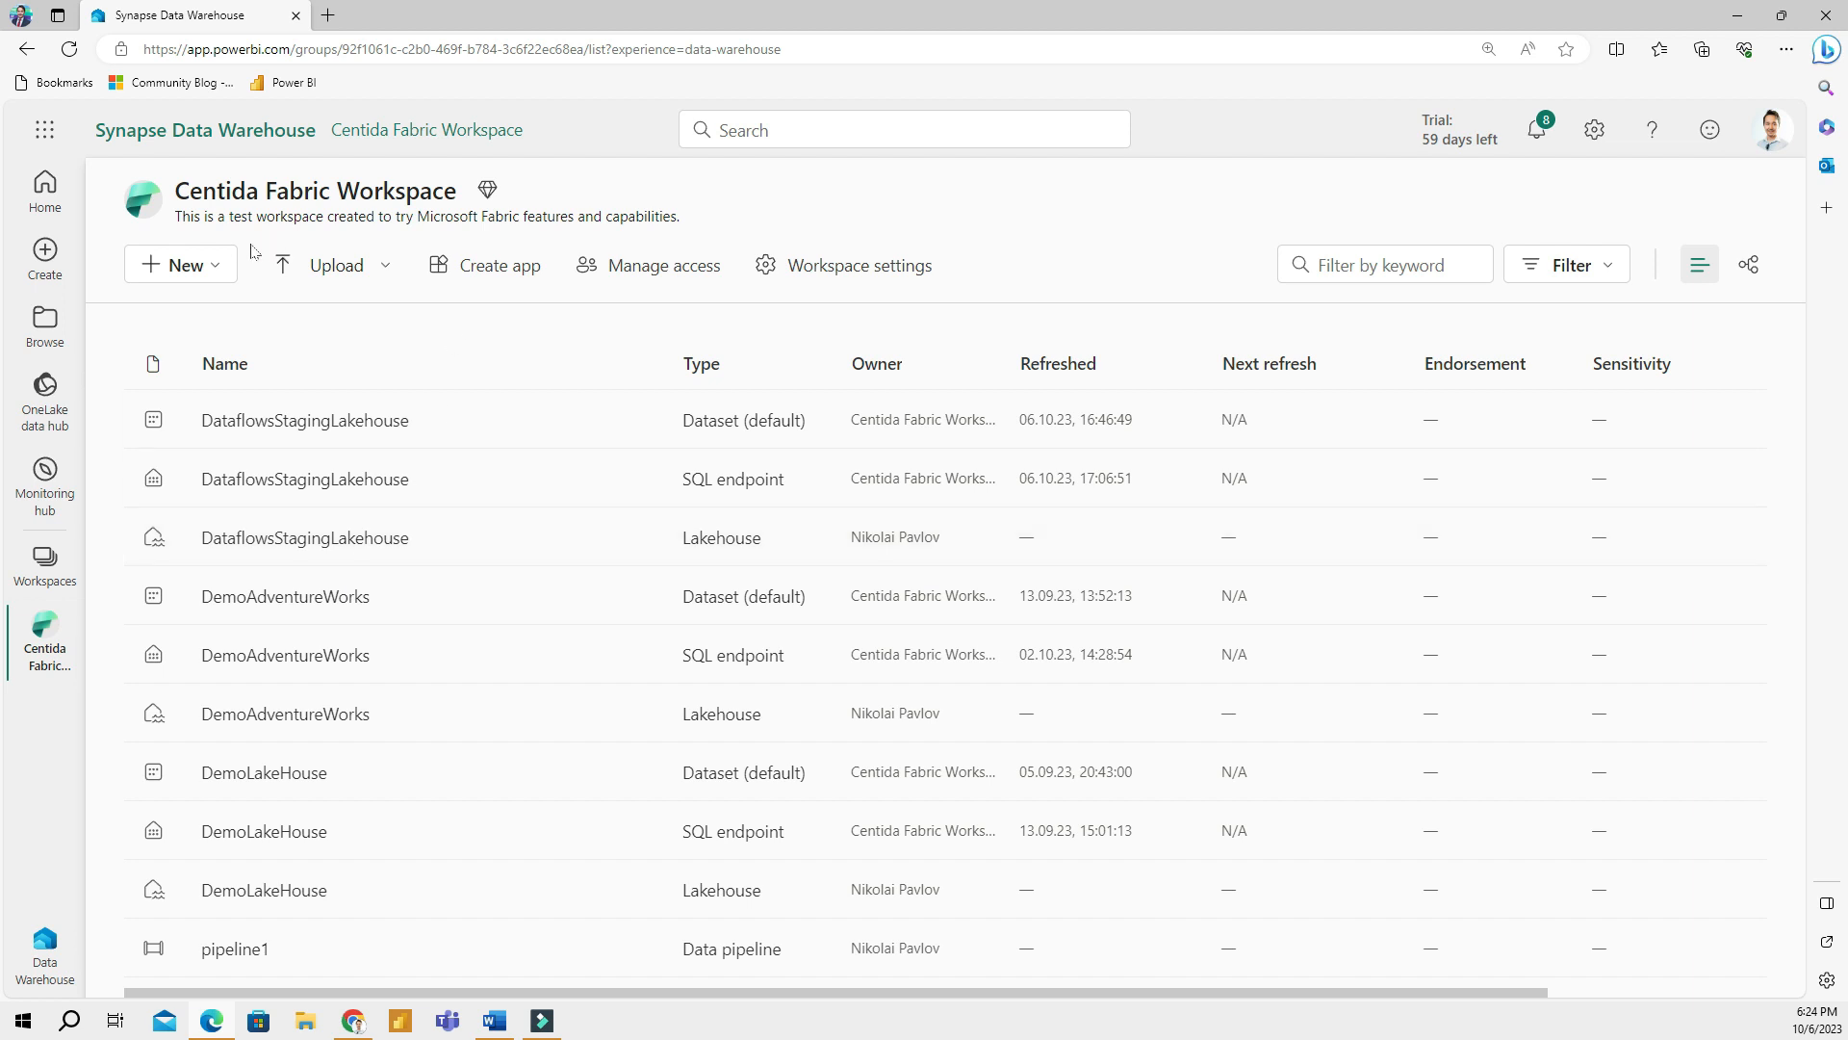
Create a Warehouse (Preview) item named DemoWareHouse in the Centida Fabric Workspace
{"action": "left_click", "coordinate": [179, 264]}
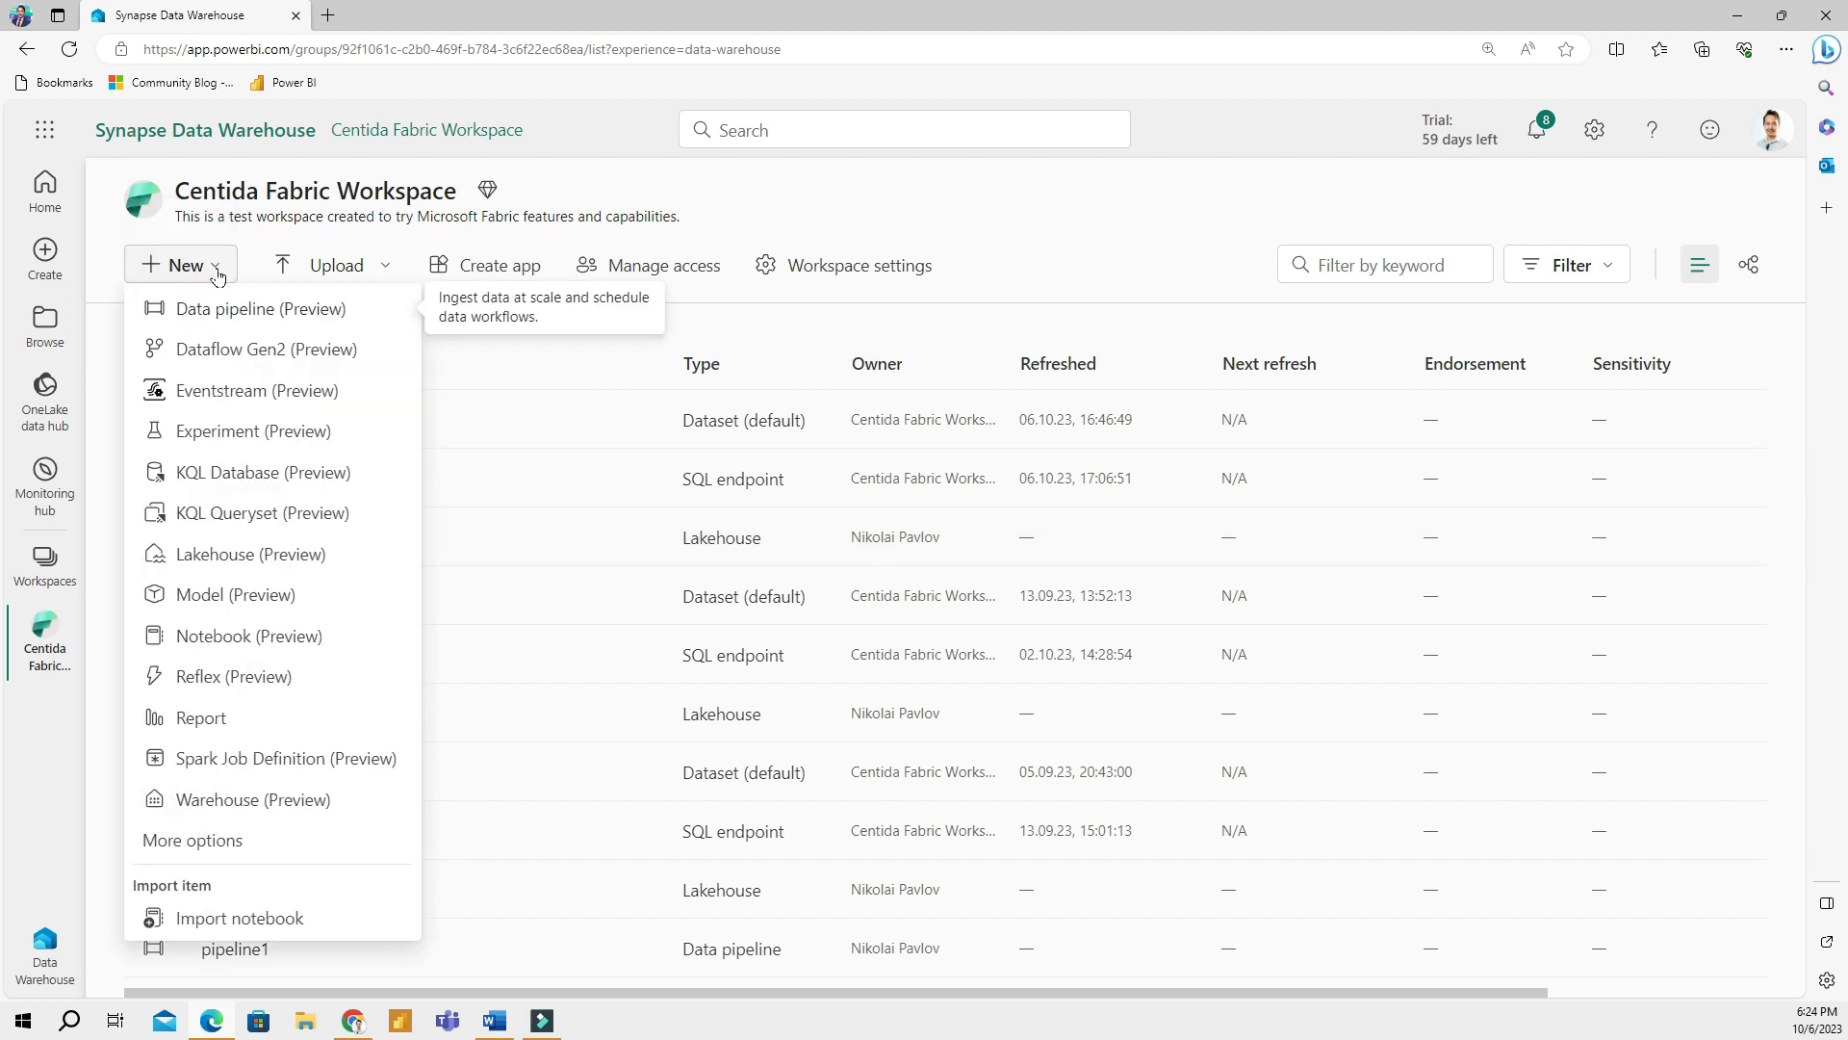
{"action": "mouse_move", "coordinate": [268, 800]}
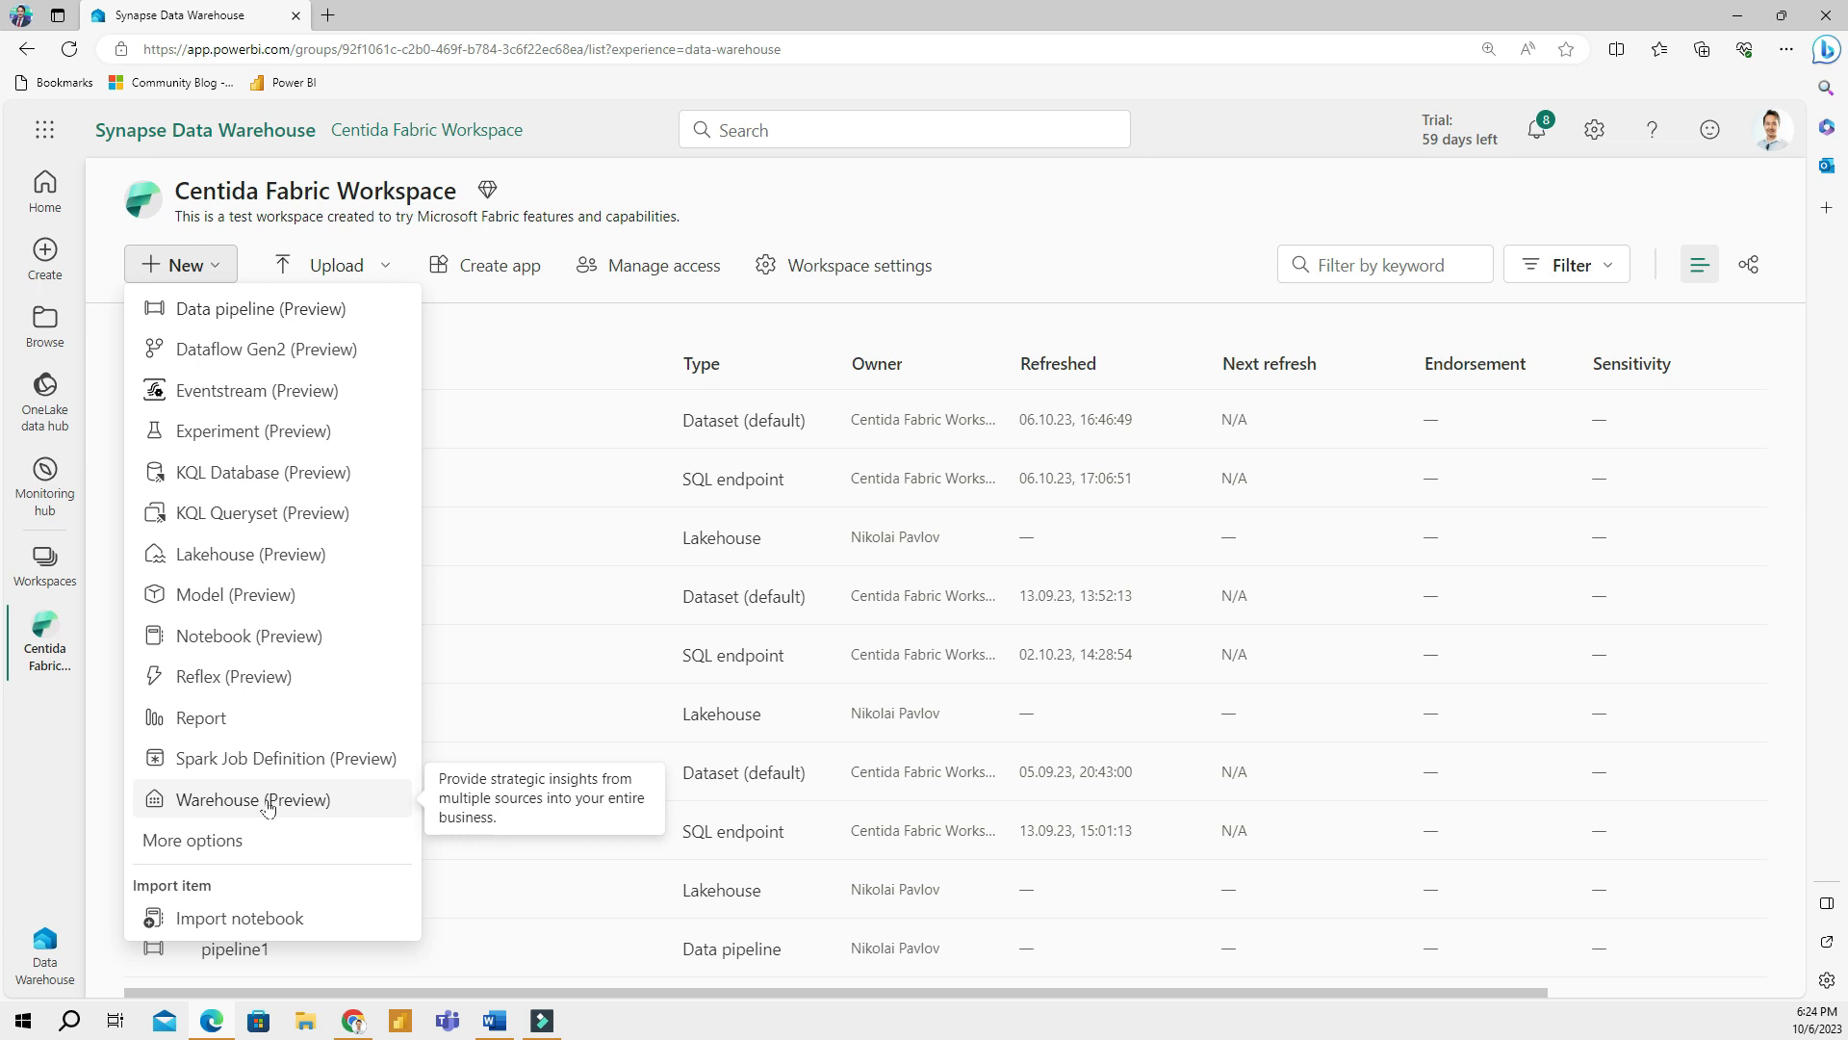
{"action": "mouse_move", "coordinate": [339, 811]}
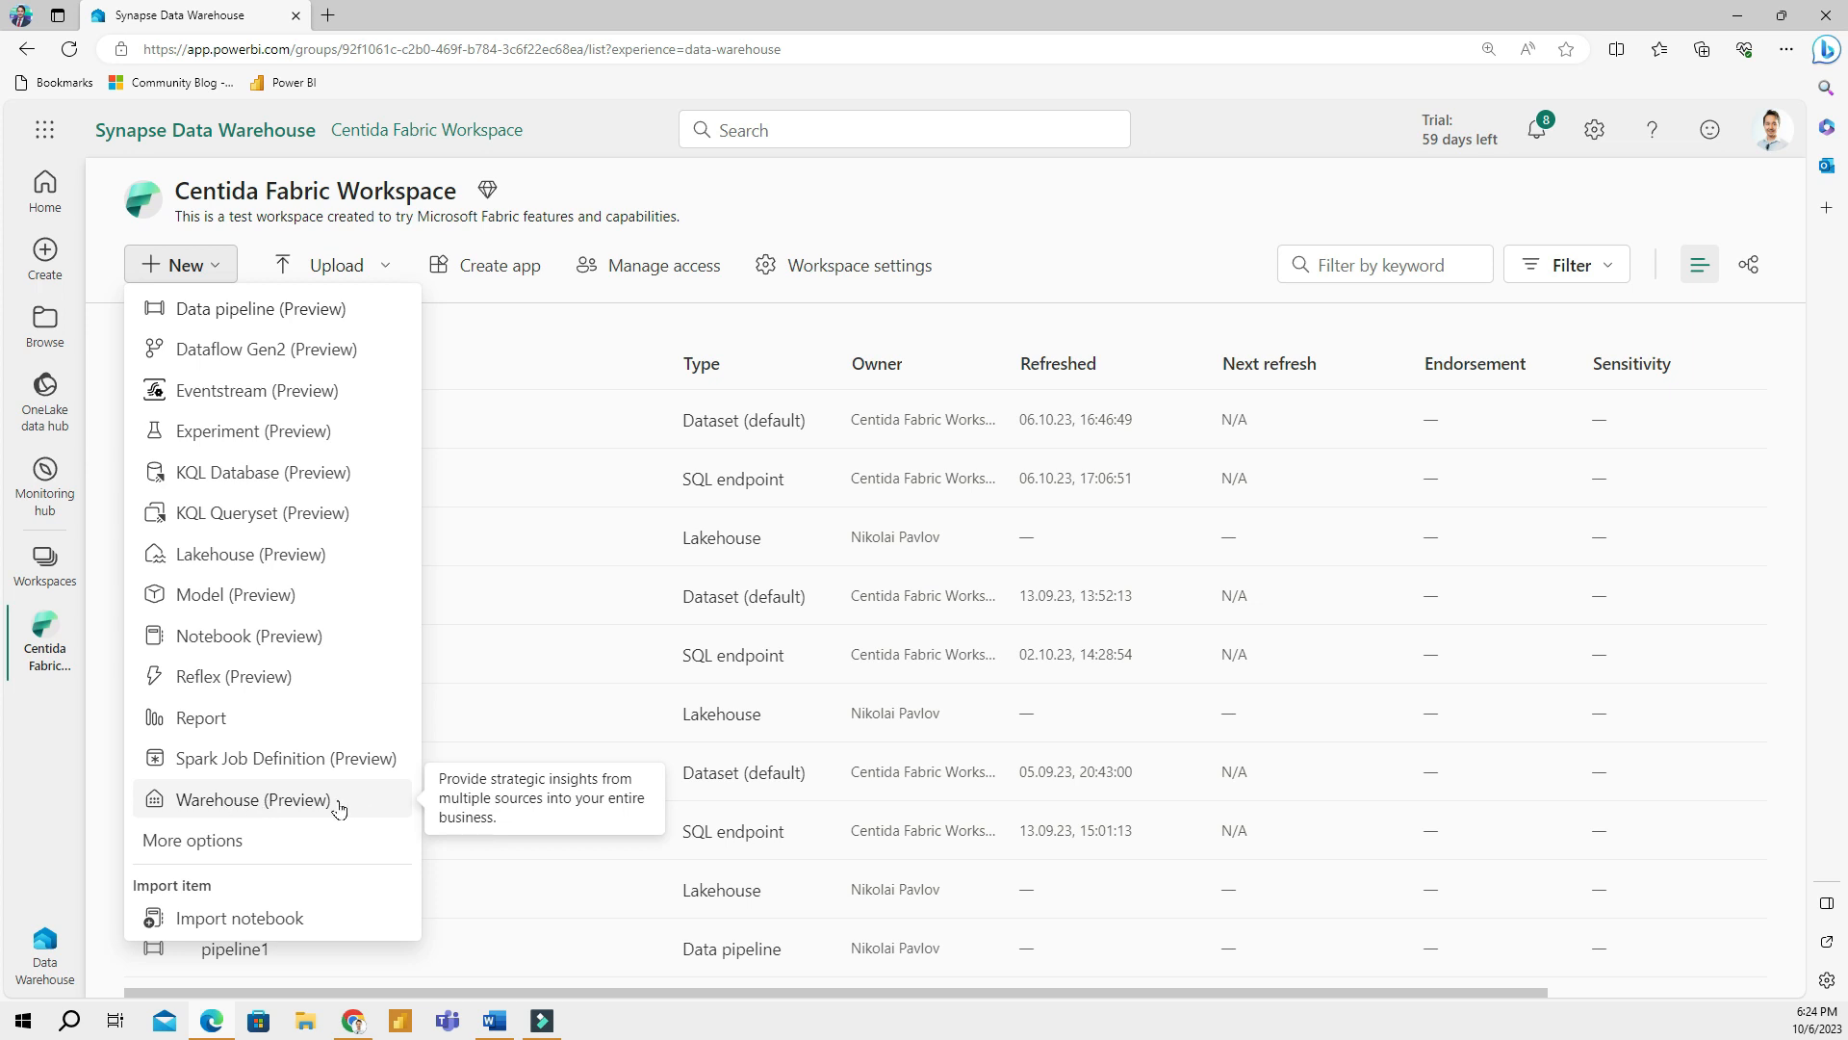
{"action": "mouse_move", "coordinate": [342, 806]}
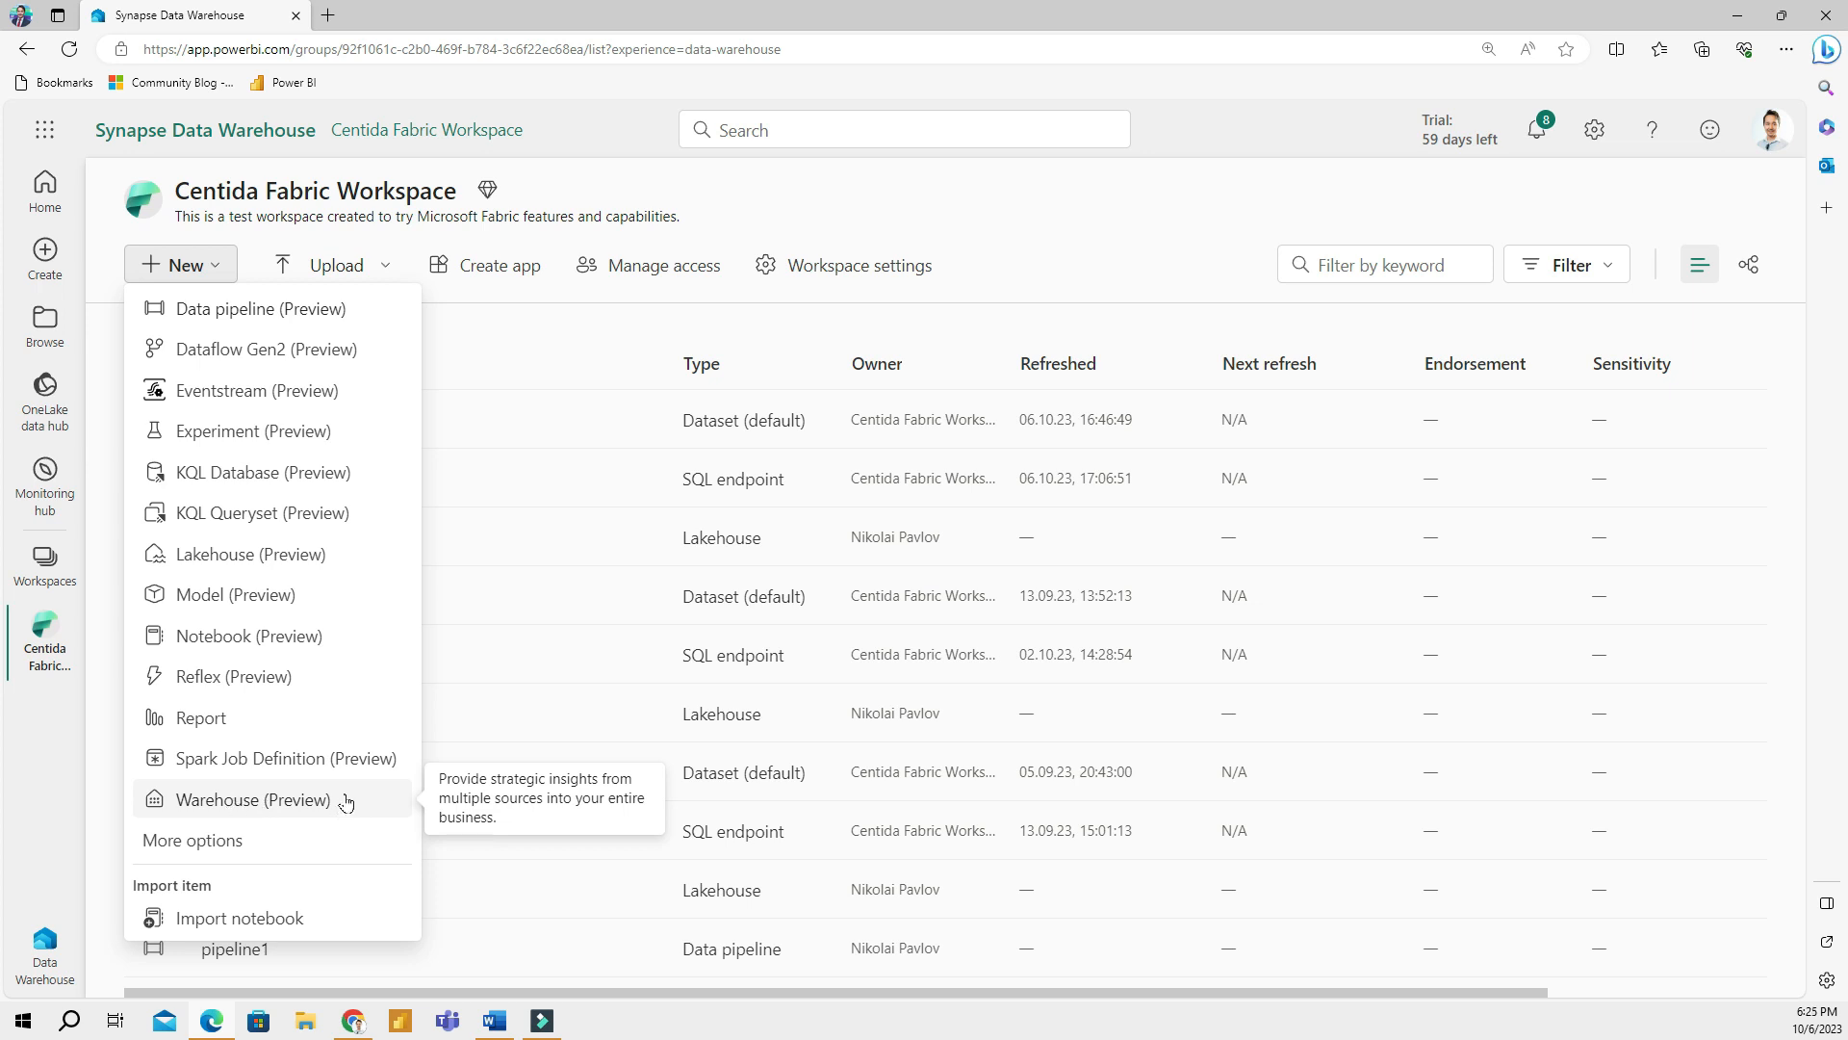
{"action": "left_click", "coordinate": [251, 799]}
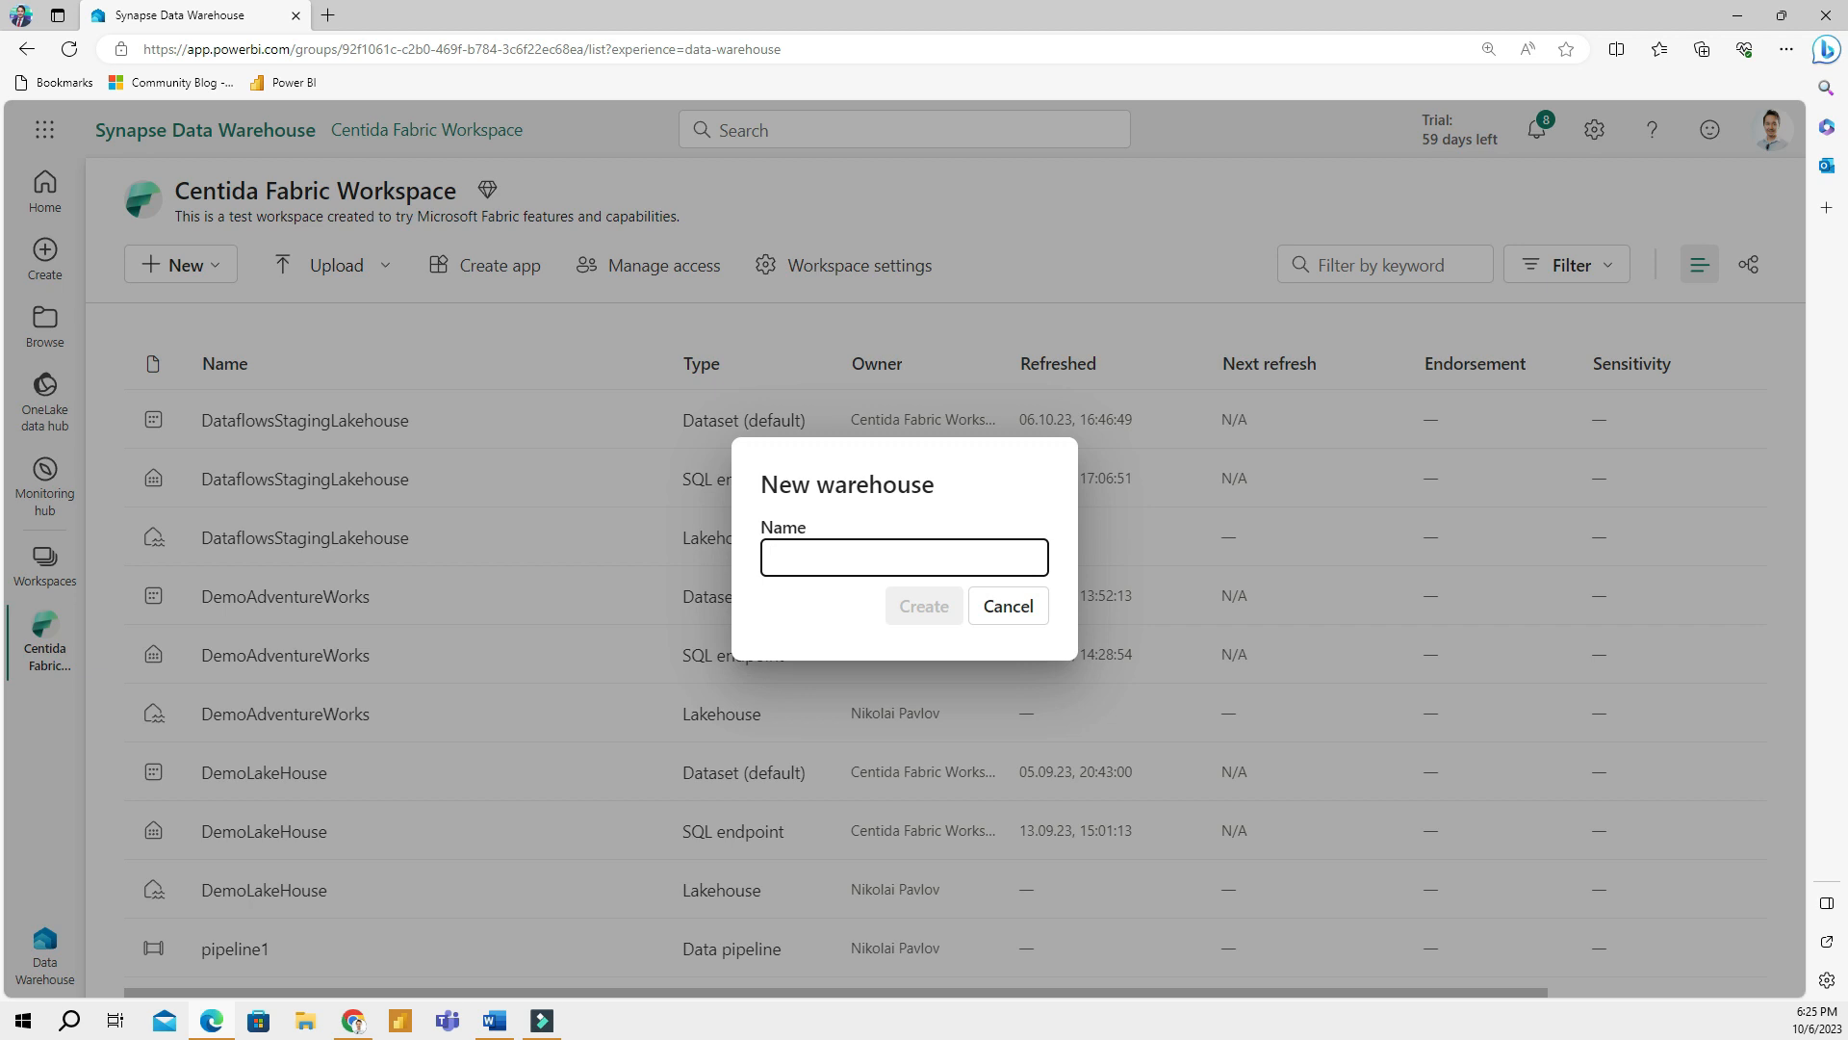
{"action": "type", "text": "DemoWare"}
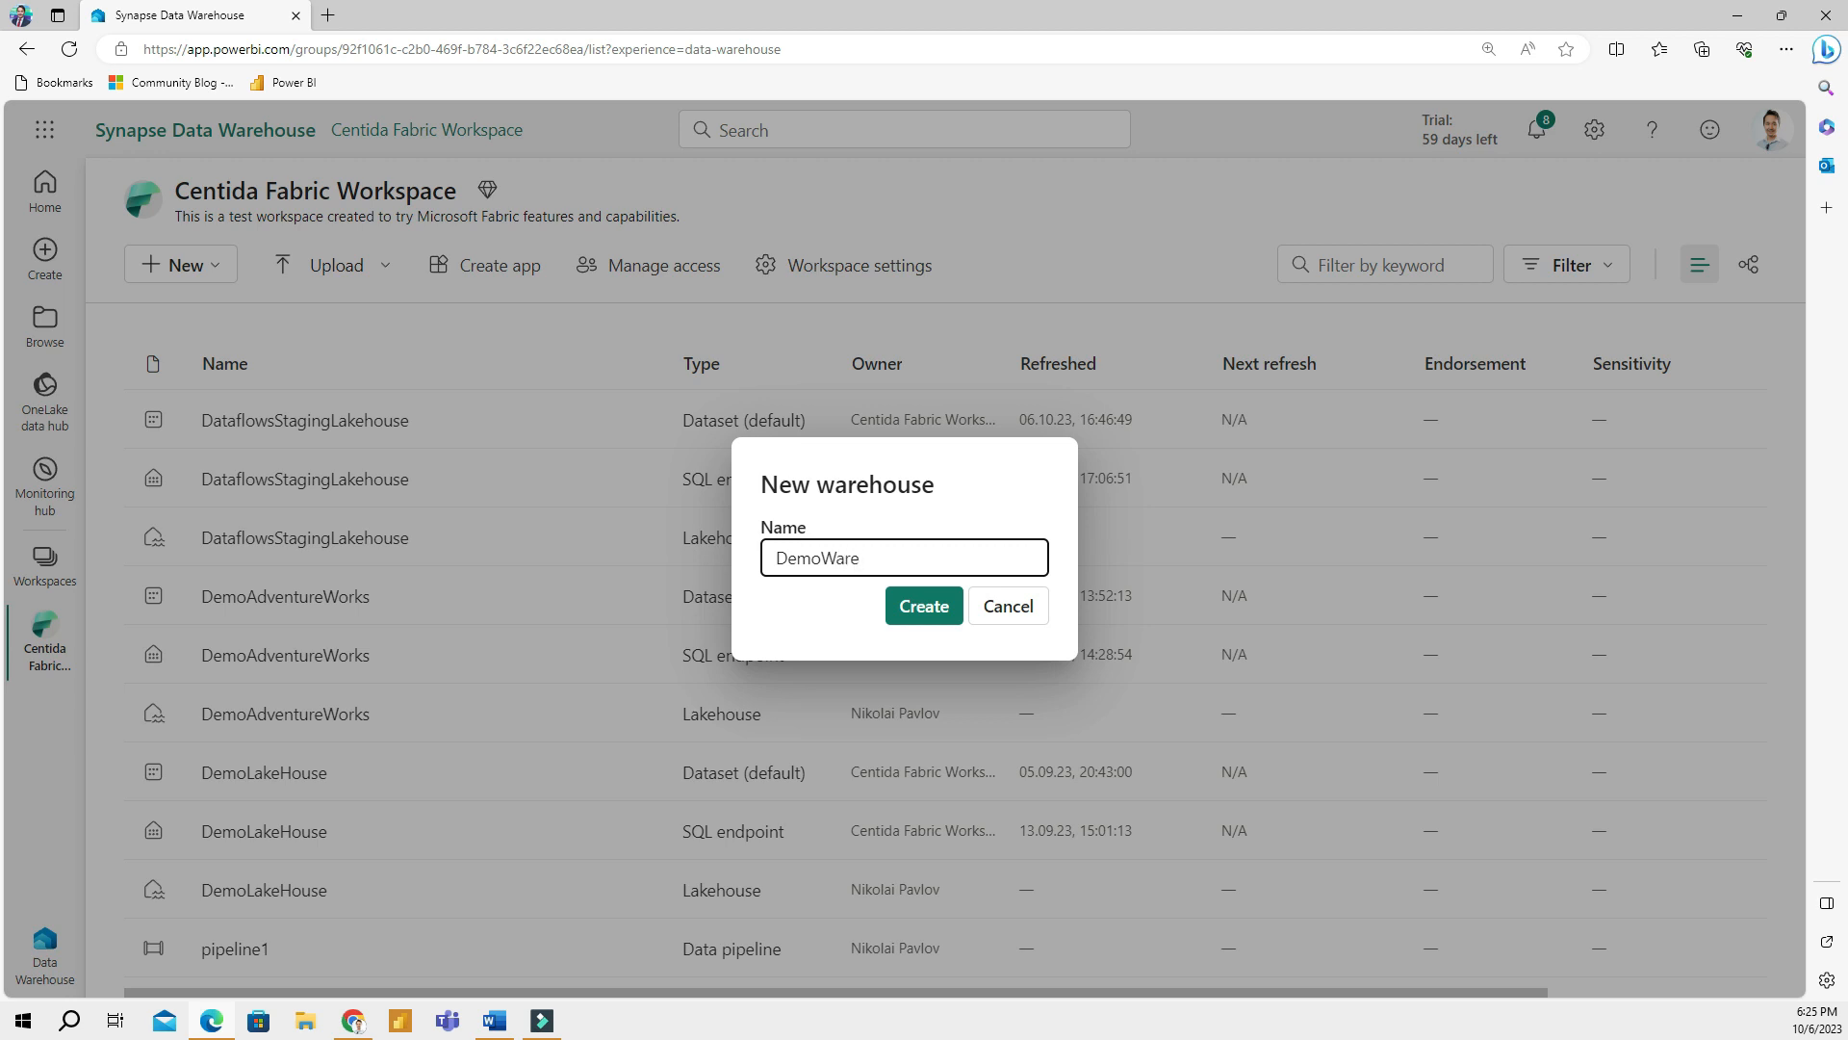
{"action": "type", "text": "House"}
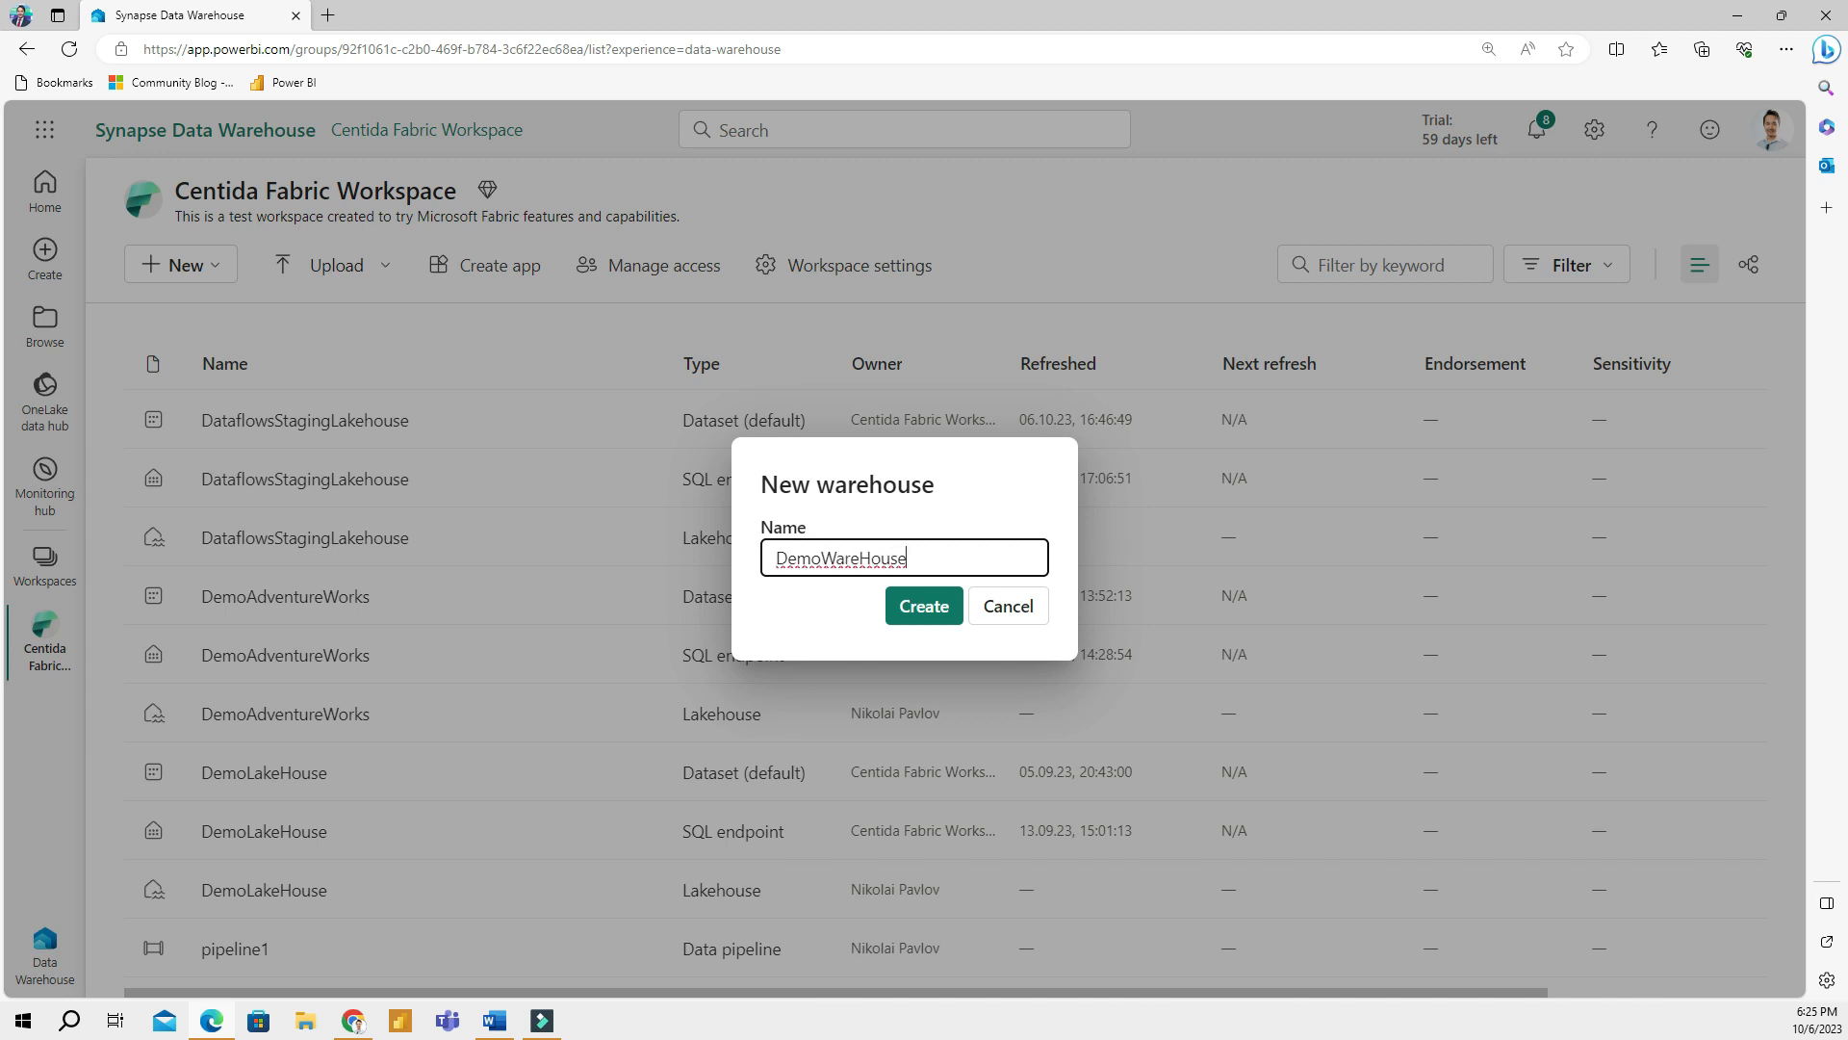
{"action": "left_click", "coordinate": [923, 605]}
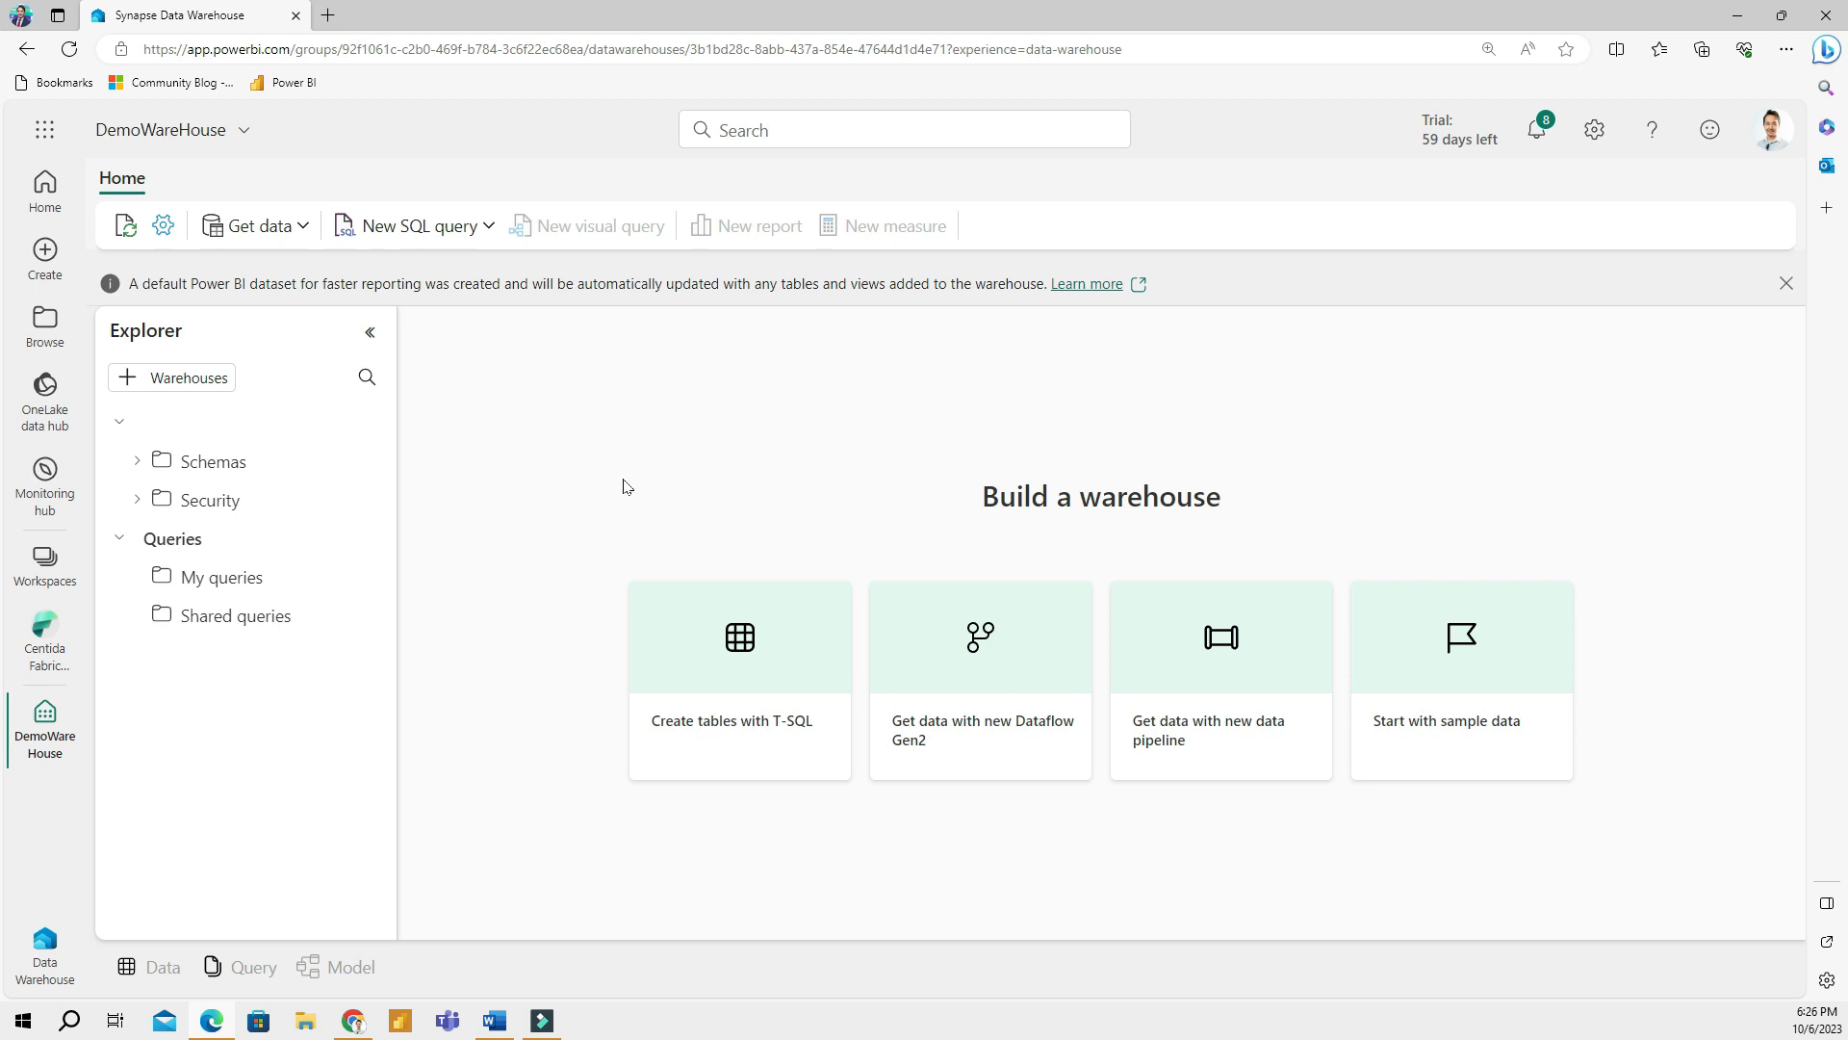
{"action": "mouse_move", "coordinate": [599, 484]}
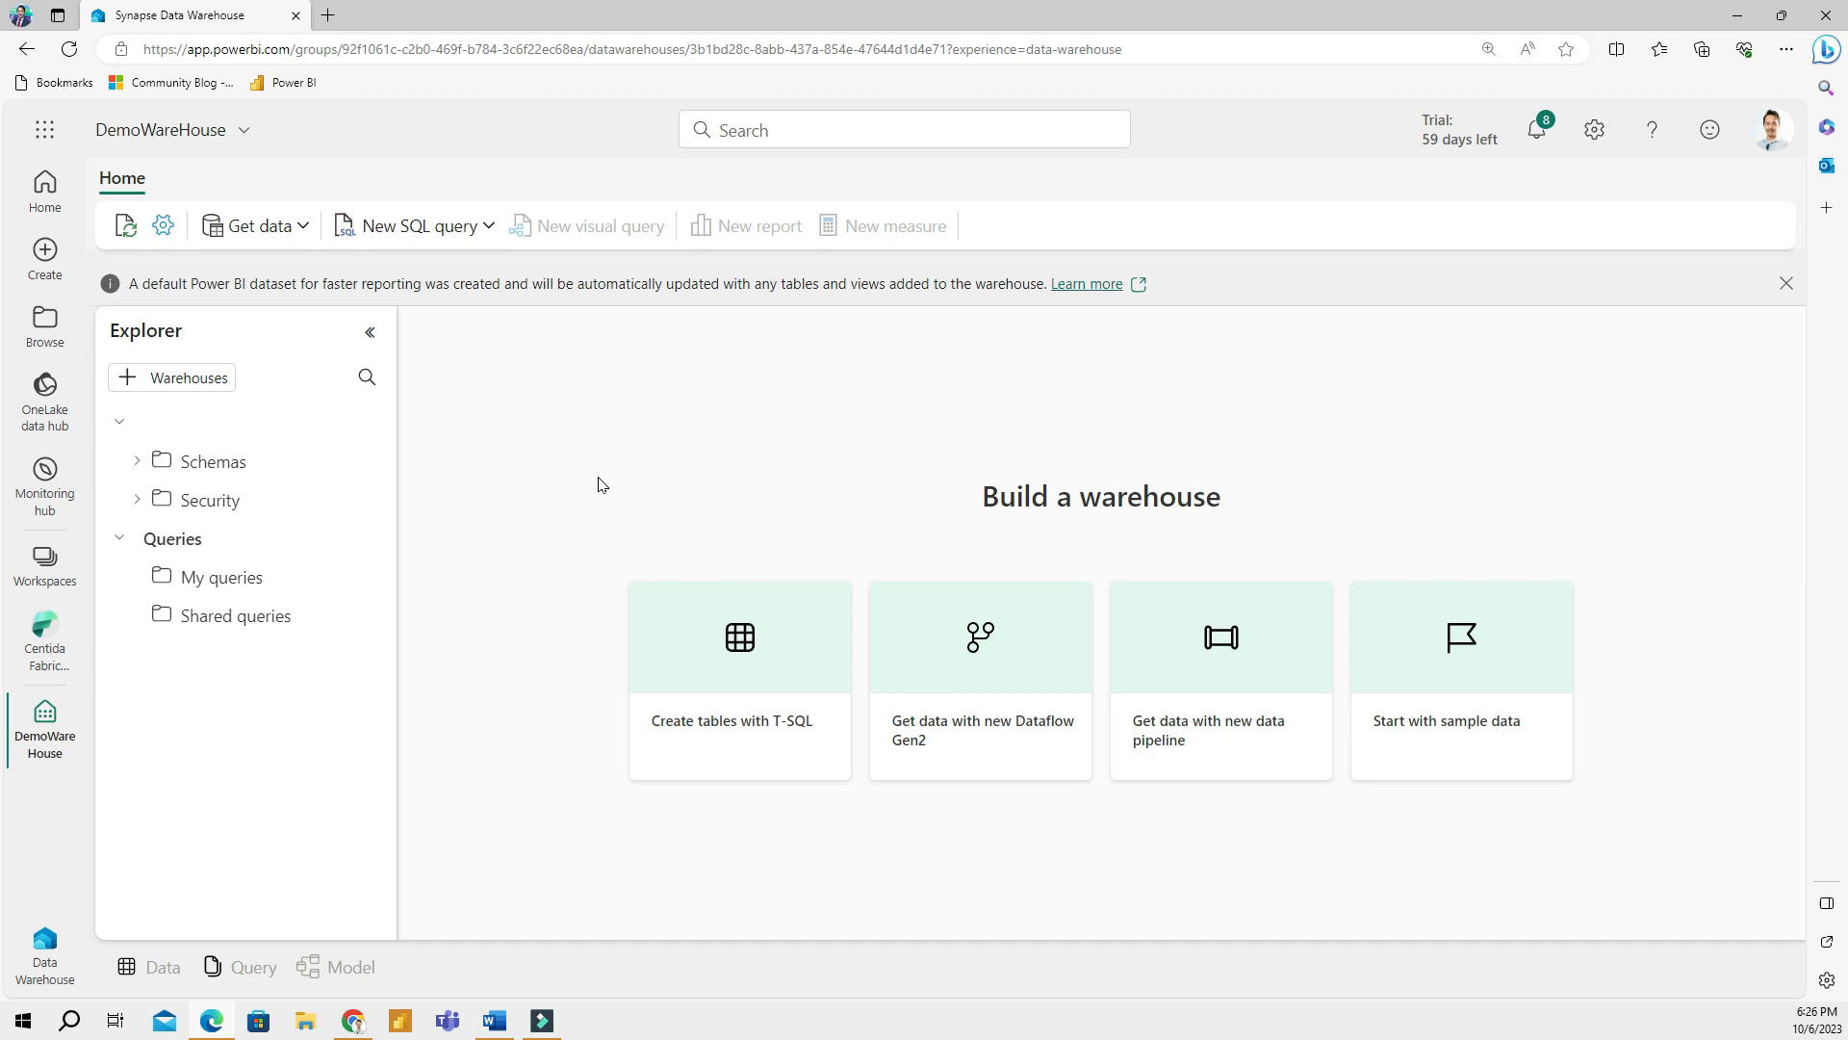
{"action": "mouse_move", "coordinate": [445, 446]}
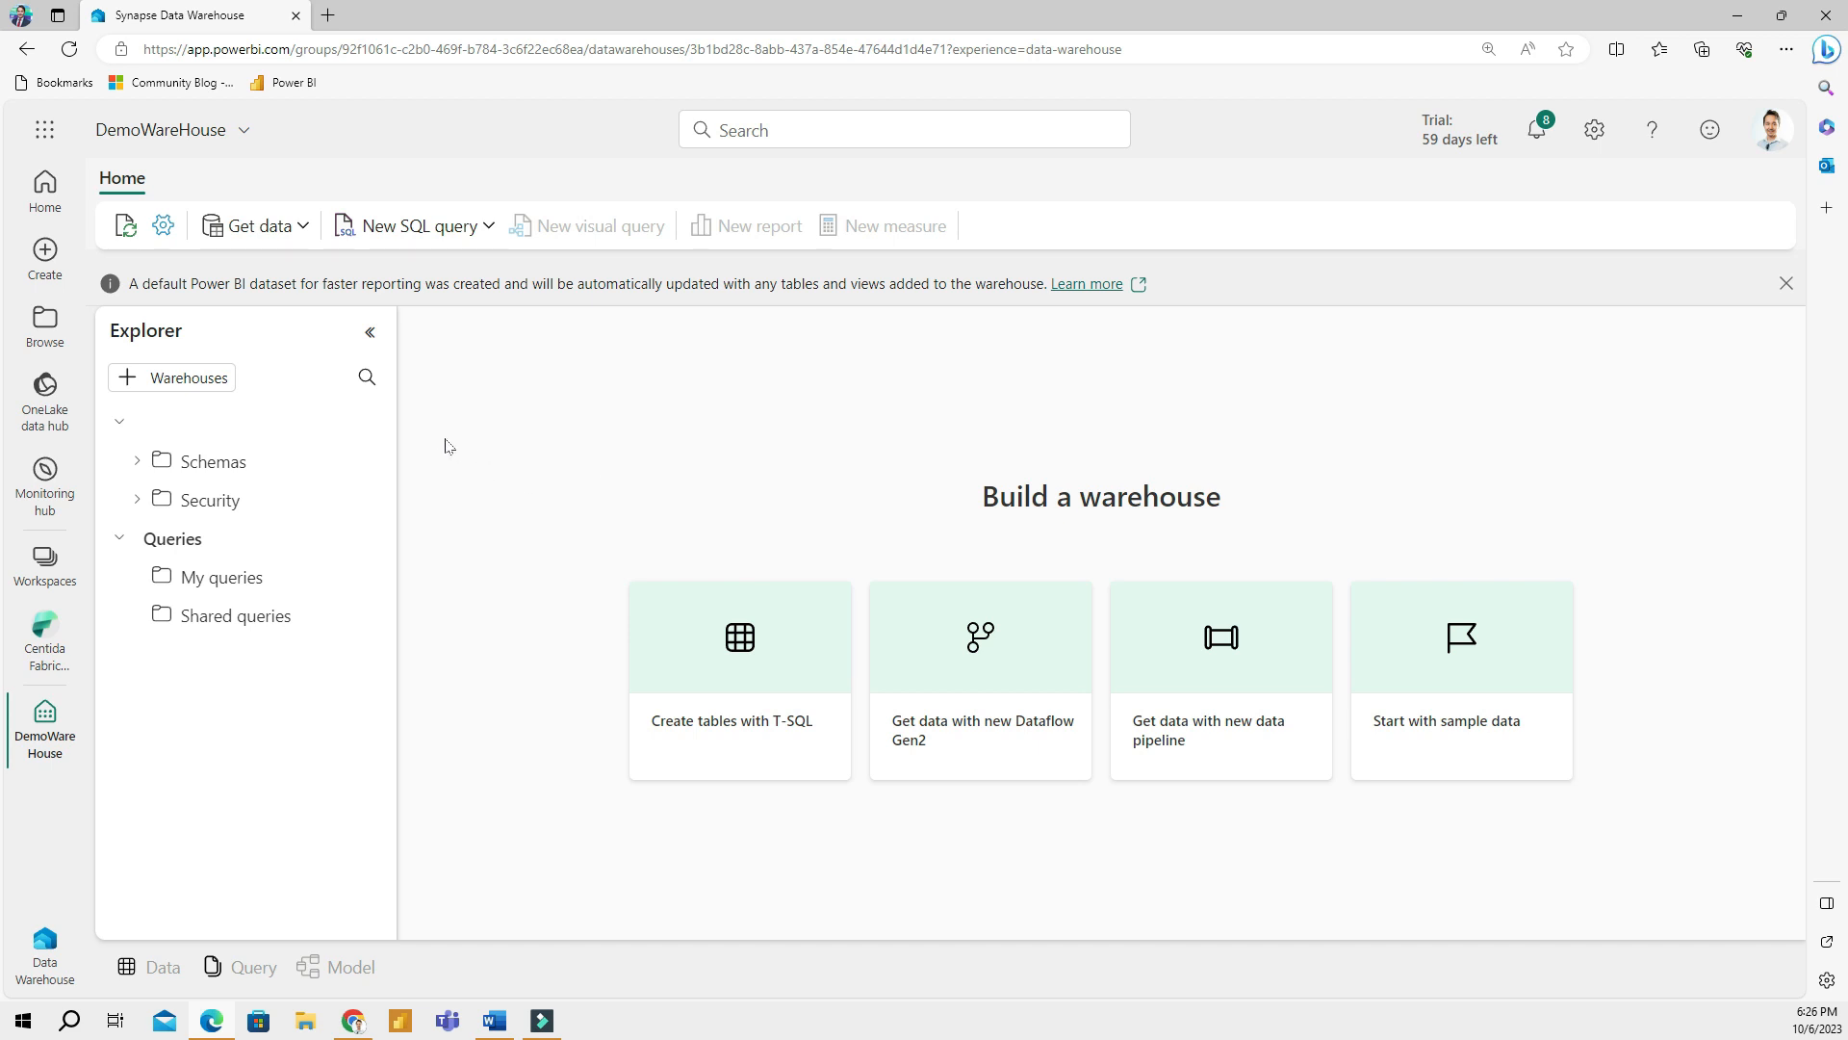
Drag the Explorer pane's right edge outward to widen it
{"action": "left_click_drag", "start_coordinate": [395, 464], "coordinate": [442, 464]}
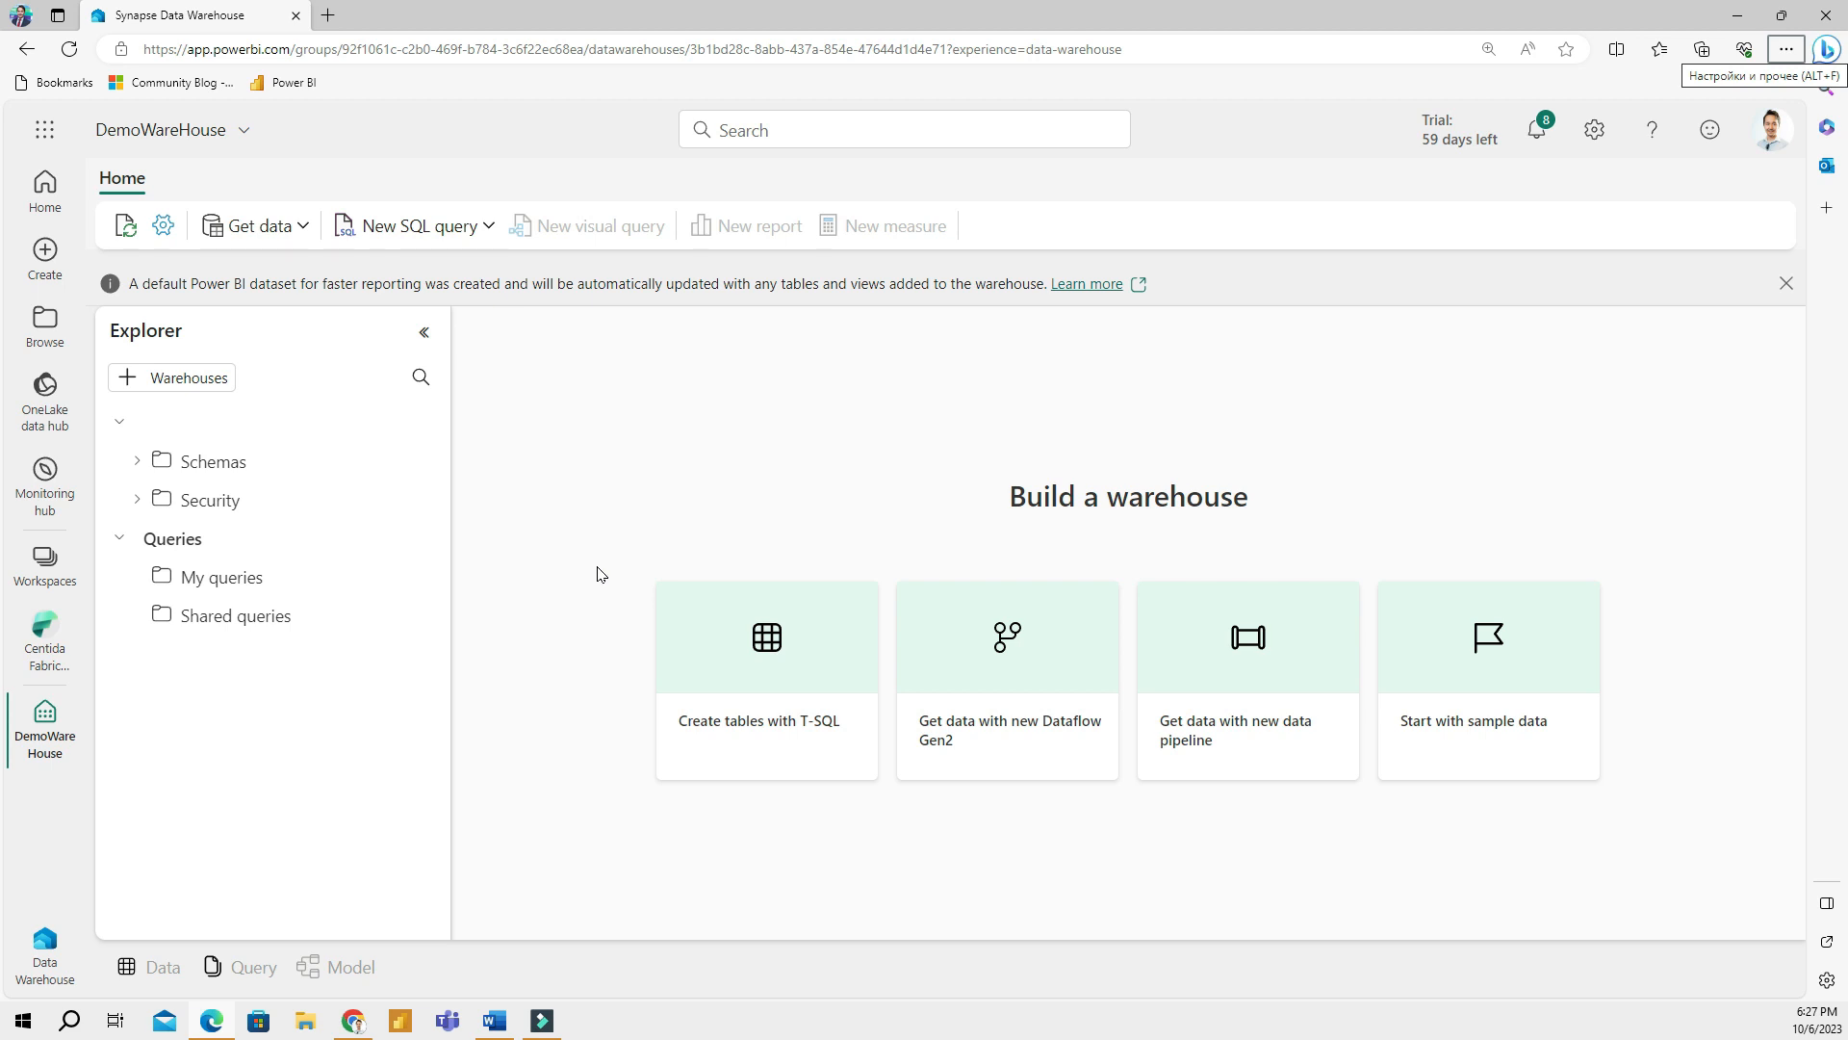
{"action": "mouse_move", "coordinate": [304, 240]}
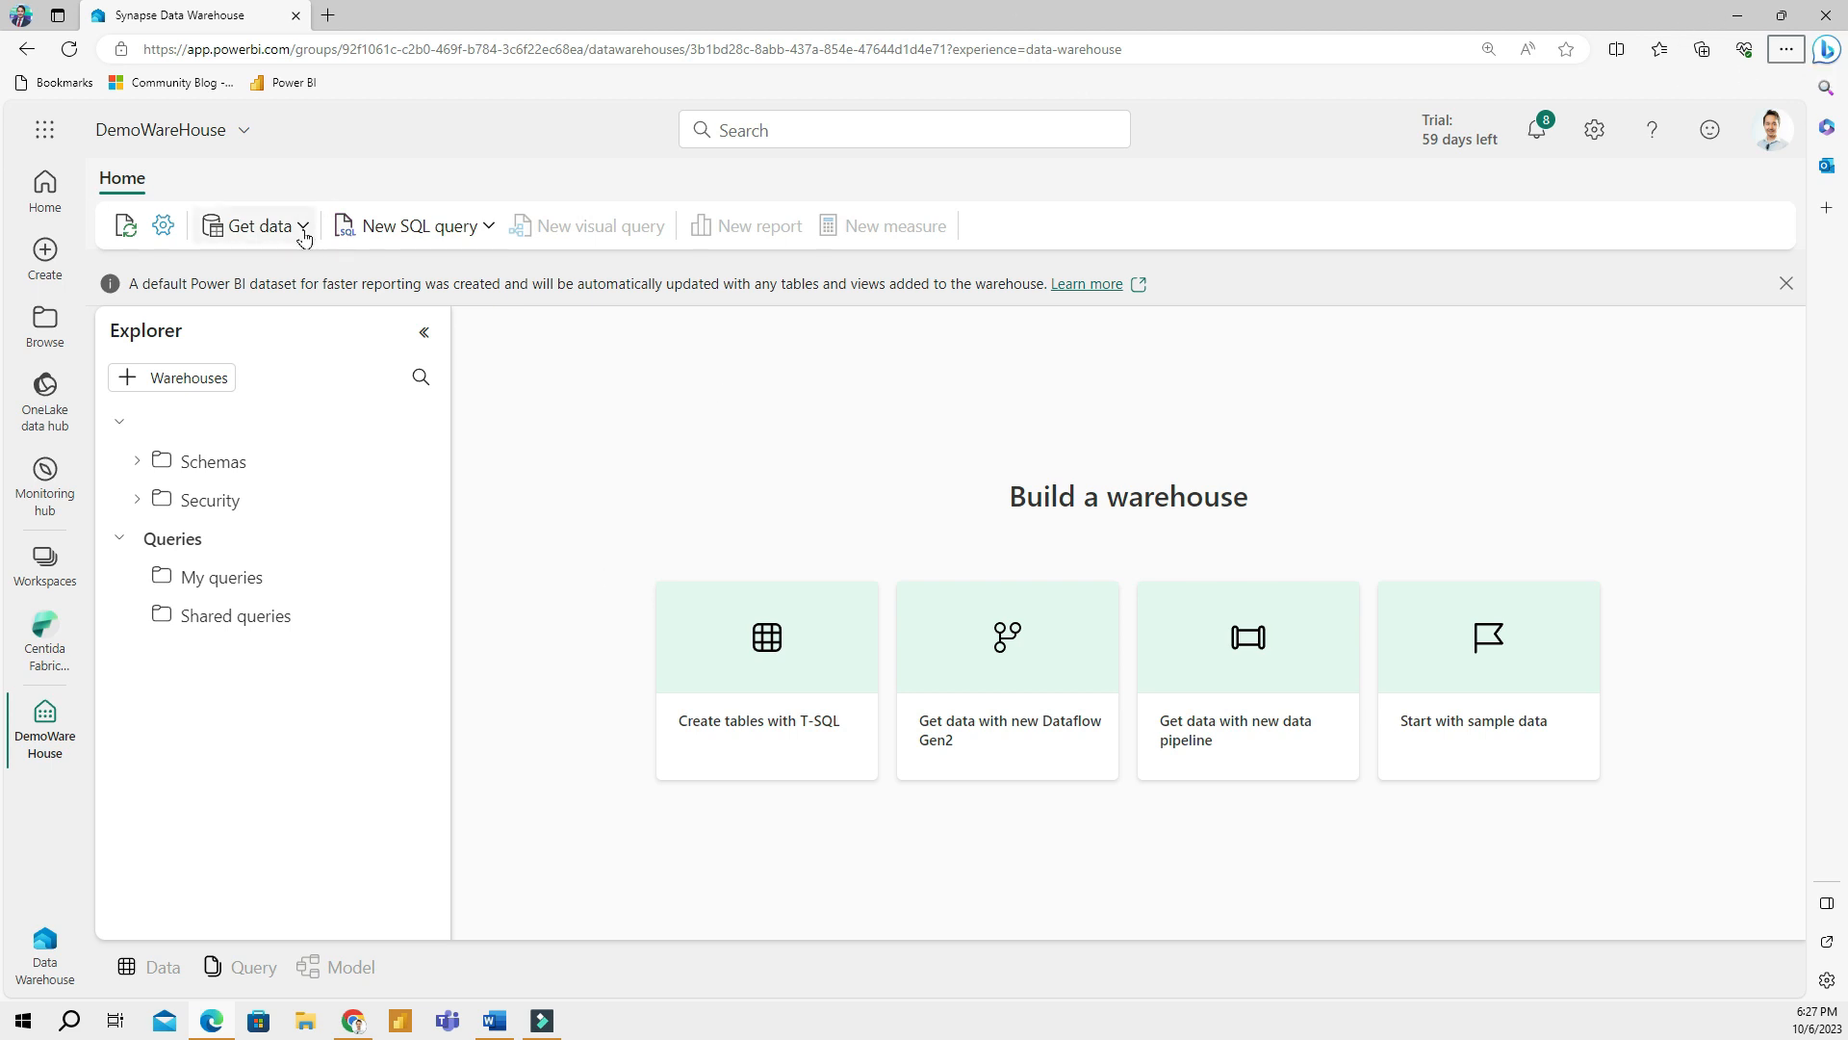
{"action": "left_click", "coordinate": [254, 225]}
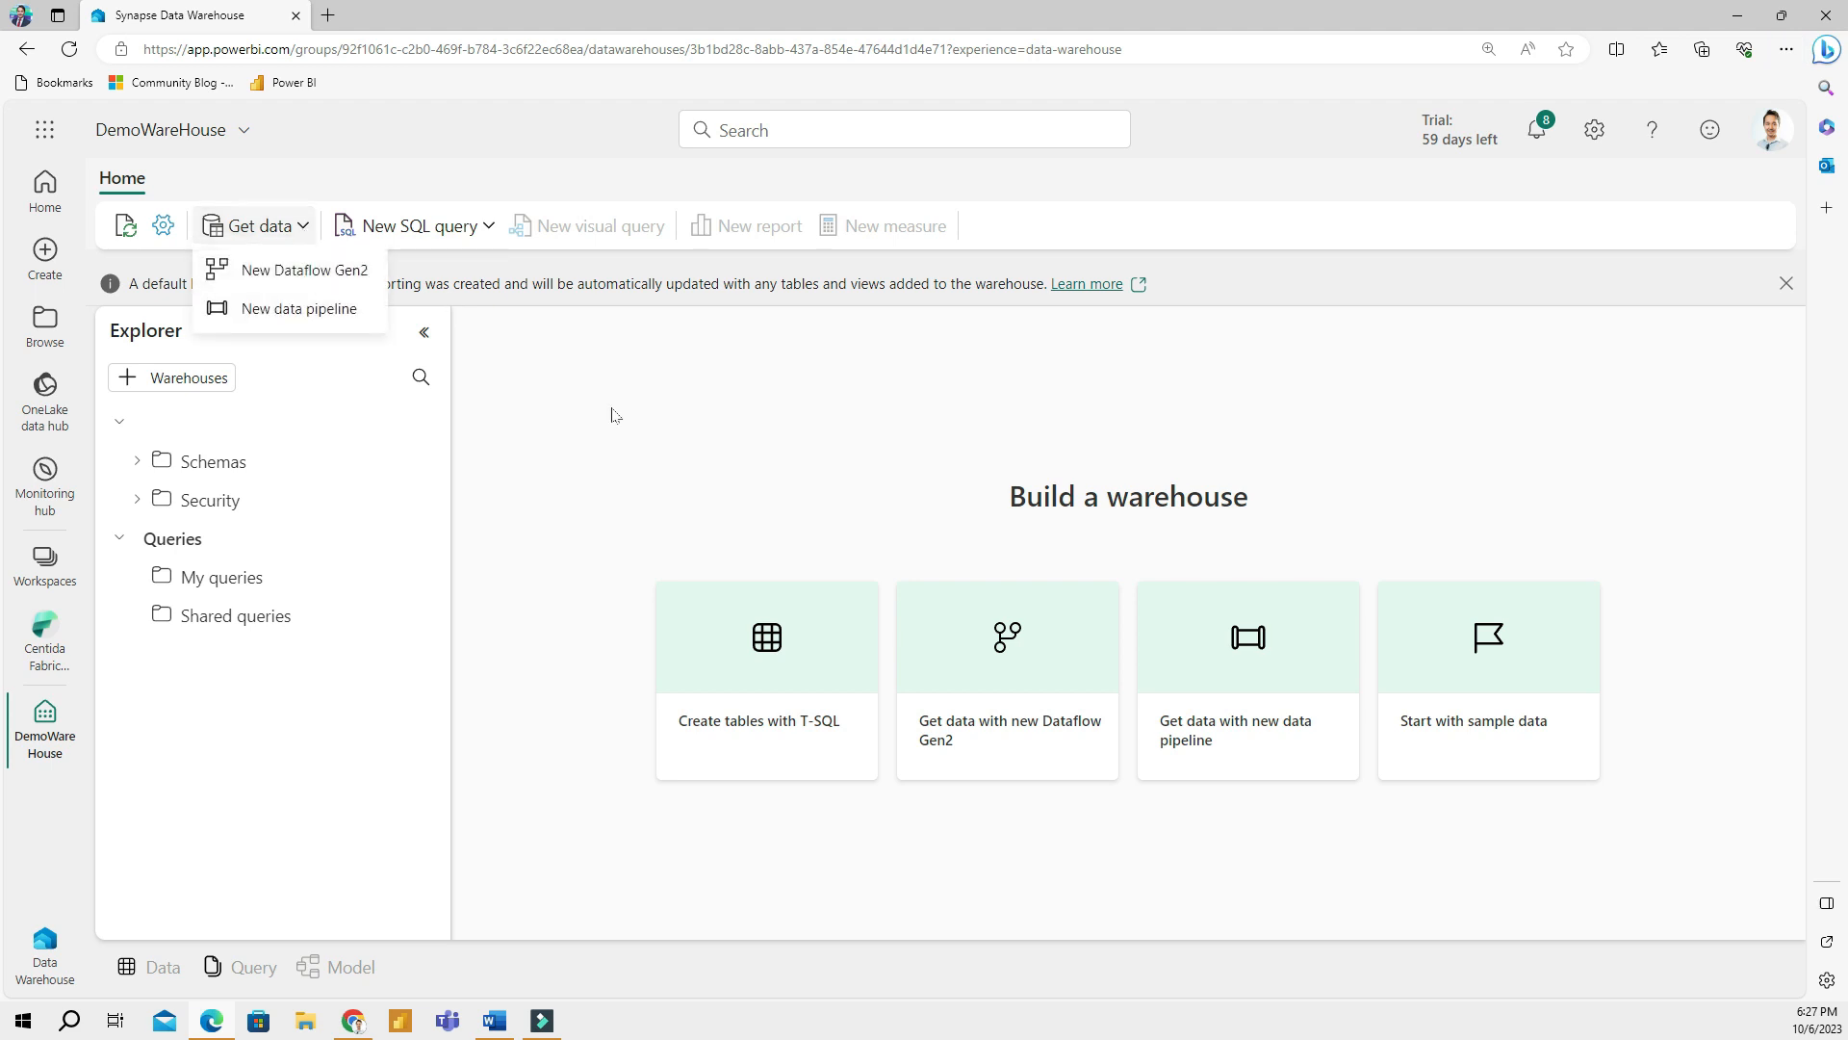
{"action": "mouse_move", "coordinate": [676, 500]}
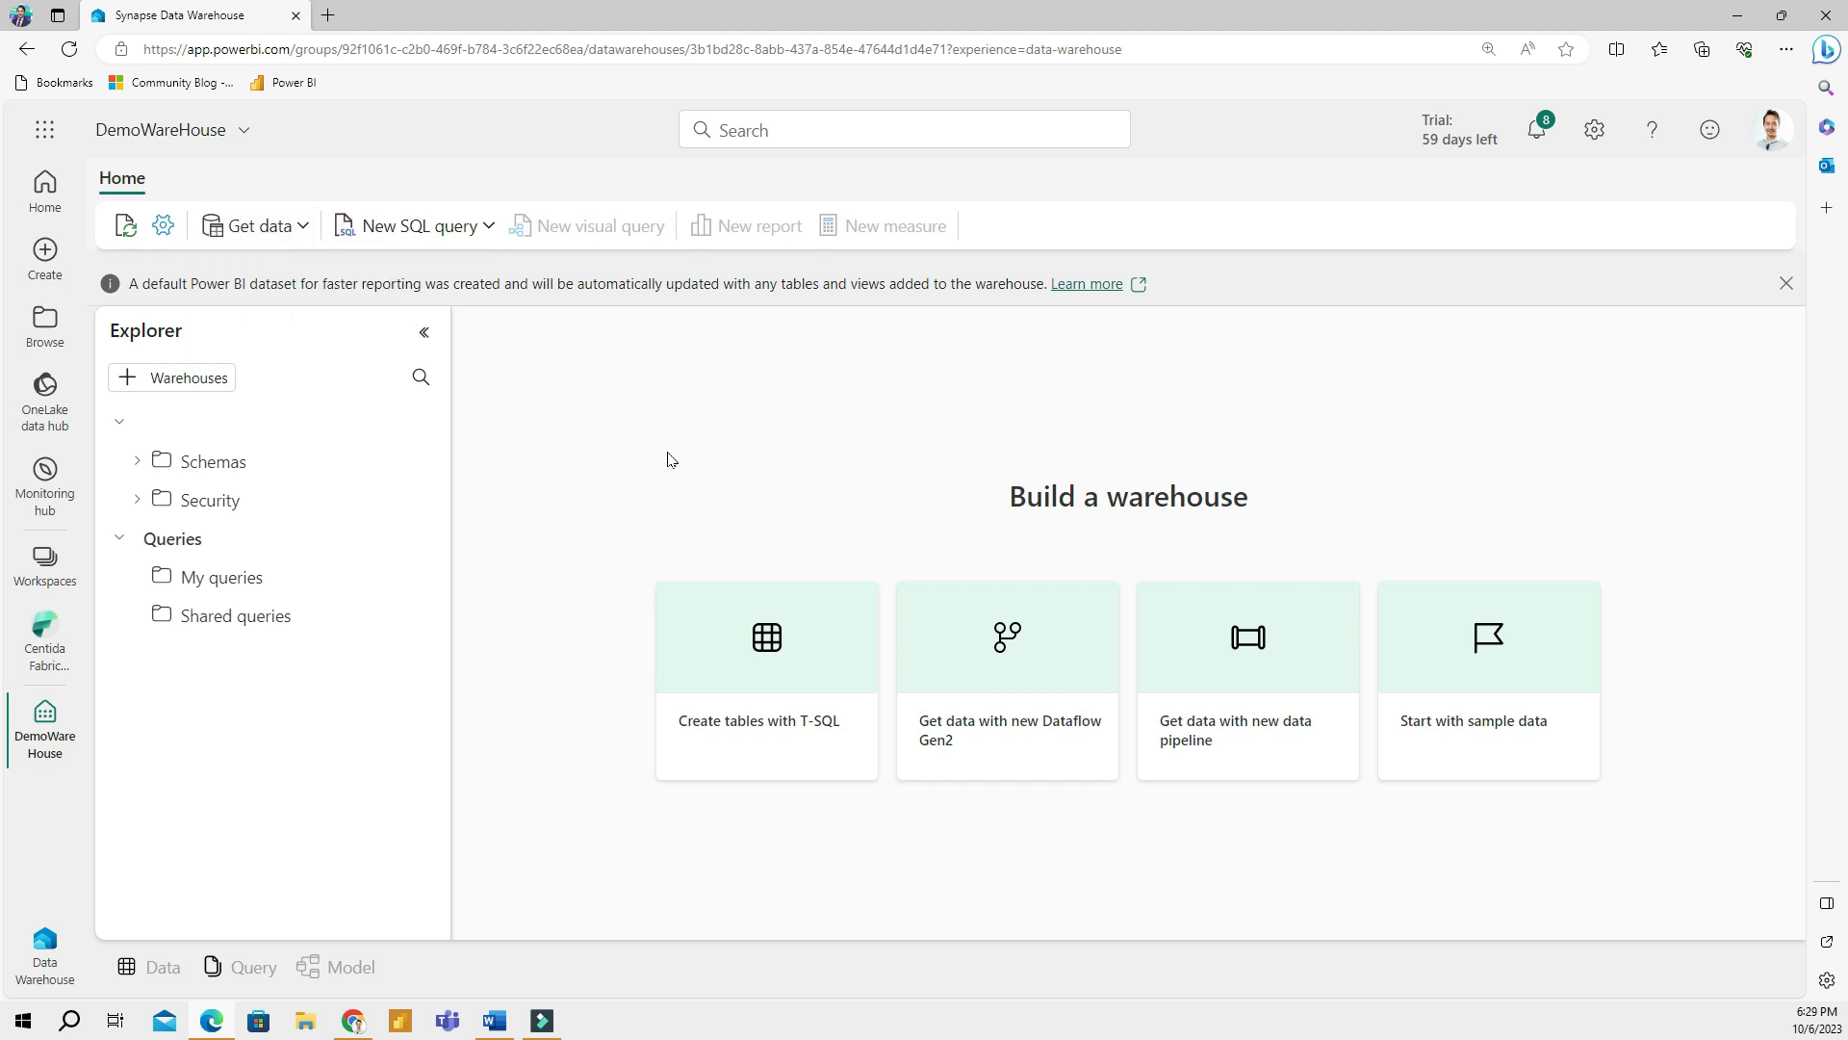
{"action": "mouse_move", "coordinate": [676, 474]}
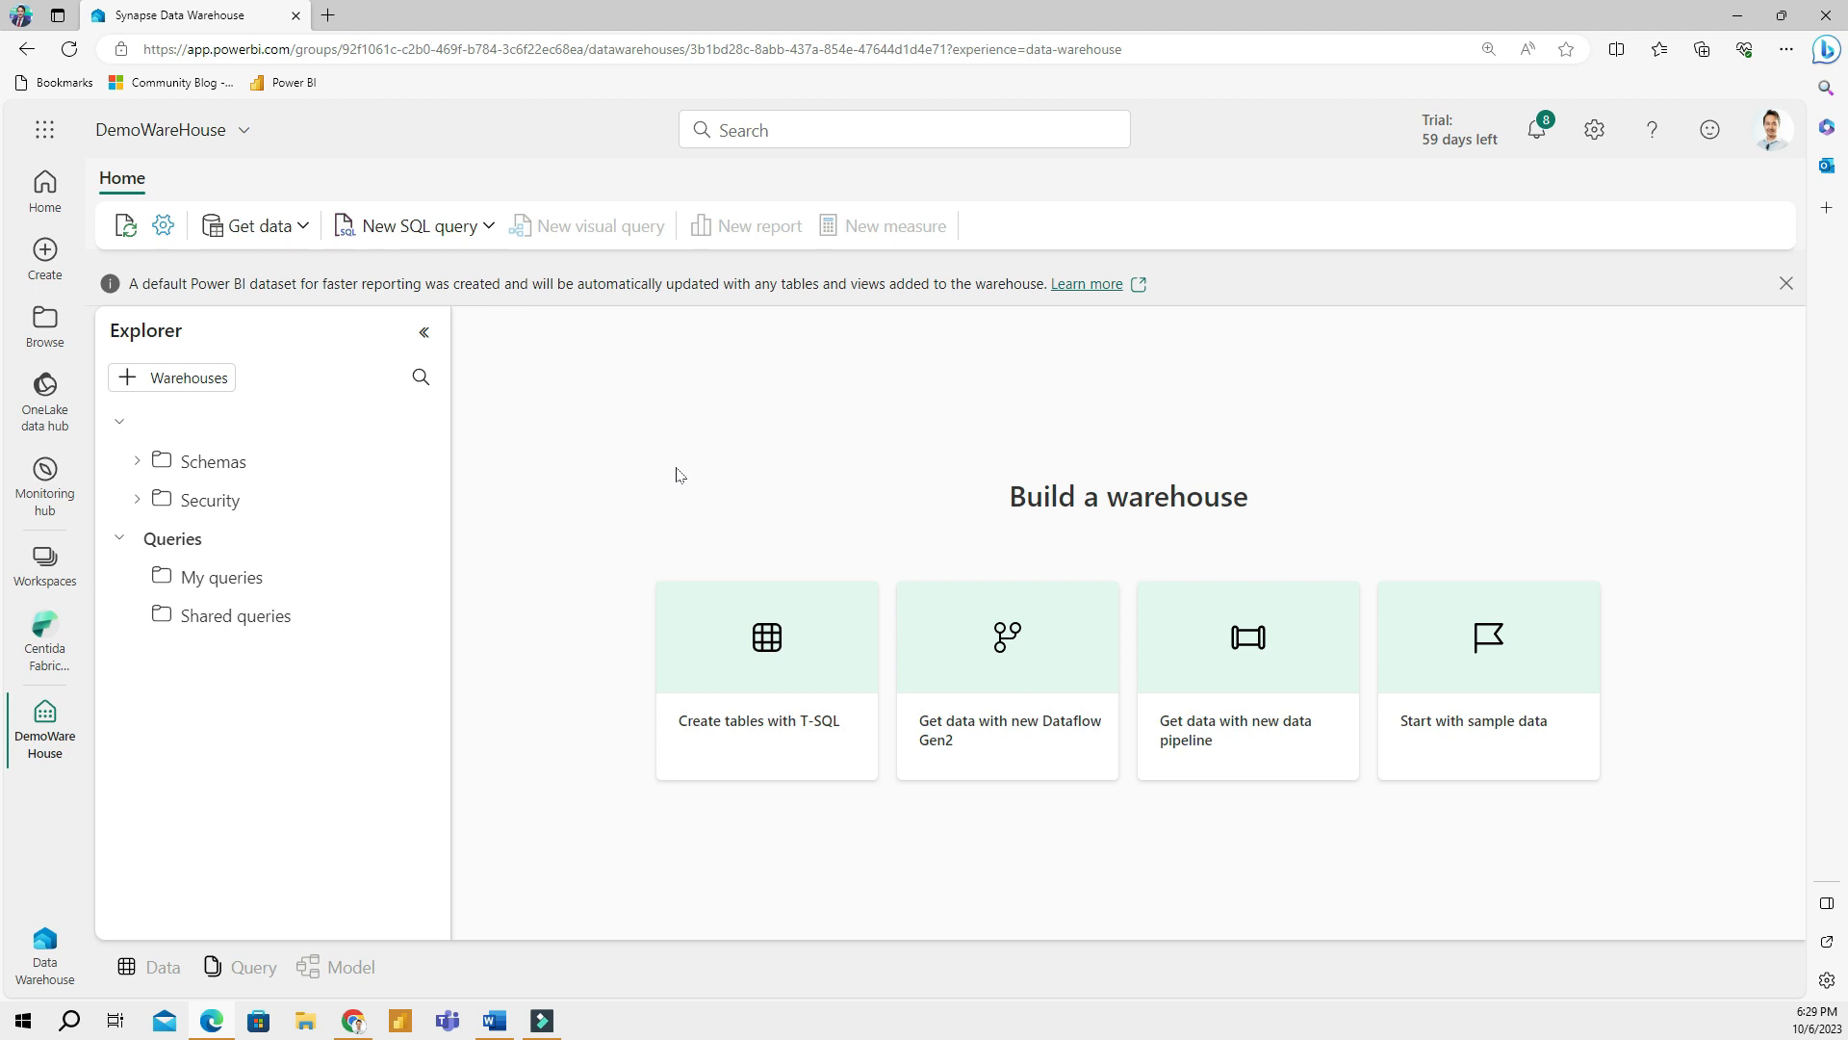
{"action": "mouse_move", "coordinate": [608, 428]}
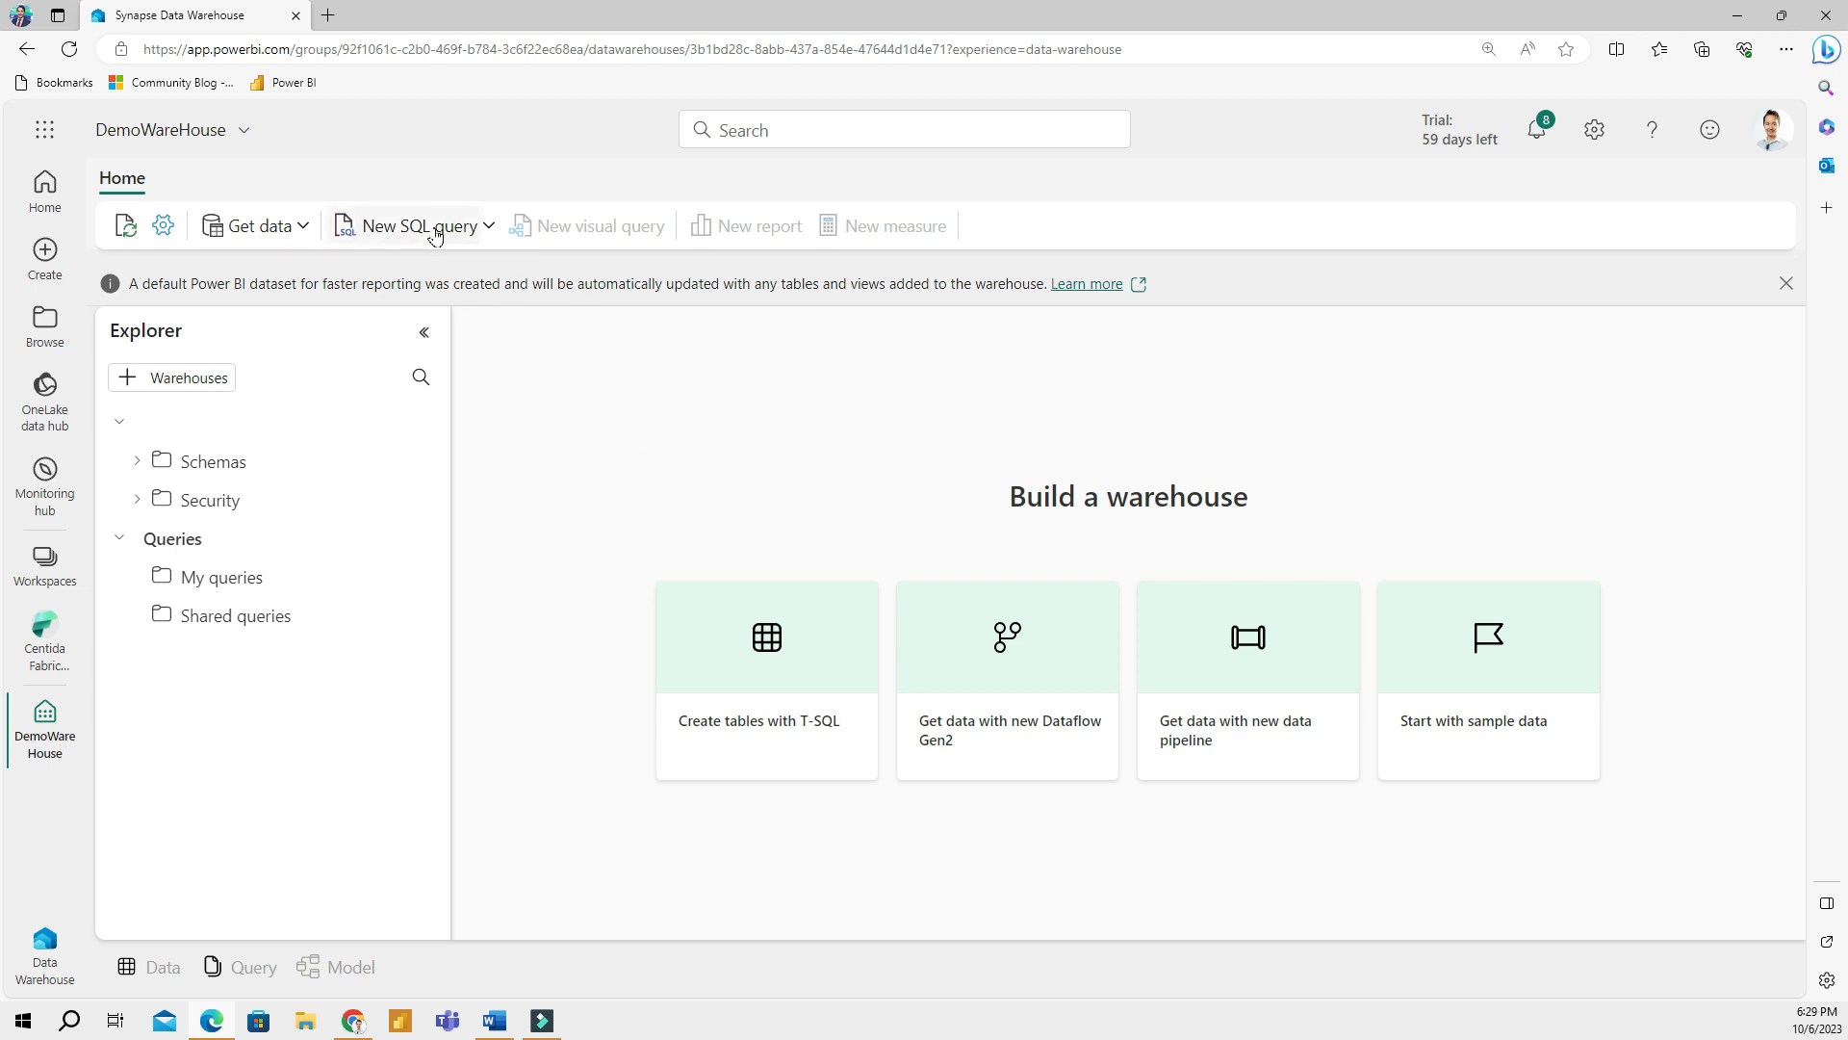
Run a new SQL query's CREATE TABLE script for Customer, Product, City and Version
{"action": "left_click", "coordinate": [420, 225]}
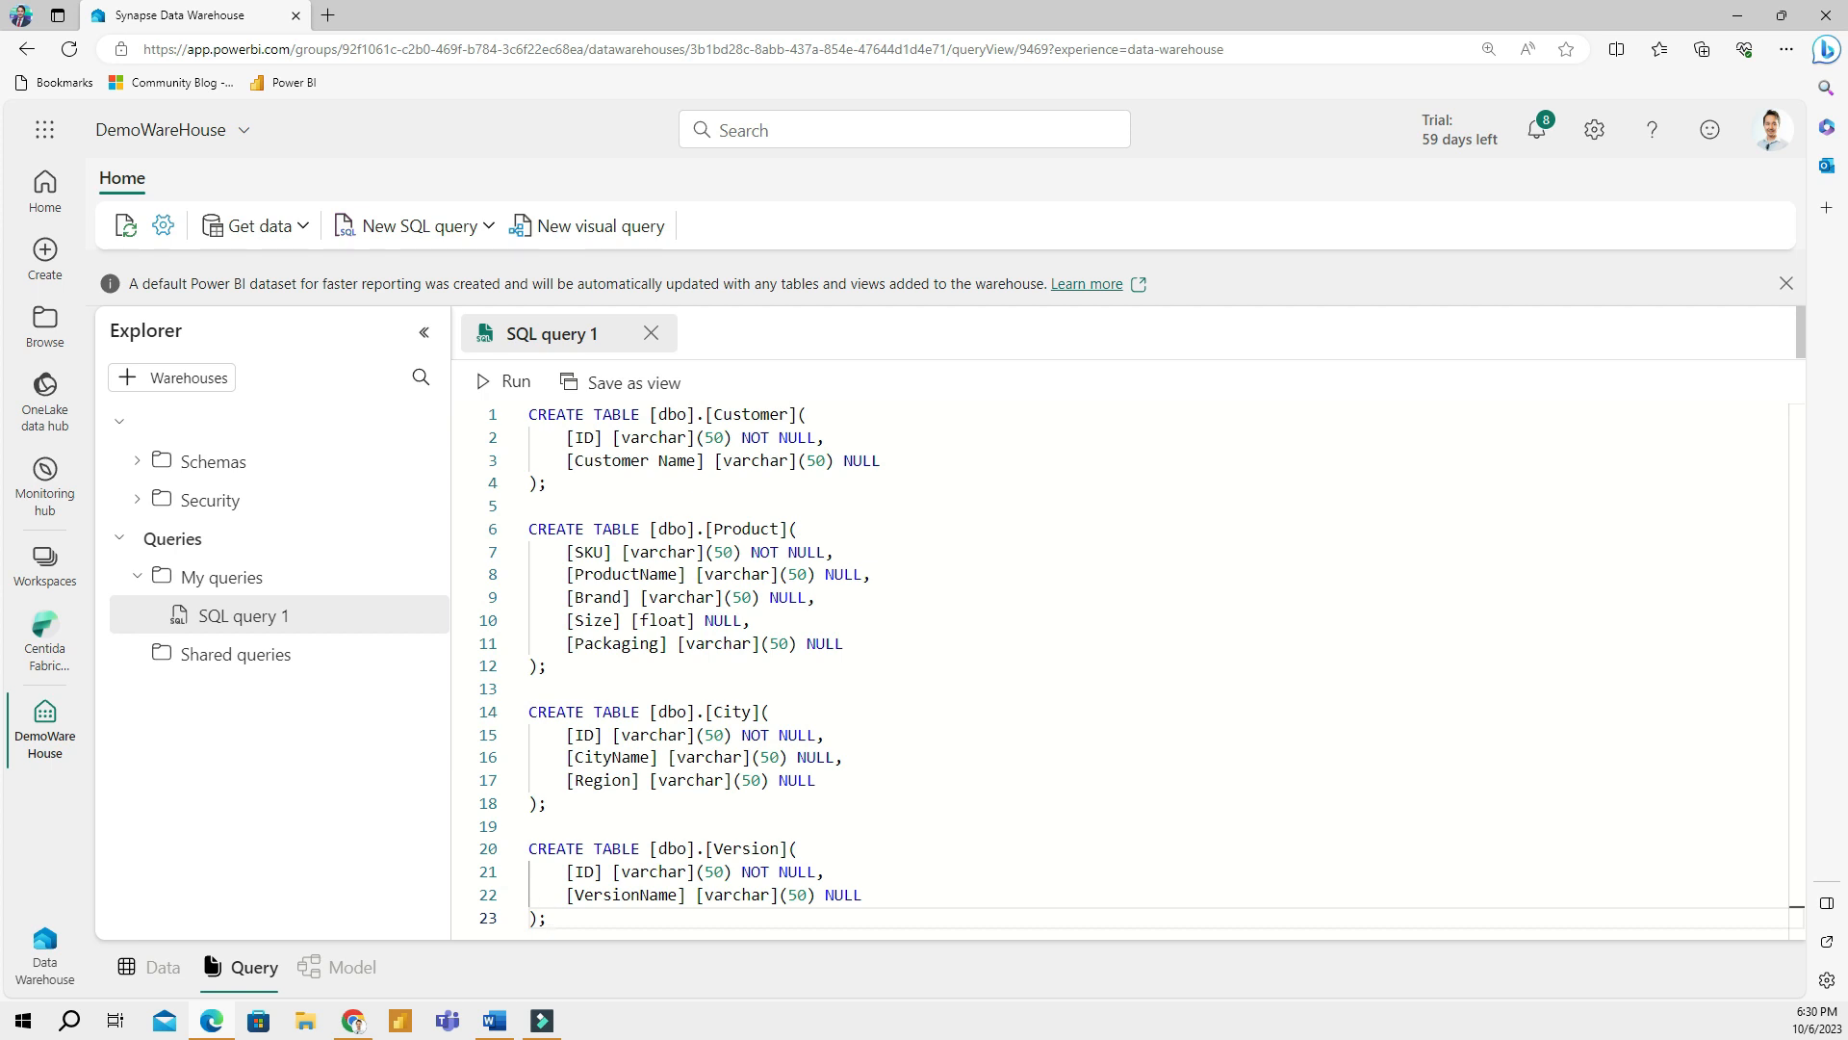
{"action": "left_click", "coordinate": [545, 917]}
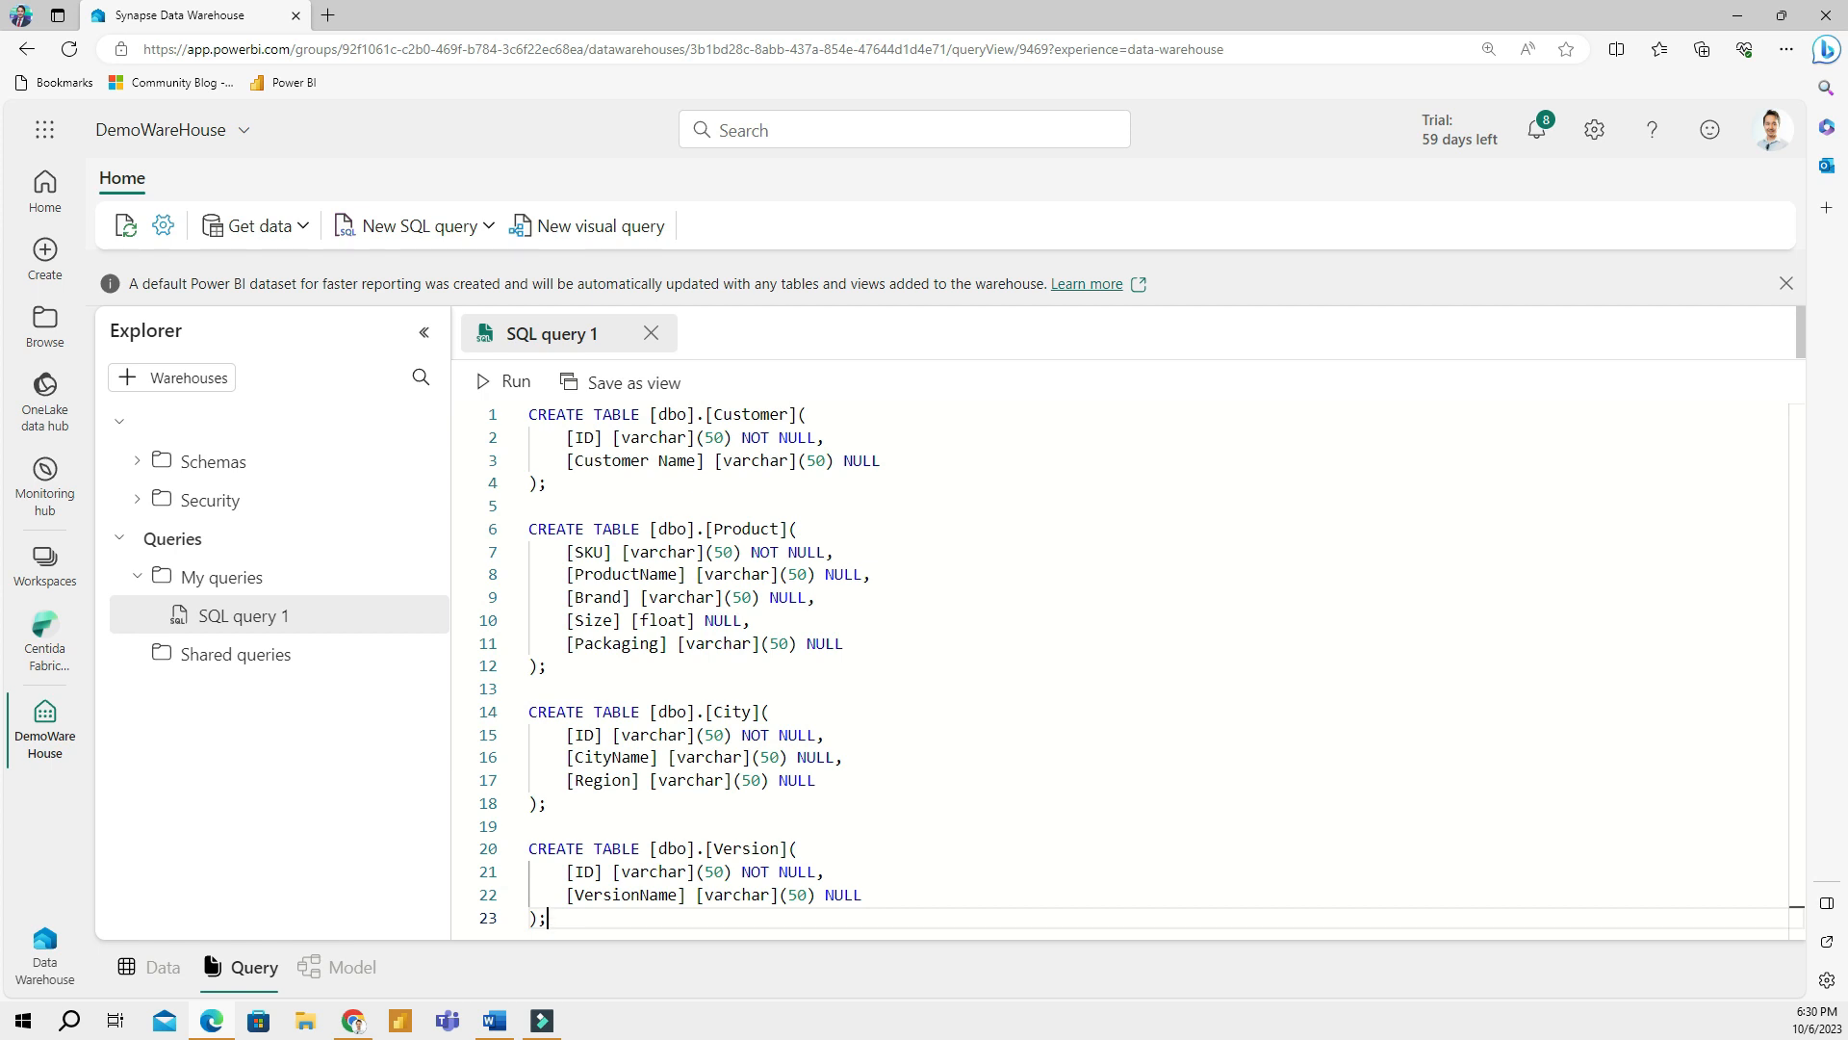
{"action": "key", "text": "ctrl+a"}
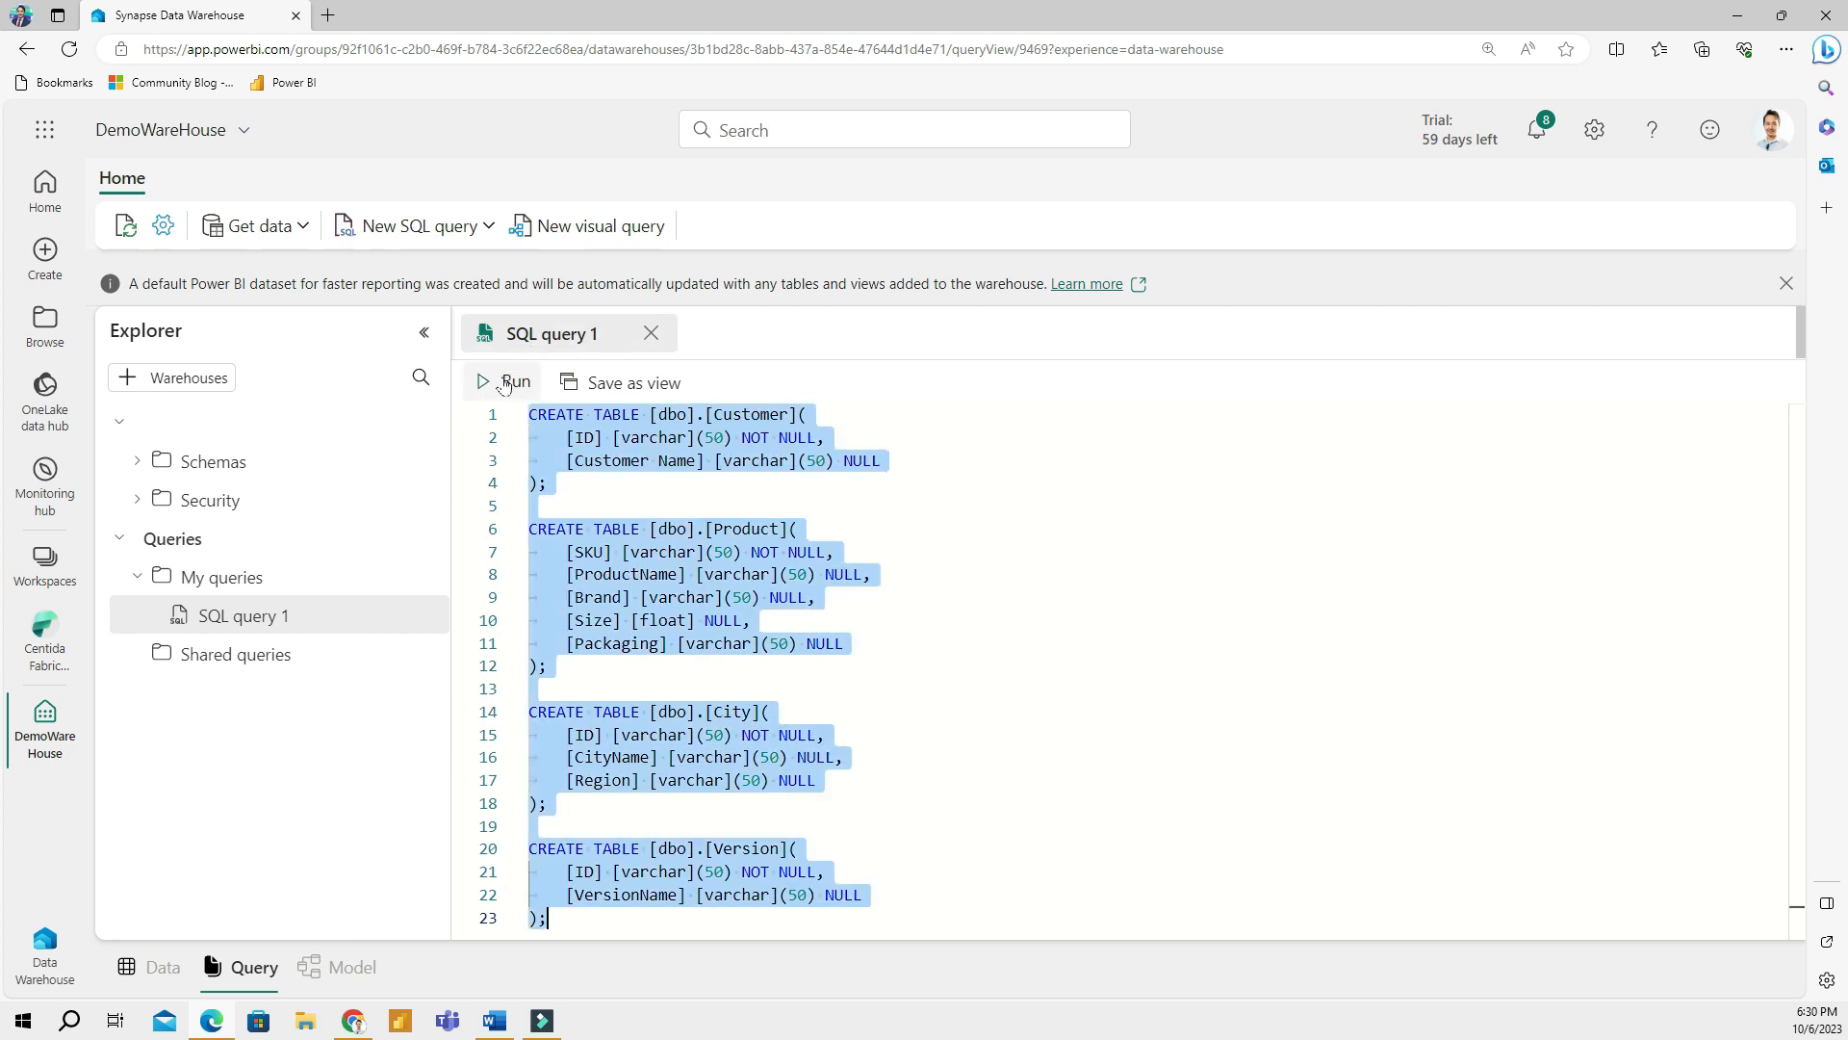
{"action": "left_click", "coordinate": [500, 382]}
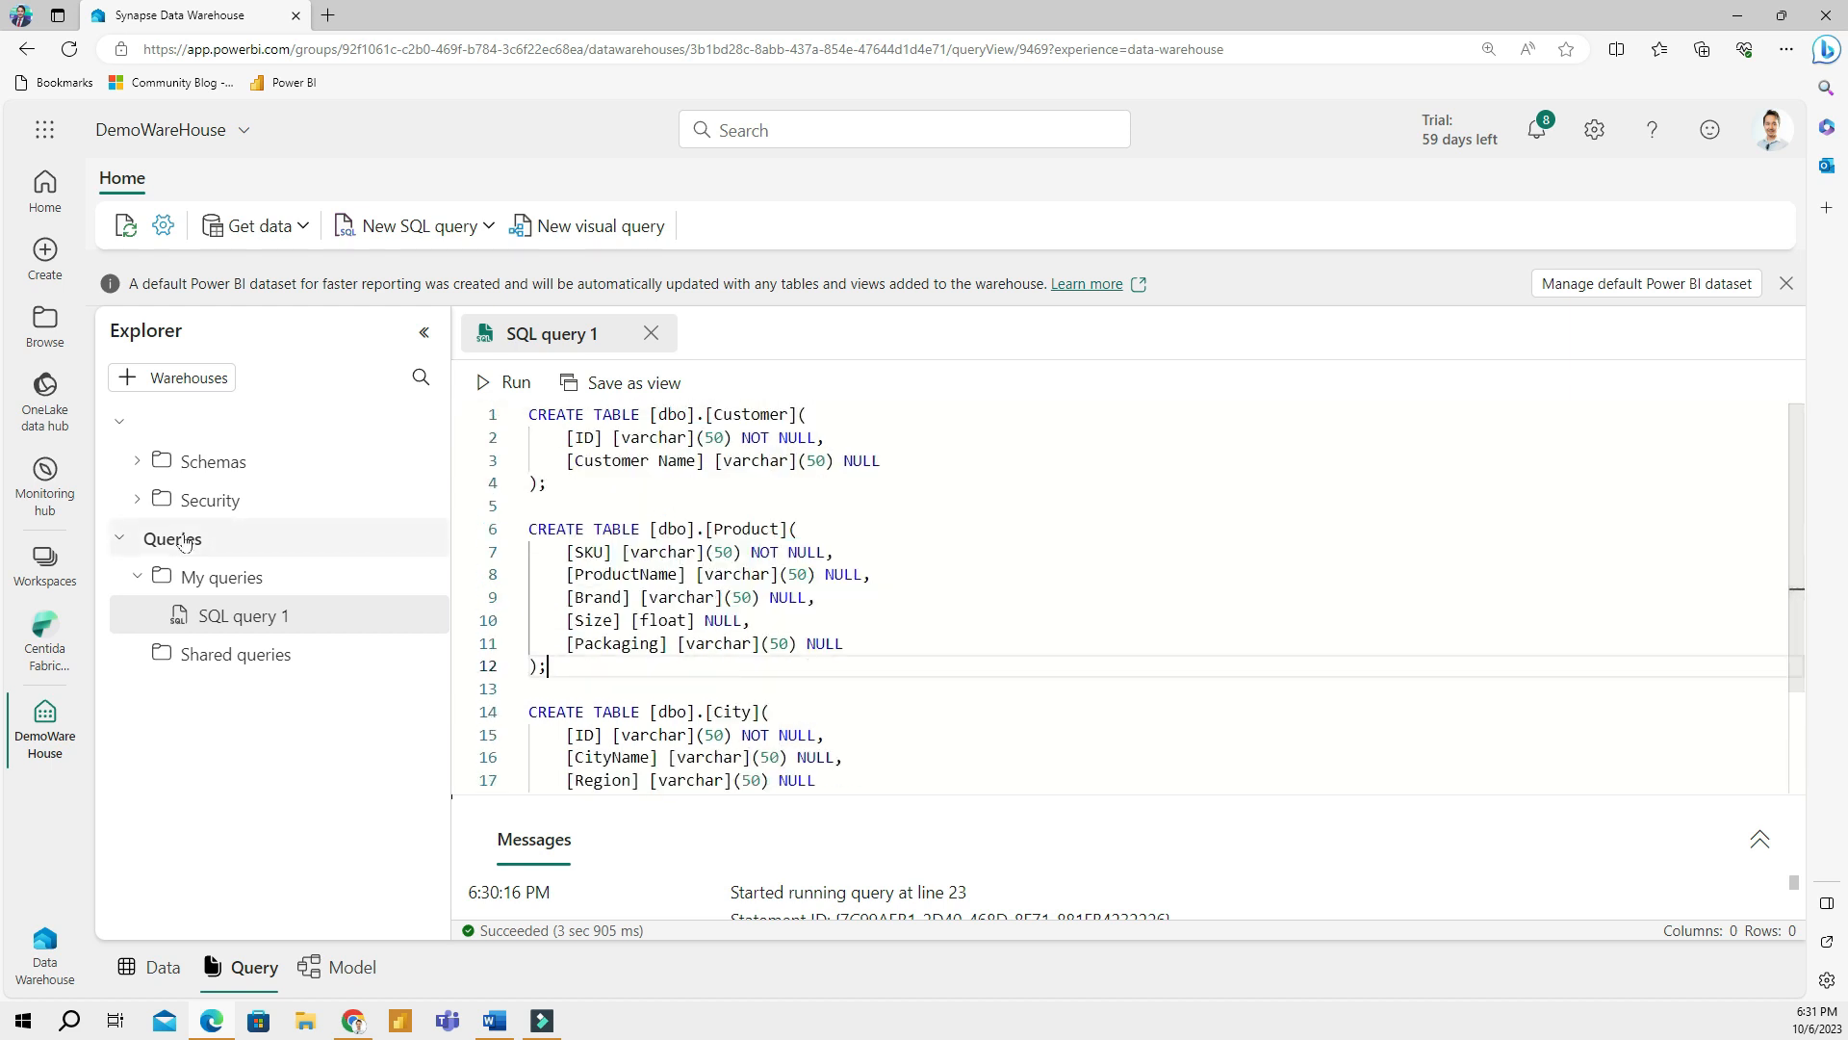
Expand Schemas > dbo > Tables and preview City: ID, CityName, Region, zero rows
{"action": "left_click", "coordinate": [137, 462]}
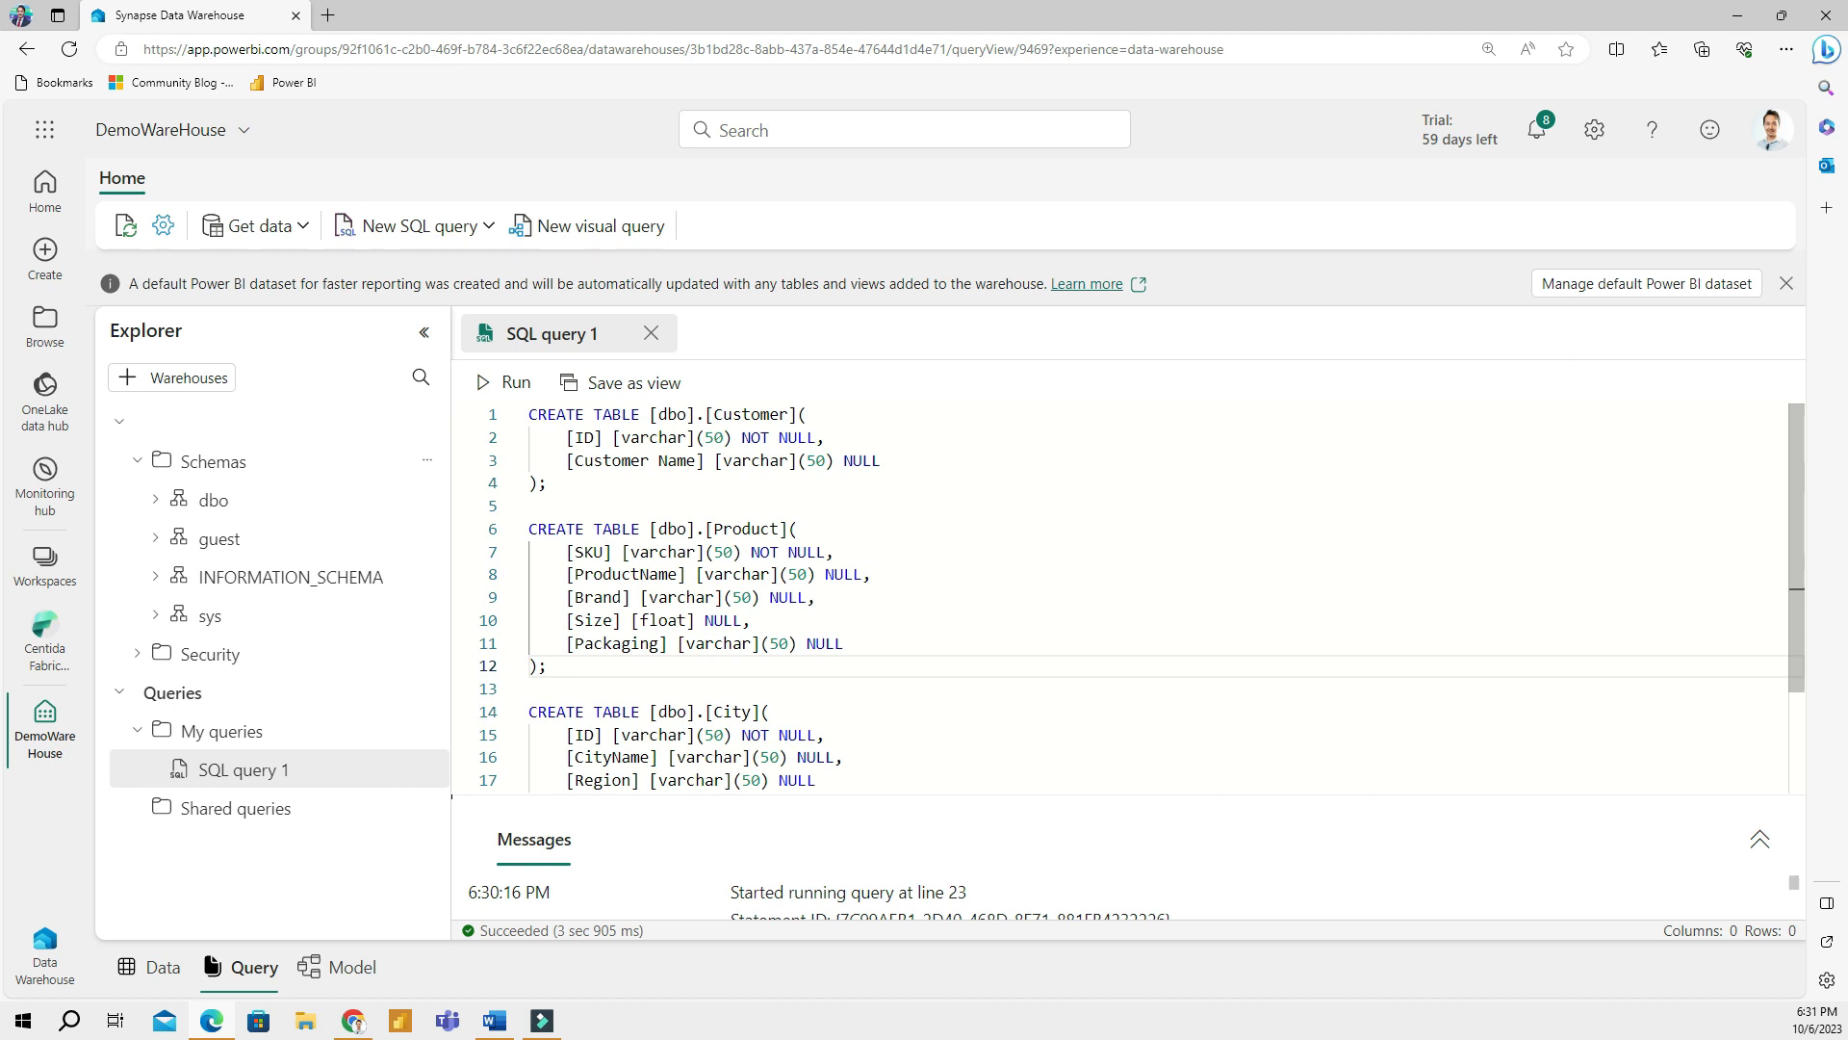
{"action": "left_click", "coordinate": [154, 499]}
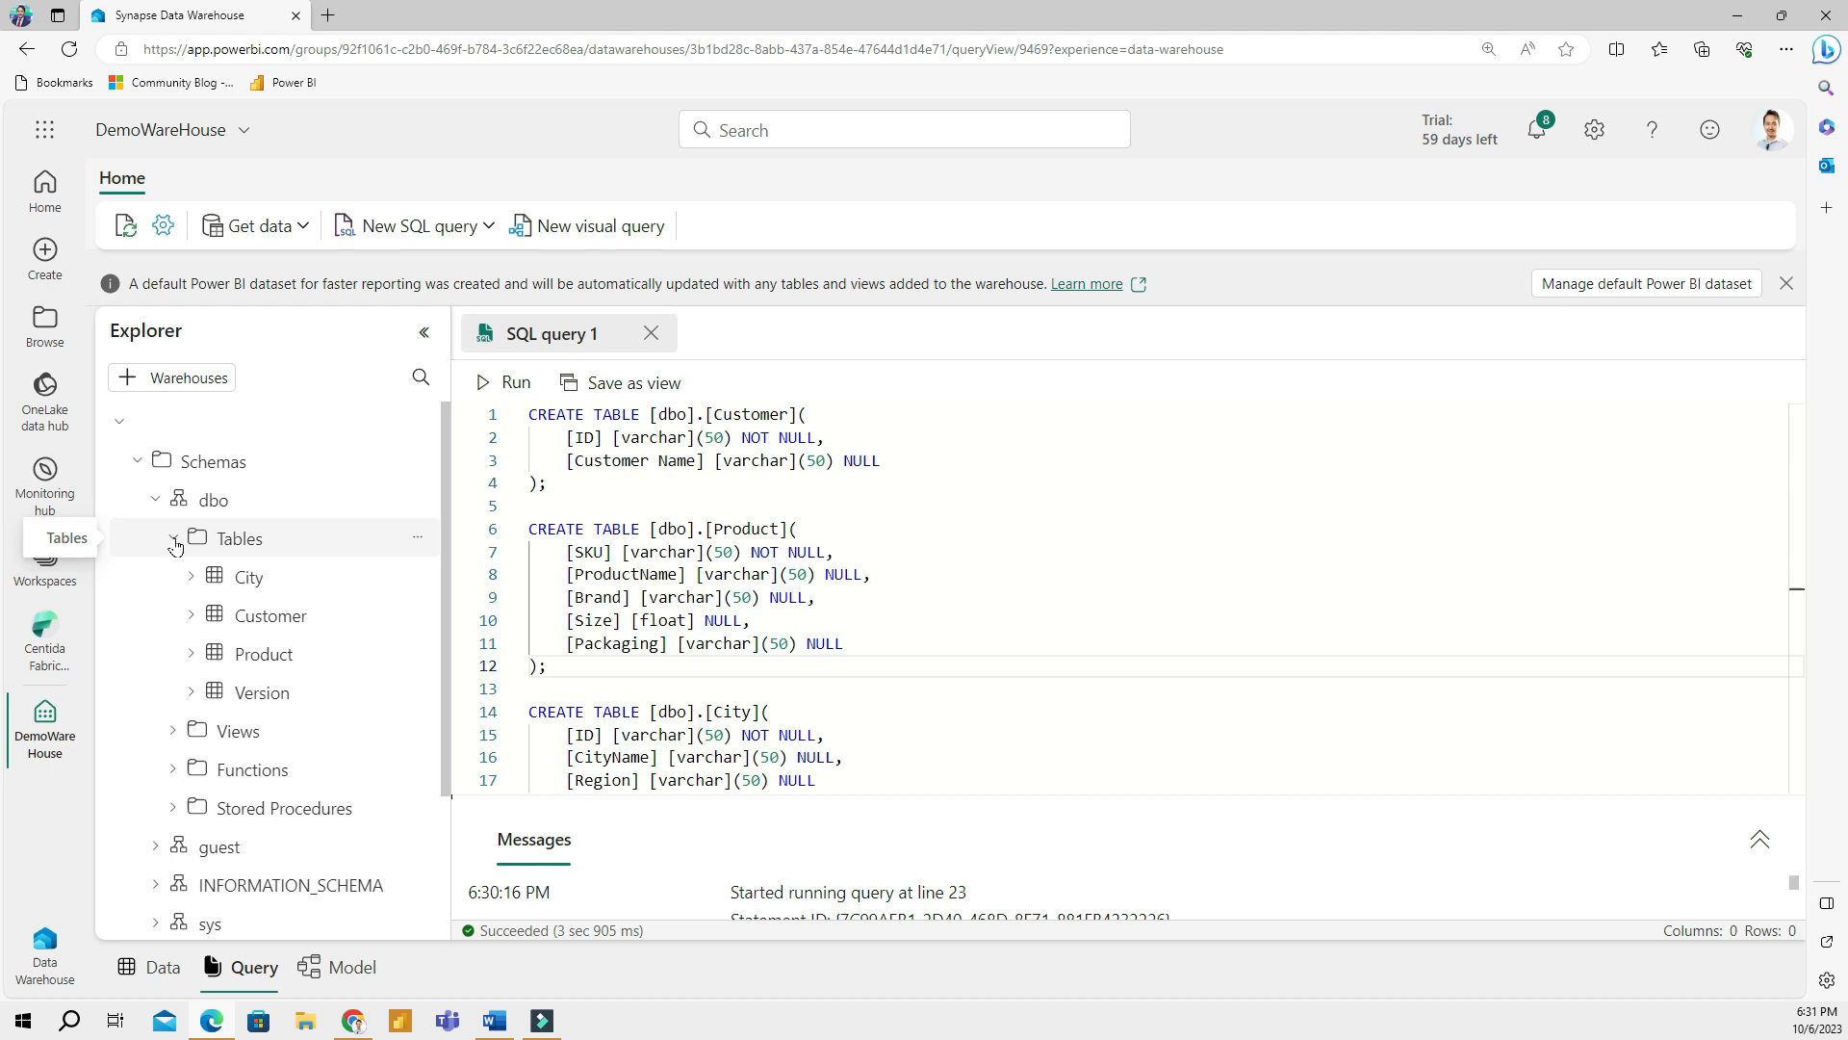
{"action": "left_click", "coordinate": [248, 576]}
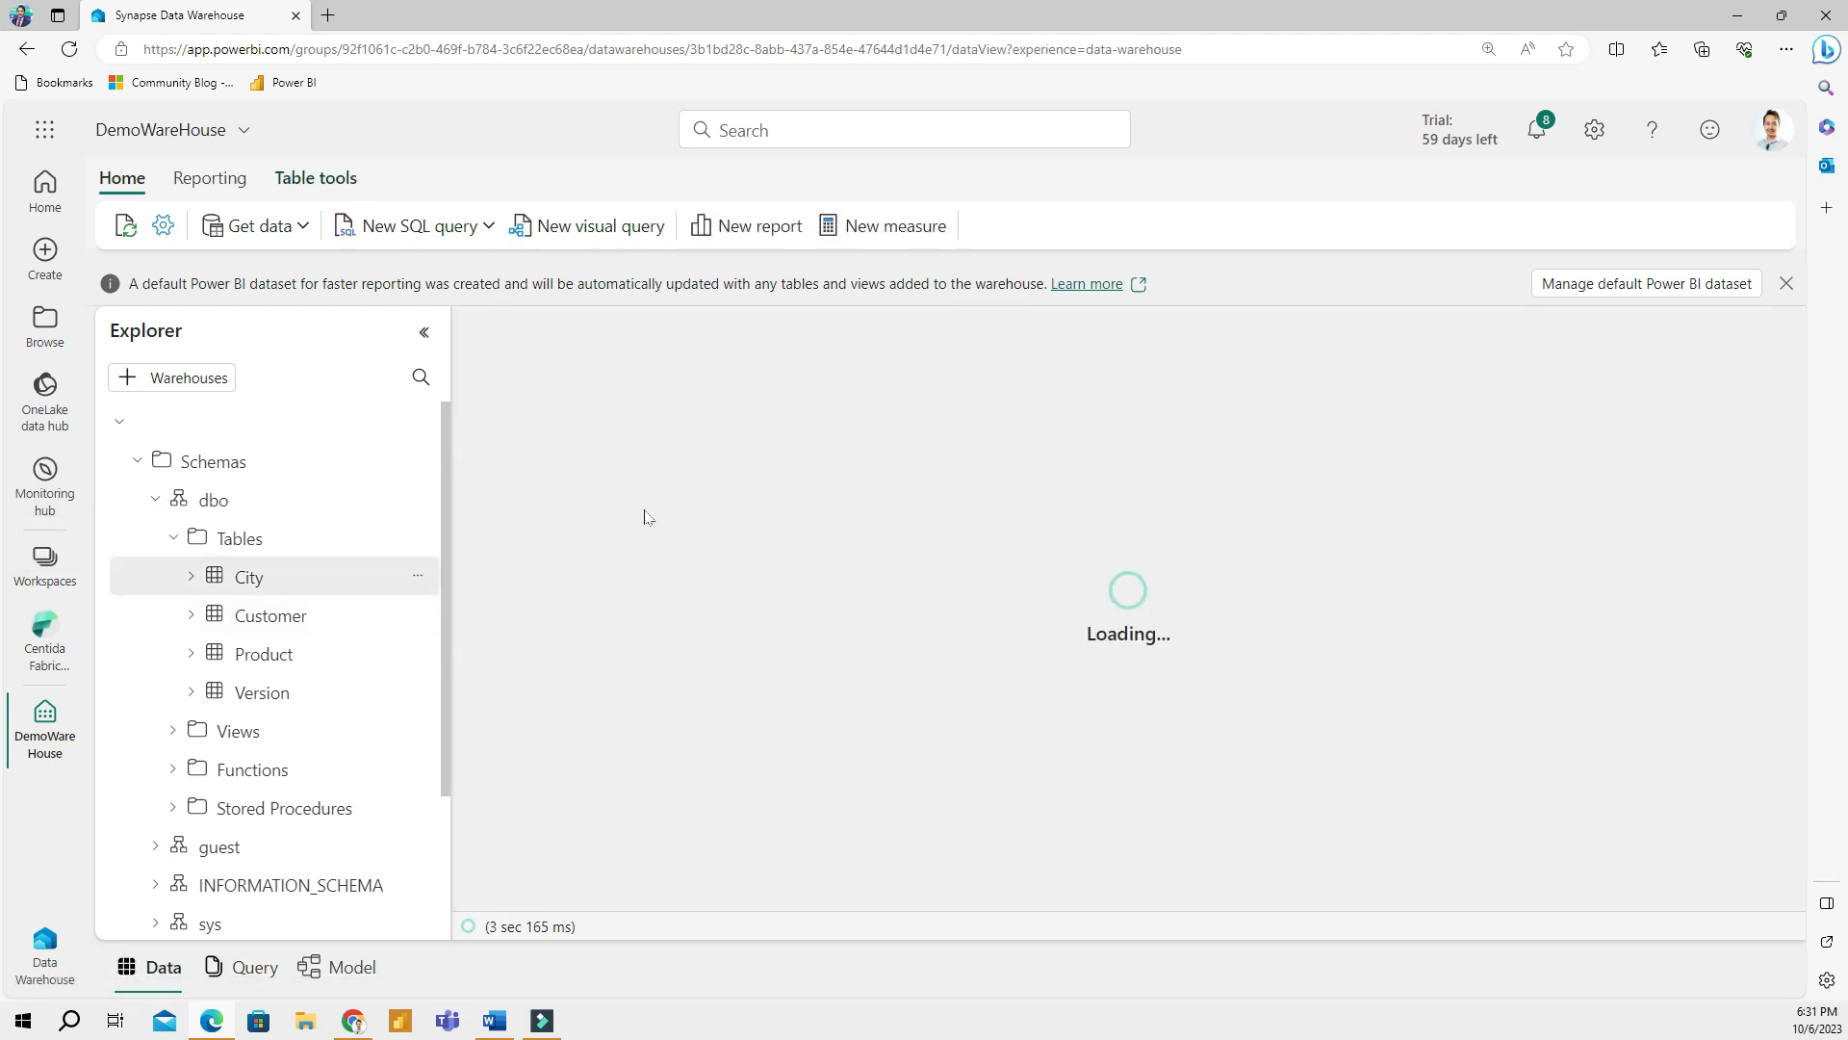
{"action": "mouse_move", "coordinate": [667, 534]}
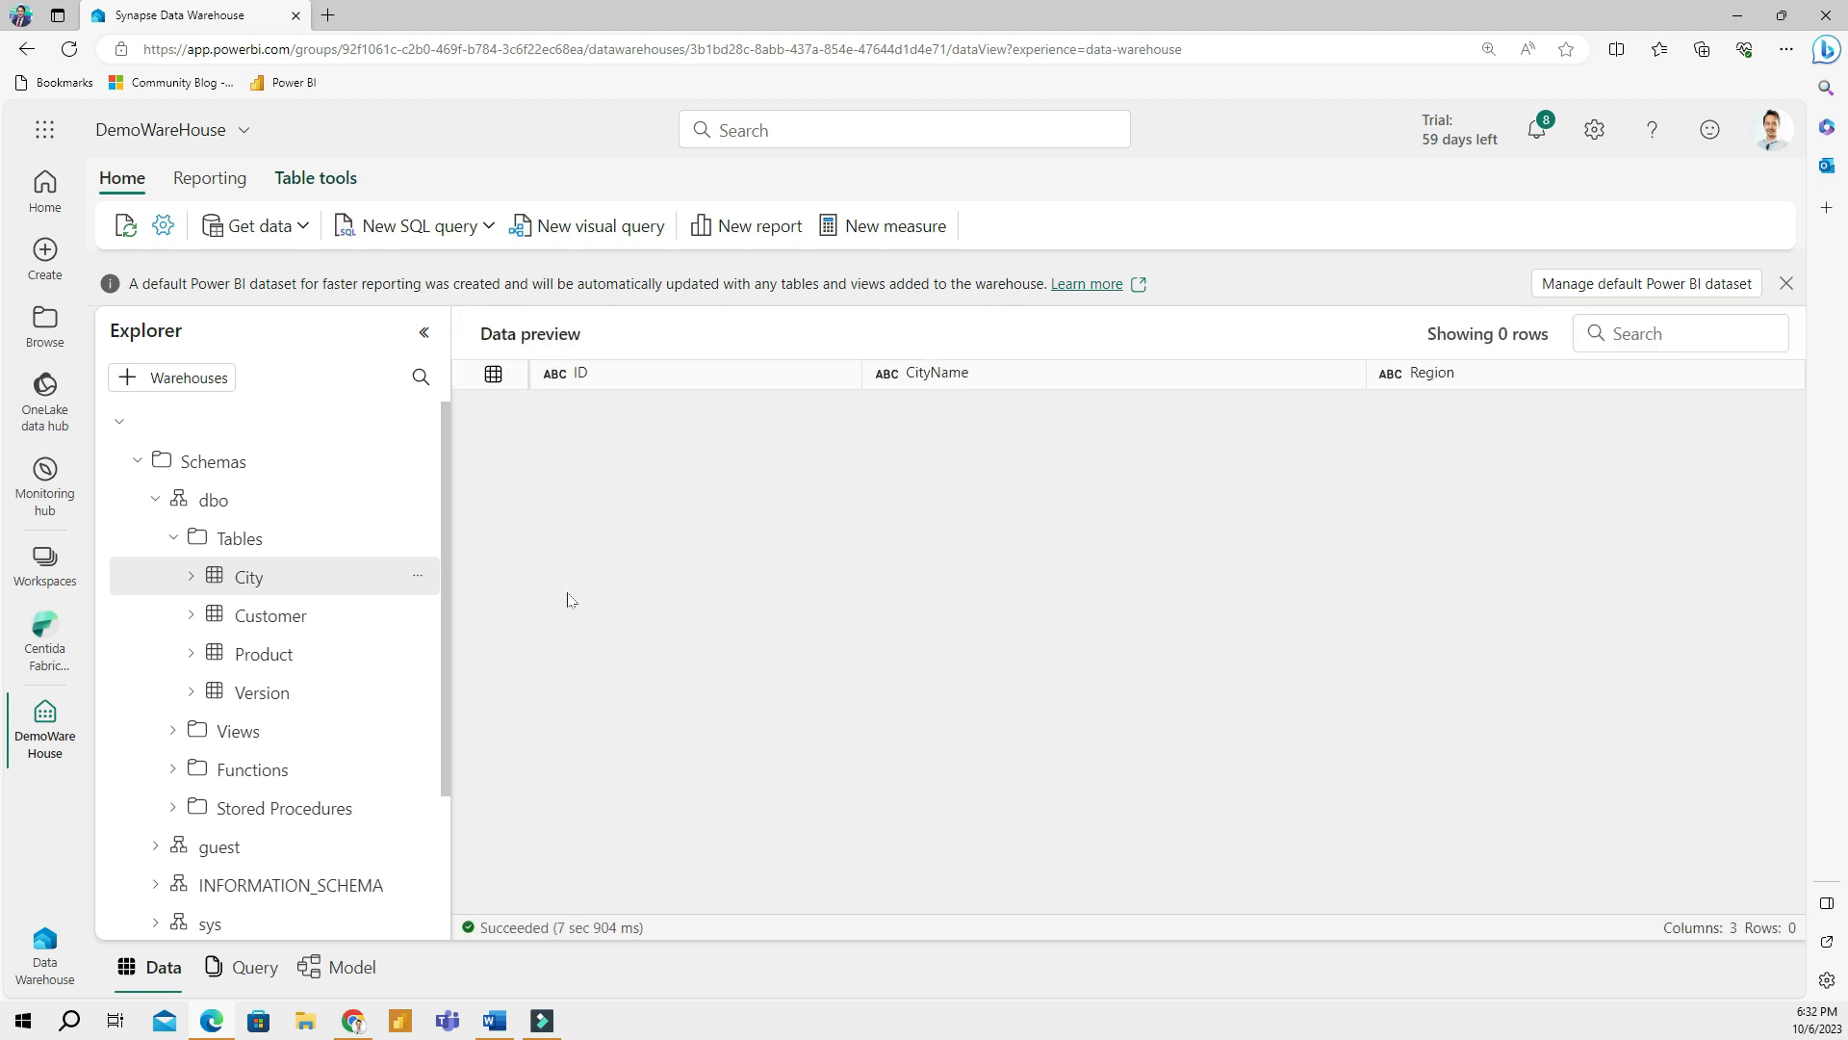
{"action": "mouse_move", "coordinate": [1139, 499]}
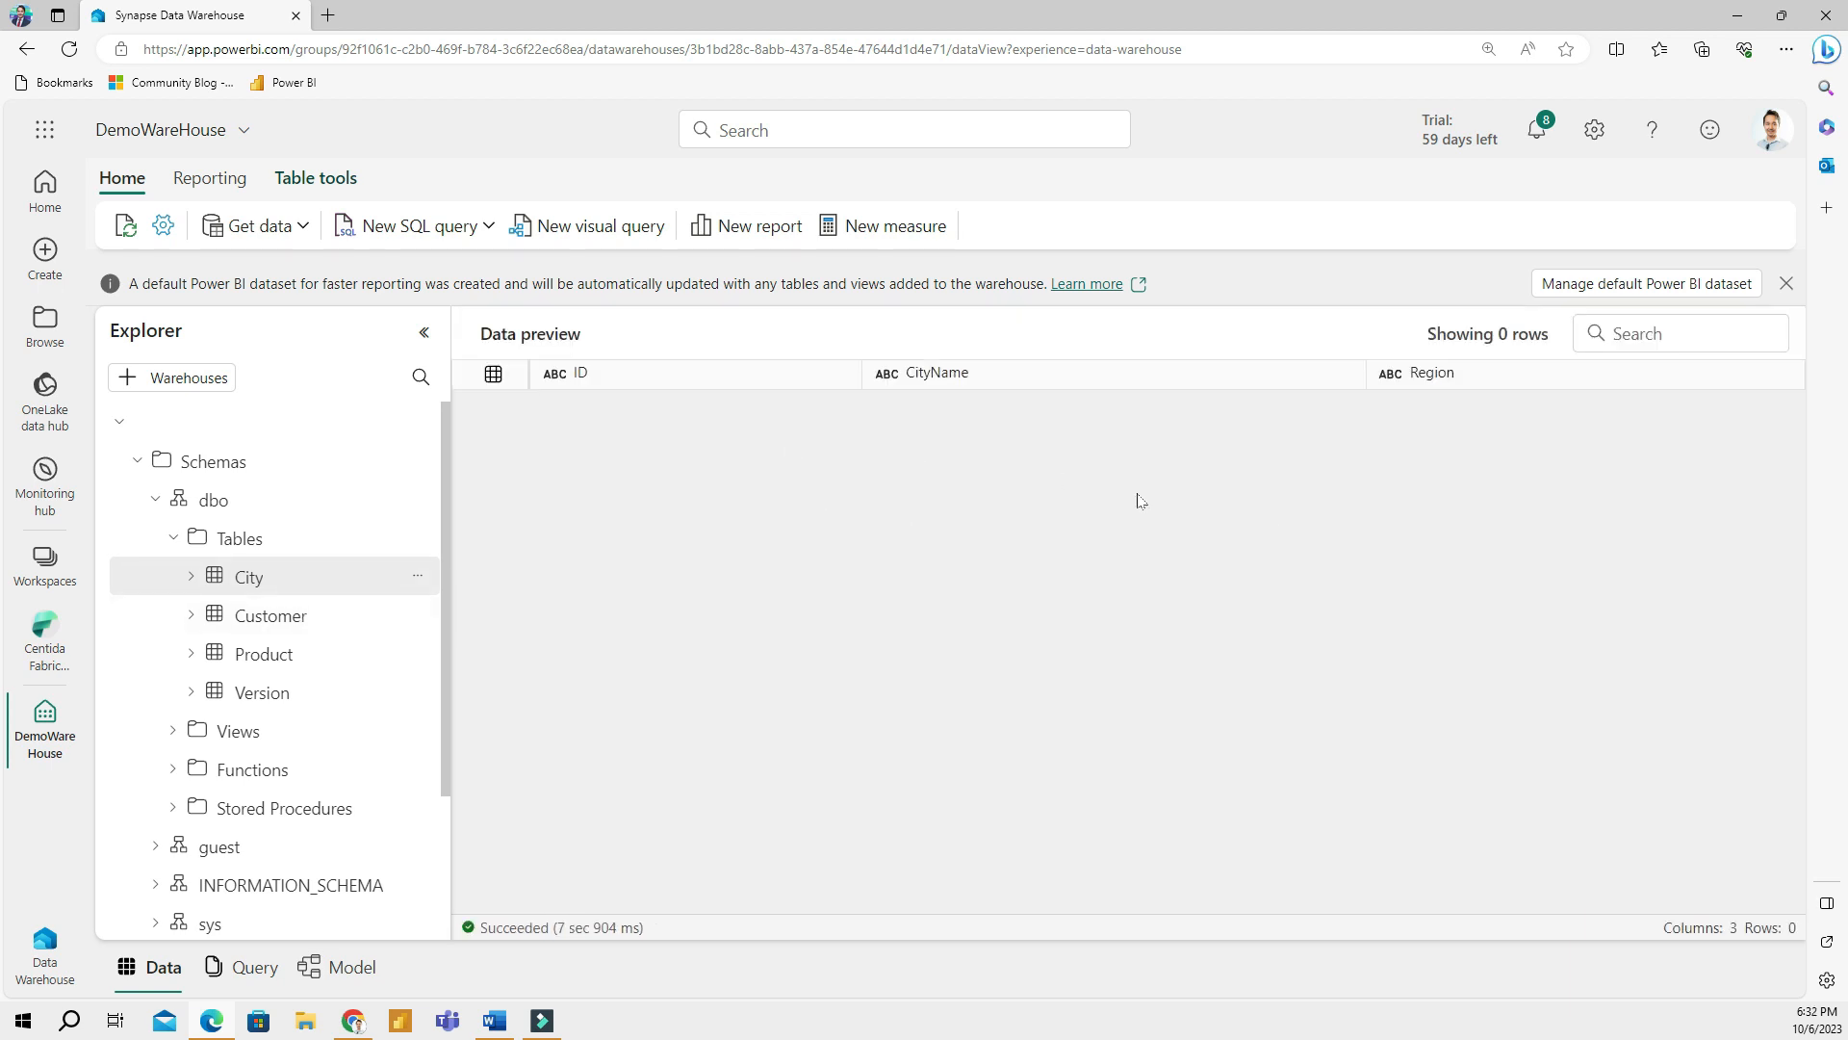
{"action": "left_click", "coordinate": [938, 373]}
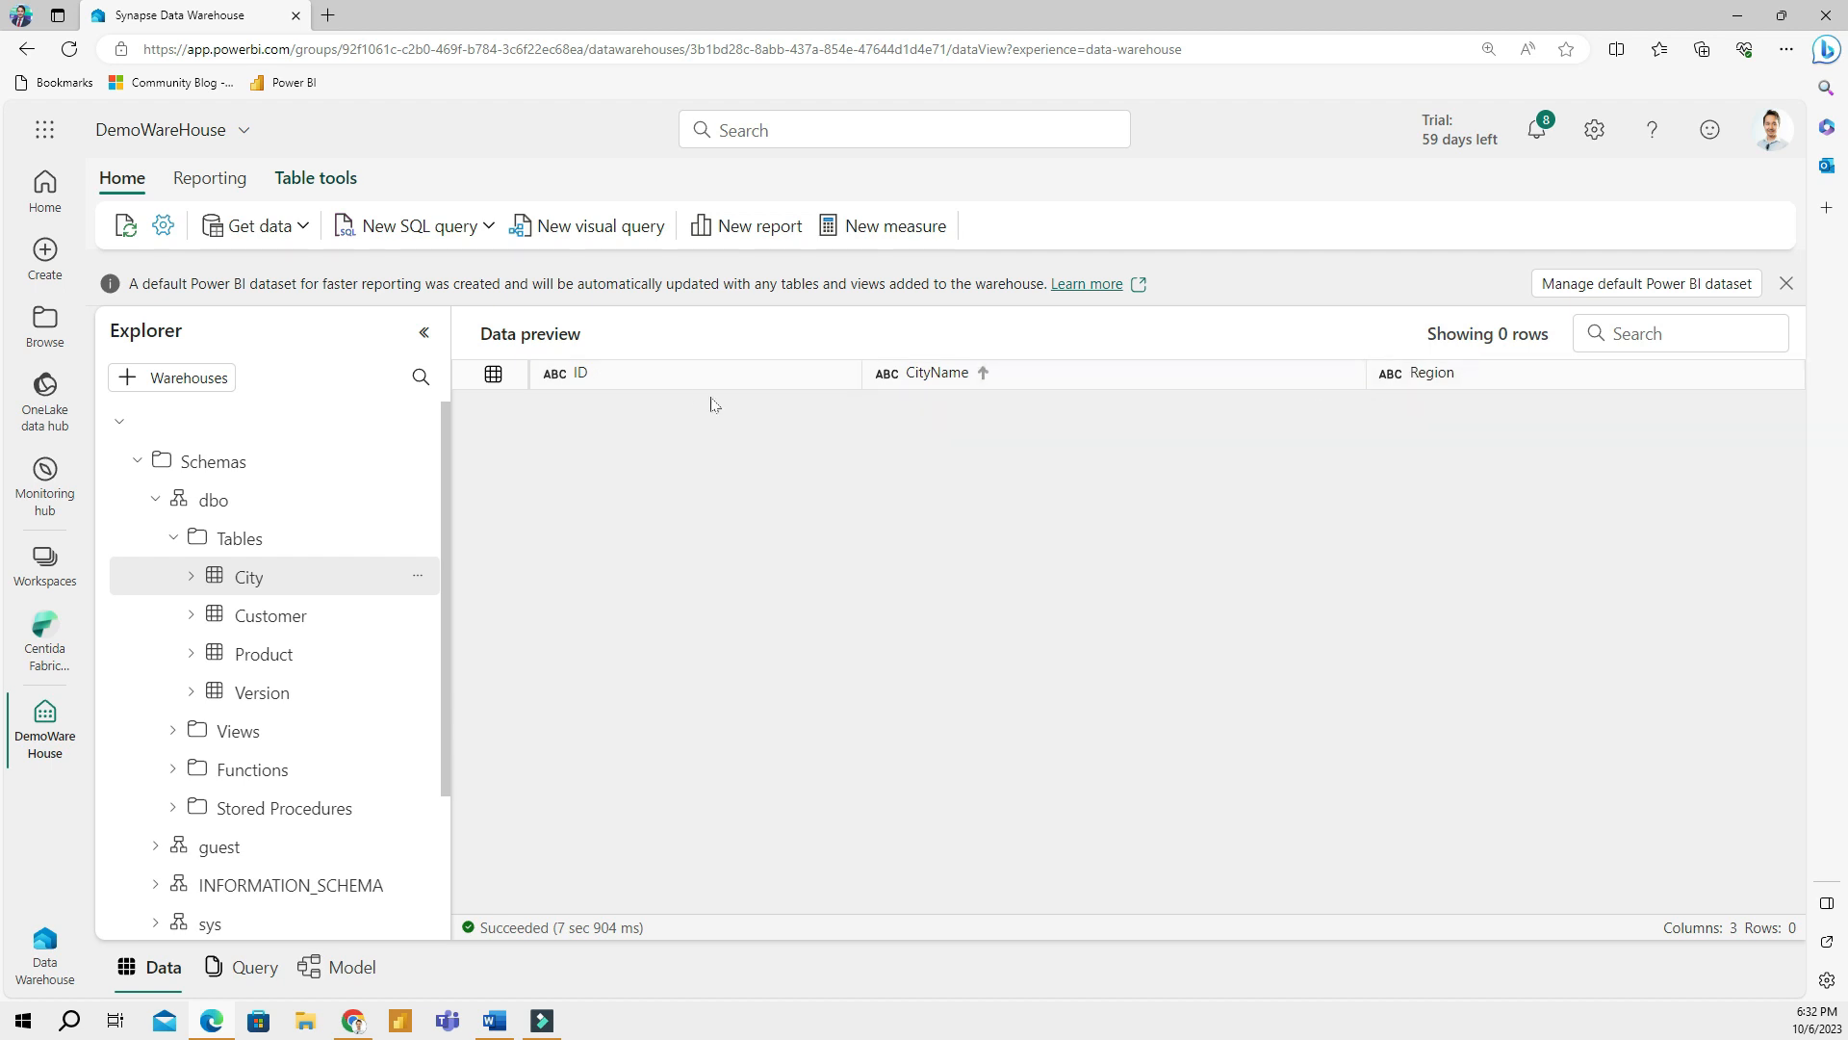
{"action": "scroll", "scroll_direction": "down", "scroll_amount": 3}
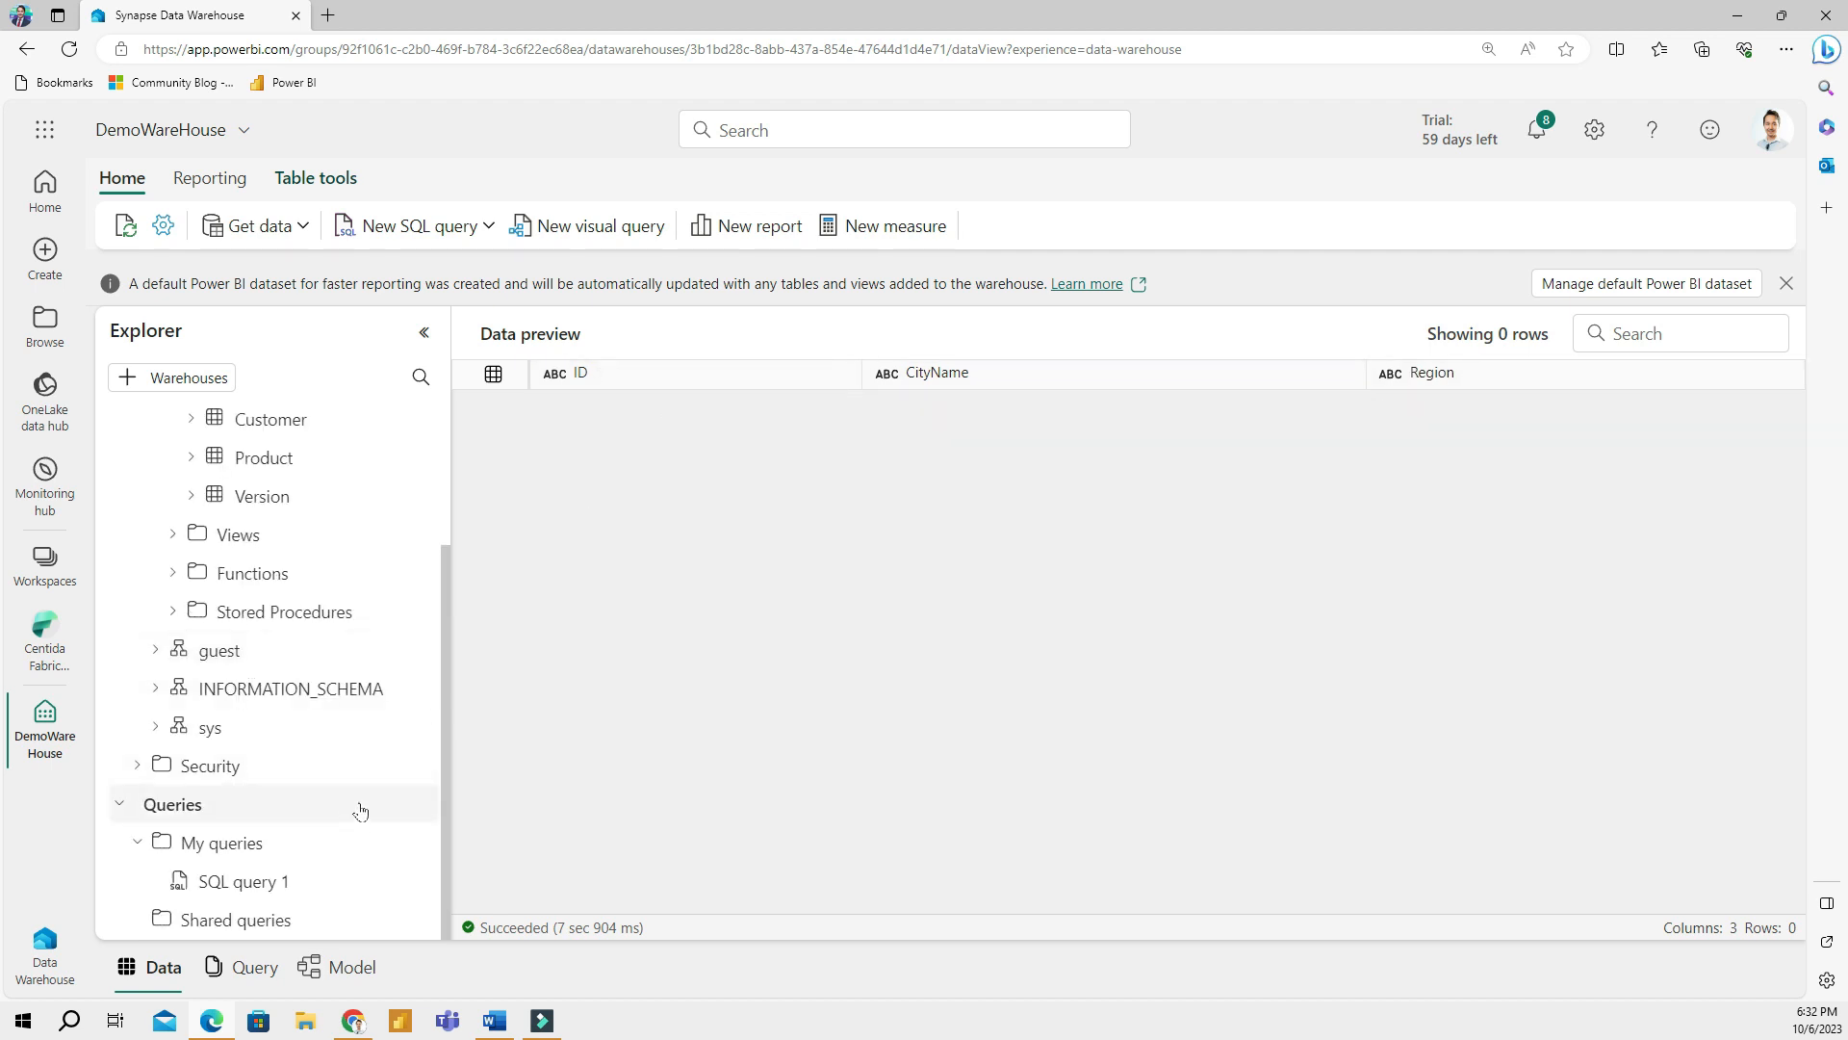
Rename the saved SQL query 1 to 'Created tables'
{"action": "left_click", "coordinate": [245, 881]}
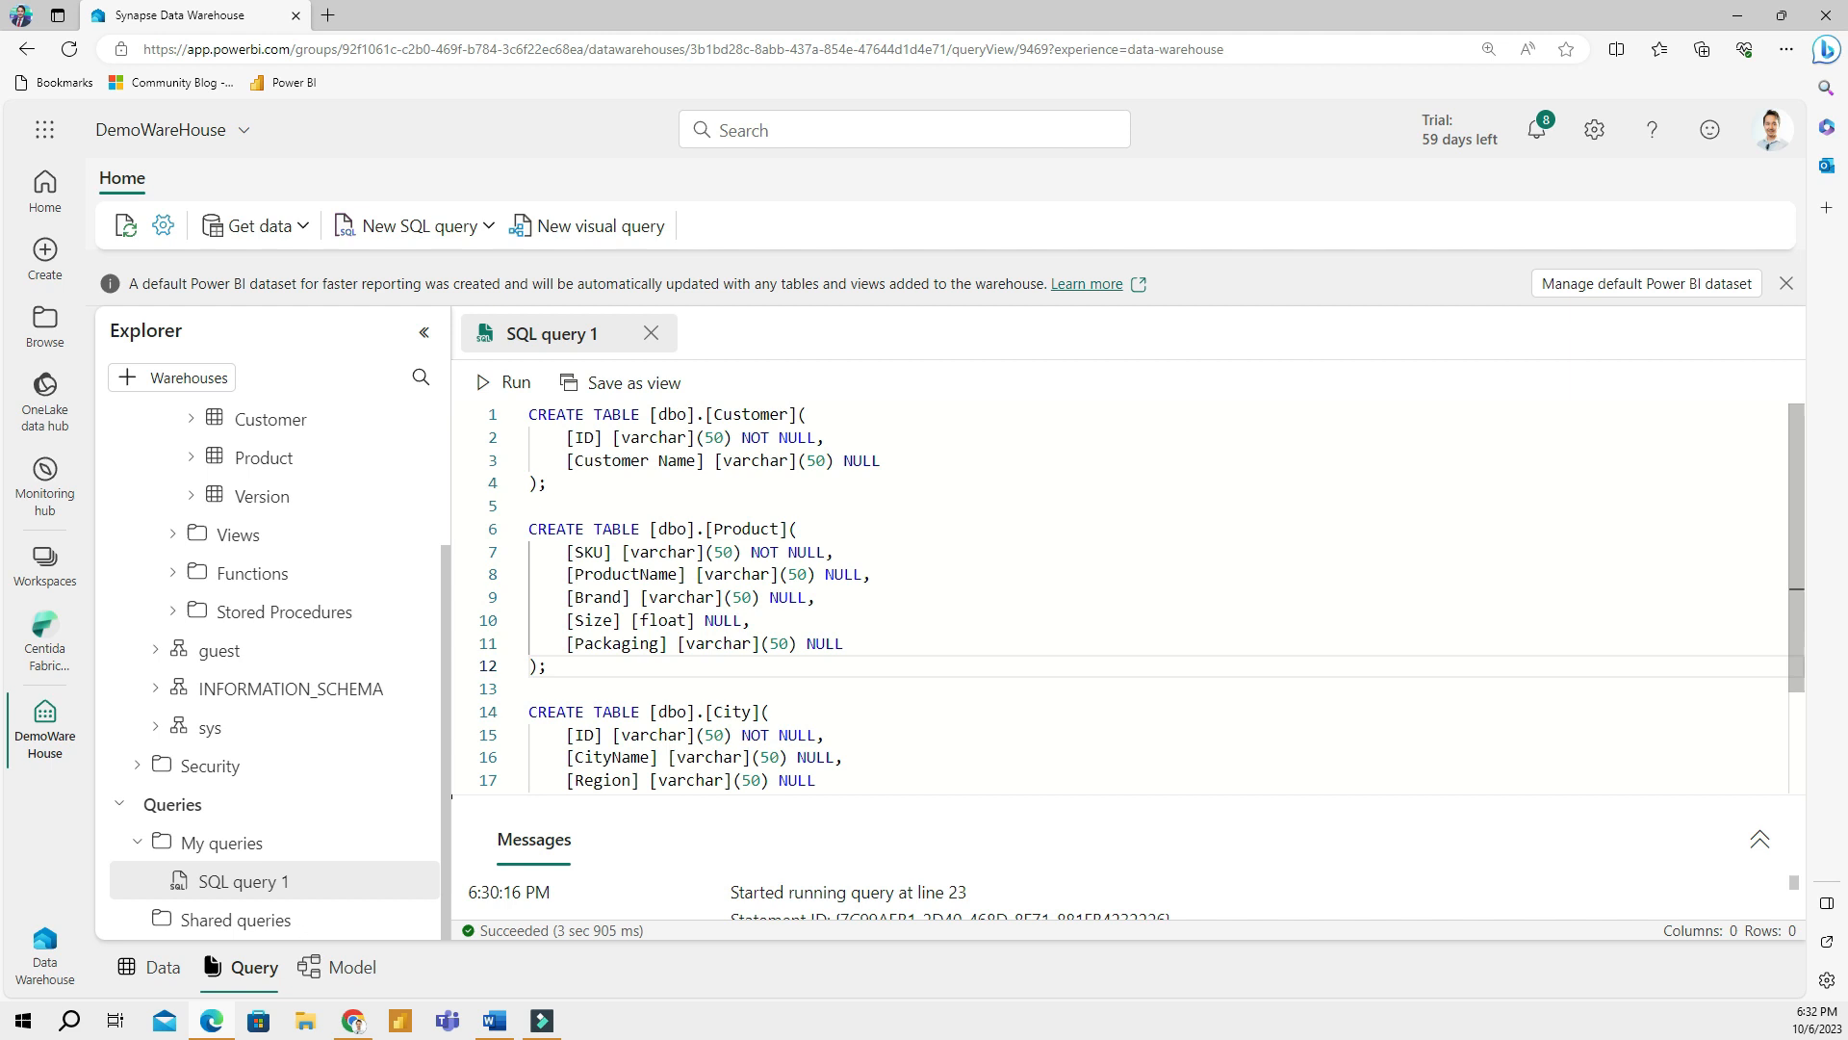
{"action": "double_click", "coordinate": [566, 334]}
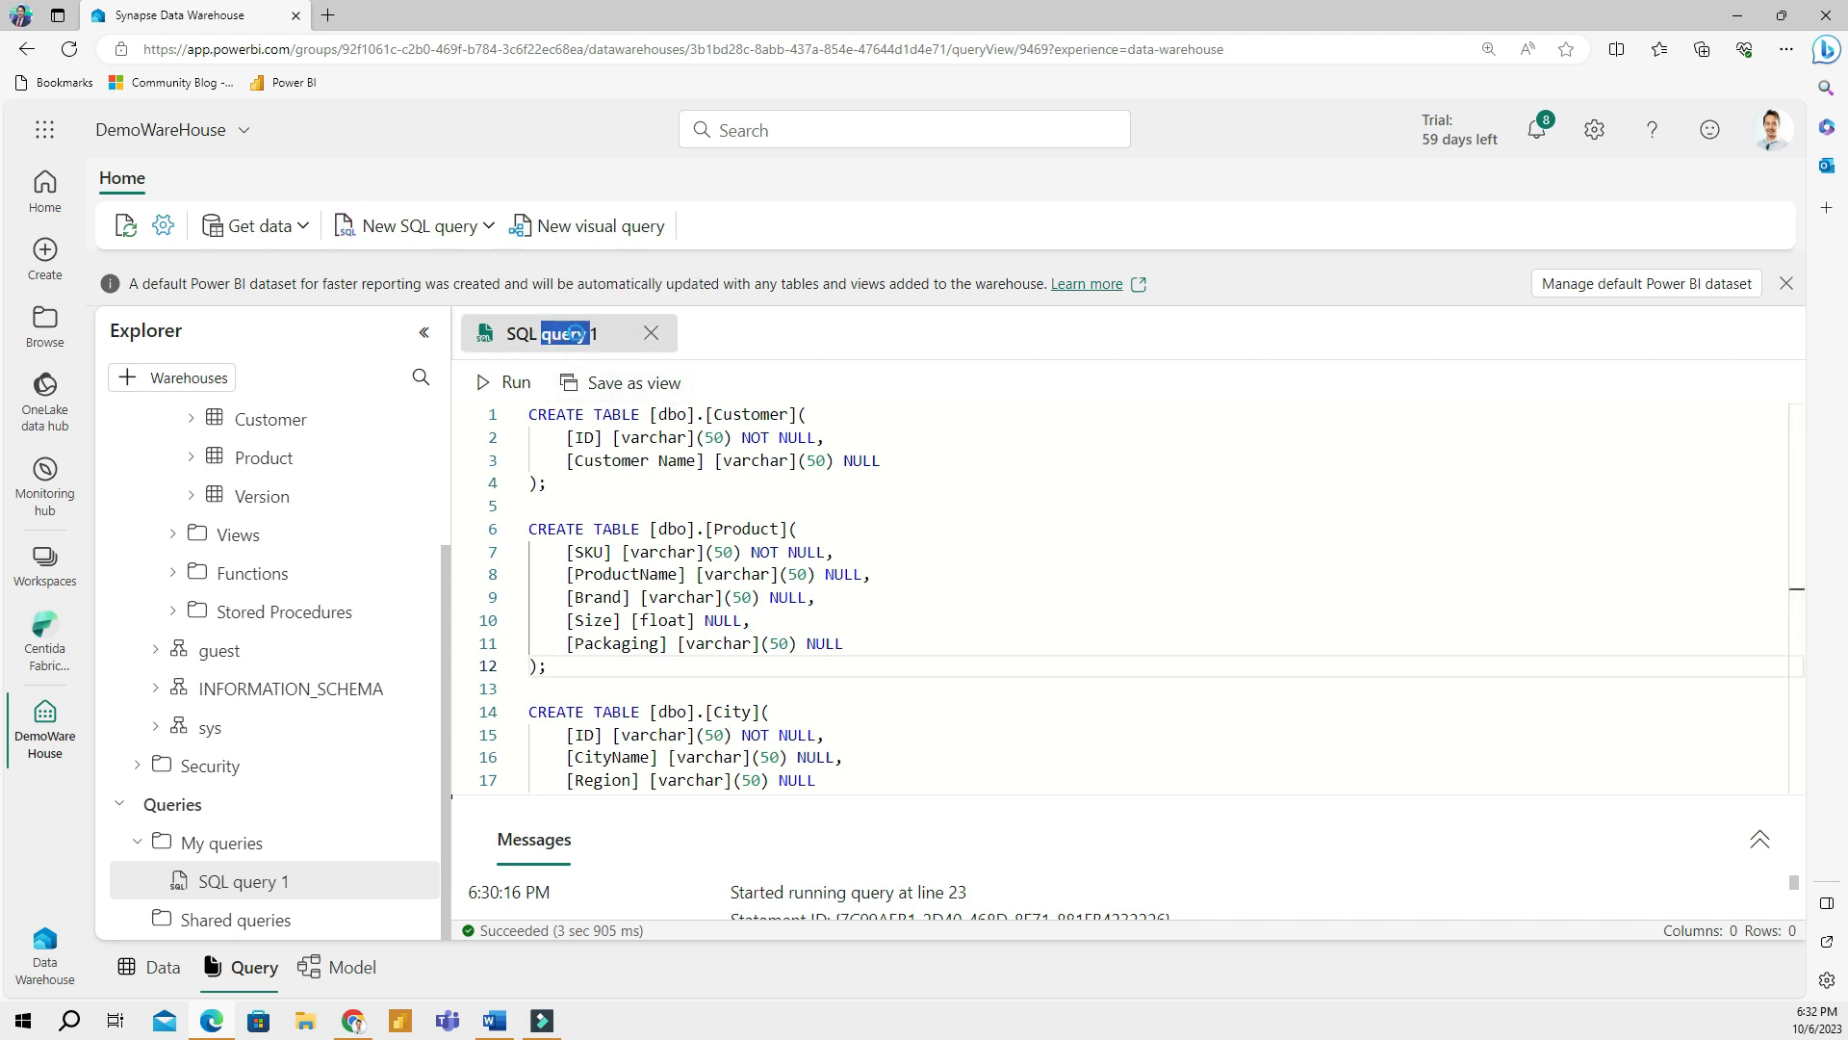
{"action": "double_click", "coordinate": [558, 334]}
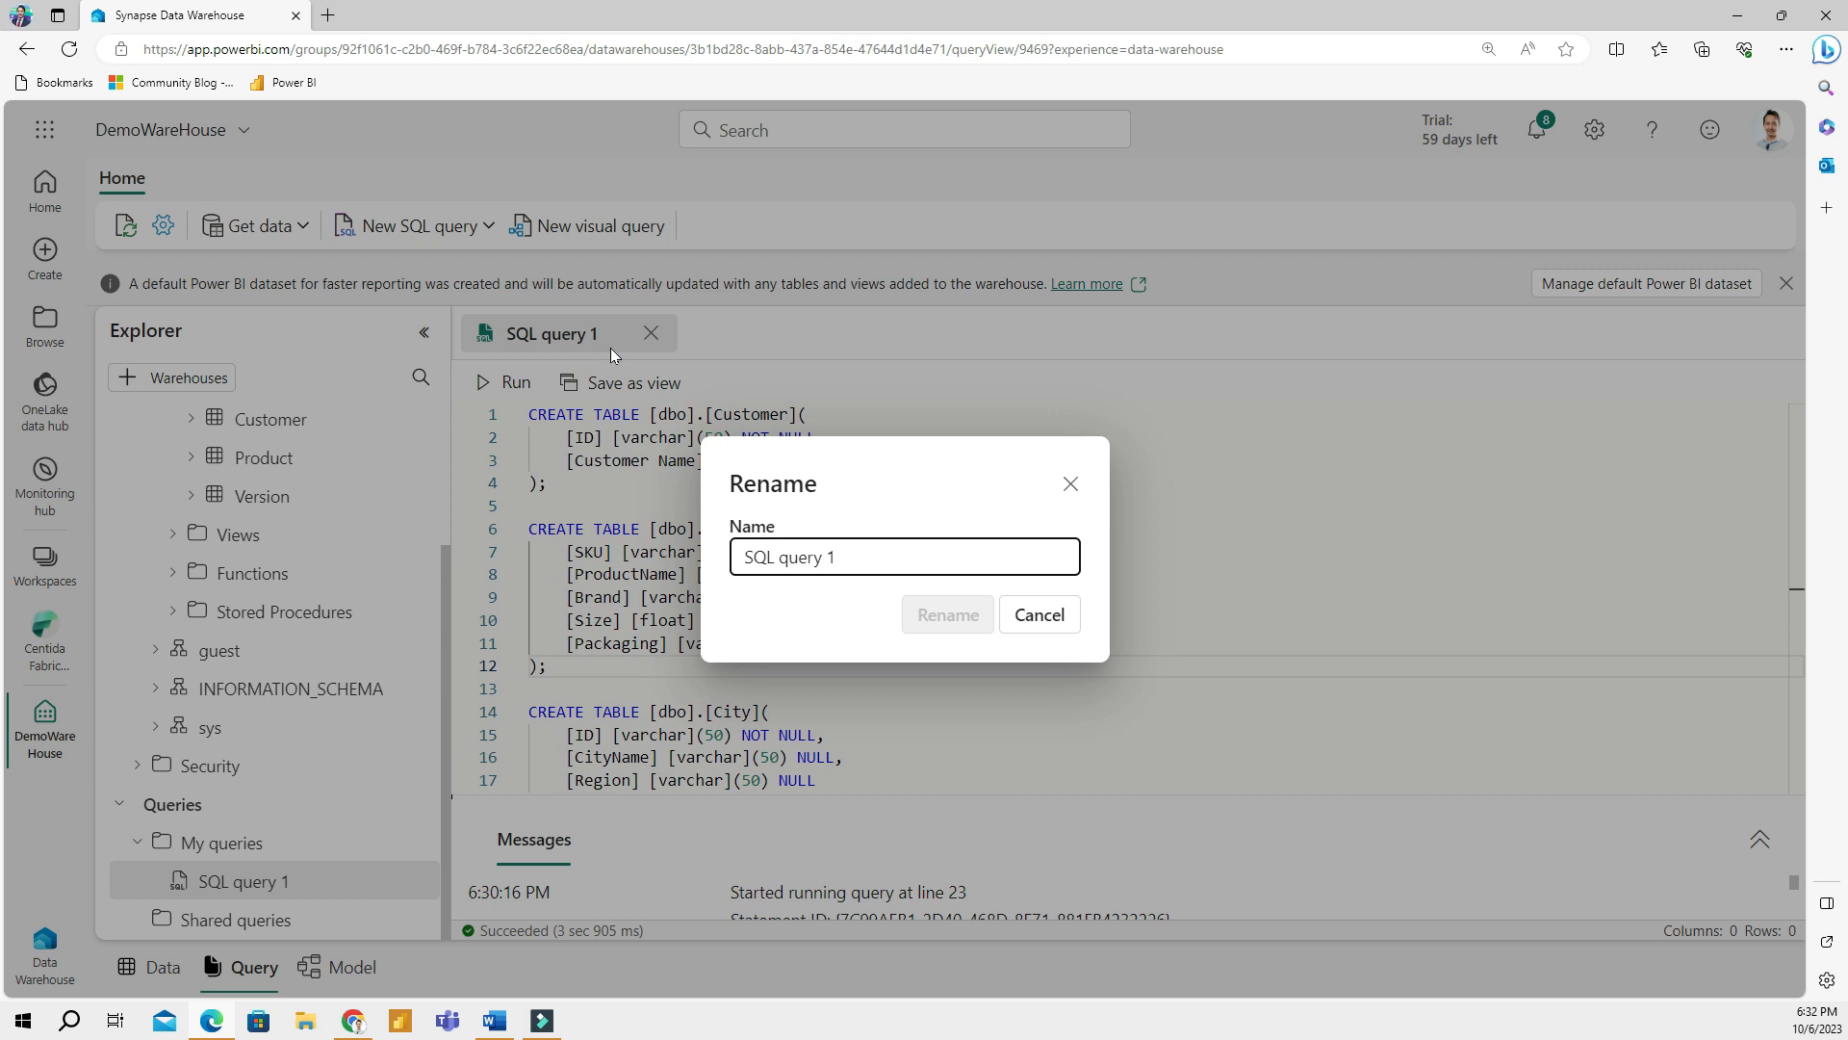
{"action": "key", "text": "Backspace"}
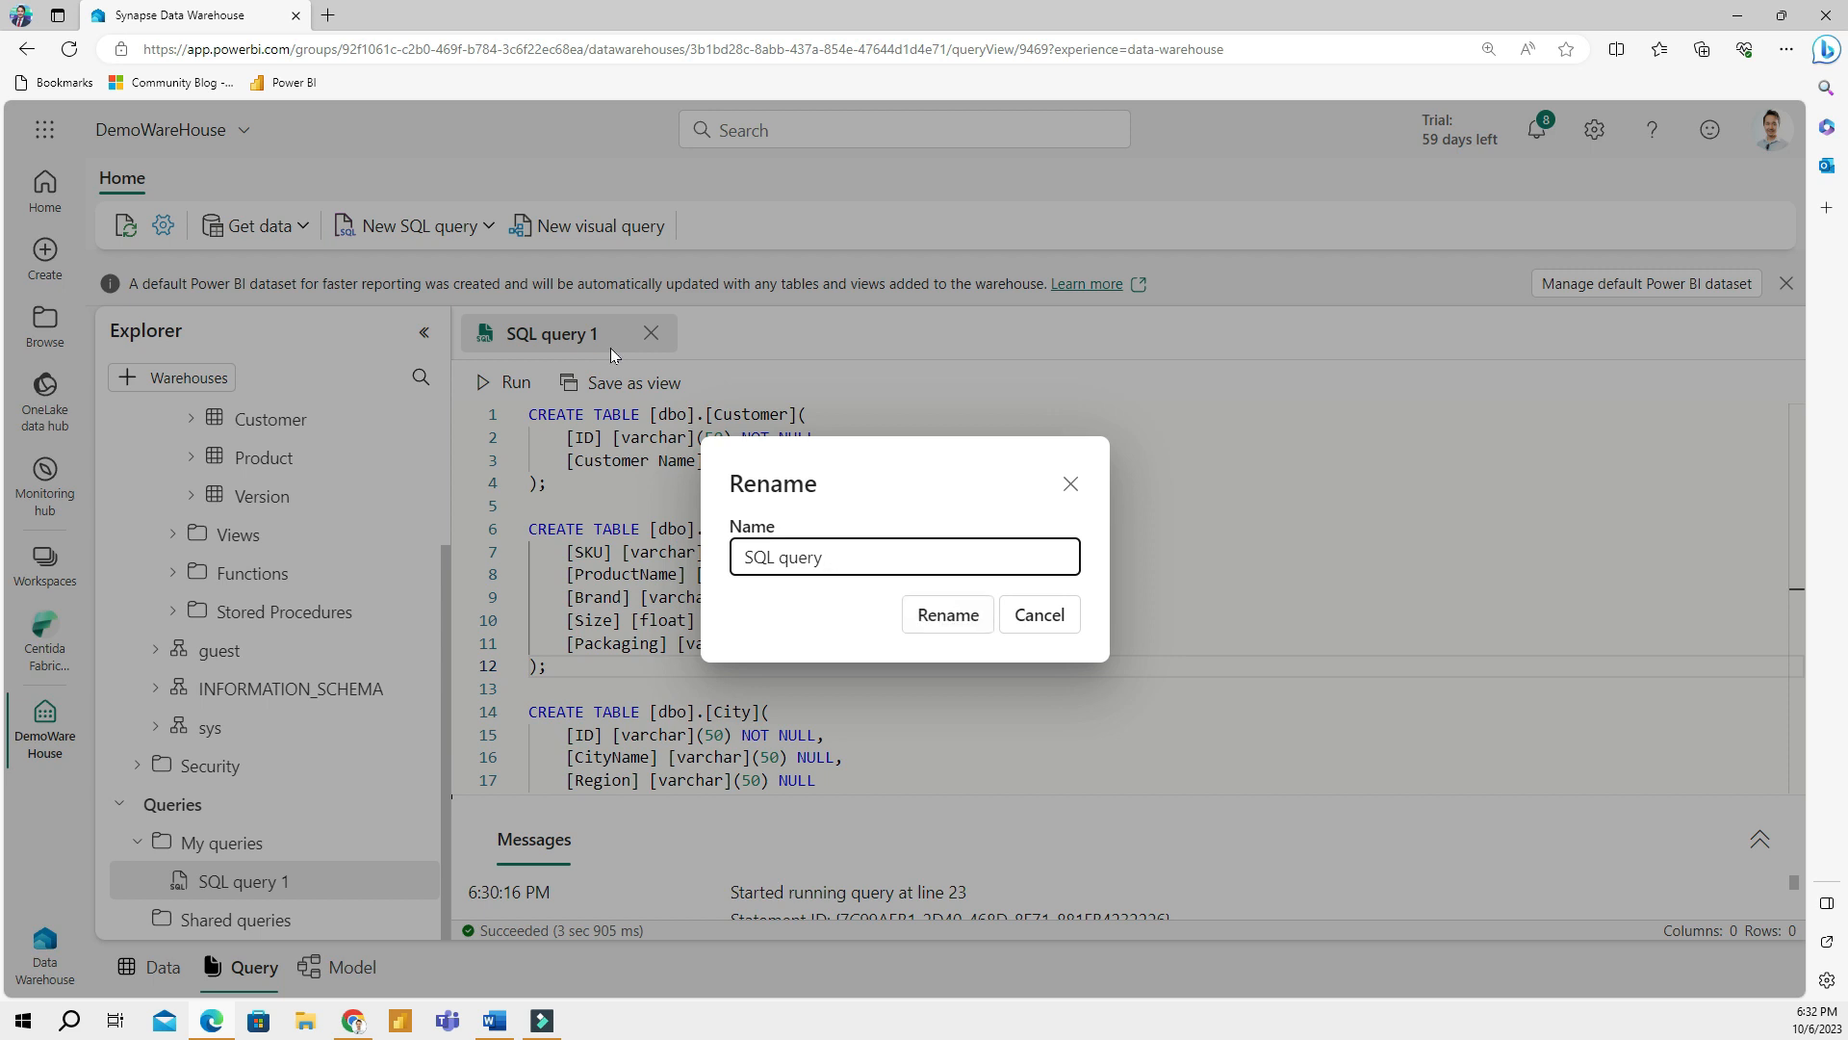
{"action": "type", "text": "Created tables"}
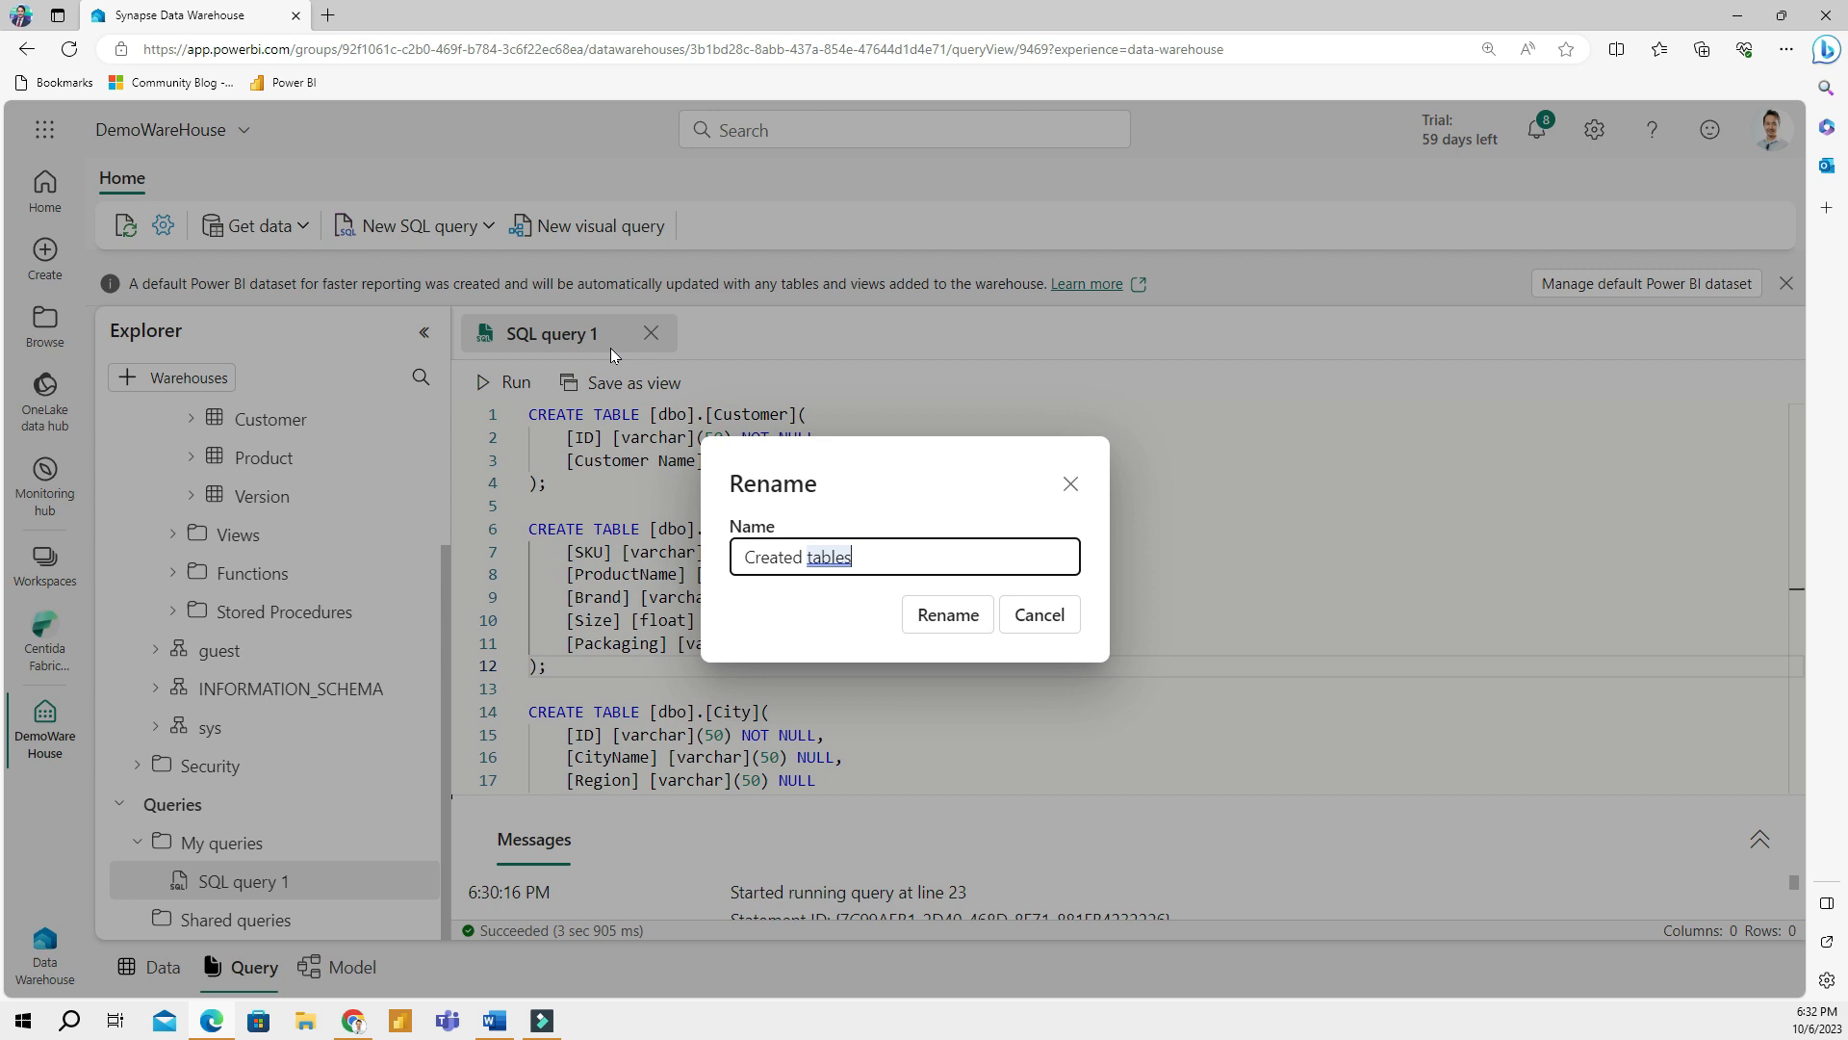
{"action": "left_click", "coordinate": [946, 614]}
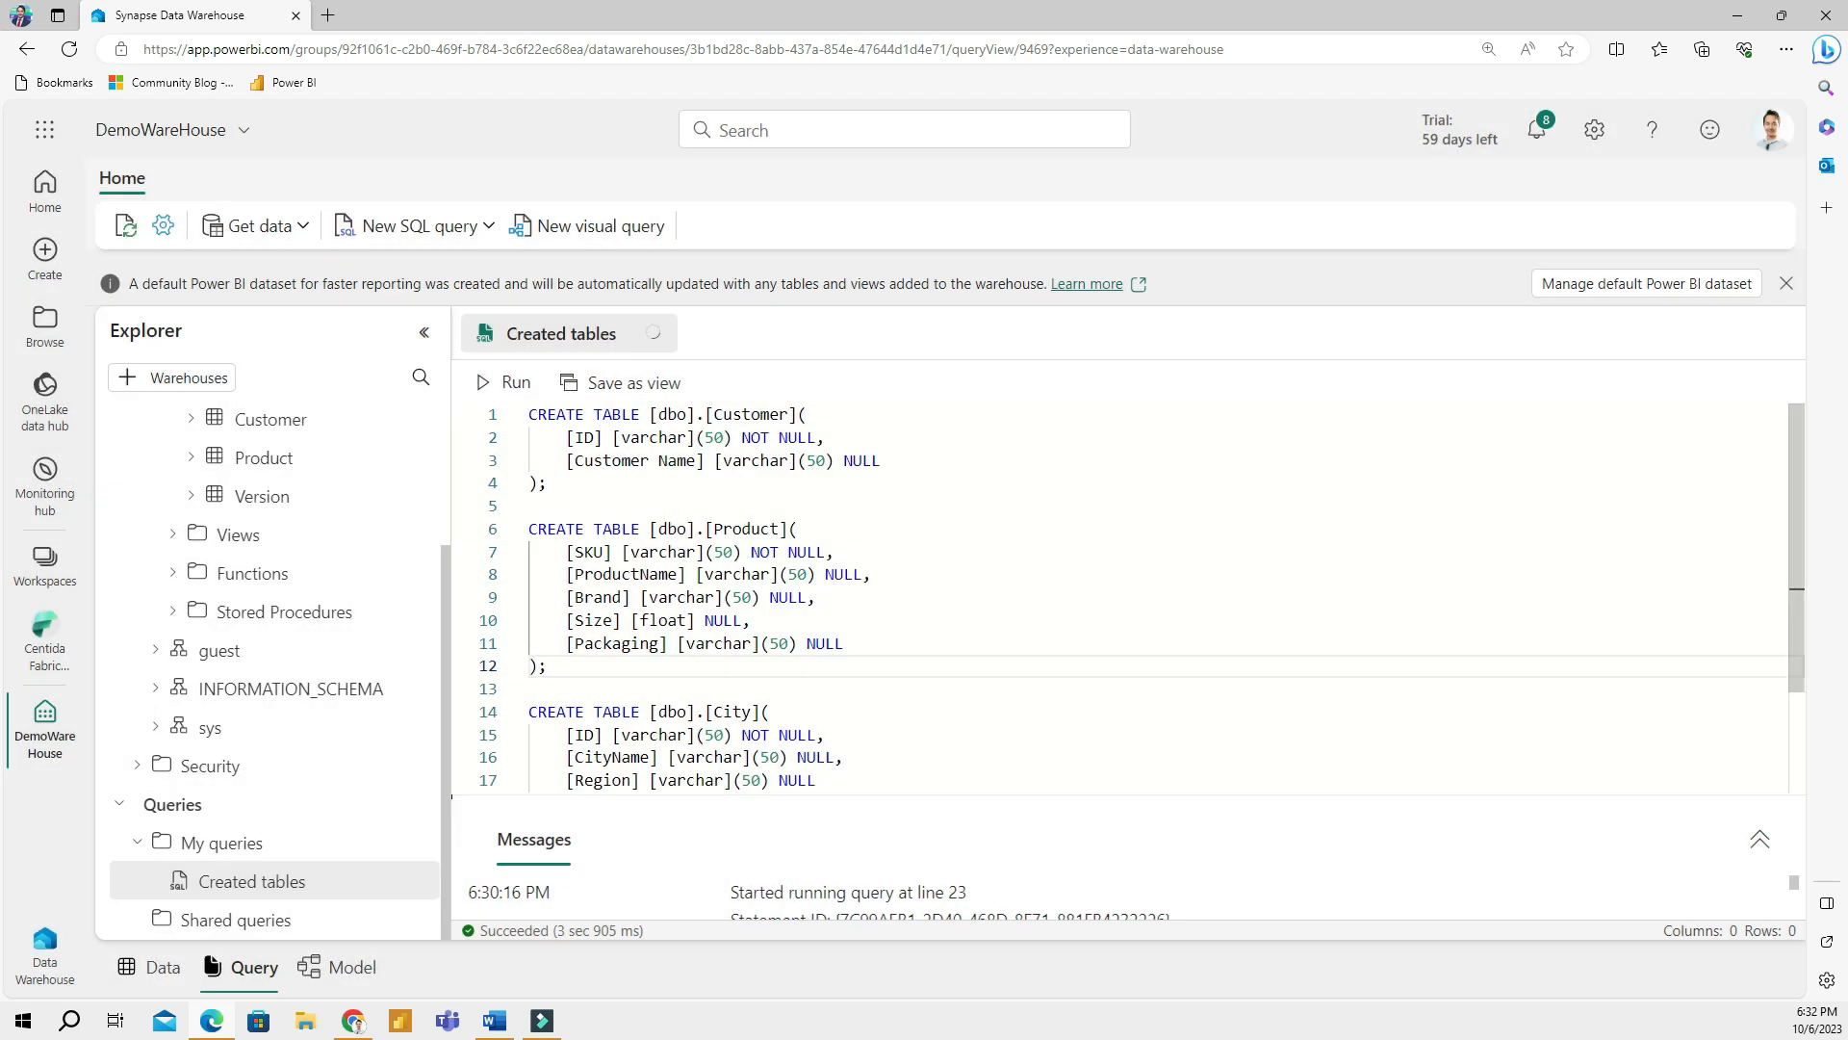
{"action": "left_click", "coordinate": [414, 225]}
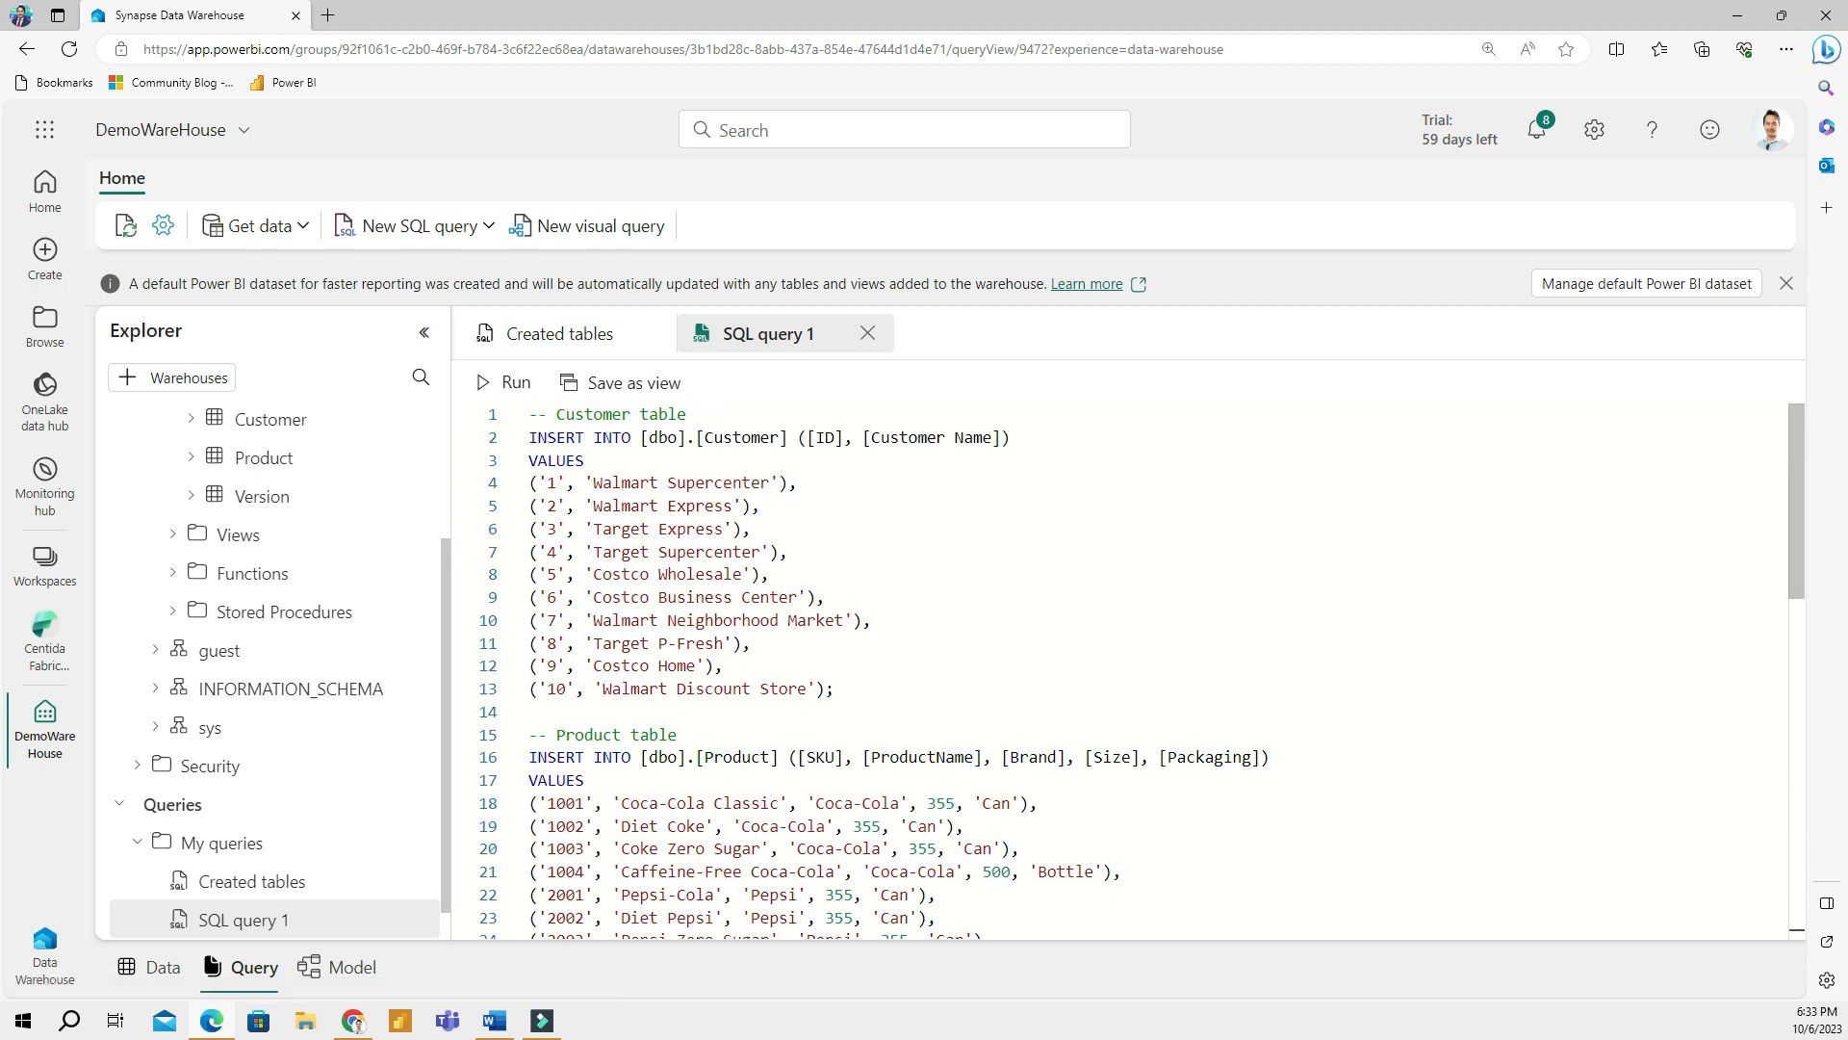
Scroll through the INSERT script for Customer, Product, City and Version rows
{"action": "scroll", "scroll_direction": "down", "scroll_amount": 3}
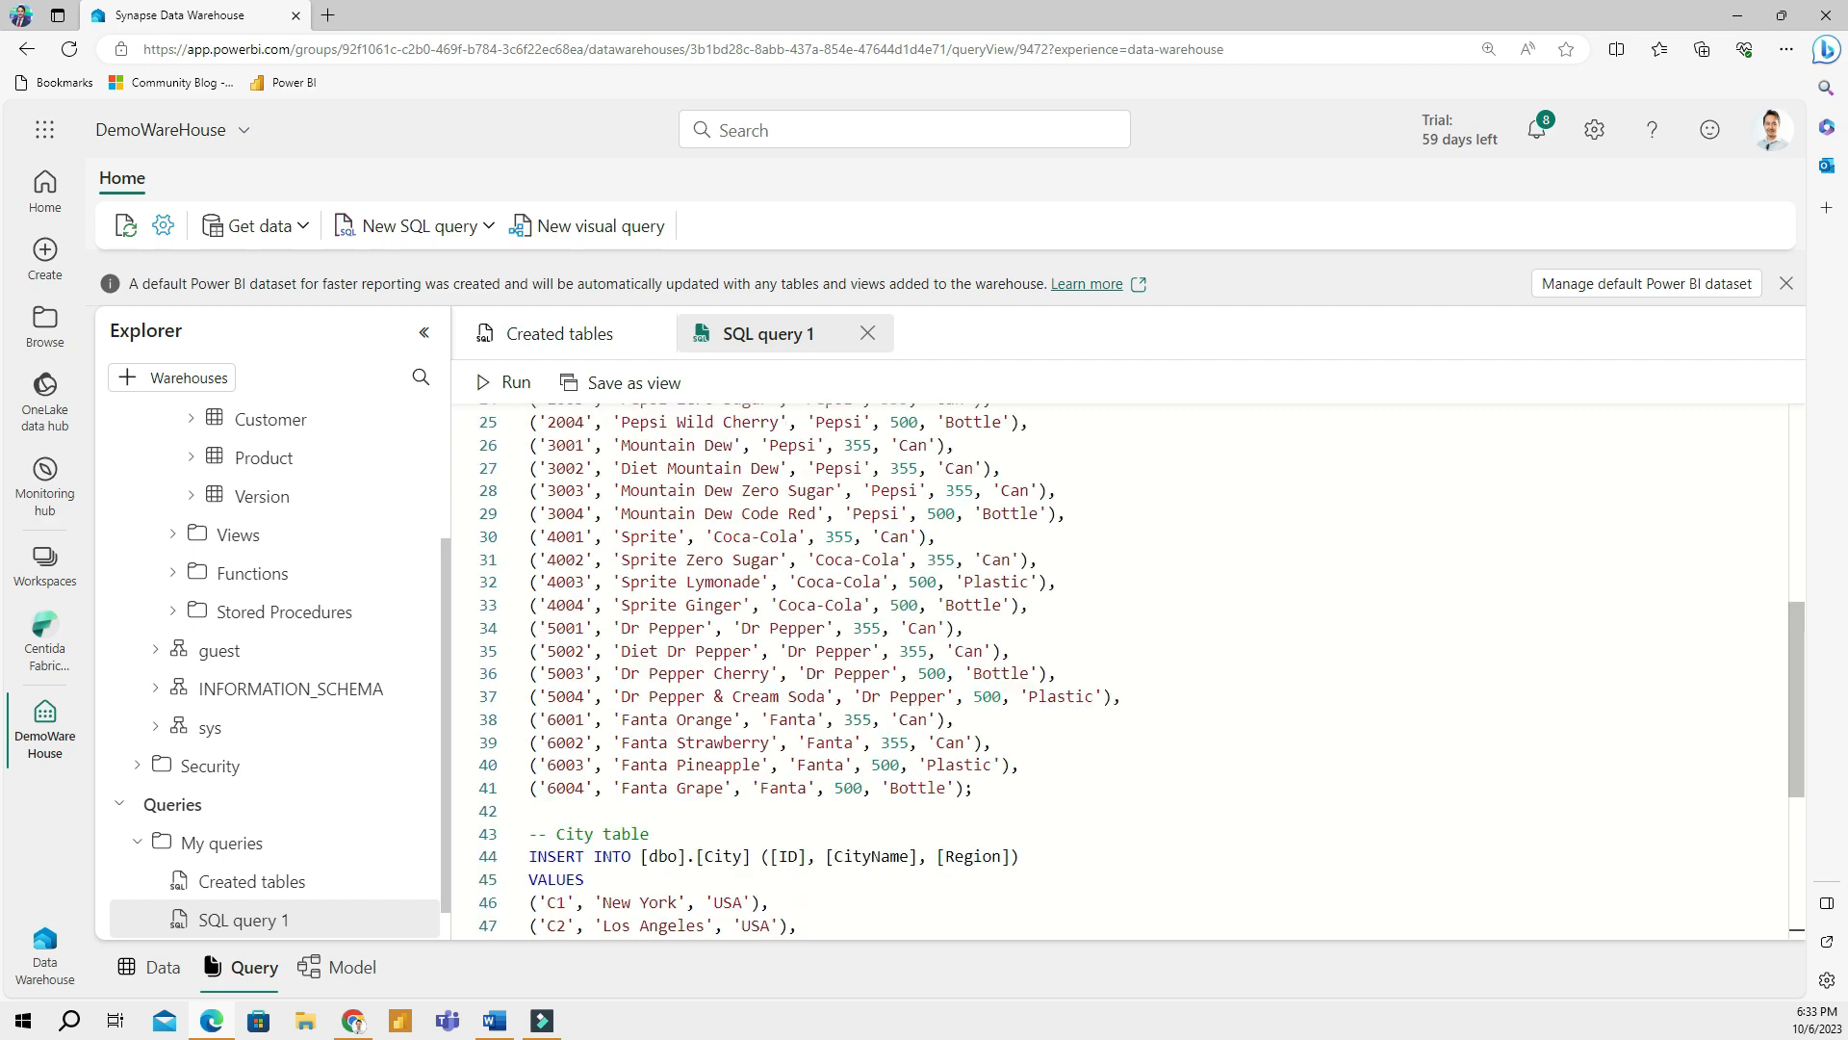
{"action": "scroll", "scroll_direction": "down", "scroll_amount": 3}
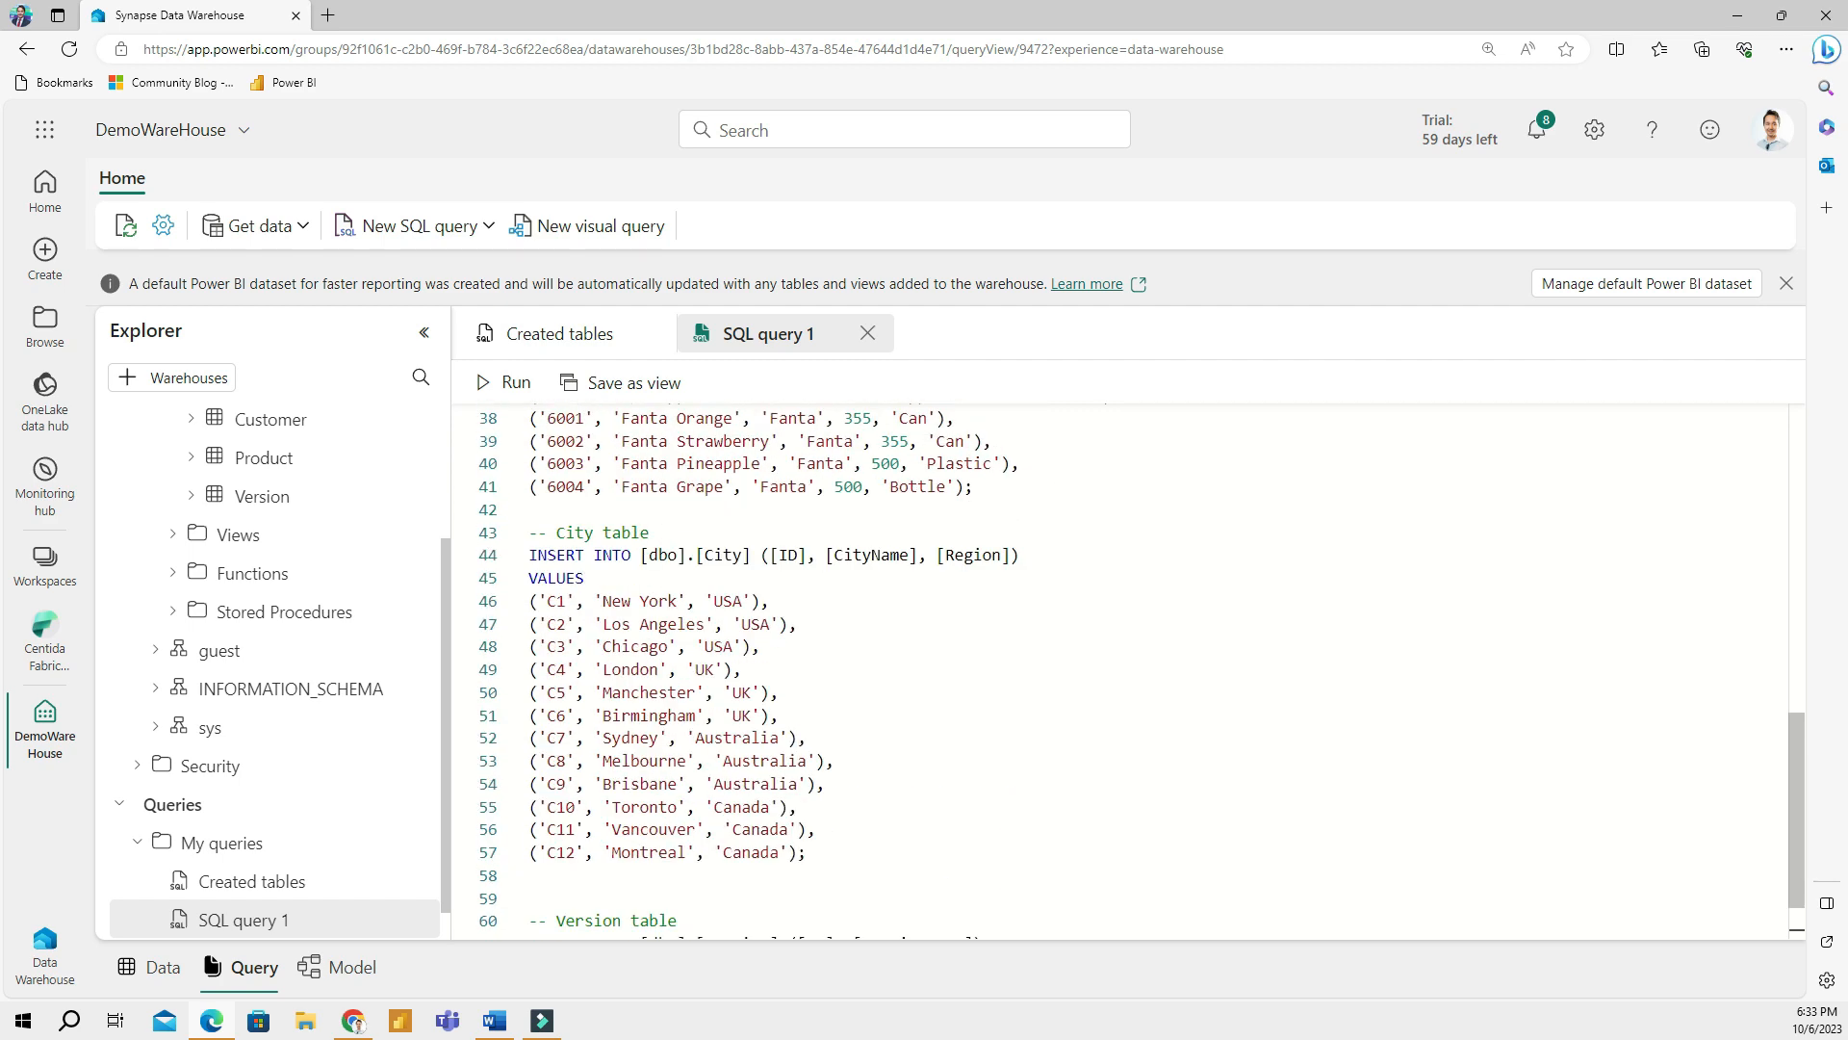
{"action": "scroll", "scroll_direction": "down", "scroll_amount": 3}
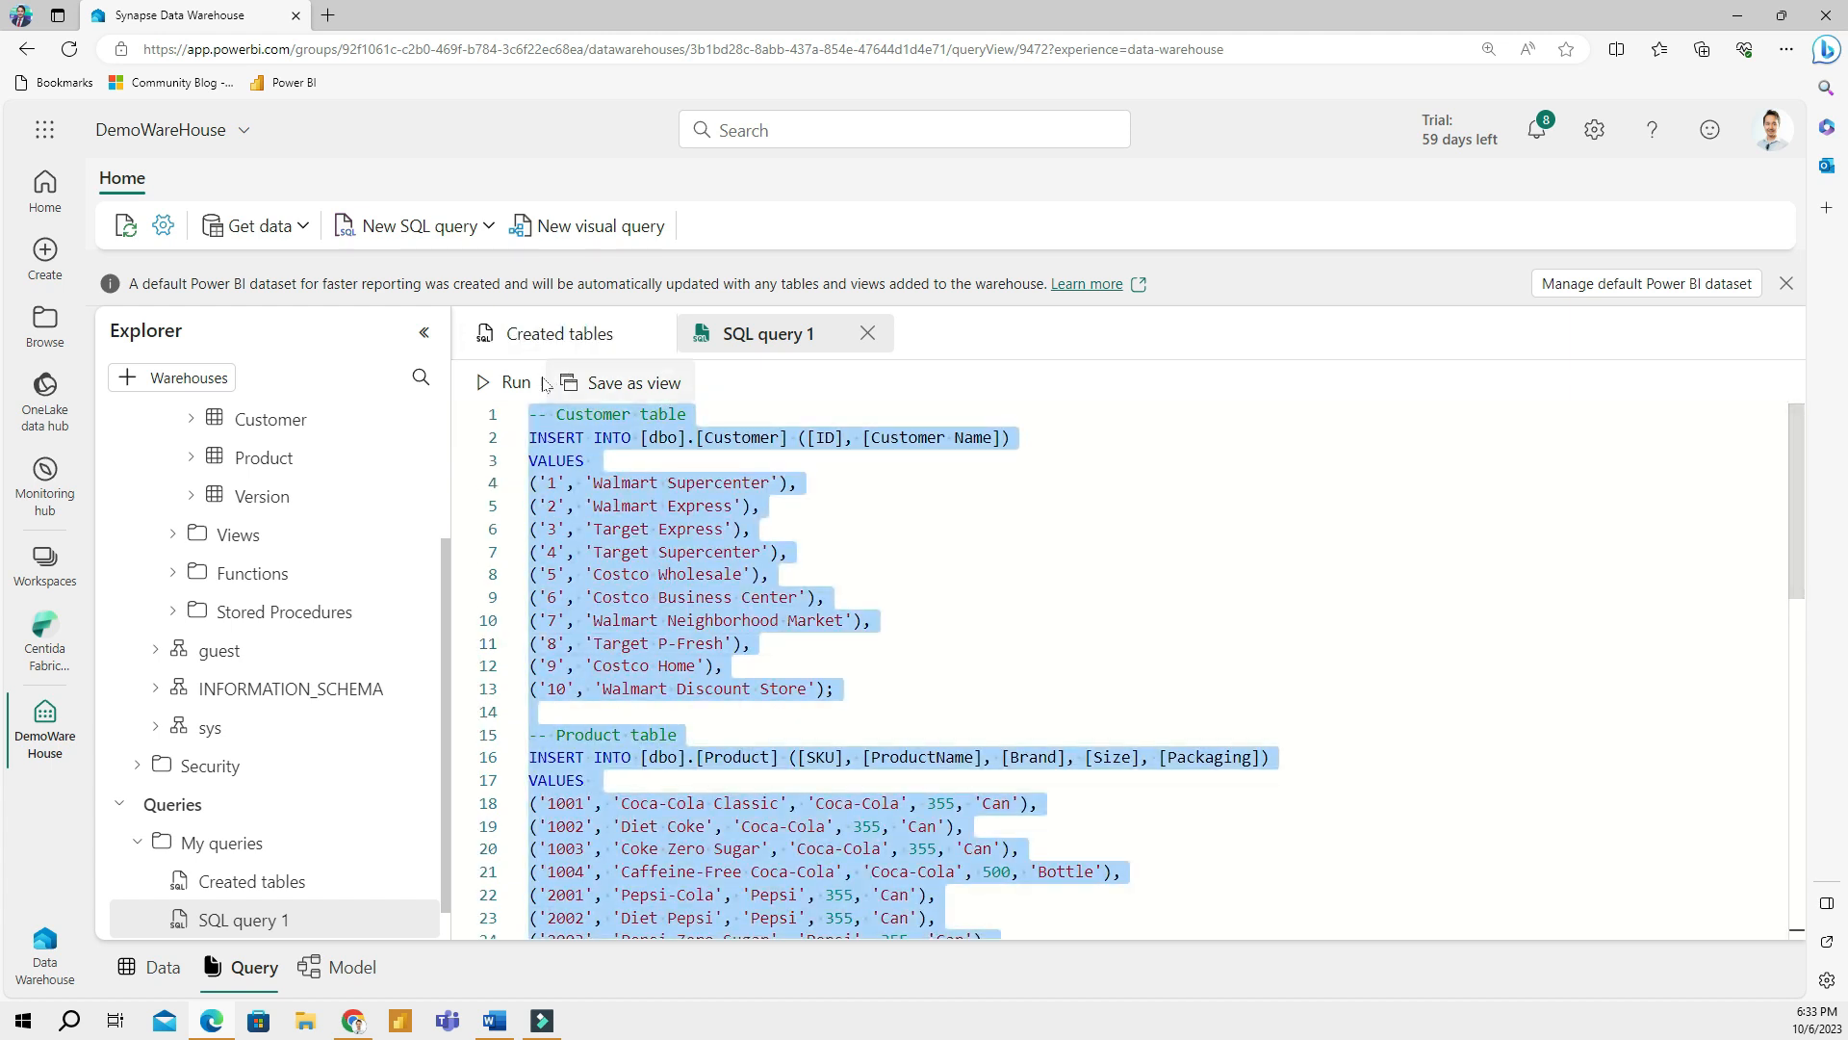
Run the INSERT script and confirm the rows load successfully into all four tables
{"action": "left_click", "coordinate": [505, 382]}
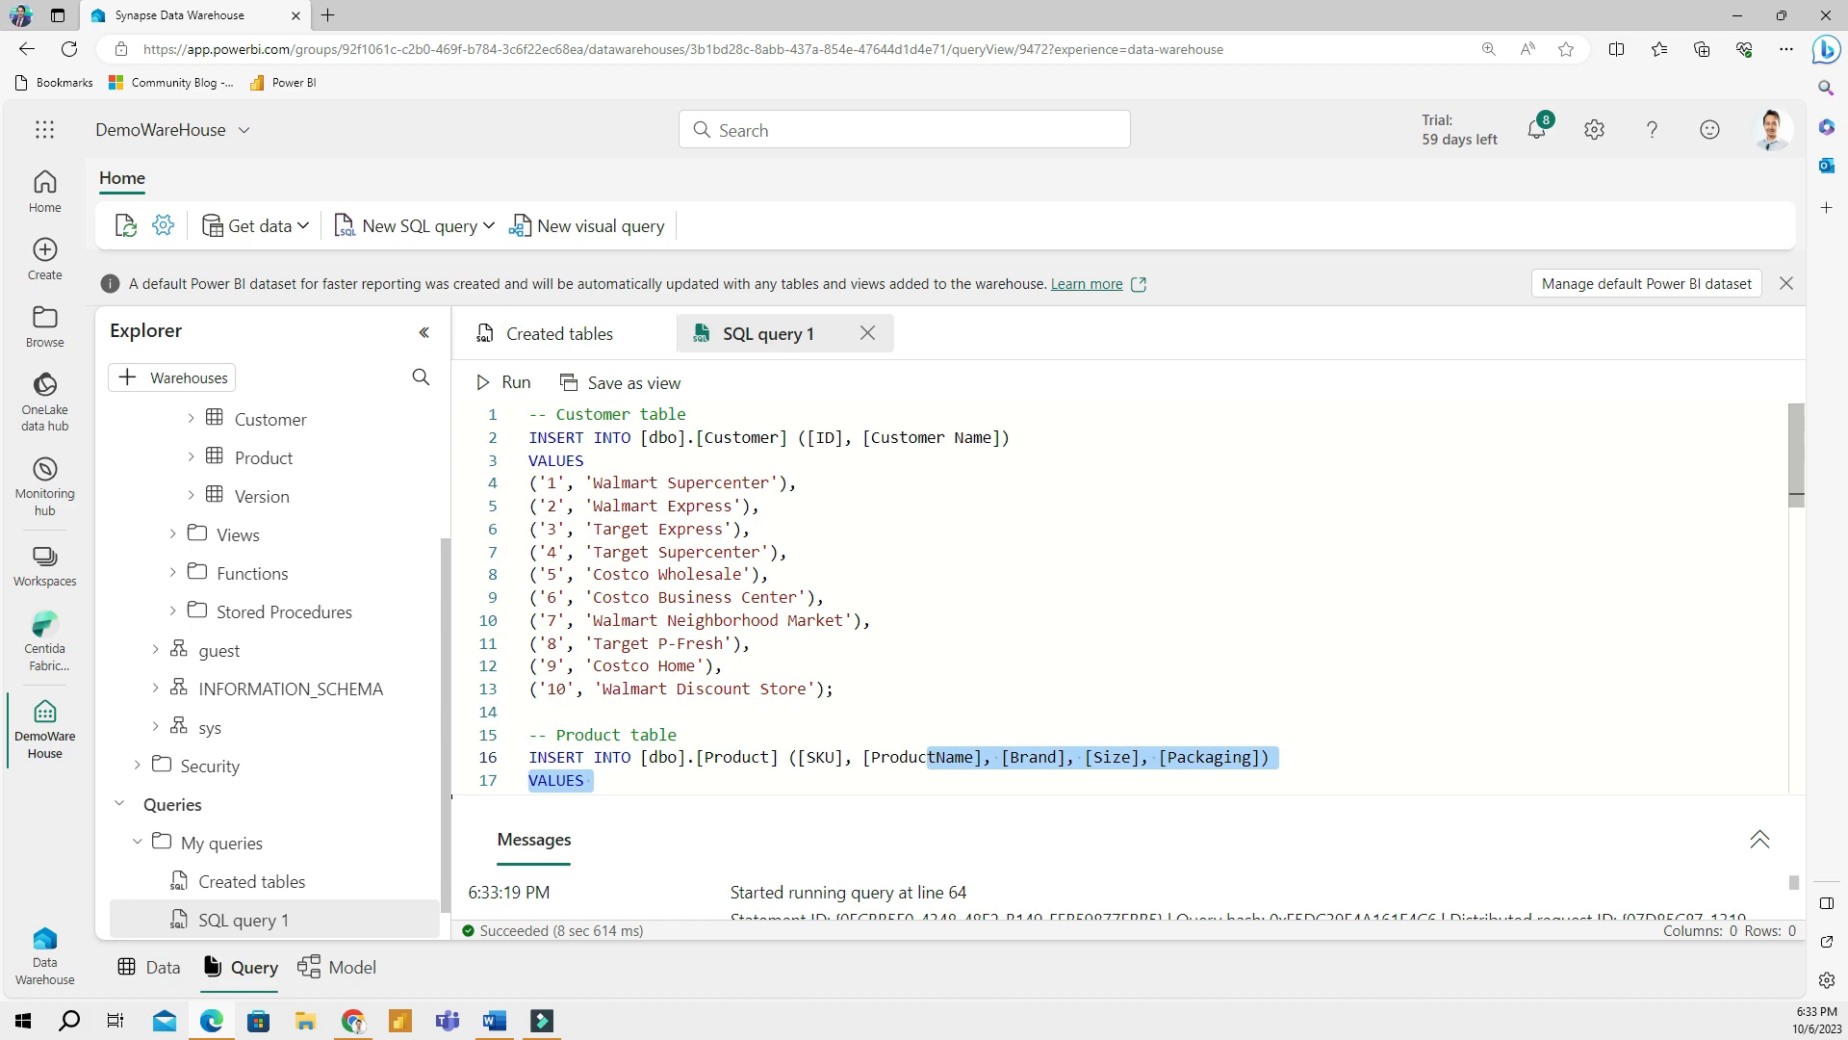
{"action": "scroll", "scroll_direction": "down", "scroll_amount": 3}
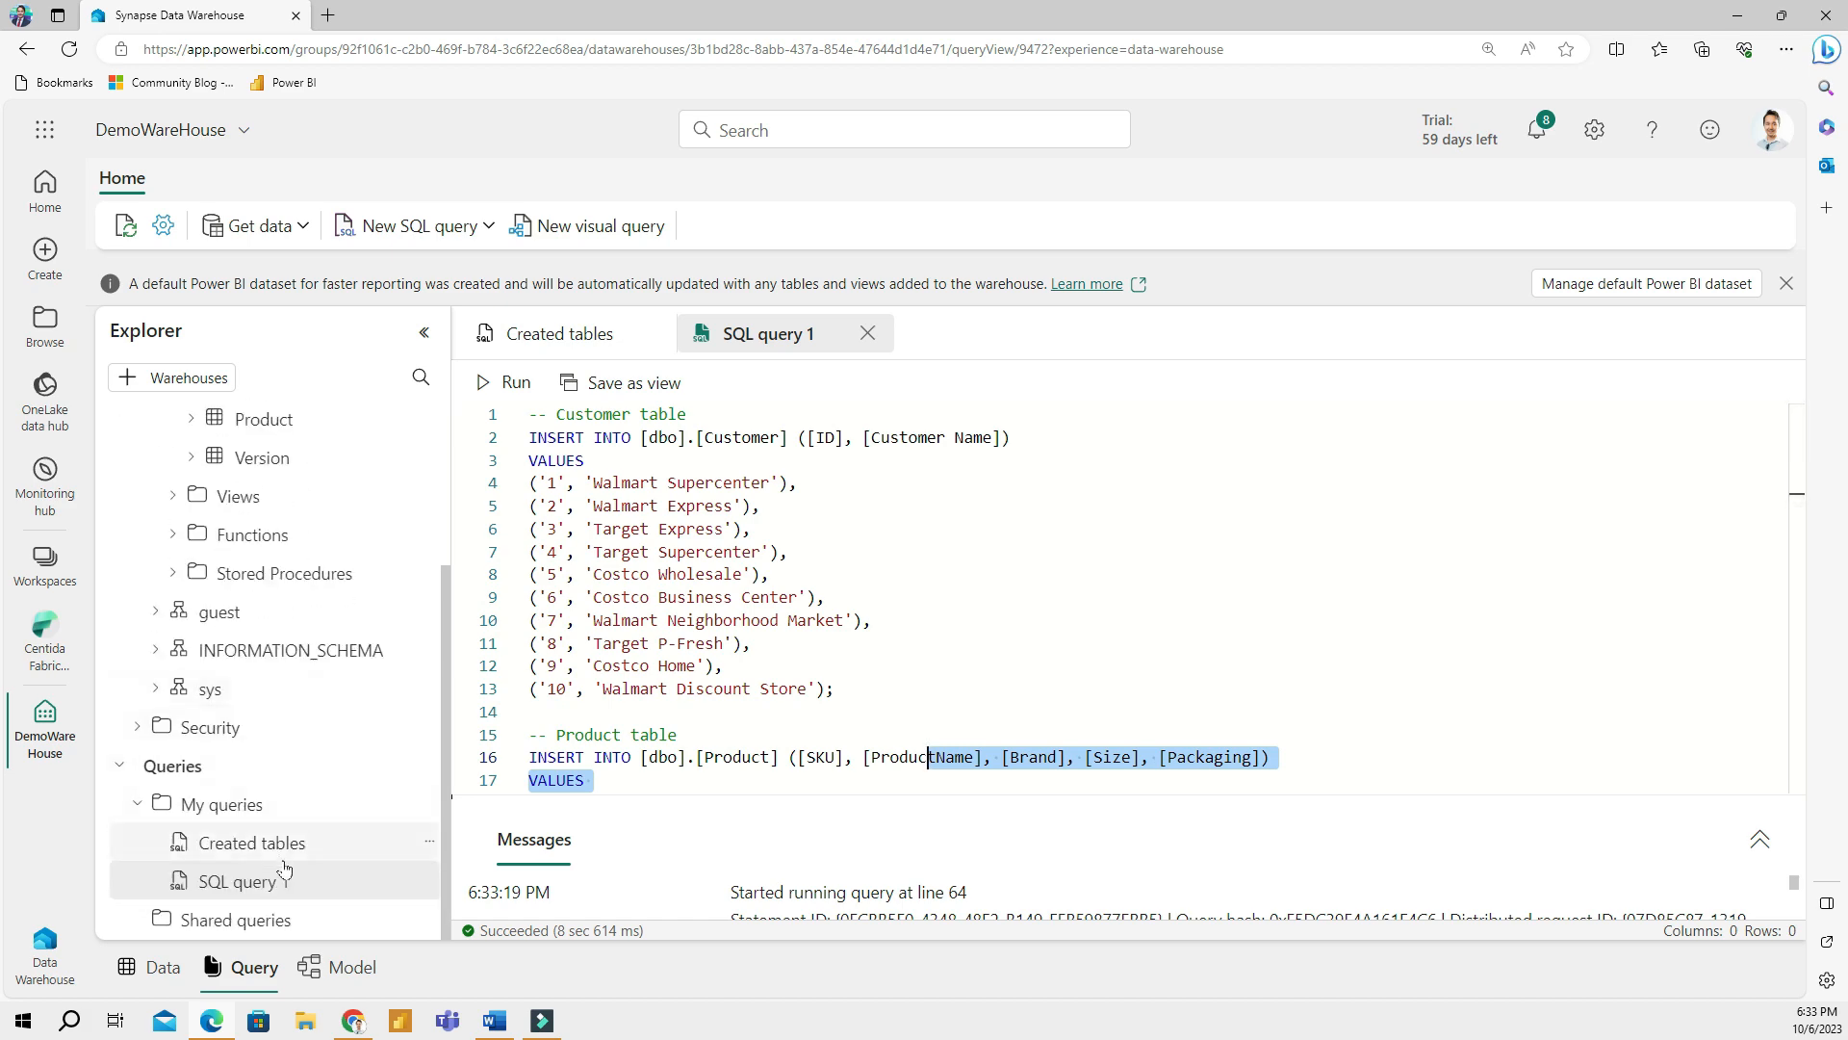
{"action": "left_click", "coordinate": [868, 334]}
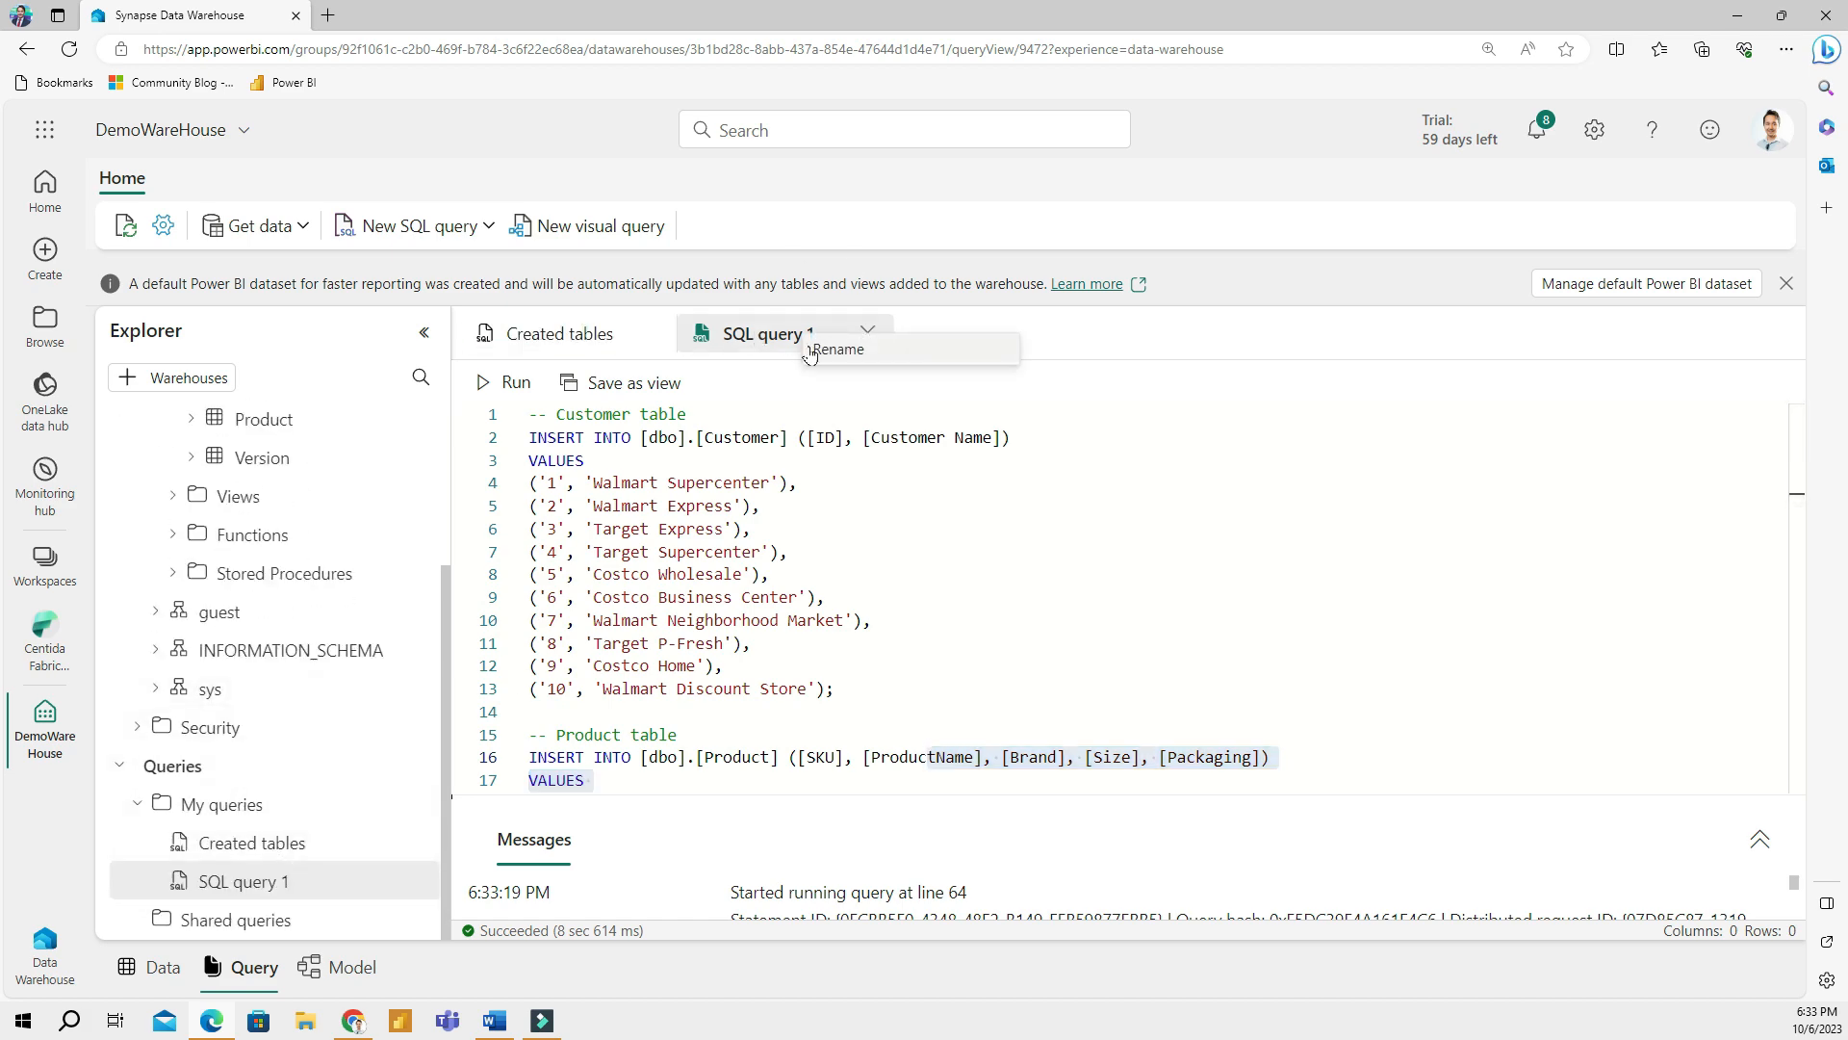
Rename the INSERT query tab to 'Importing data' from its dropdown
{"action": "left_click", "coordinate": [836, 348]}
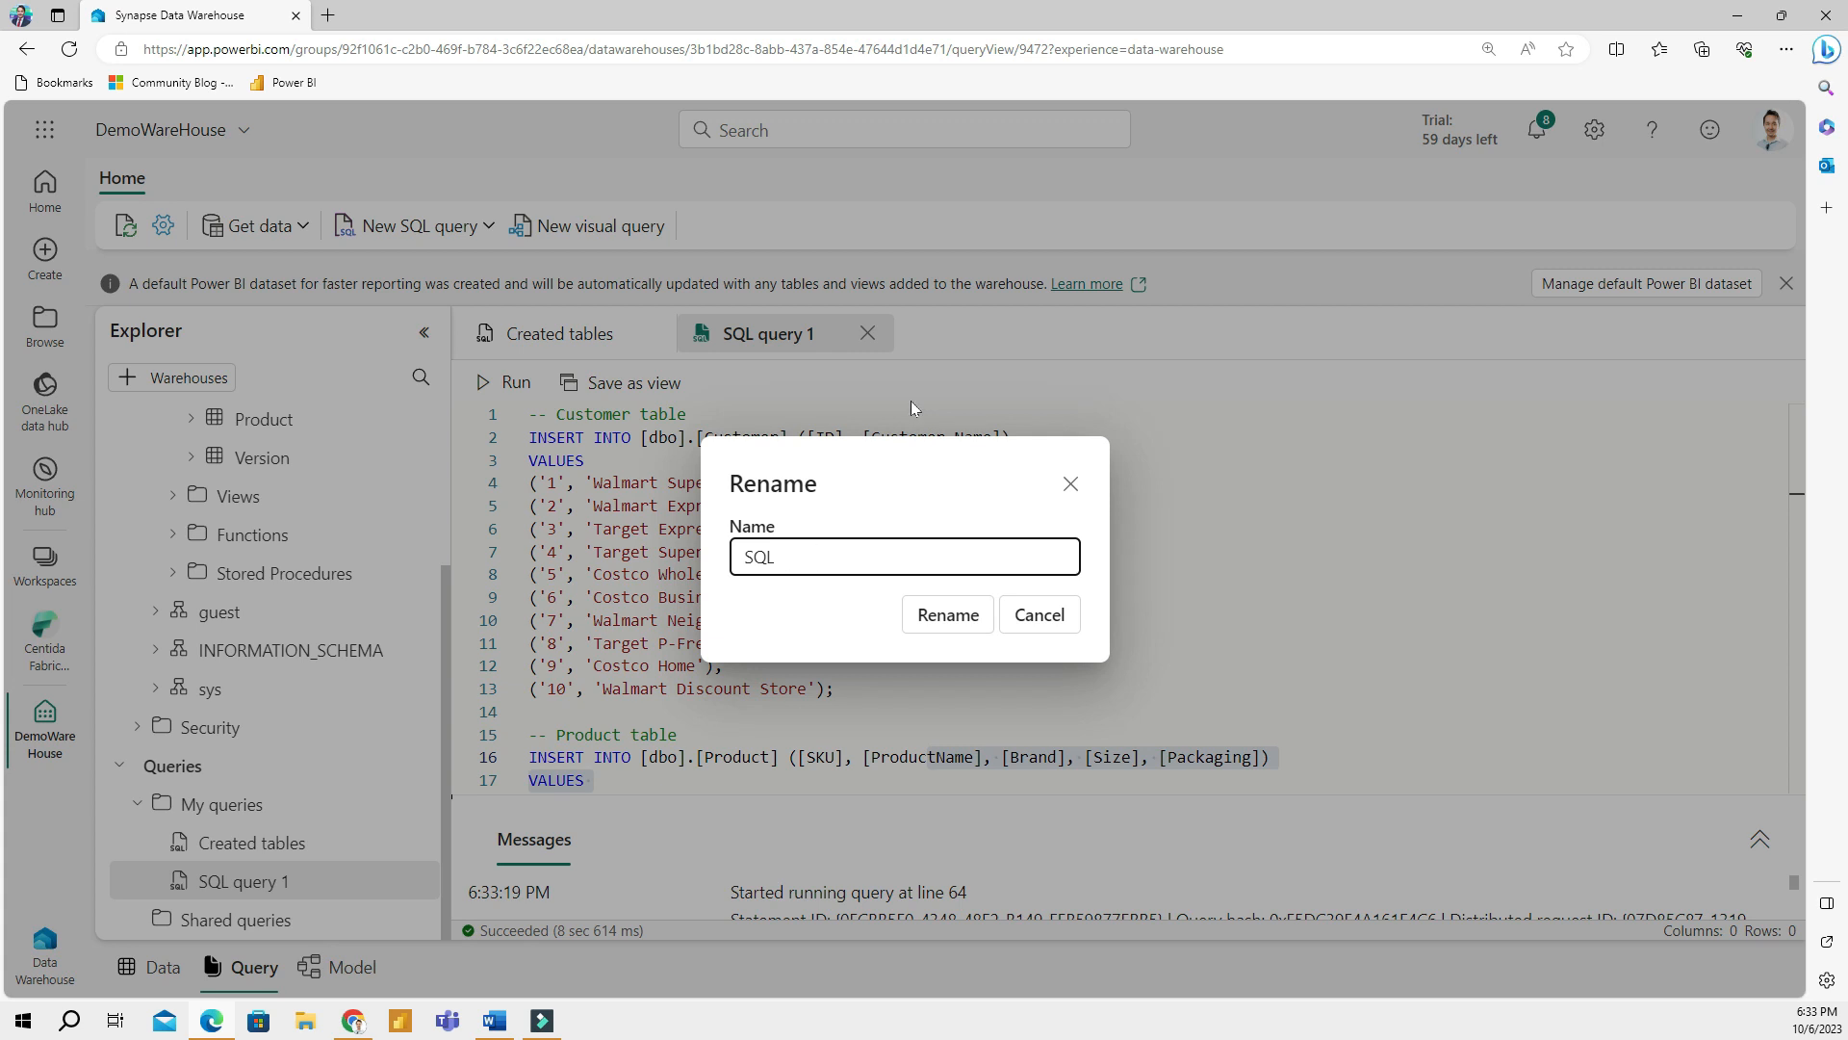
{"action": "type", "text": "Importing d"}
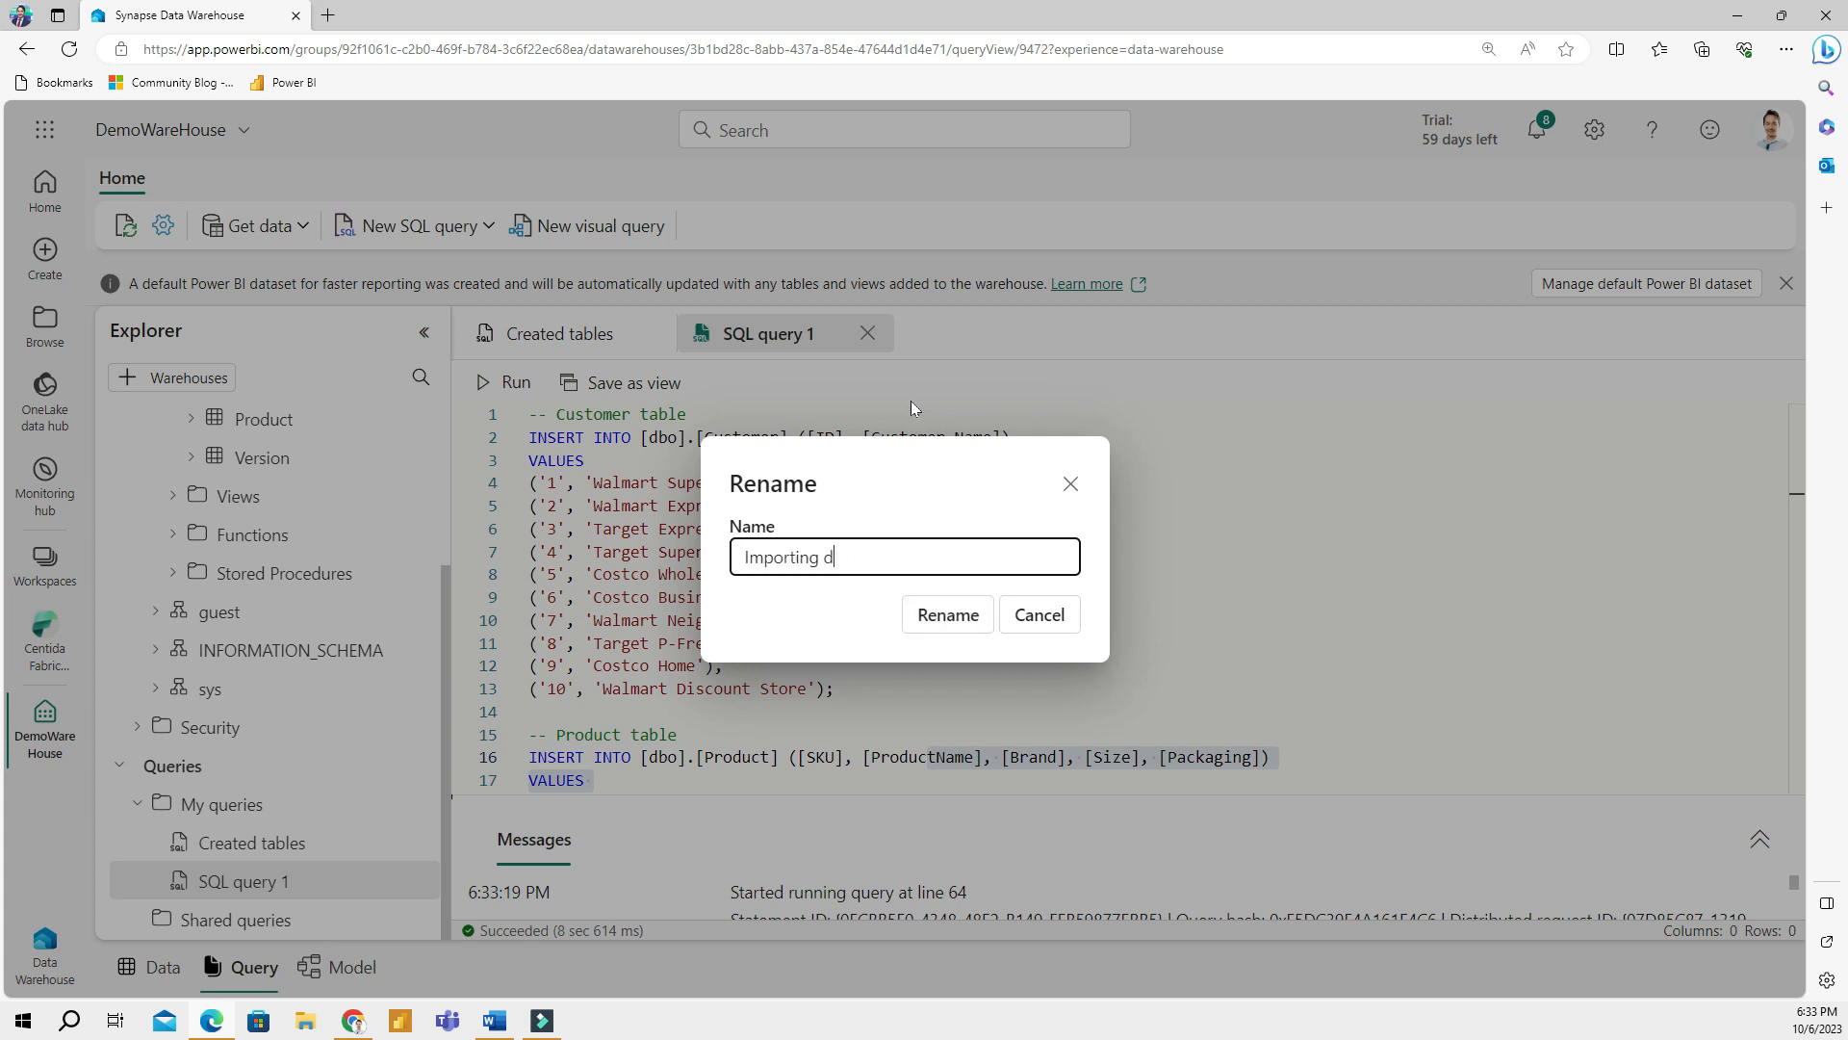
{"action": "type", "text": "ata"}
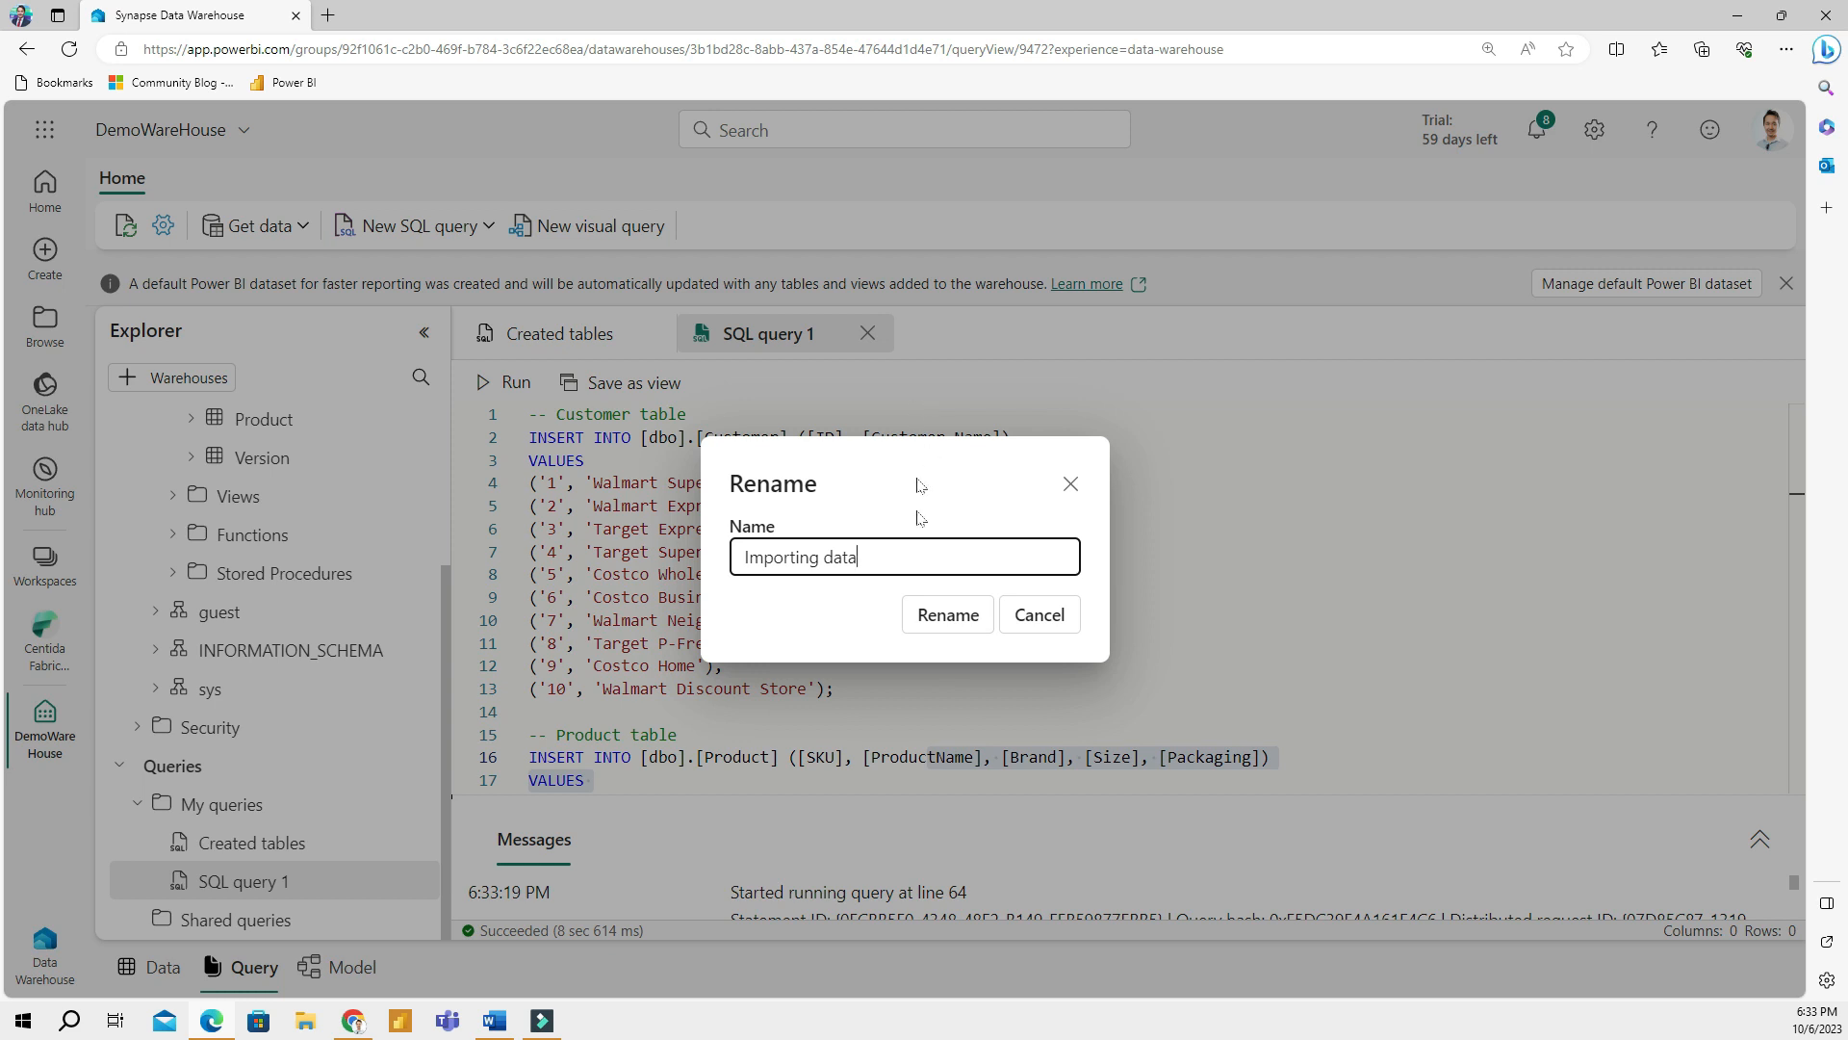
{"action": "left_click", "coordinate": [946, 614]}
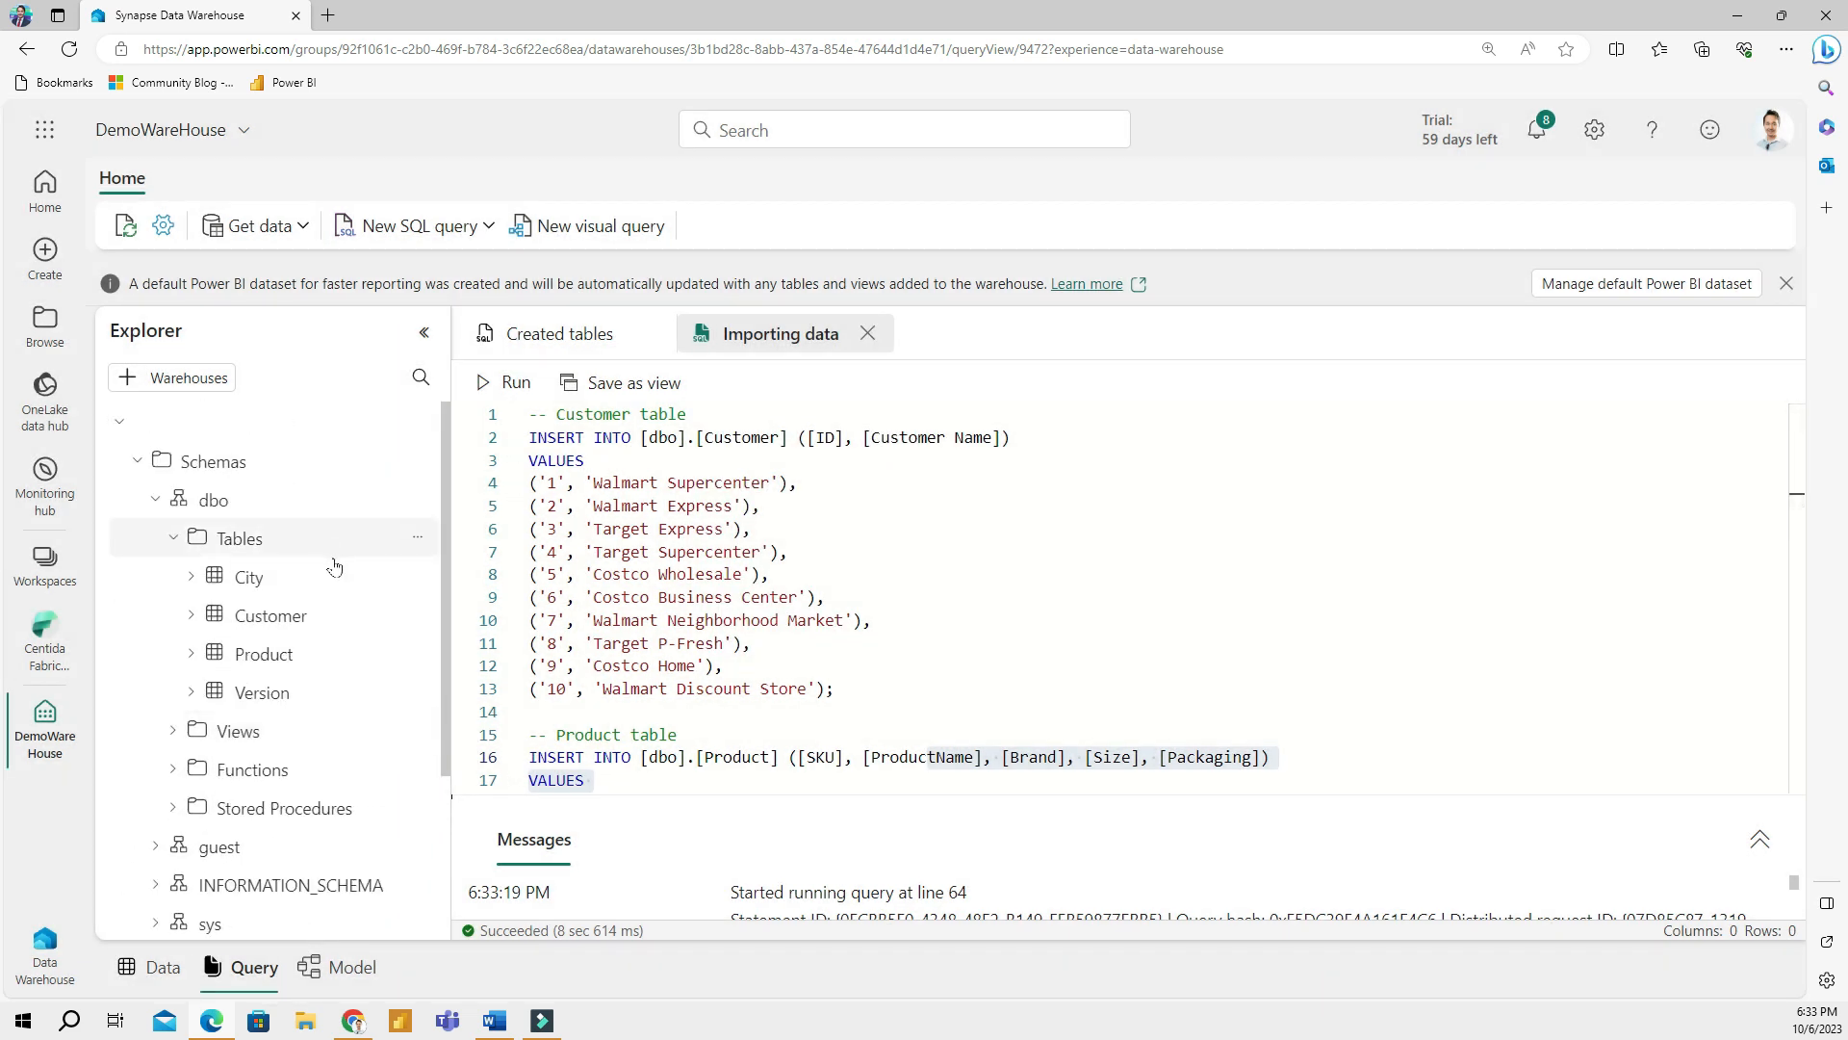
{"action": "left_click", "coordinate": [248, 577]}
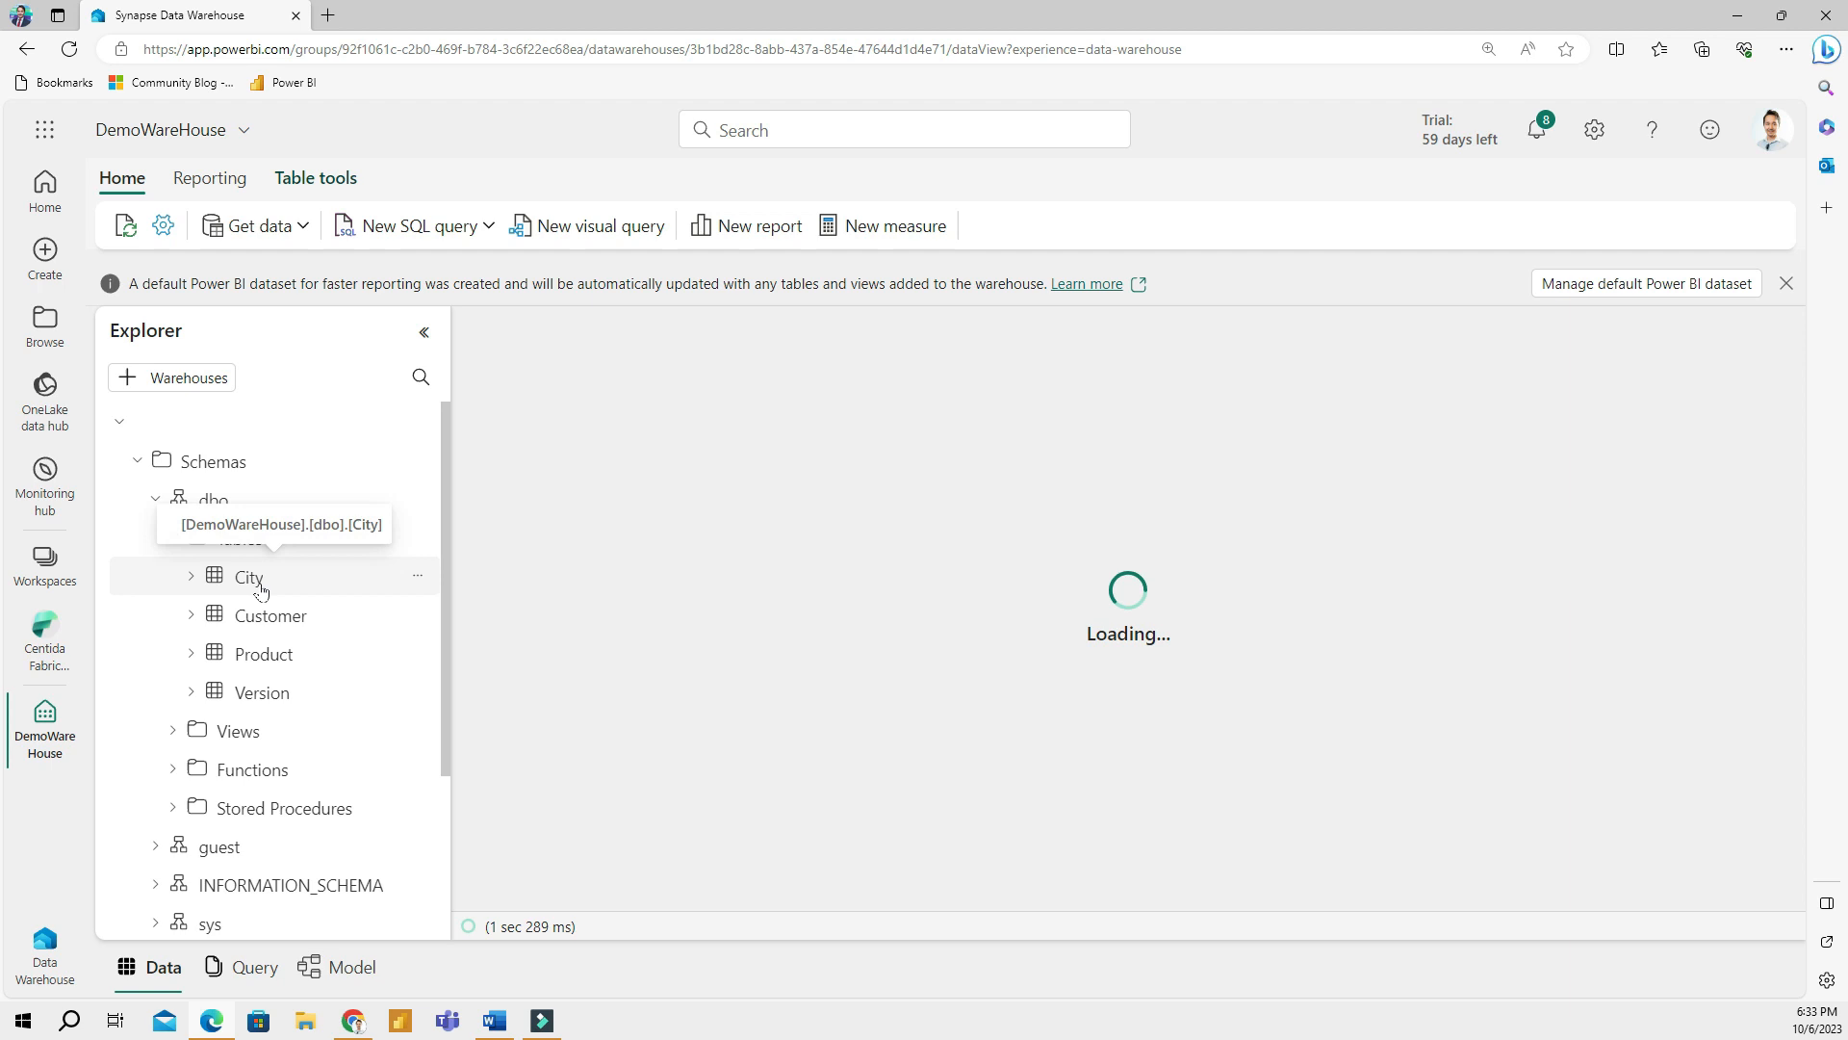
{"action": "left_click", "coordinate": [248, 576]}
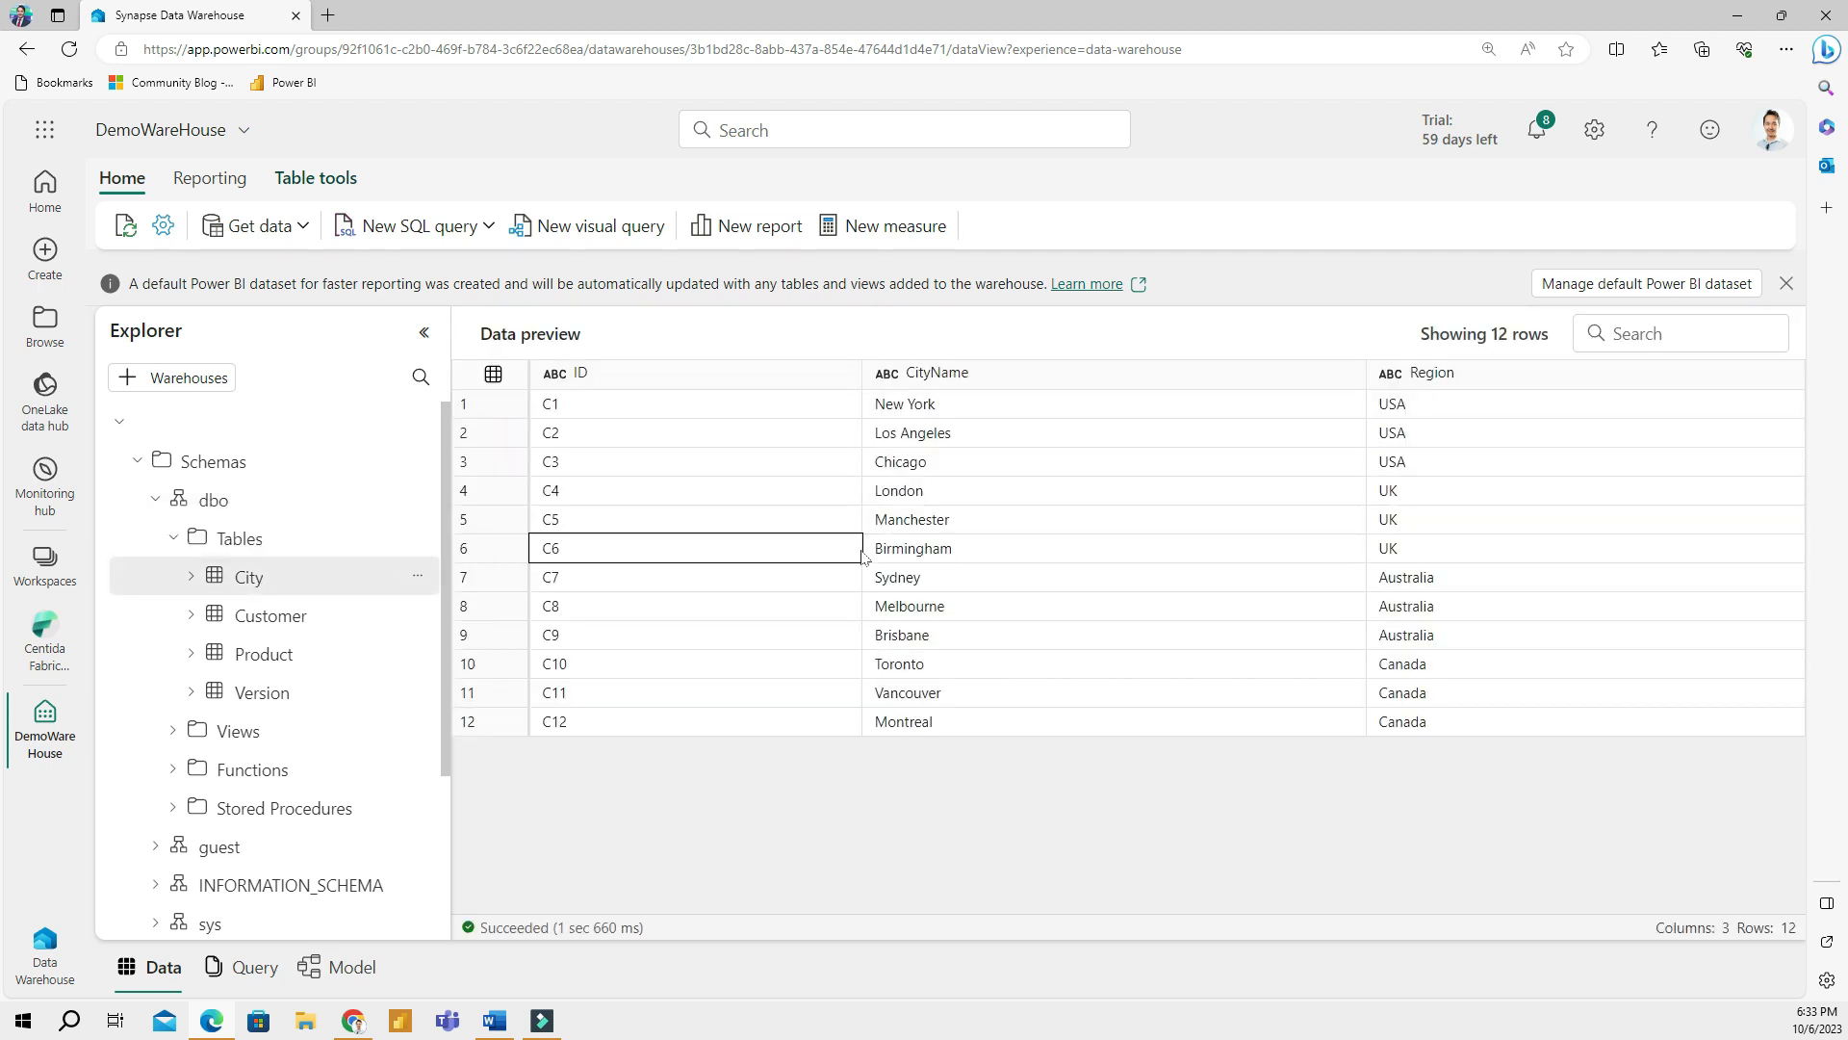
{"action": "left_click", "coordinate": [270, 614]}
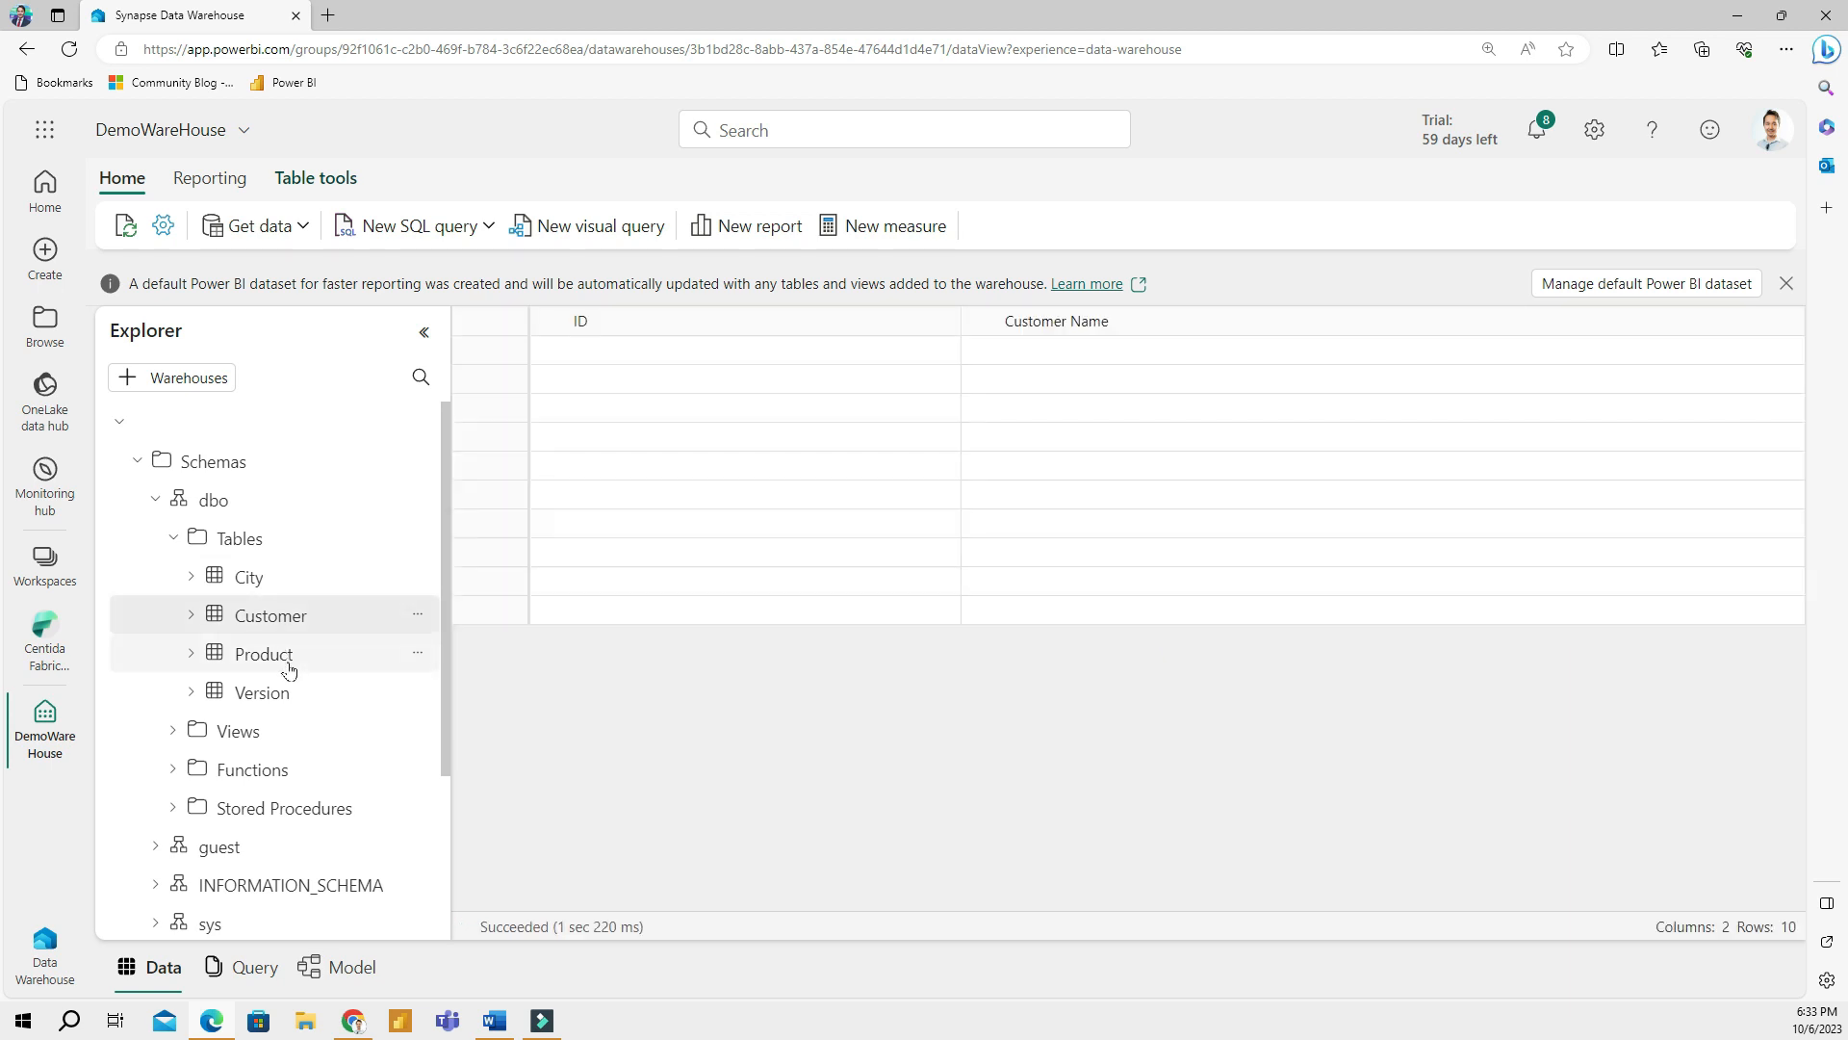
{"action": "left_click", "coordinate": [263, 653]}
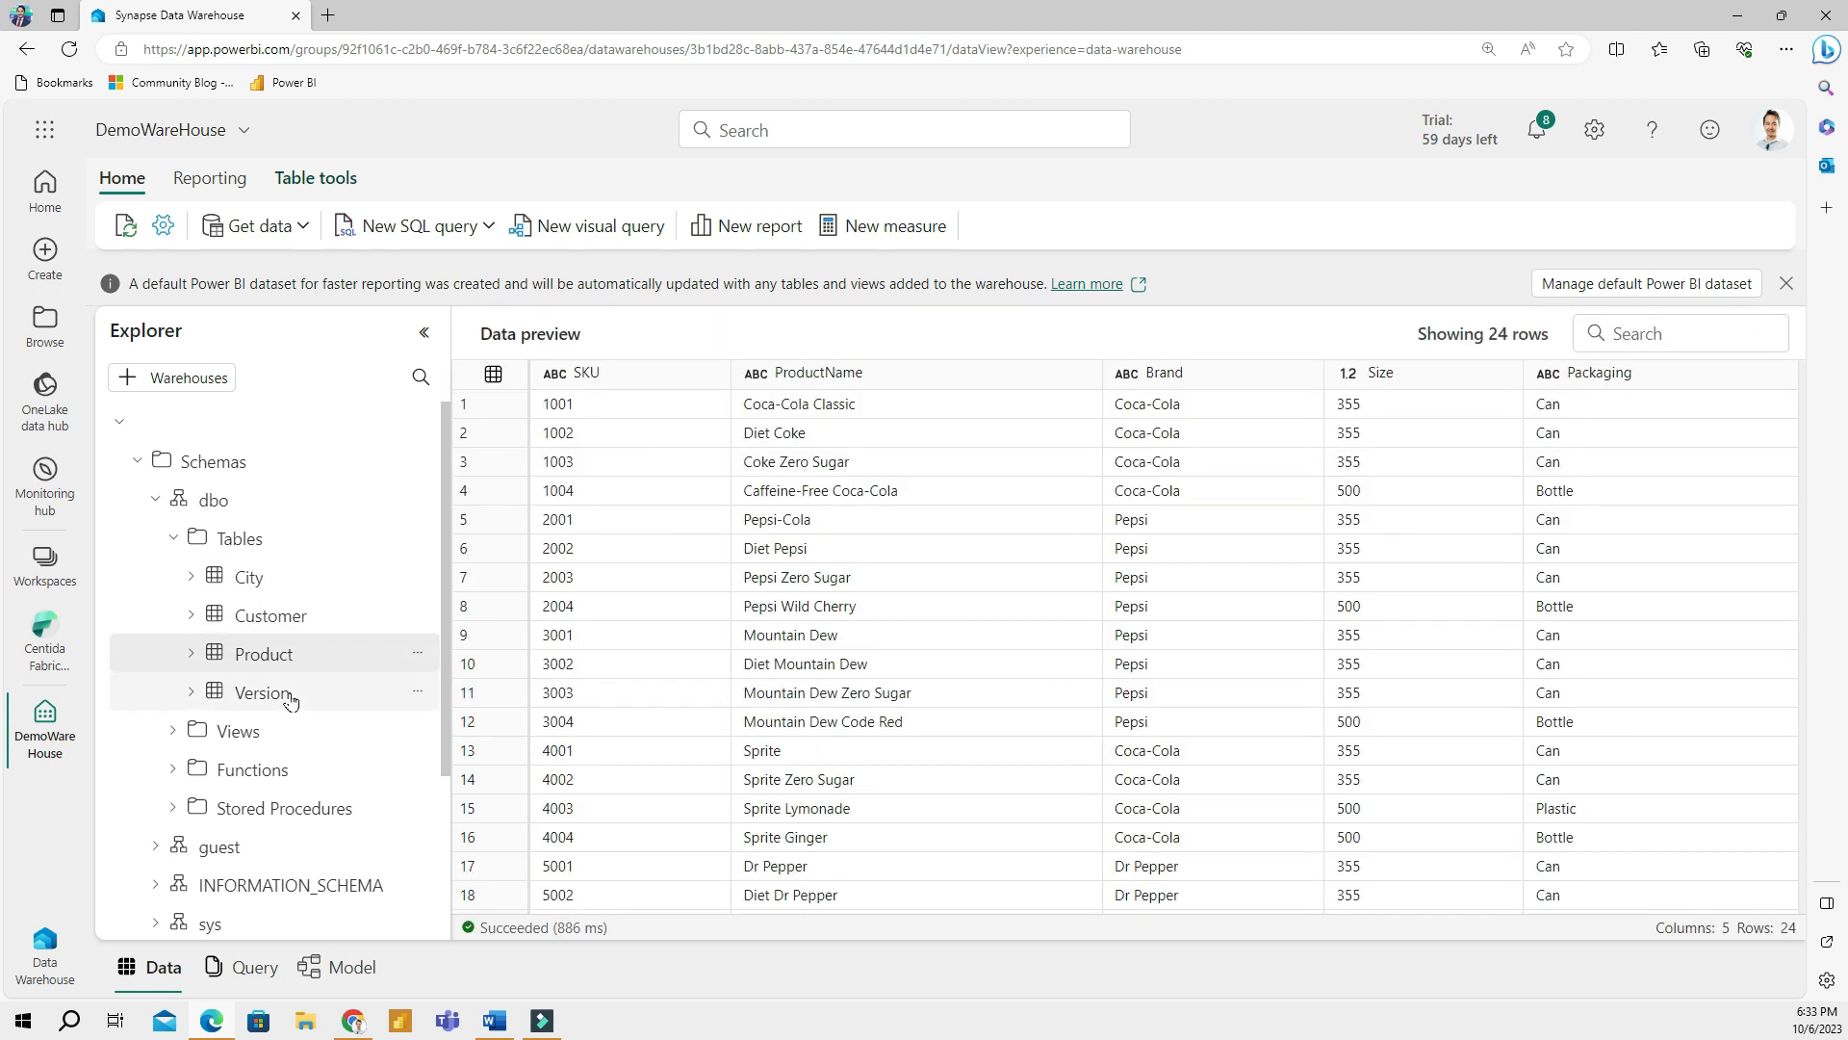
{"action": "left_click", "coordinate": [248, 577]}
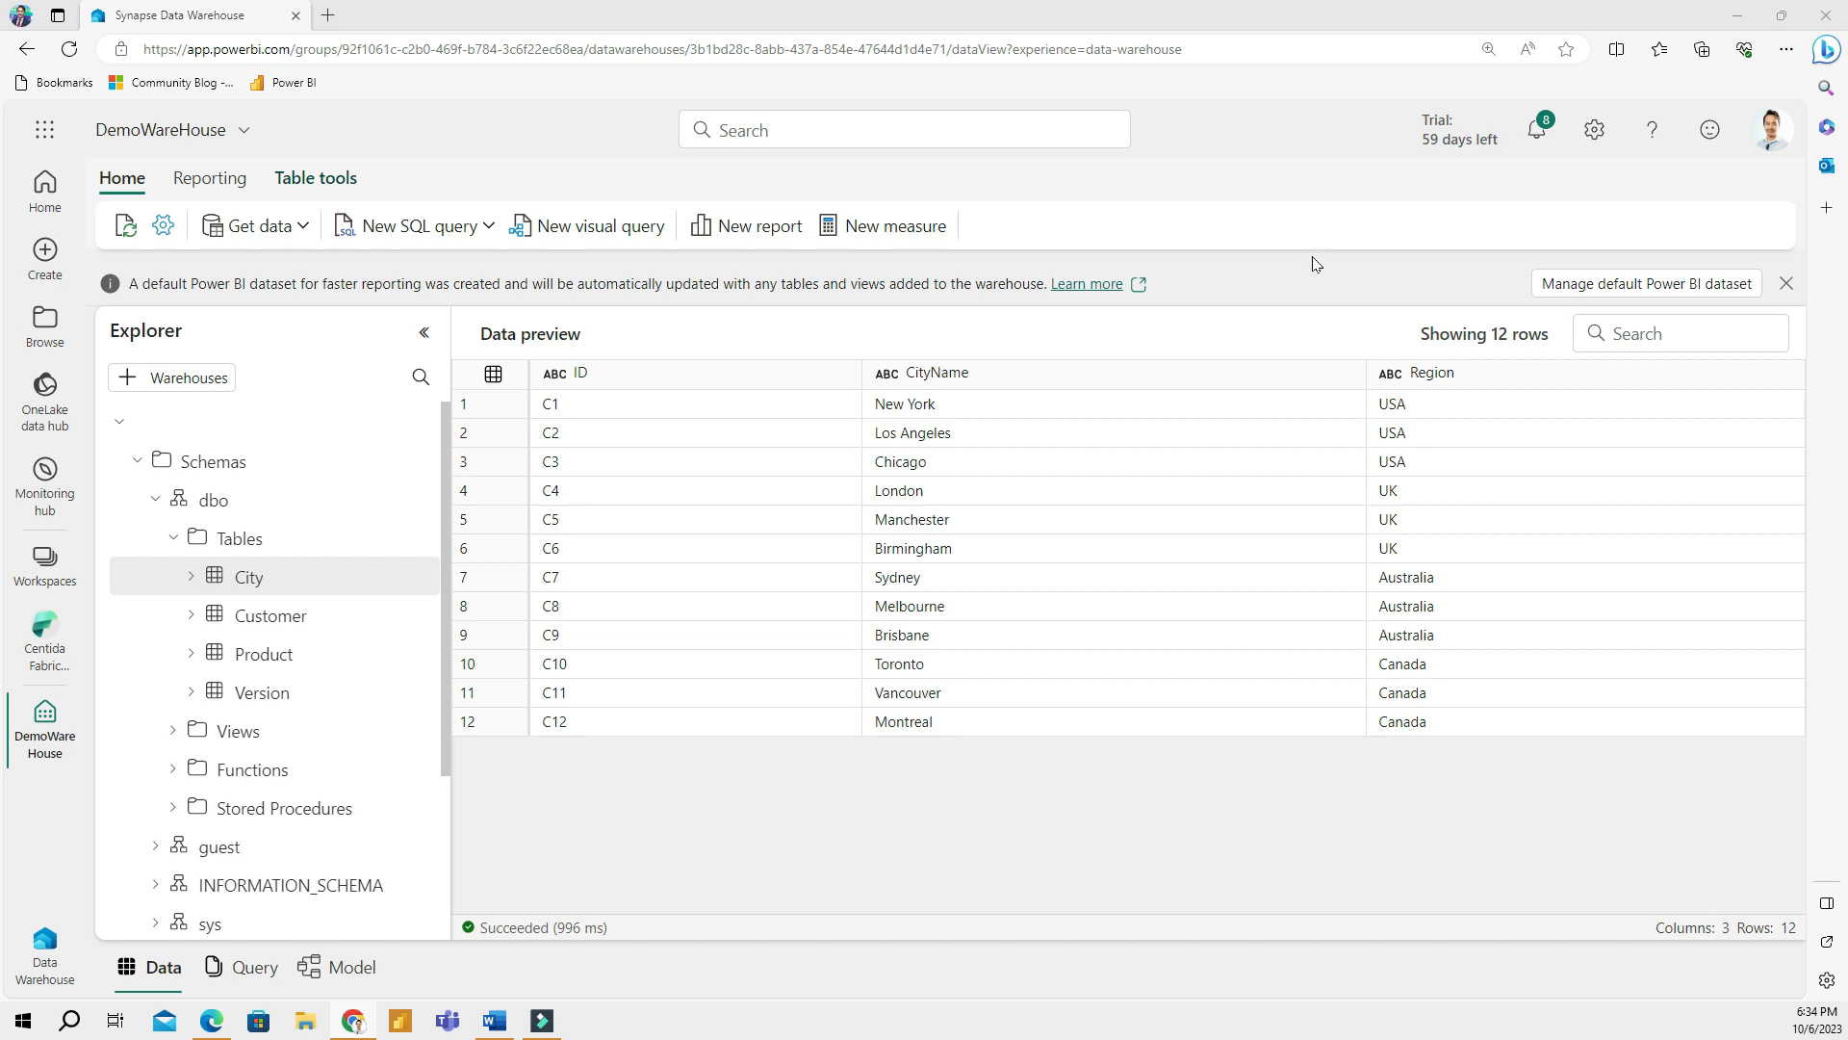
{"action": "mouse_move", "coordinate": [787, 814]}
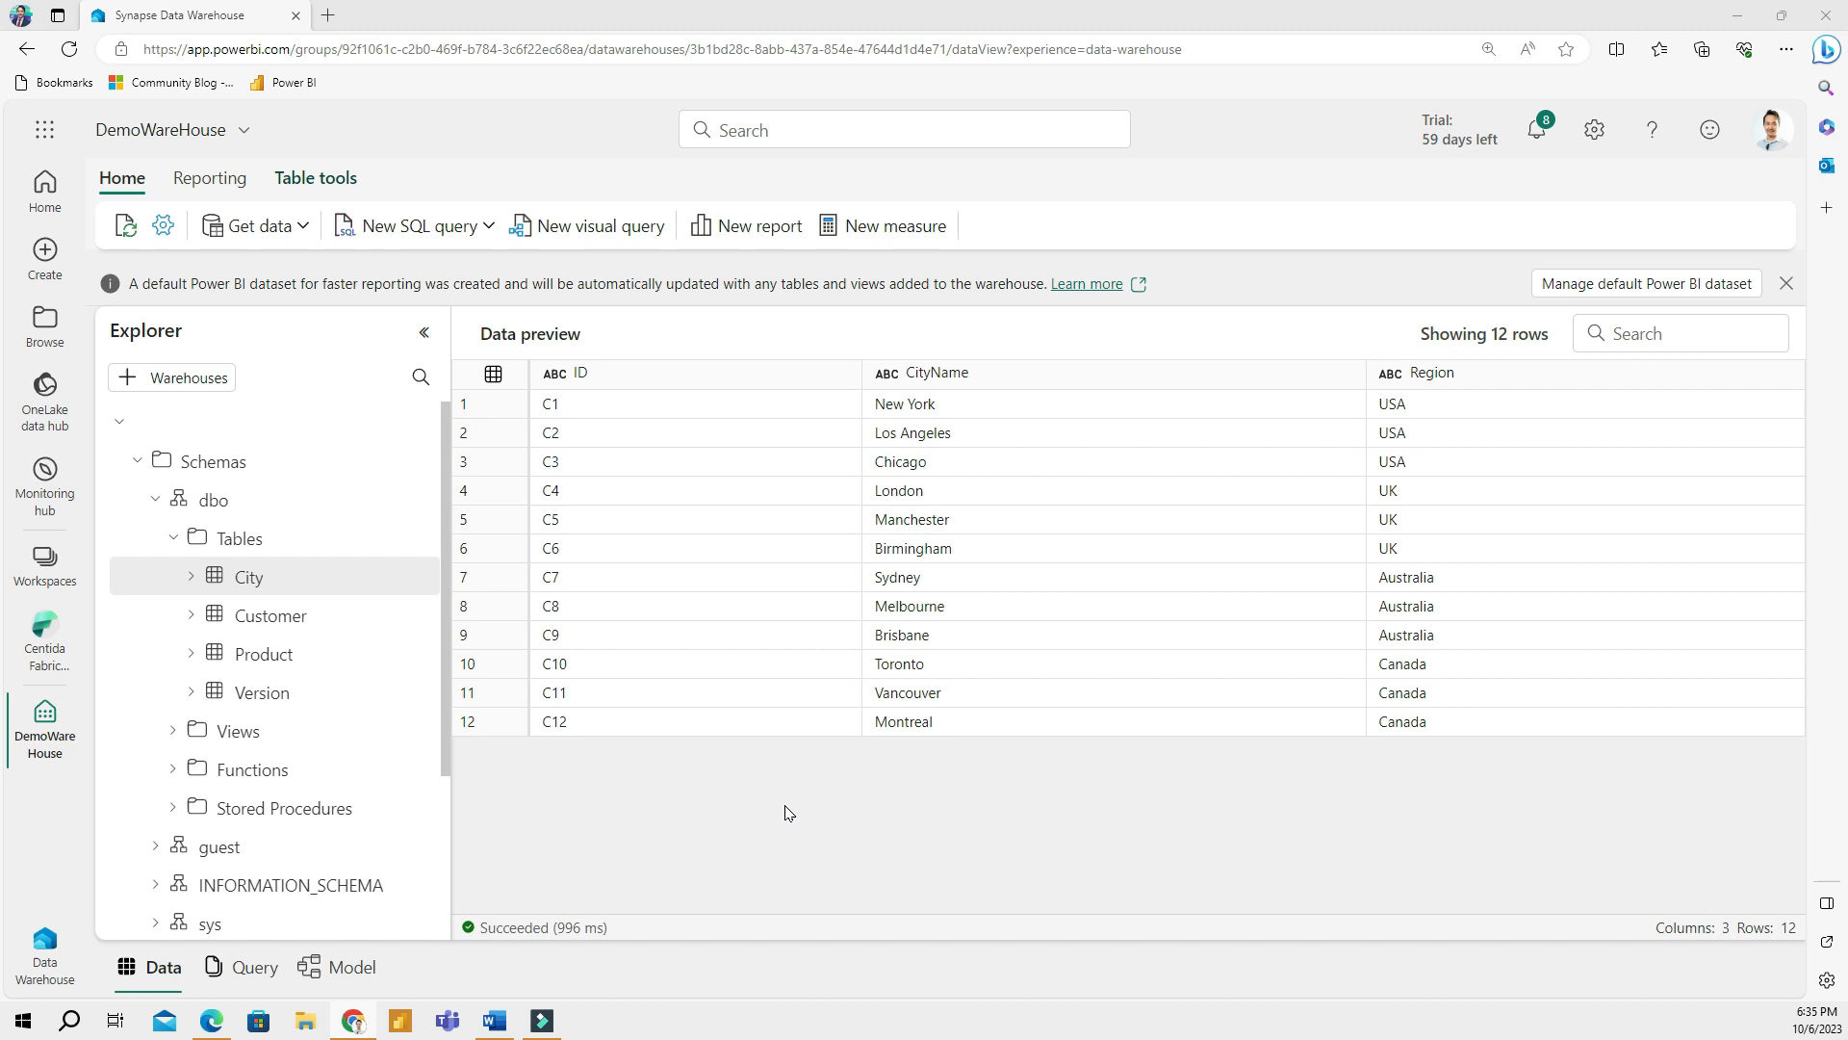
{"action": "mouse_move", "coordinate": [776, 828]}
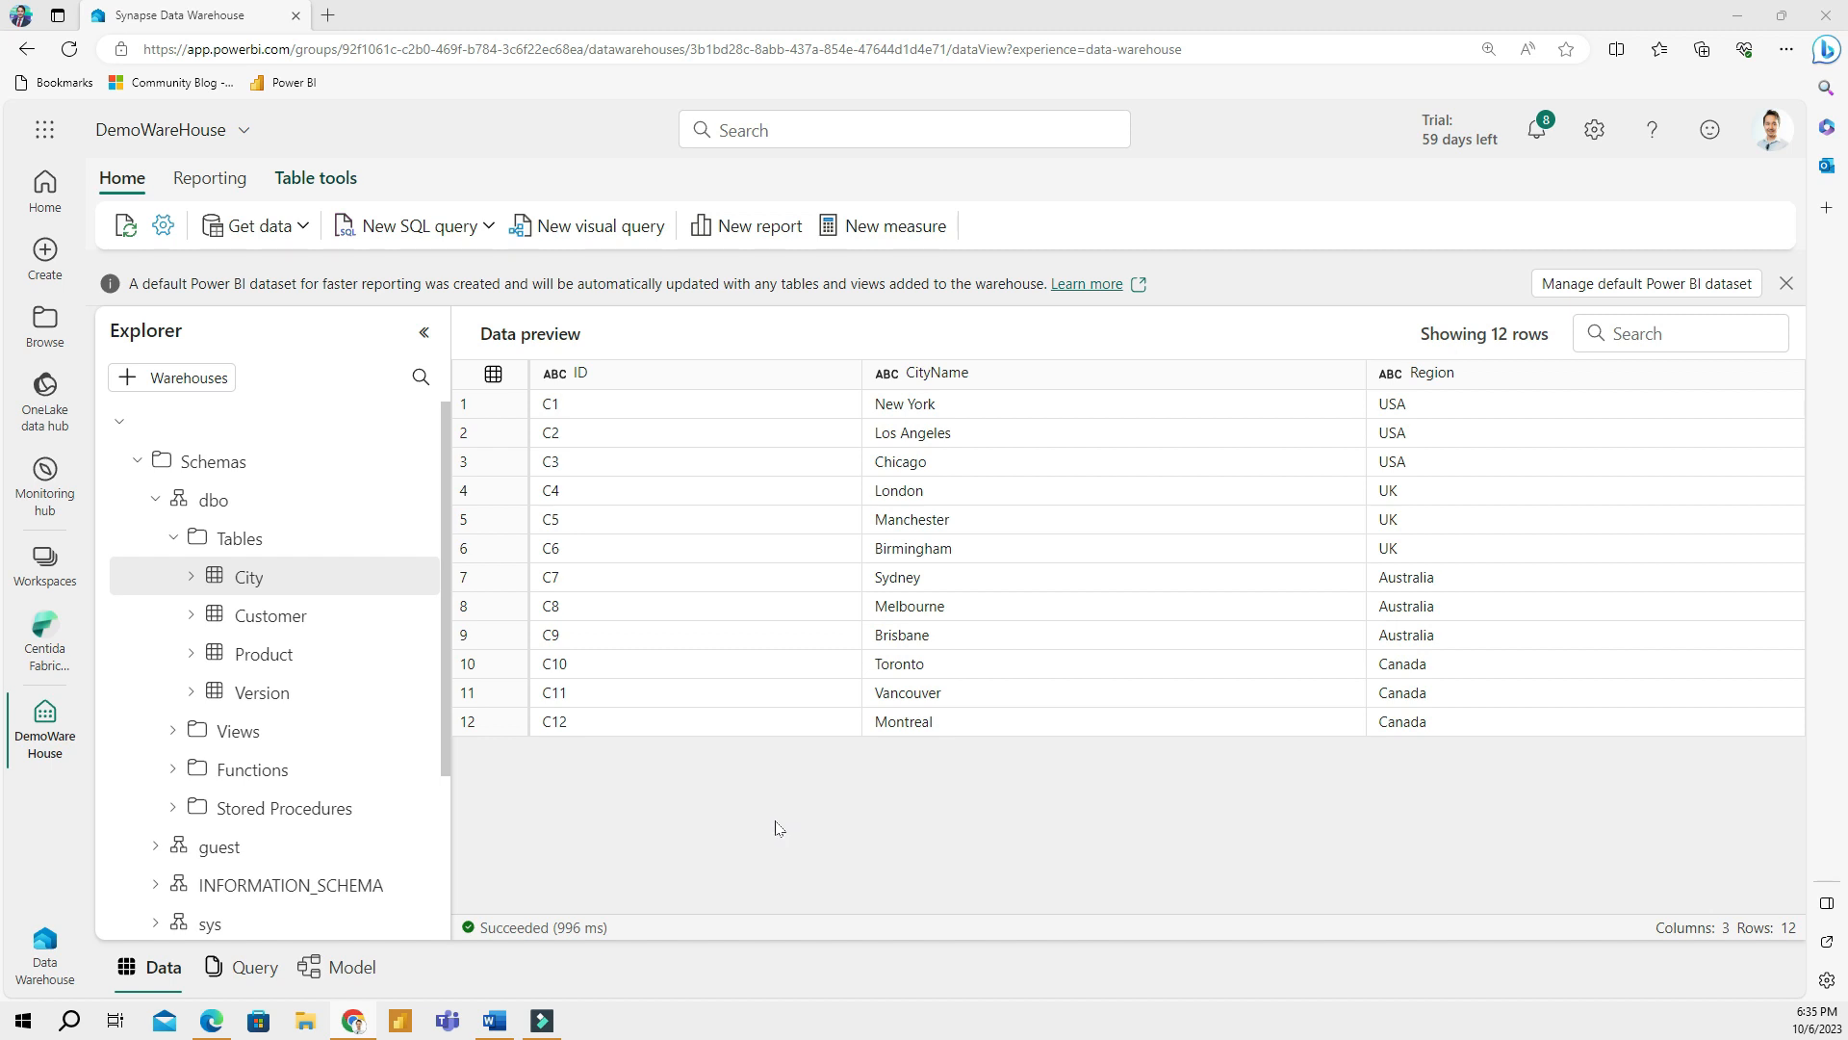
{"action": "mouse_move", "coordinate": [741, 831]}
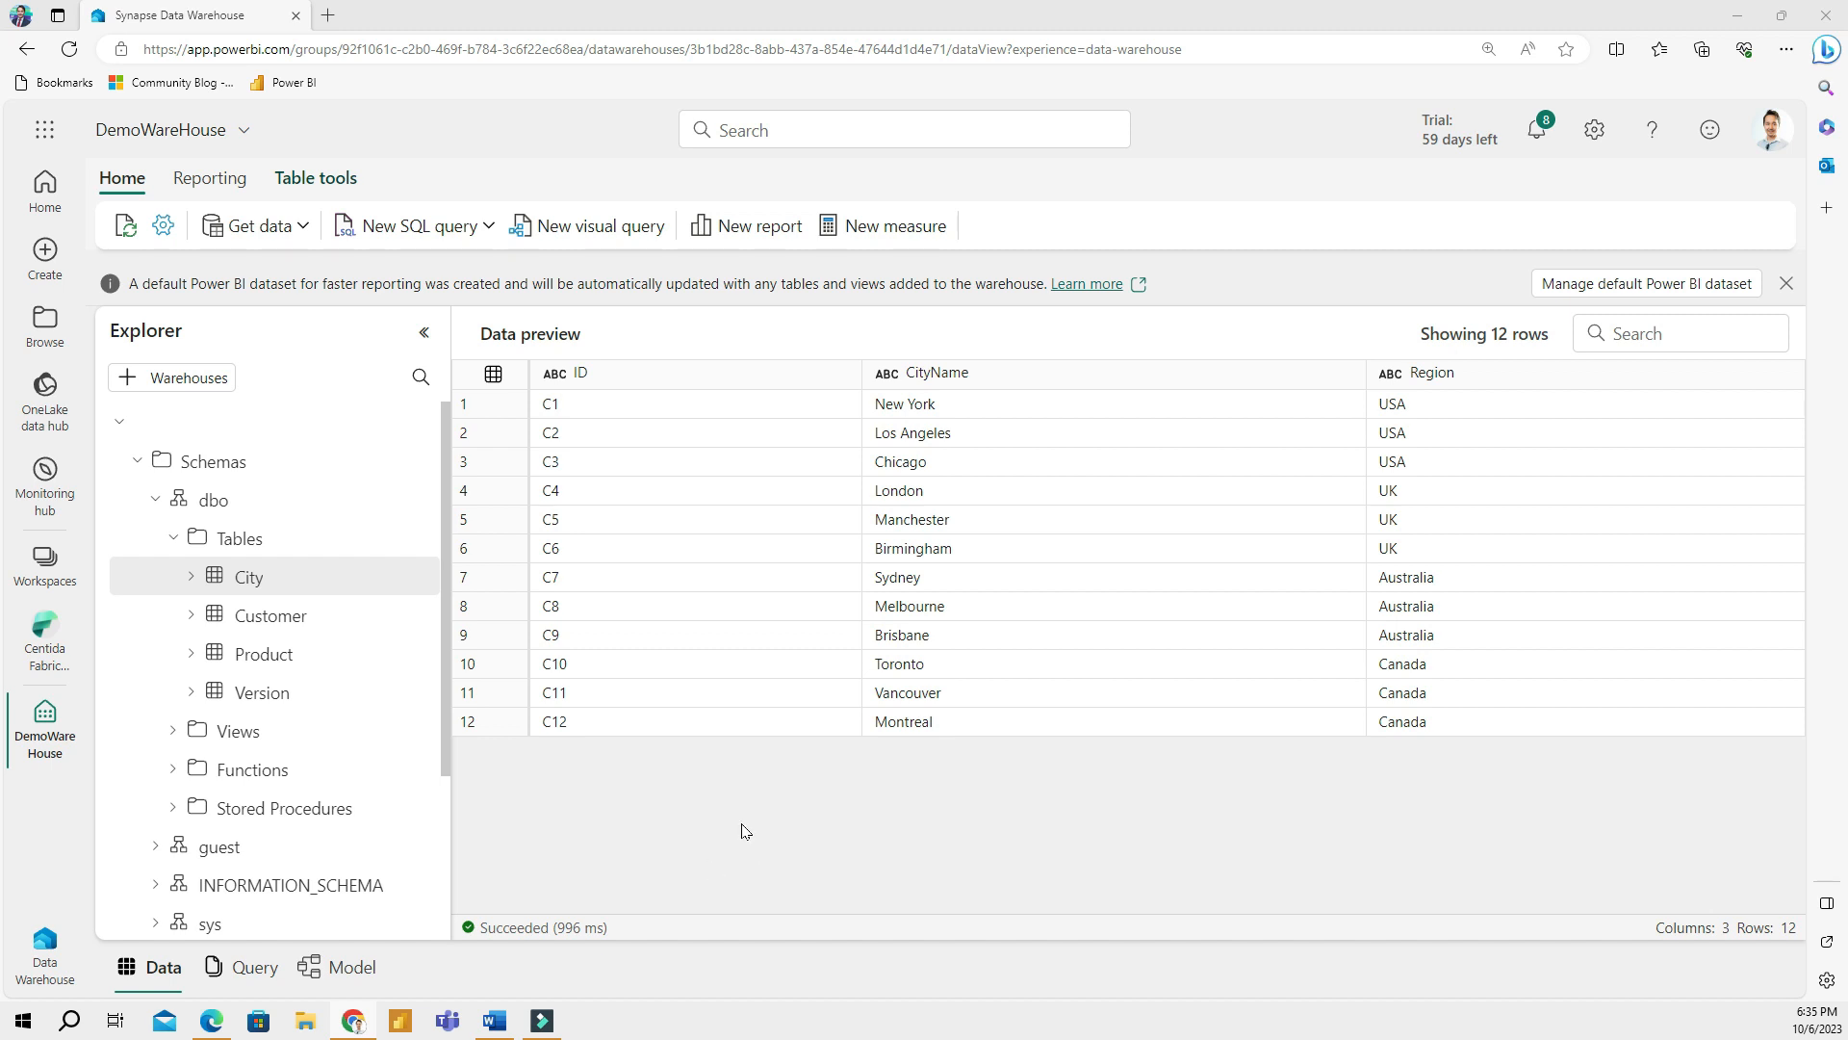
{"action": "mouse_move", "coordinate": [349, 310]}
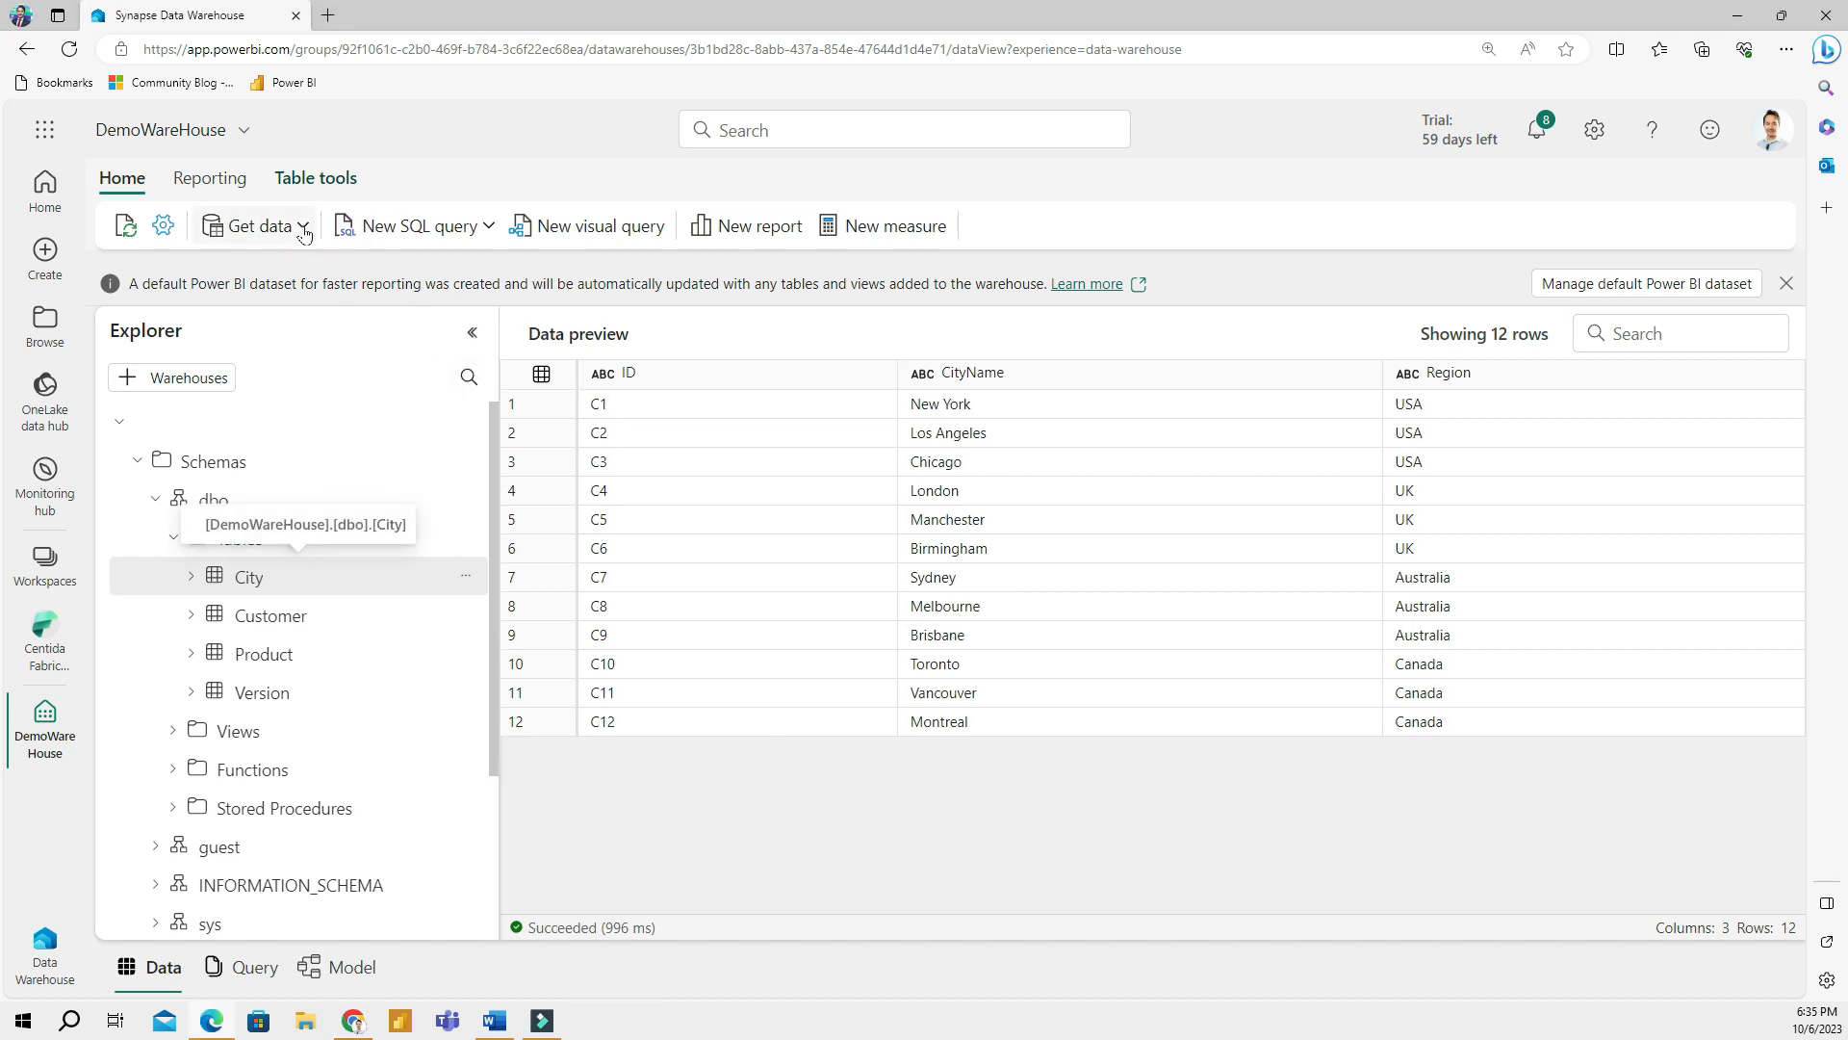
Create a new data pipeline named 'Pipeline to get Sales table' from Get data
{"action": "left_click", "coordinate": [254, 225]}
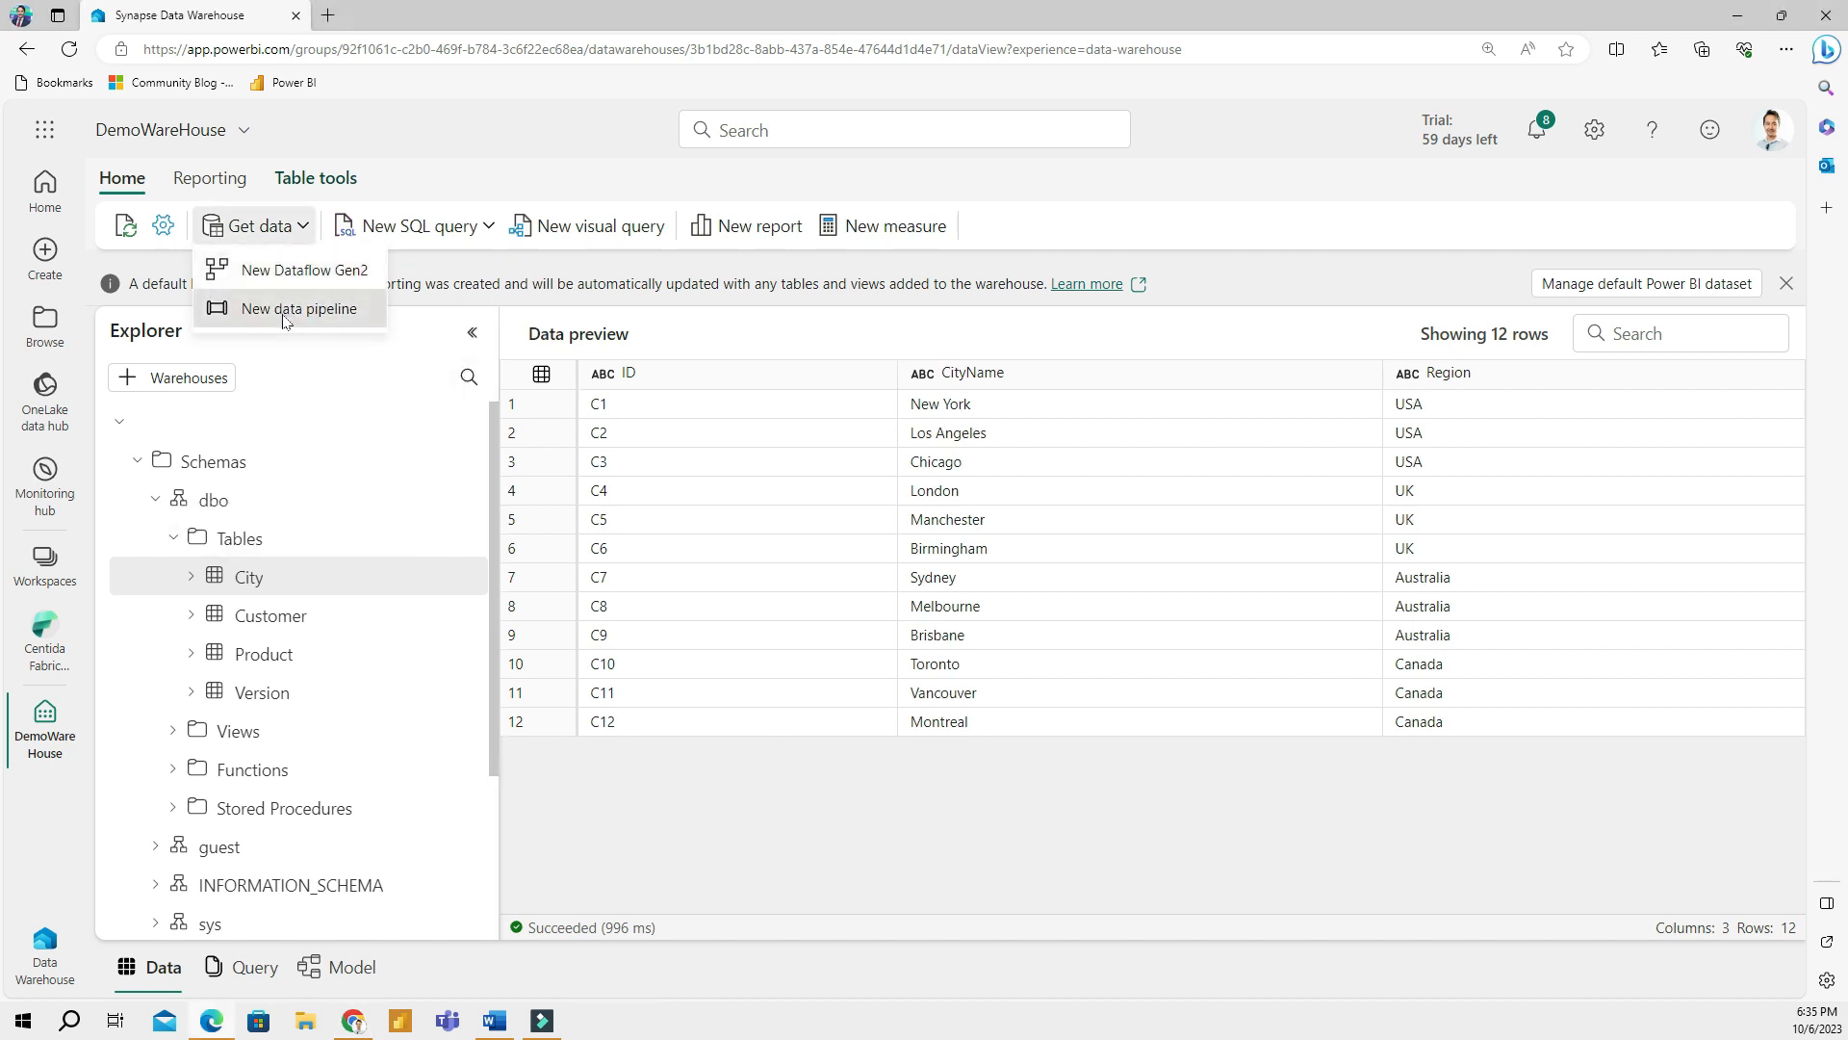
{"action": "left_click", "coordinate": [298, 308]}
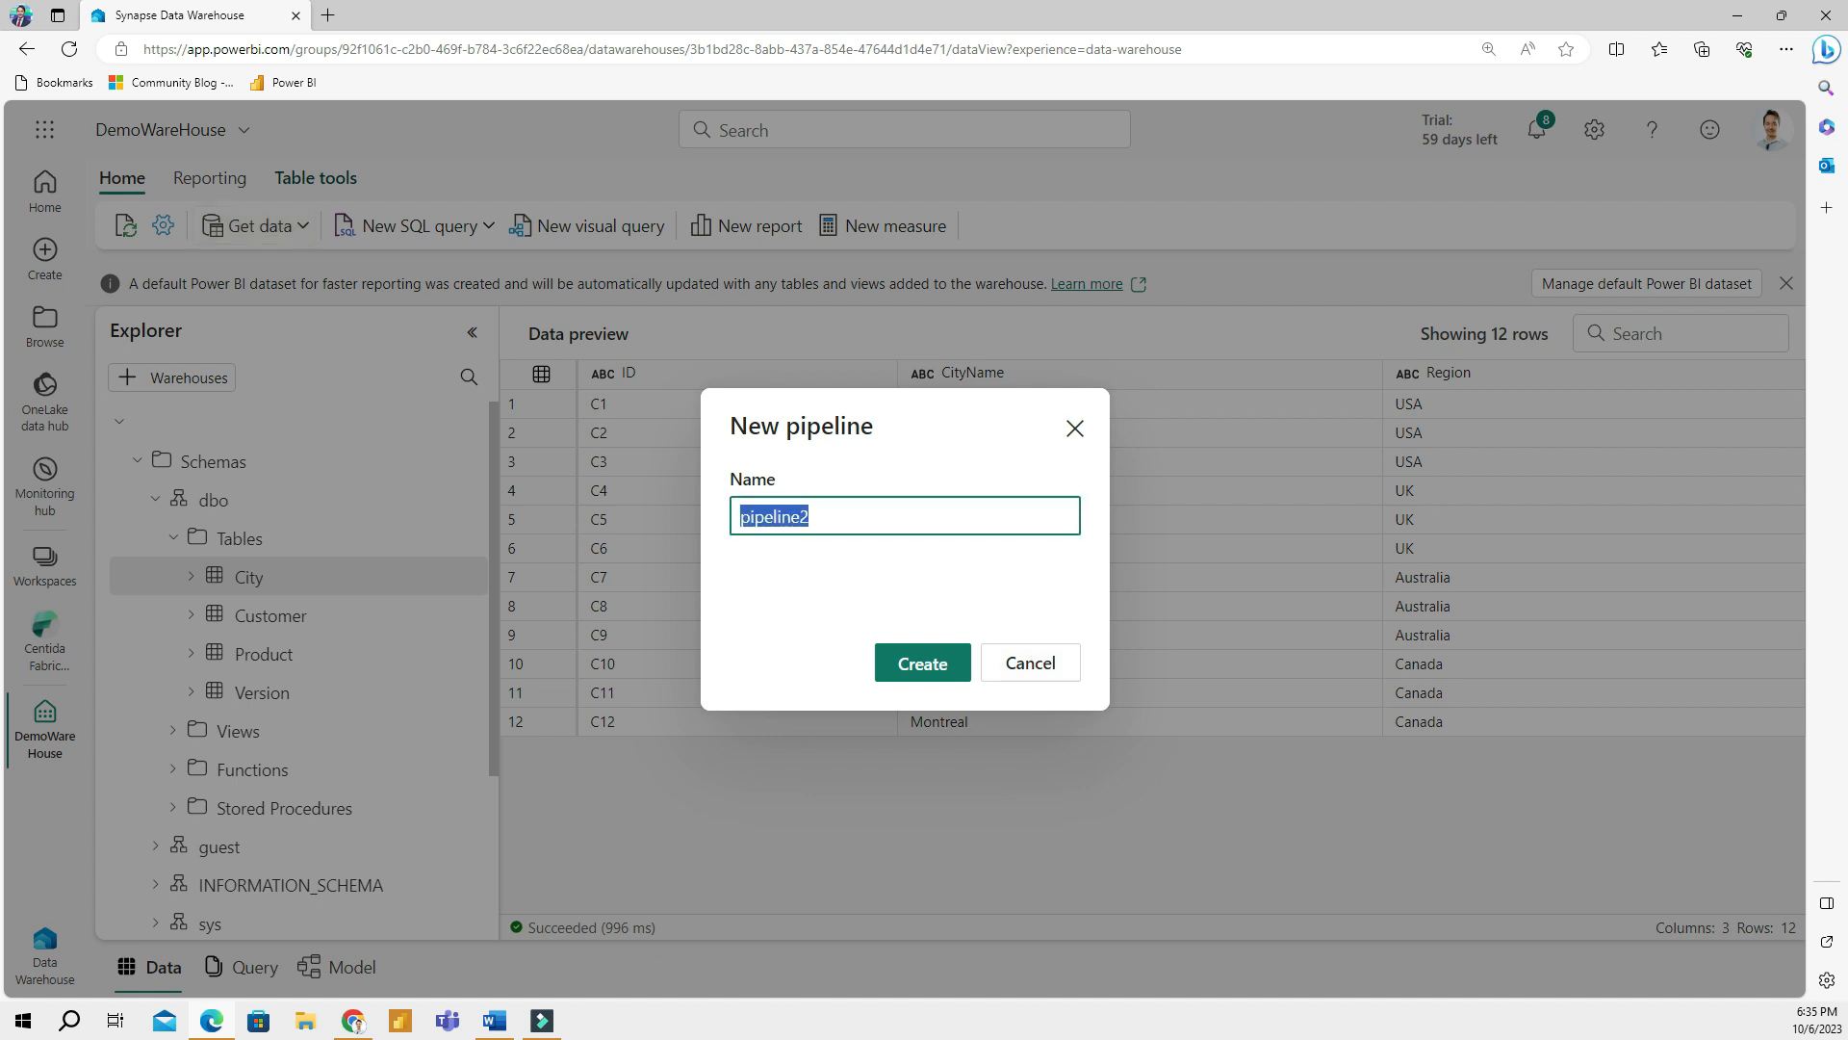
{"action": "type", "text": "Pipeline"}
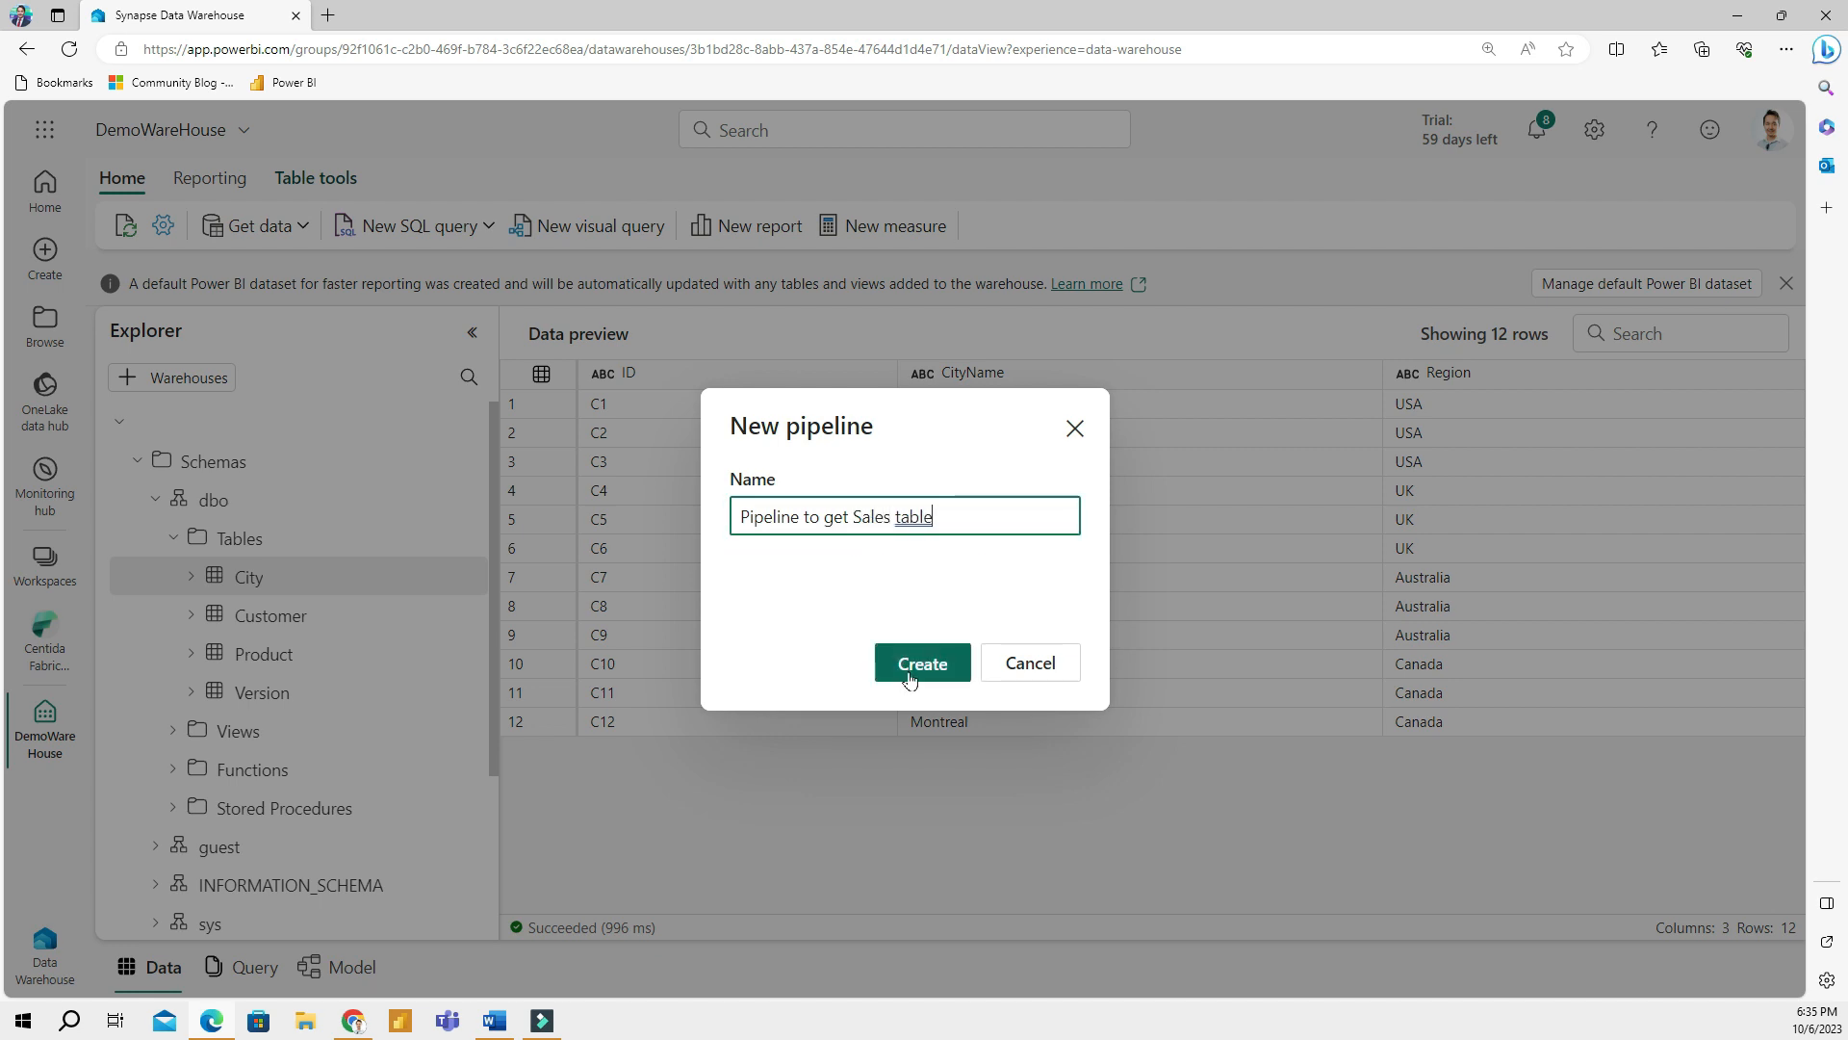
{"action": "left_click", "coordinate": [922, 663]}
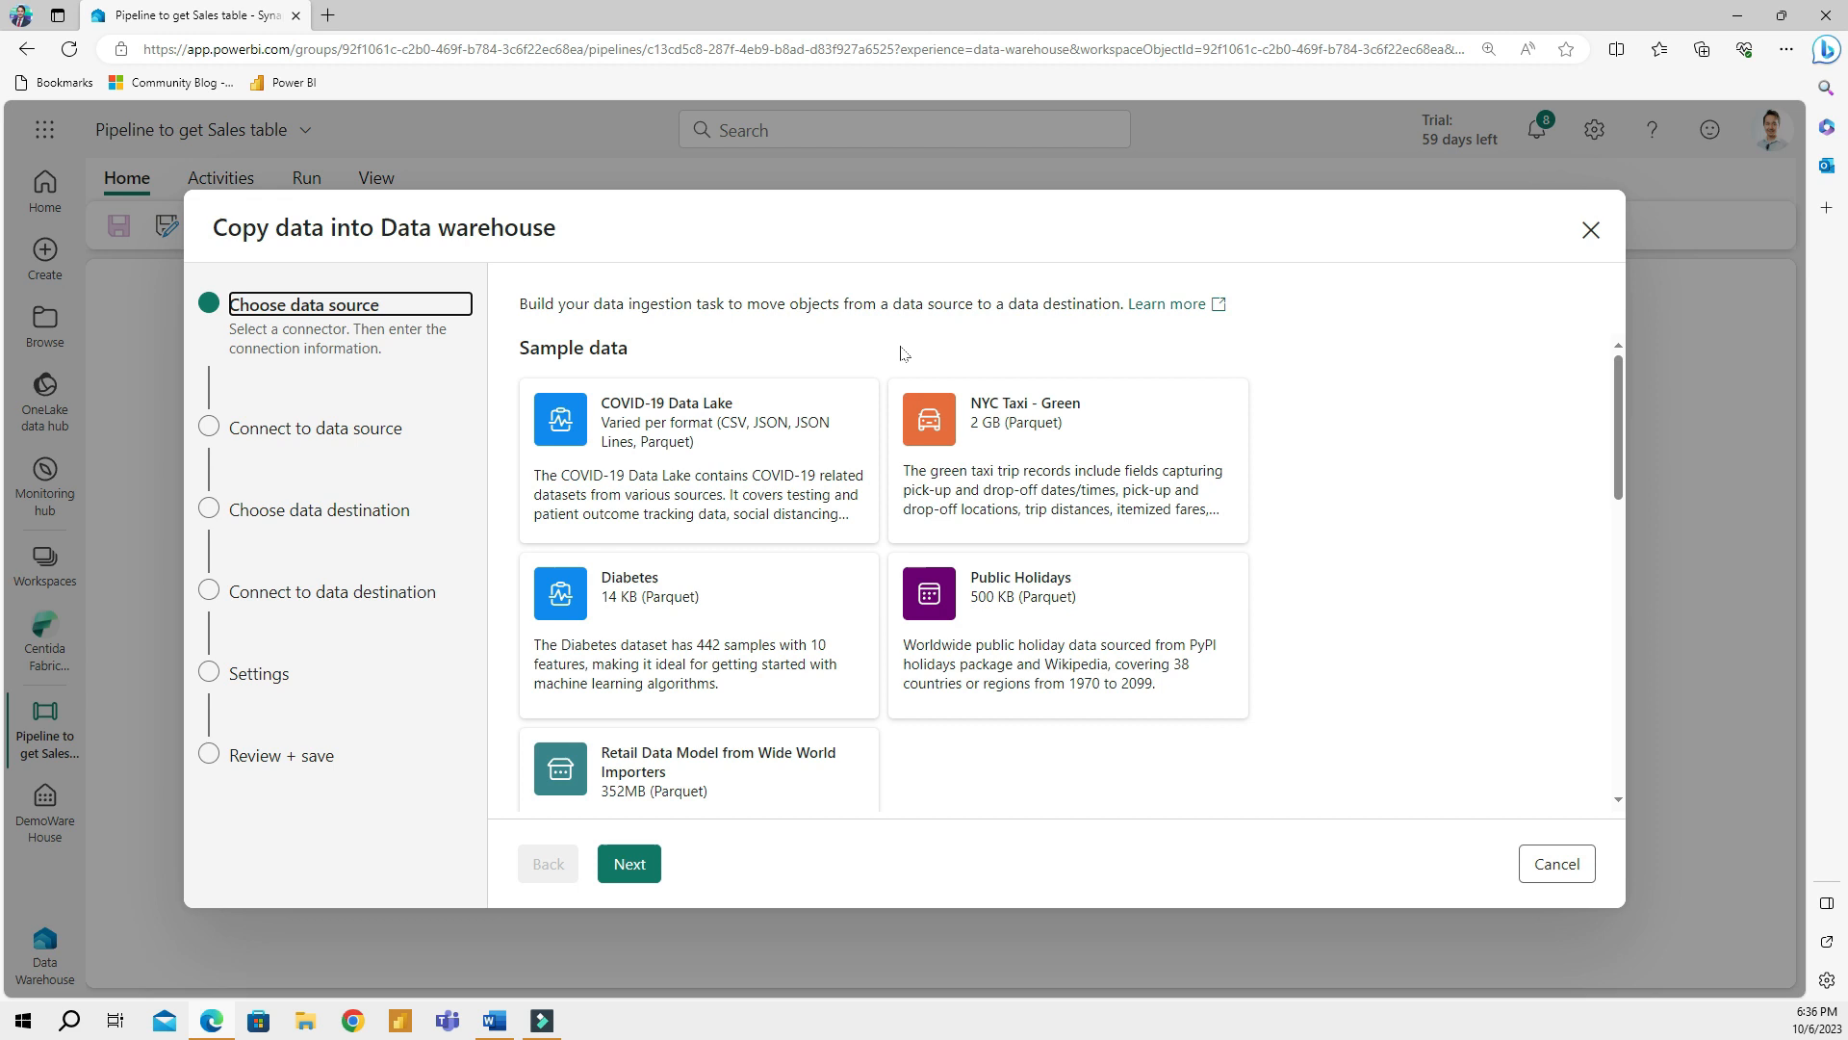
Choose Azure SQL Database with the second existing connection as the copy source
{"action": "scroll", "scroll_direction": "down", "scroll_amount": 3}
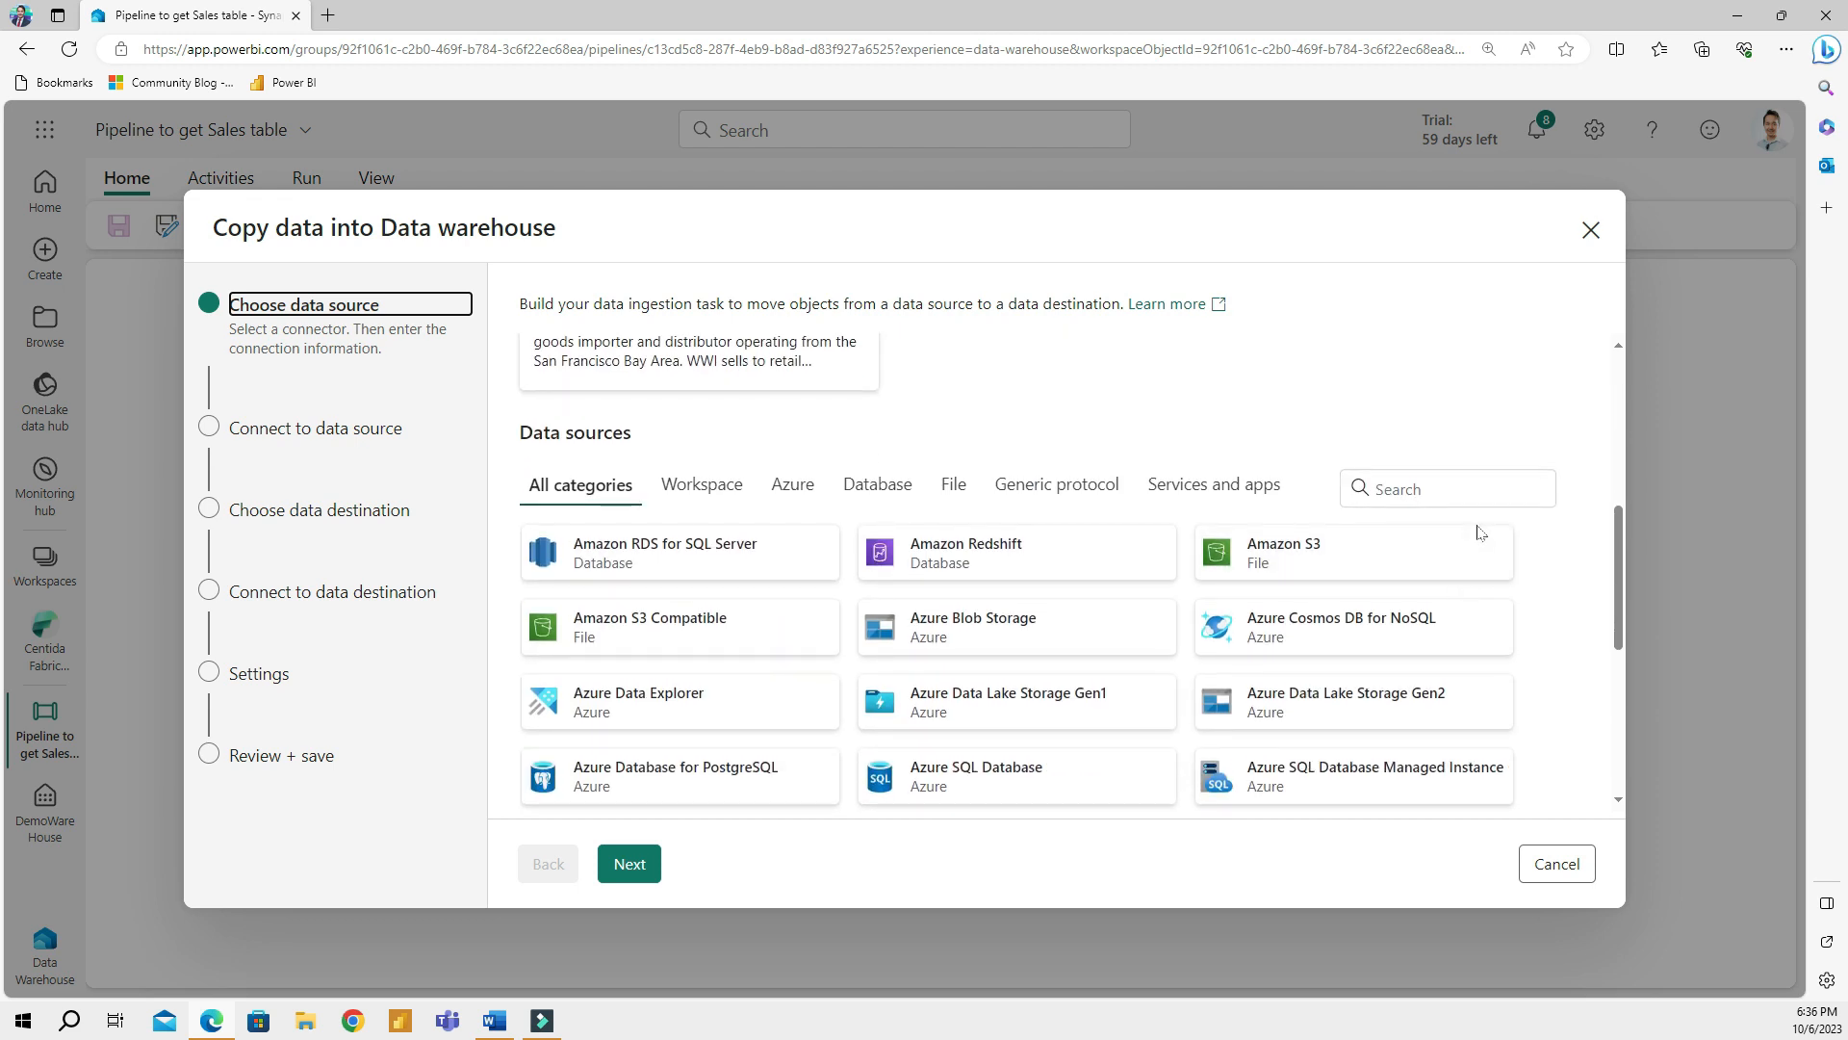
{"action": "mouse_move", "coordinate": [972, 689]}
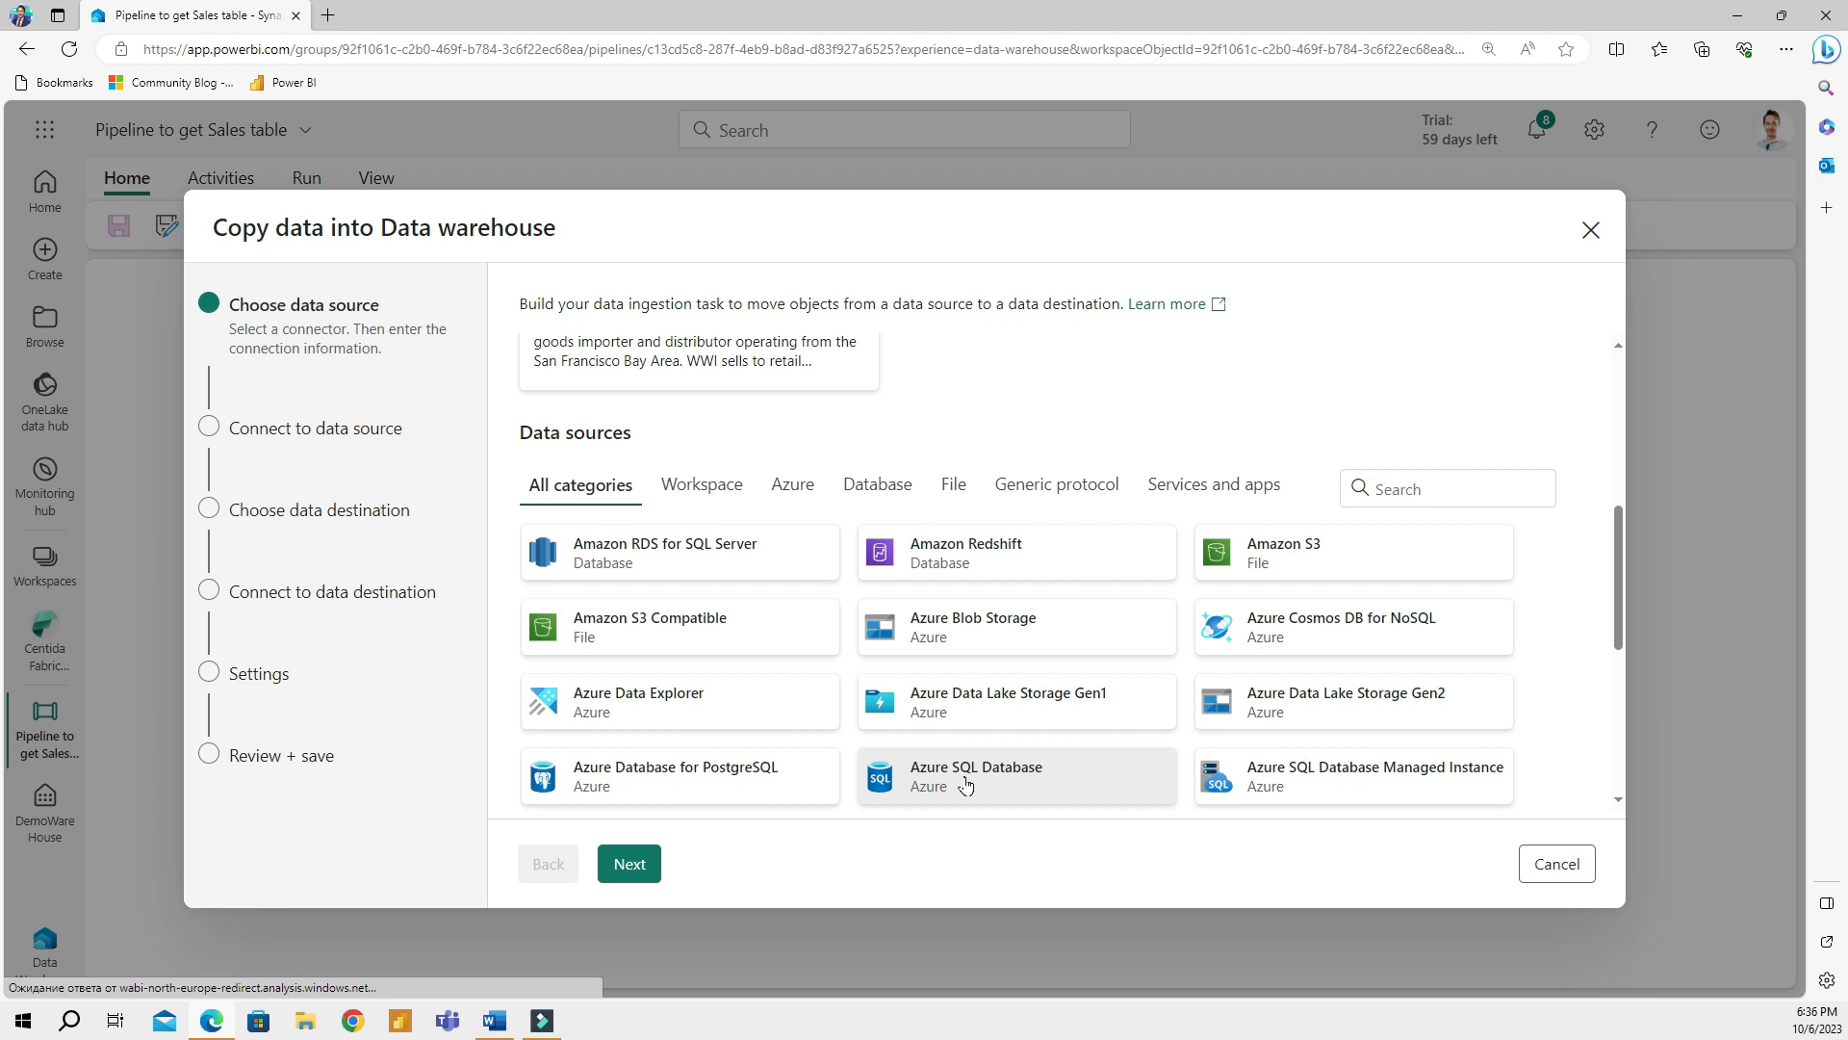
{"action": "mouse_move", "coordinate": [1461, 768]}
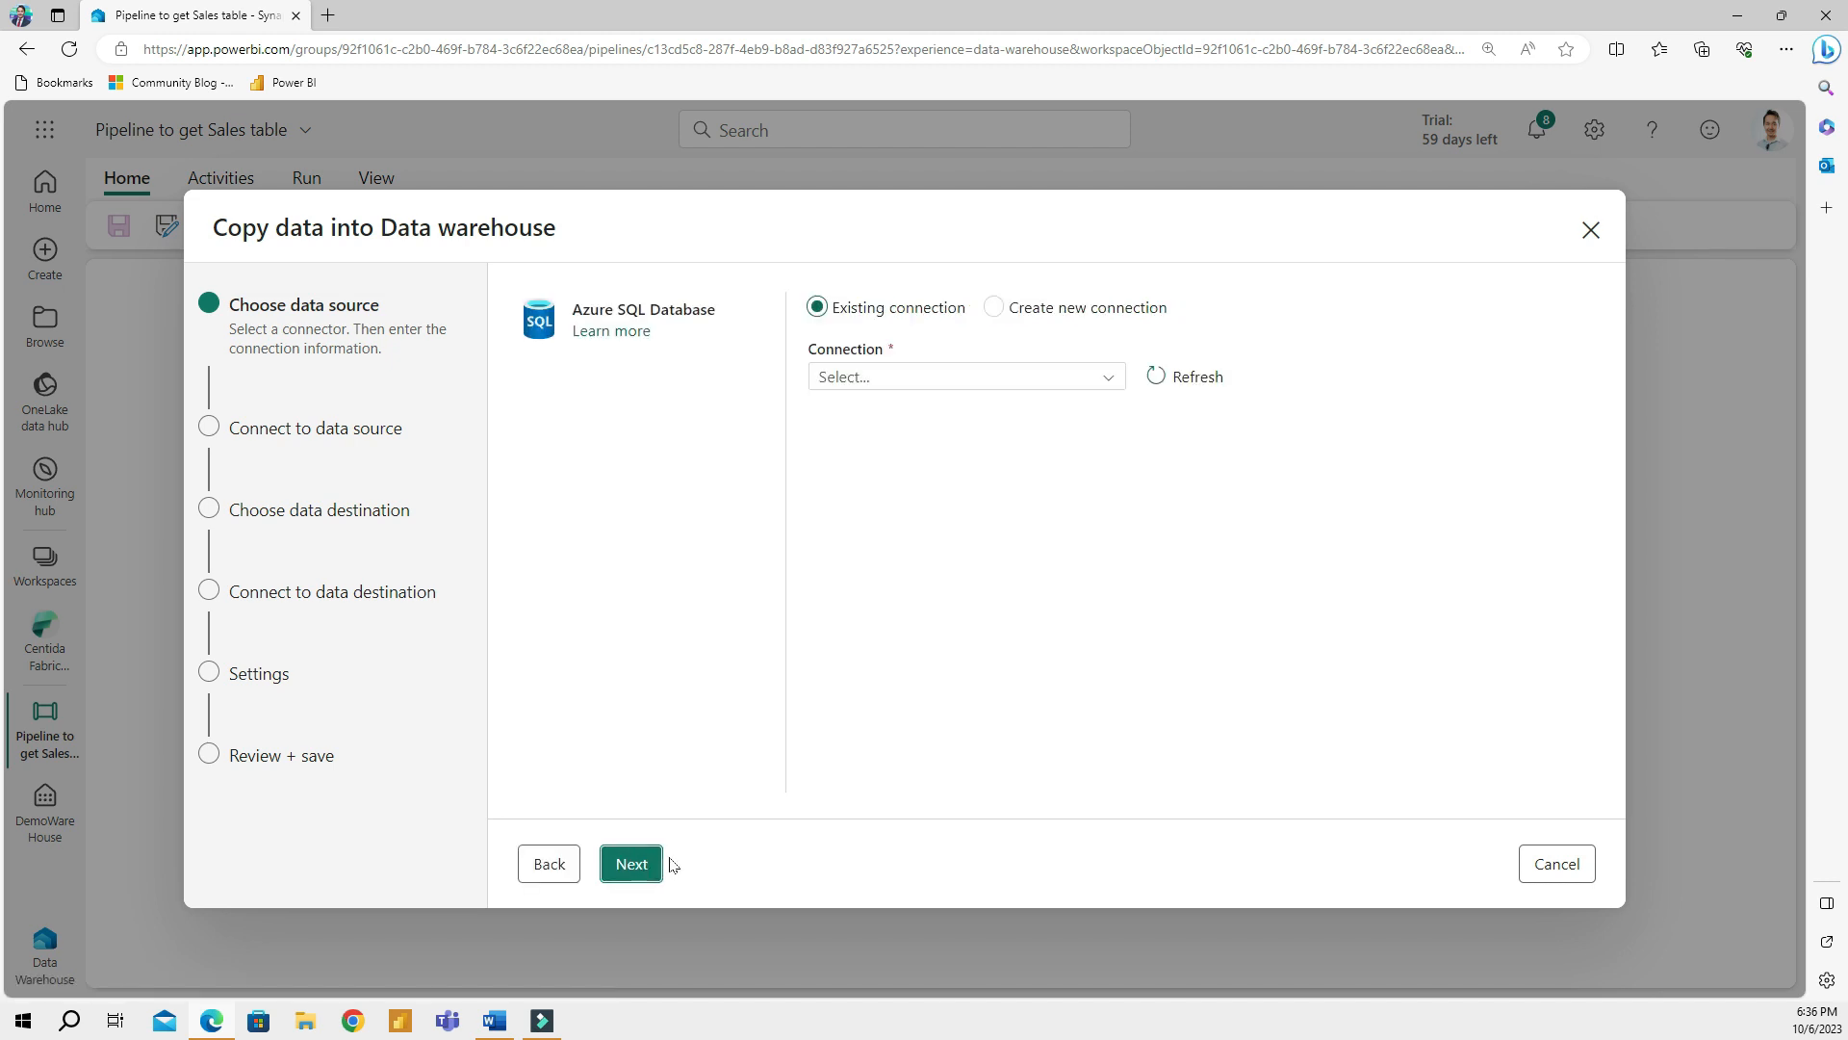
{"action": "mouse_move", "coordinate": [1066, 392]}
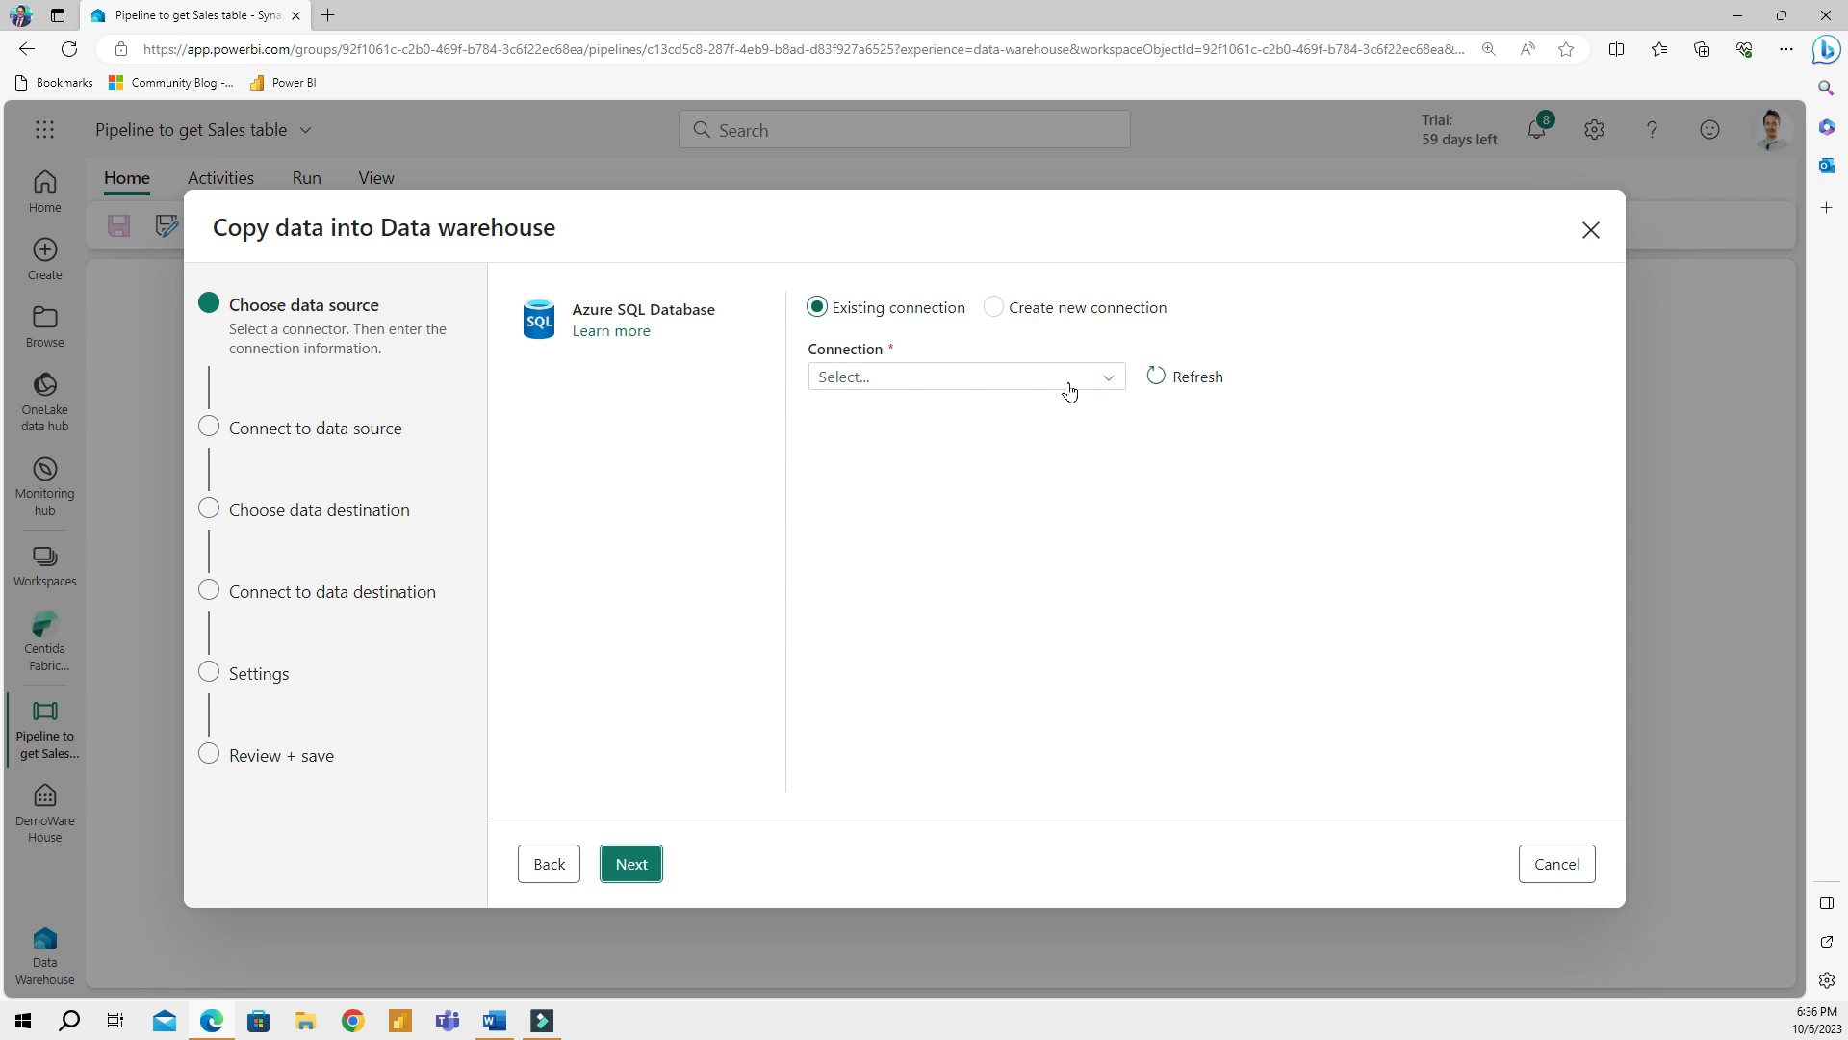
{"action": "left_click", "coordinate": [962, 376]}
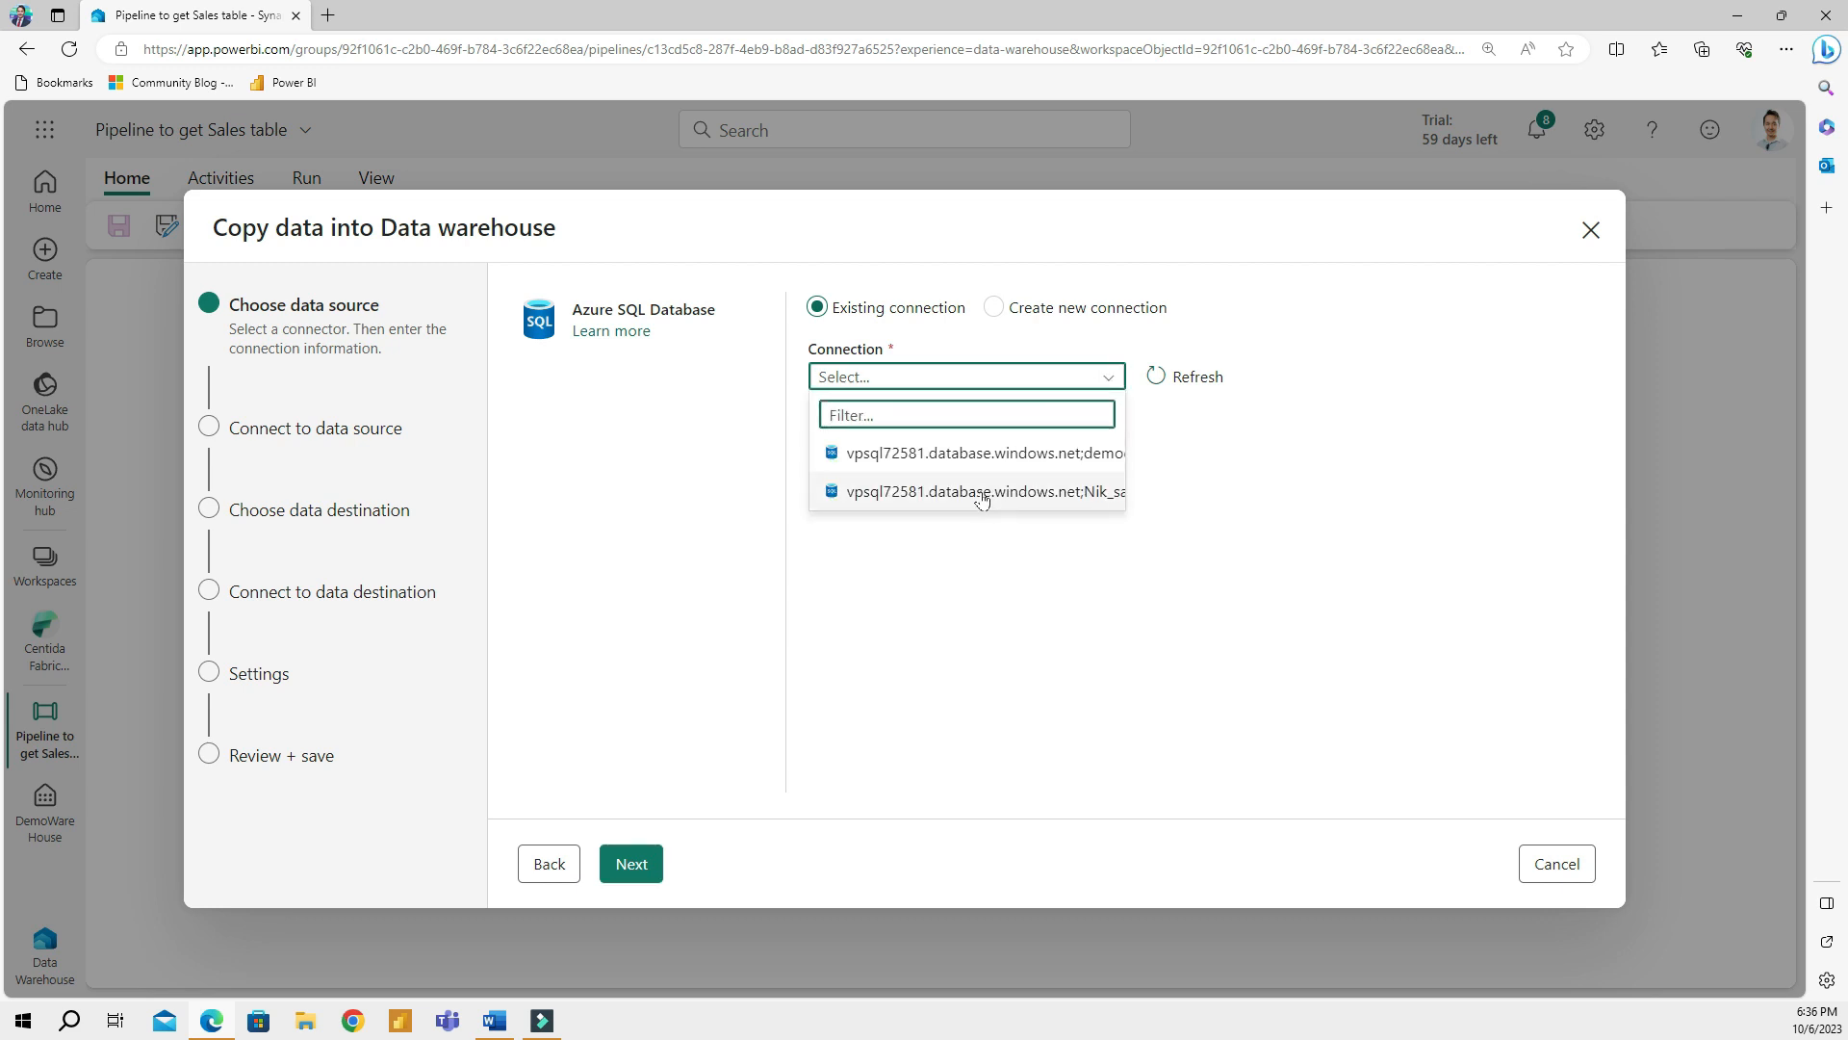
{"action": "left_click", "coordinate": [978, 492]}
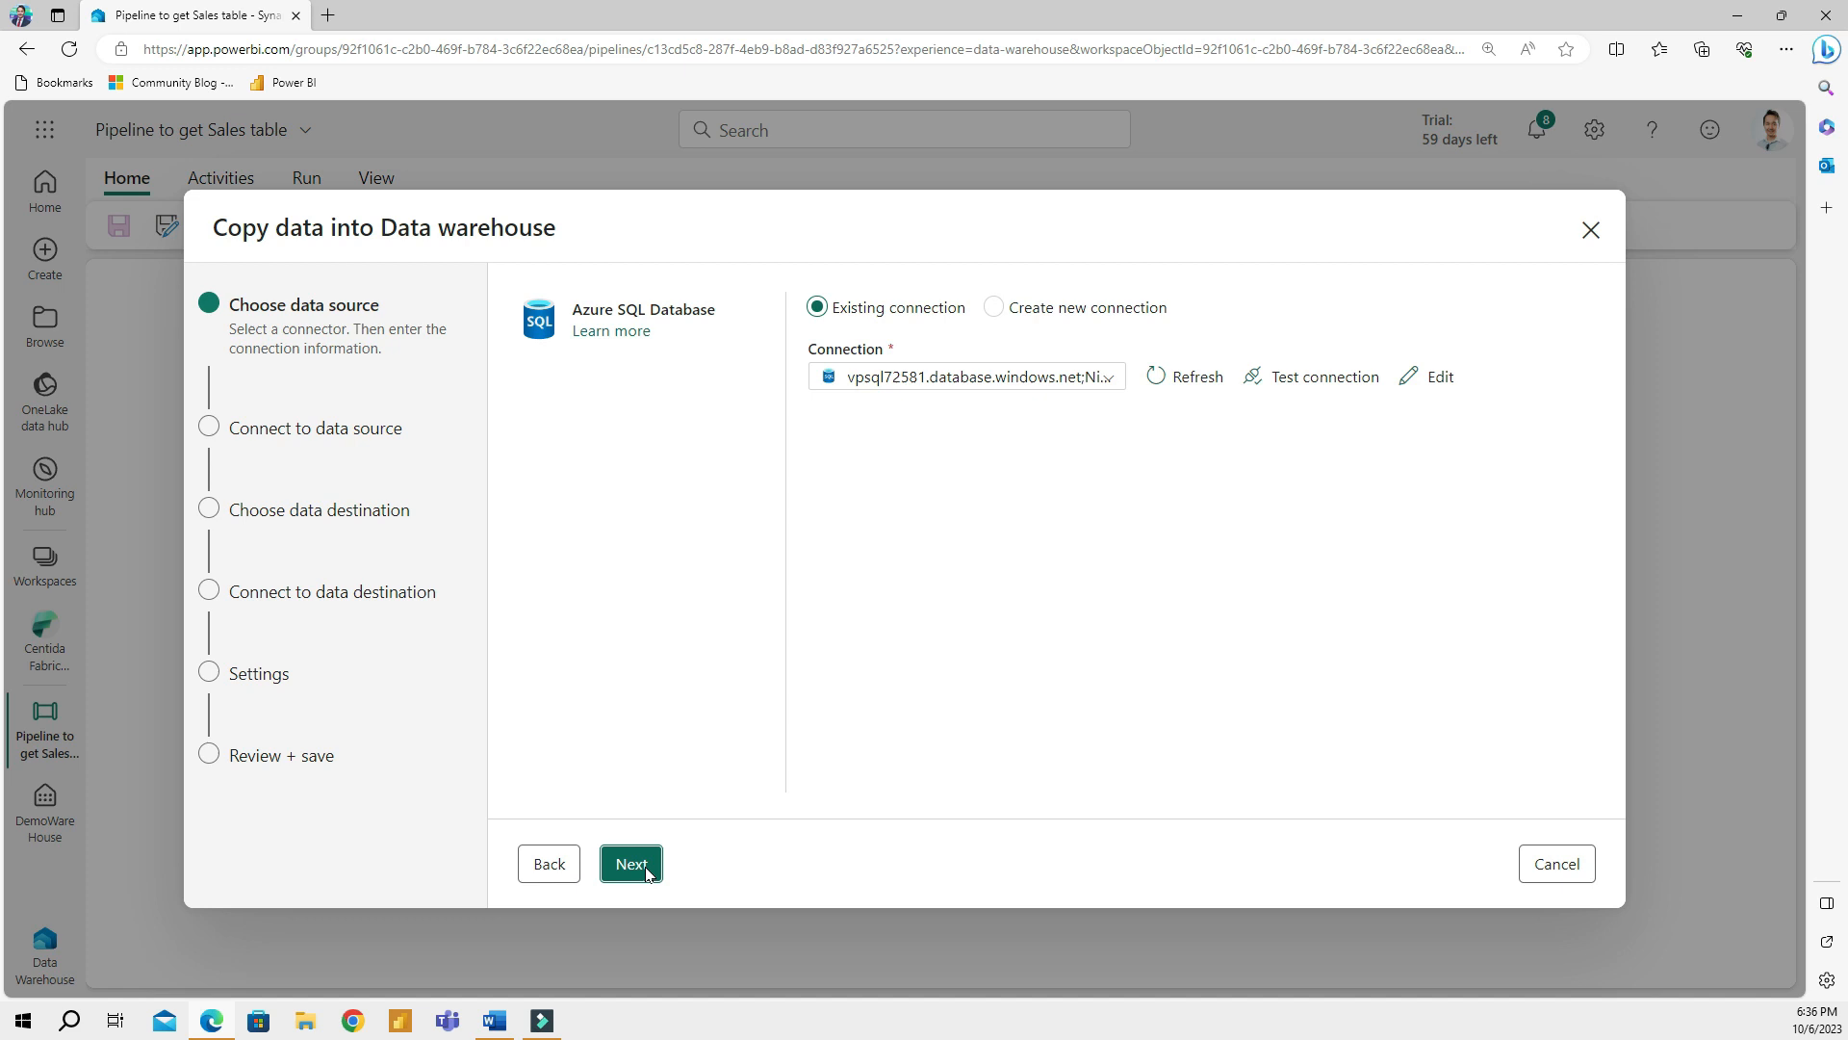
{"action": "left_click", "coordinate": [631, 865]}
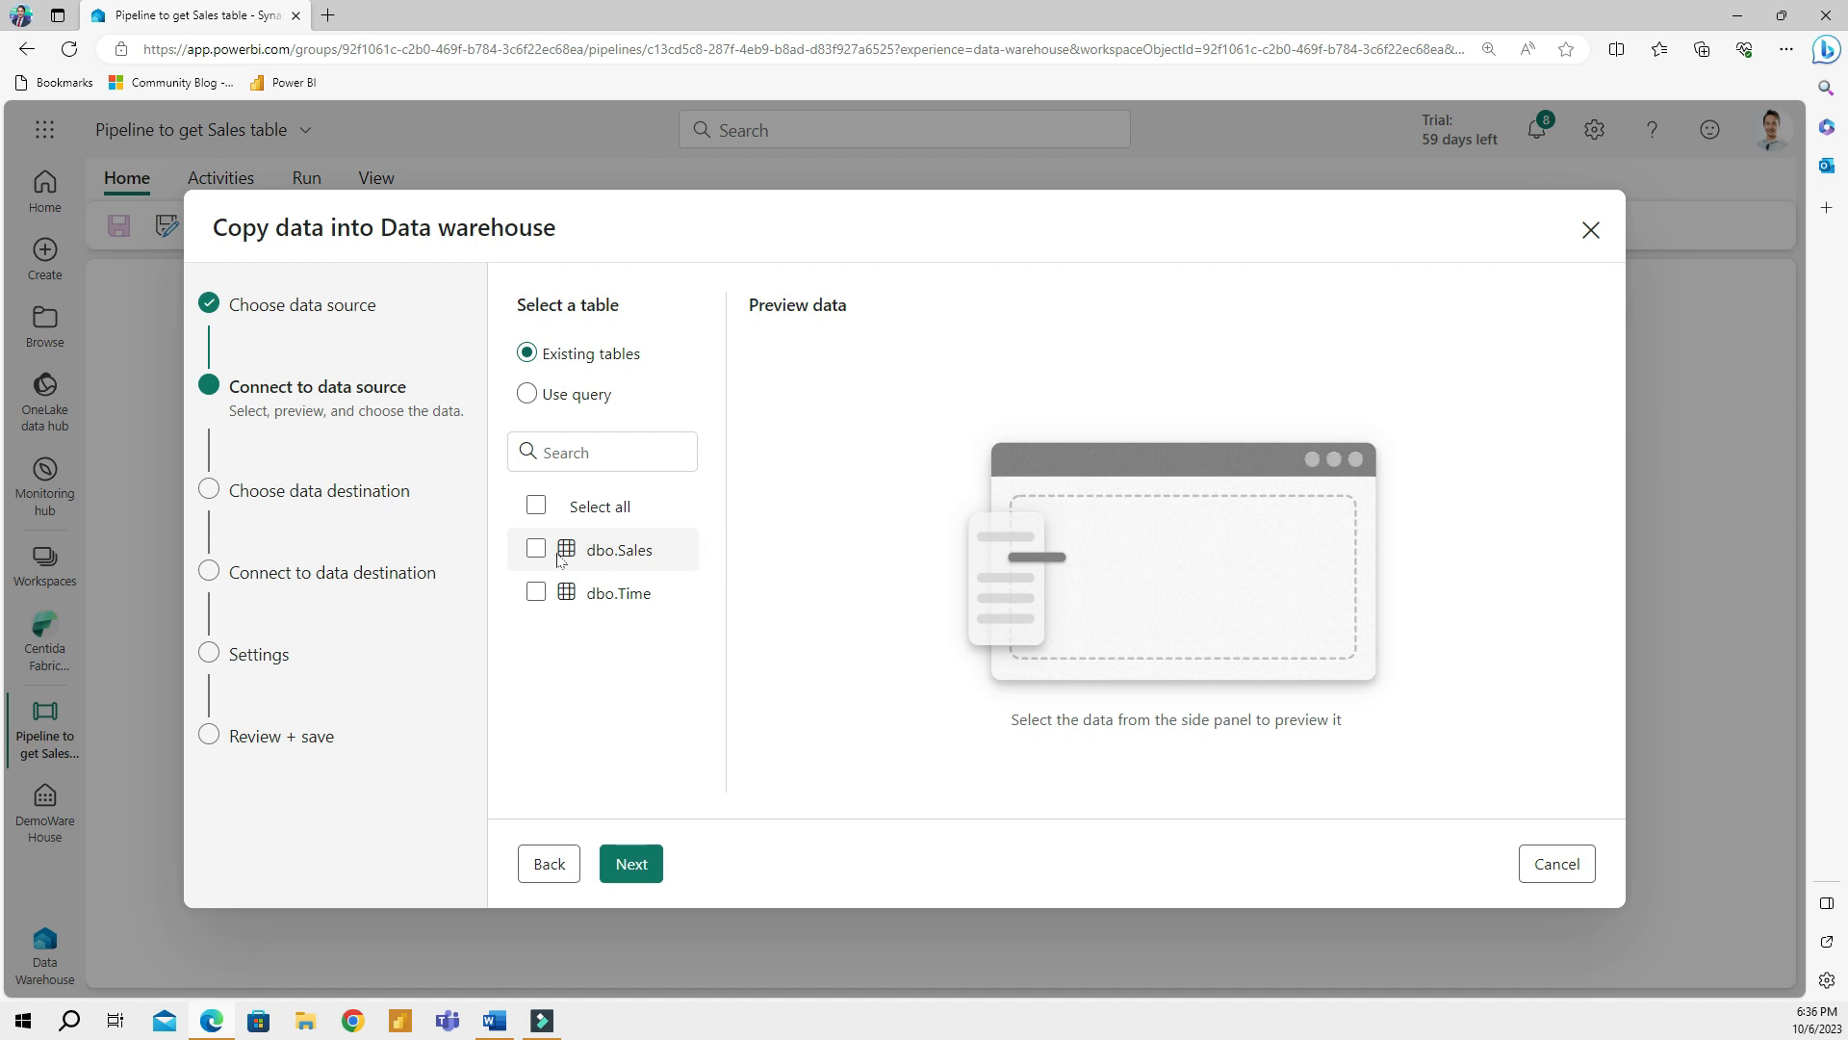
Select the dbo.Sales table as the data to copy
{"action": "left_click", "coordinate": [535, 548]}
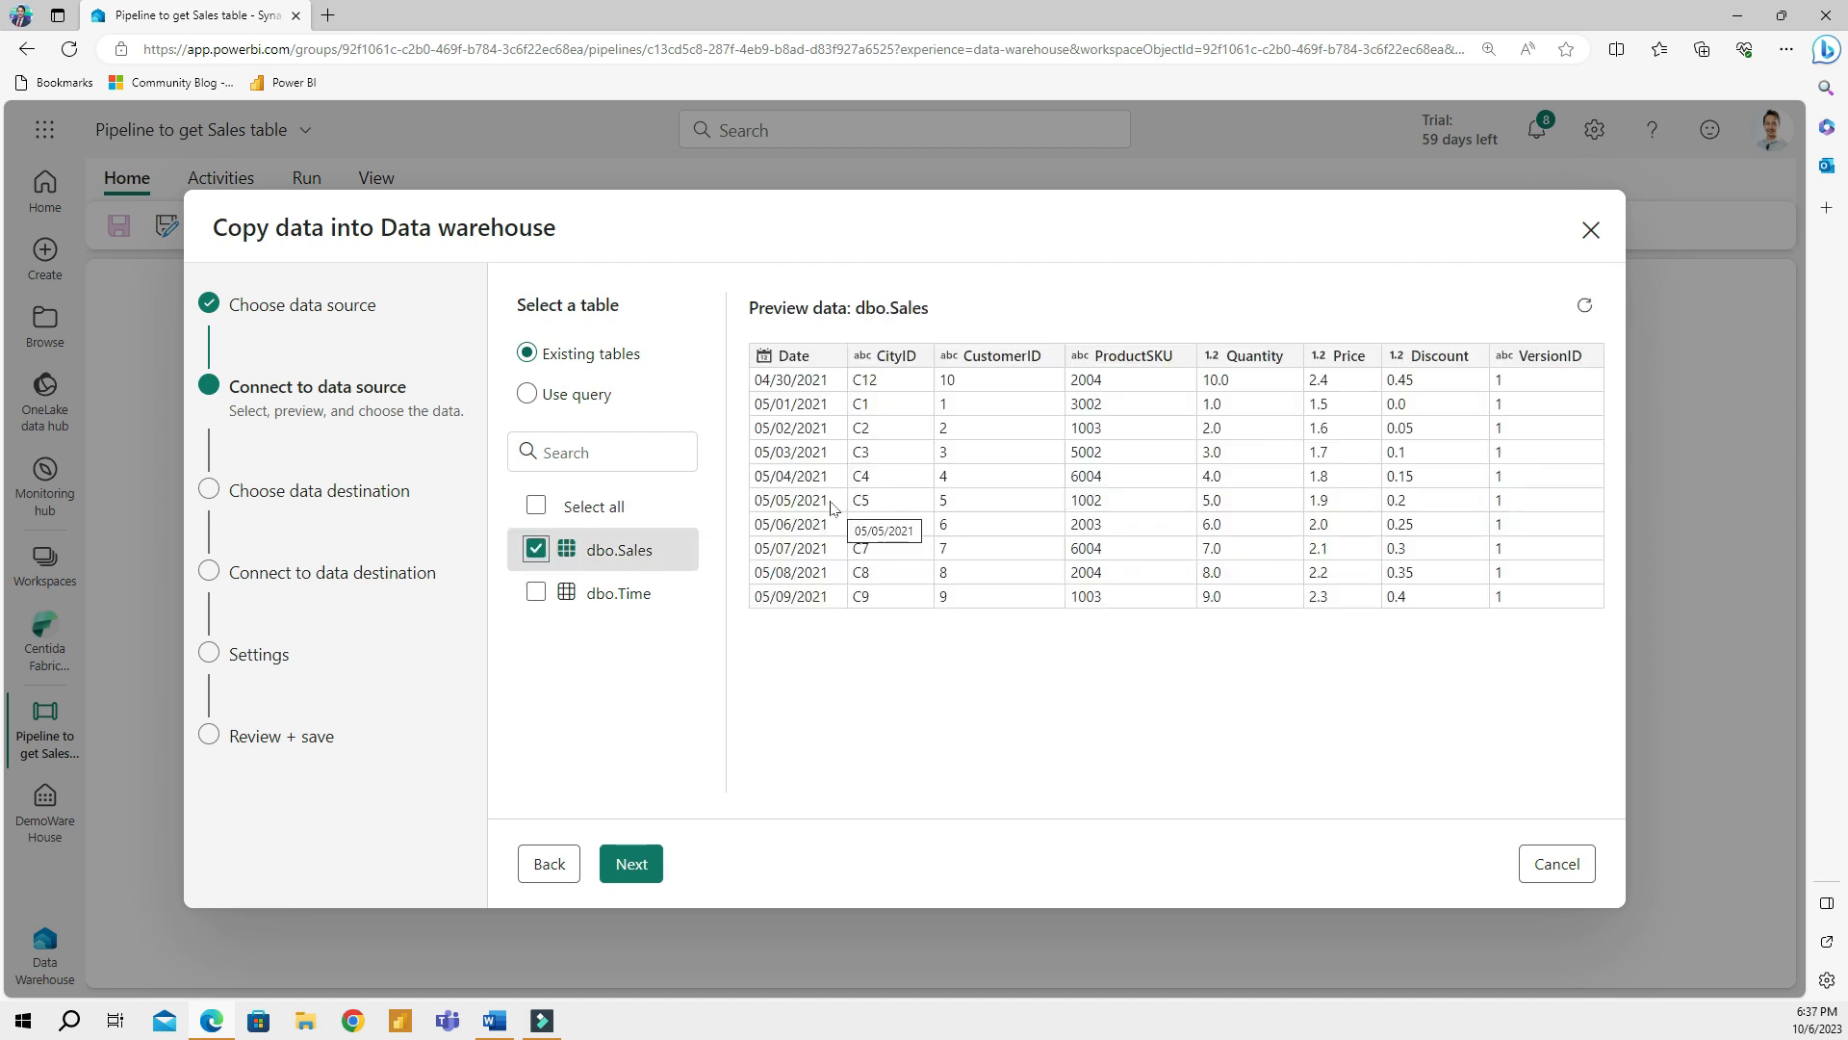
{"action": "mouse_move", "coordinate": [862, 496]}
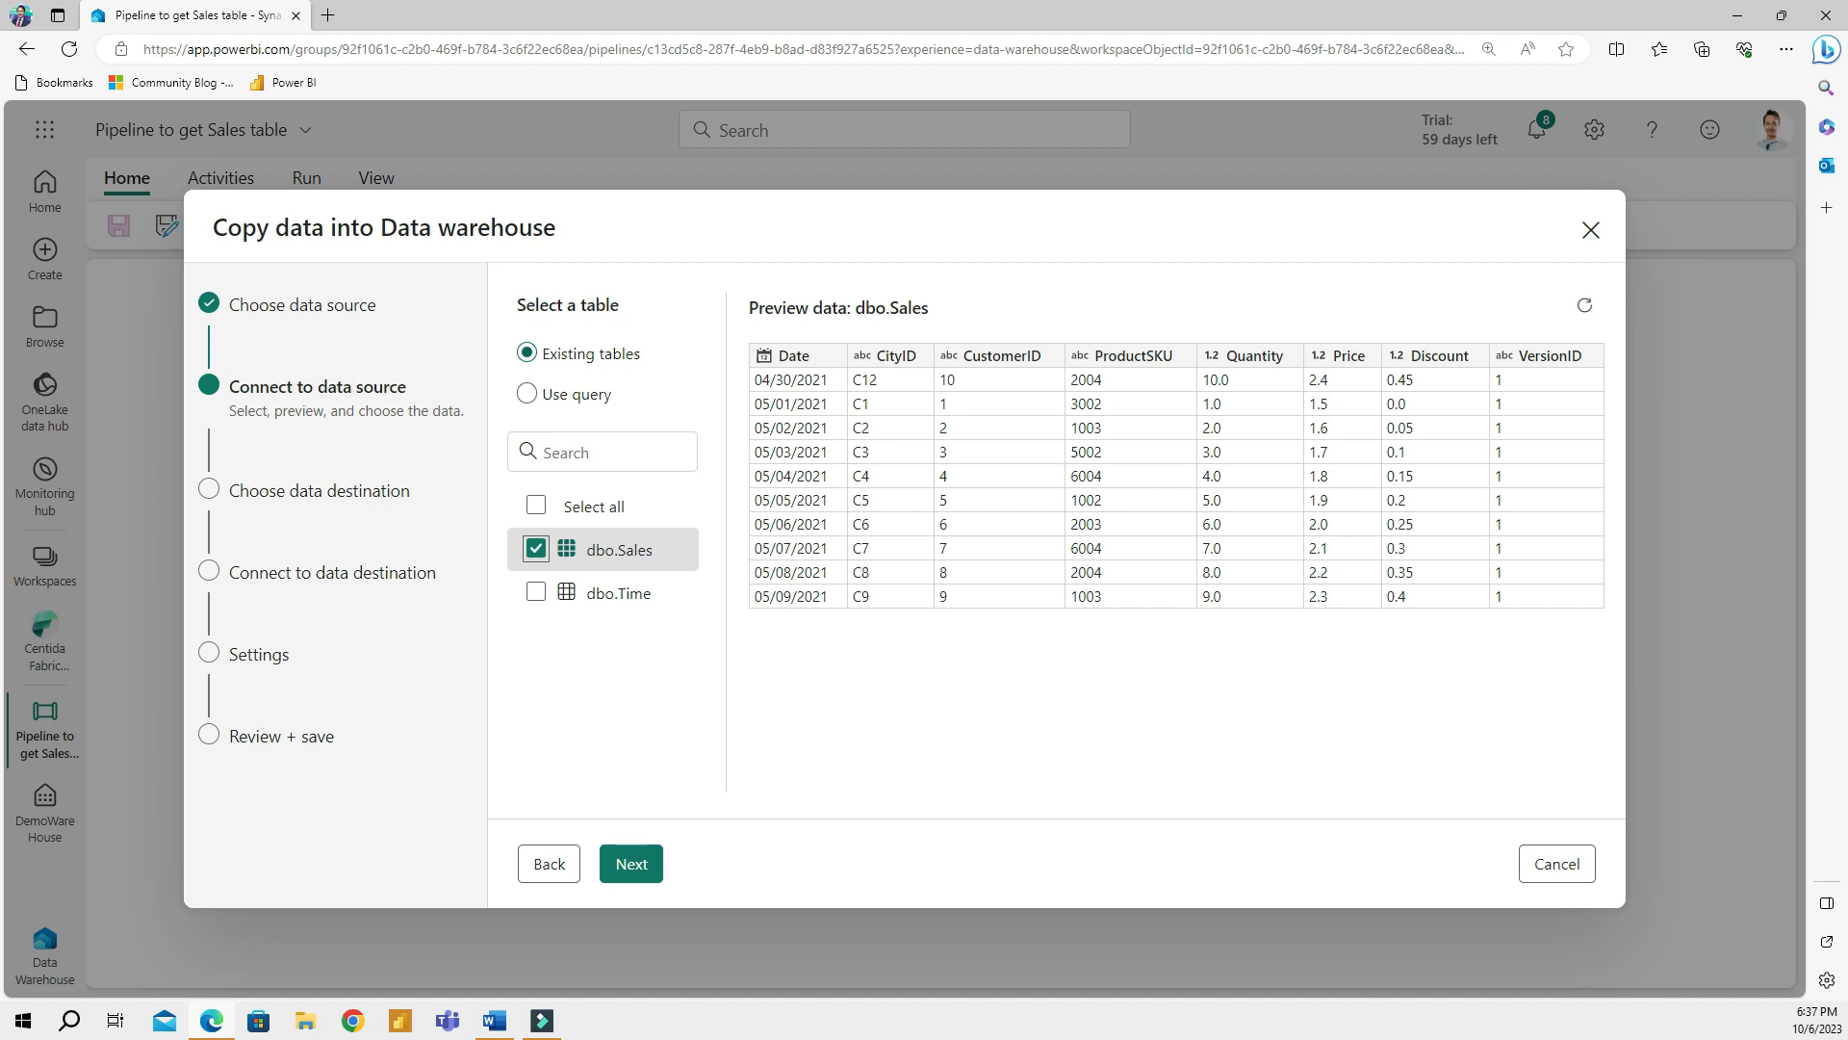
{"action": "mouse_move", "coordinate": [1229, 569]}
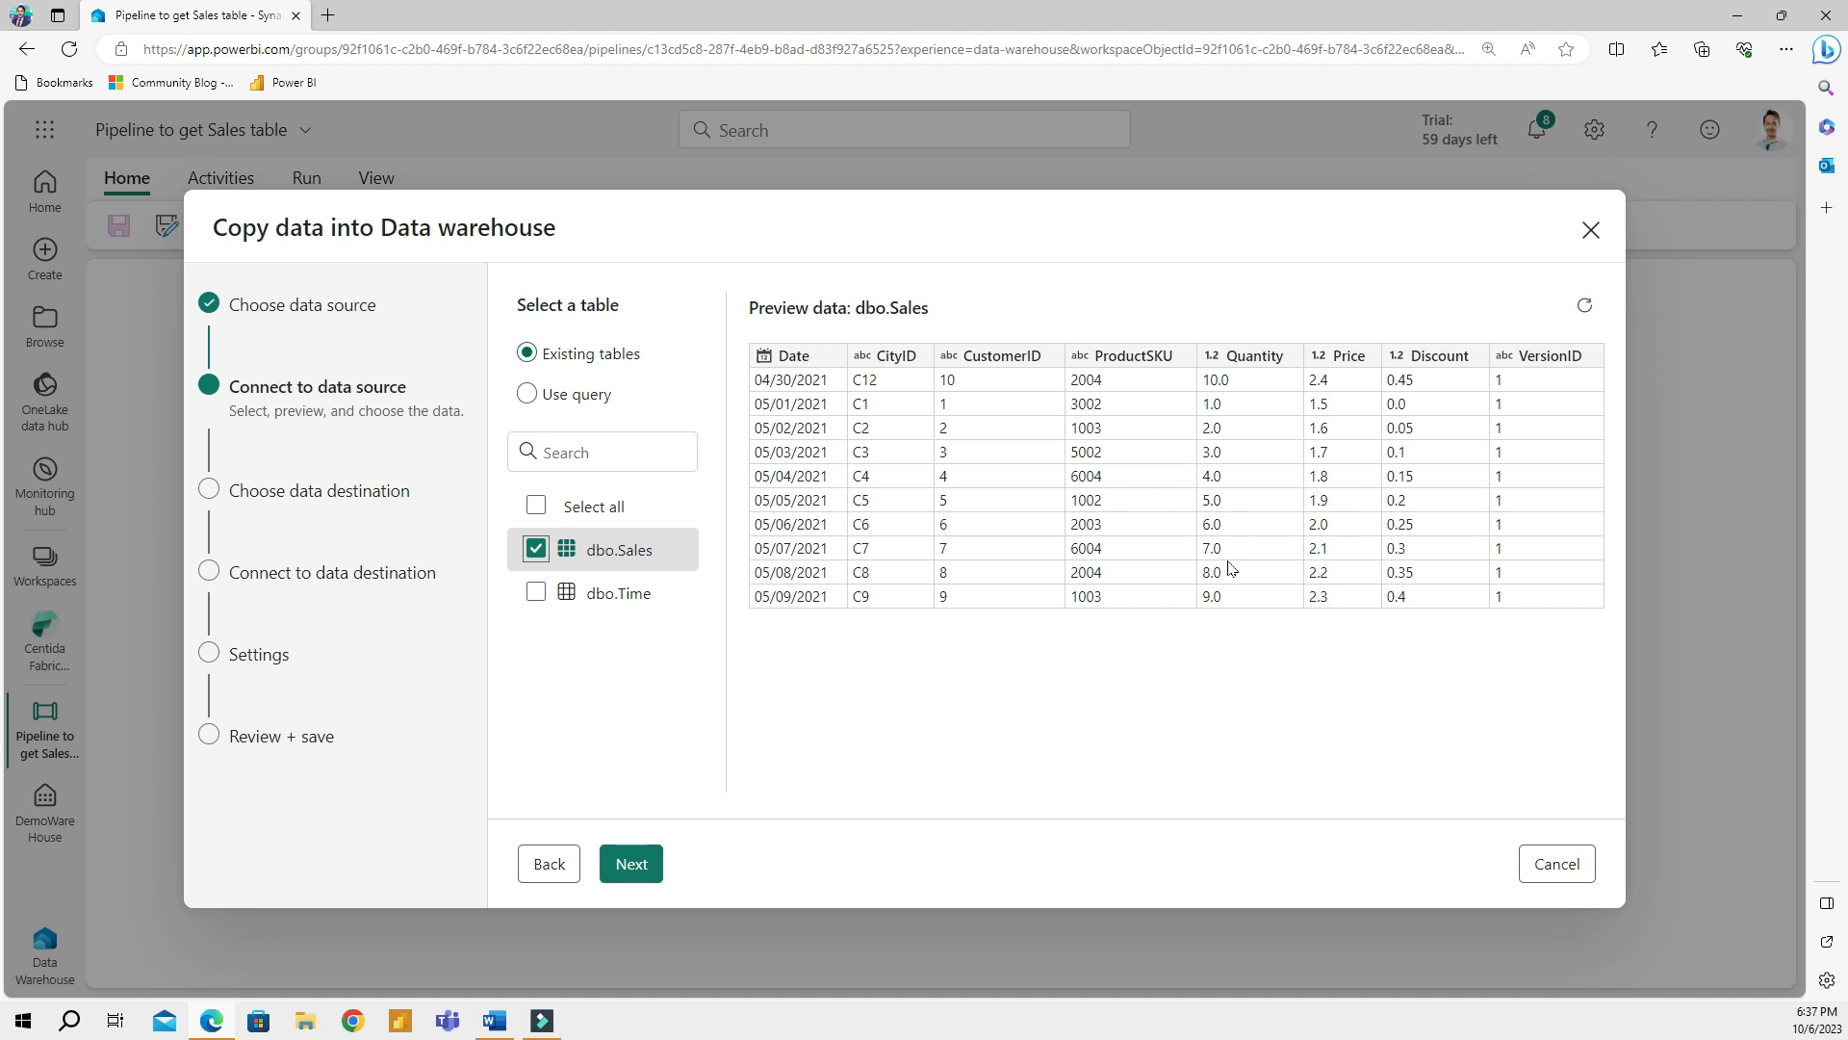
{"action": "left_click", "coordinate": [630, 863]}
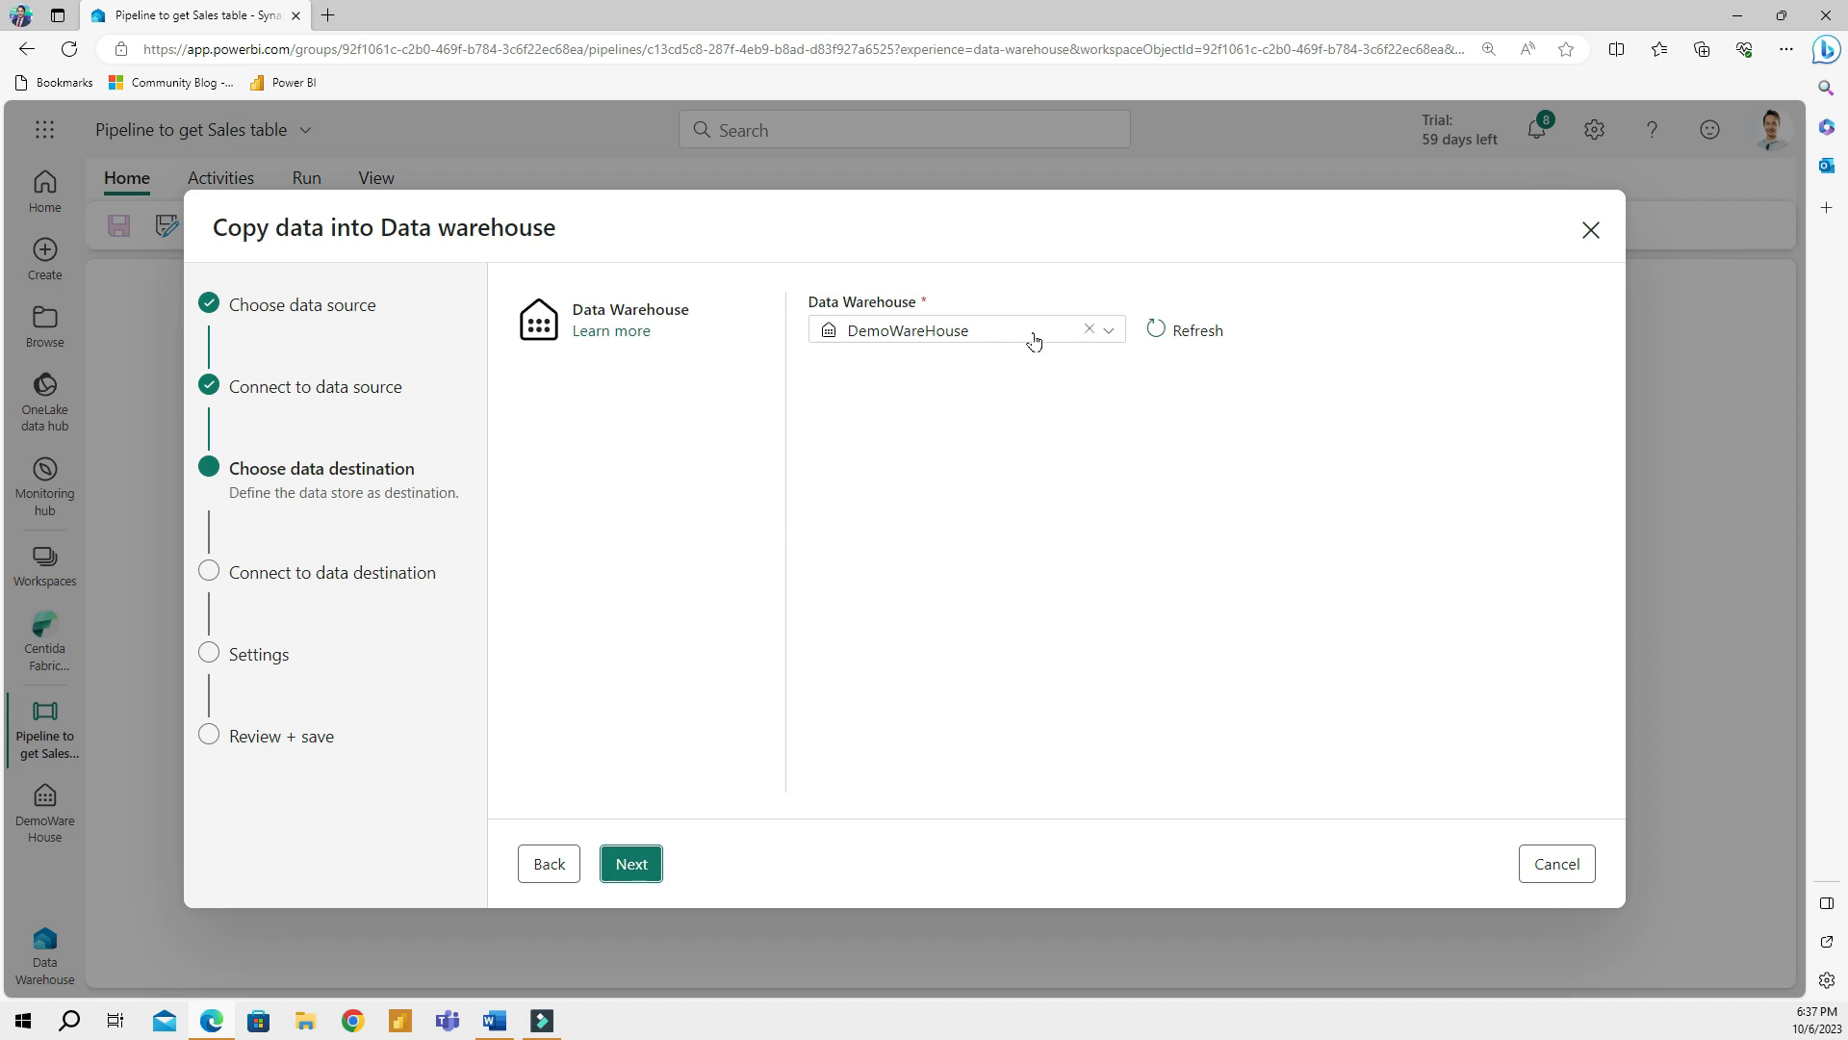
{"action": "mouse_move", "coordinate": [1057, 345]}
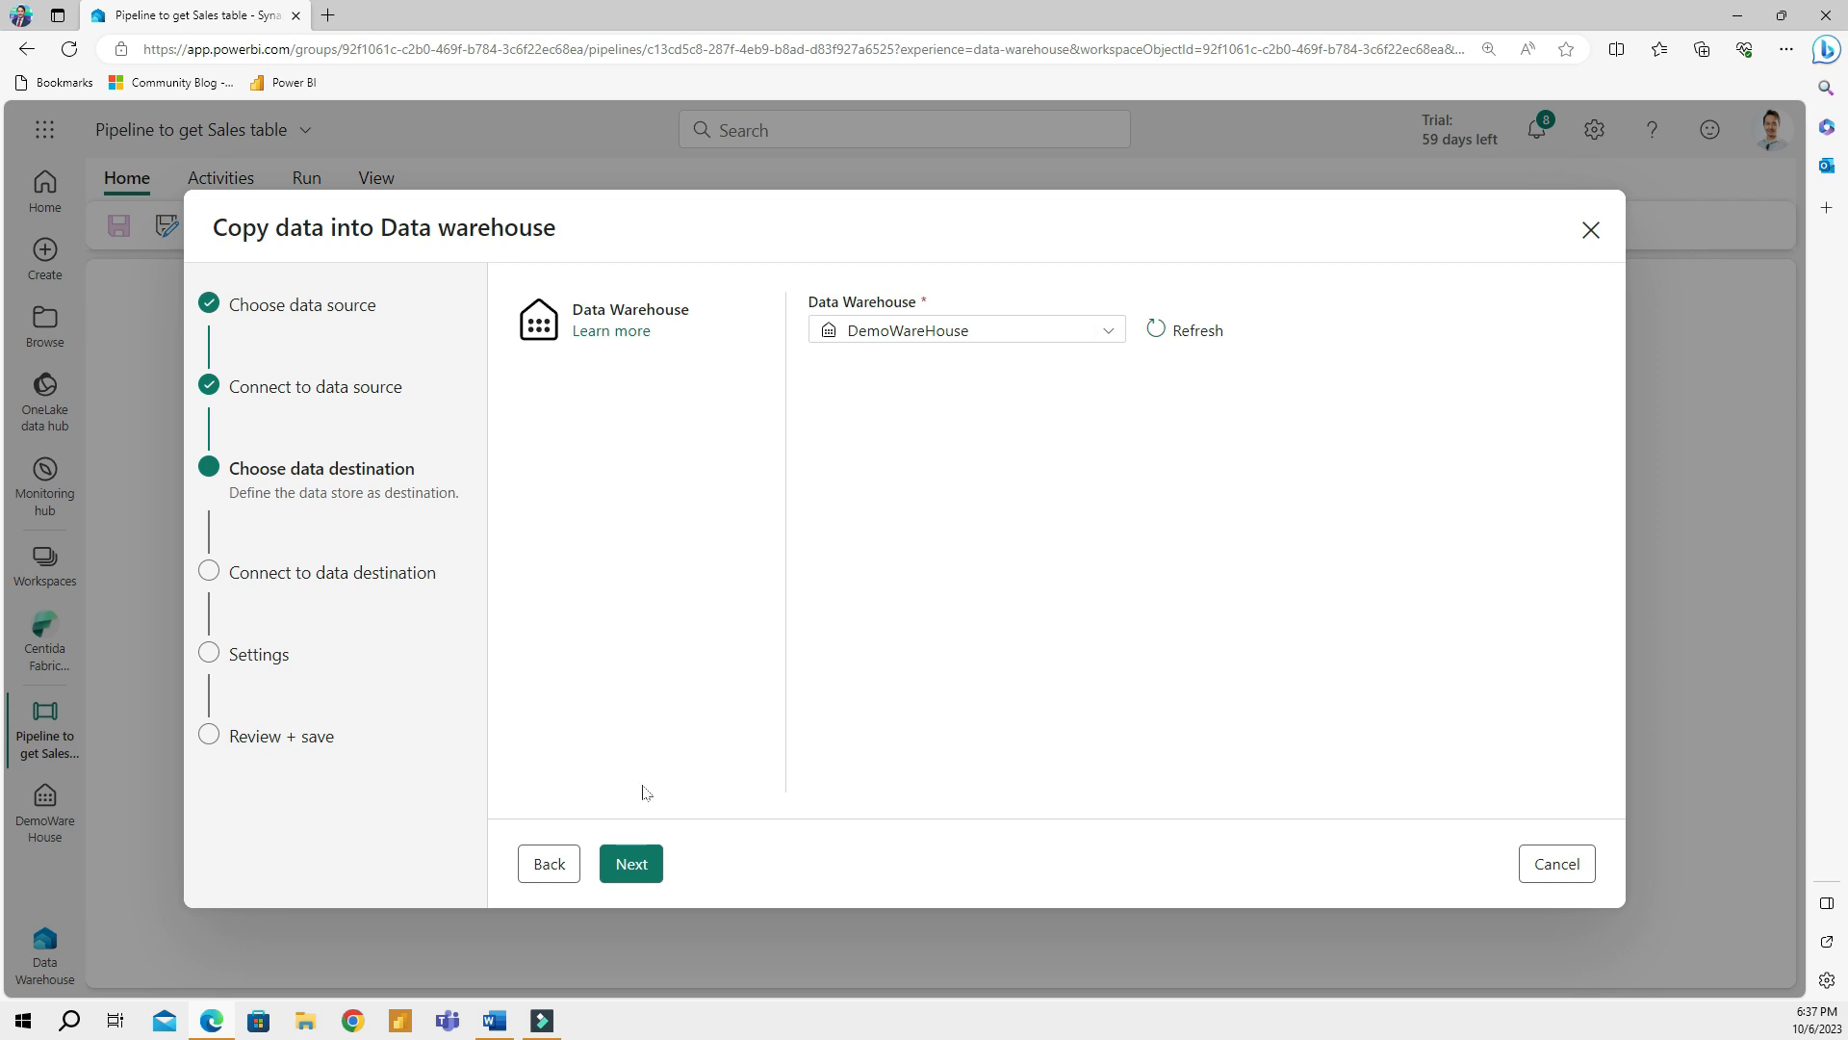
Load into a new dbo.Sales table with default mappings, then Save + Run
{"action": "left_click", "coordinate": [630, 862]}
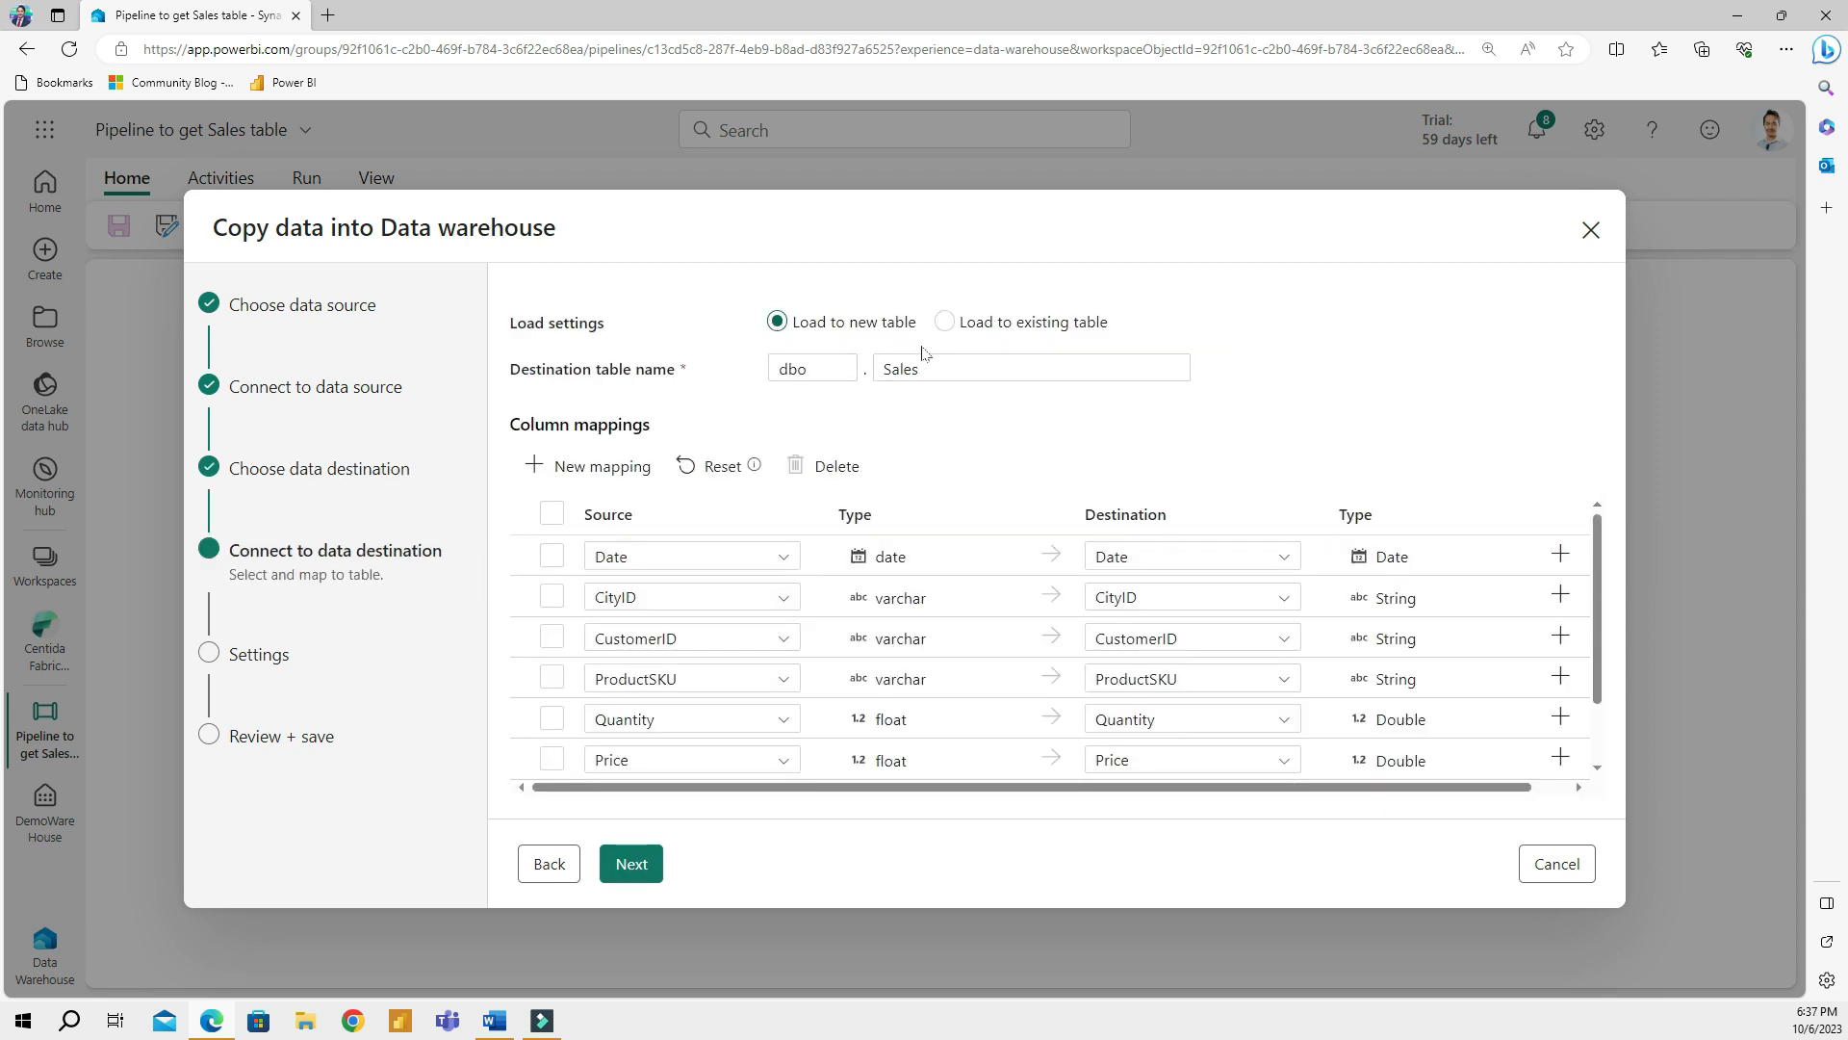
{"action": "mouse_move", "coordinate": [1061, 348]}
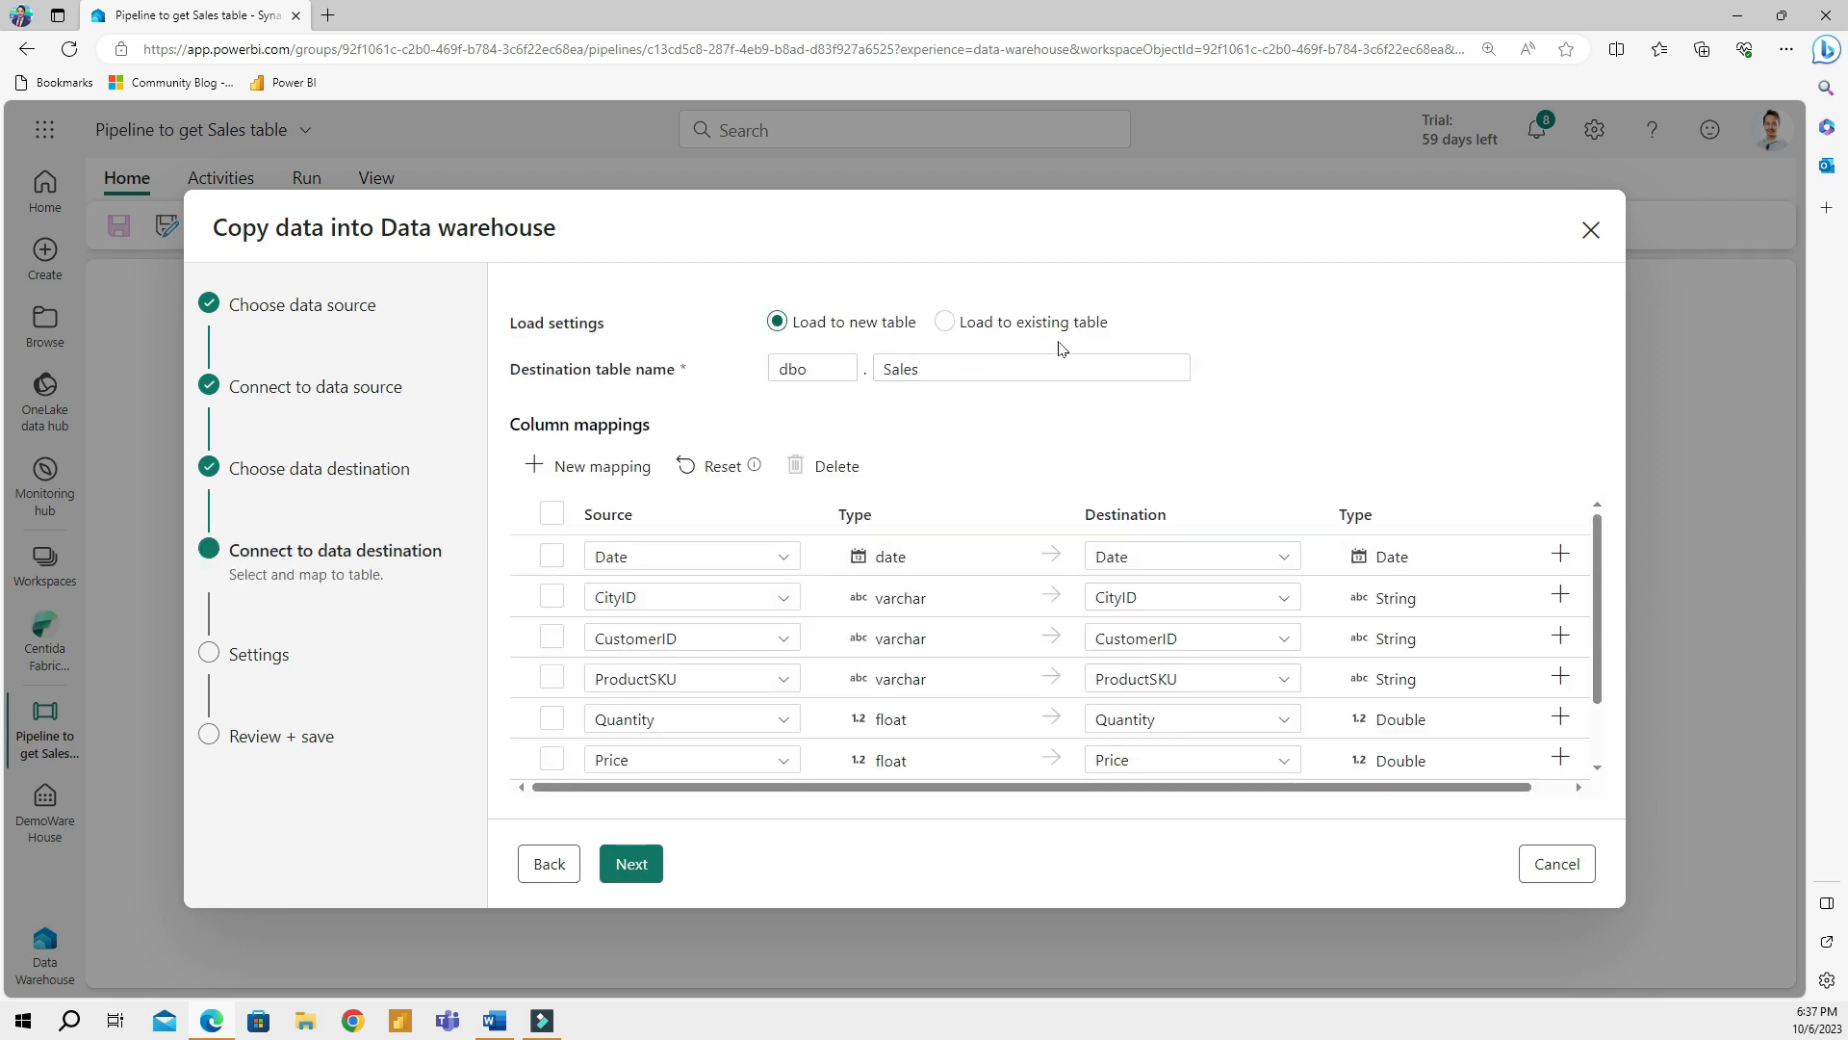
{"action": "left_click", "coordinate": [943, 321]}
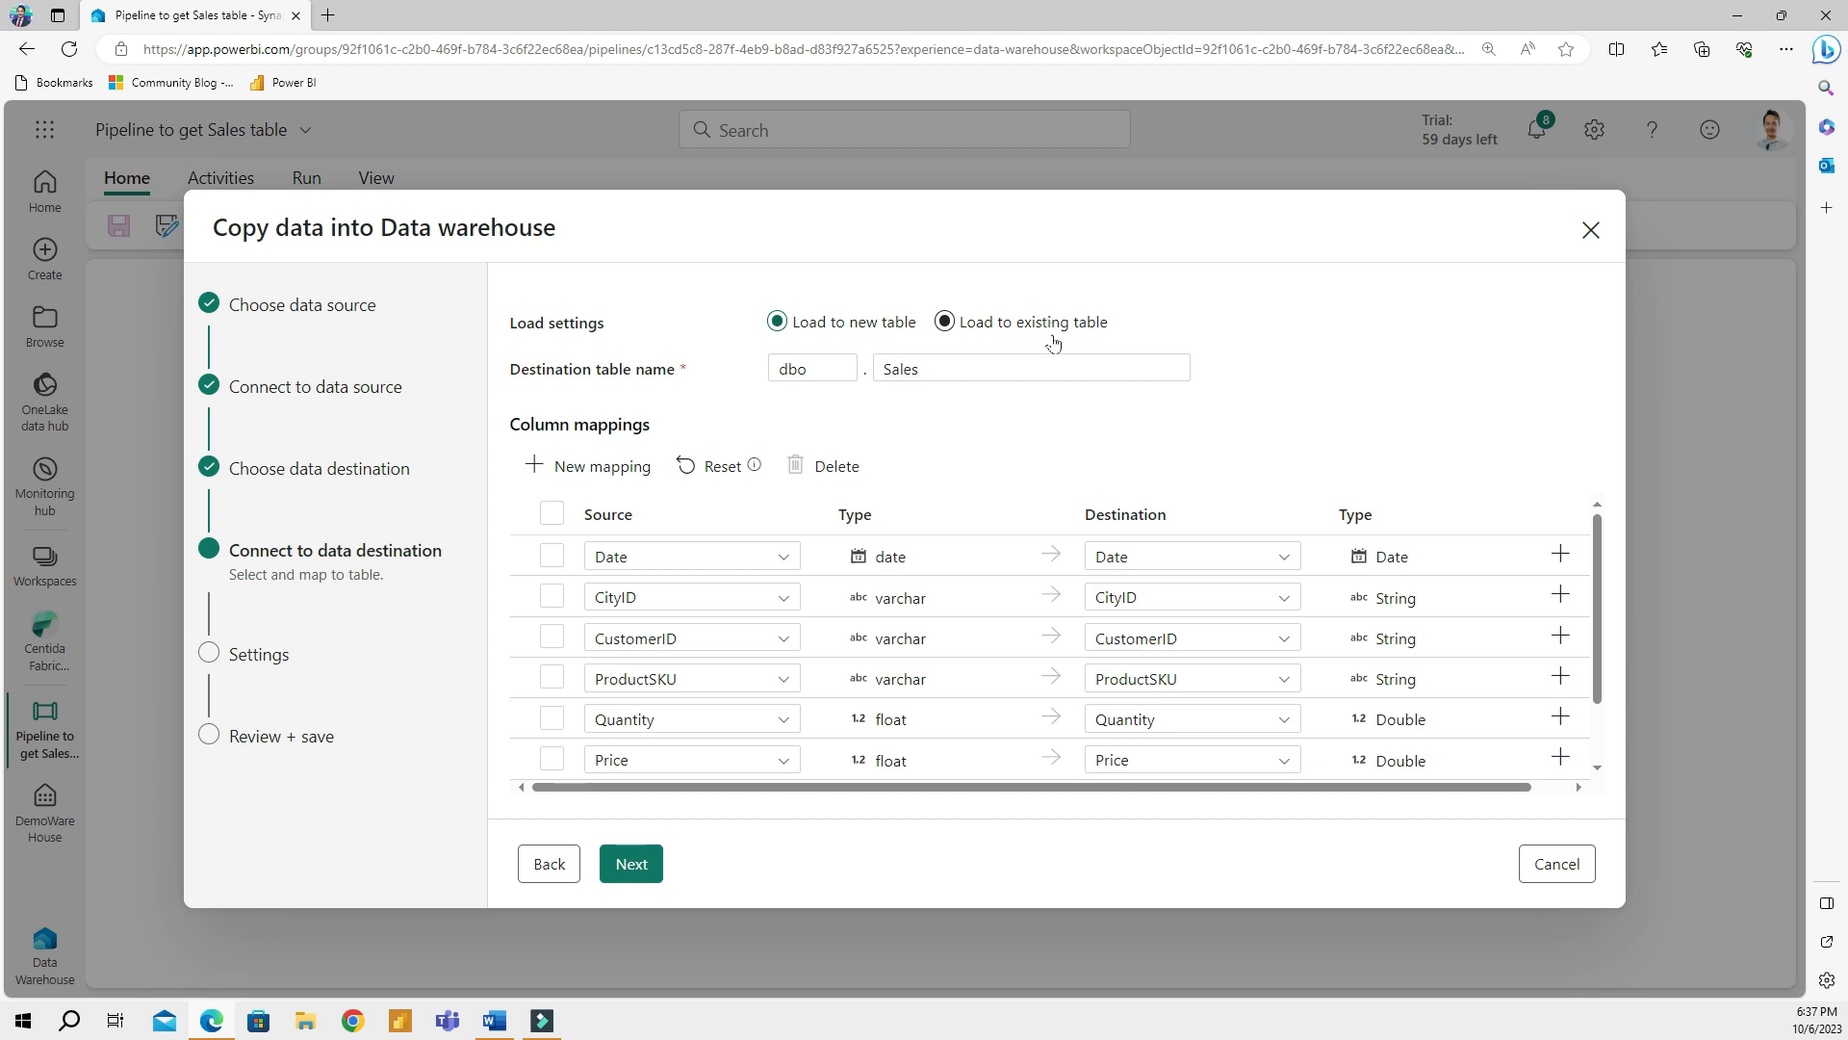
{"action": "left_click", "coordinate": [776, 321]}
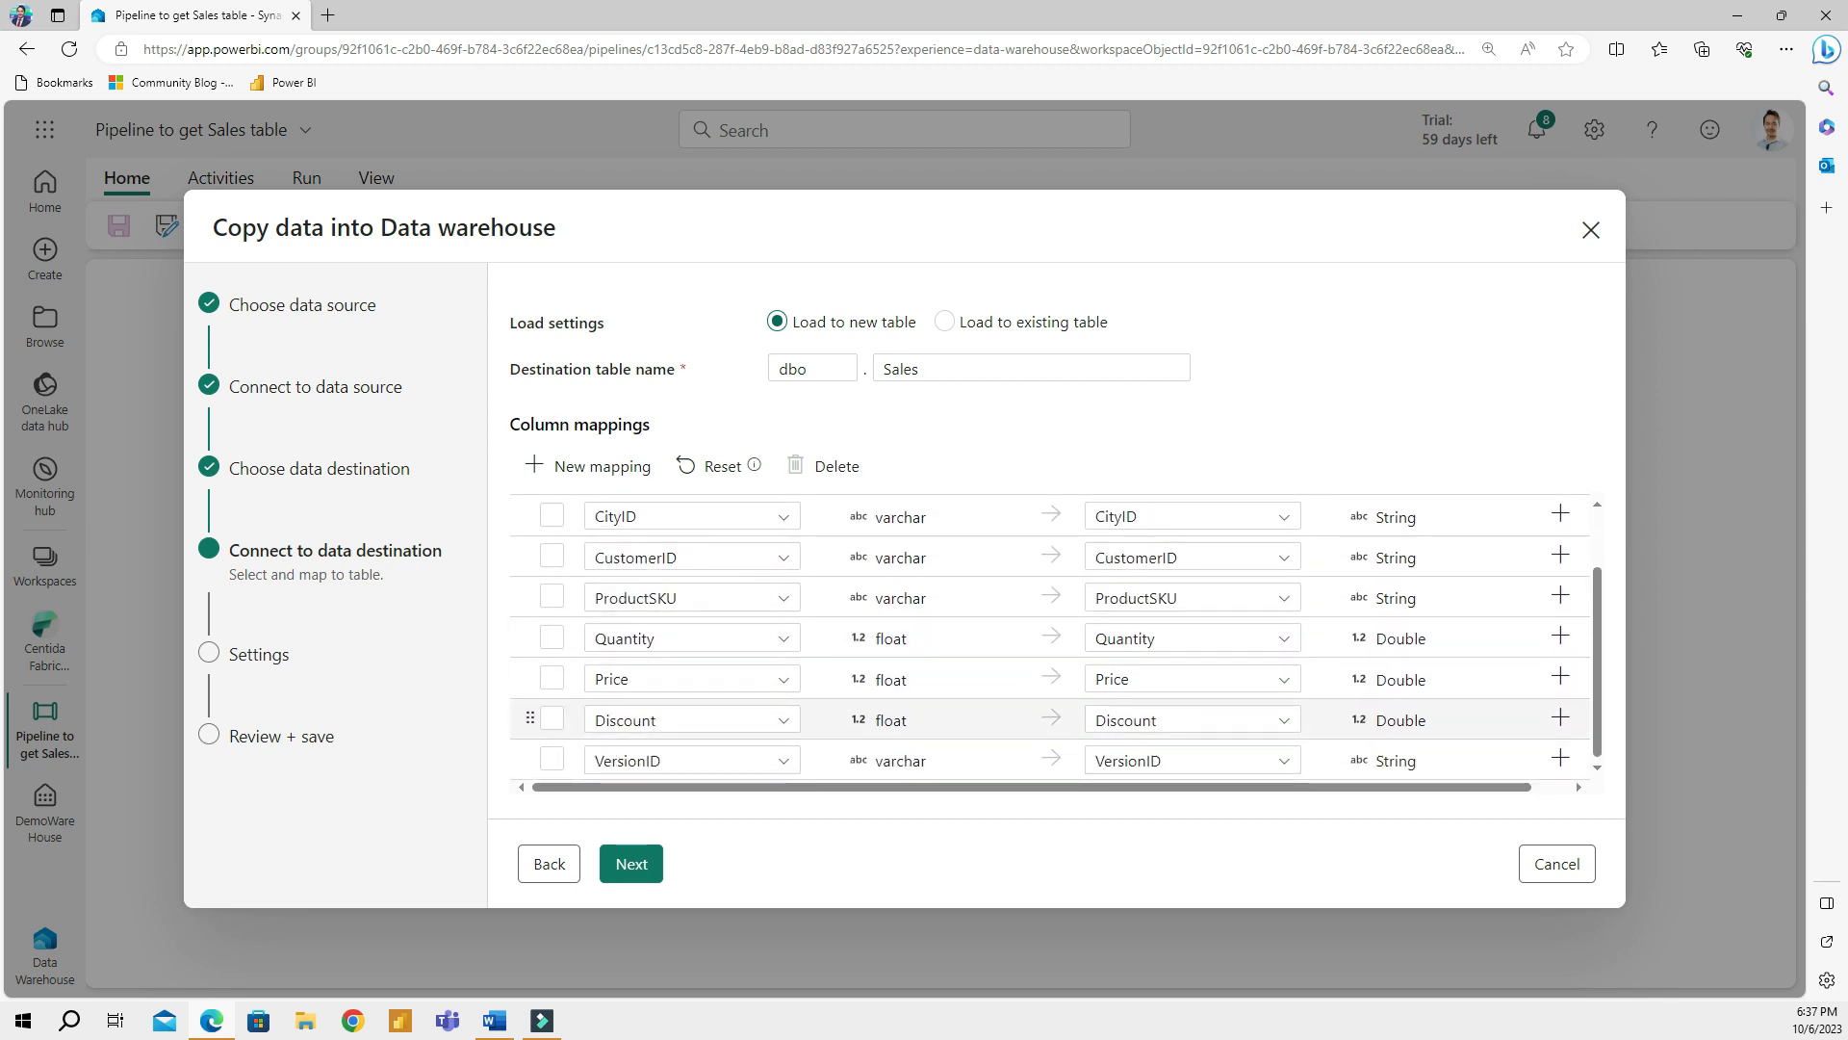
{"action": "mouse_move", "coordinate": [1151, 703]}
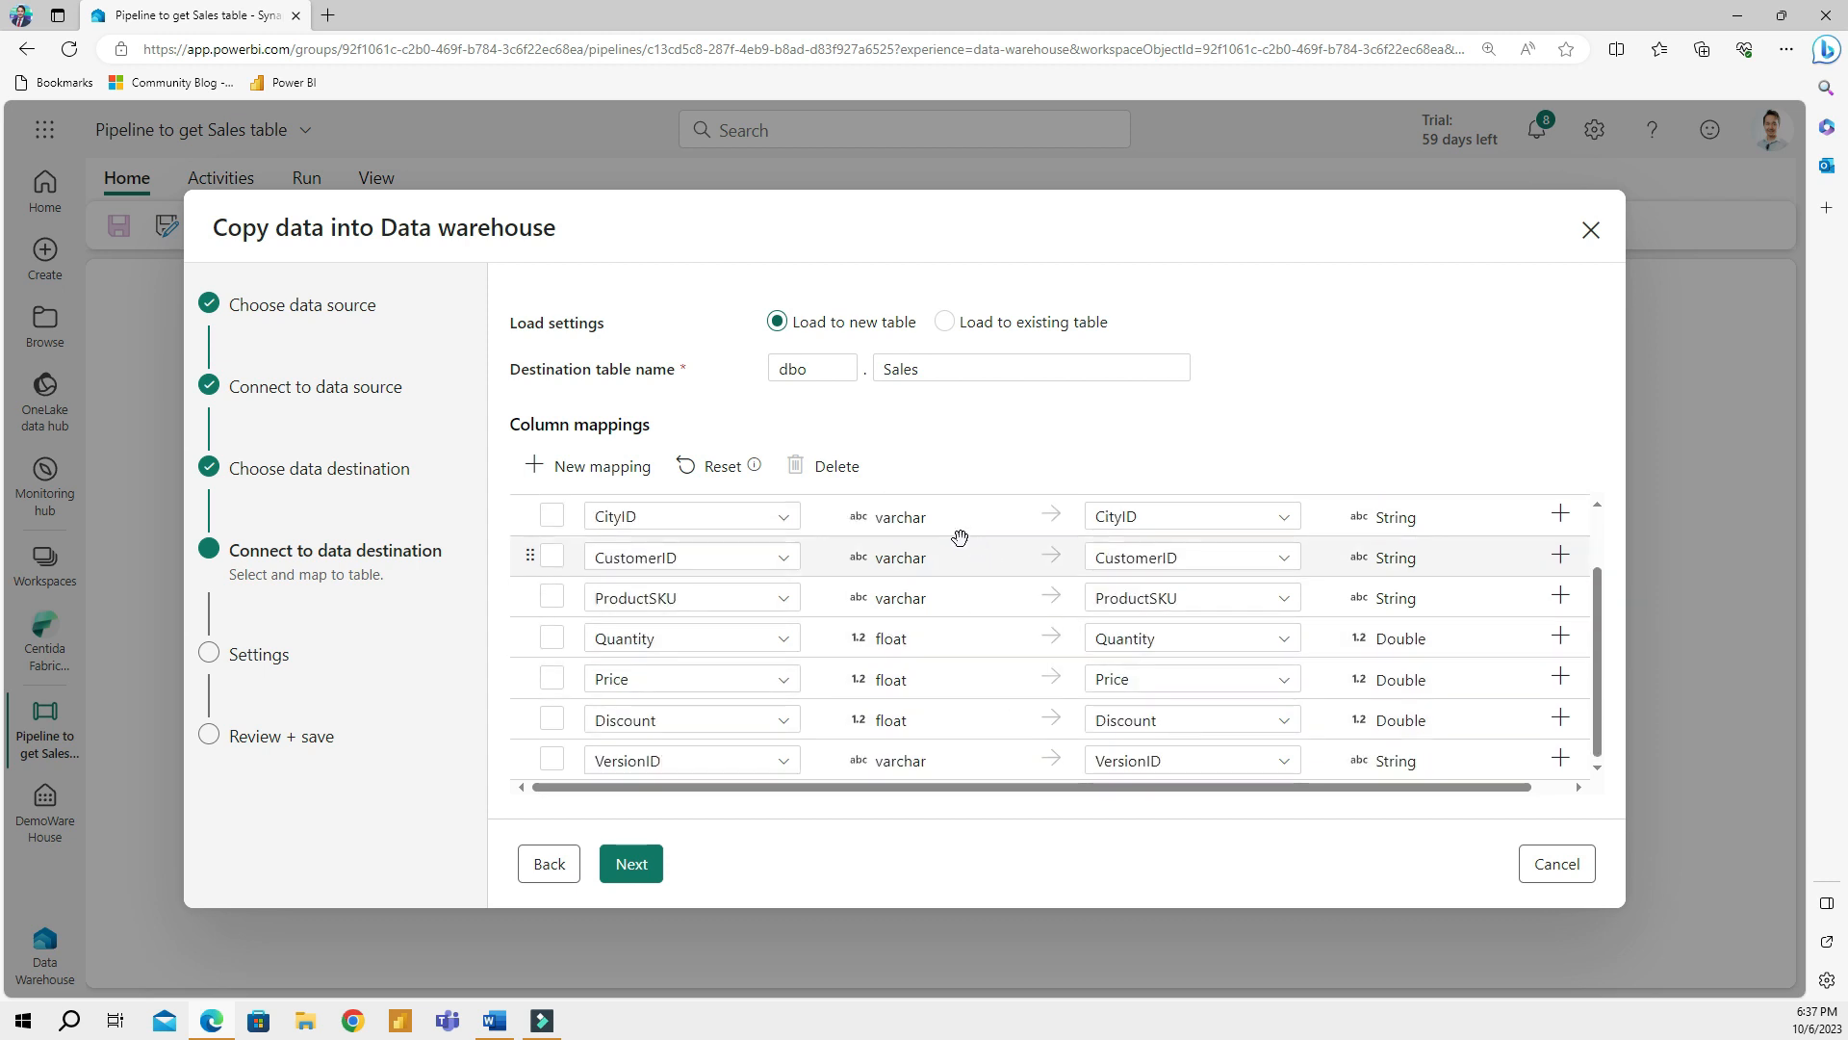
{"action": "mouse_move", "coordinate": [941, 637]}
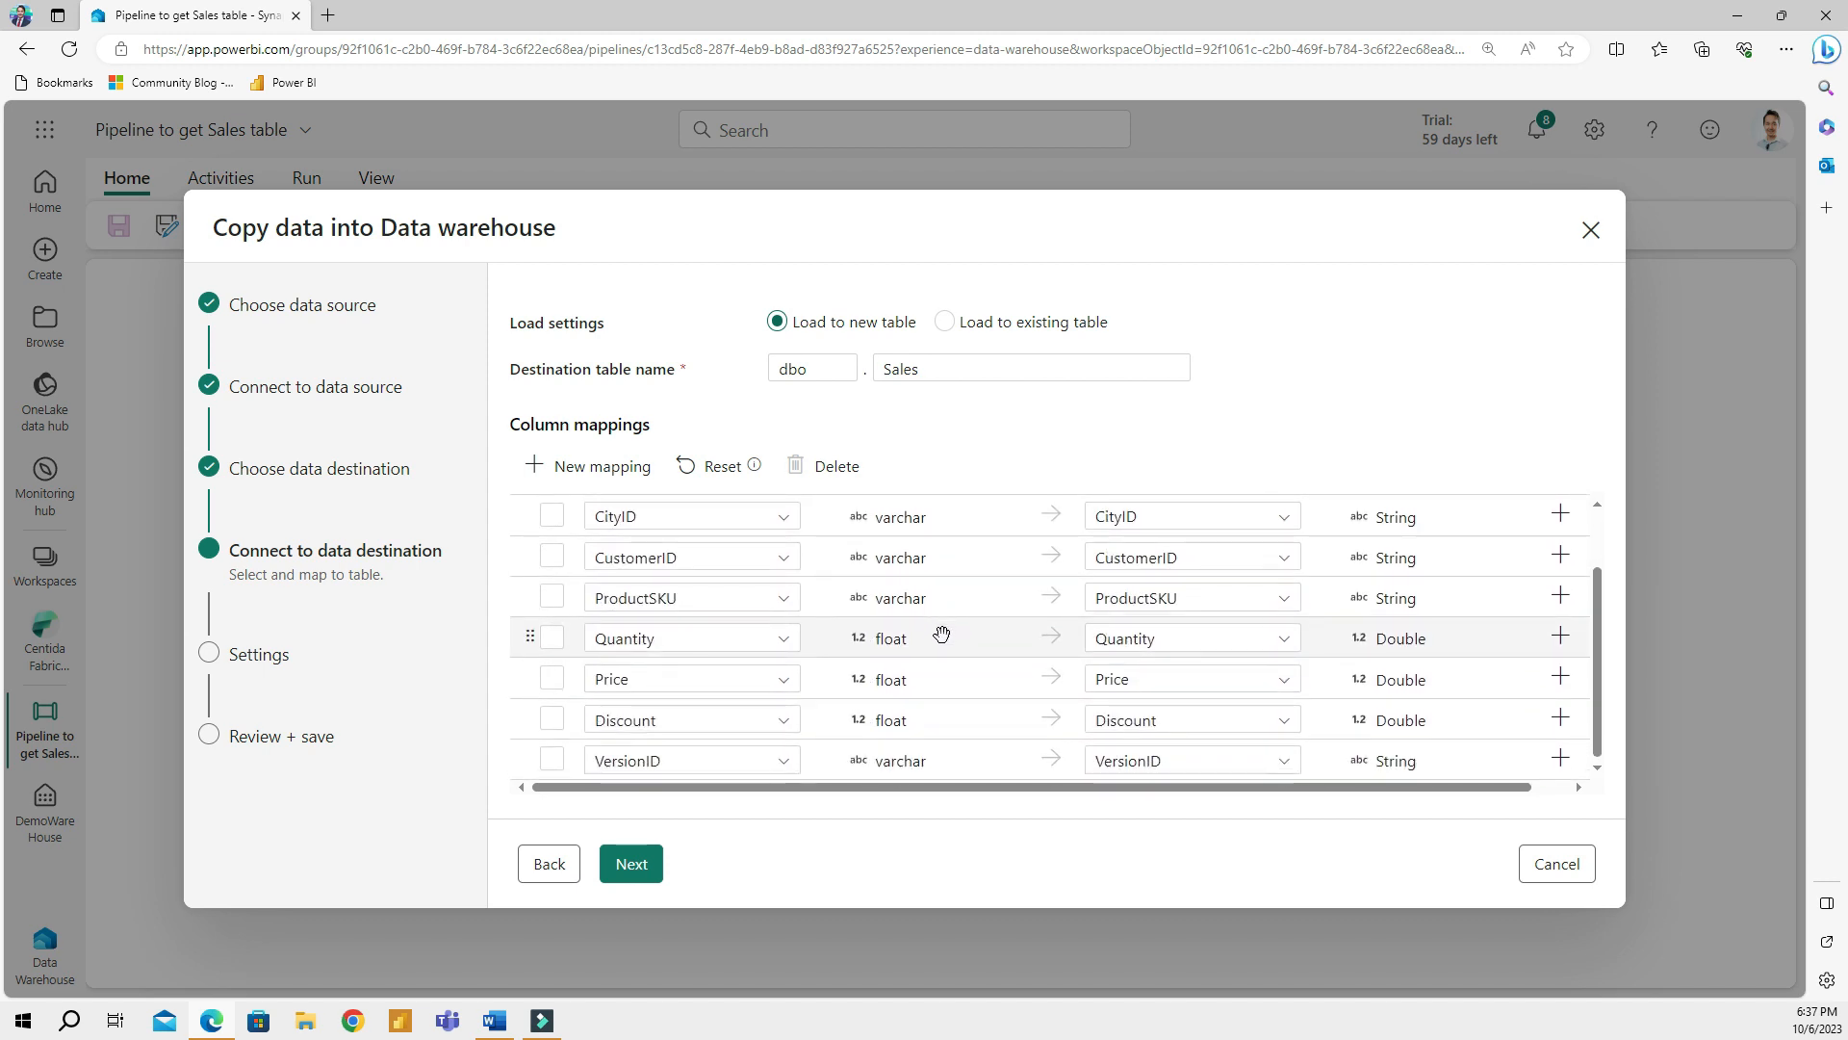
{"action": "mouse_move", "coordinate": [993, 662]}
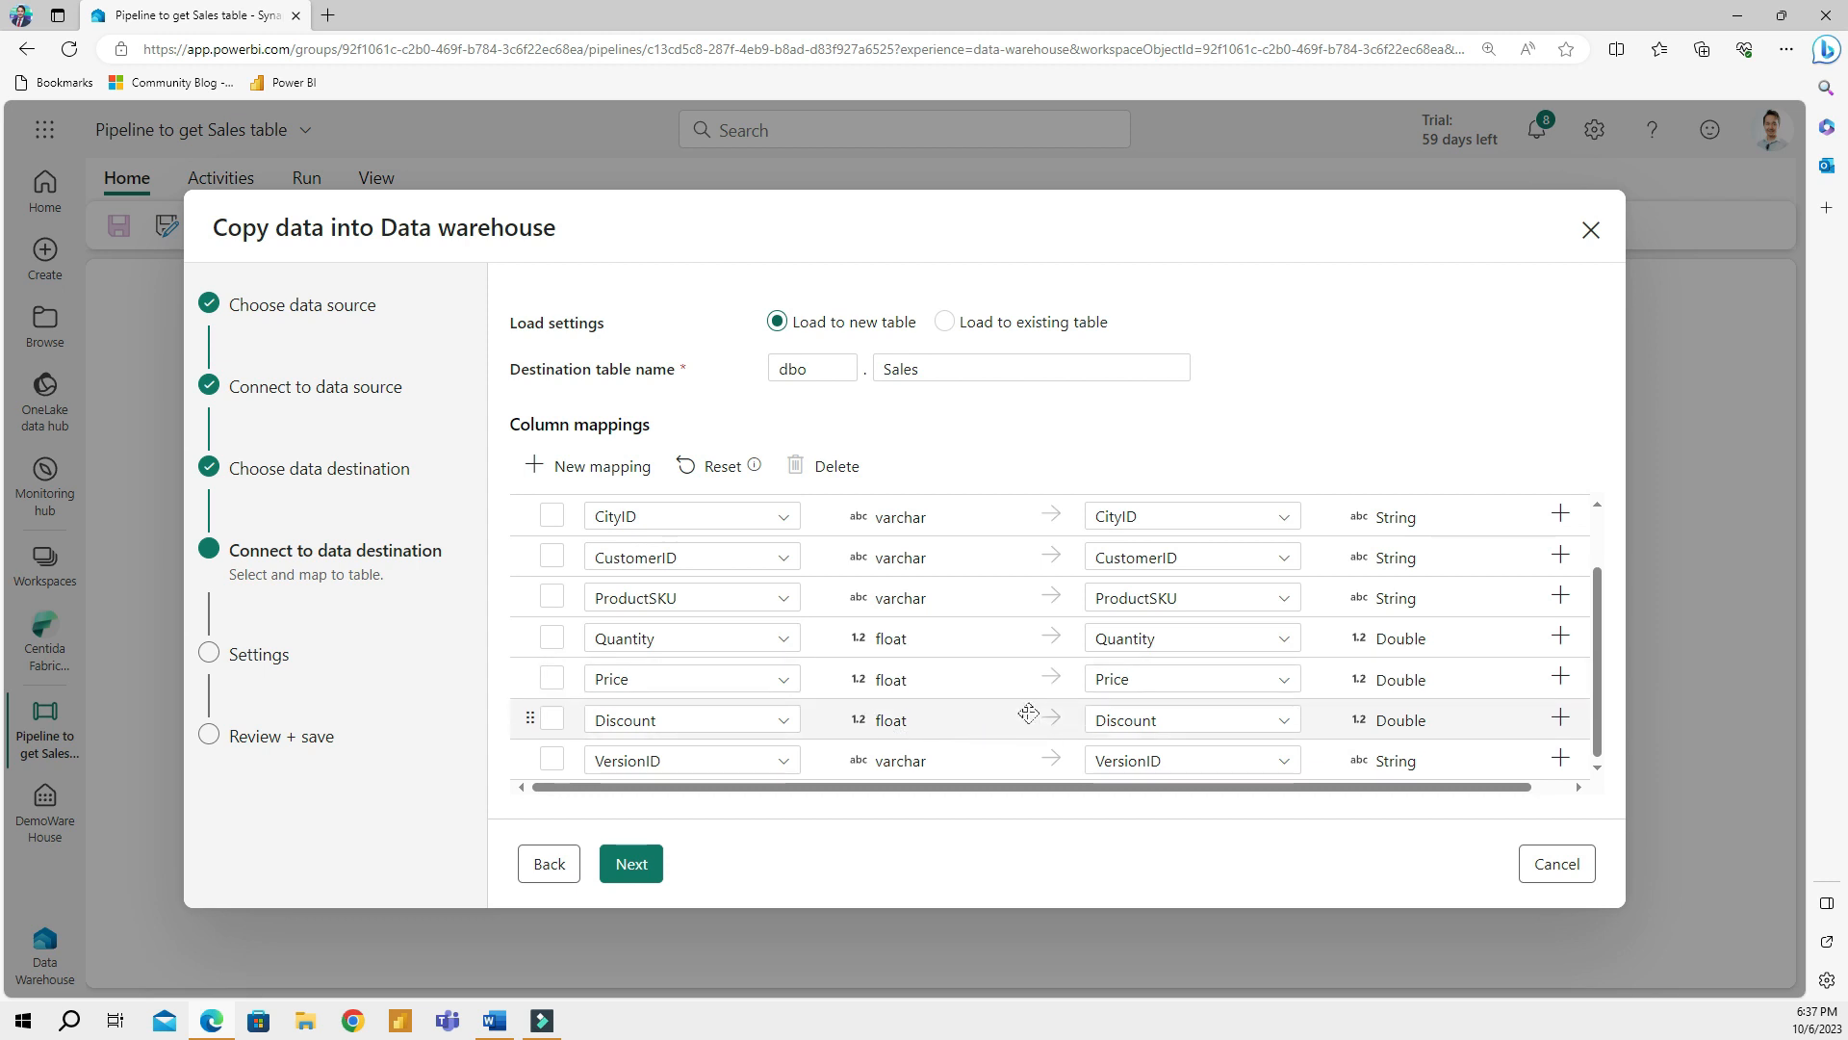
{"action": "left_click", "coordinate": [630, 862]}
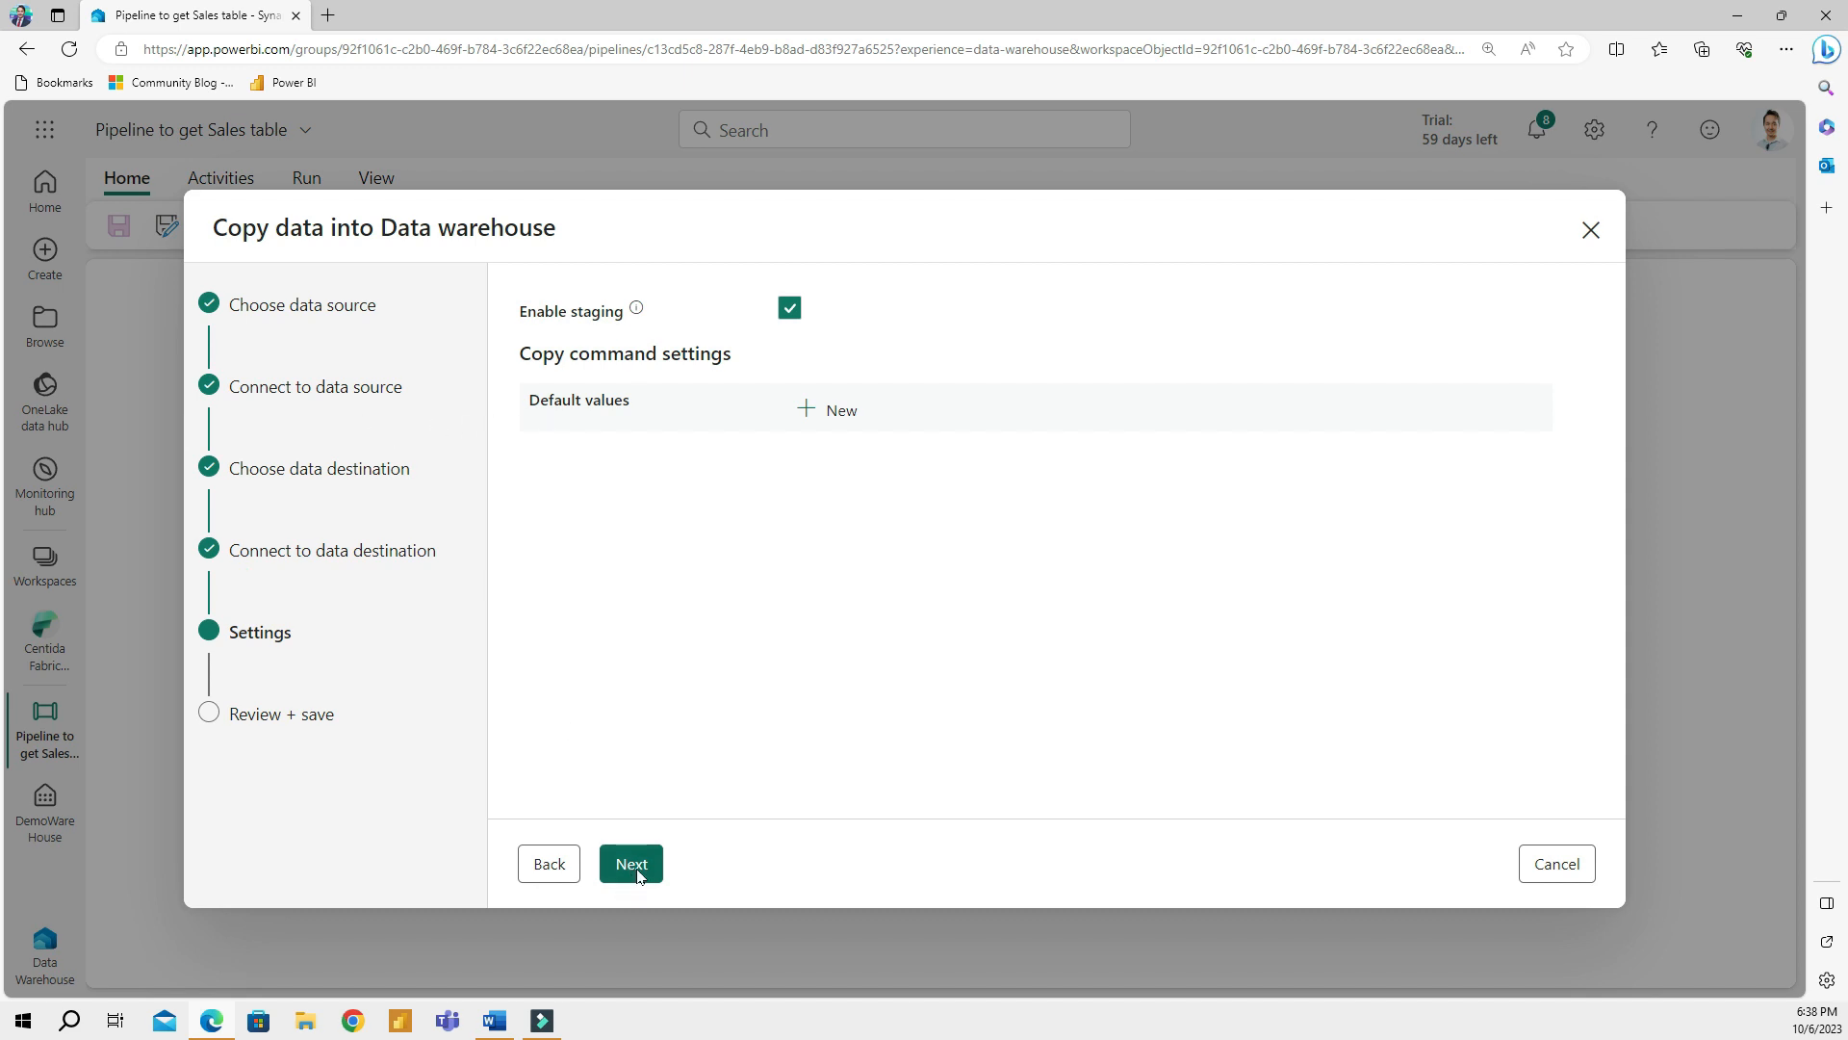
{"action": "left_click", "coordinate": [630, 863]}
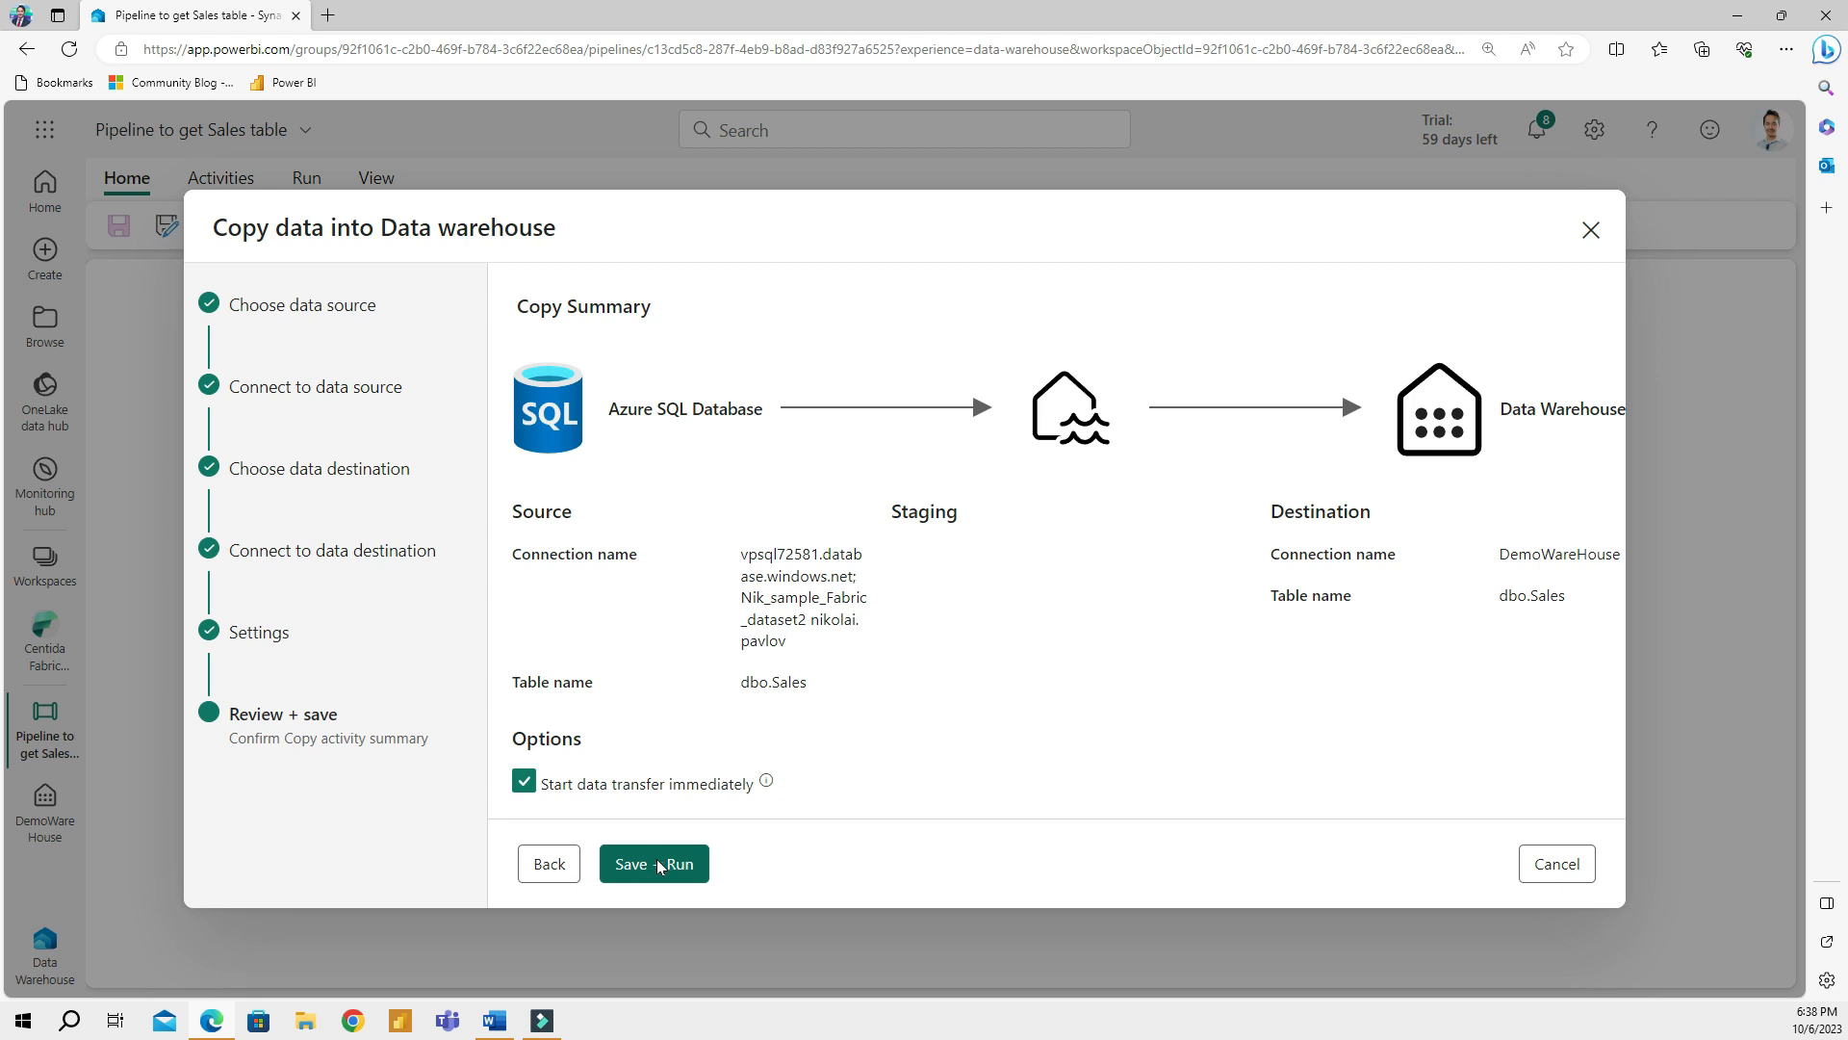
{"action": "left_click", "coordinate": [653, 863]}
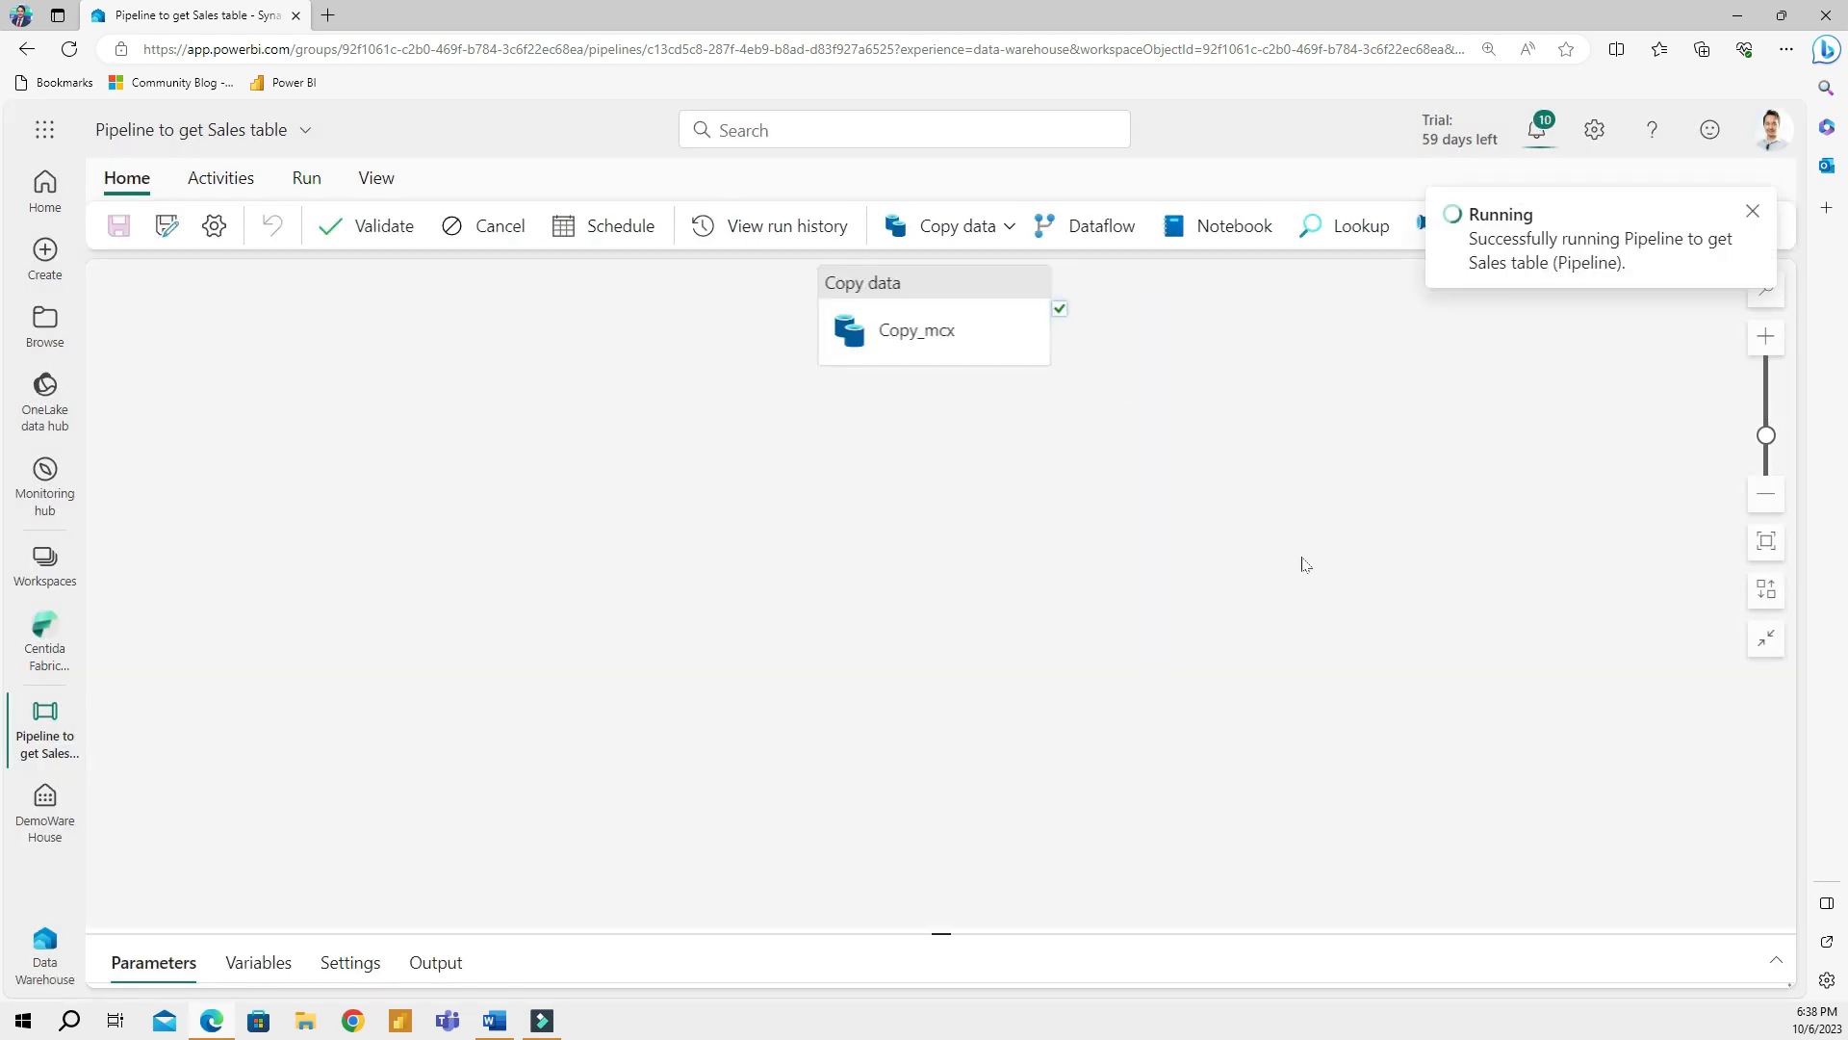
Confirm the Sales copy run succeeded in Output, then open DemoWareHouse
{"action": "left_click", "coordinate": [434, 962]}
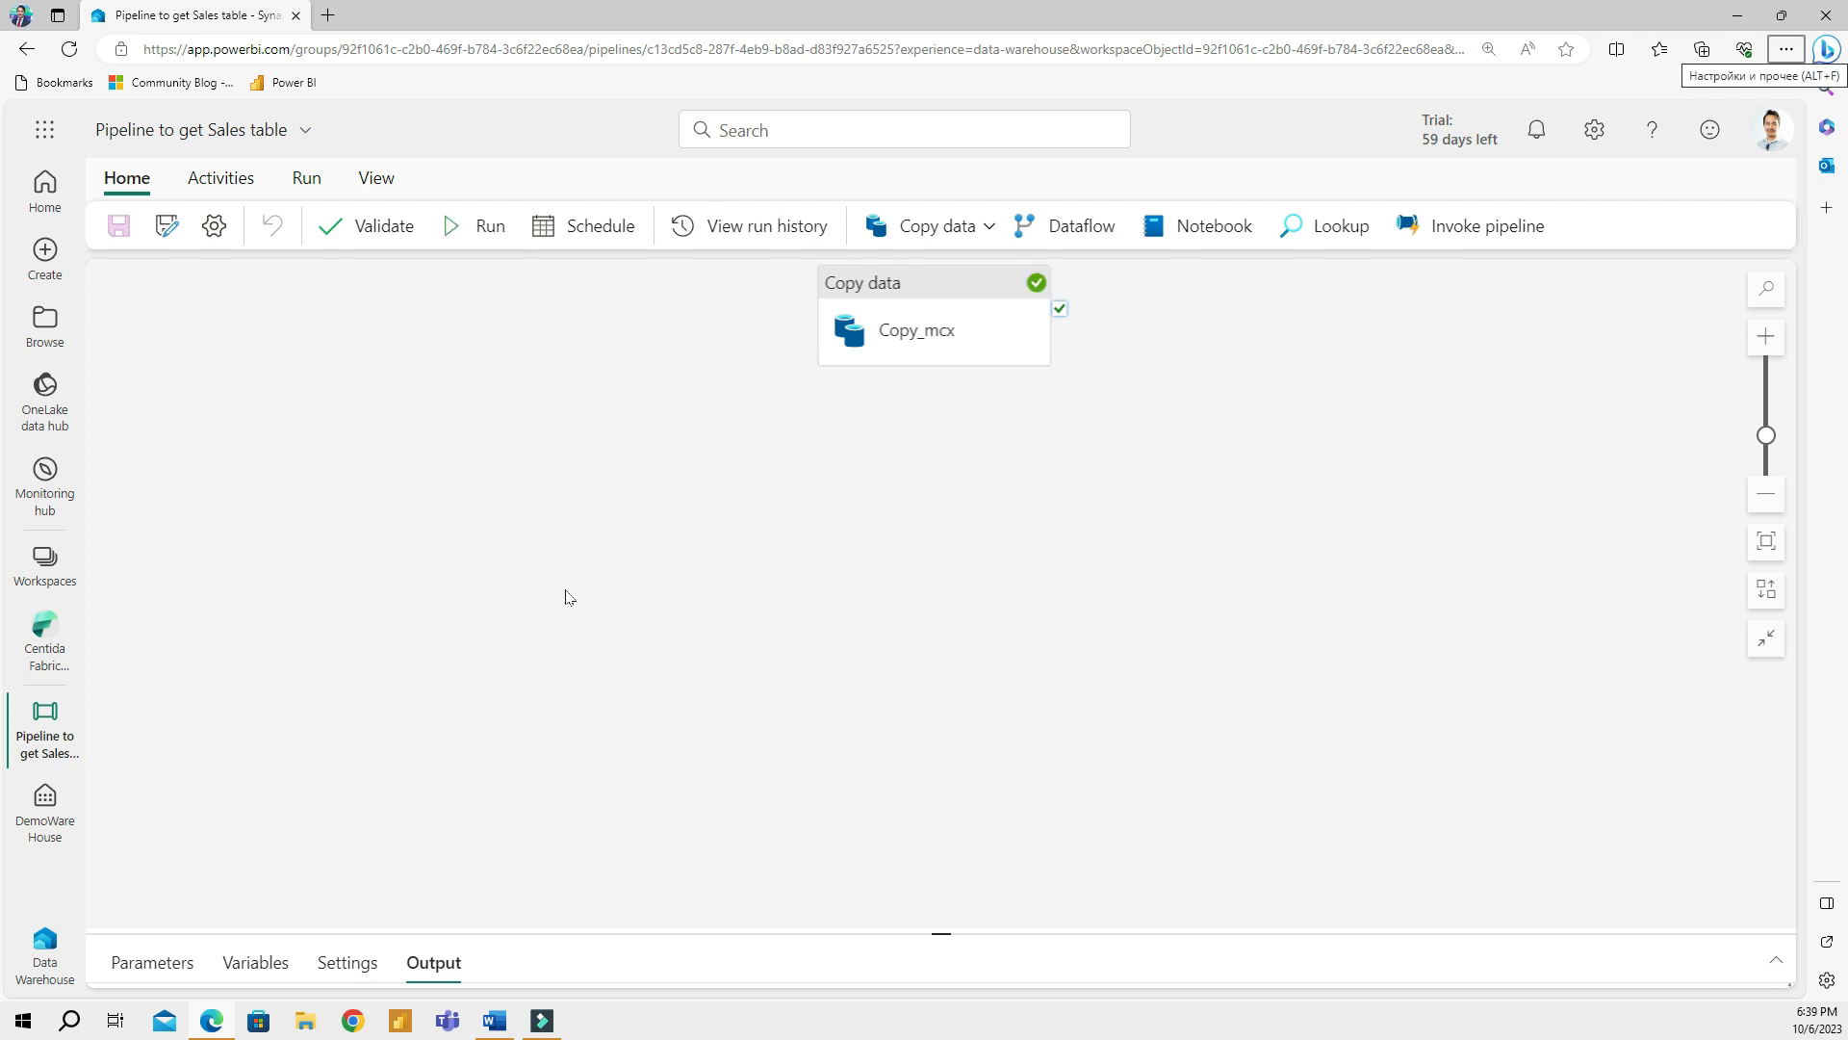
{"action": "mouse_move", "coordinate": [720, 567]}
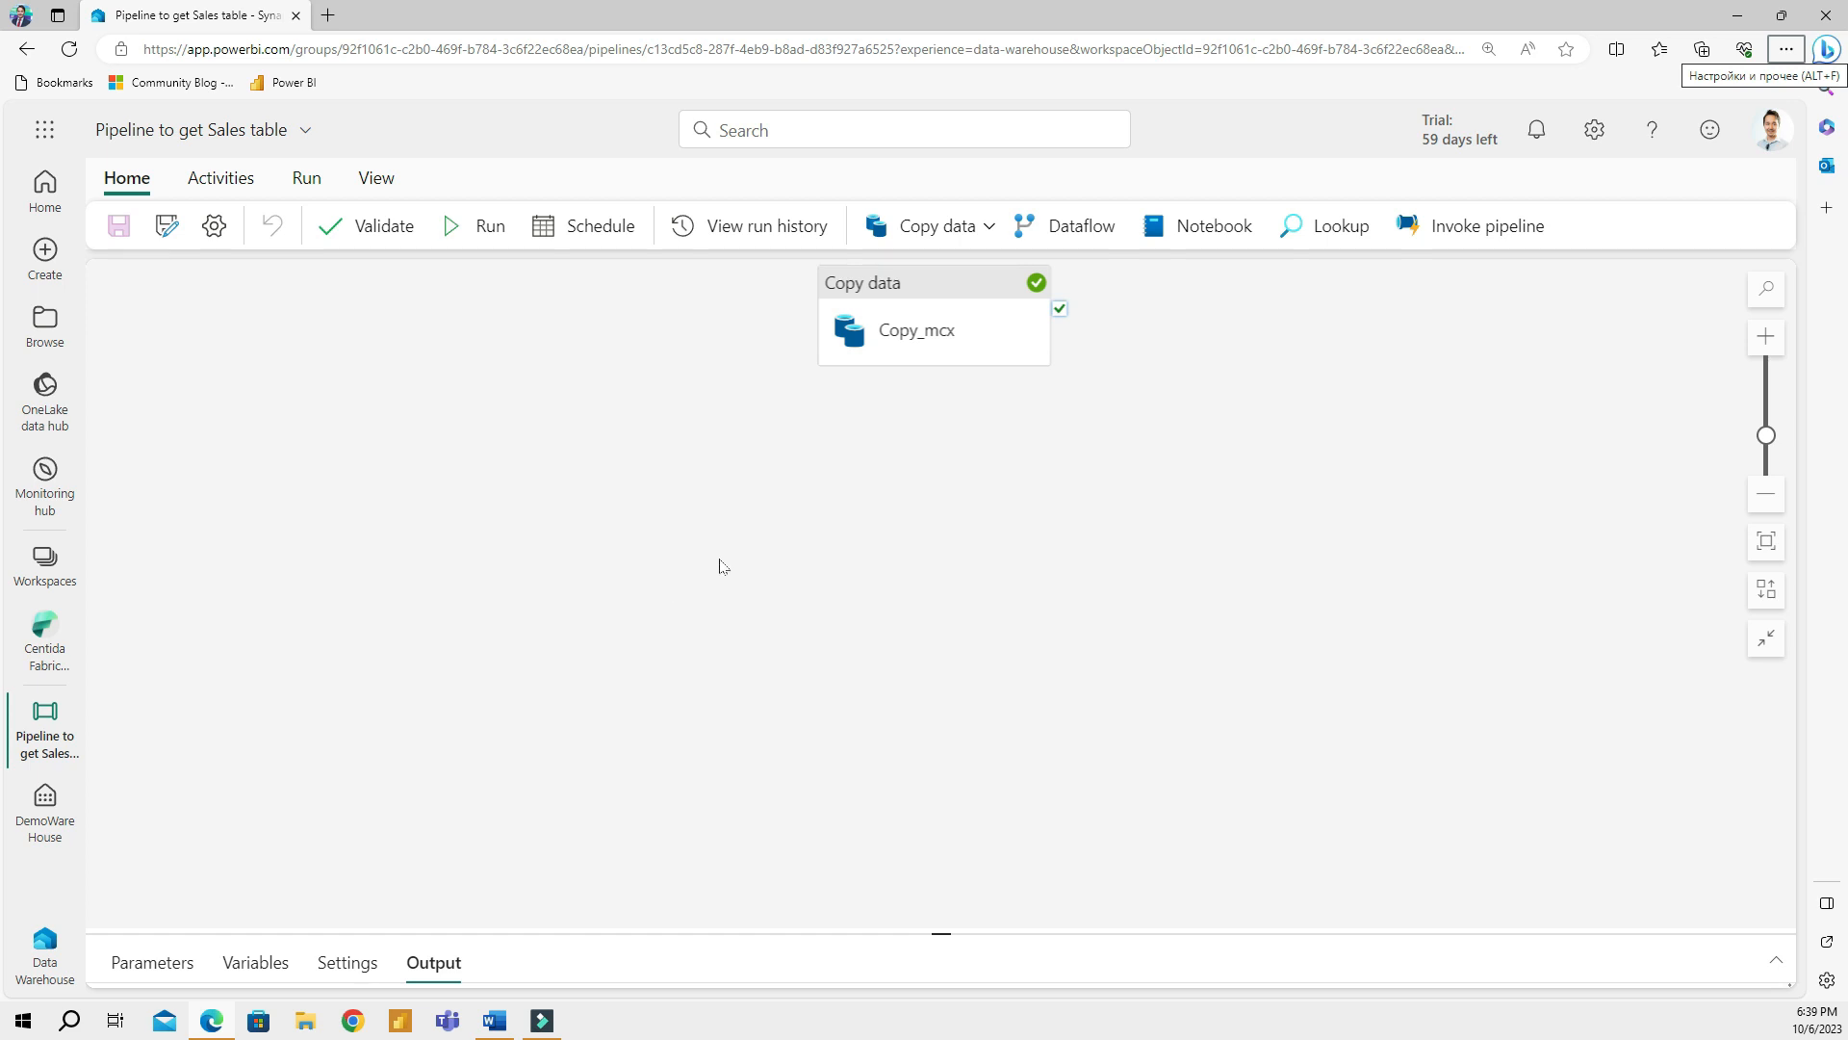
{"action": "mouse_move", "coordinate": [578, 504]}
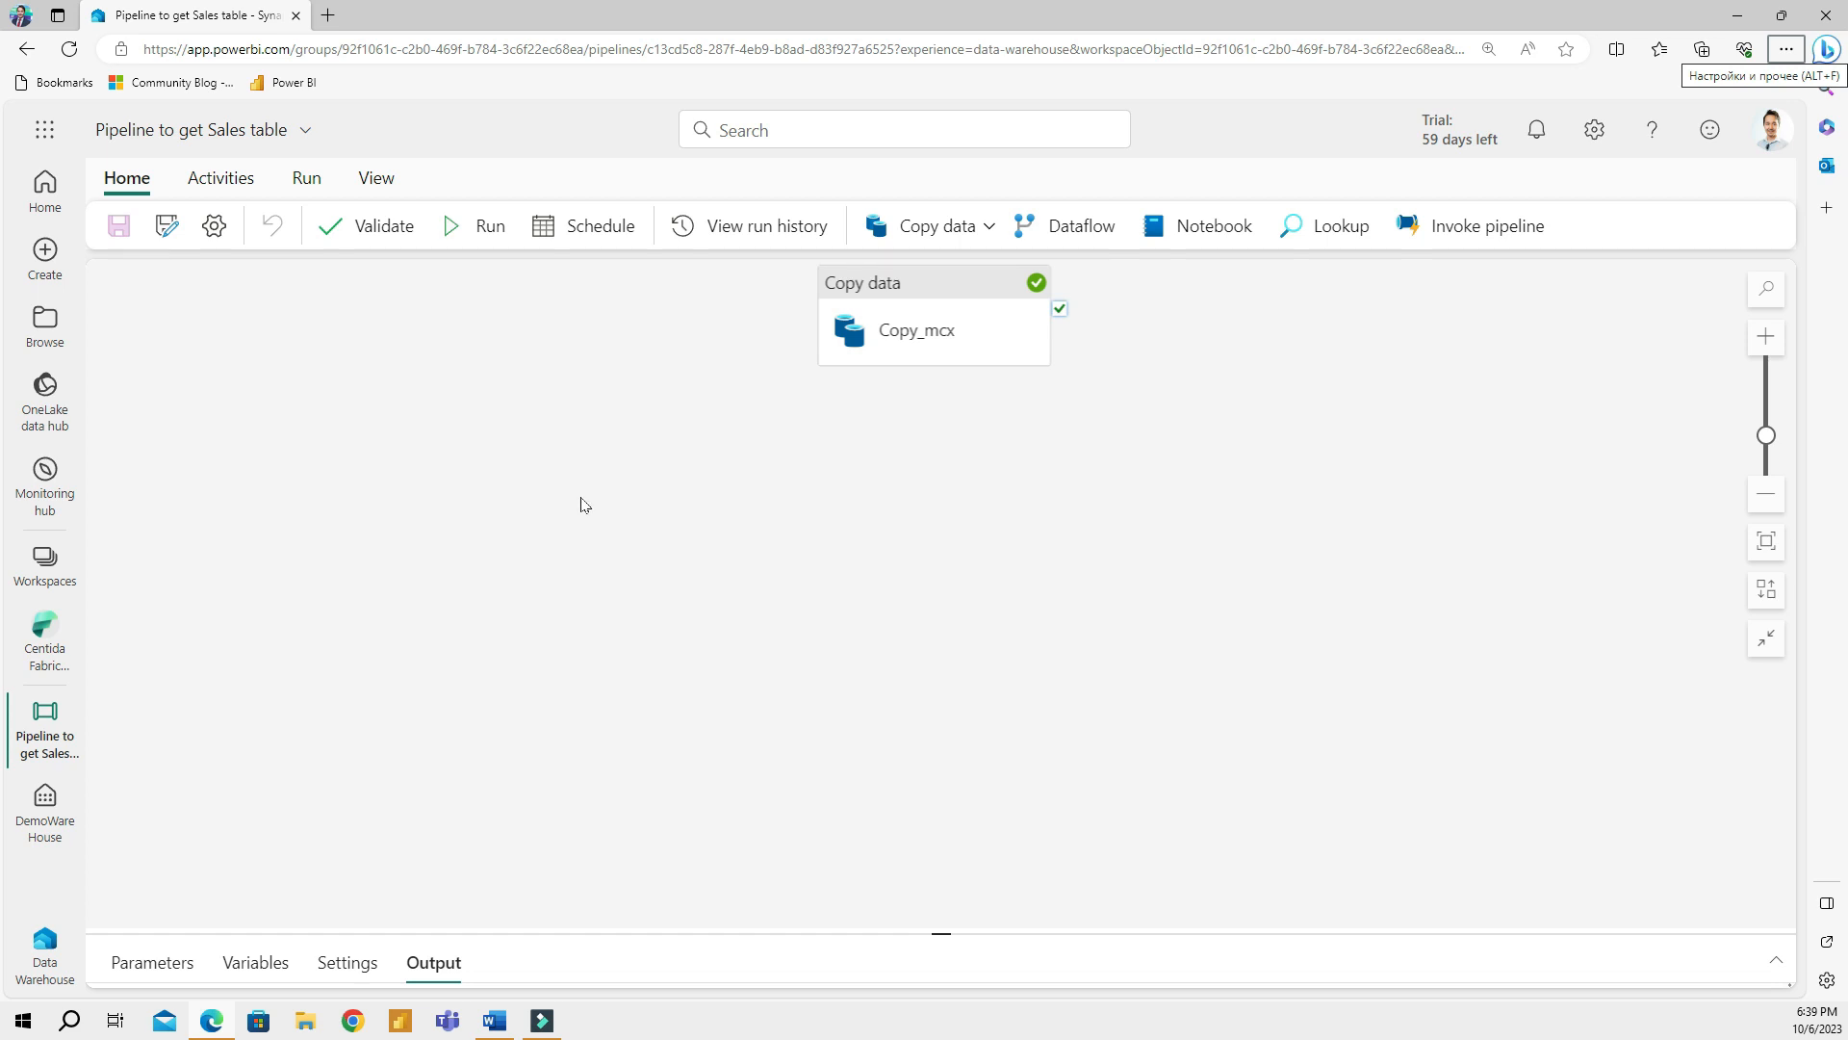
{"action": "mouse_move", "coordinate": [961, 627]}
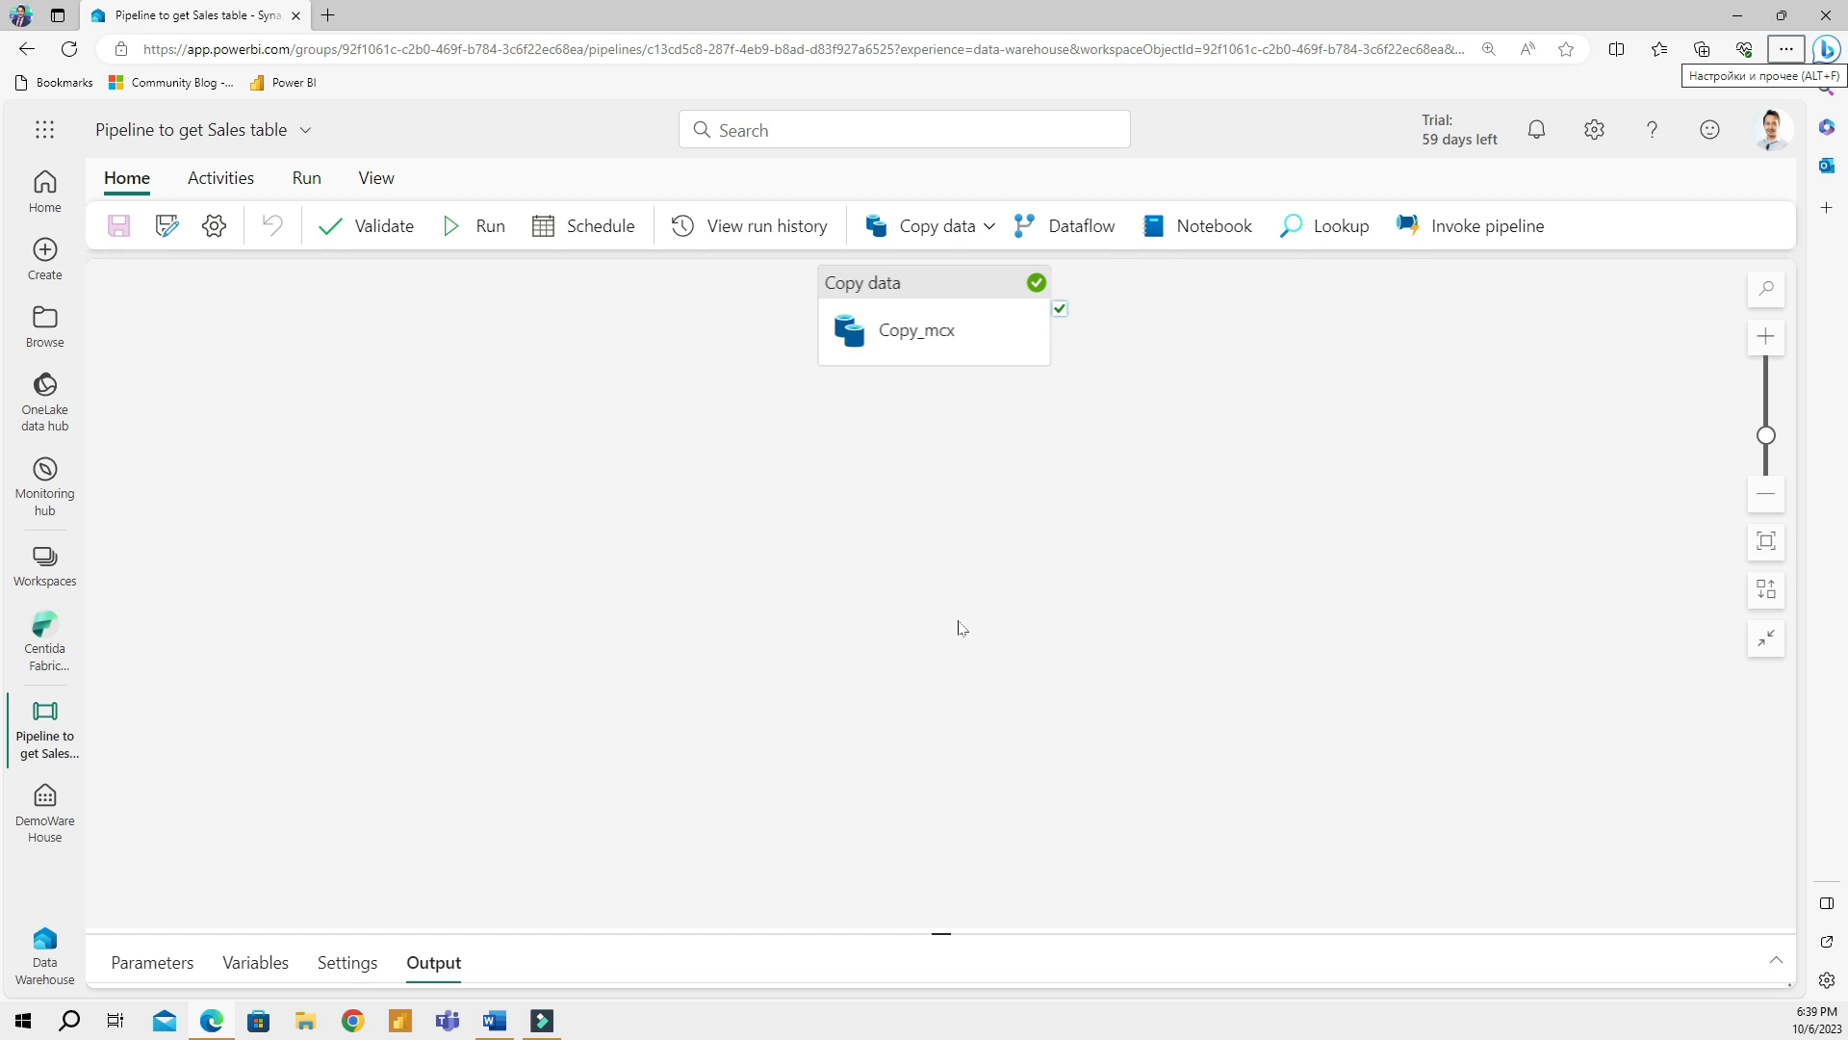
{"action": "mouse_move", "coordinate": [371, 857]}
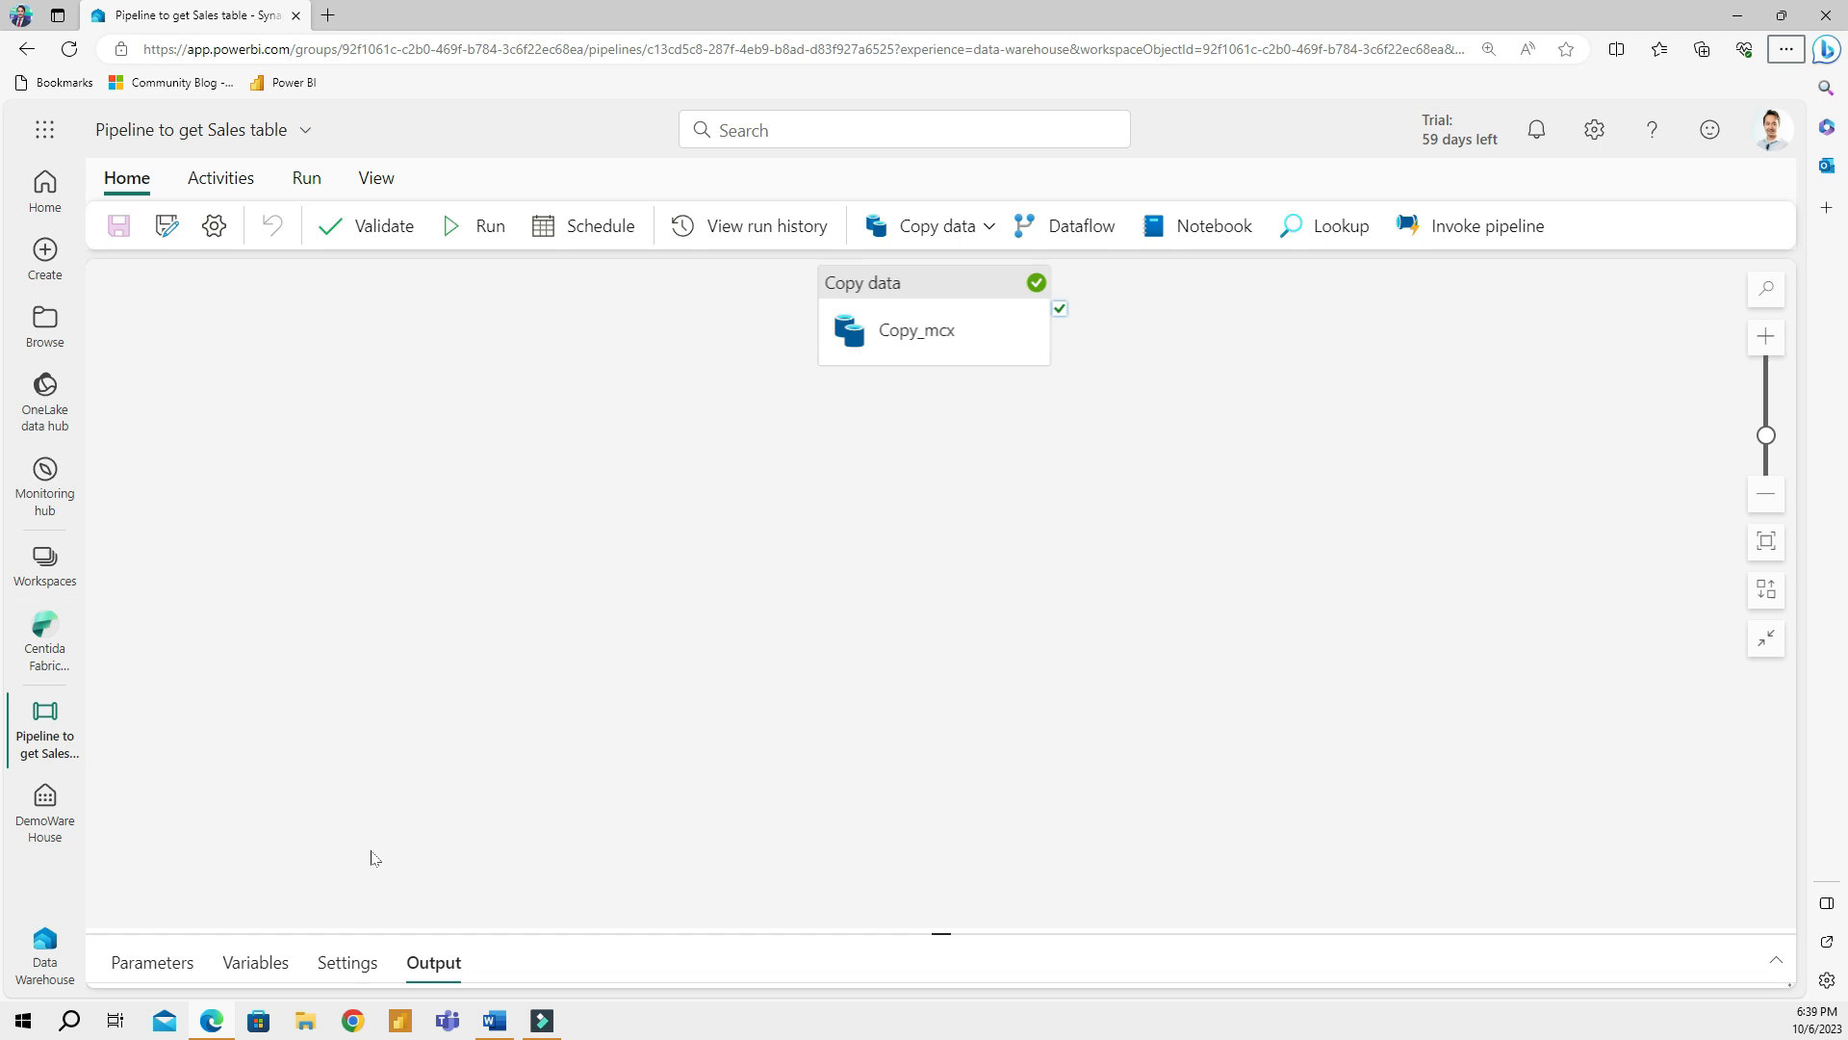
{"action": "left_click", "coordinate": [43, 810]}
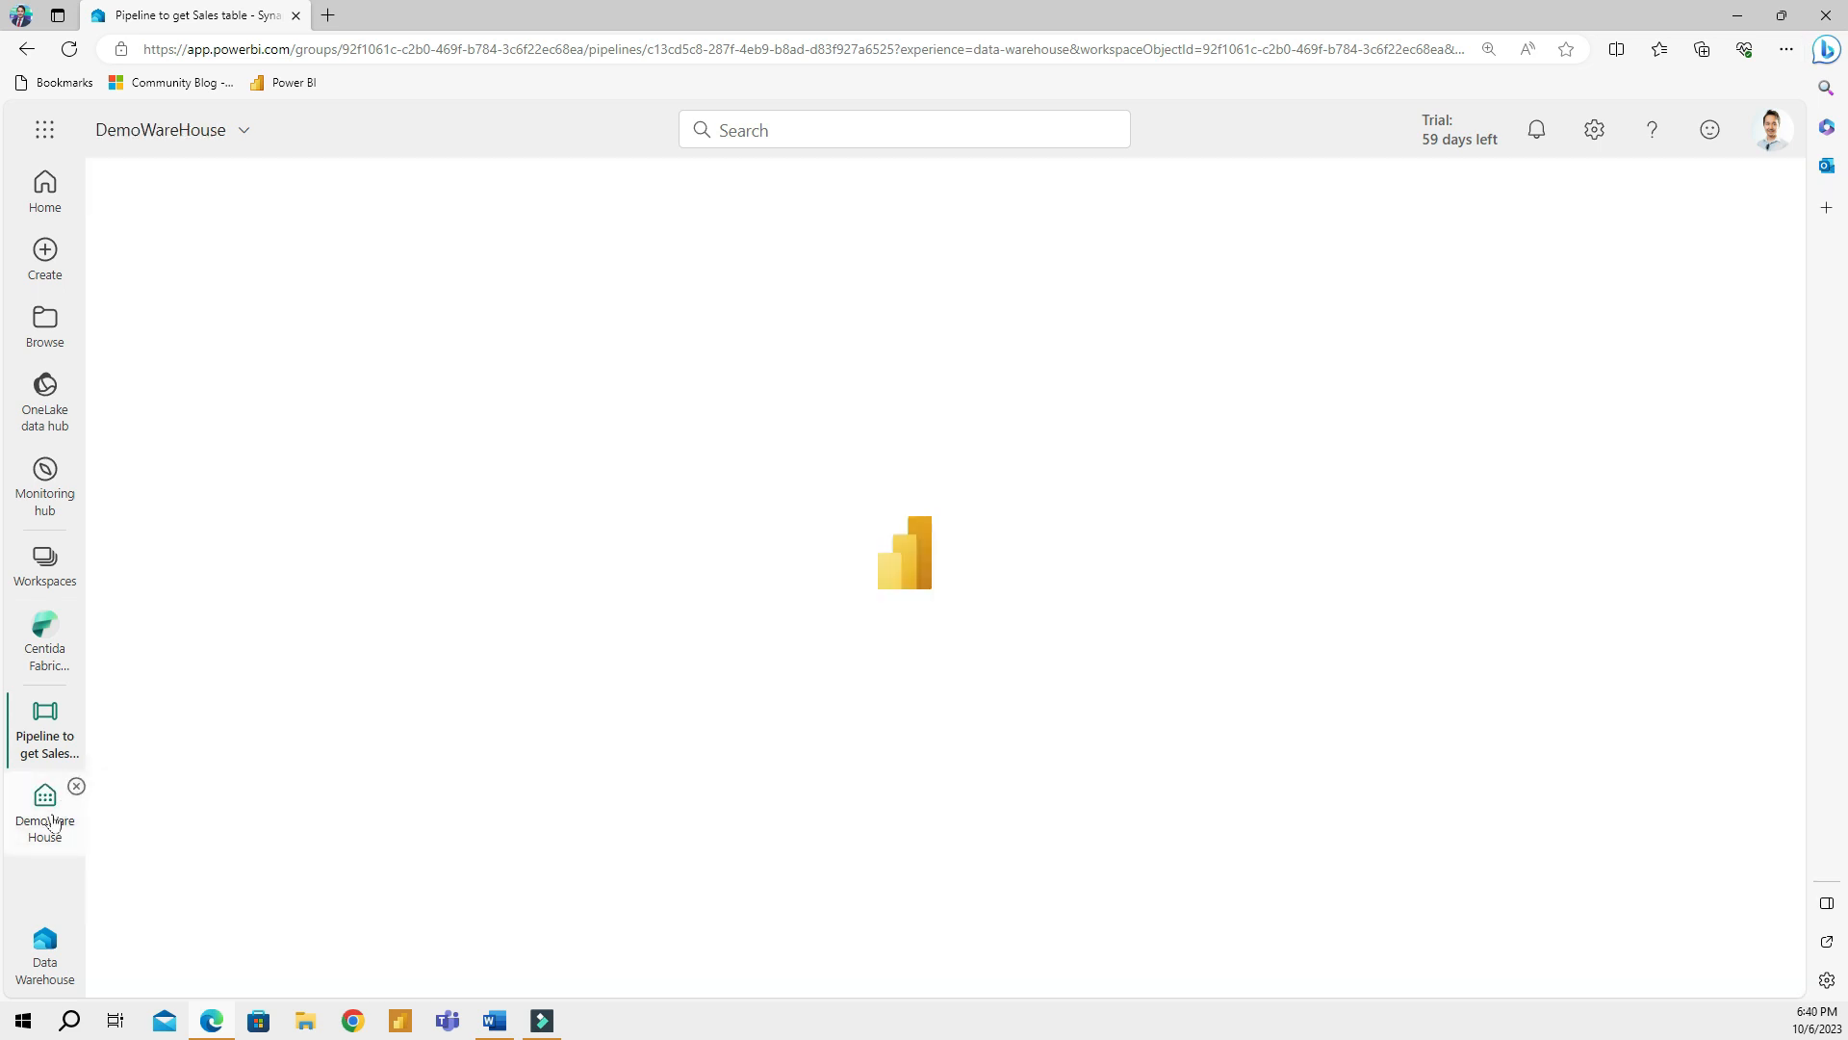
Preview the loaded Sales table data, then start a new Dataflow Gen2
{"action": "left_click", "coordinate": [43, 810]}
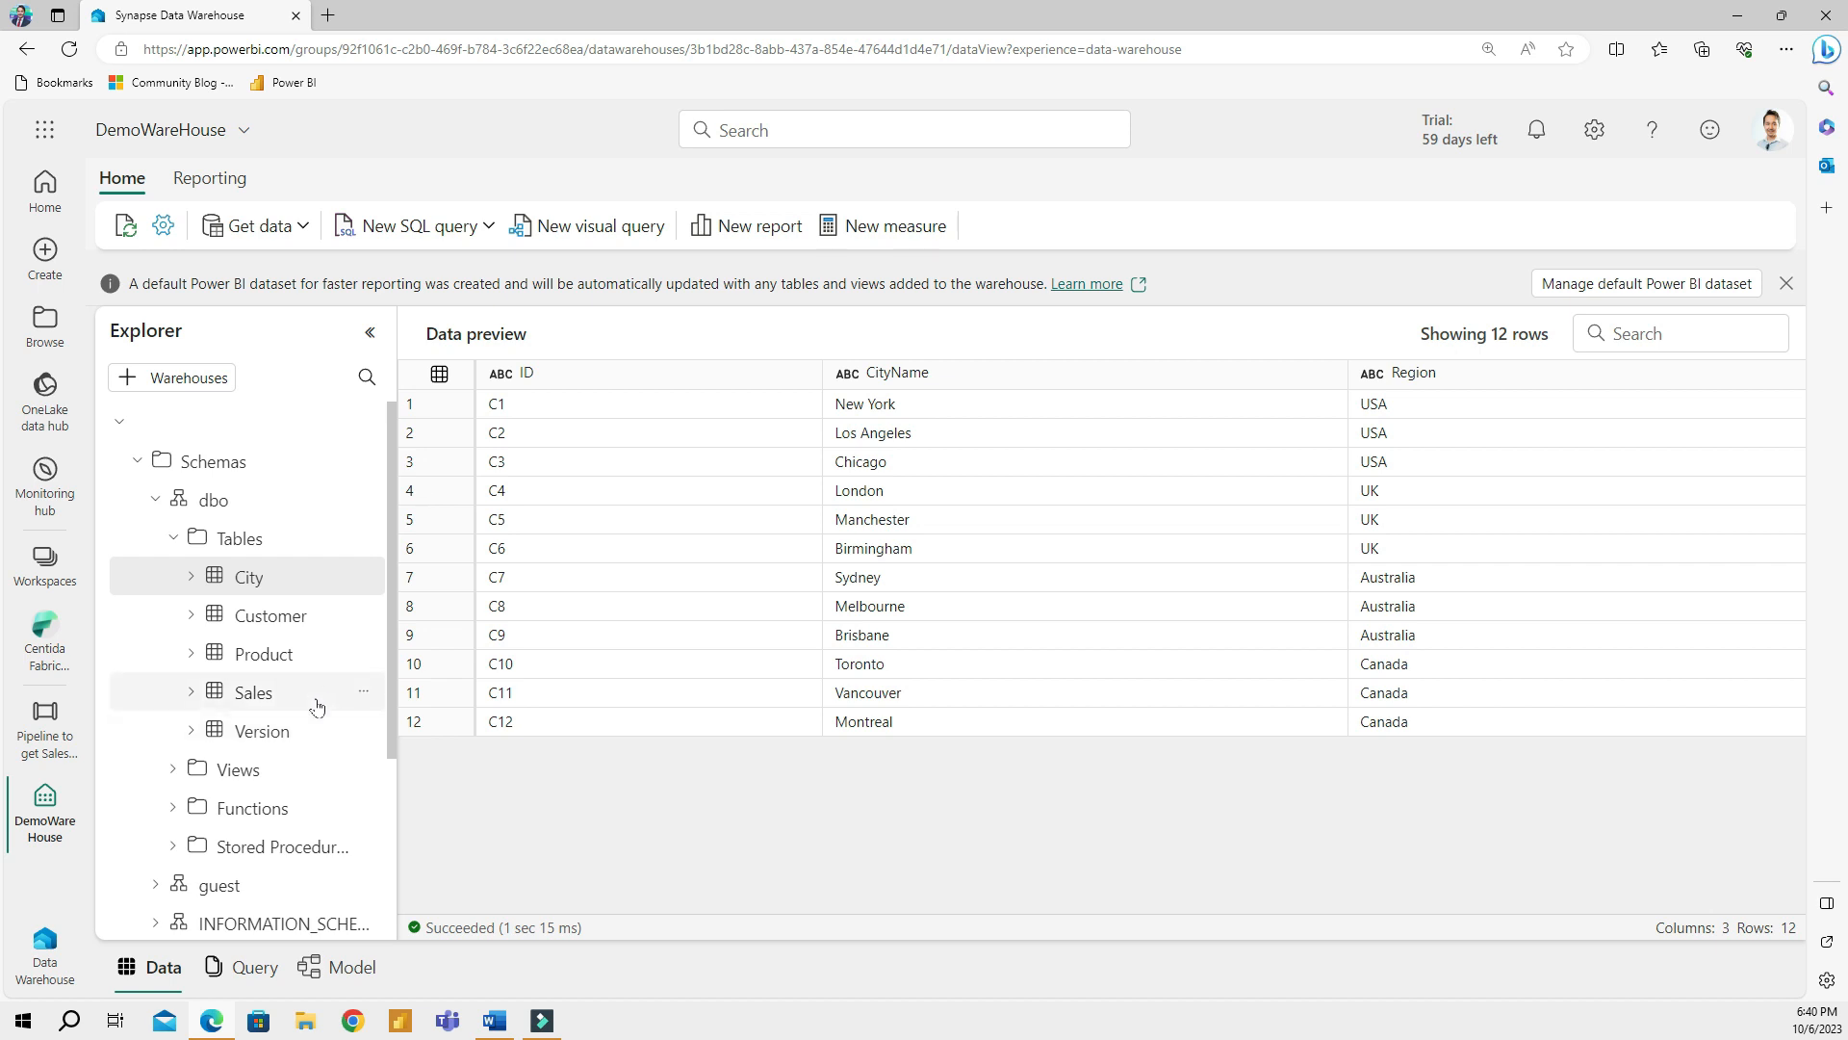
{"action": "mouse_move", "coordinate": [268, 703]}
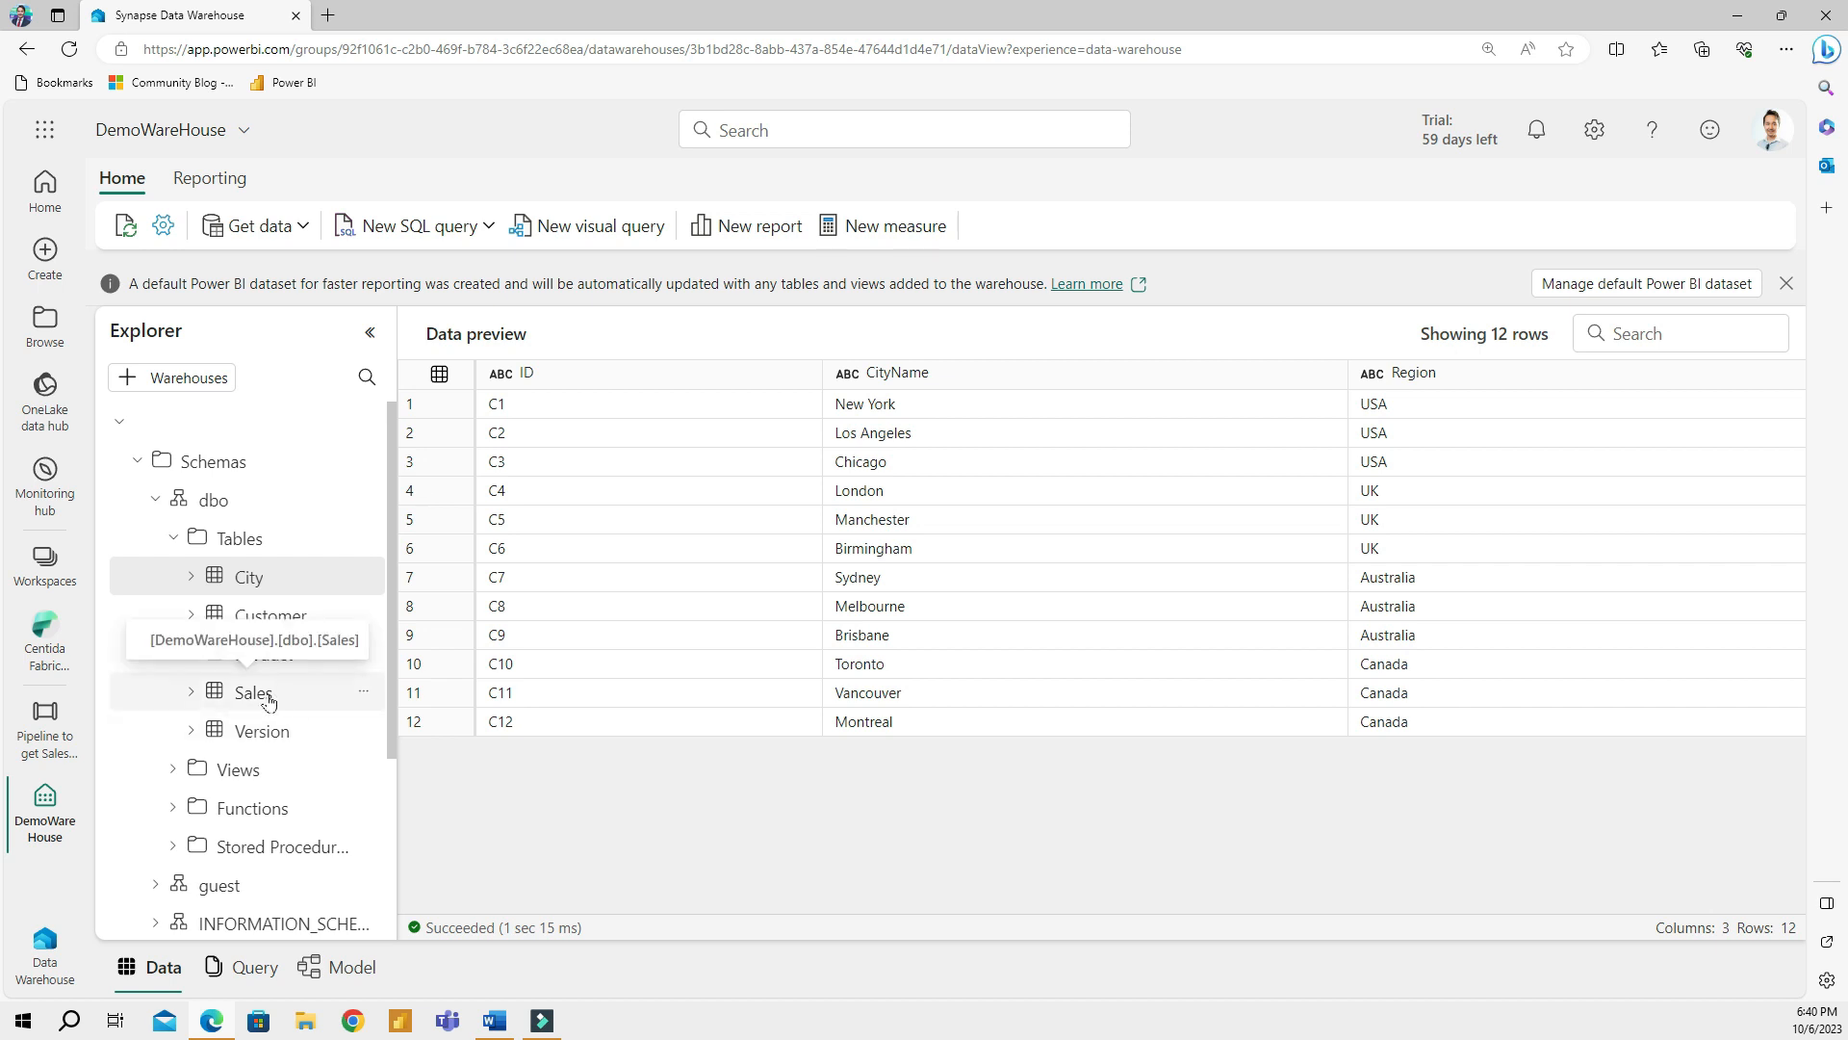
{"action": "left_click", "coordinate": [254, 692]}
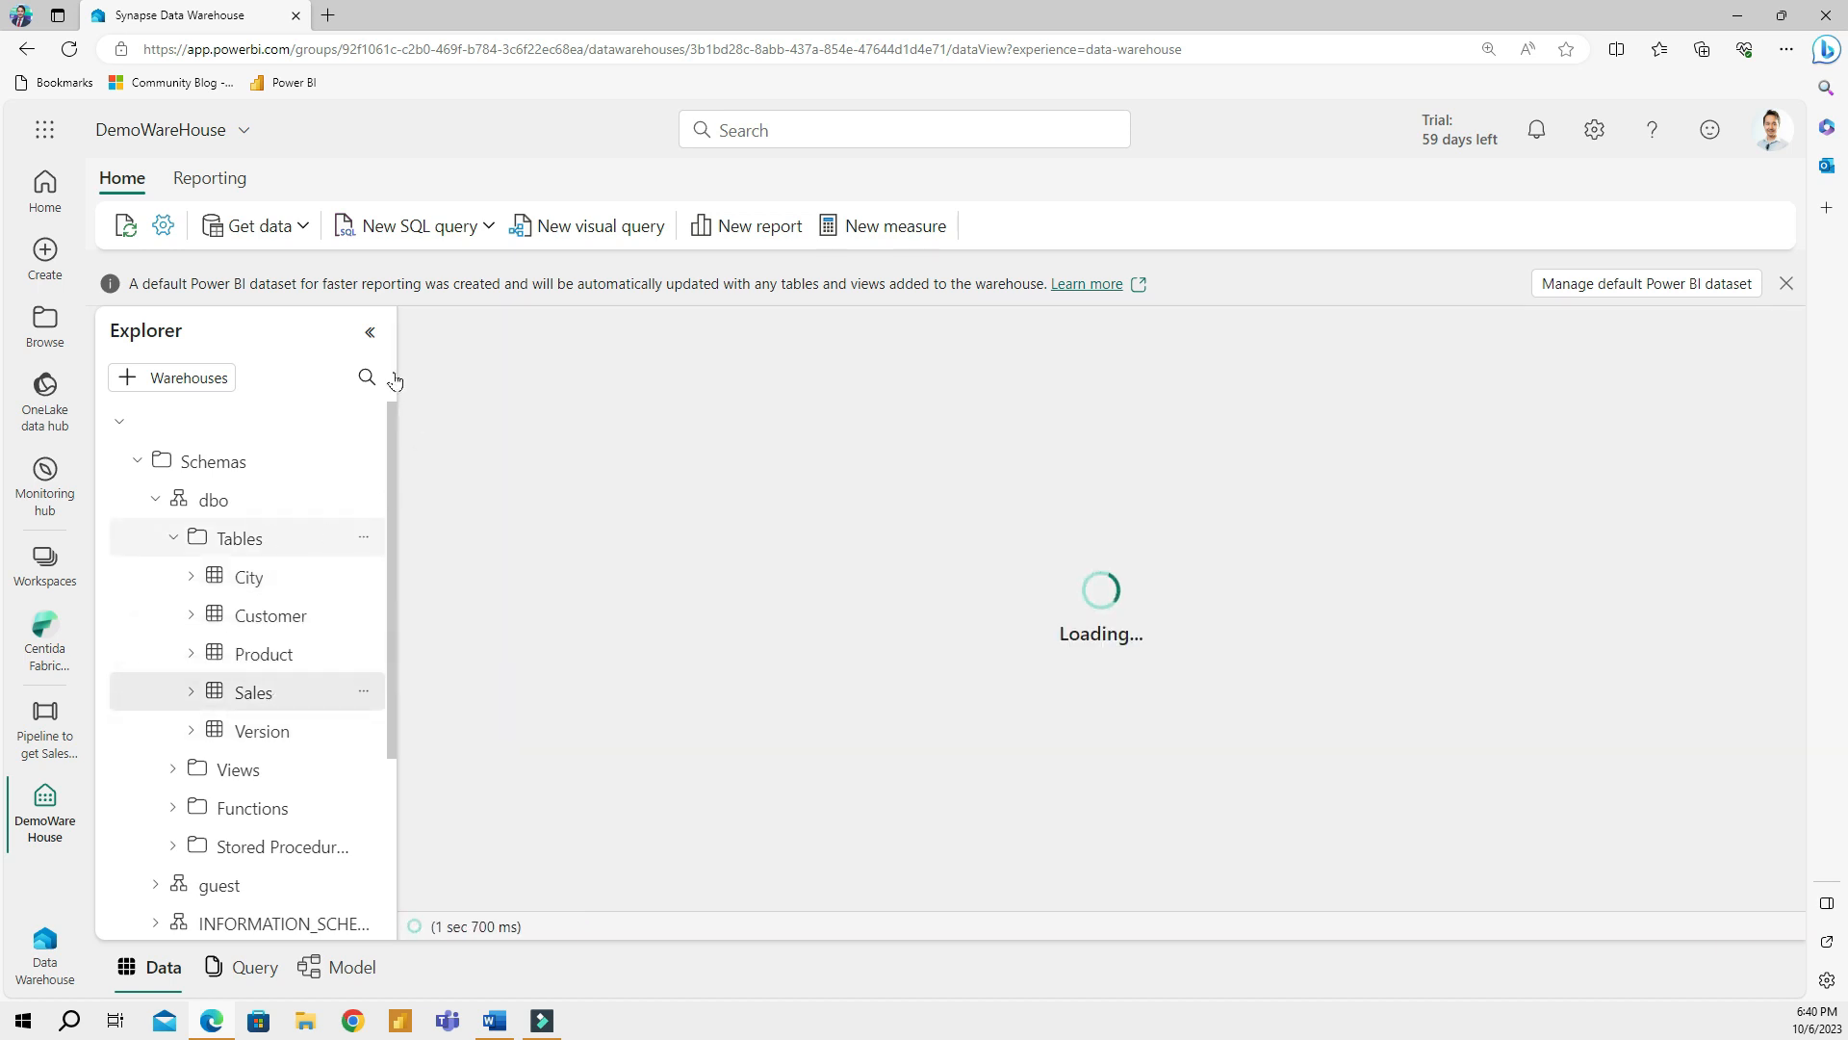
{"action": "left_click", "coordinate": [252, 693]}
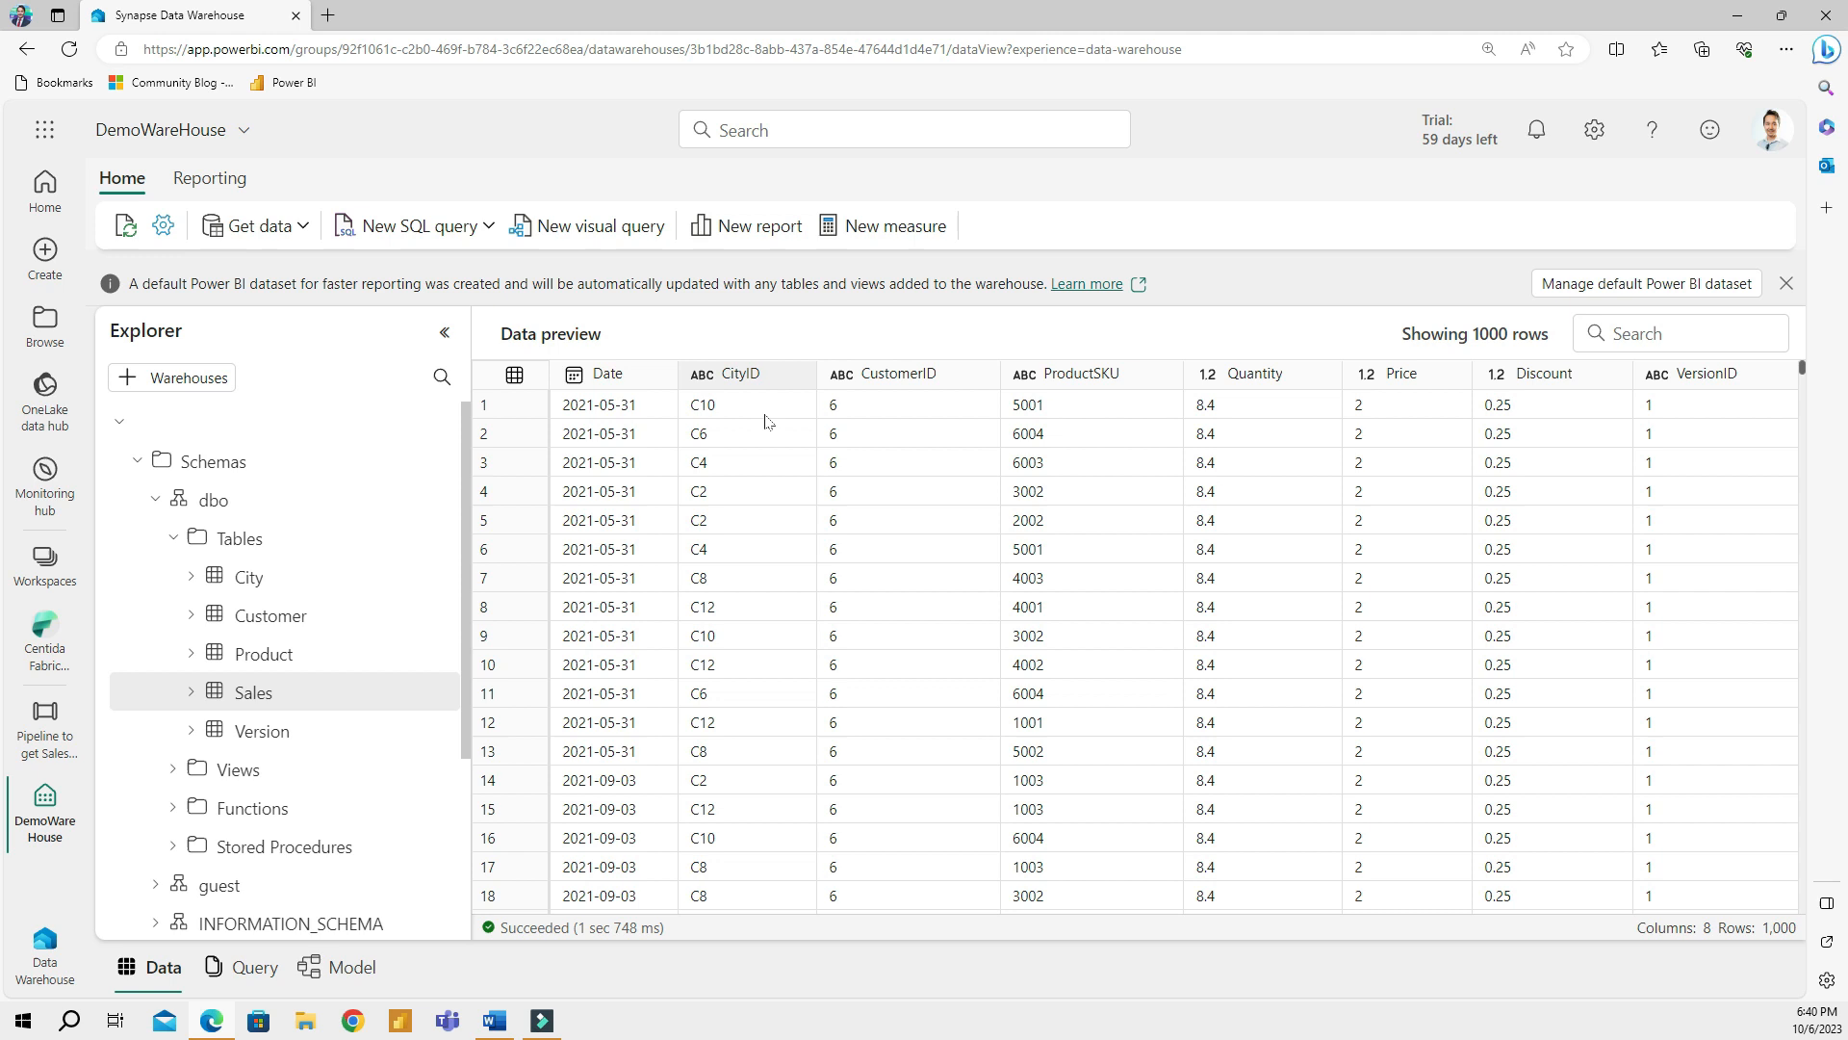
{"action": "left_click", "coordinate": [908, 520]}
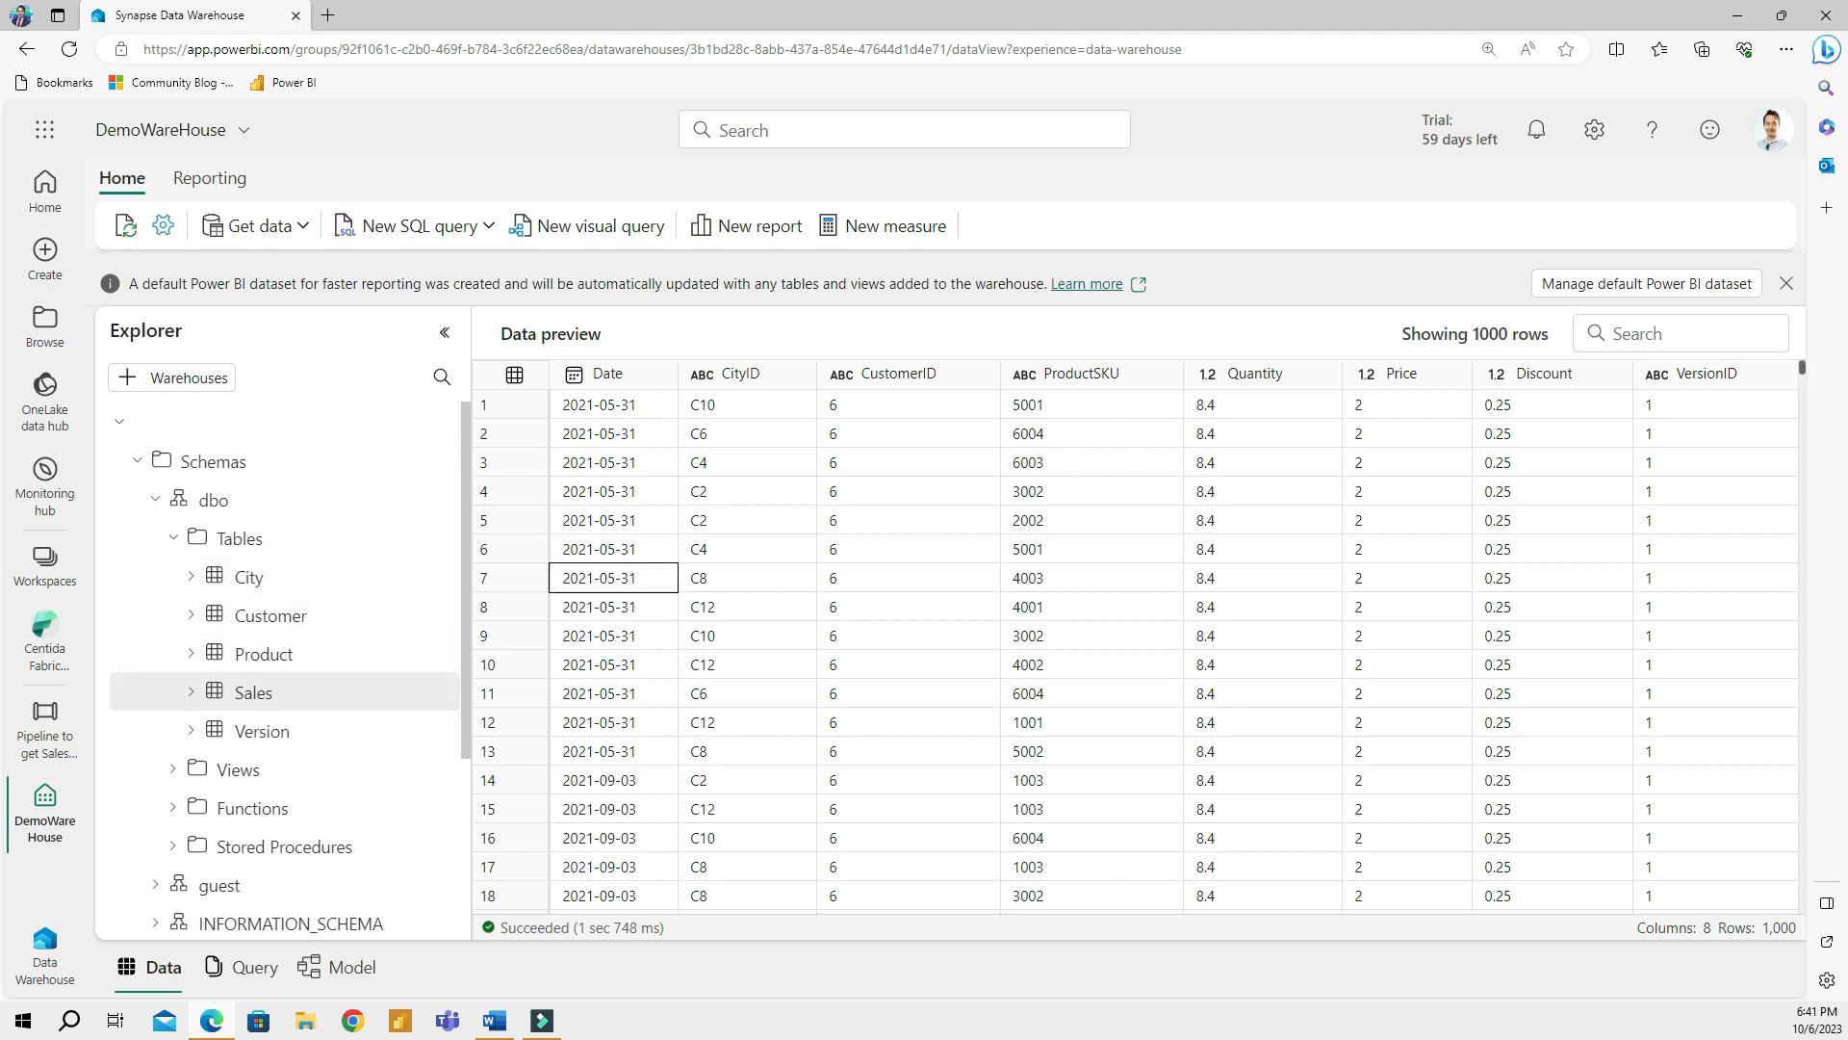
{"action": "left_click", "coordinate": [612, 548]}
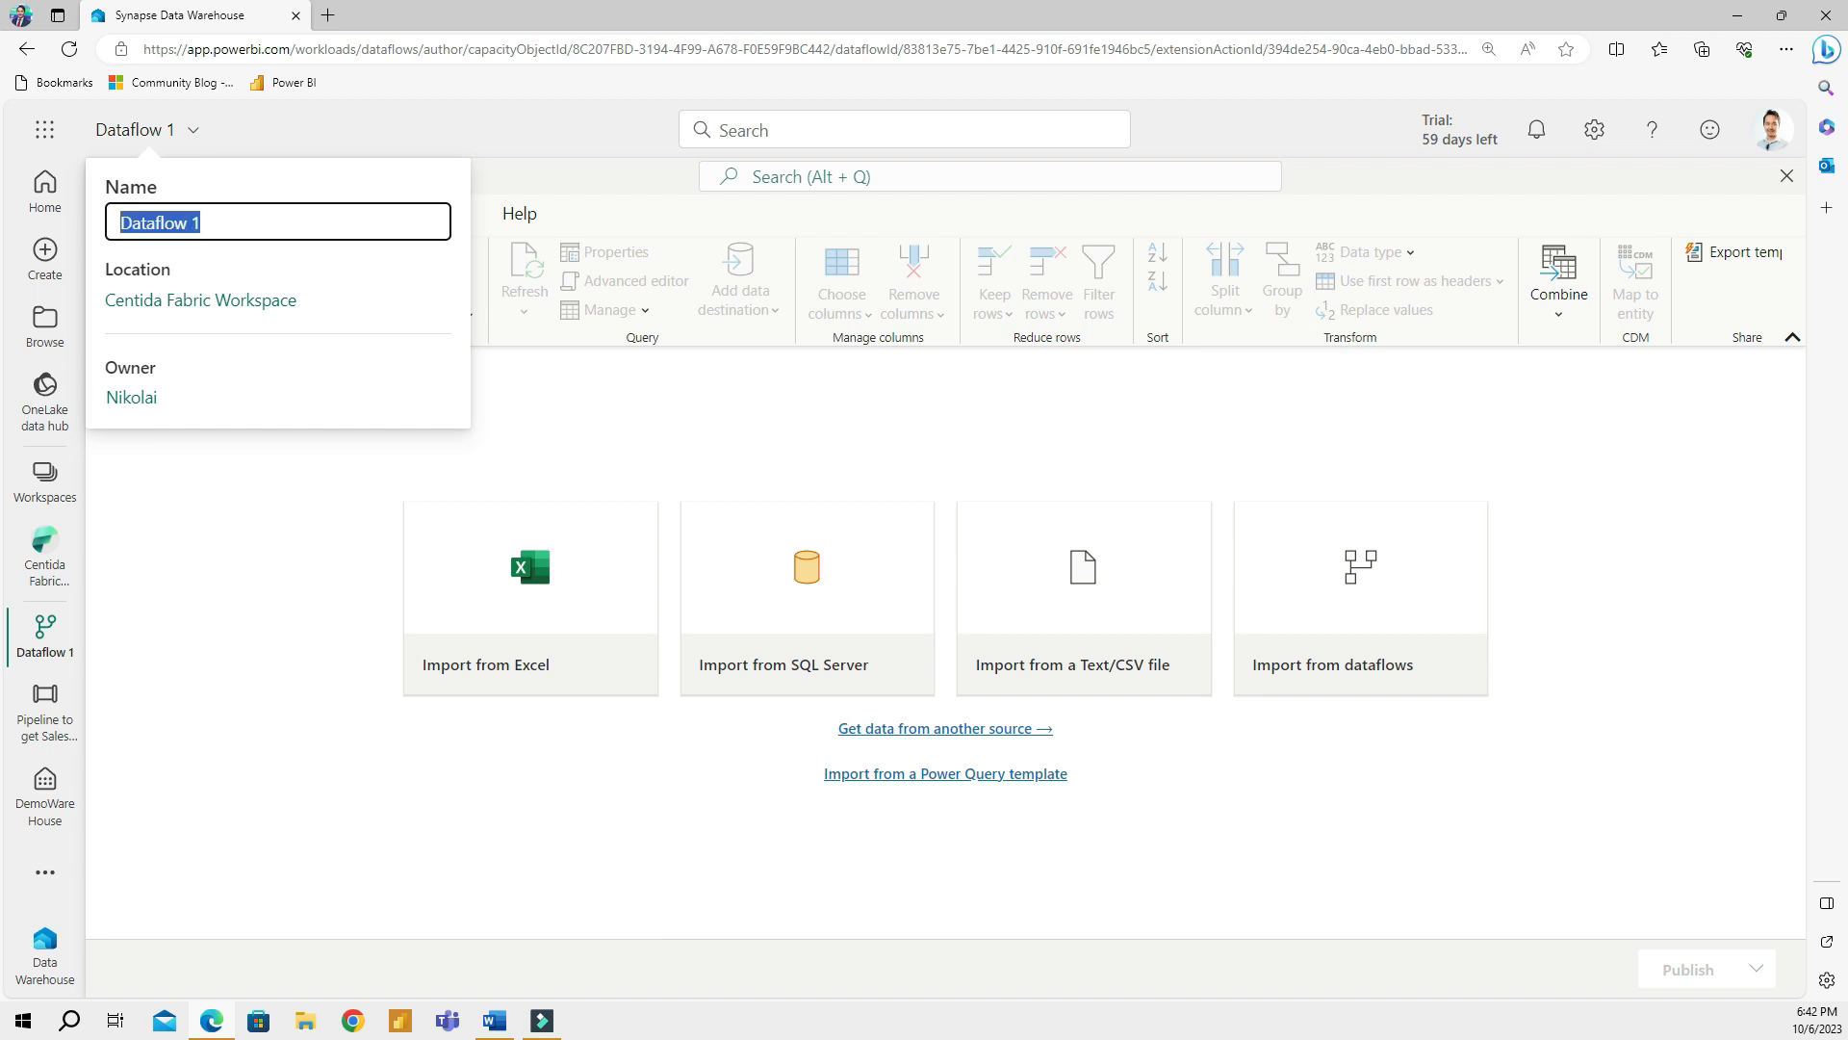
Name the dataflow 'Dataflow to get Calendar table' and show all data sources
{"action": "type", "text": "Dataflow to get Calendar table"}
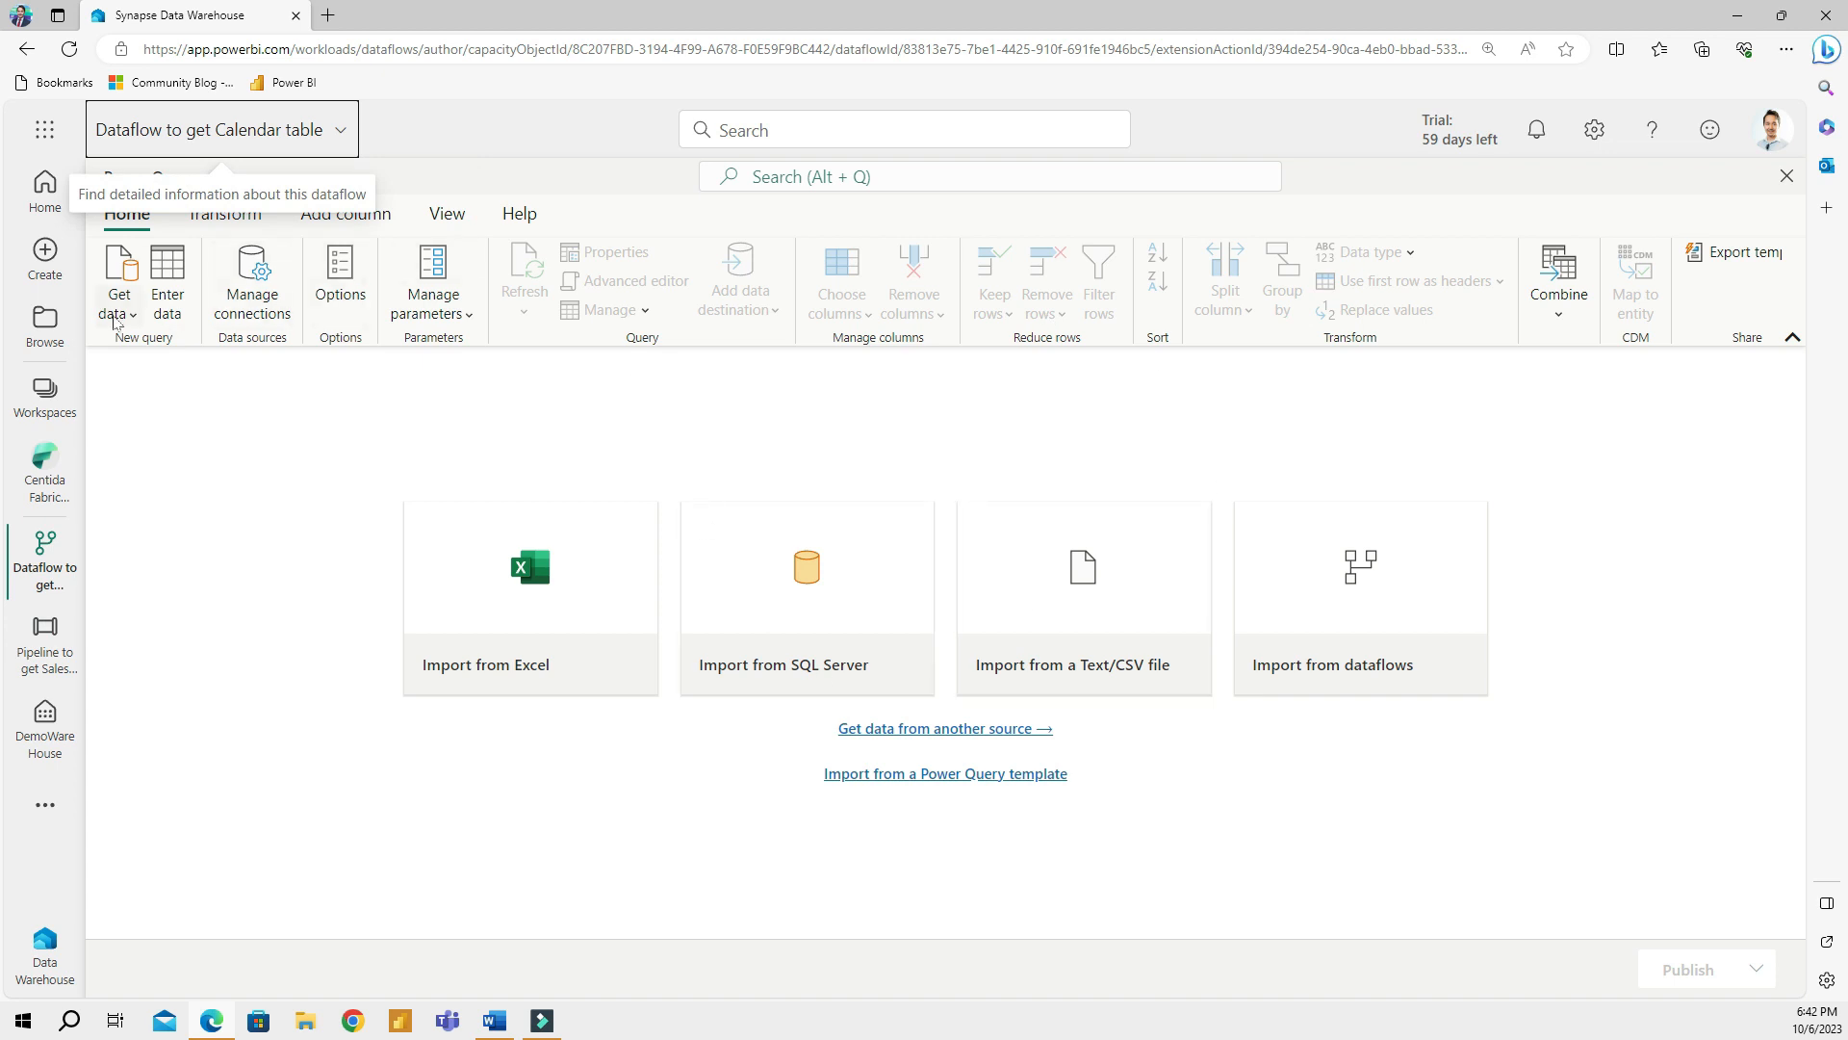
{"action": "left_click", "coordinate": [117, 279]}
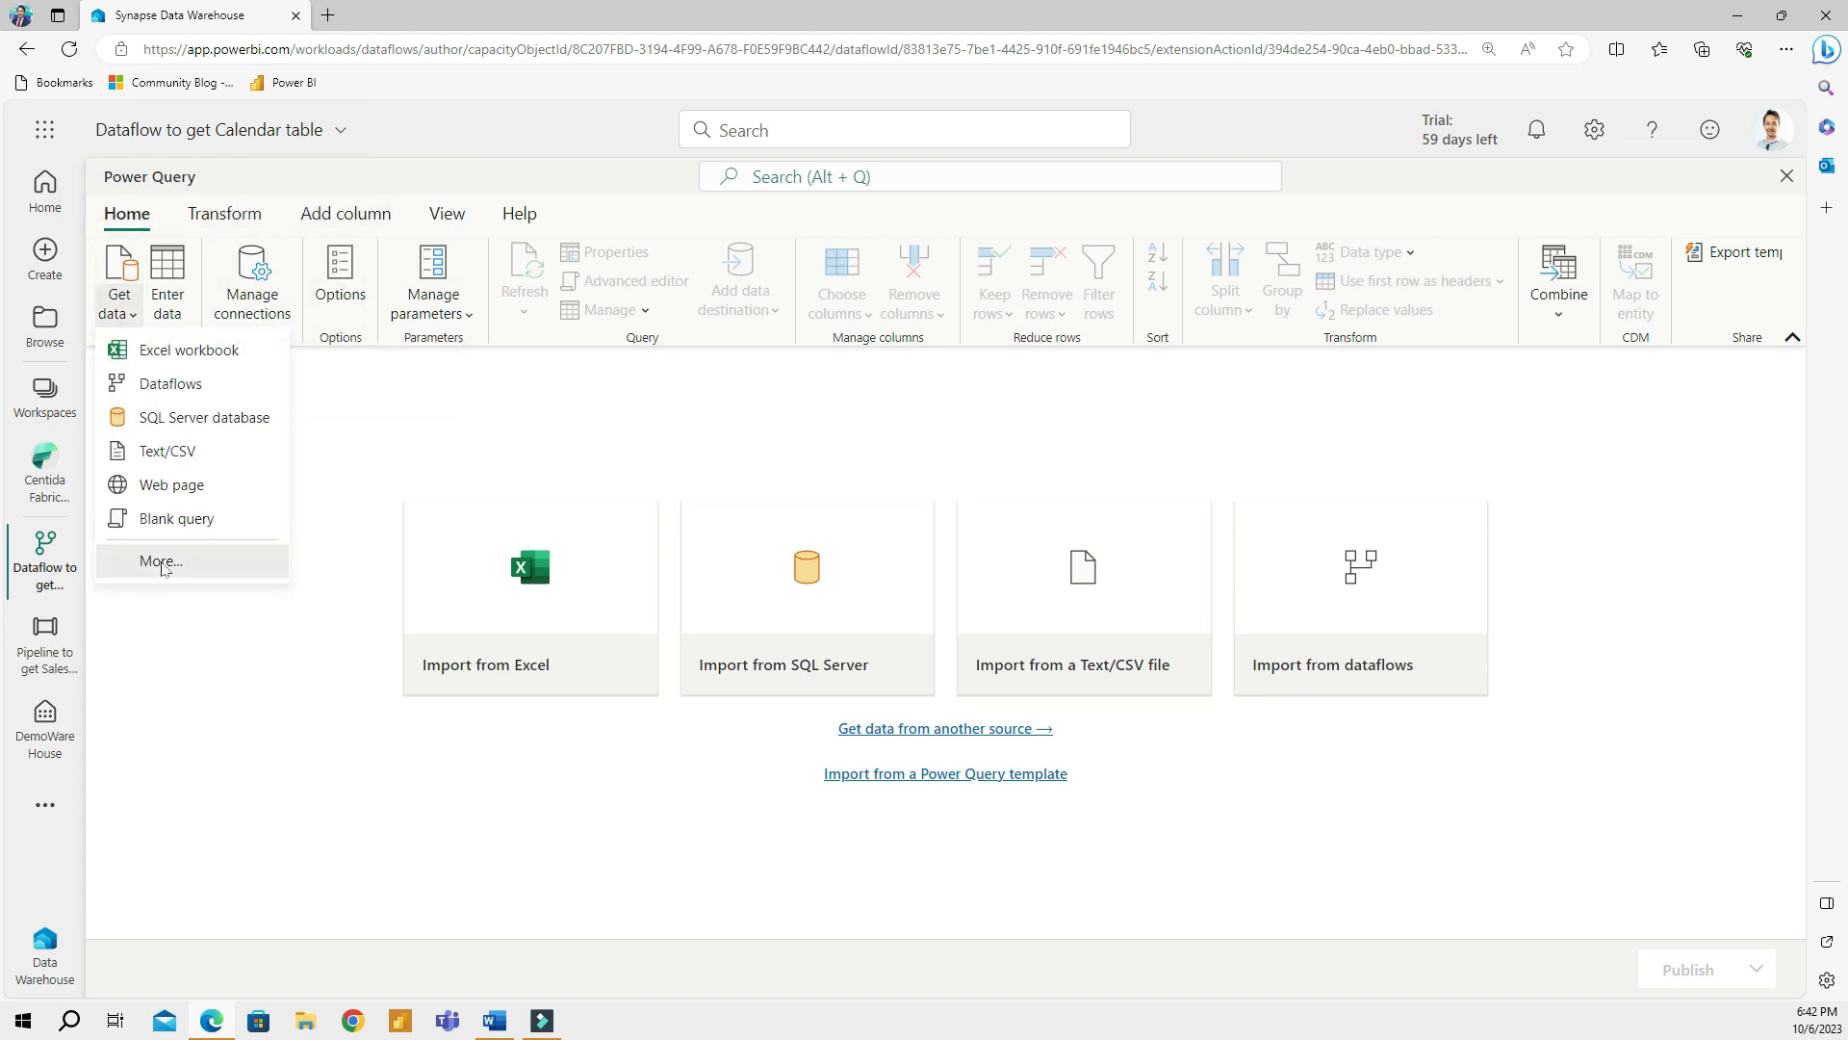
{"action": "left_click", "coordinate": [161, 560]}
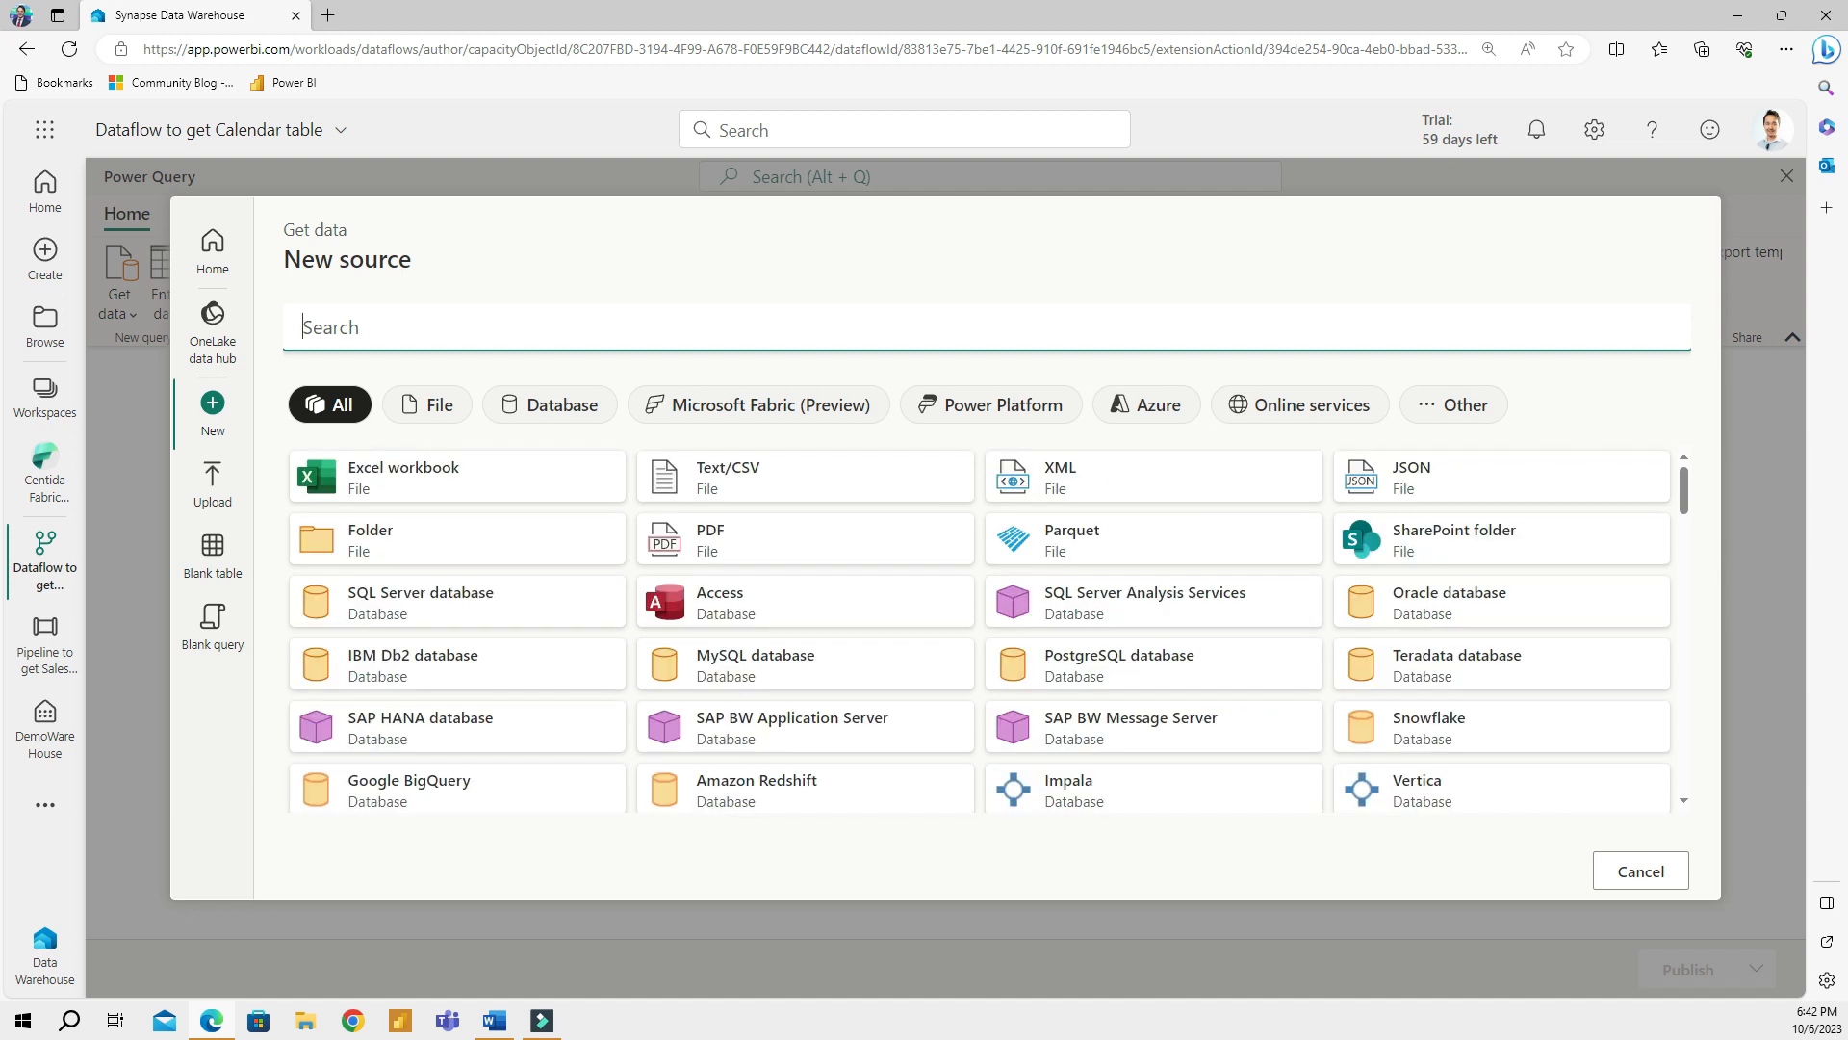
Create a query from Time table.csv in DemoLakeHouse's Files via the Lakehouse connector
{"action": "type", "text": "lake"}
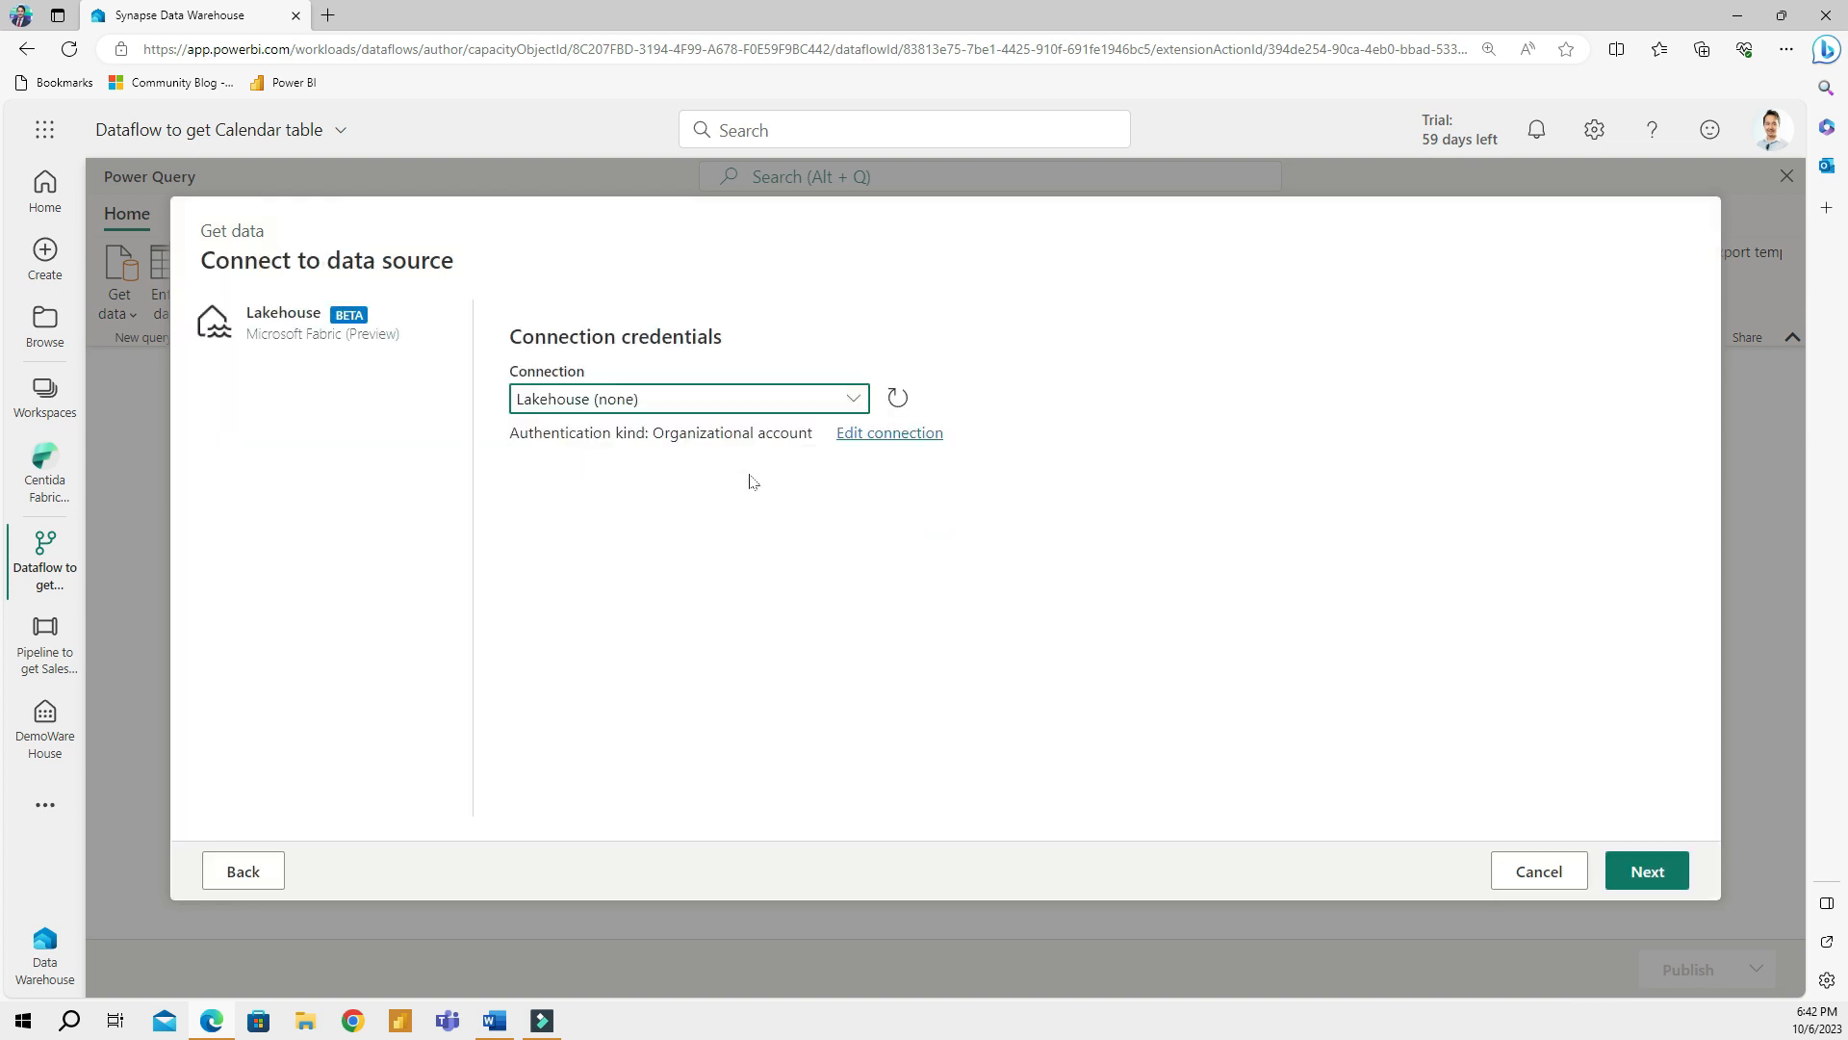
{"action": "mouse_move", "coordinate": [1548, 825]}
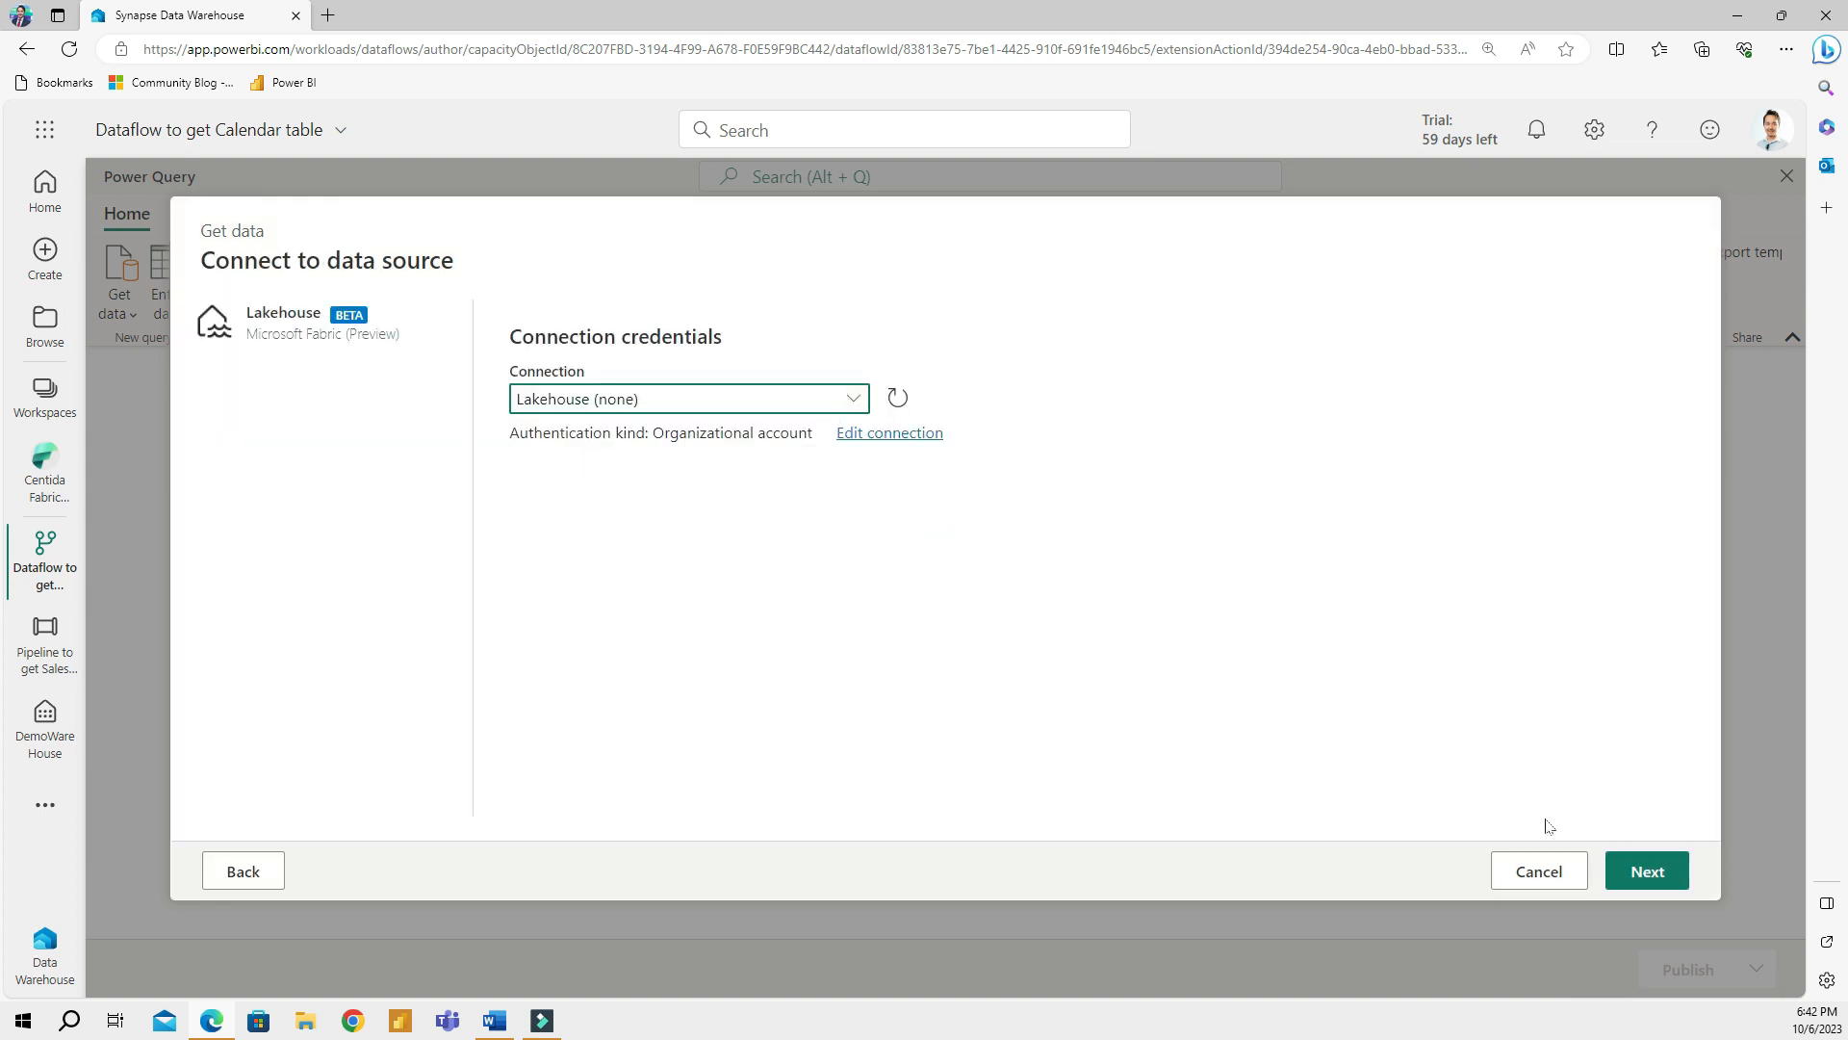
{"action": "left_click", "coordinate": [1645, 870]}
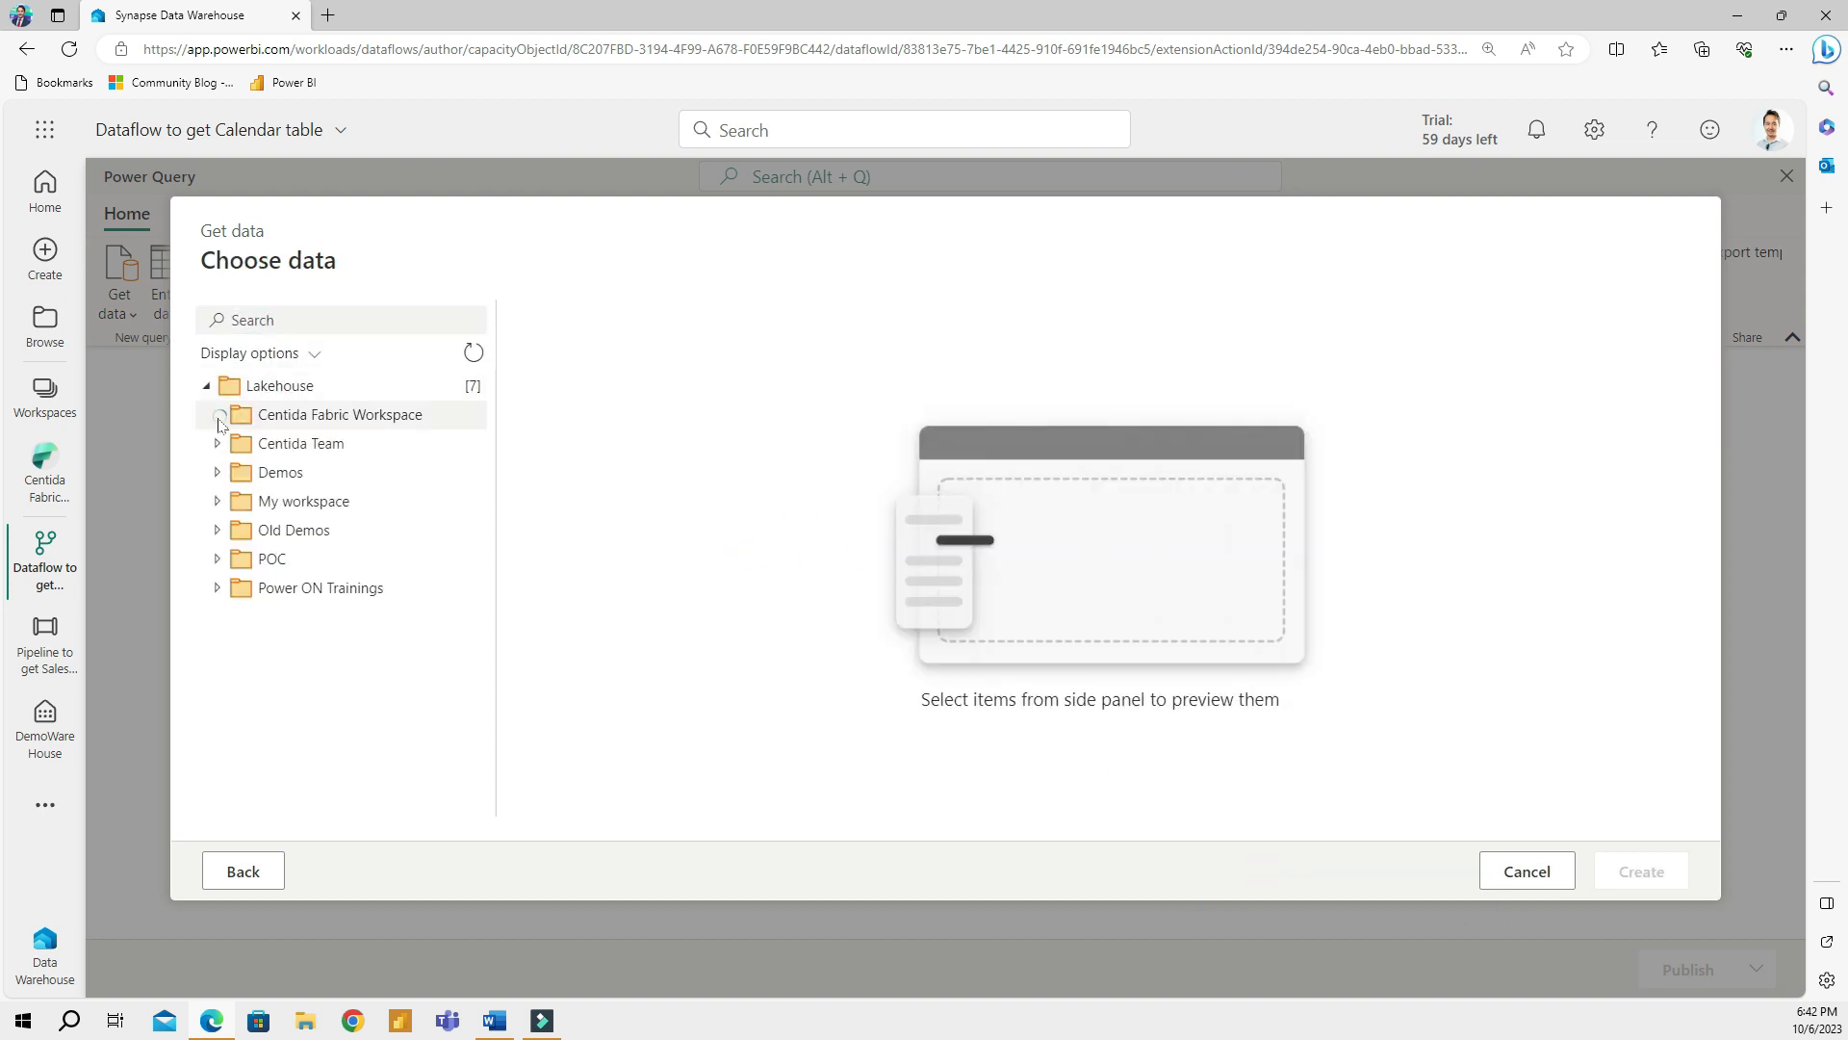
{"action": "left_click", "coordinate": [218, 418]}
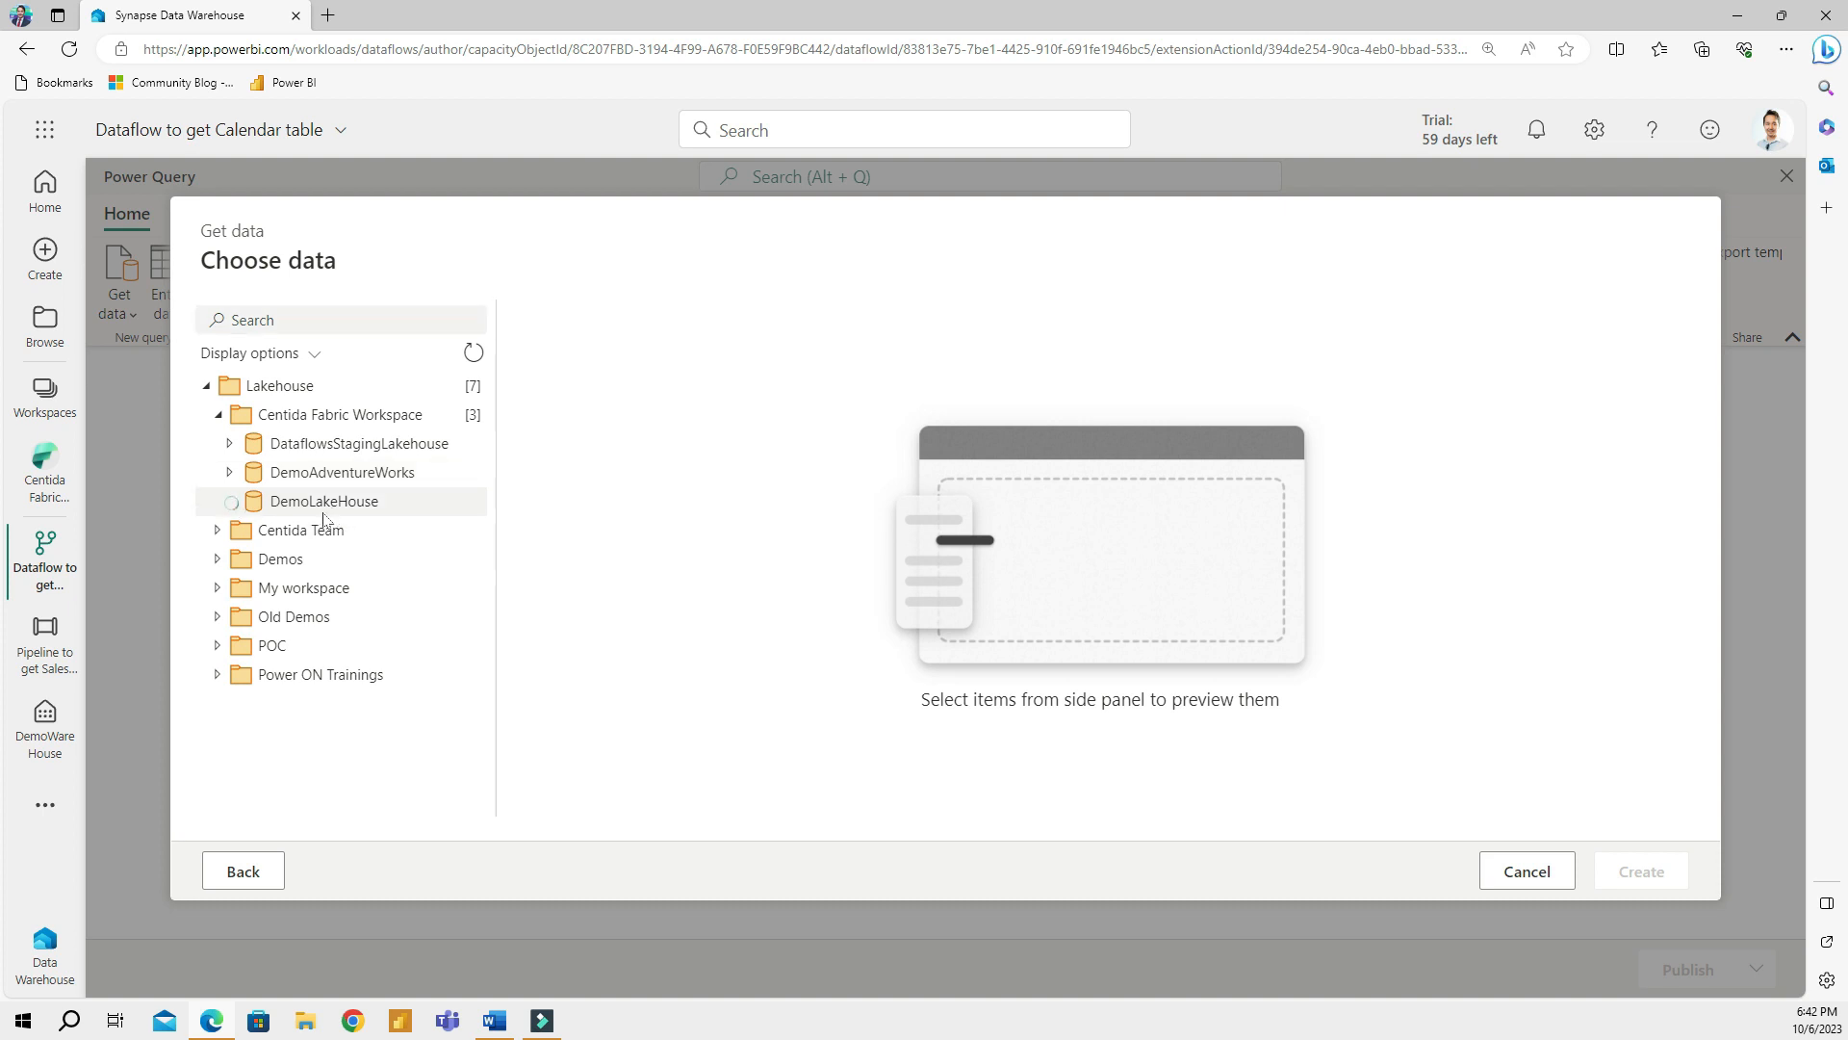
{"action": "left_click", "coordinate": [324, 501]}
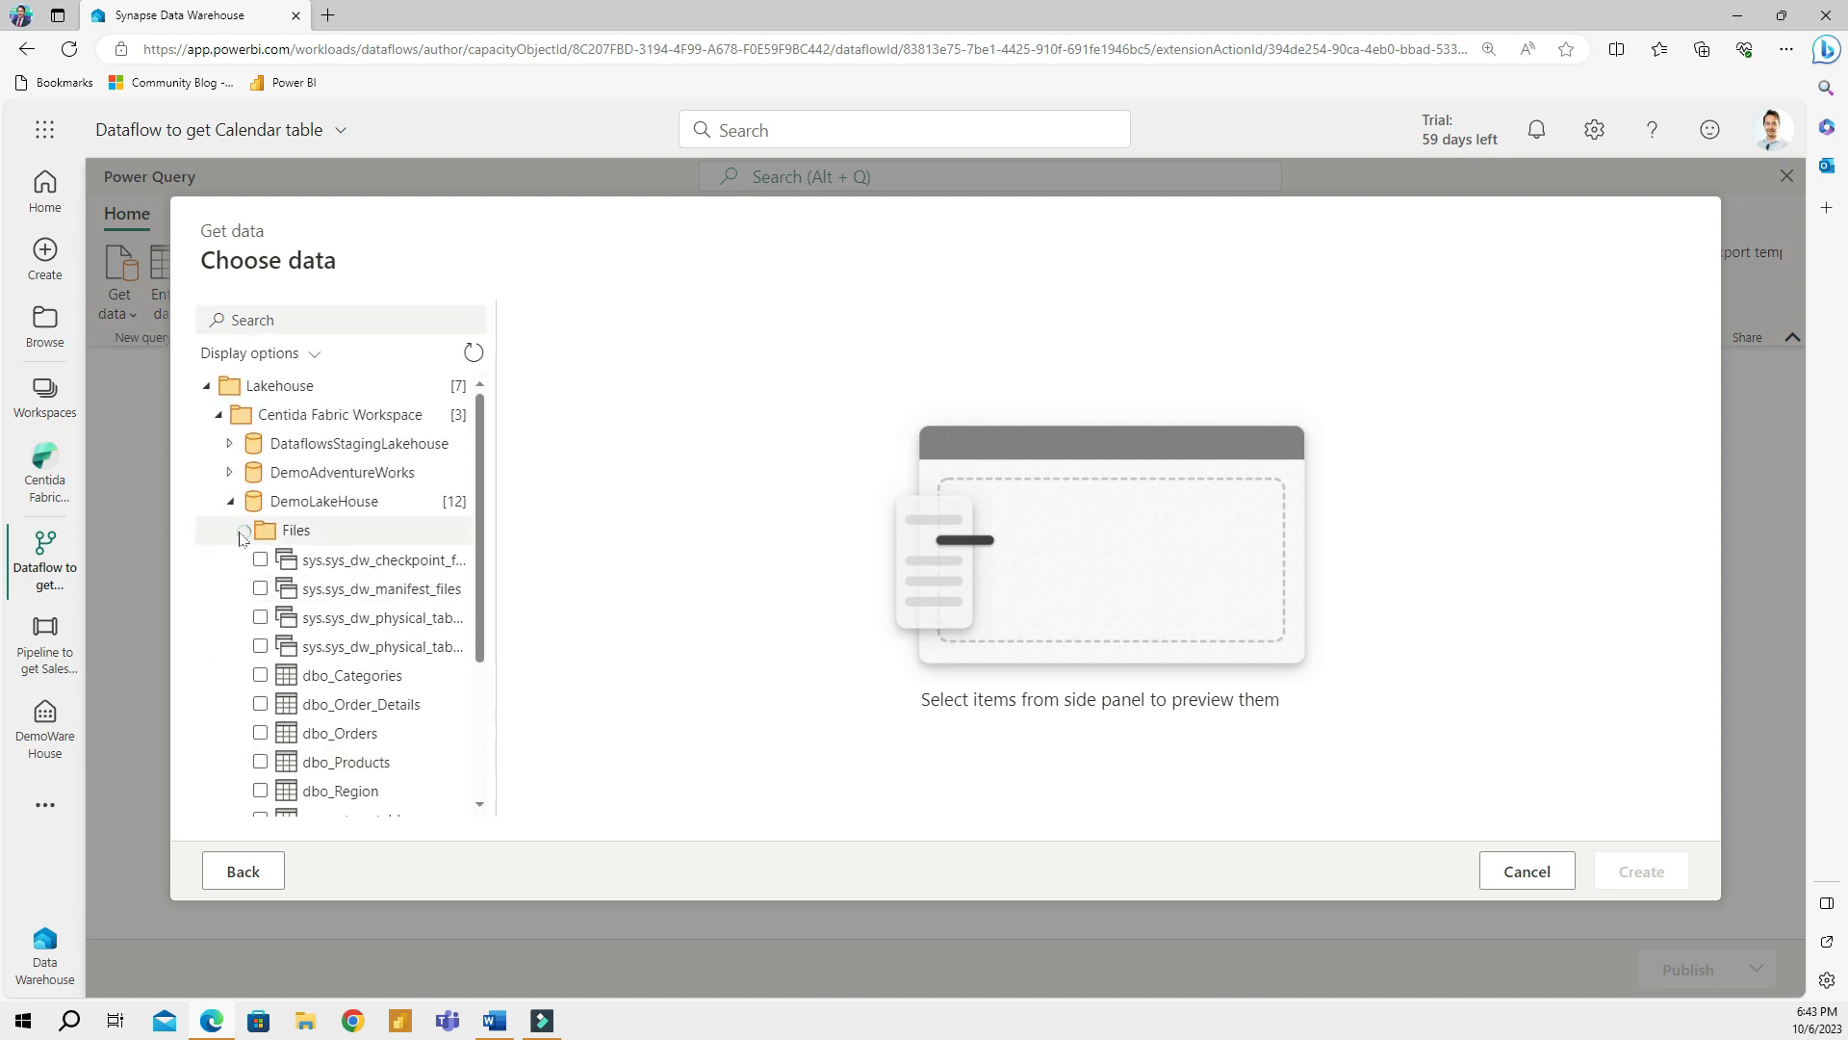
{"action": "left_click", "coordinate": [241, 531]}
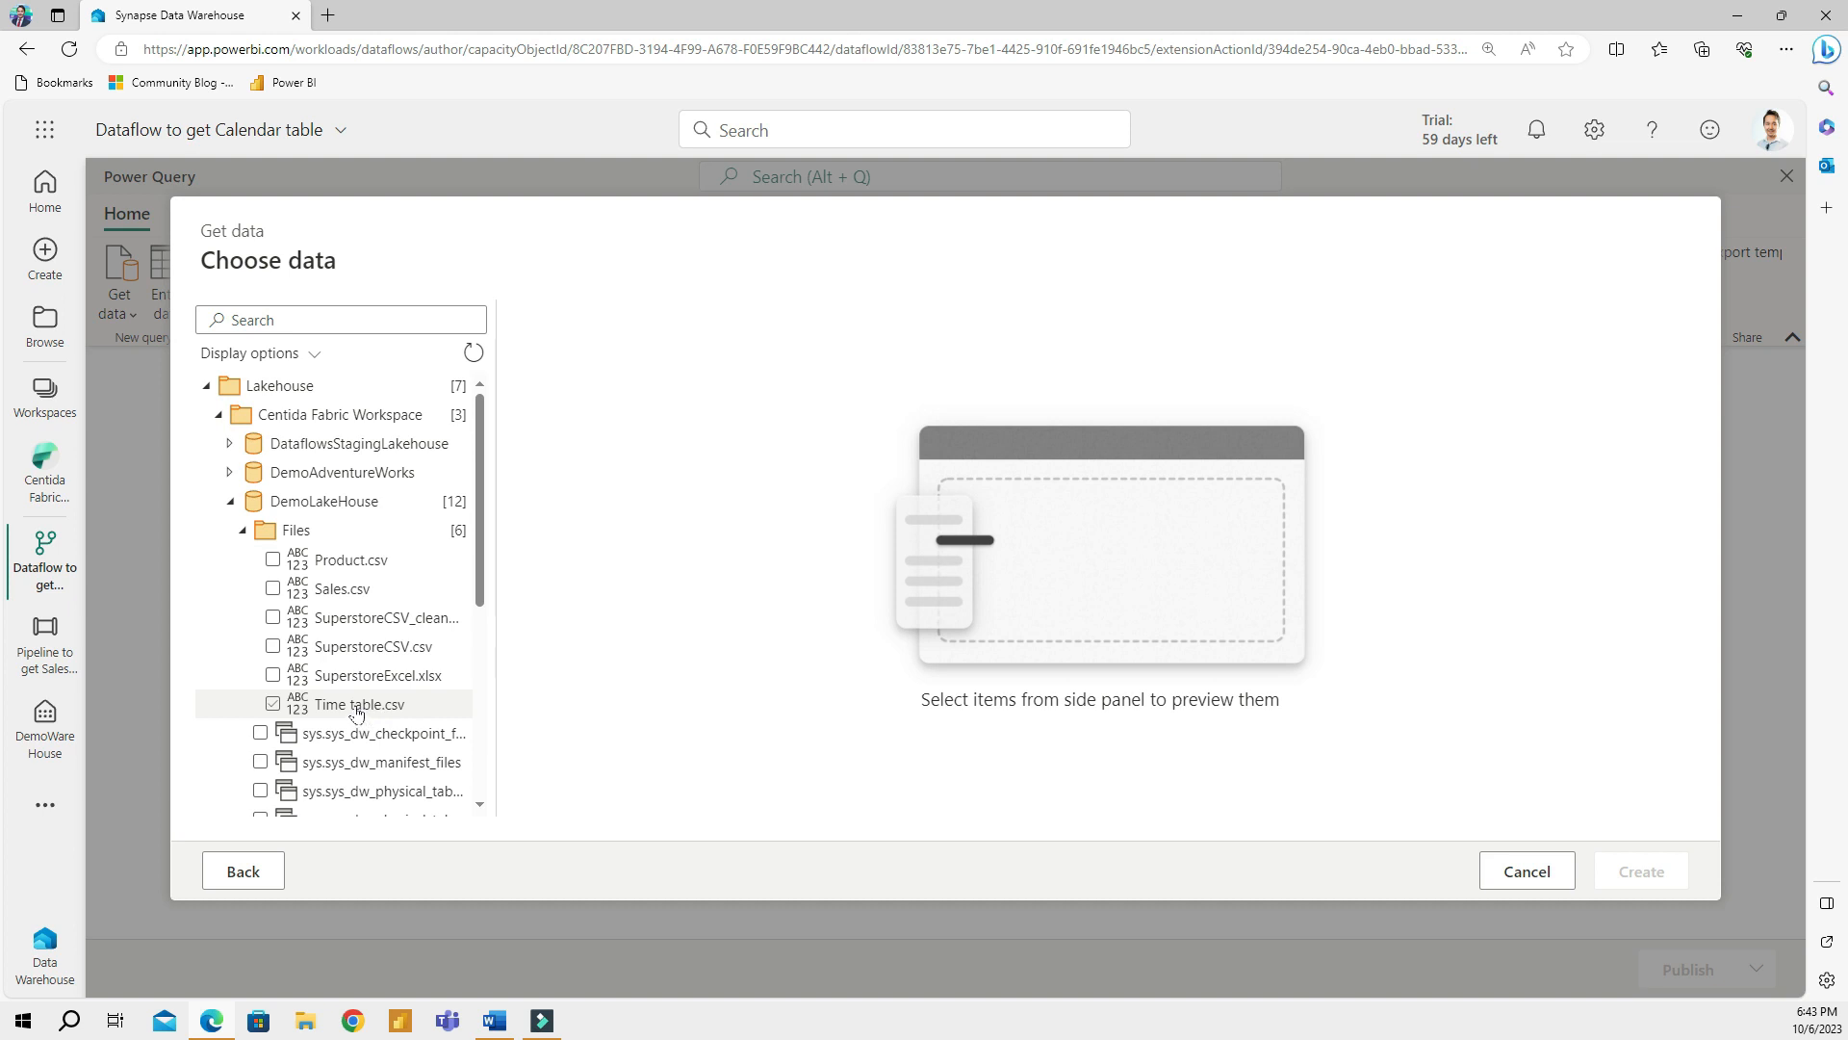
{"action": "left_click", "coordinate": [359, 703]}
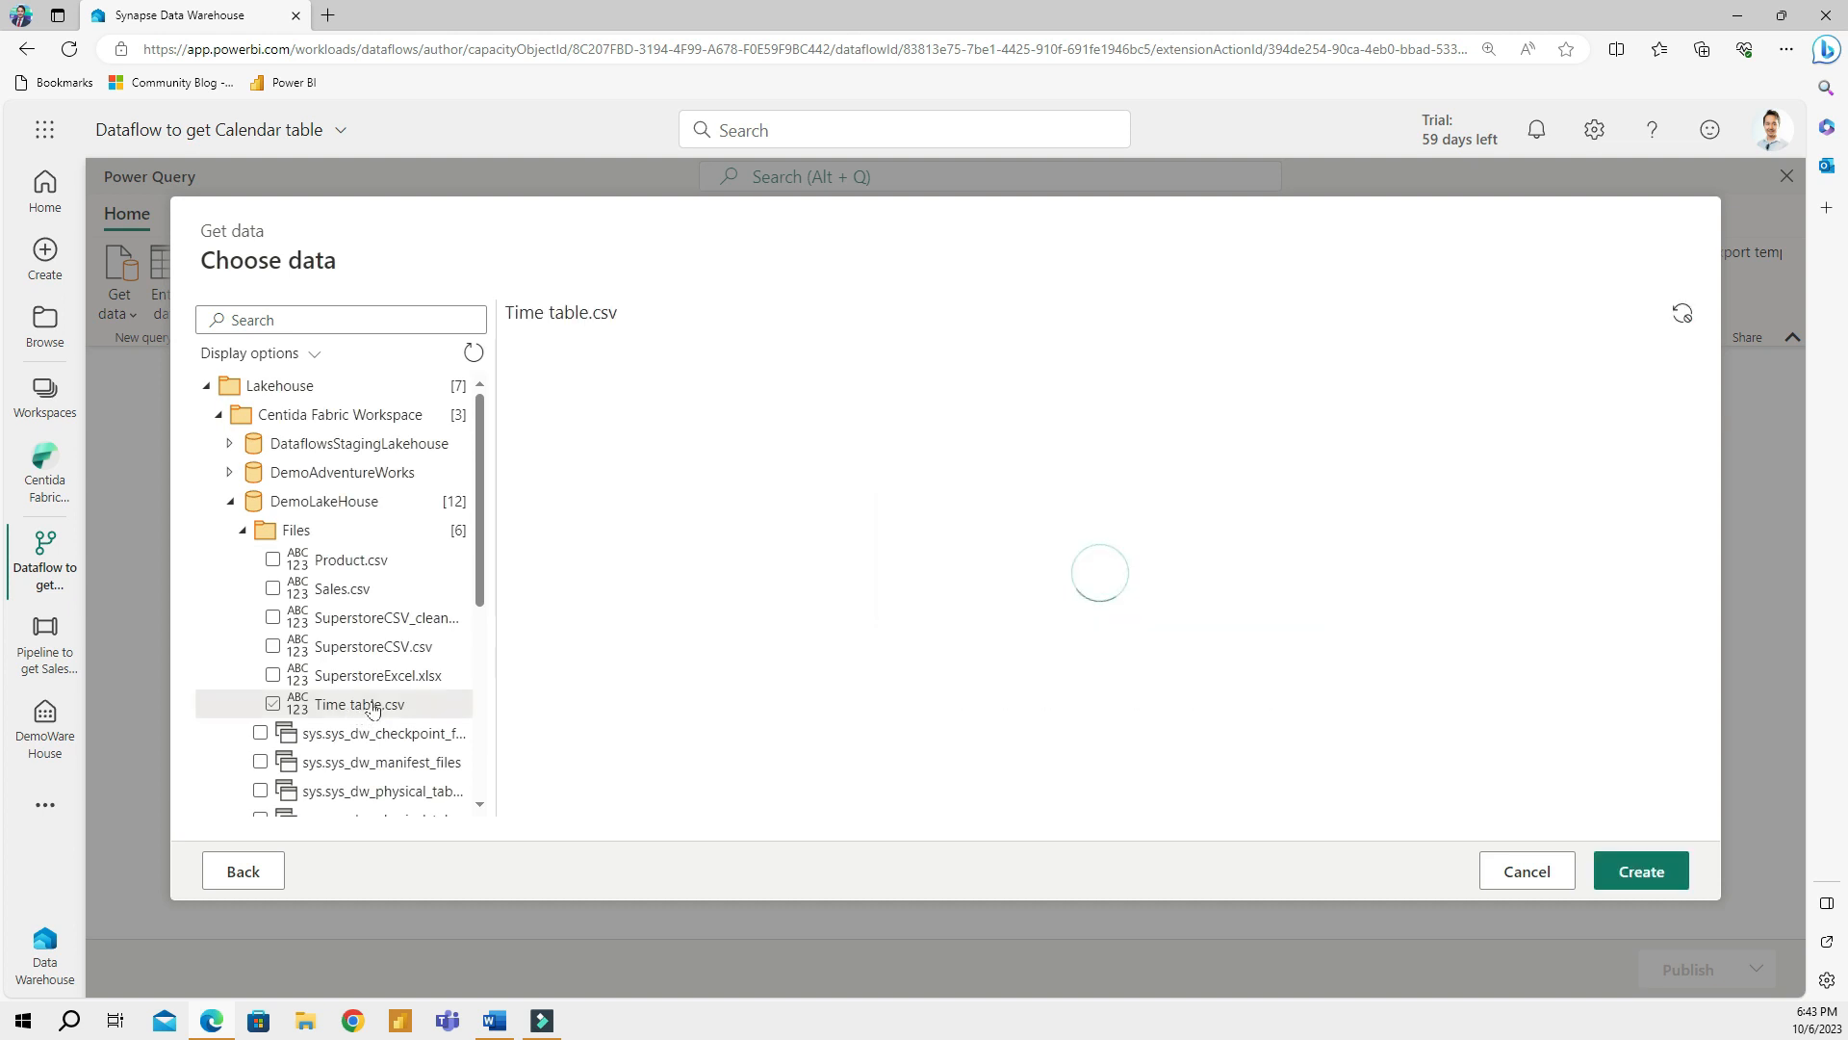
{"action": "left_click", "coordinate": [1637, 870]}
{"action": "type", "text": "Time"}
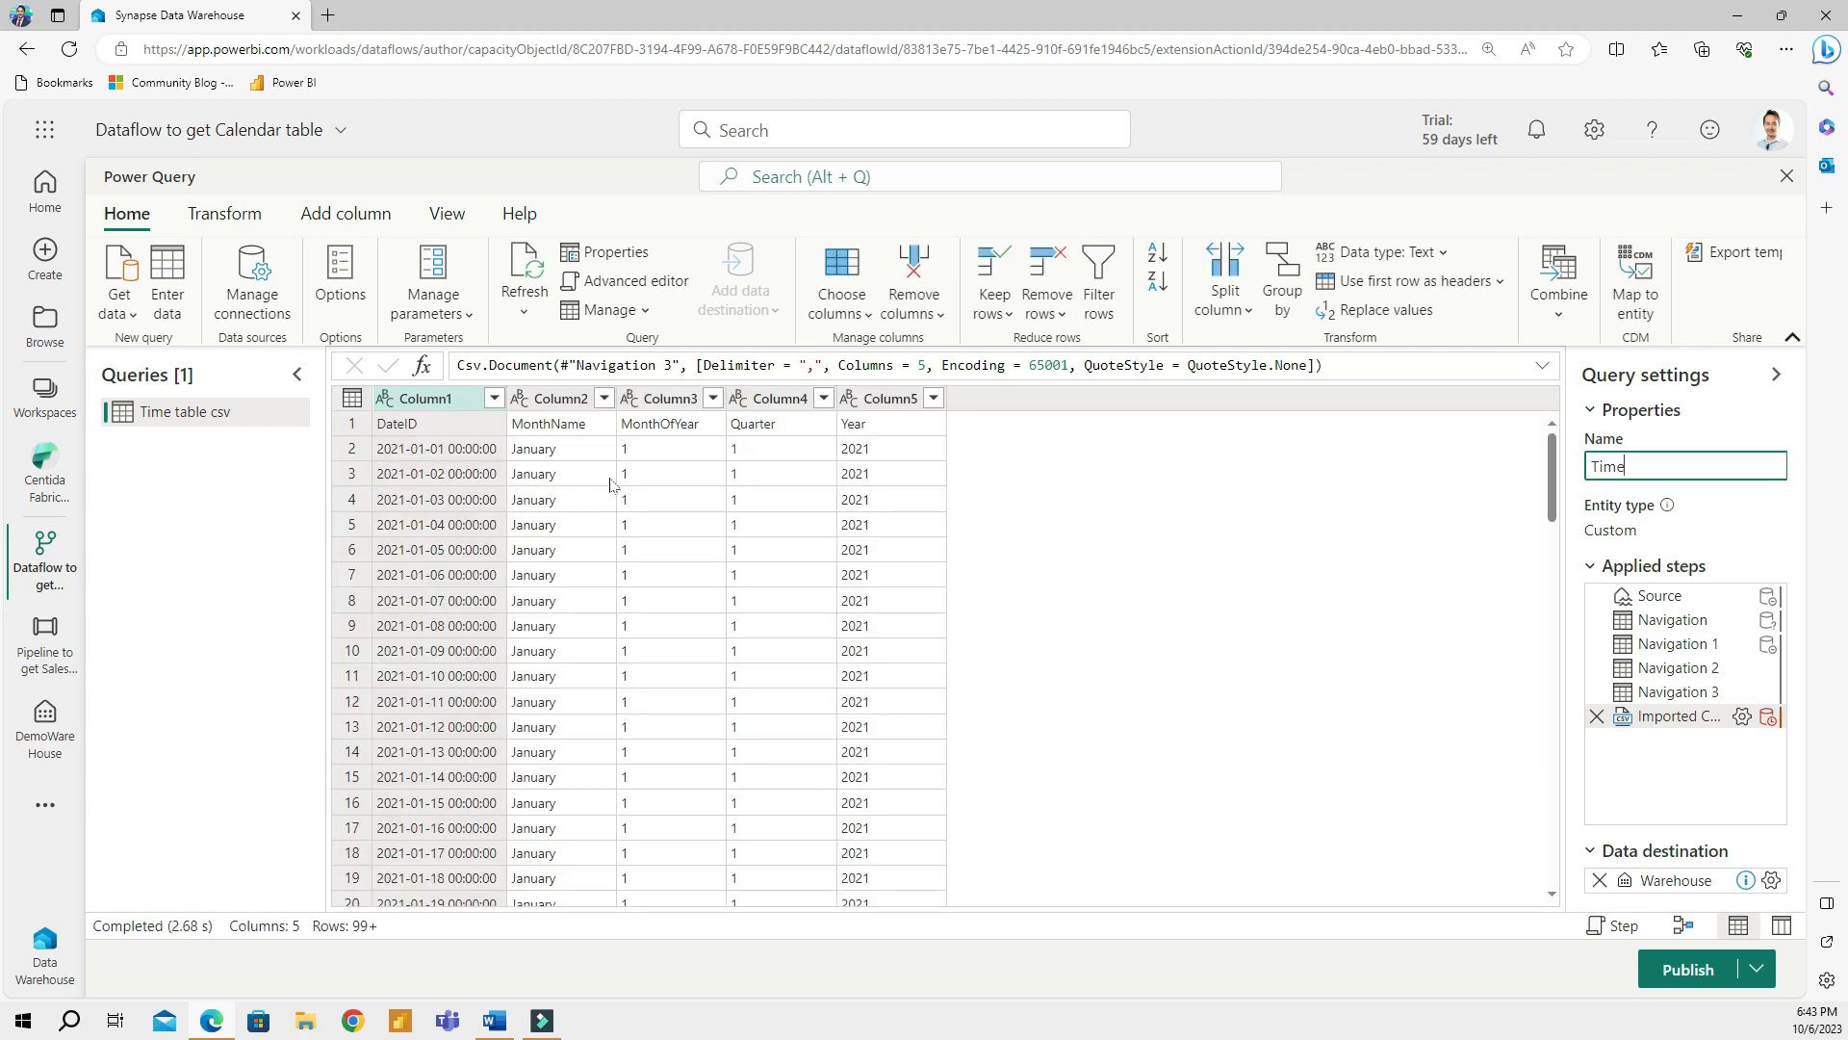
{"action": "mouse_move", "coordinate": [1067, 515]}
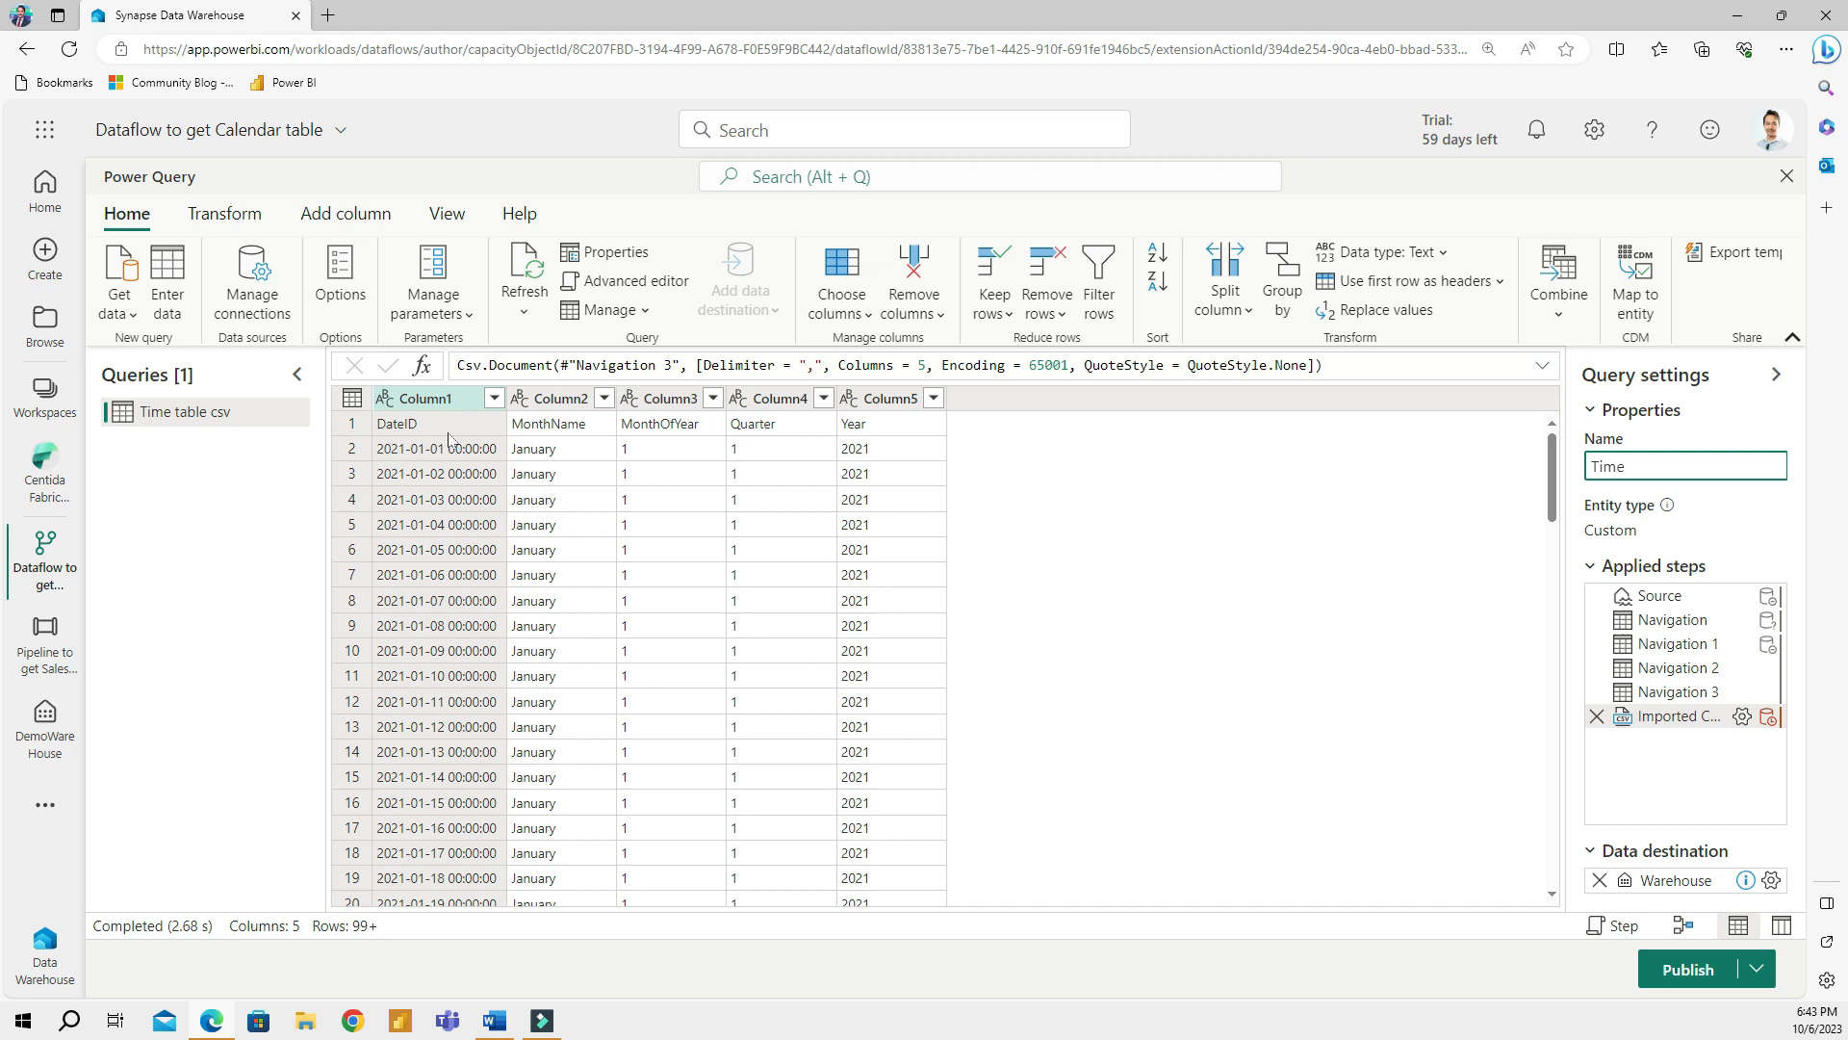
{"action": "mouse_move", "coordinate": [462, 428]}
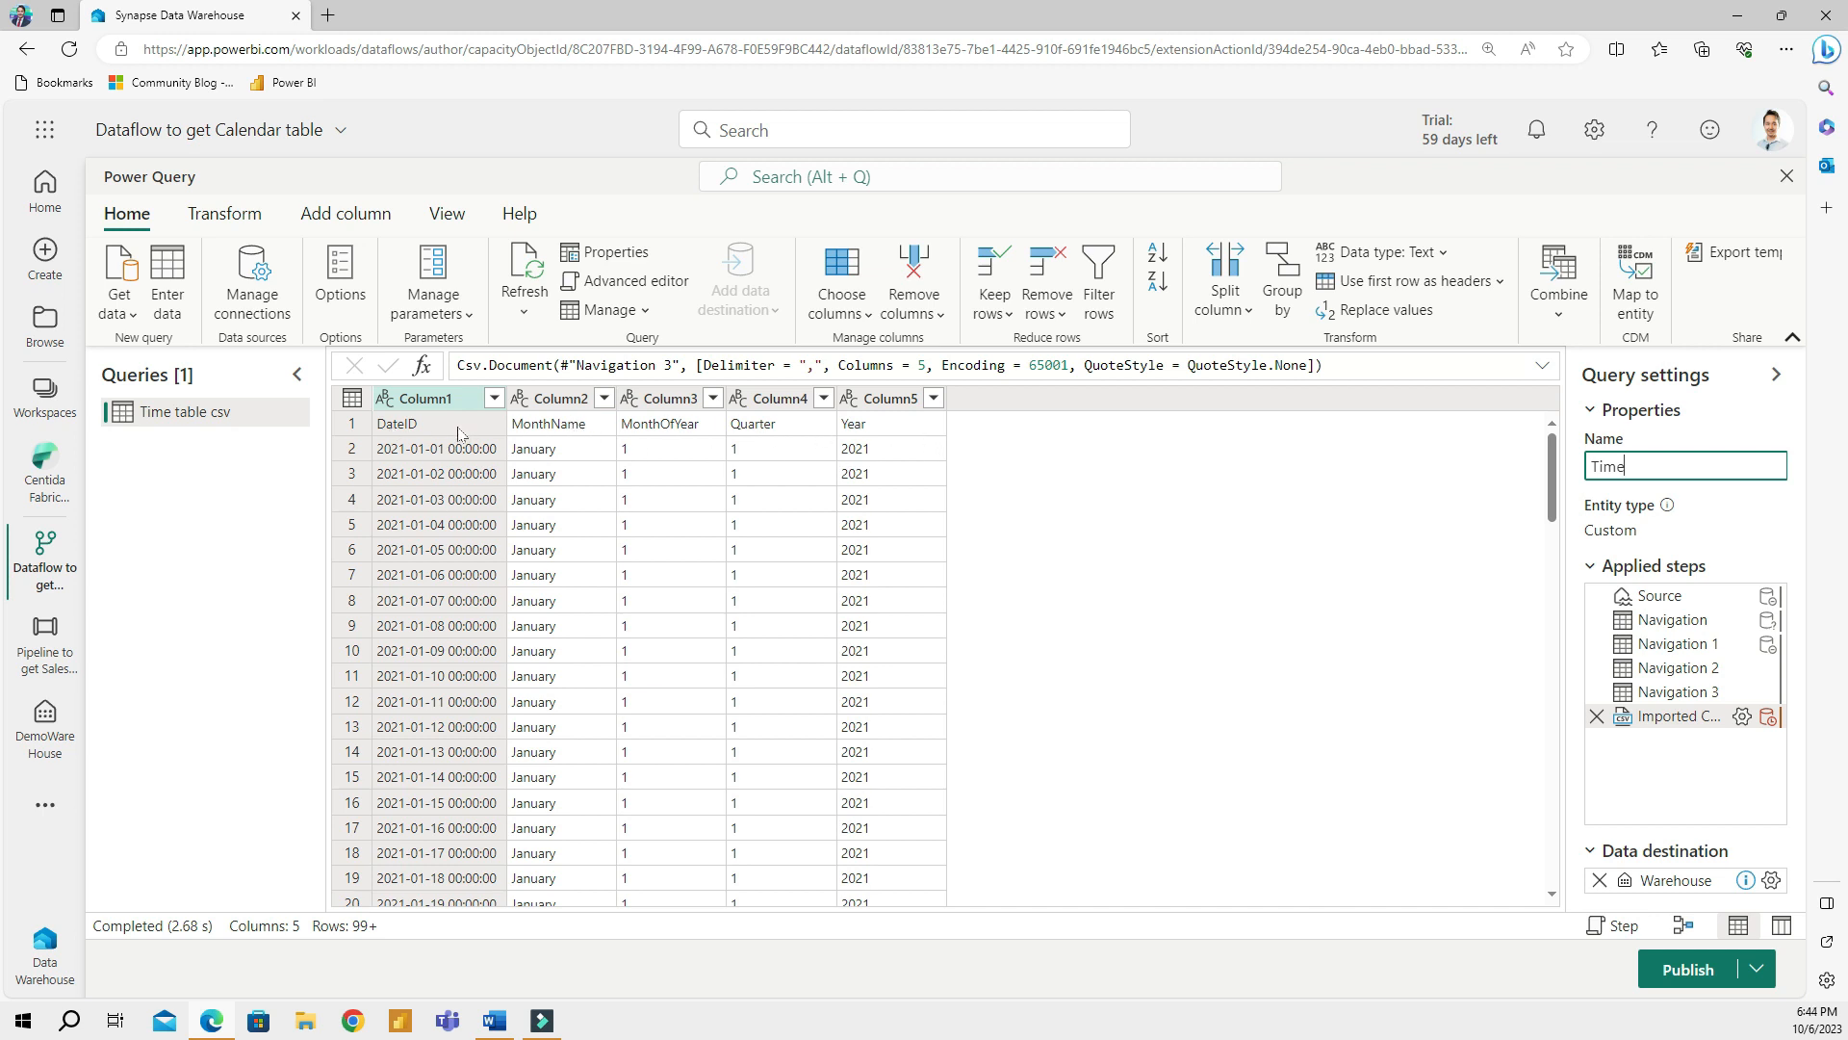
{"action": "mouse_move", "coordinate": [1388, 294]}
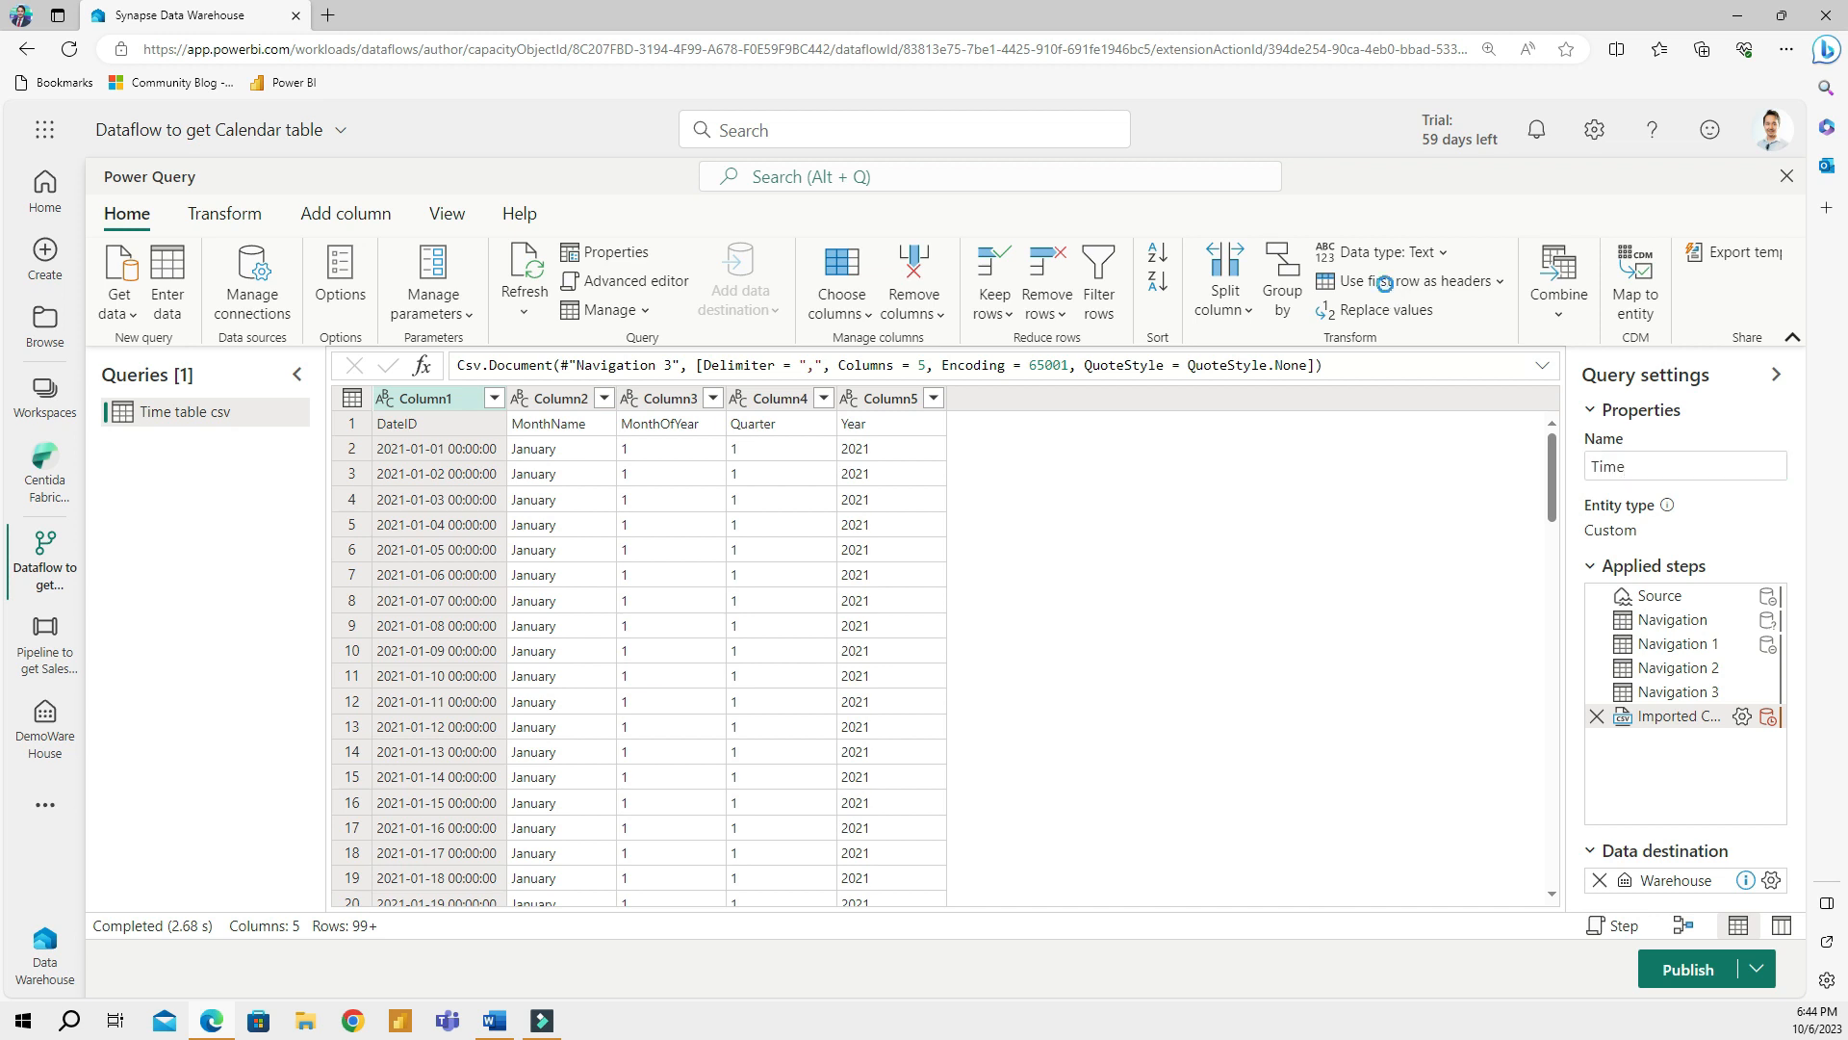
Promote the Time query's first row to column headers
{"action": "left_click", "coordinate": [1407, 280]}
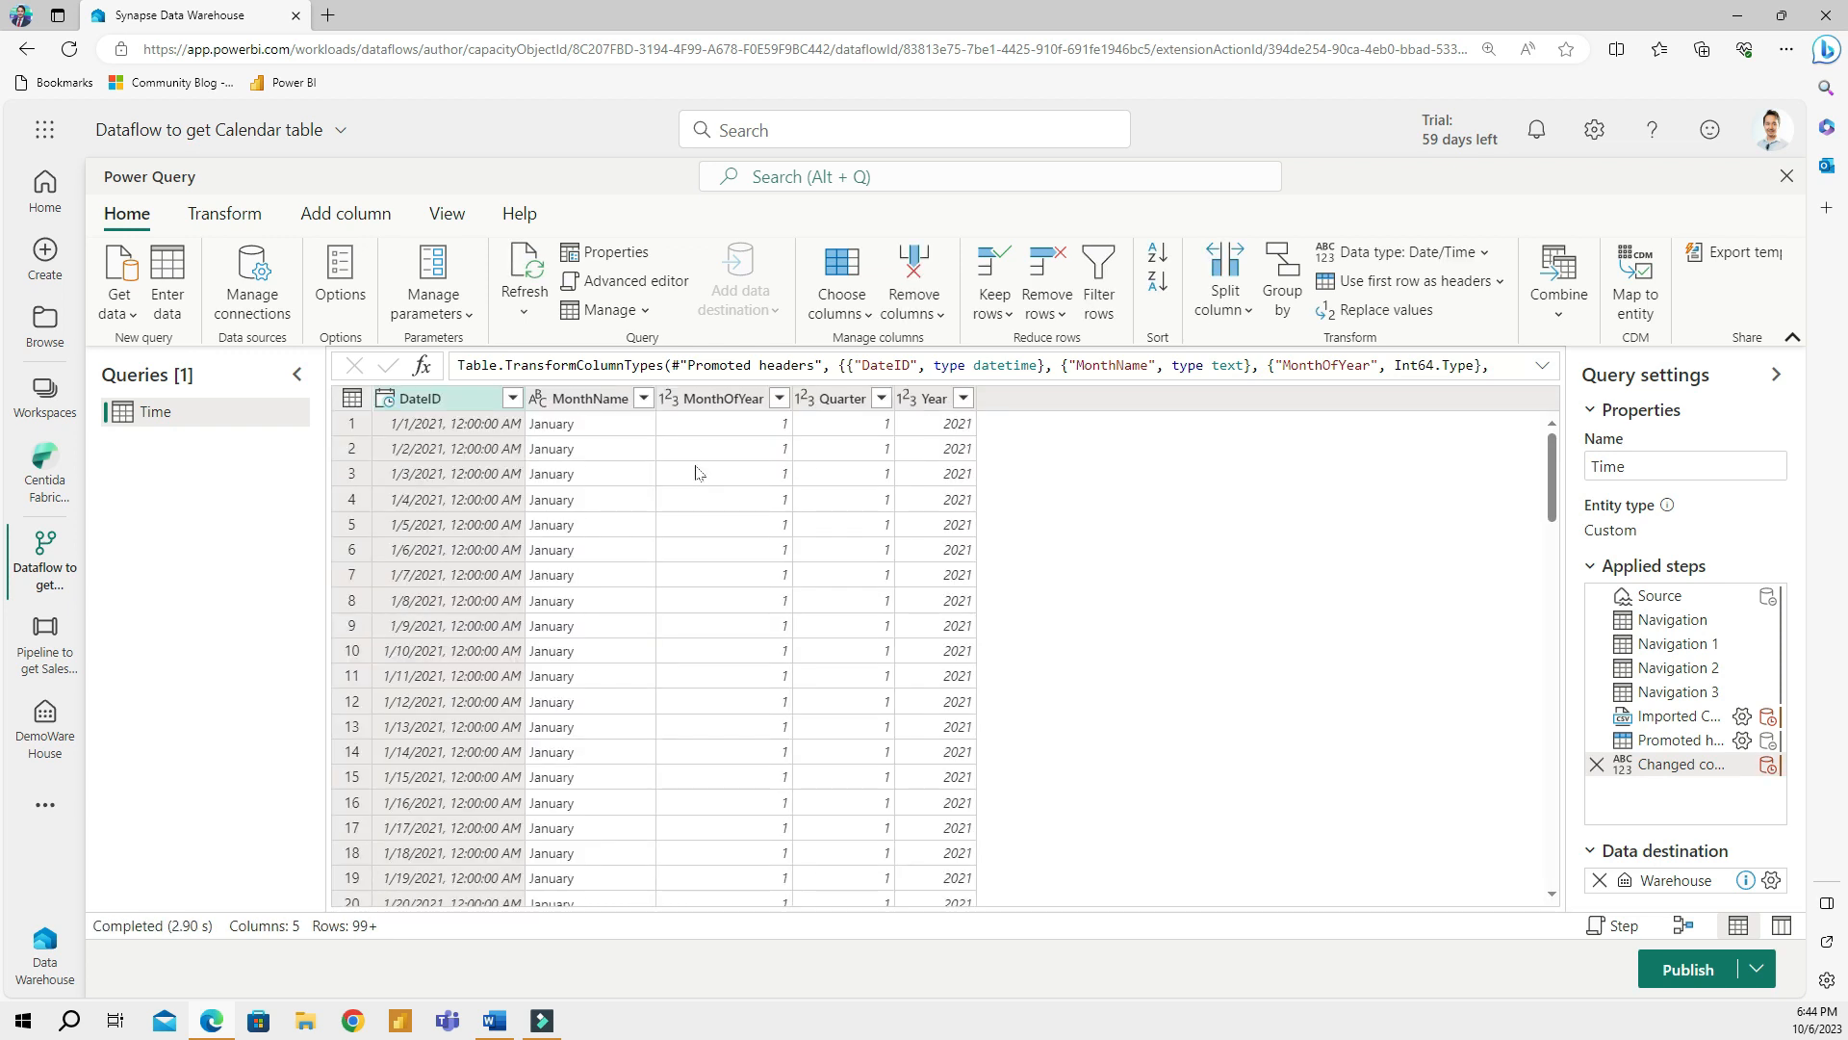
{"action": "mouse_move", "coordinate": [903, 398]}
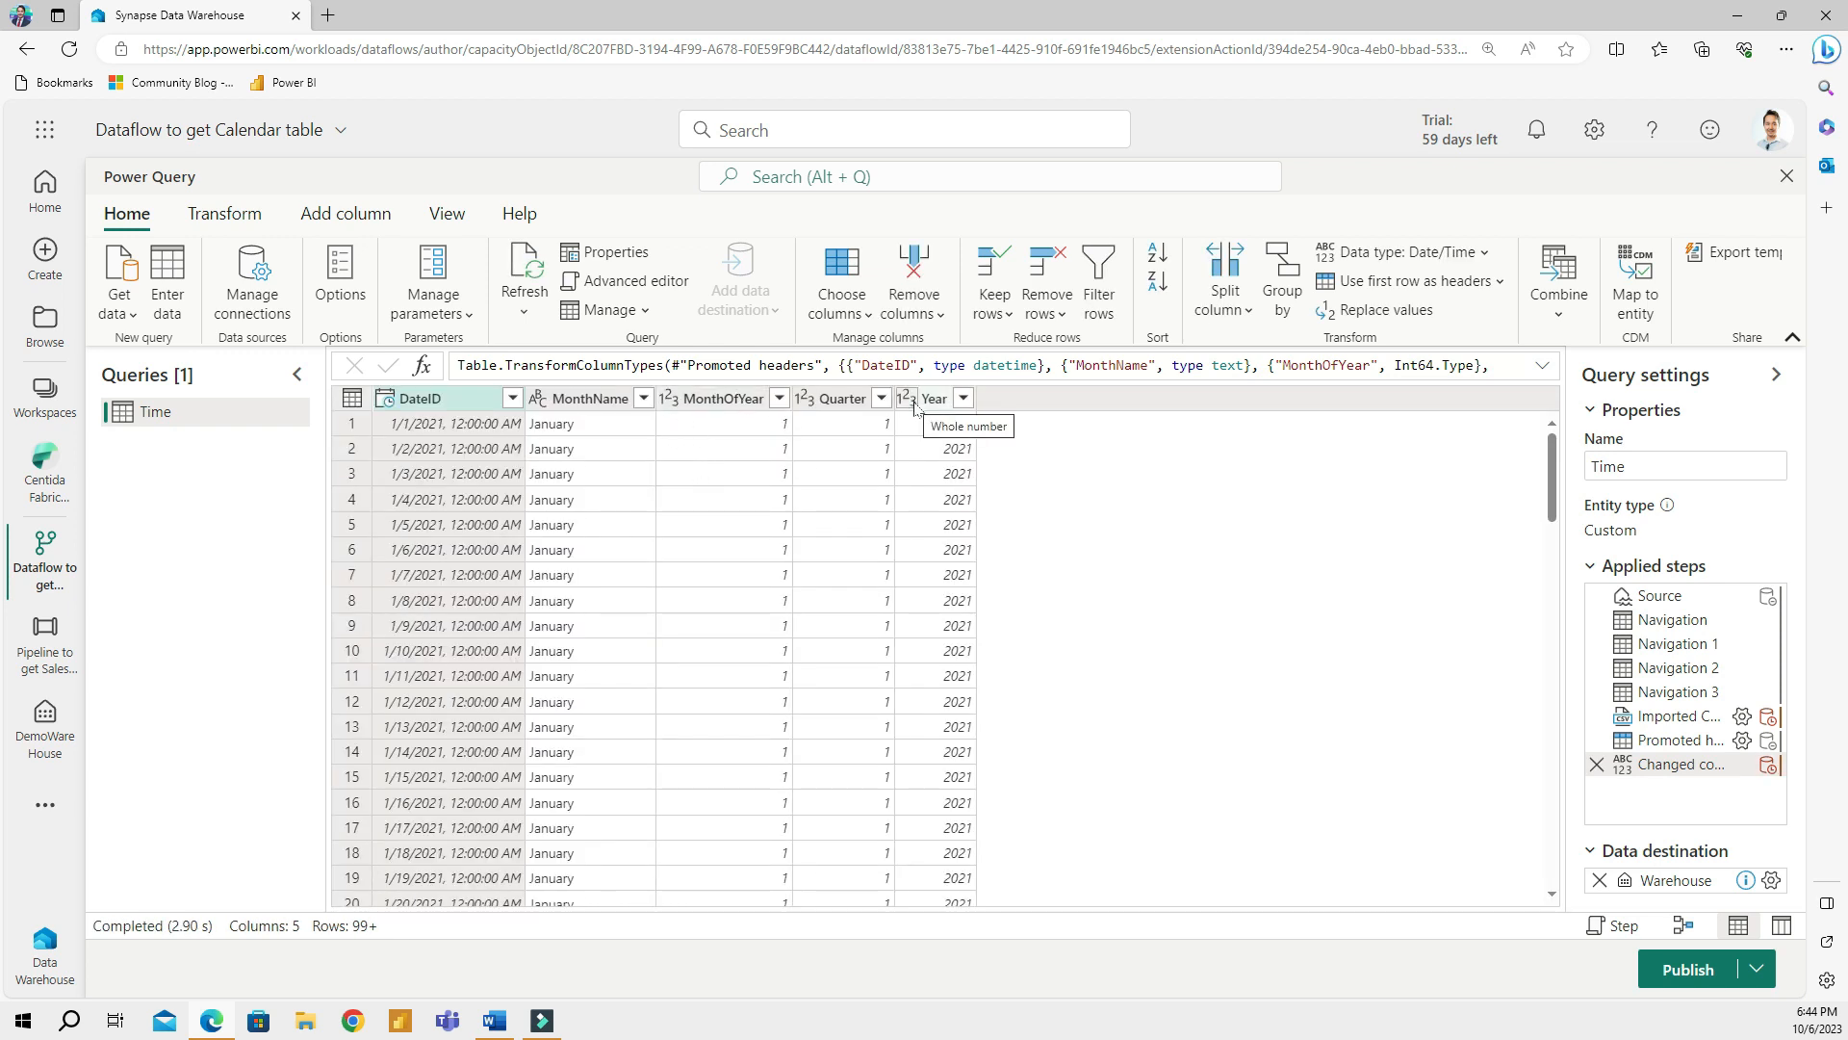
{"action": "mouse_move", "coordinate": [636, 516]}
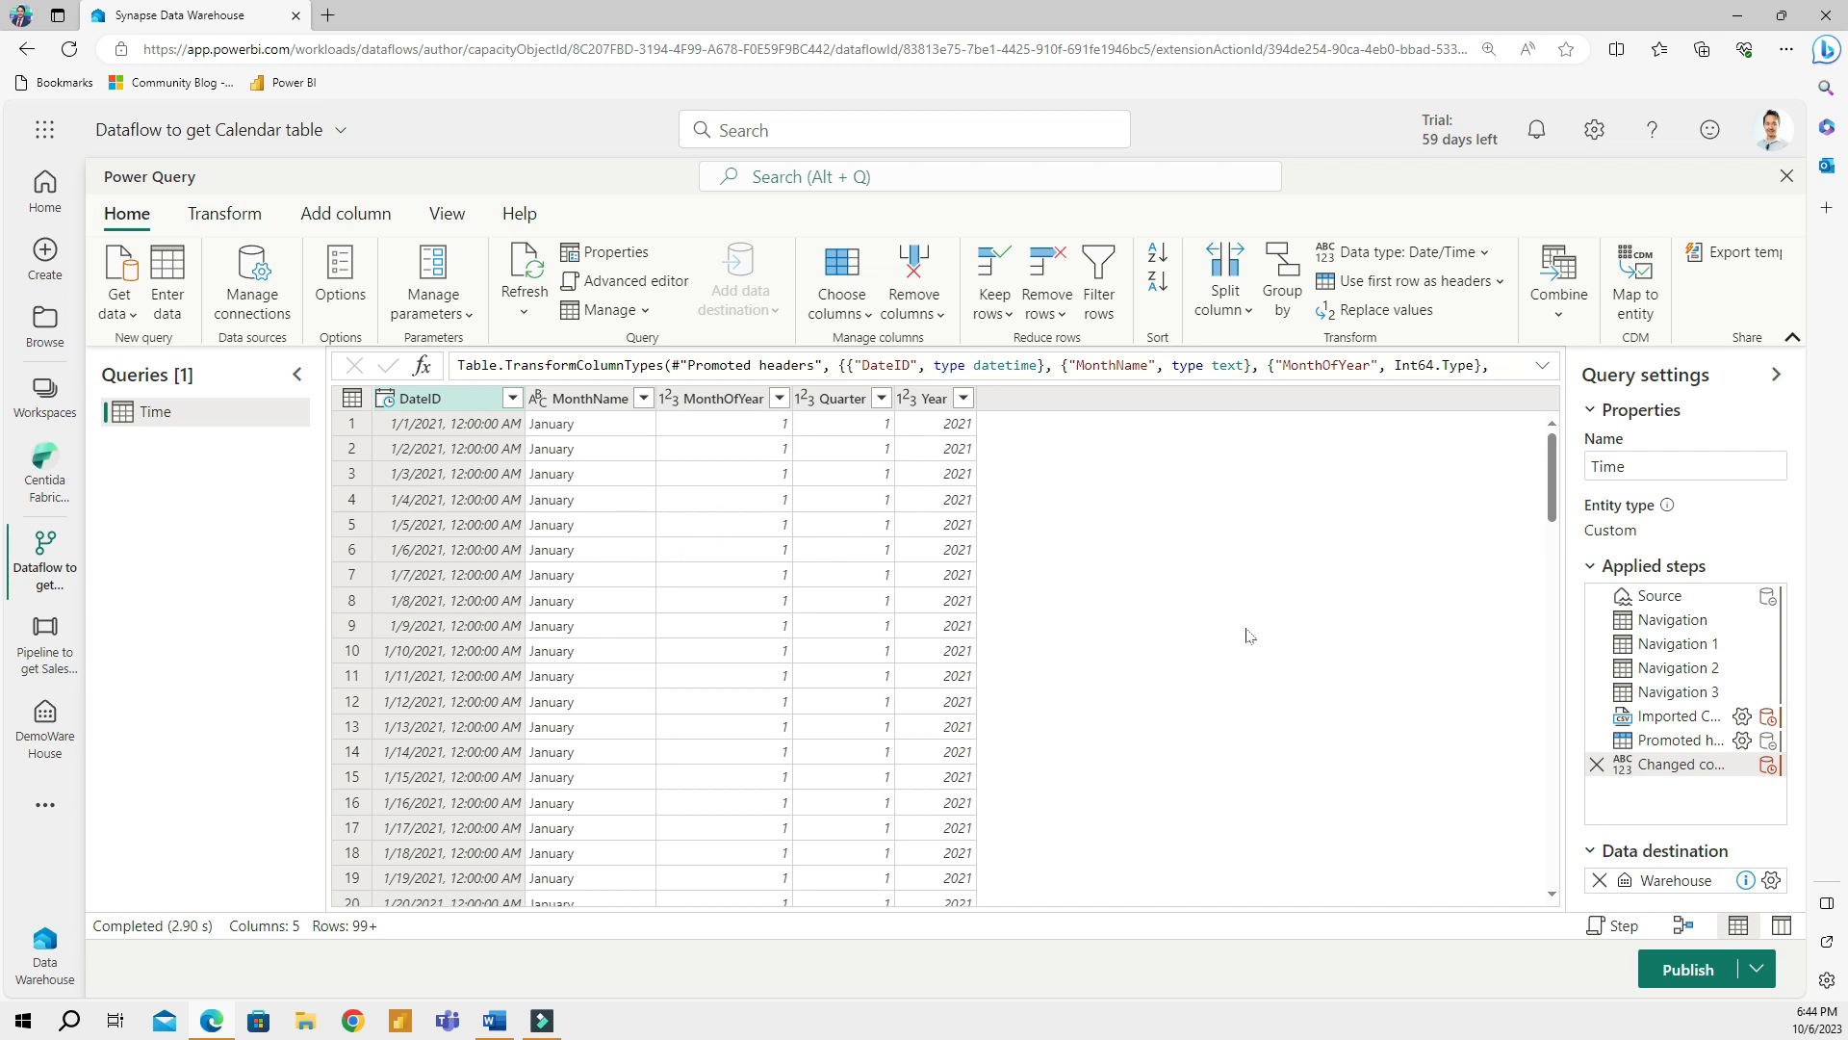
{"action": "mouse_move", "coordinate": [1426, 693]}
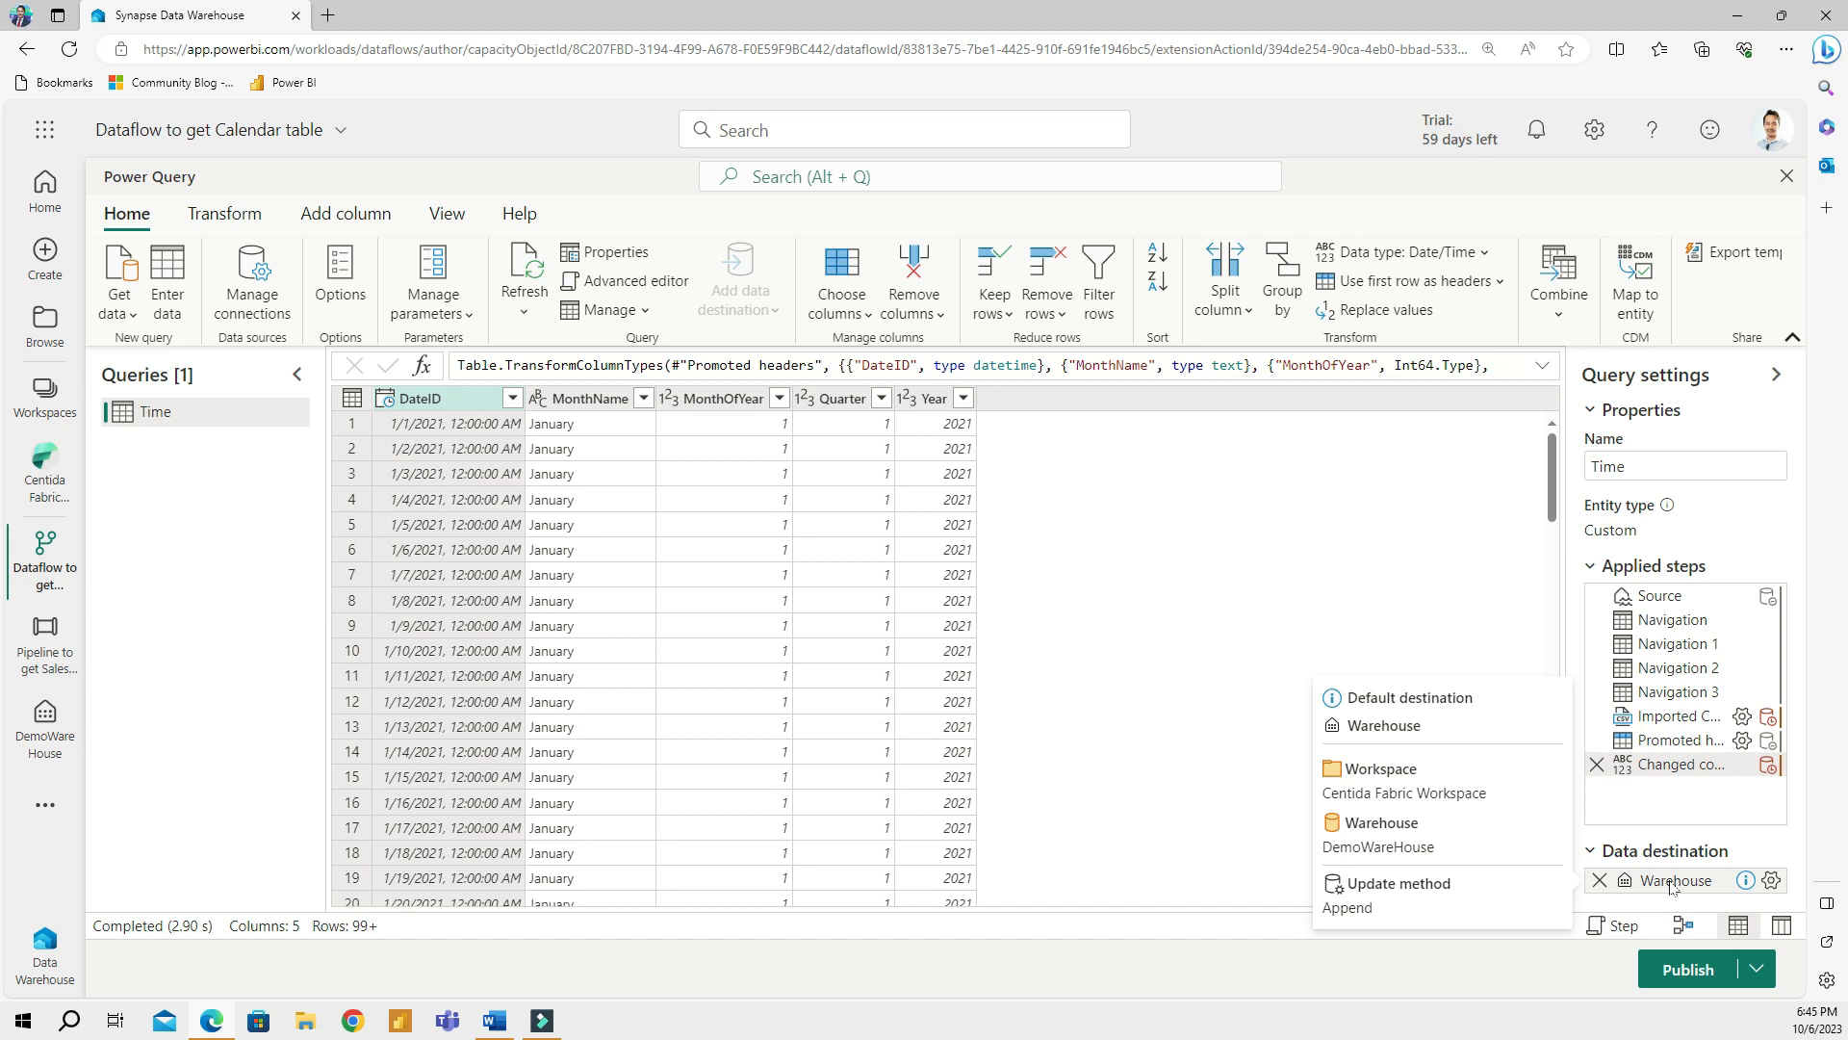
{"action": "mouse_move", "coordinate": [1670, 889]}
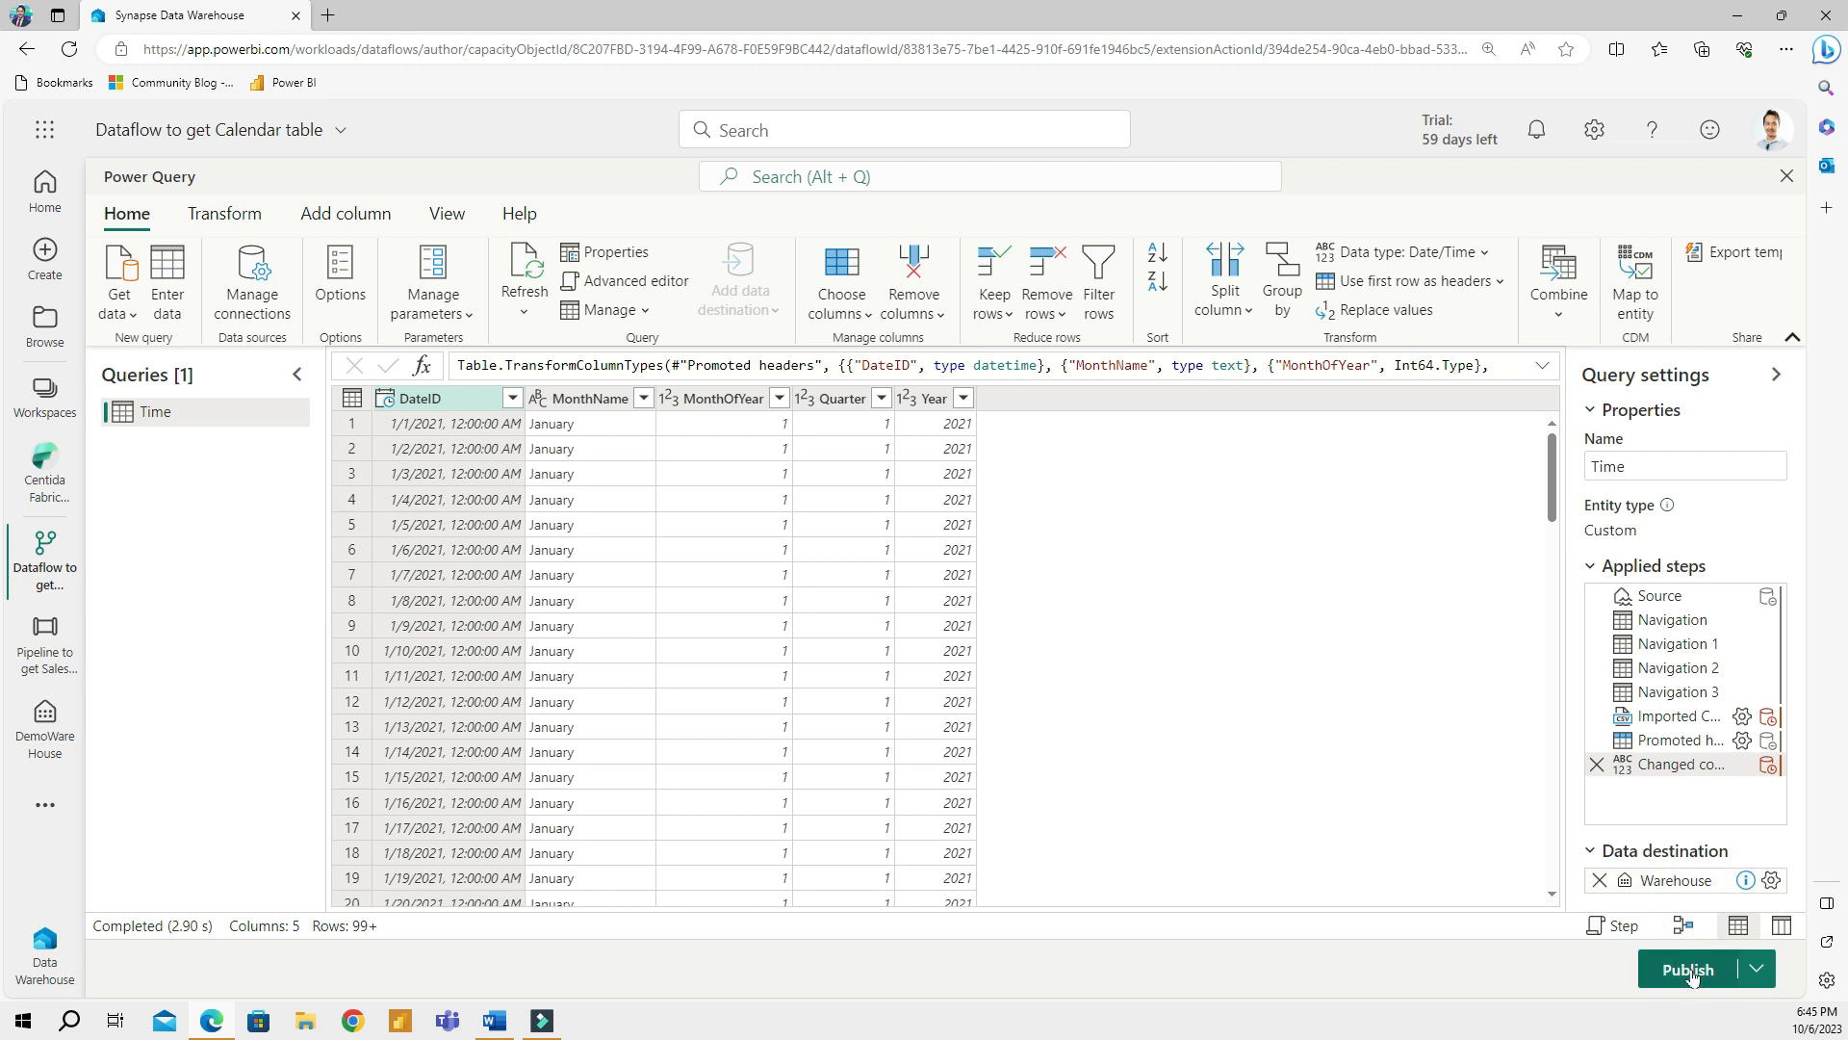
Publish the calendar dataflow, appending the Time table to DemoWareHouse
{"action": "left_click", "coordinate": [1690, 967]}
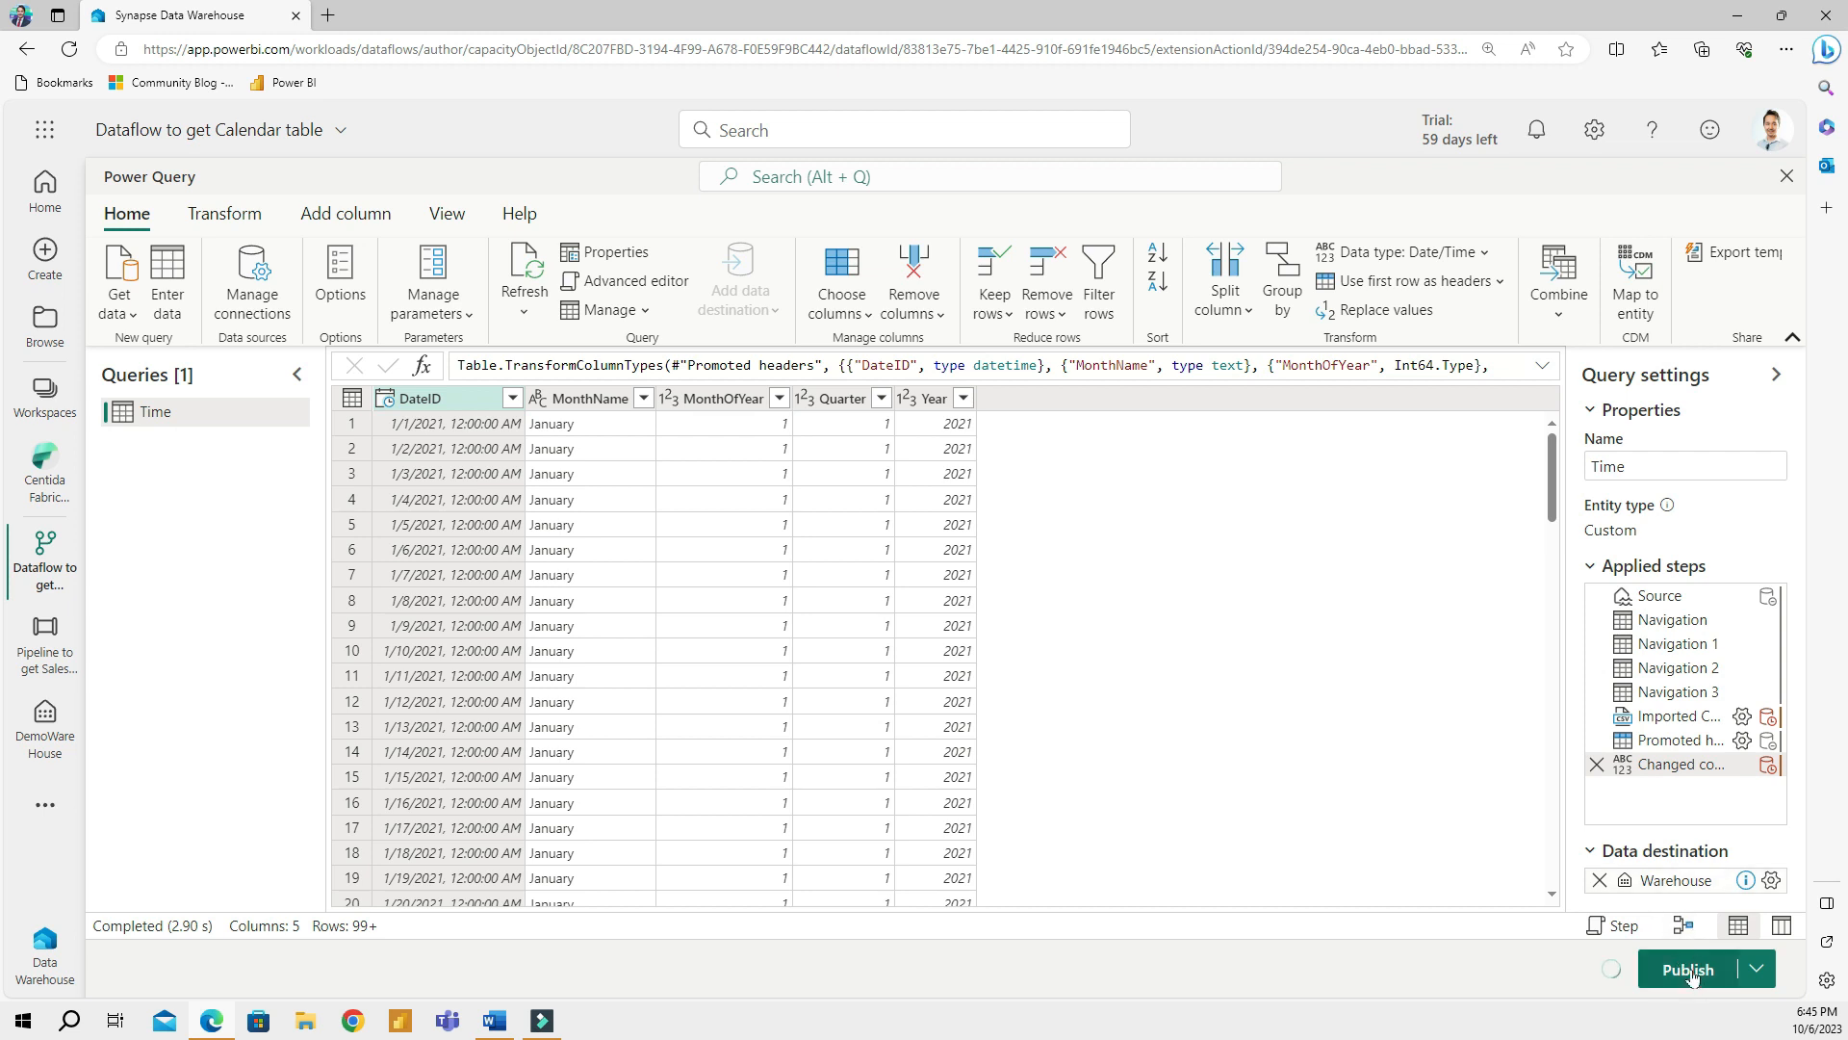
{"action": "left_click", "coordinate": [1687, 968]}
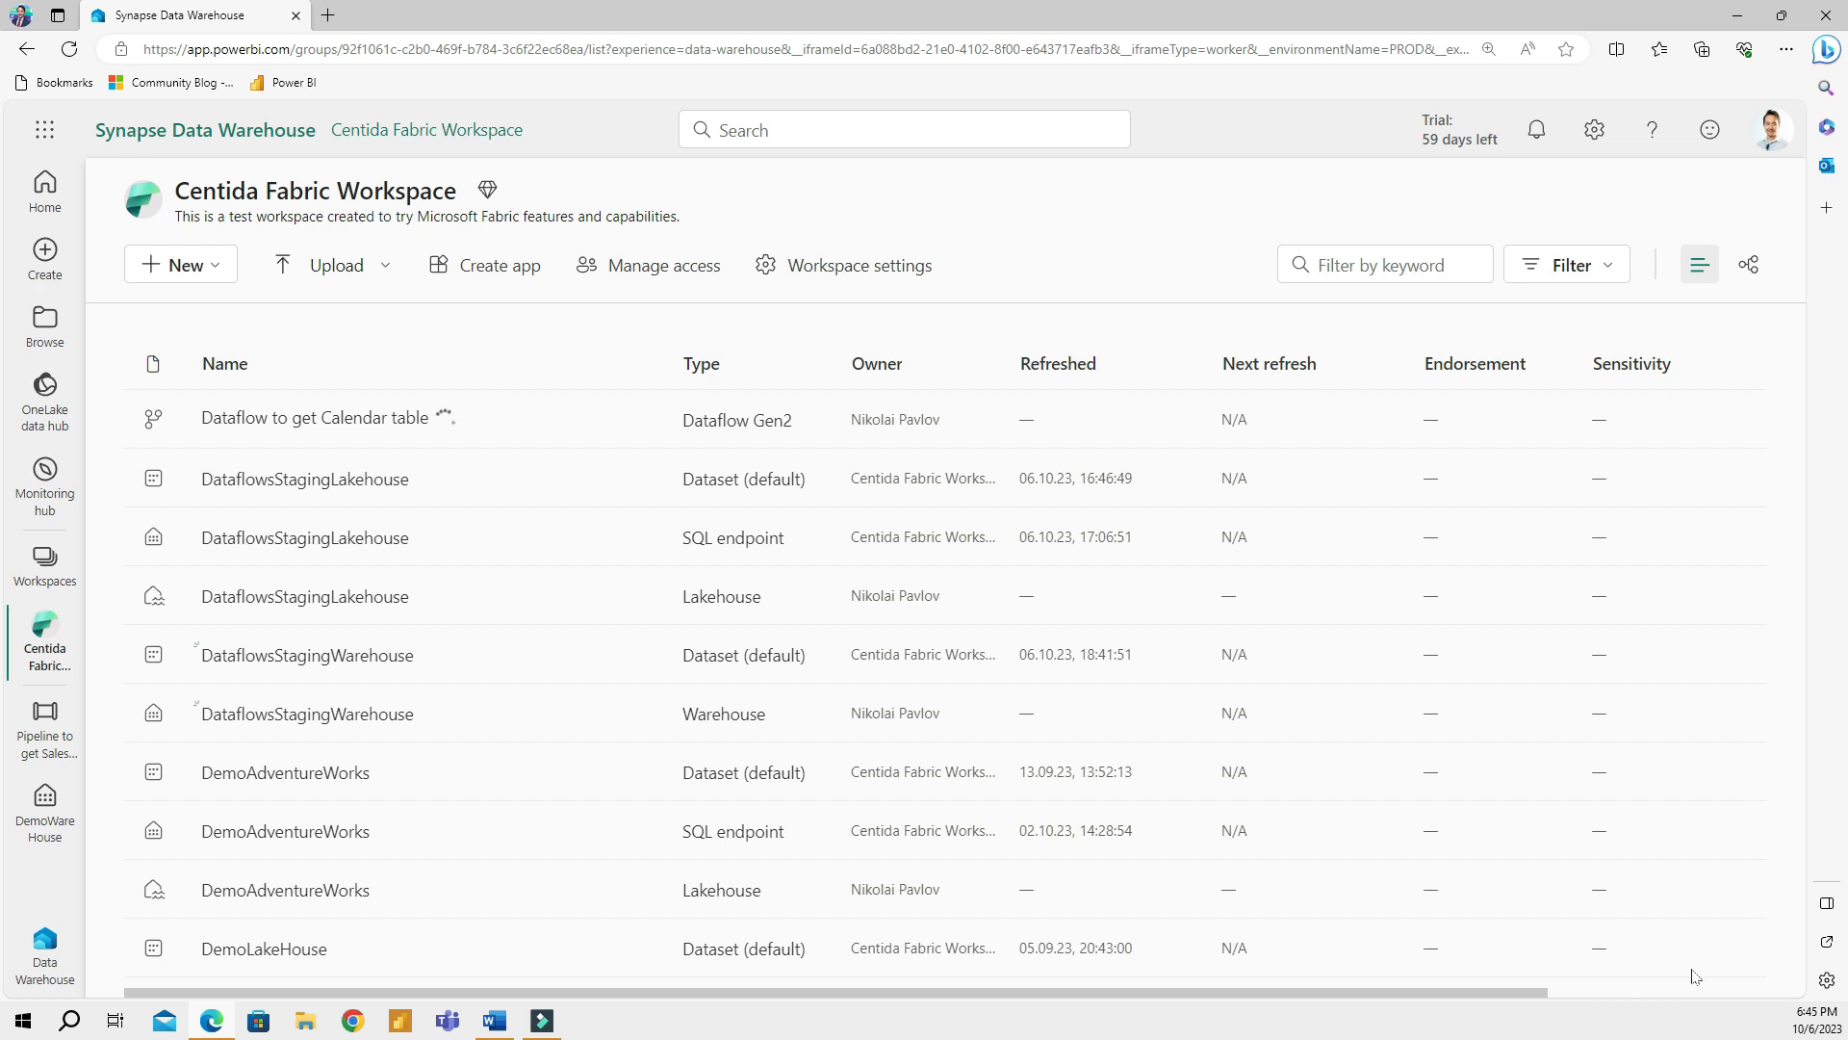
{"action": "mouse_move", "coordinate": [441, 418]}
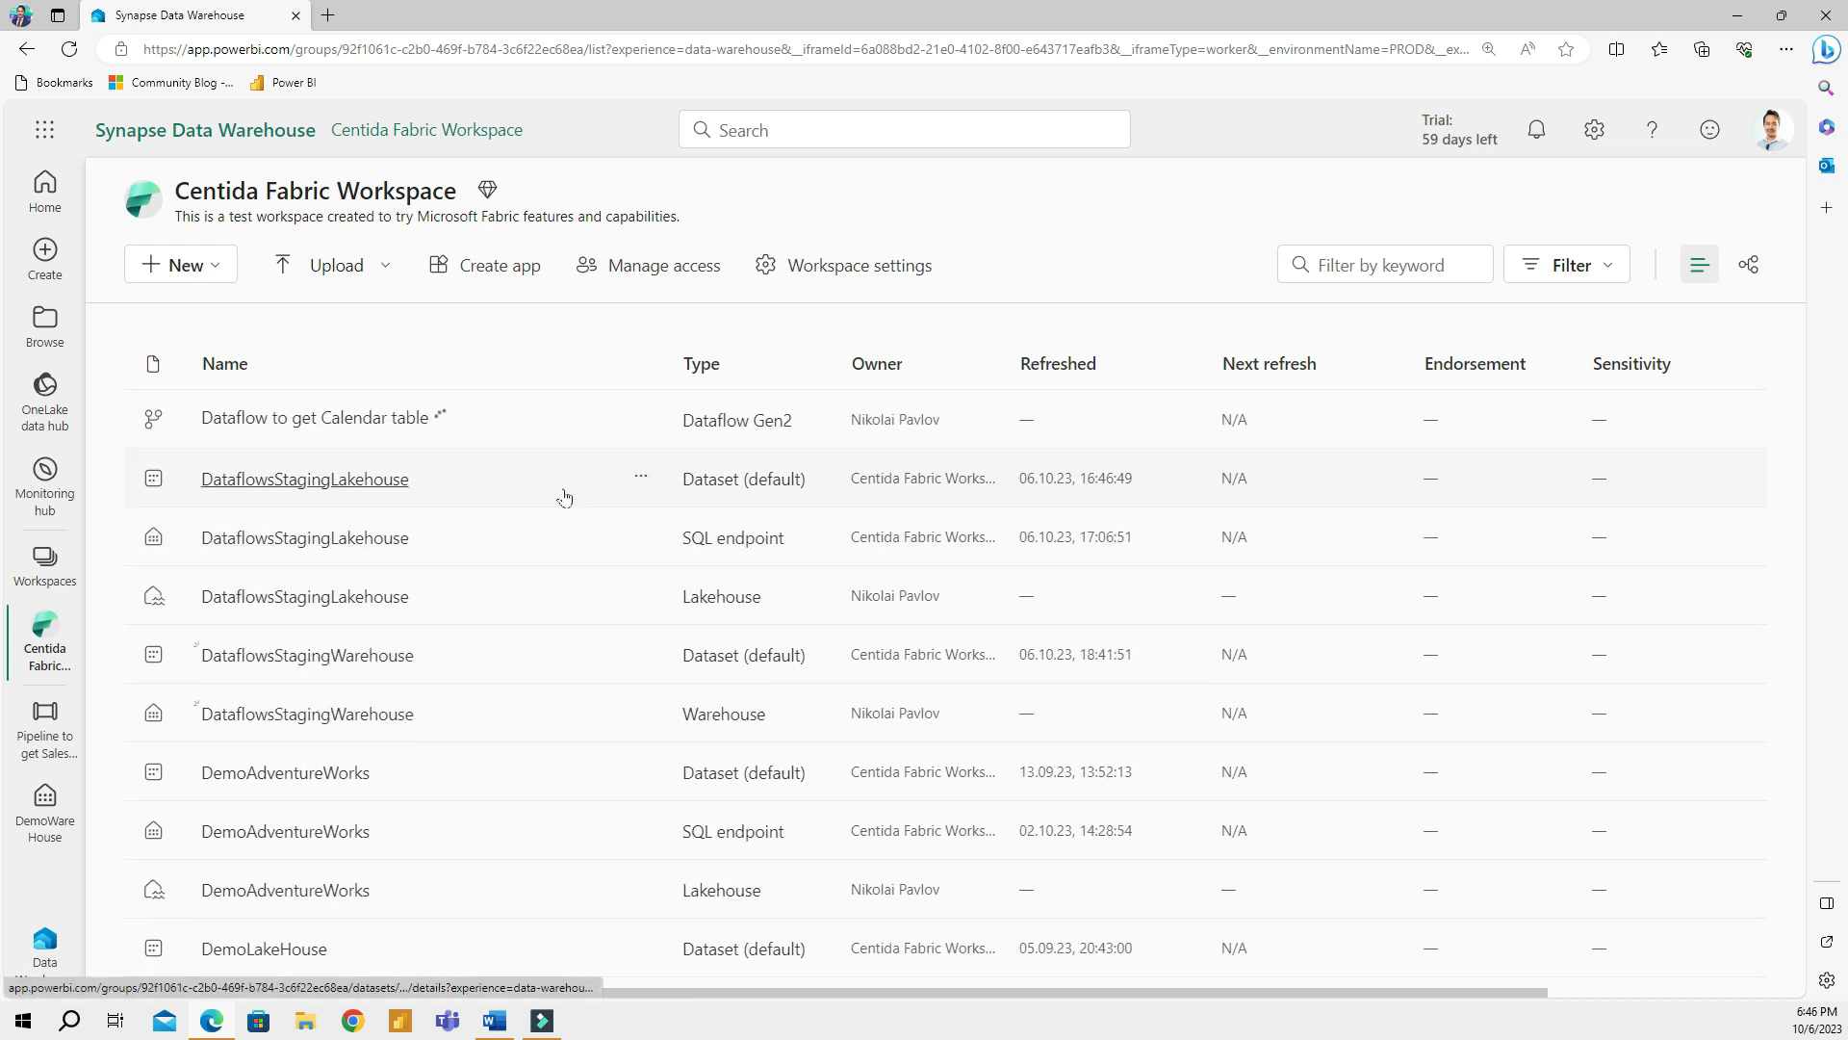
Scroll the workspace list down to the DemoWareHouse warehouse
{"action": "scroll", "scroll_direction": "down", "scroll_amount": 3}
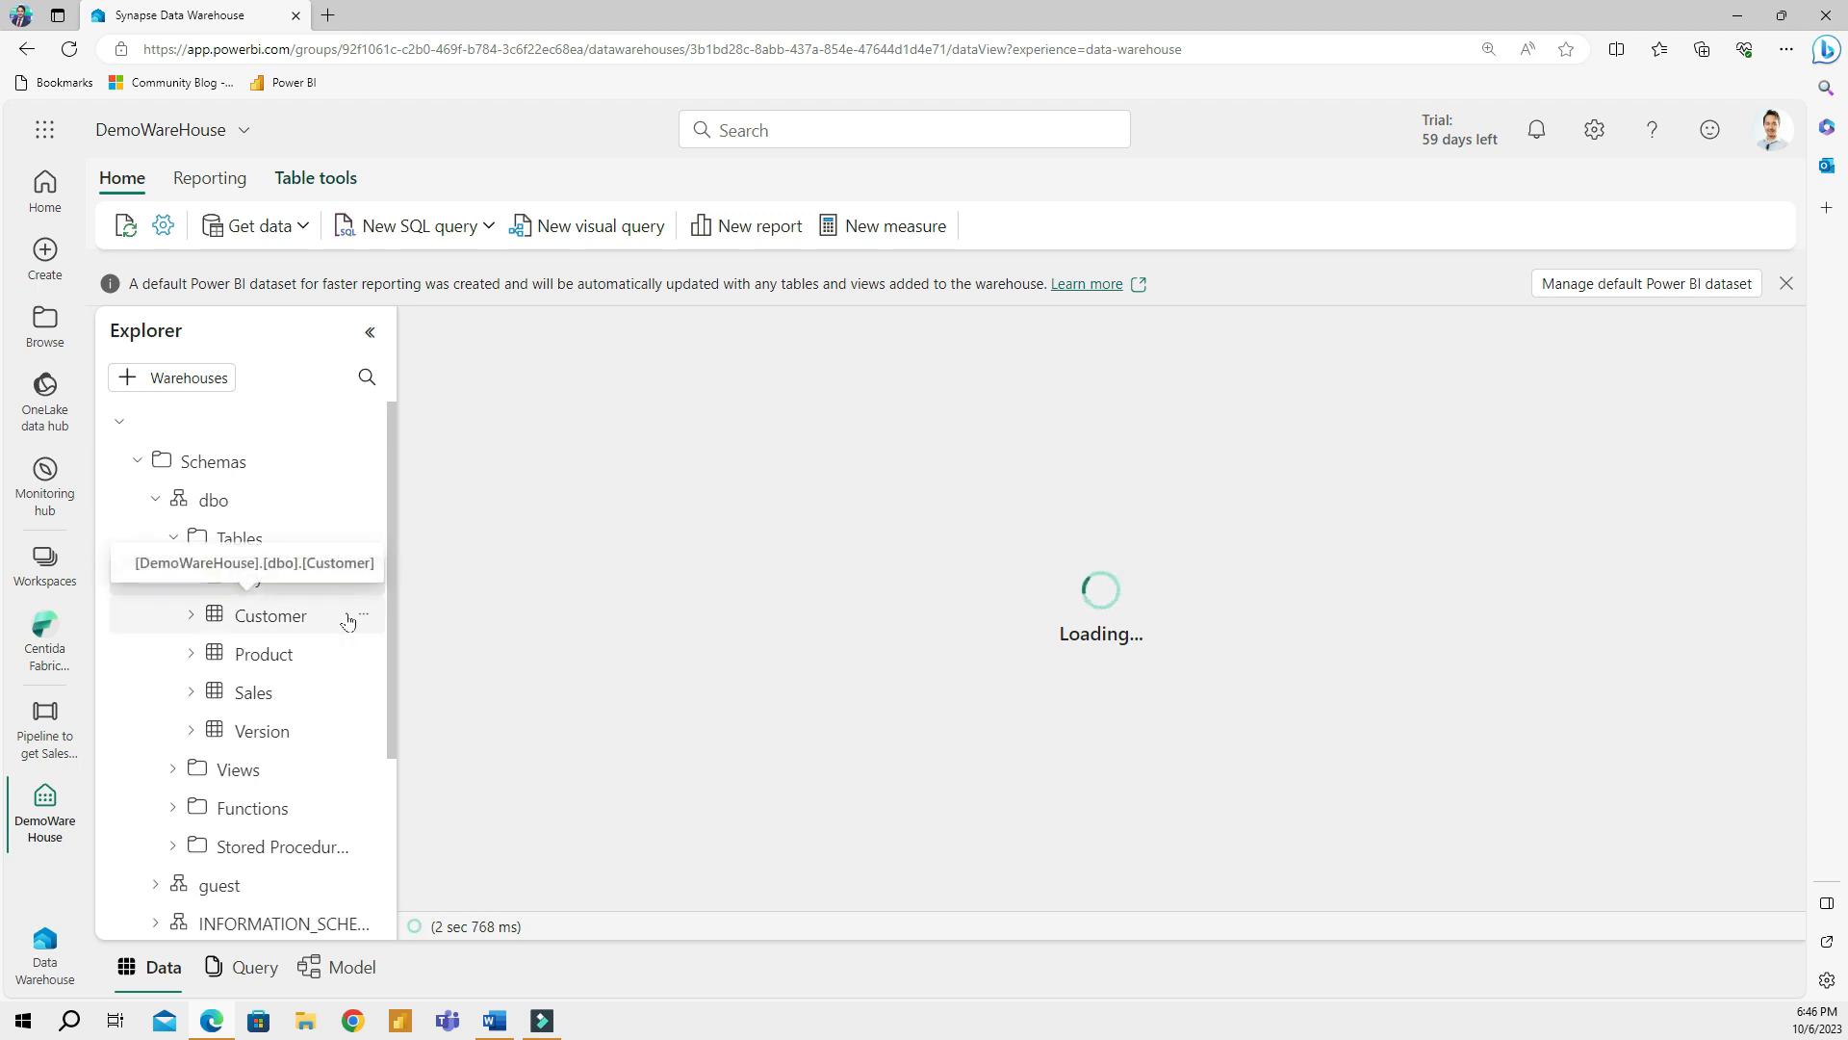
Refresh the warehouse objects and preview the new 300-row Time table
{"action": "left_click", "coordinate": [247, 577]}
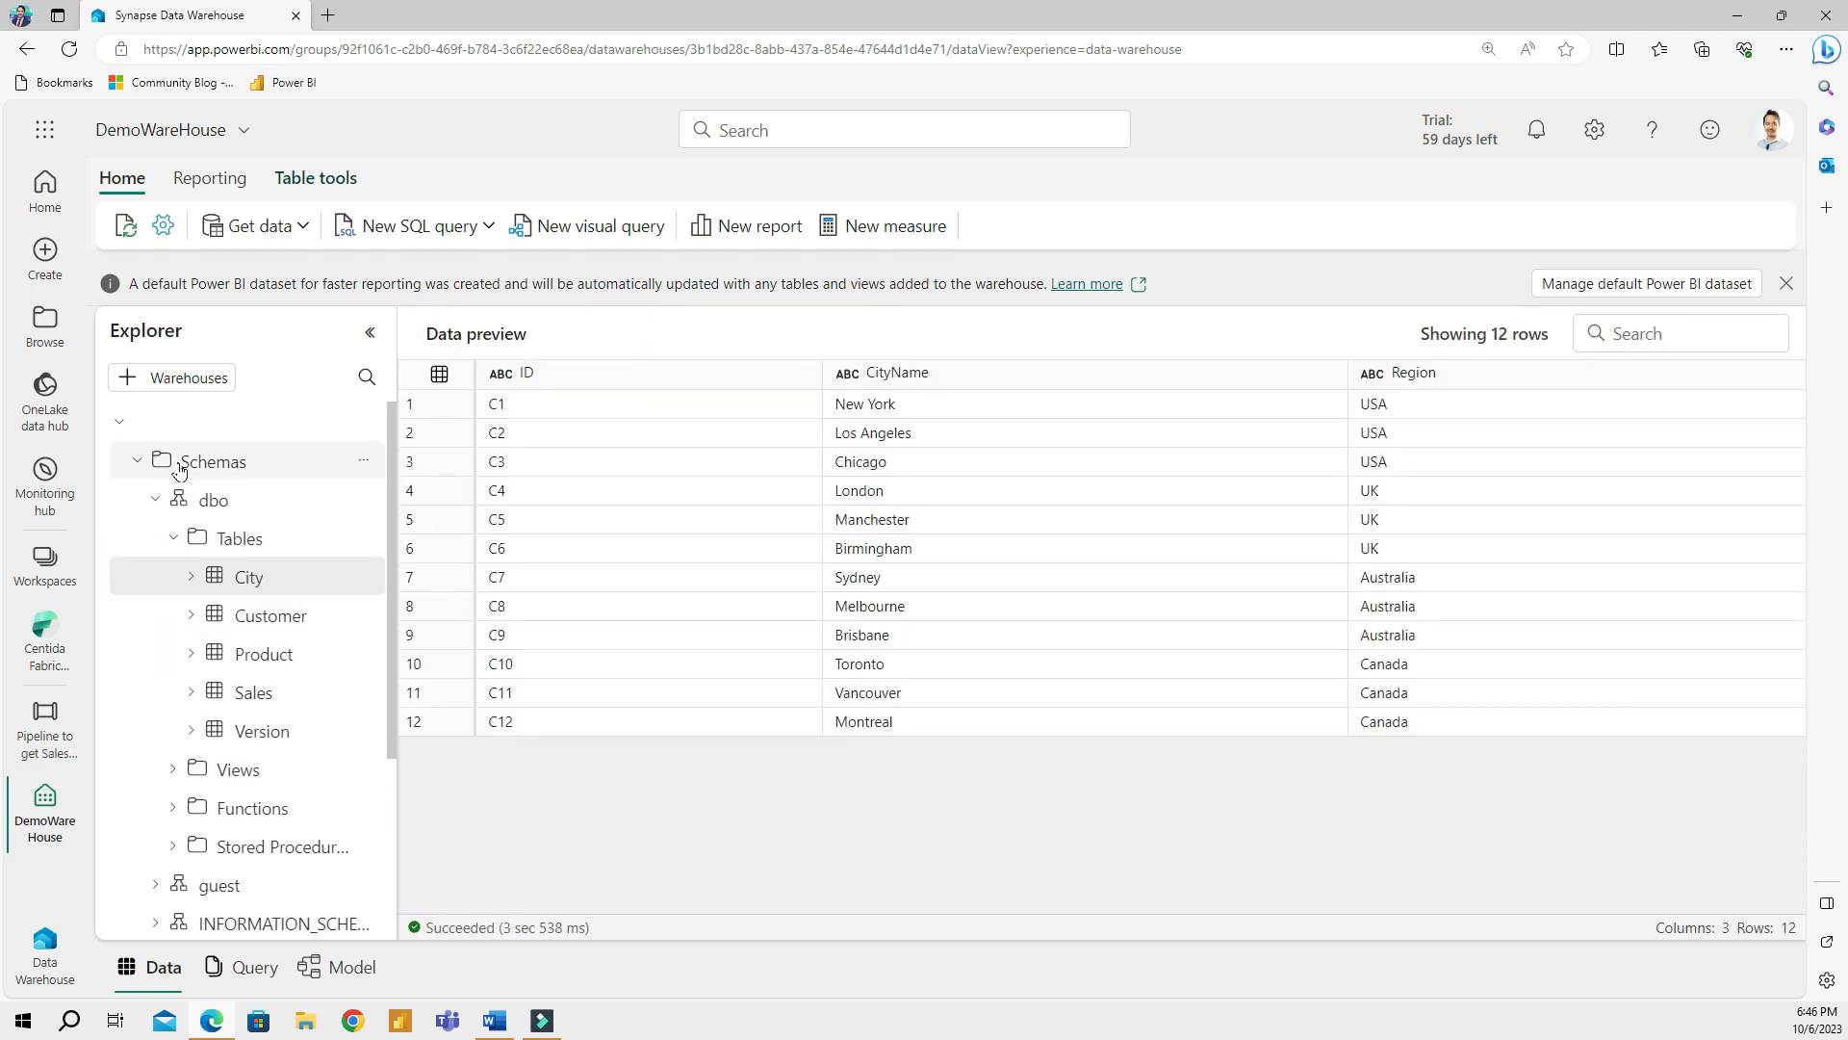
{"action": "left_click", "coordinate": [126, 225]}
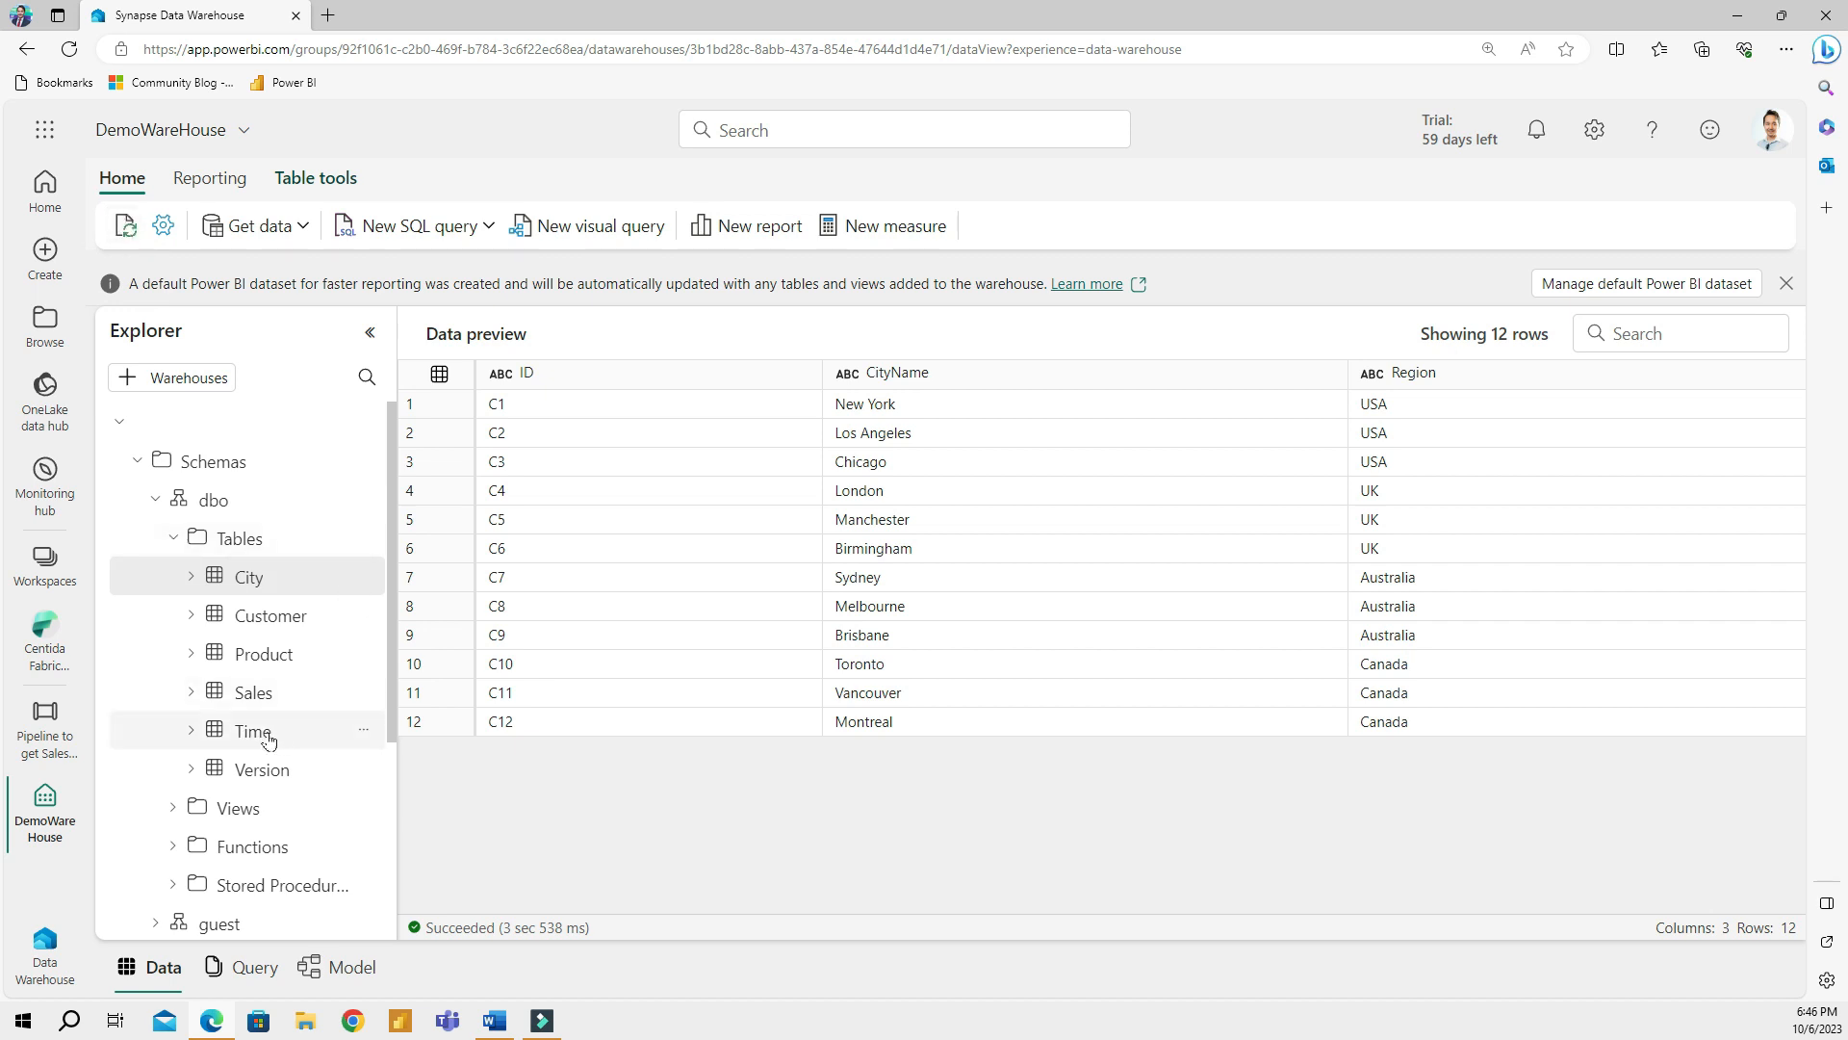
{"action": "left_click", "coordinate": [251, 731]}
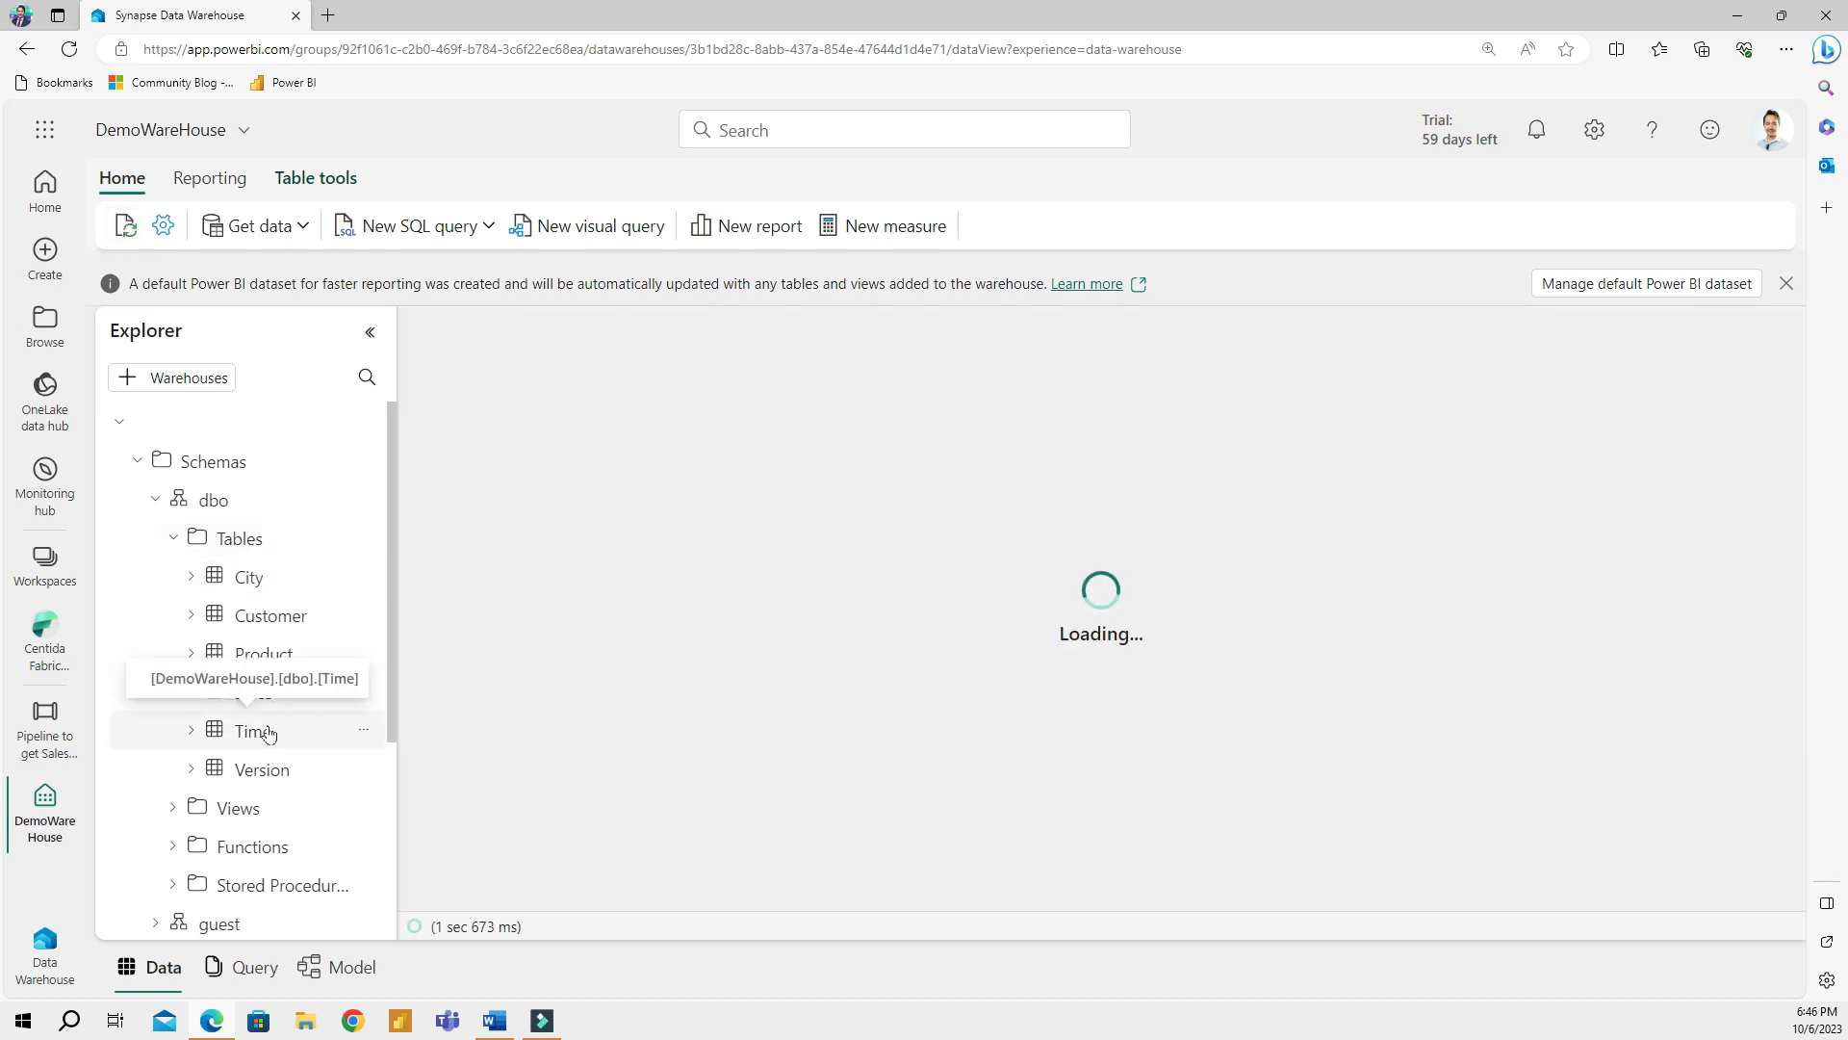
{"action": "left_click", "coordinate": [251, 730]}
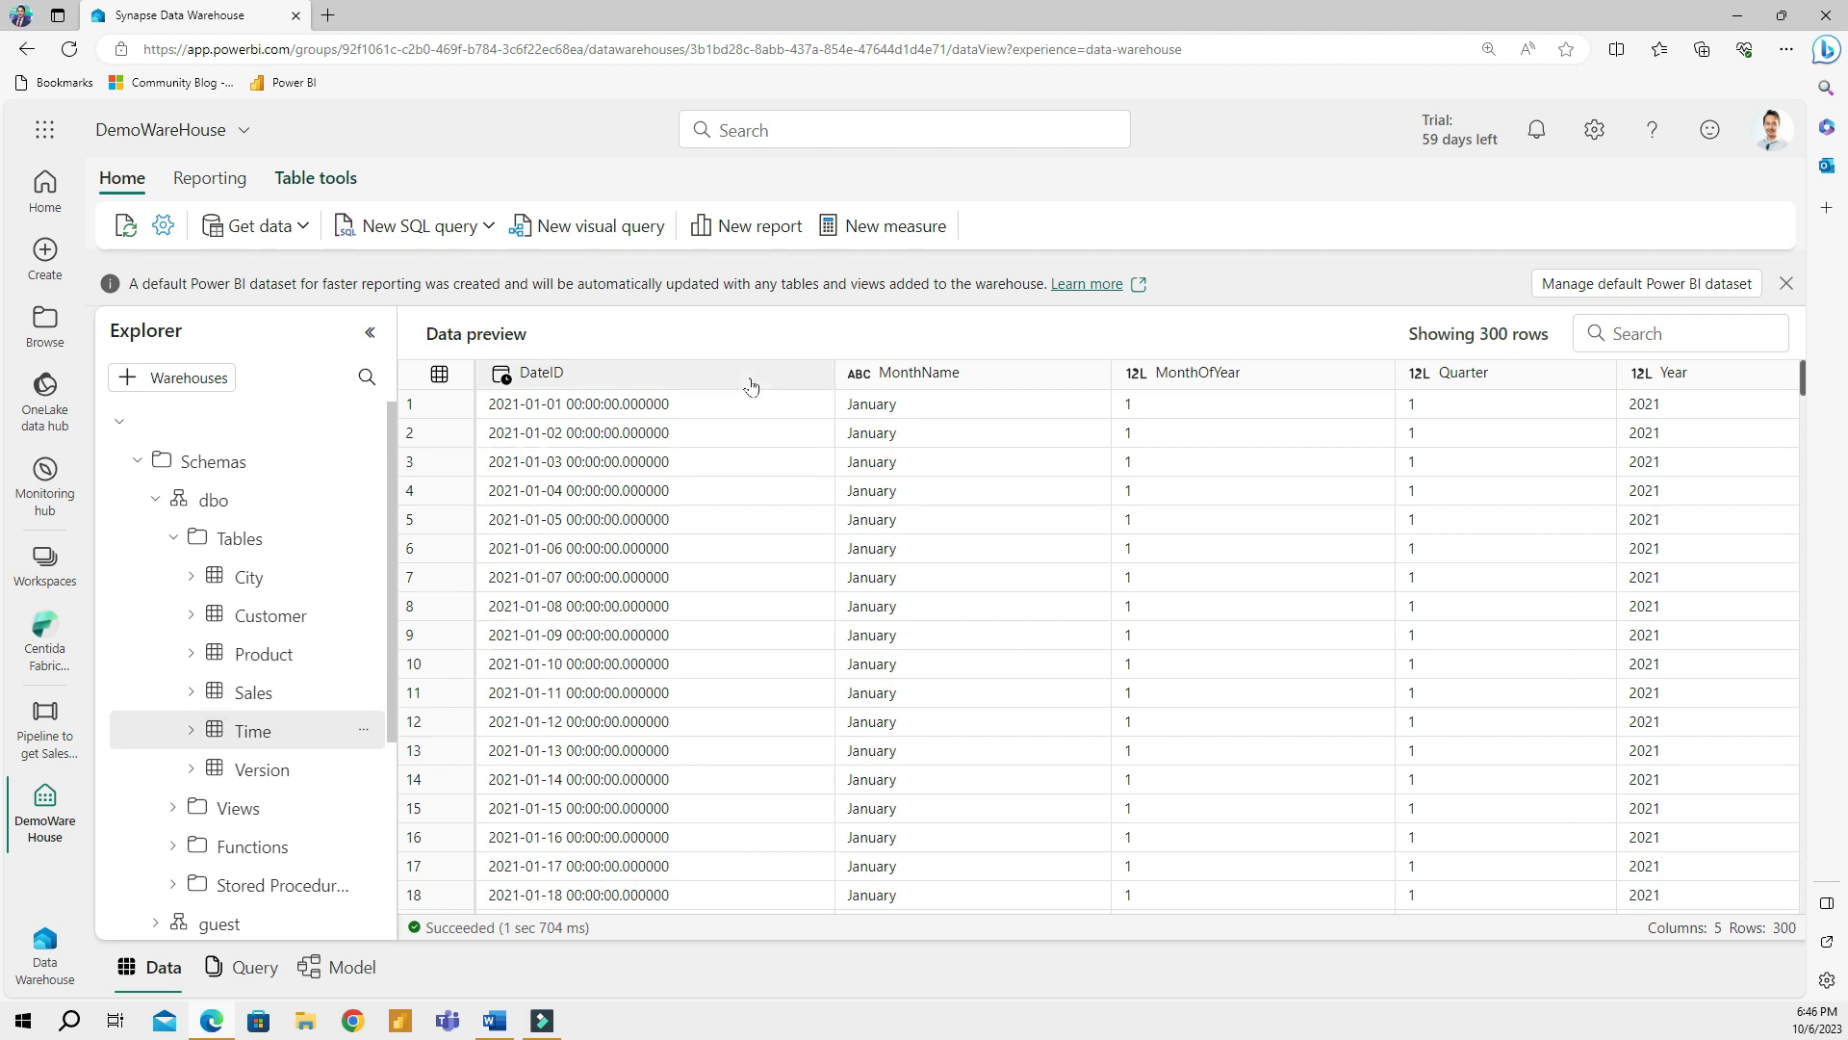
{"action": "left_click", "coordinate": [657, 720]}
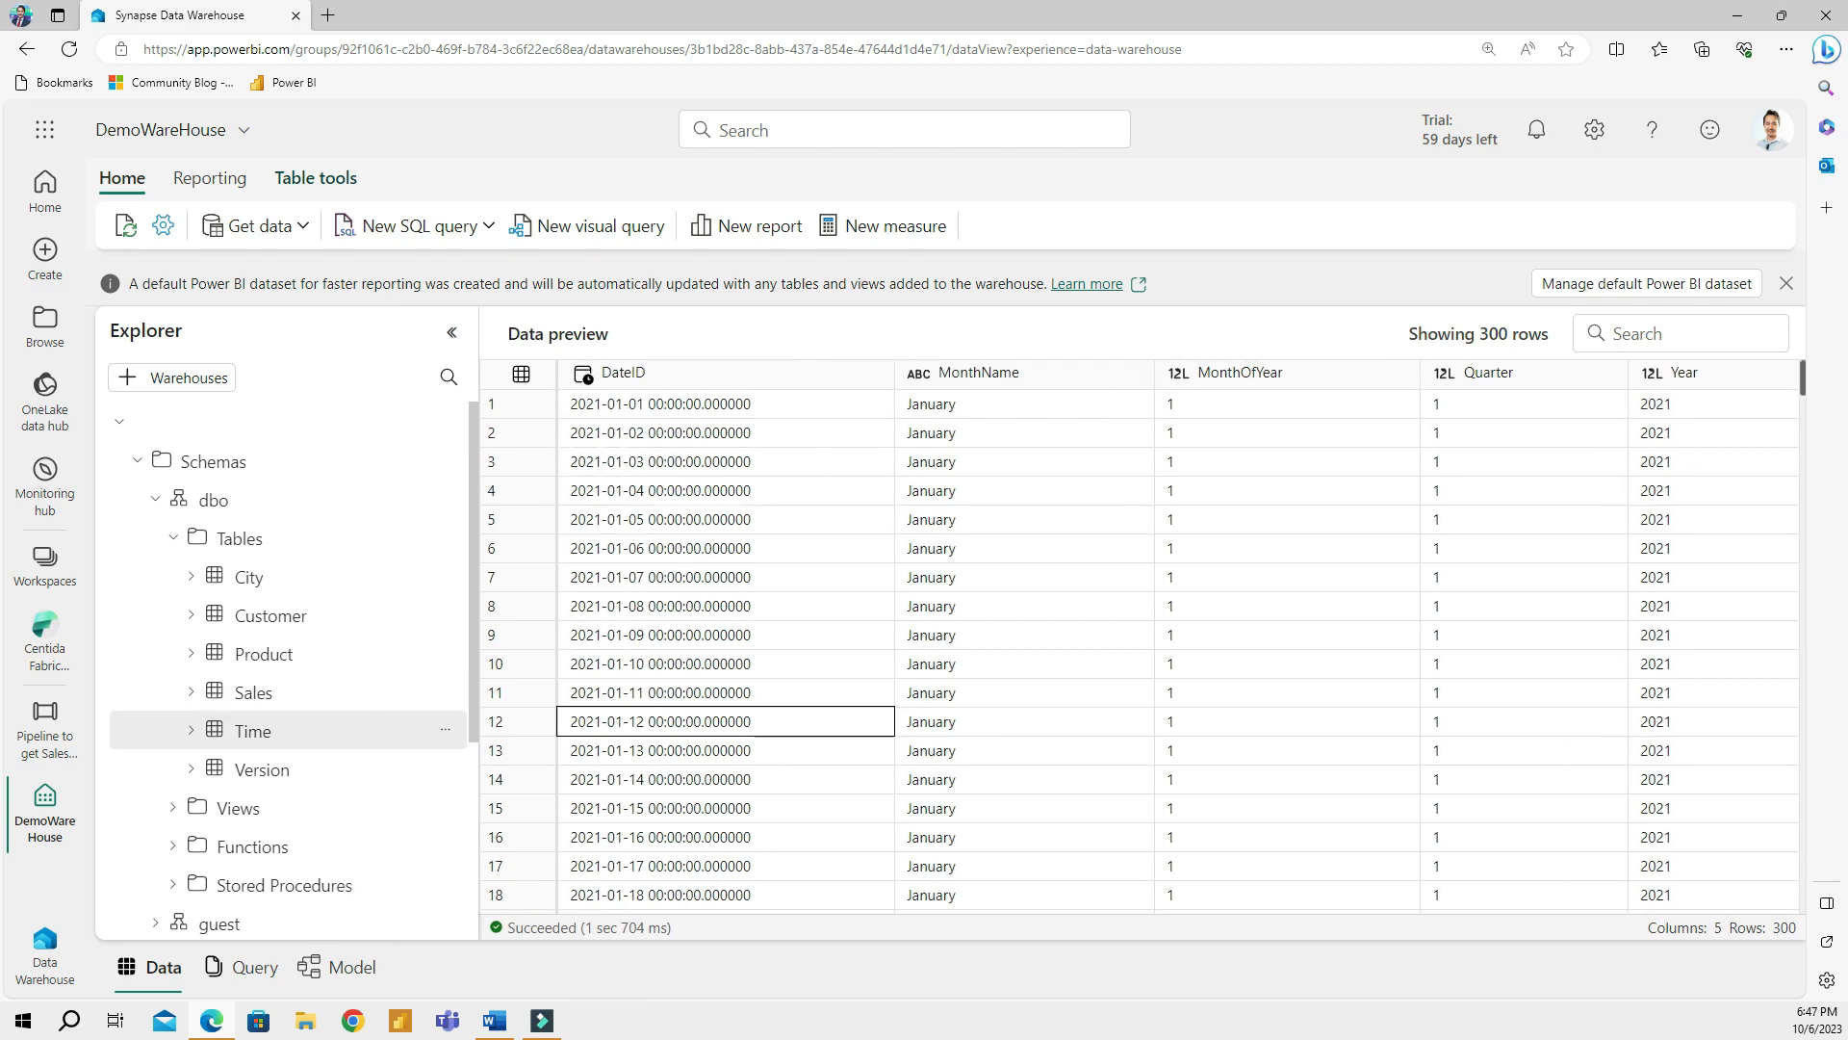
{"action": "mouse_move", "coordinate": [248, 576]}
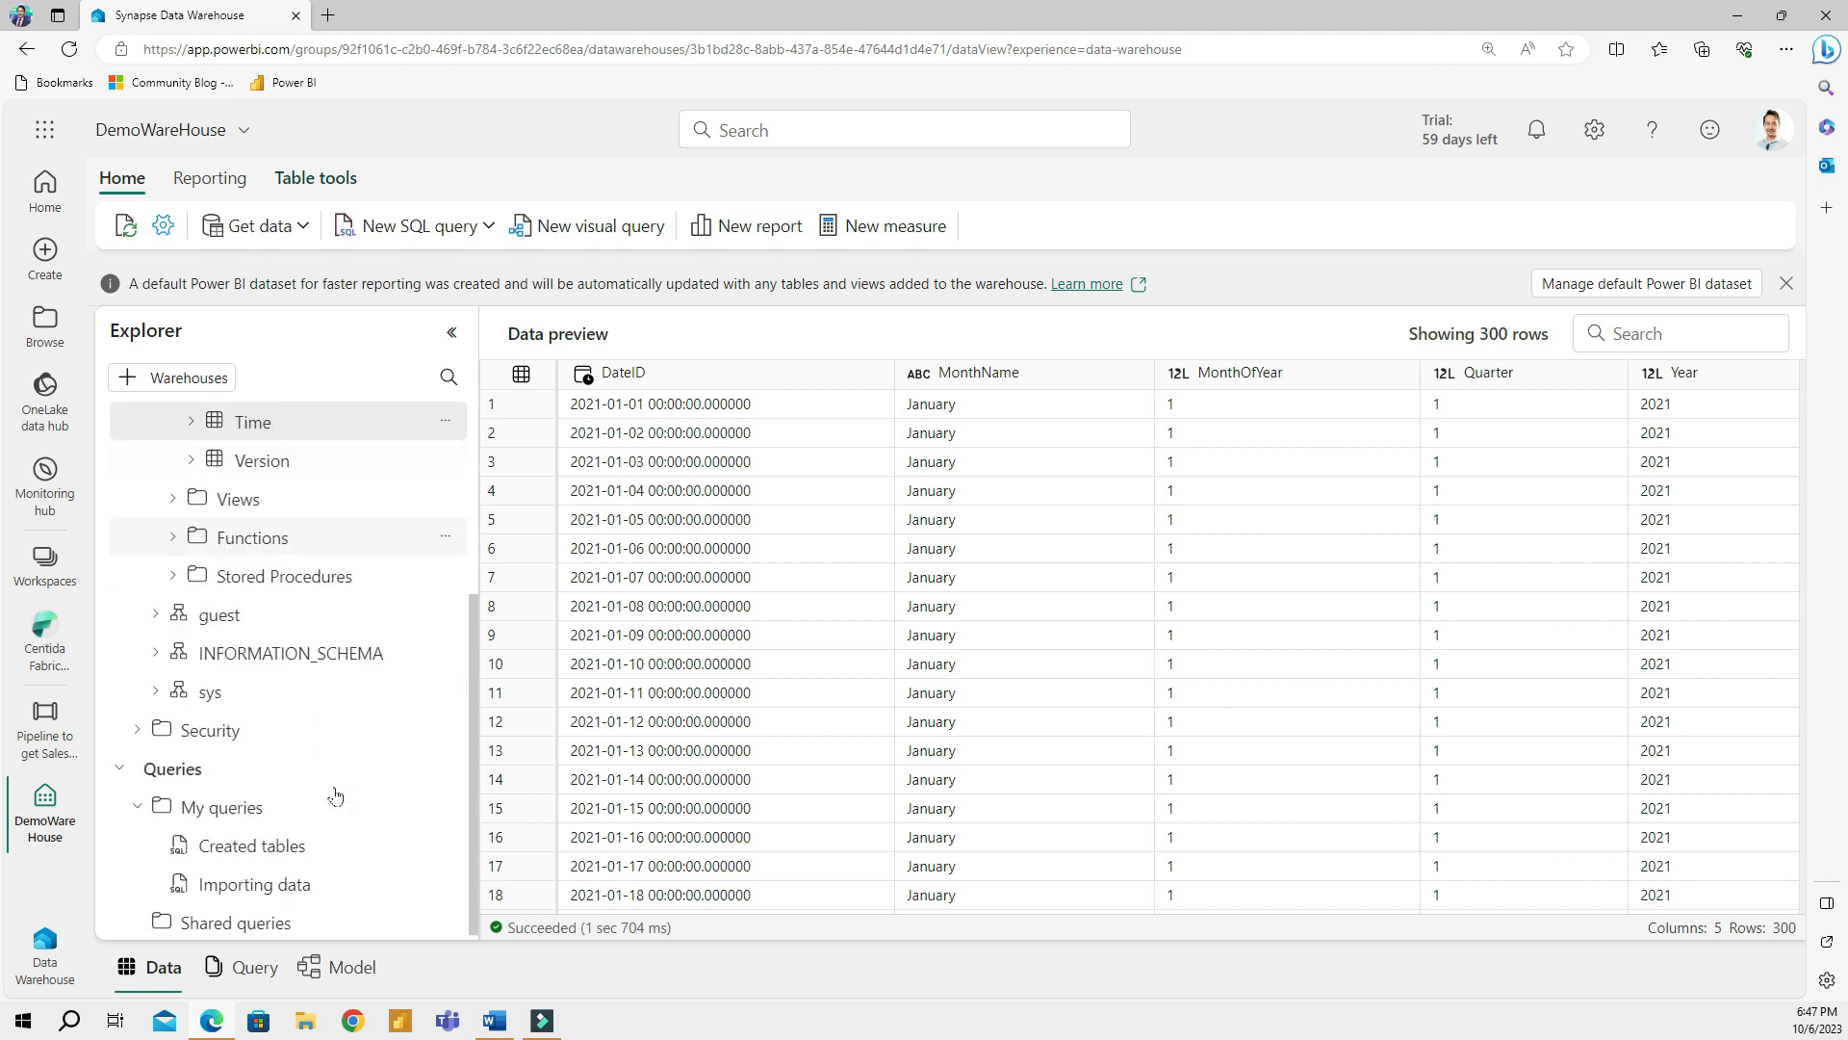
Reopen the saved Created tables and Importing data scripts, then view the Get data options
{"action": "left_click", "coordinate": [252, 845]}
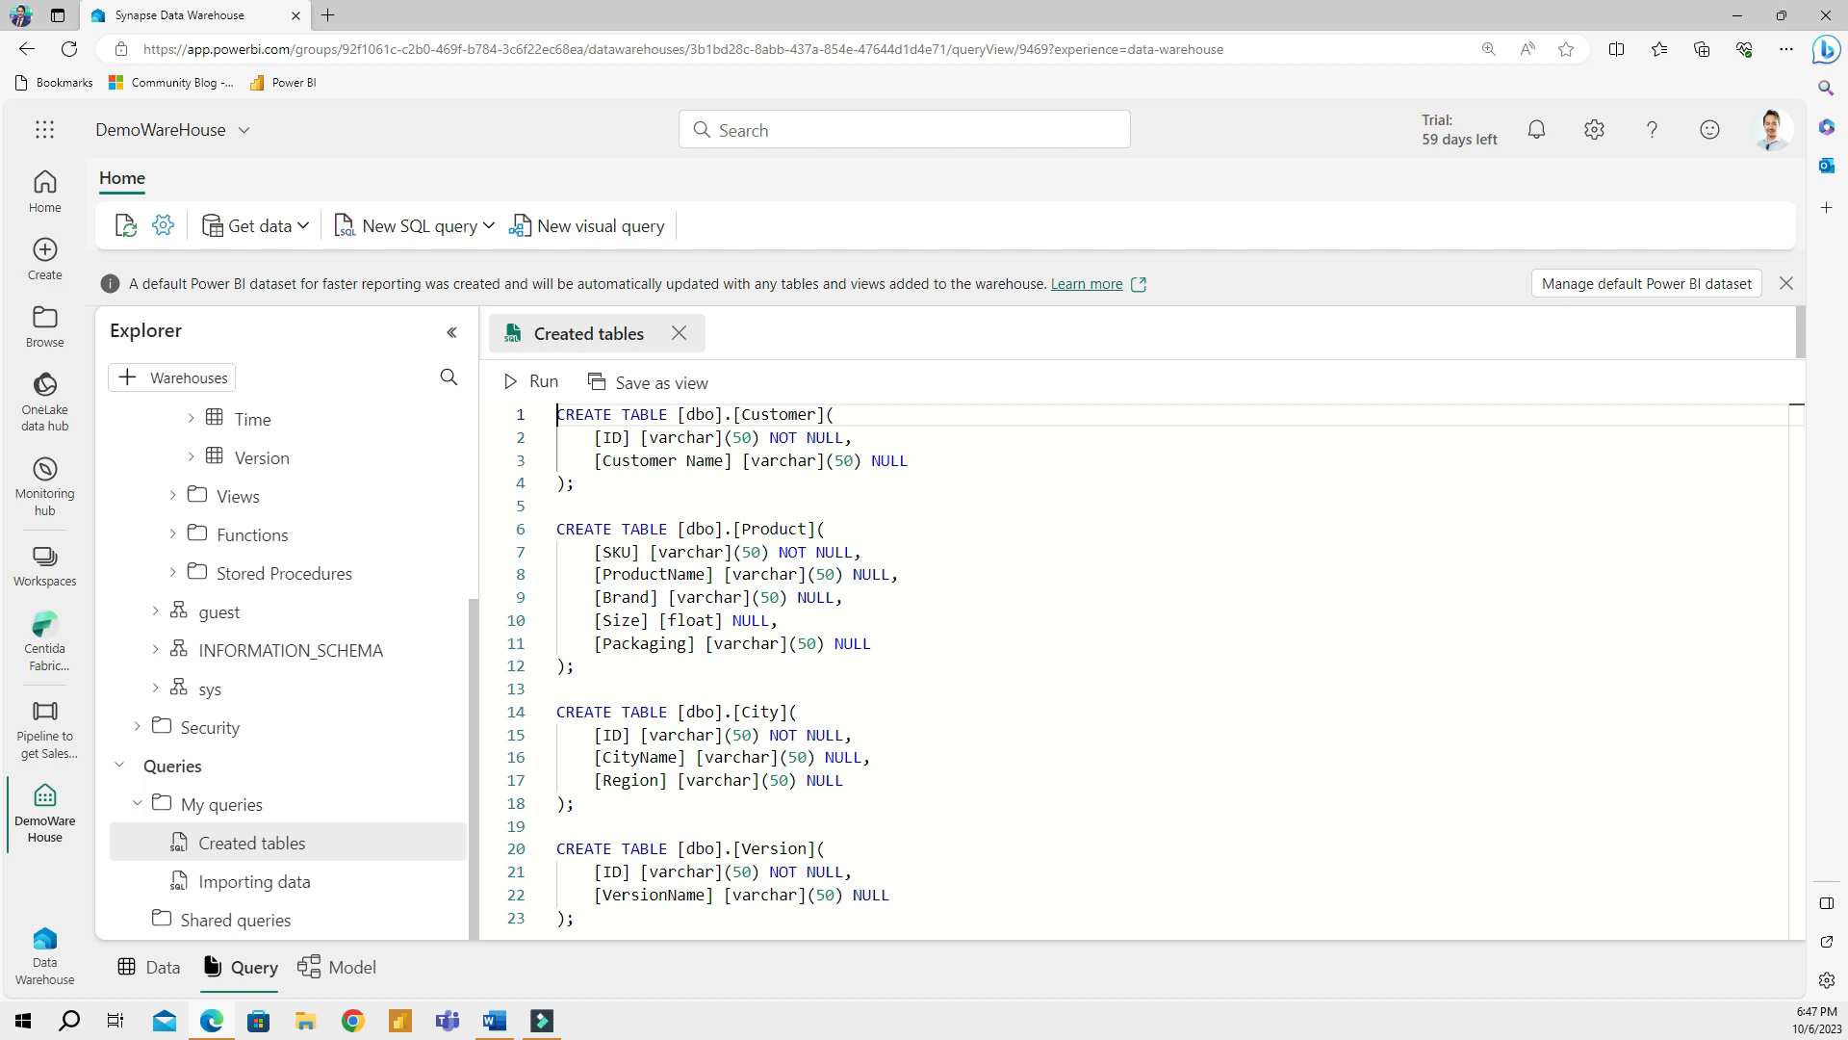
{"action": "left_click", "coordinate": [252, 881]}
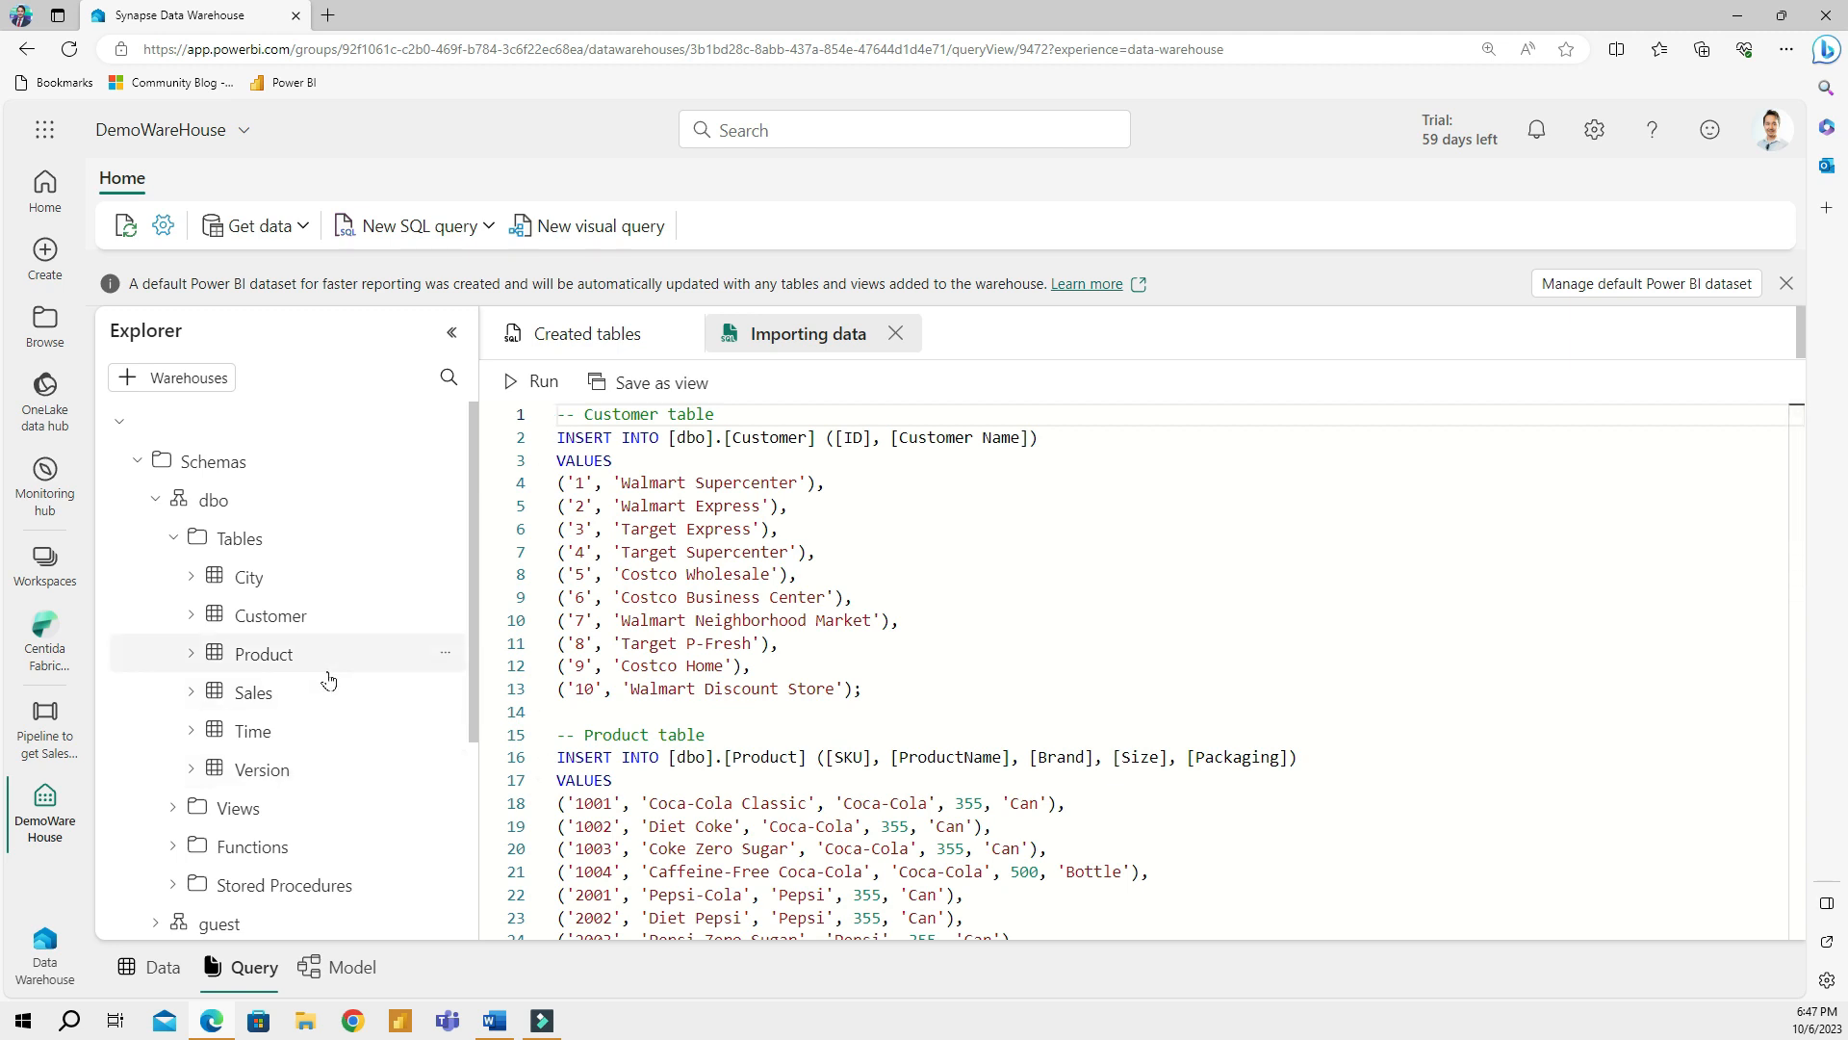
{"action": "mouse_move", "coordinate": [343, 703]}
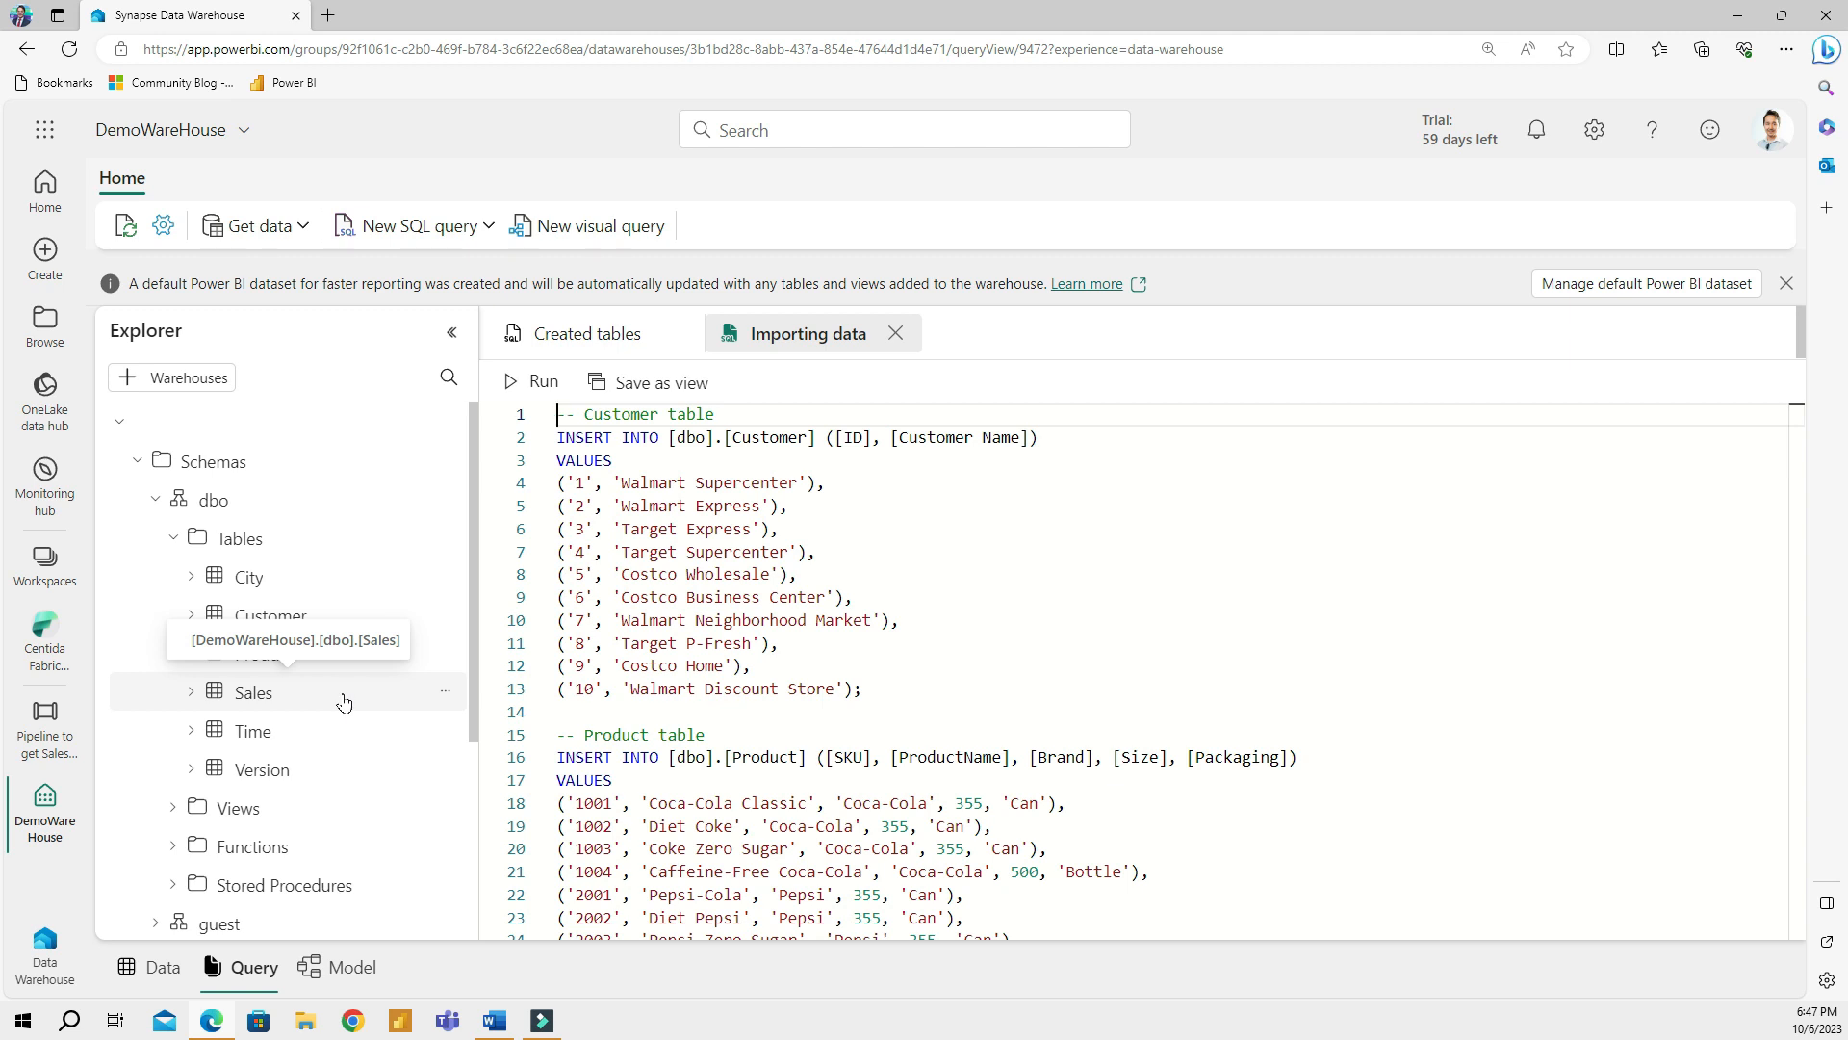
{"action": "mouse_move", "coordinate": [404, 703]}
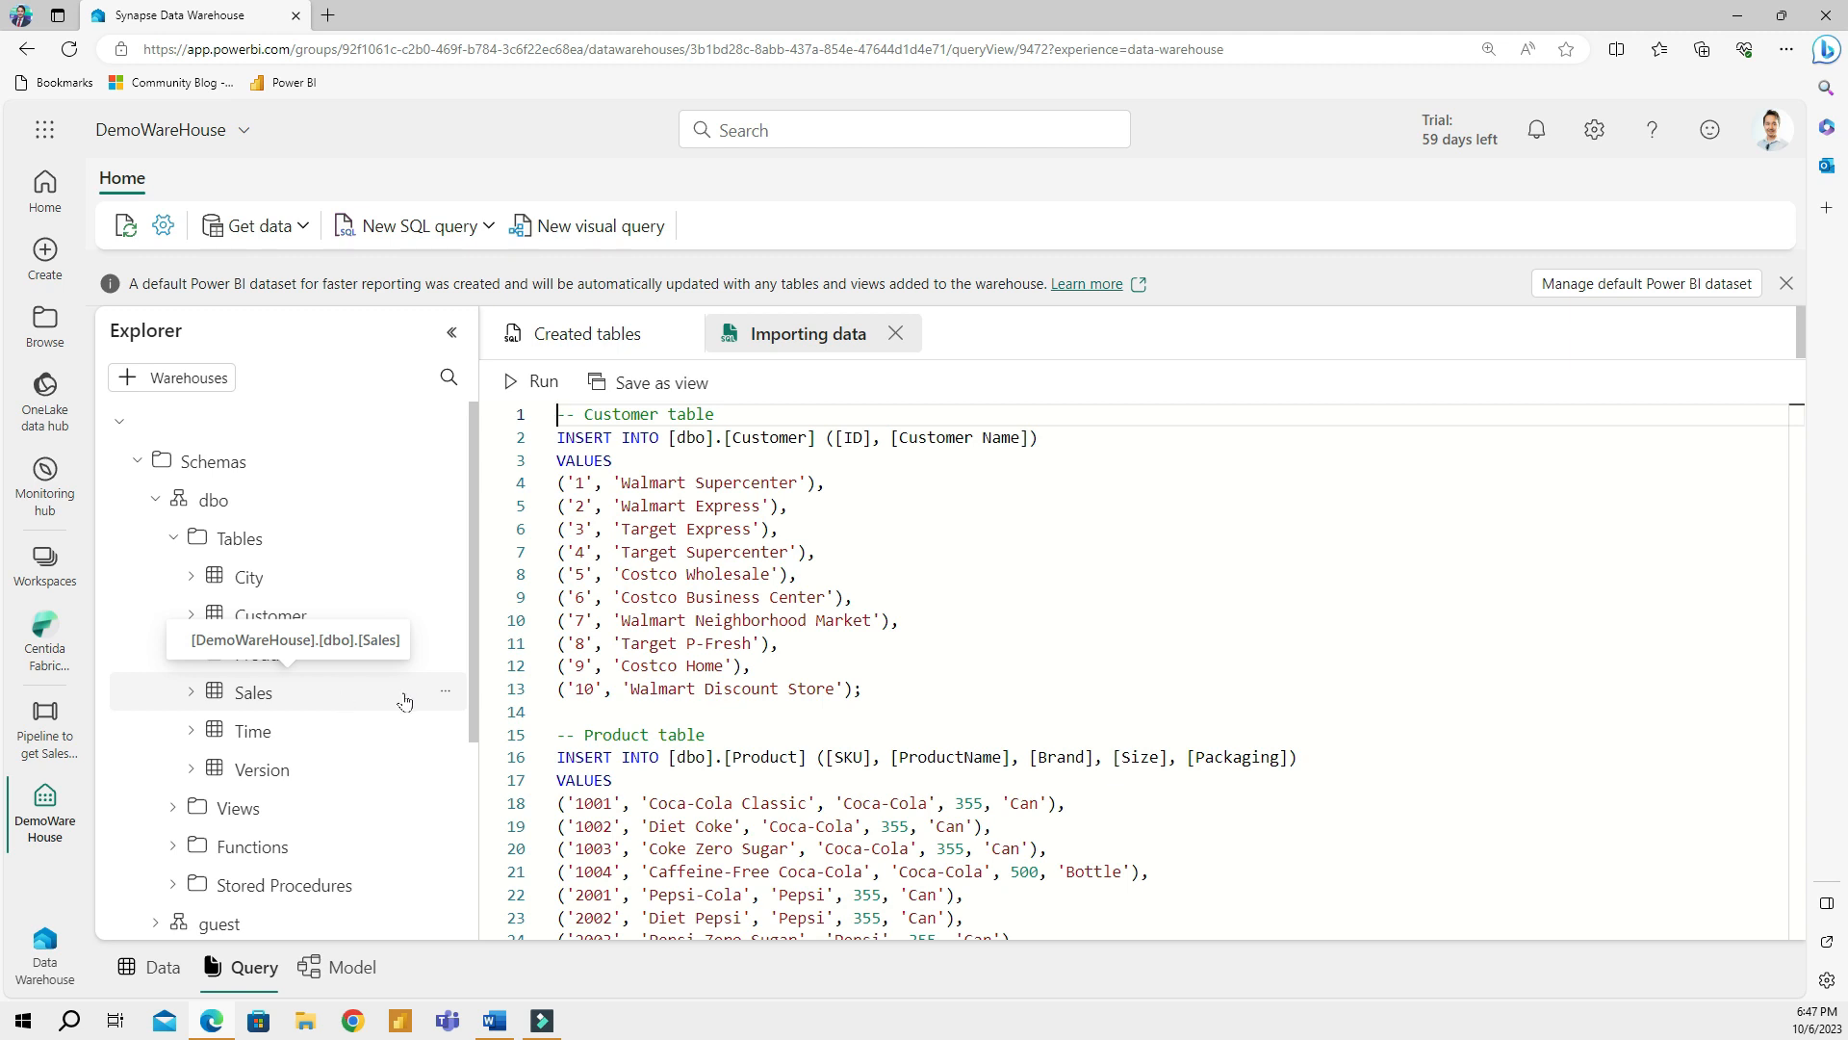
{"action": "mouse_move", "coordinate": [395, 749]}
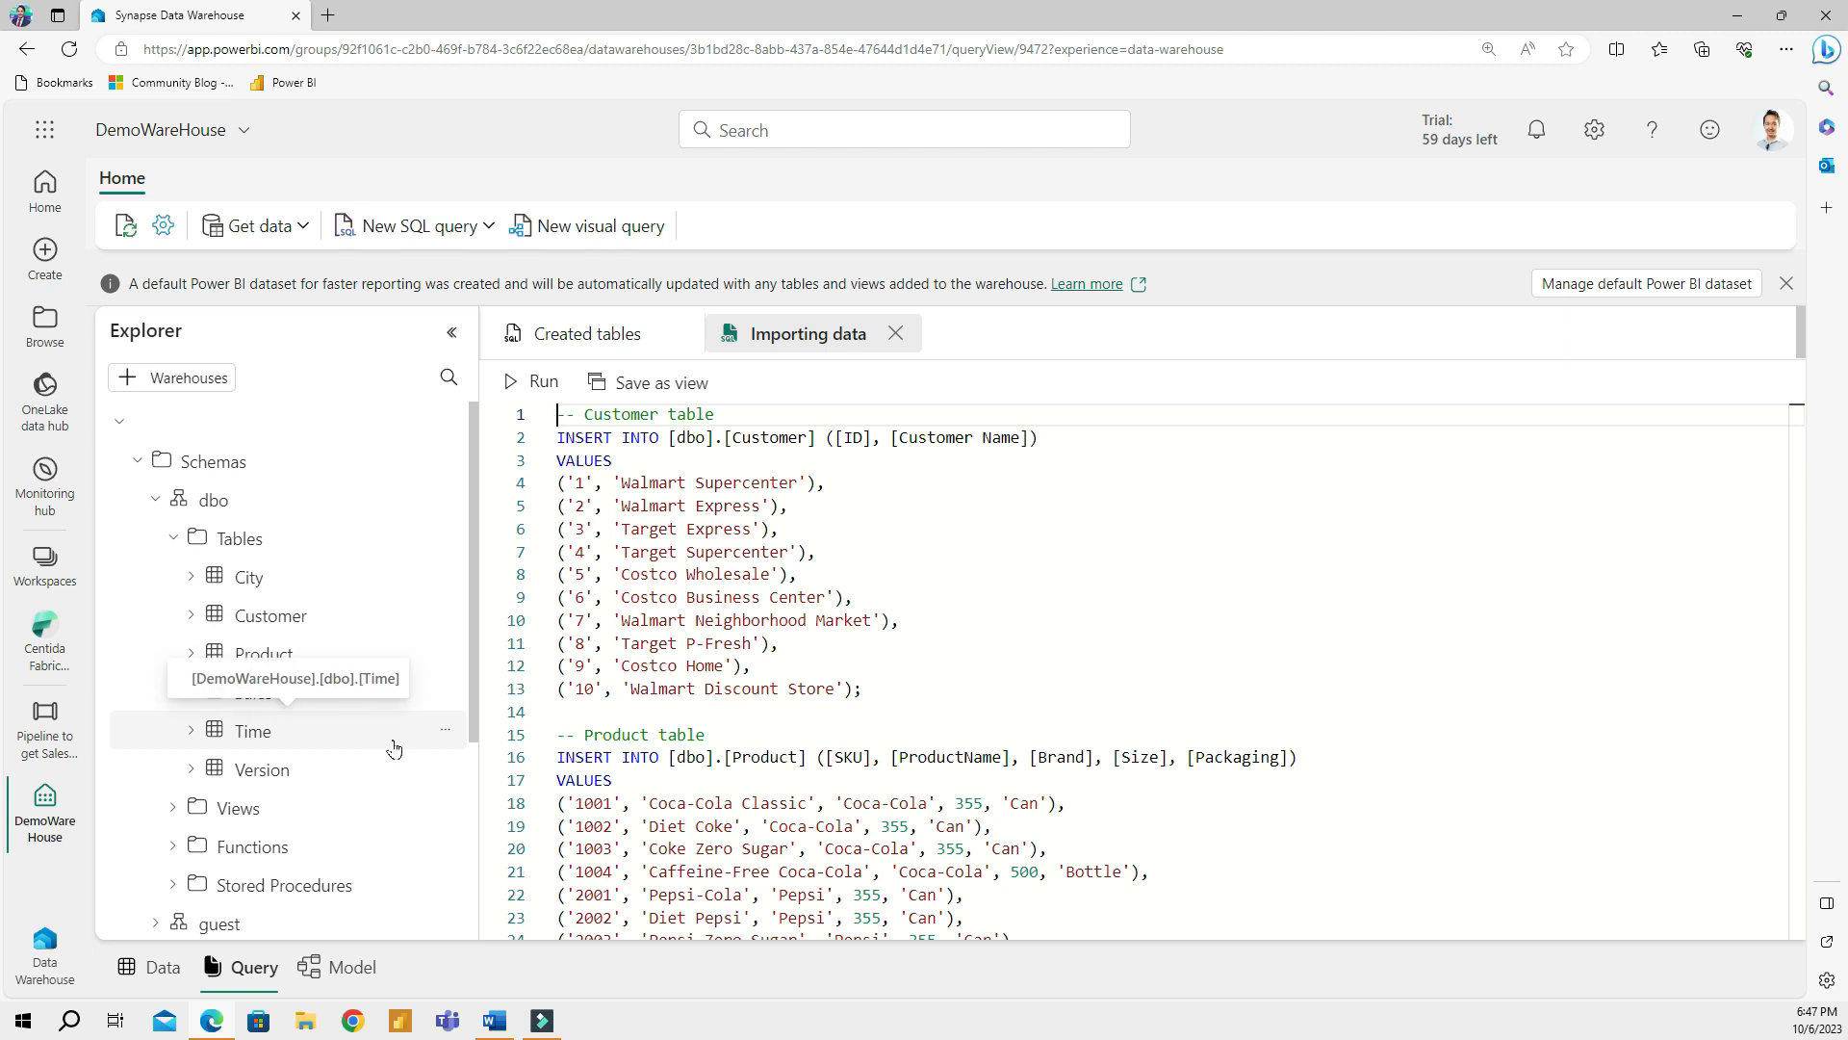
{"action": "left_click", "coordinate": [254, 225]}
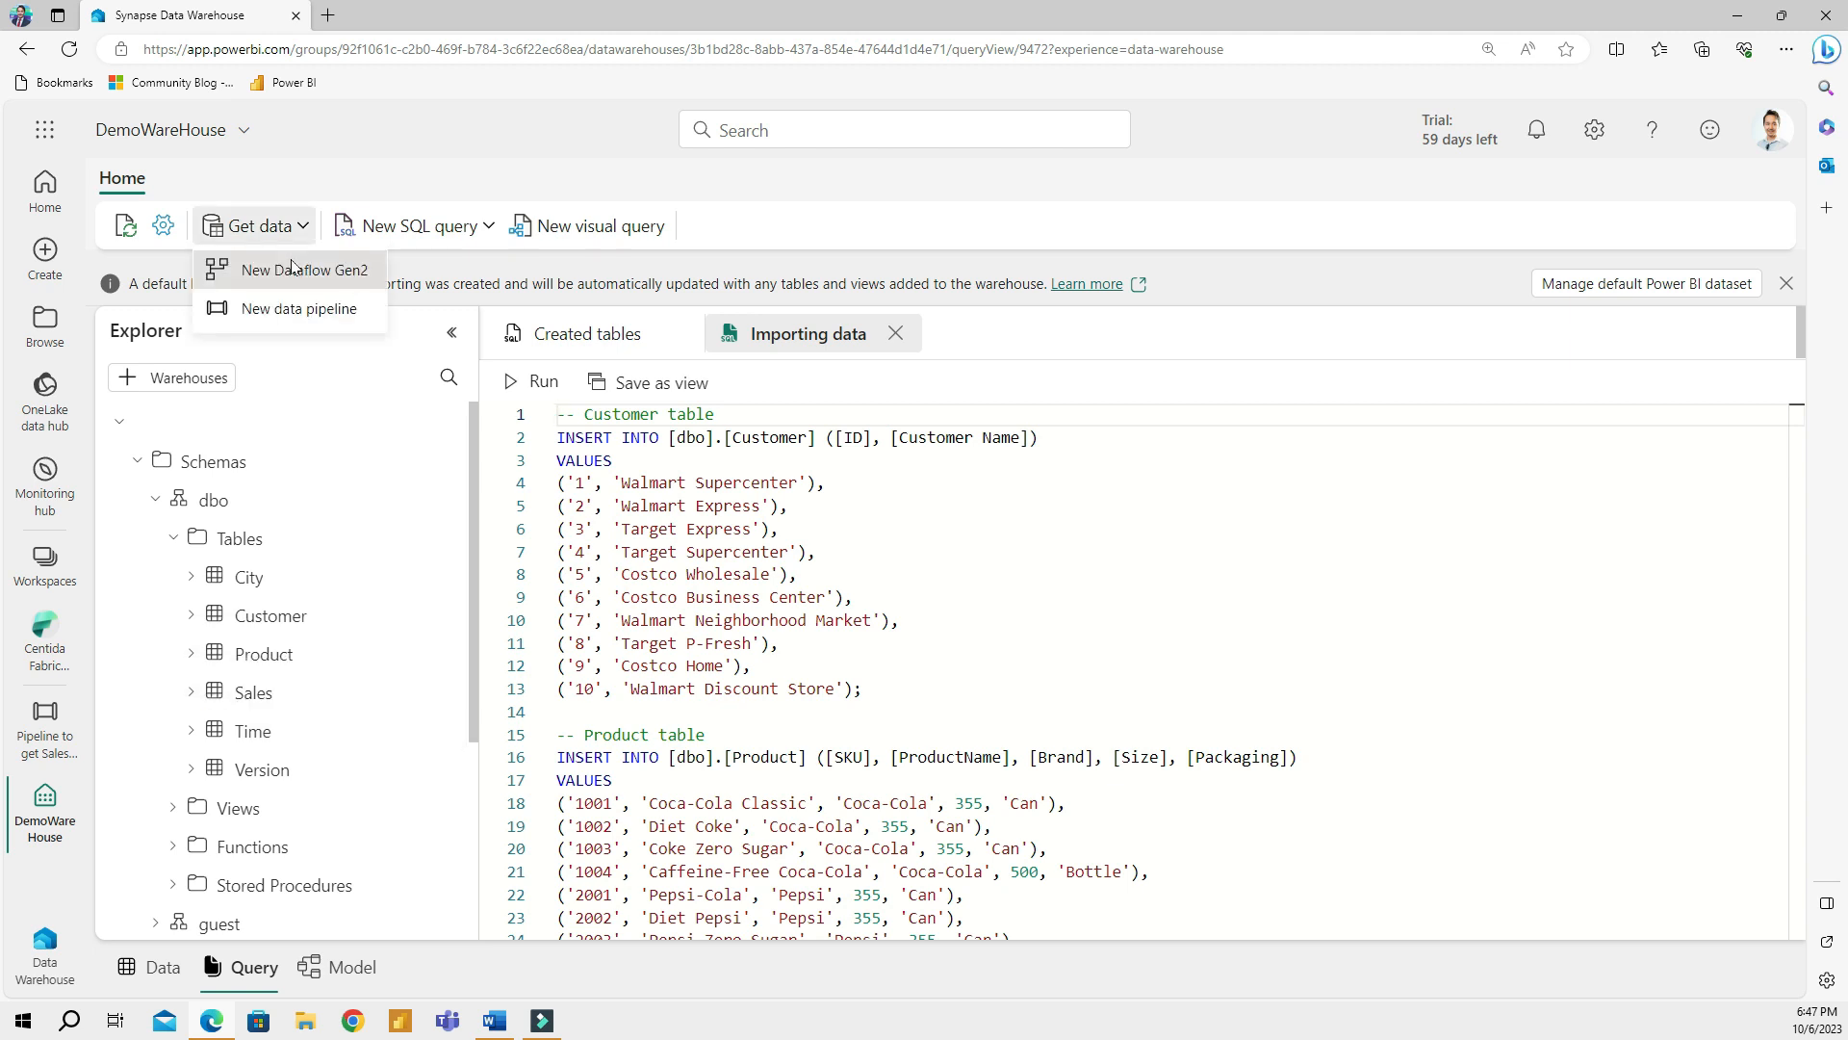
{"action": "mouse_move", "coordinate": [301, 277]}
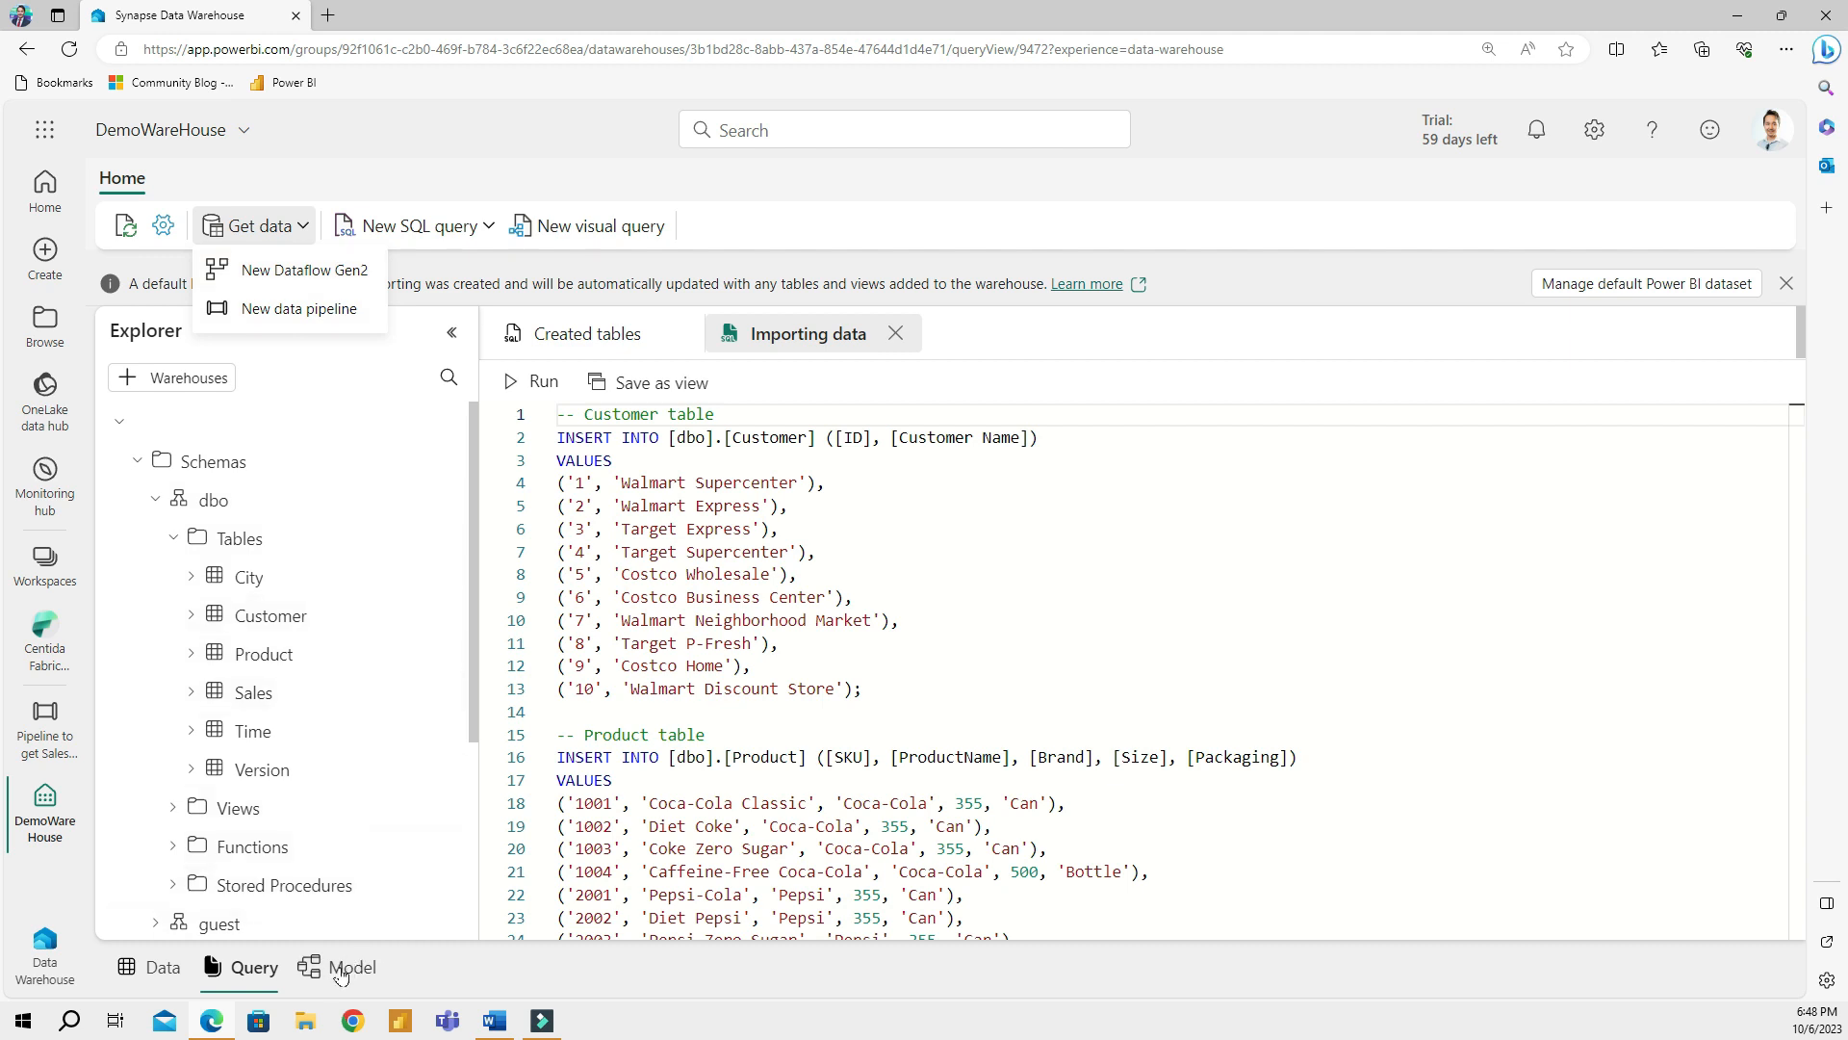
In the fitted model diagram, place Sales below City, Customer, Product, Time and Version; start a new report
{"action": "left_click", "coordinate": [350, 967]}
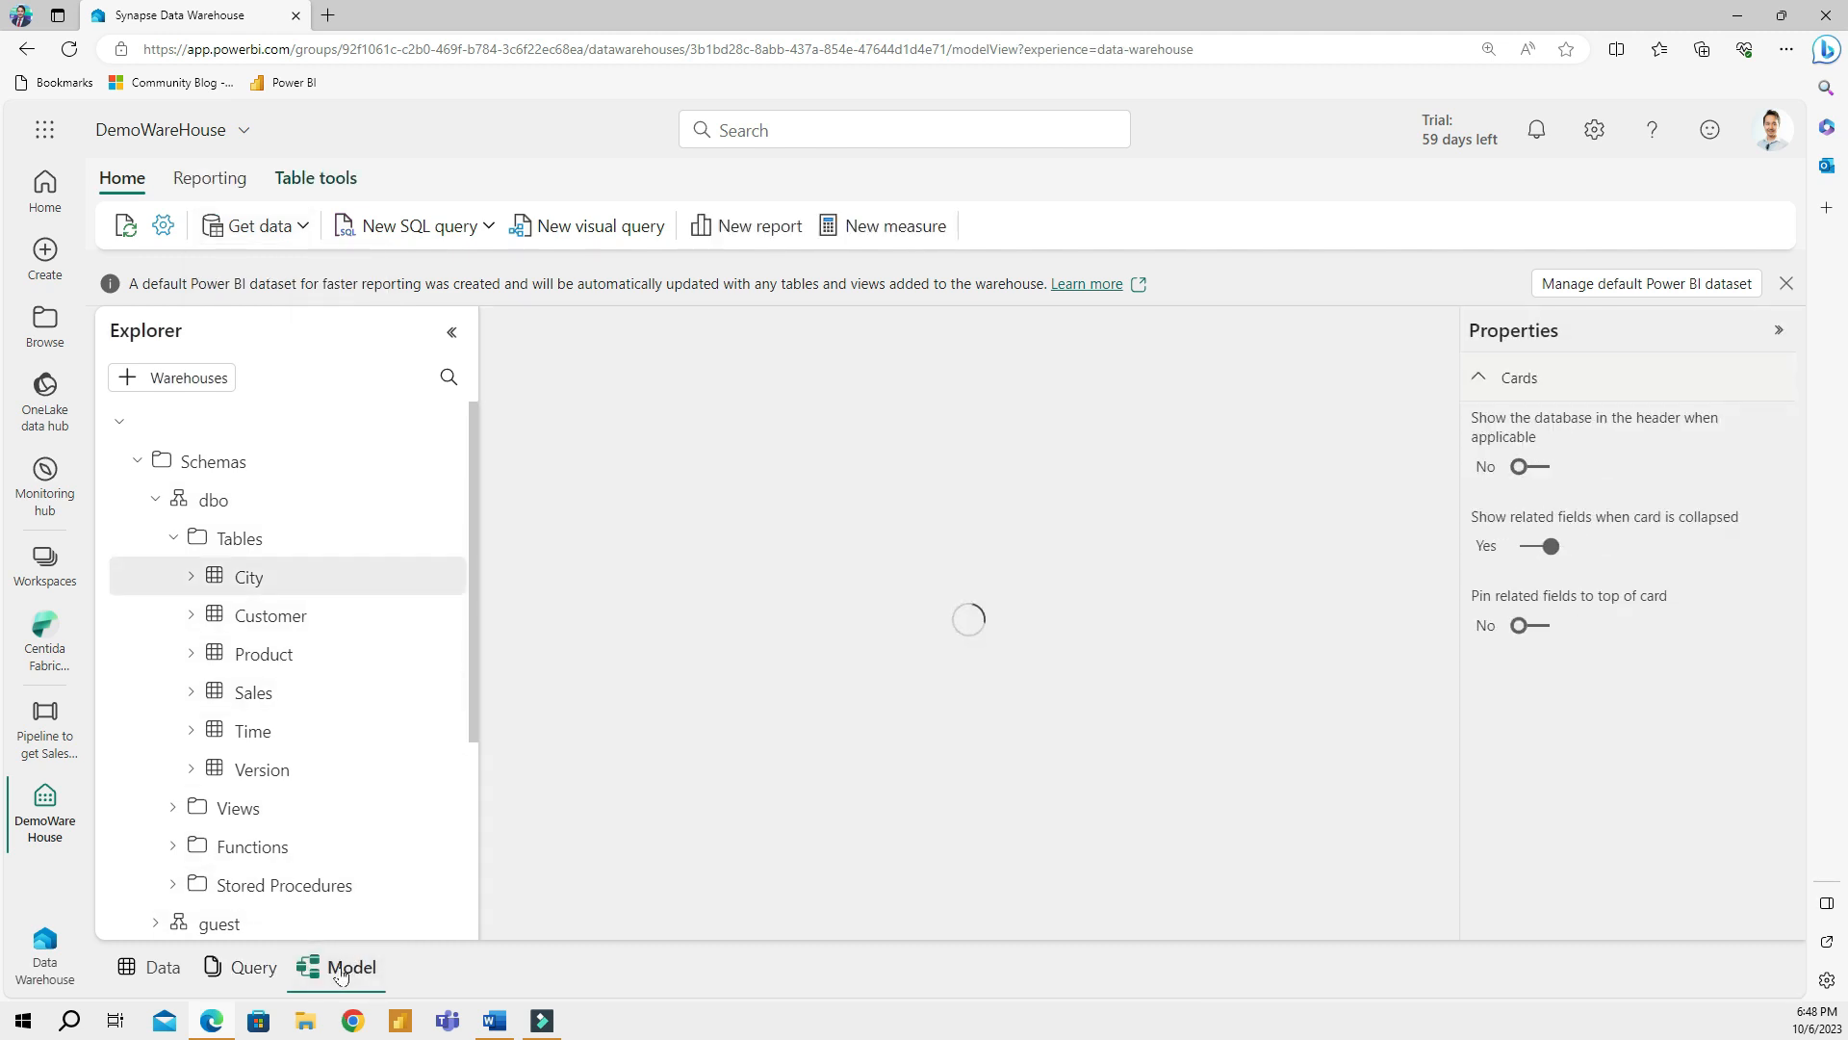
{"action": "left_click", "coordinate": [350, 965]}
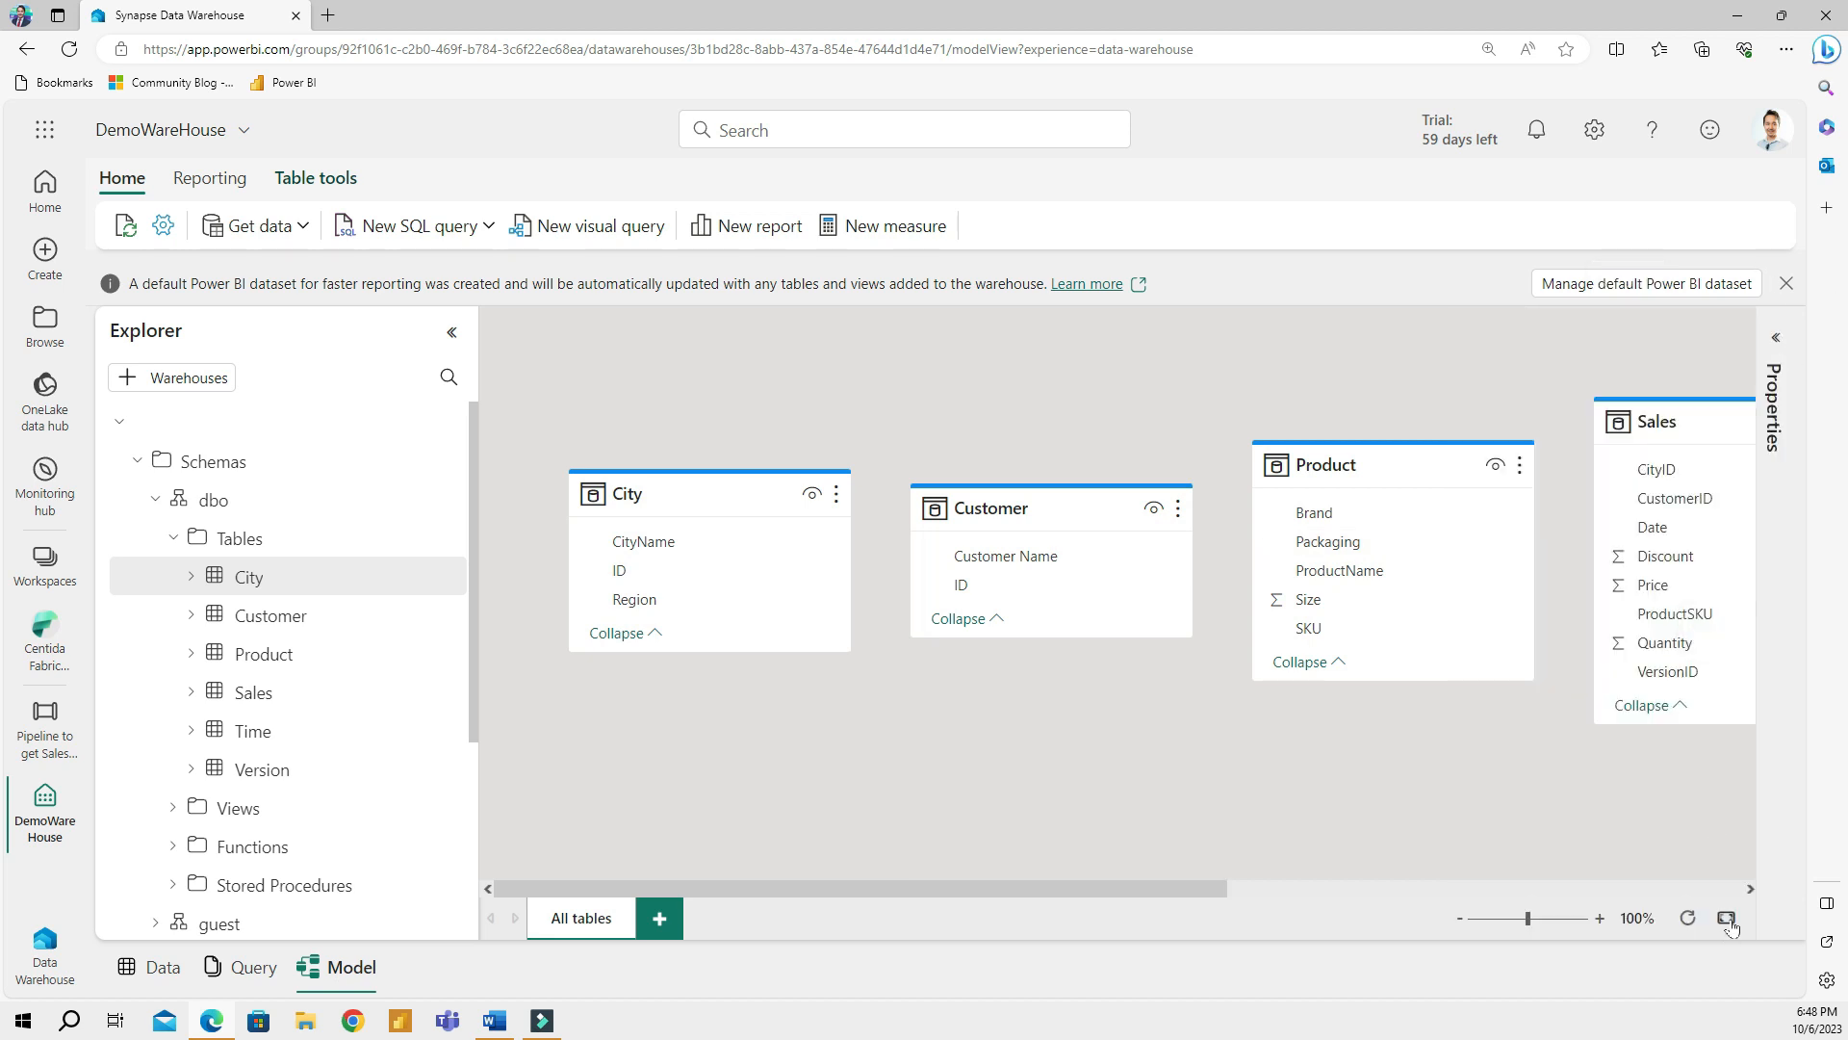
{"action": "left_click", "coordinate": [1724, 918]}
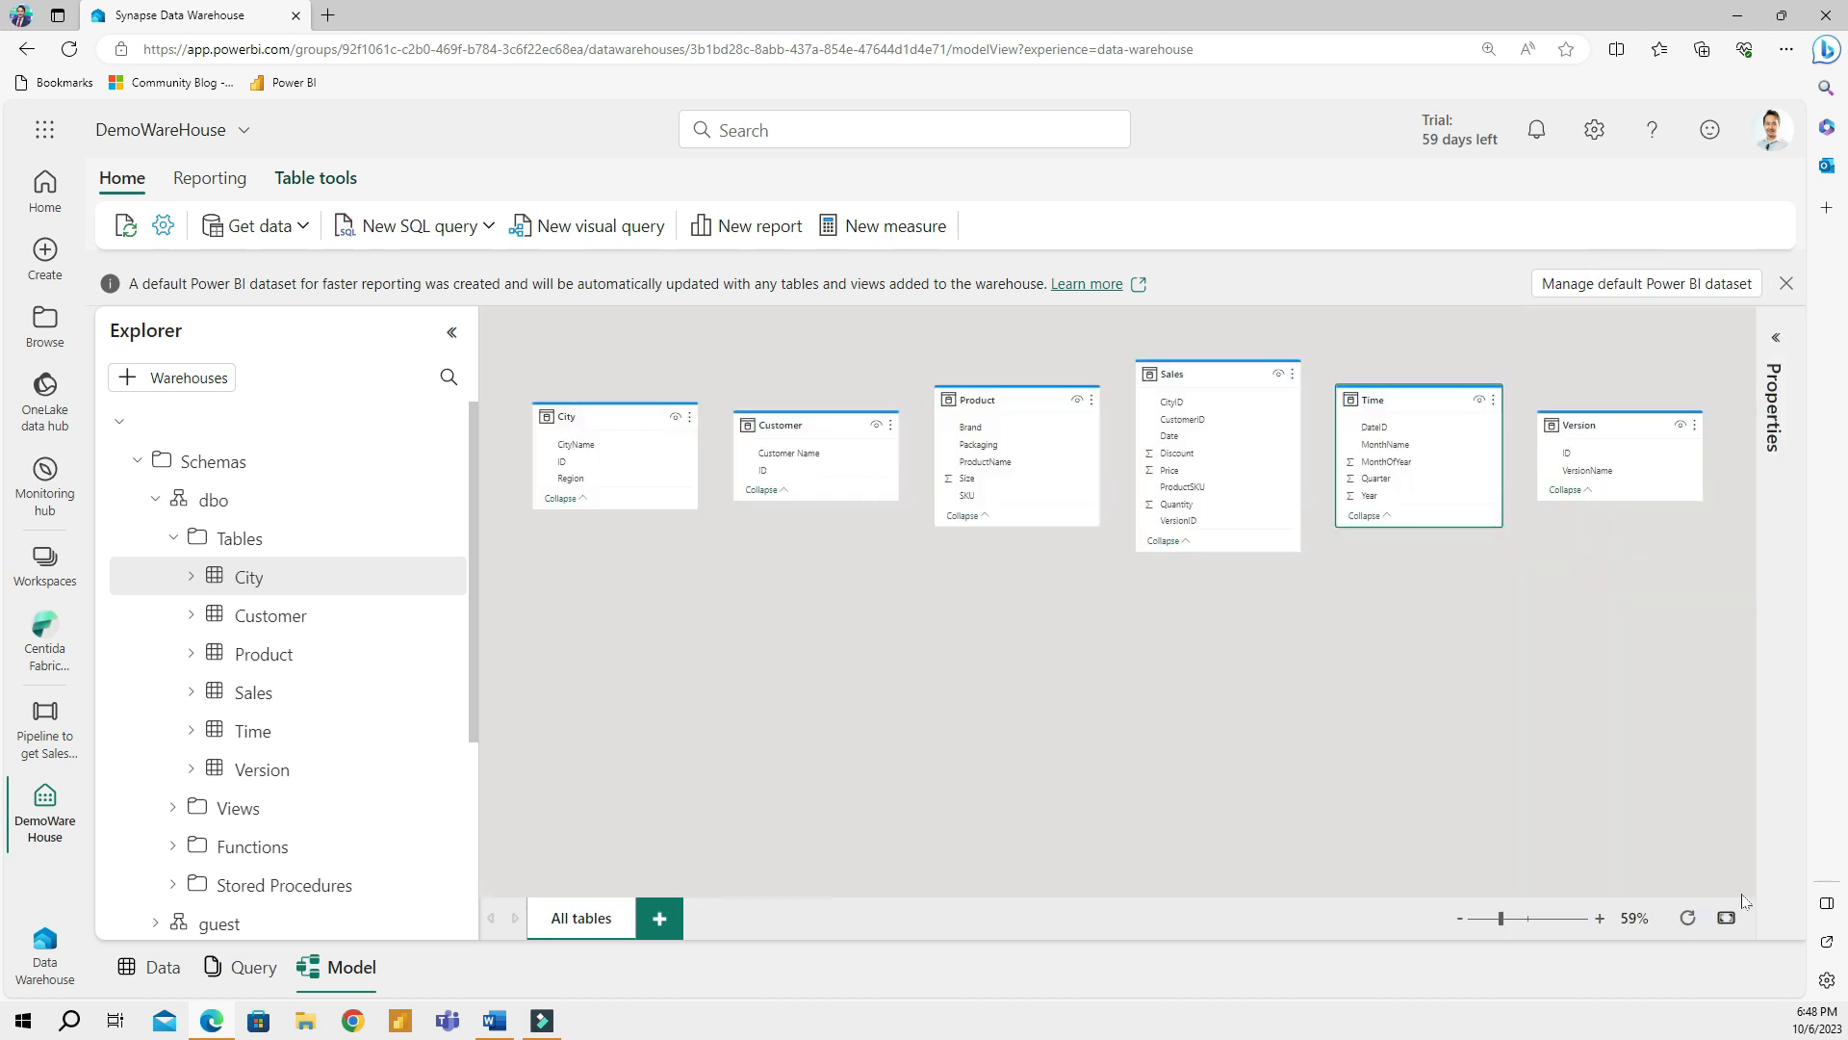
{"action": "left_click_drag", "start_coordinate": [1172, 374], "coordinate": [909, 671]}
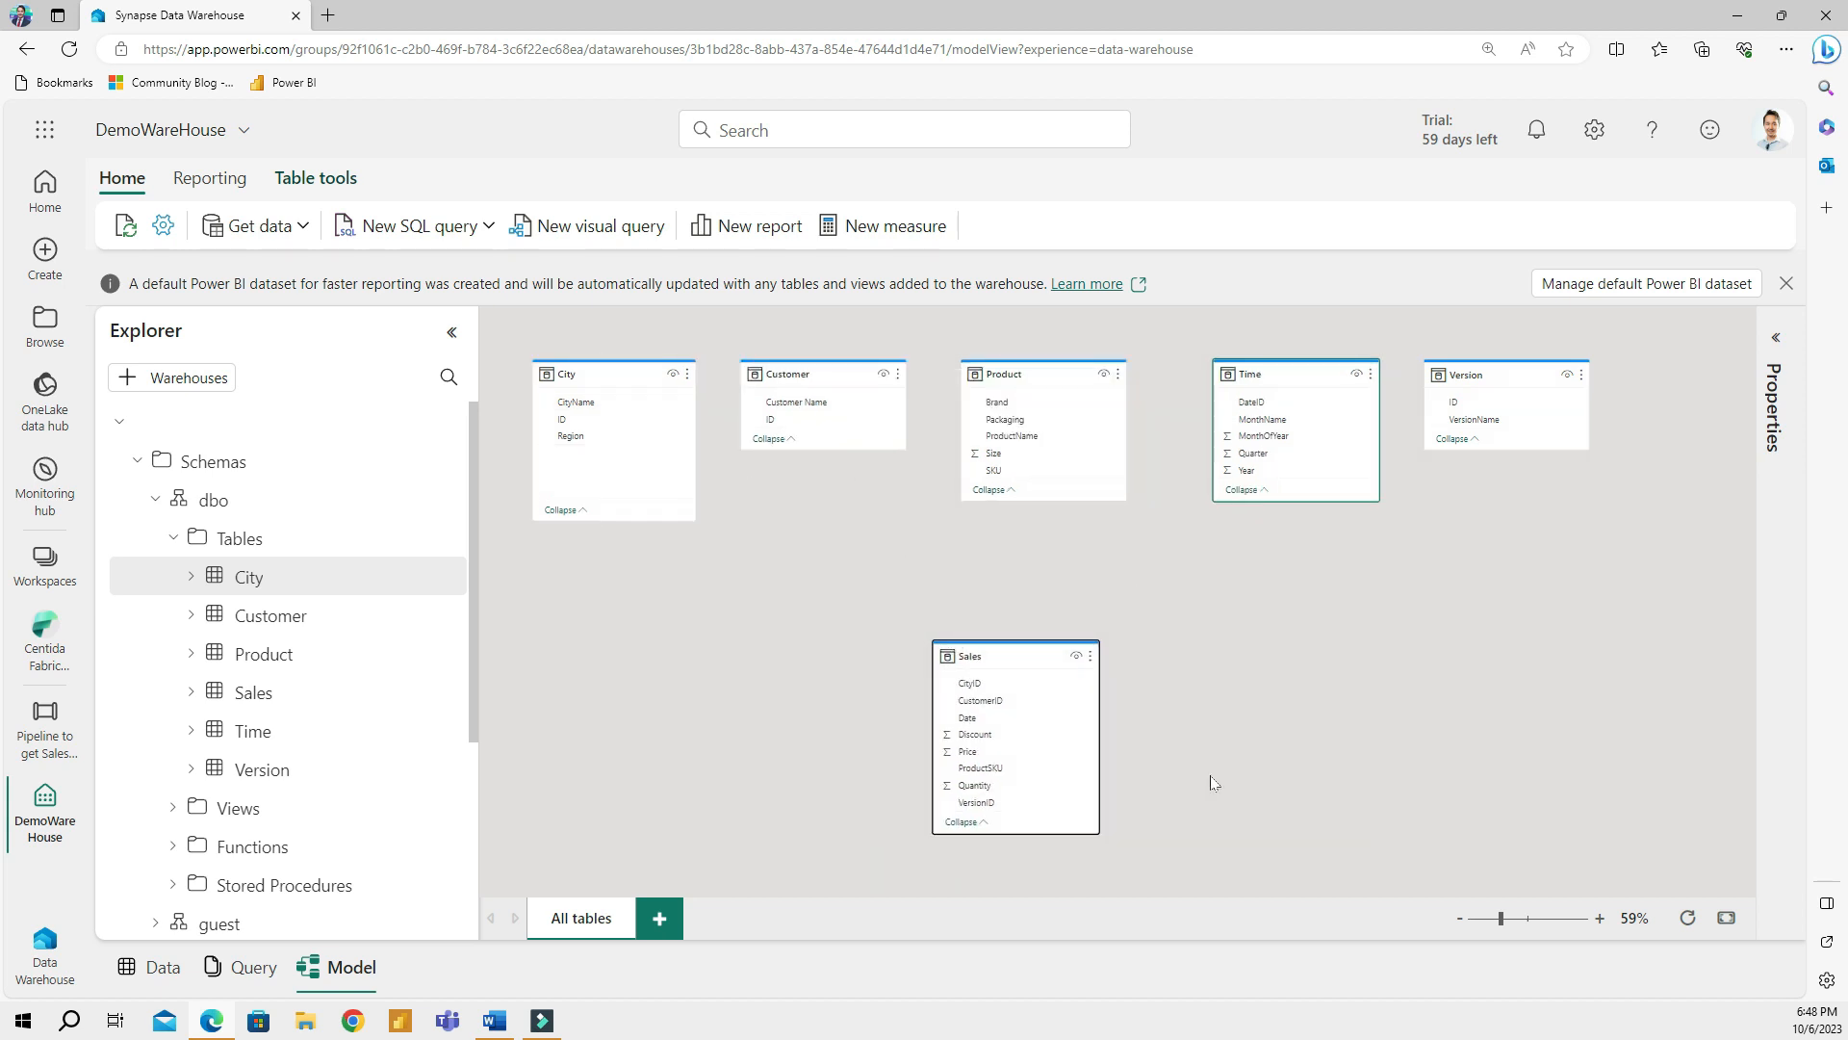
{"action": "mouse_move", "coordinate": [1239, 606]}
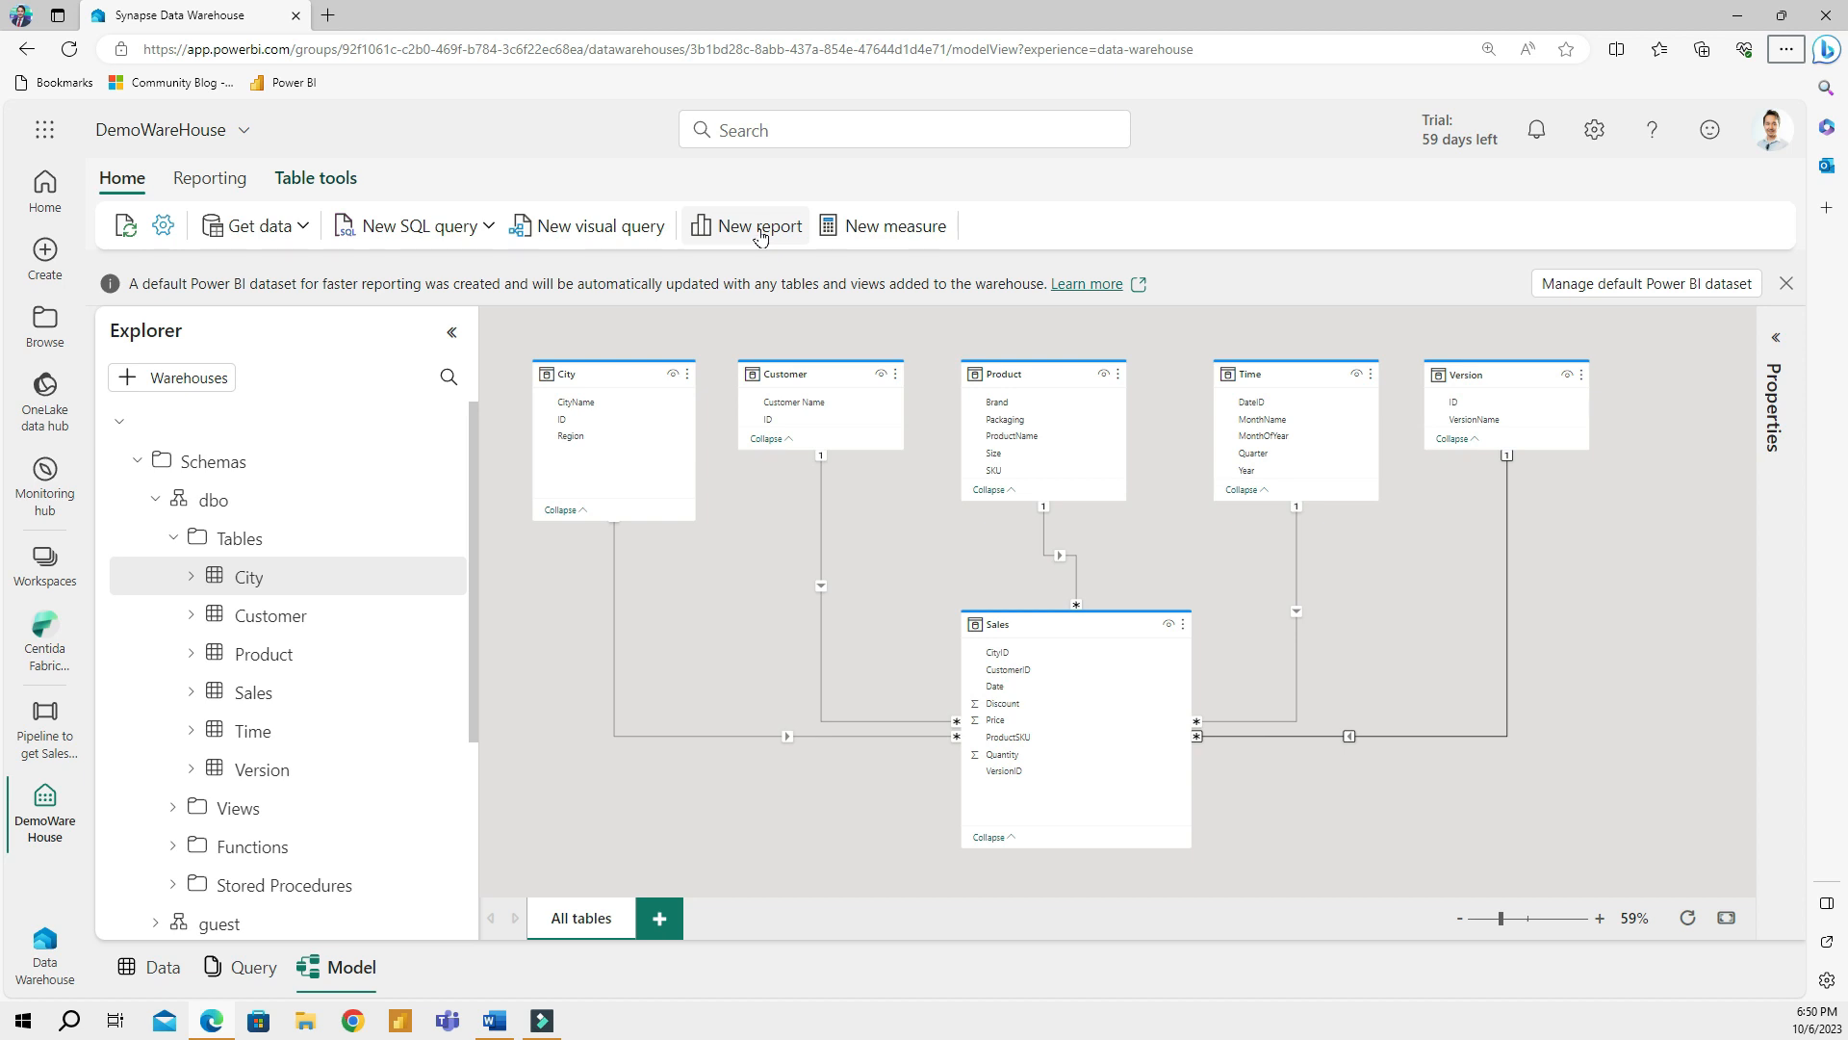
{"action": "left_click", "coordinate": [758, 225]}
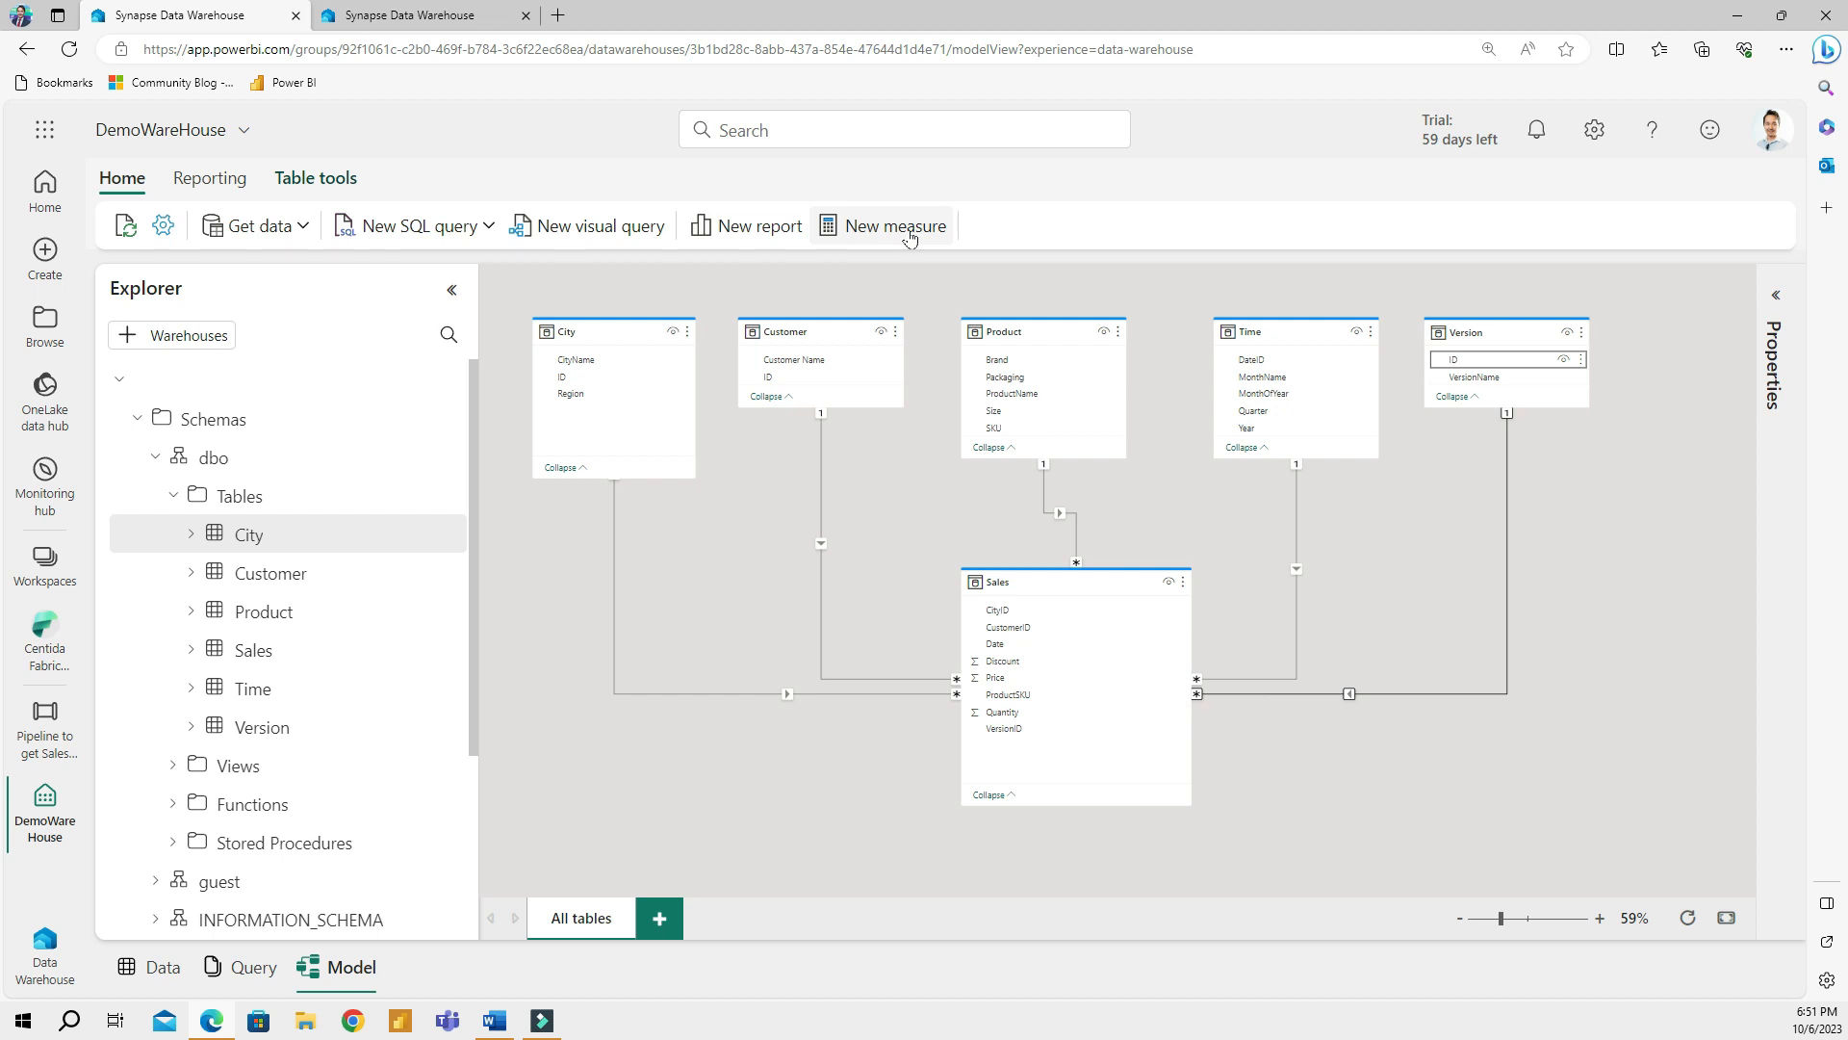
Create the measure Sales Amount = SUMX(Sales, Sales[Quantity] * Sales[Price])
{"action": "left_click", "coordinate": [894, 225]}
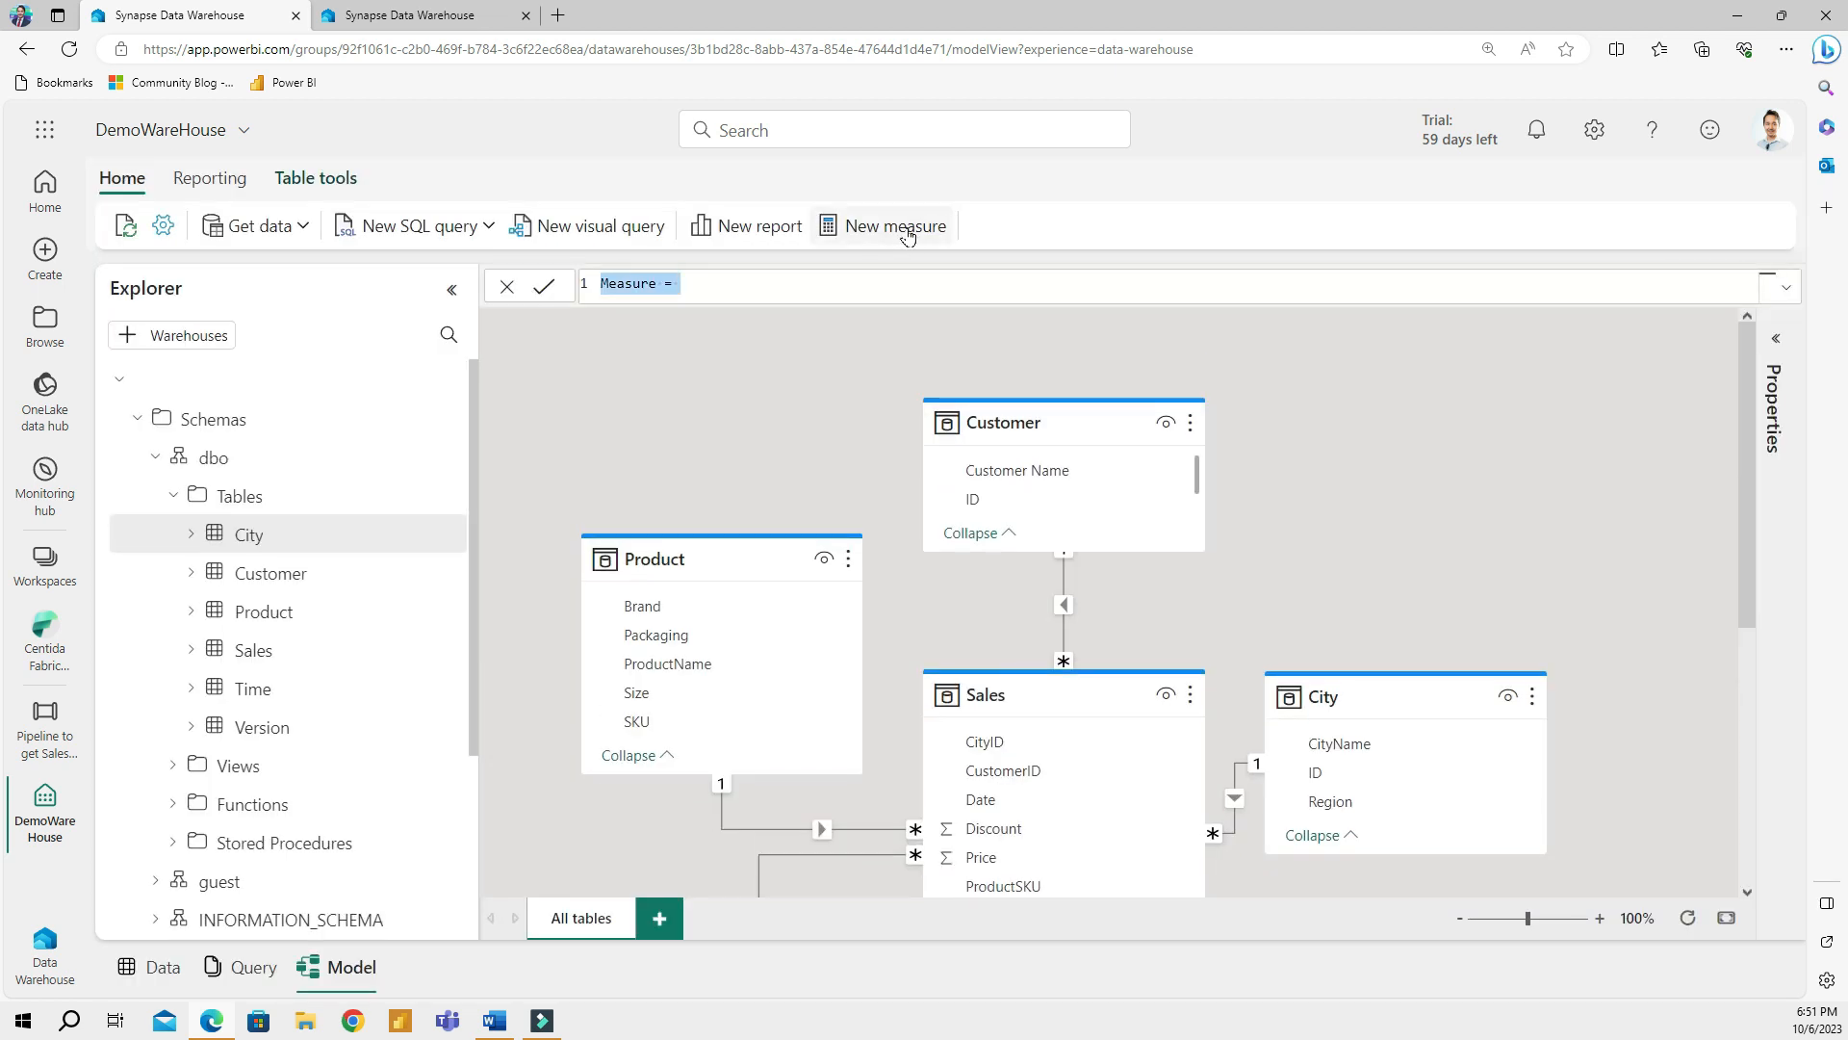
{"action": "type", "text": "Sales"}
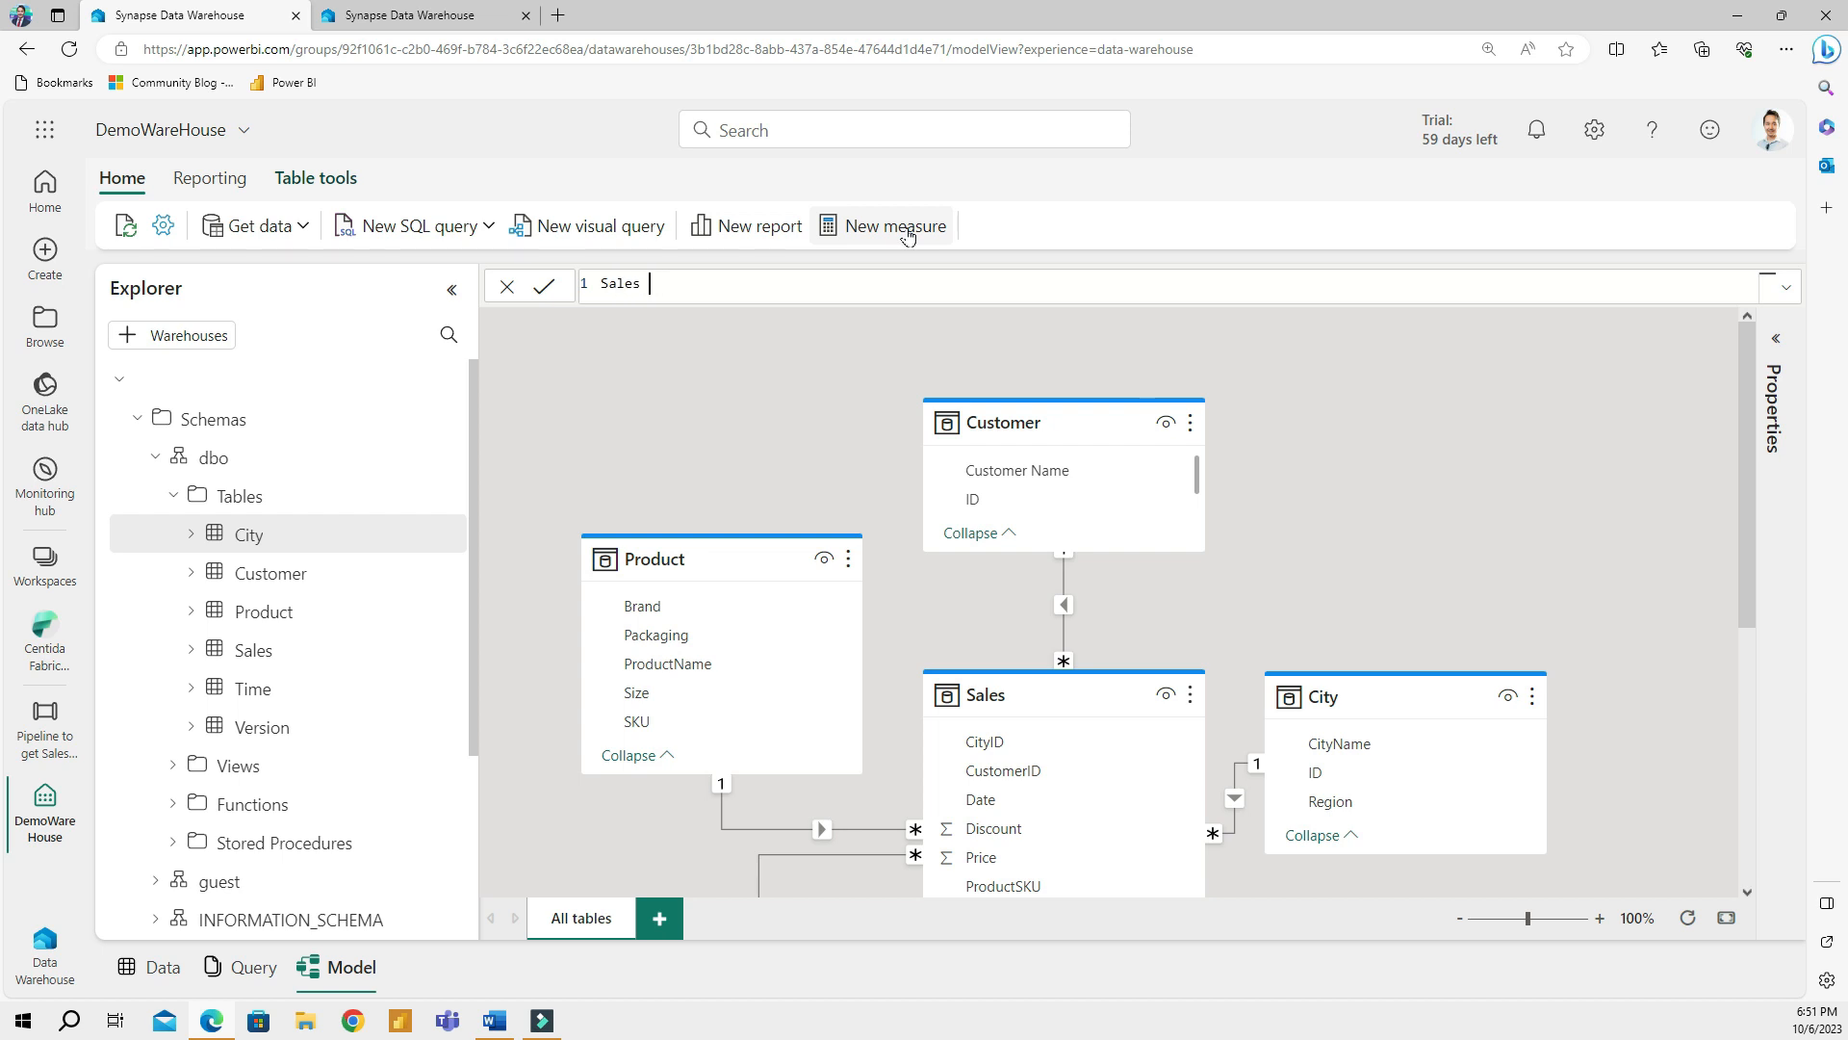
{"action": "type", "text": "Amount"}
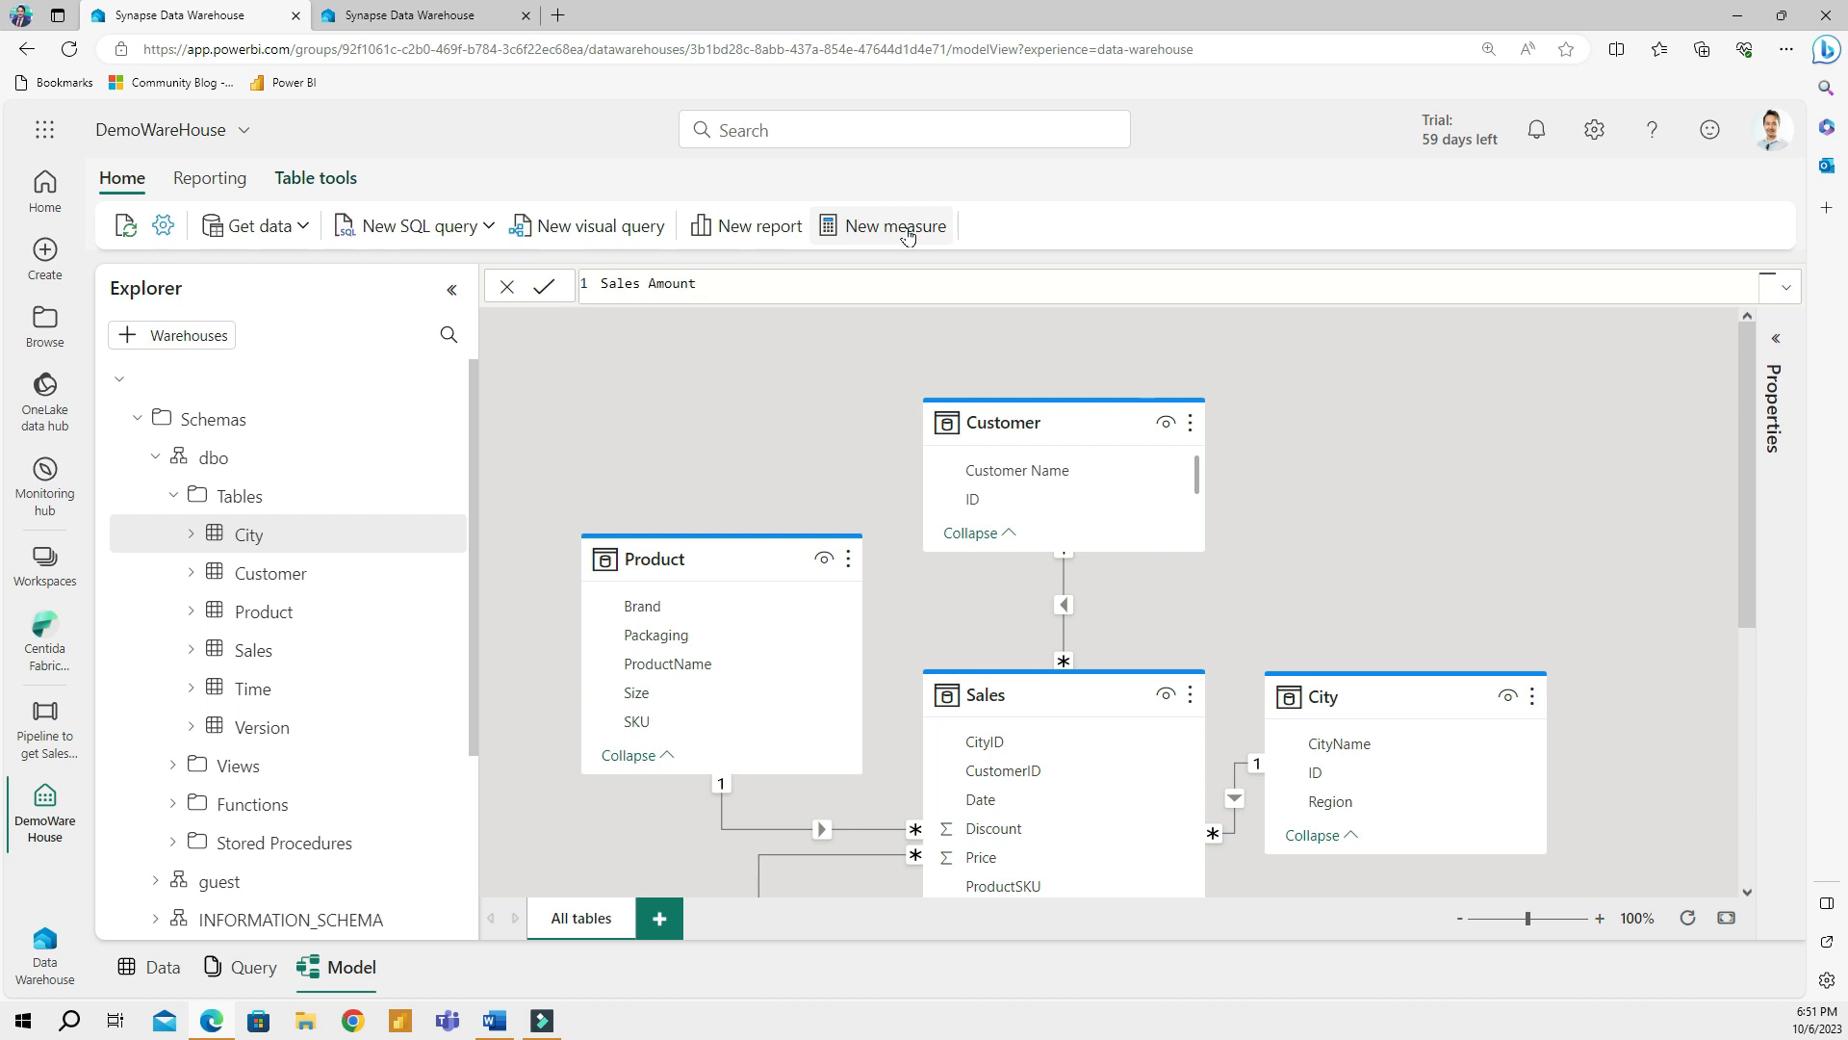
{"action": "type", "text": "="}
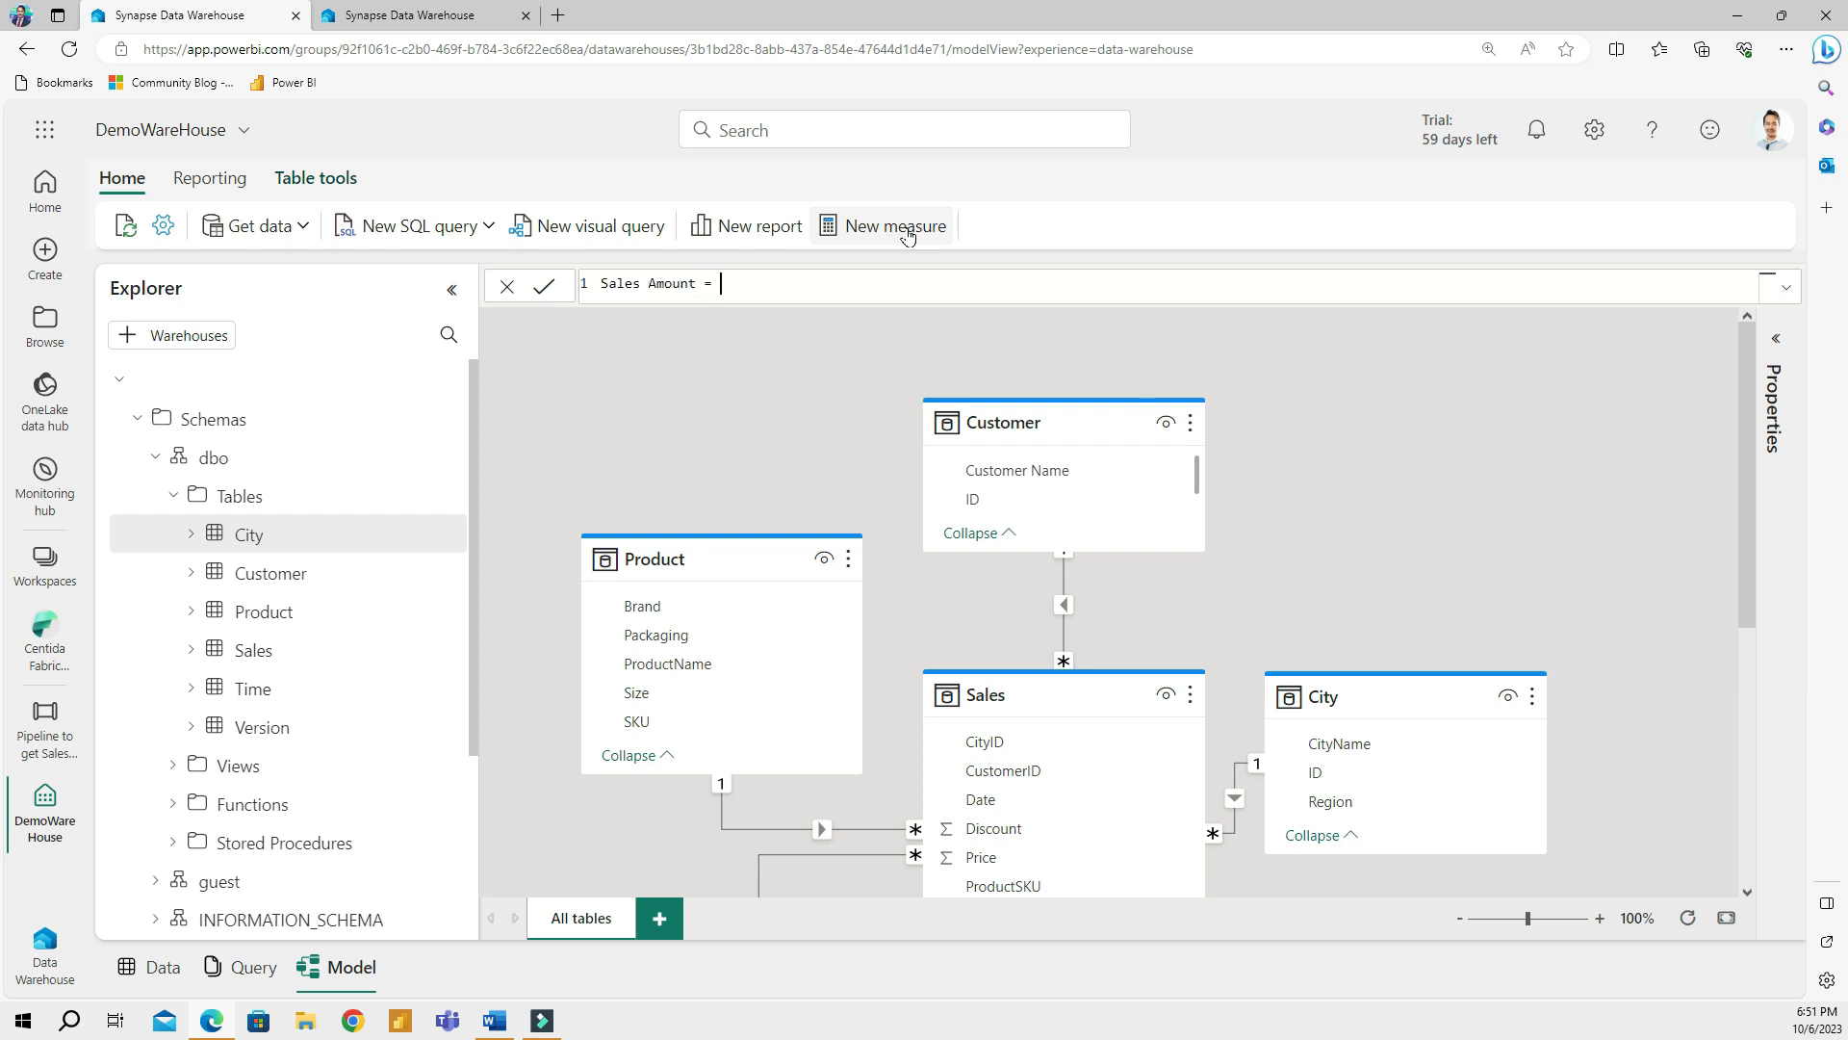
{"action": "type", "text": "SUMX("}
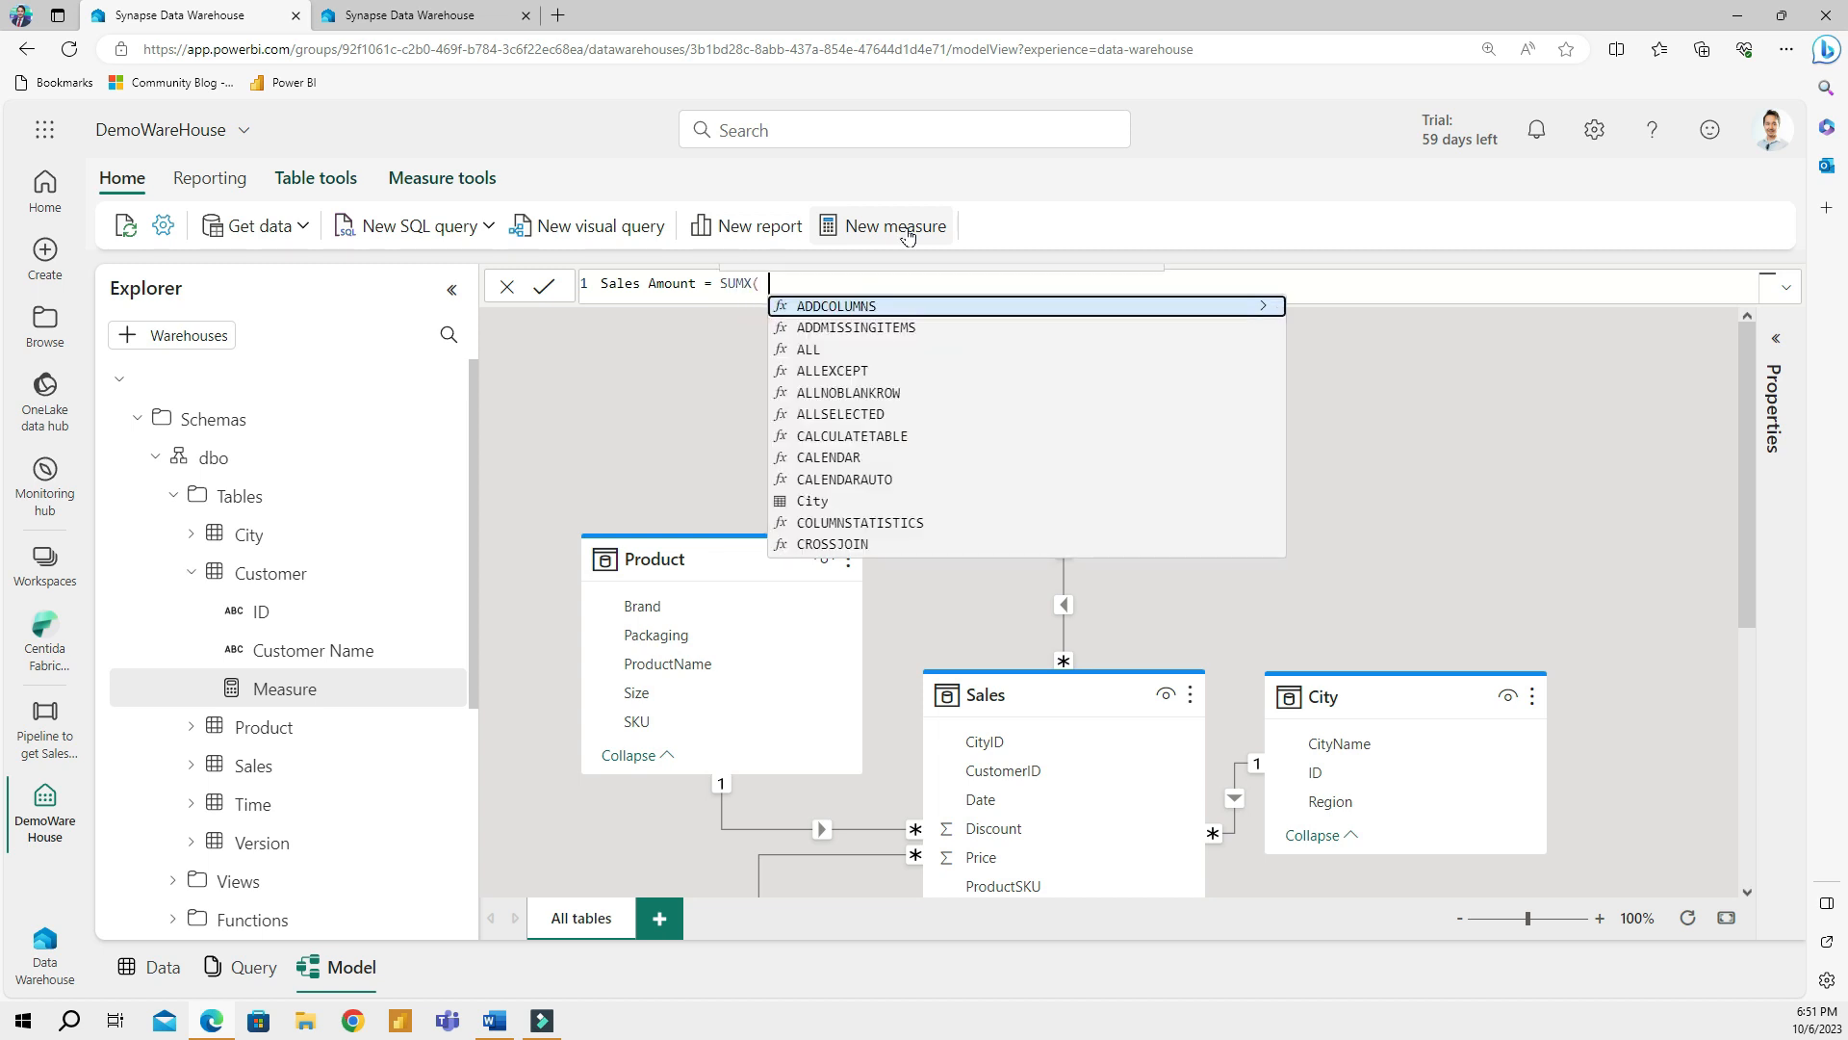
{"action": "type", "text": "Sales"}
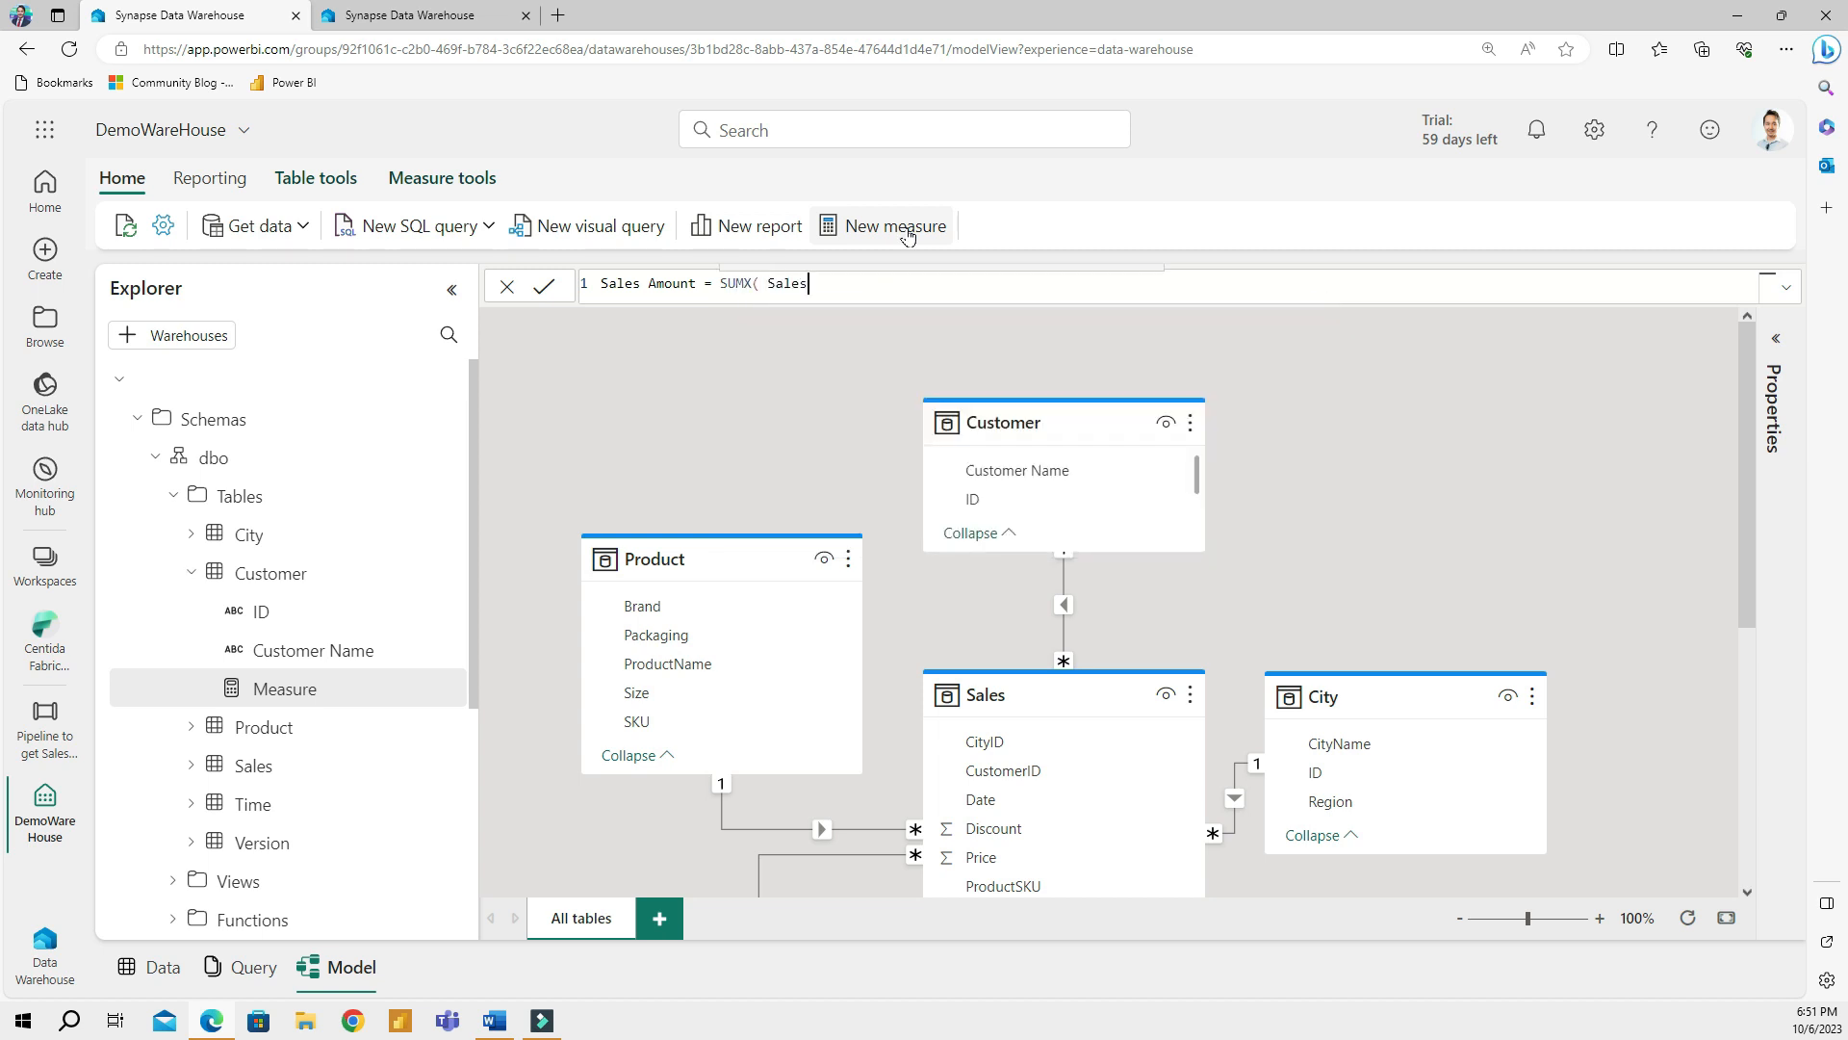
{"action": "type", "text": ","}
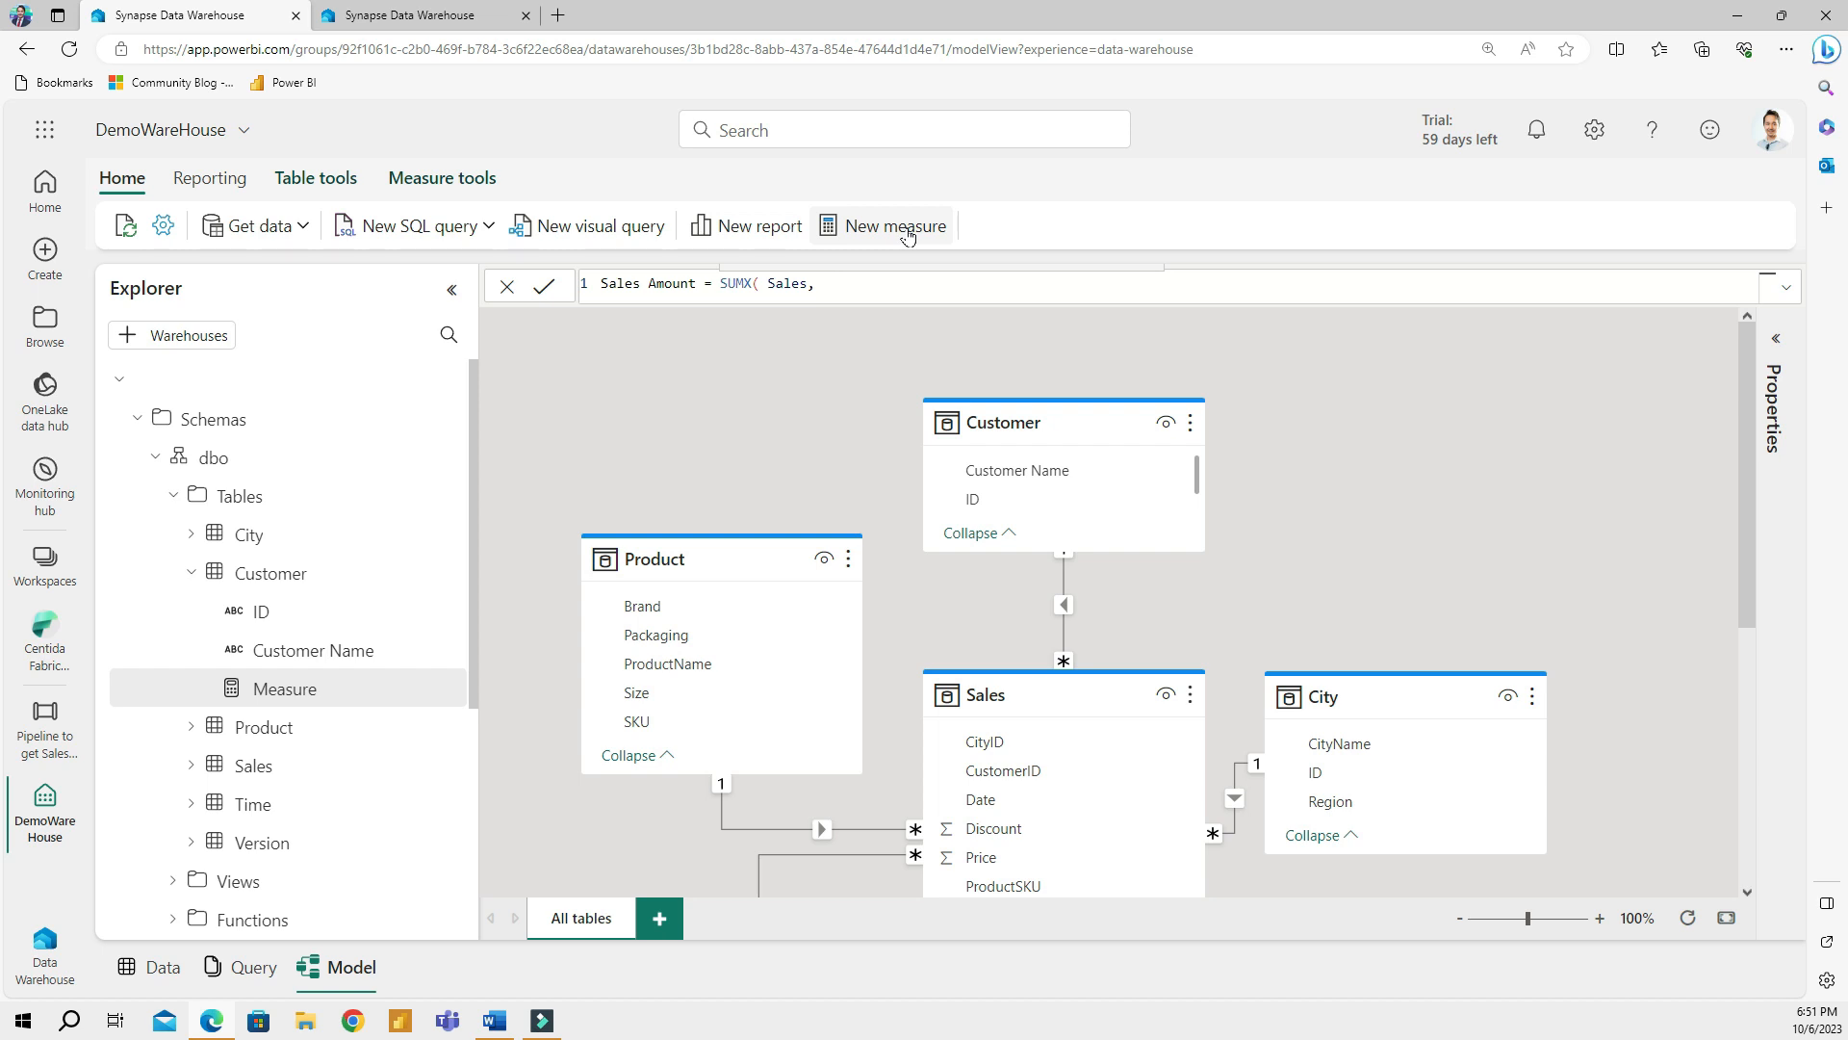
{"action": "type", "text": "Sales[Quantity] * price"}
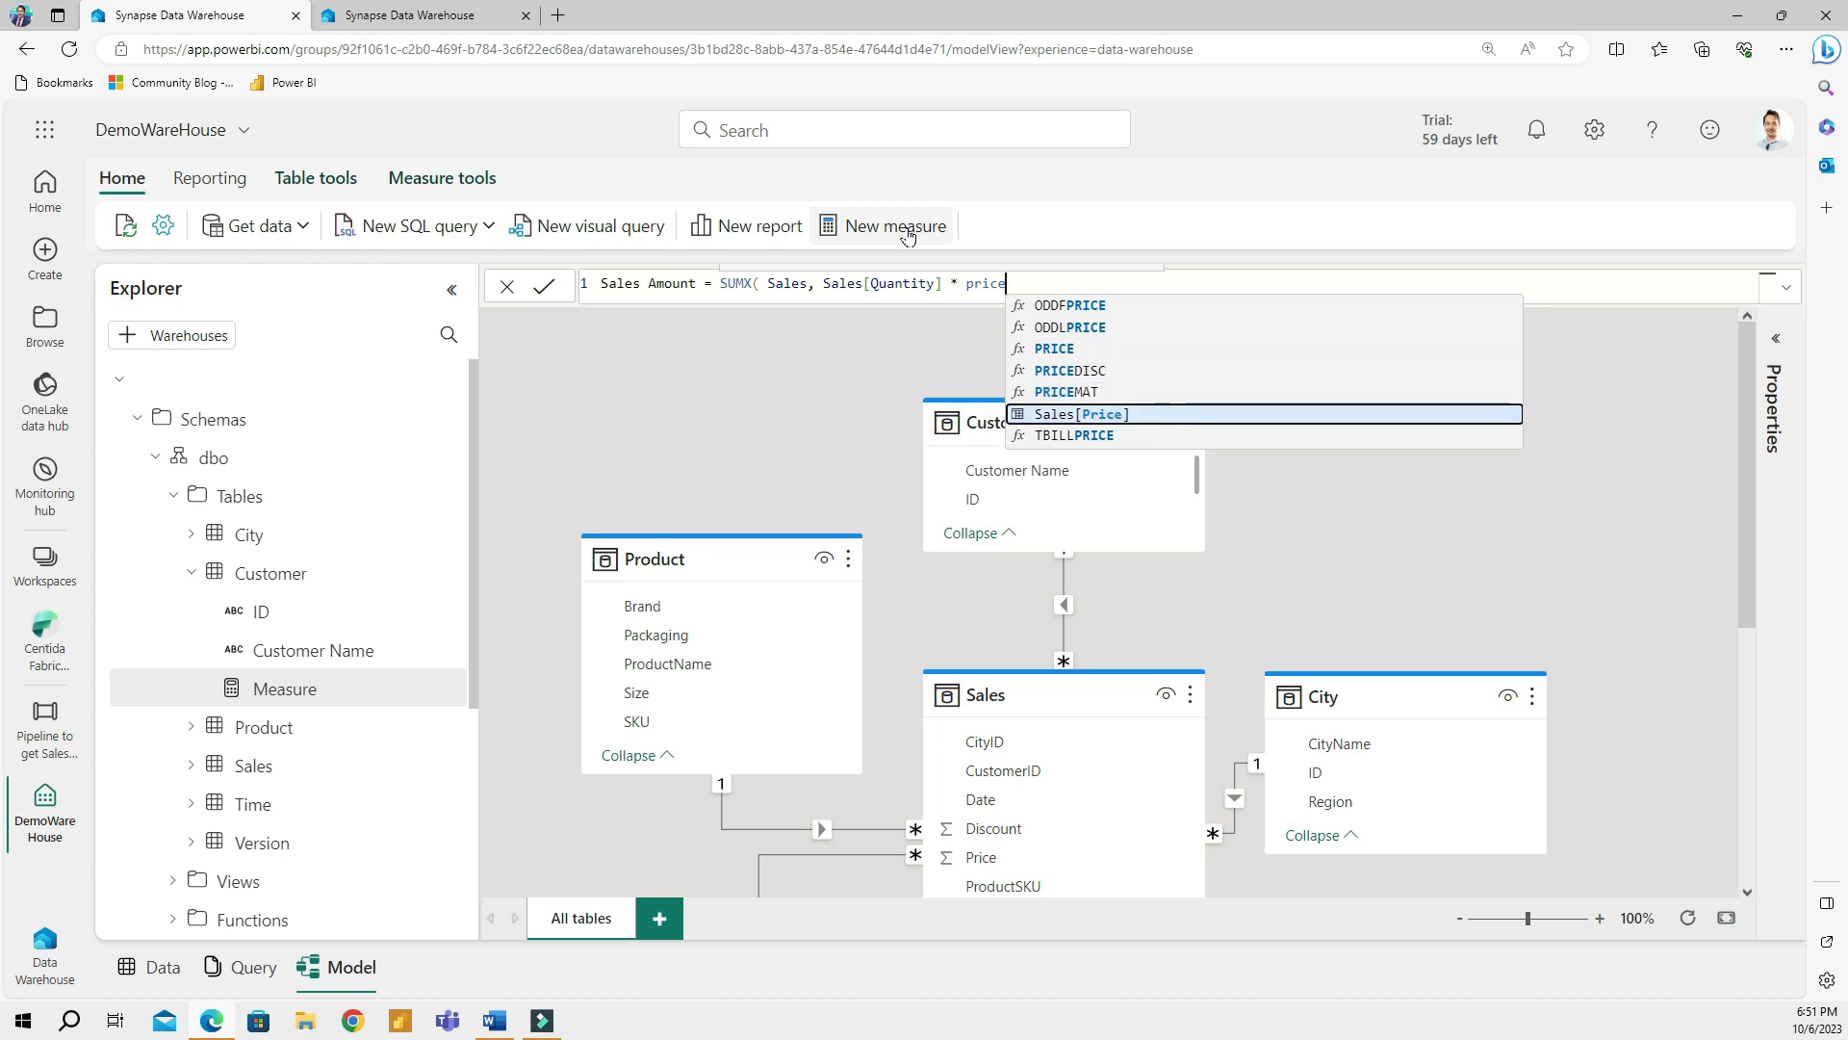
{"action": "left_click", "coordinate": [1073, 414]}
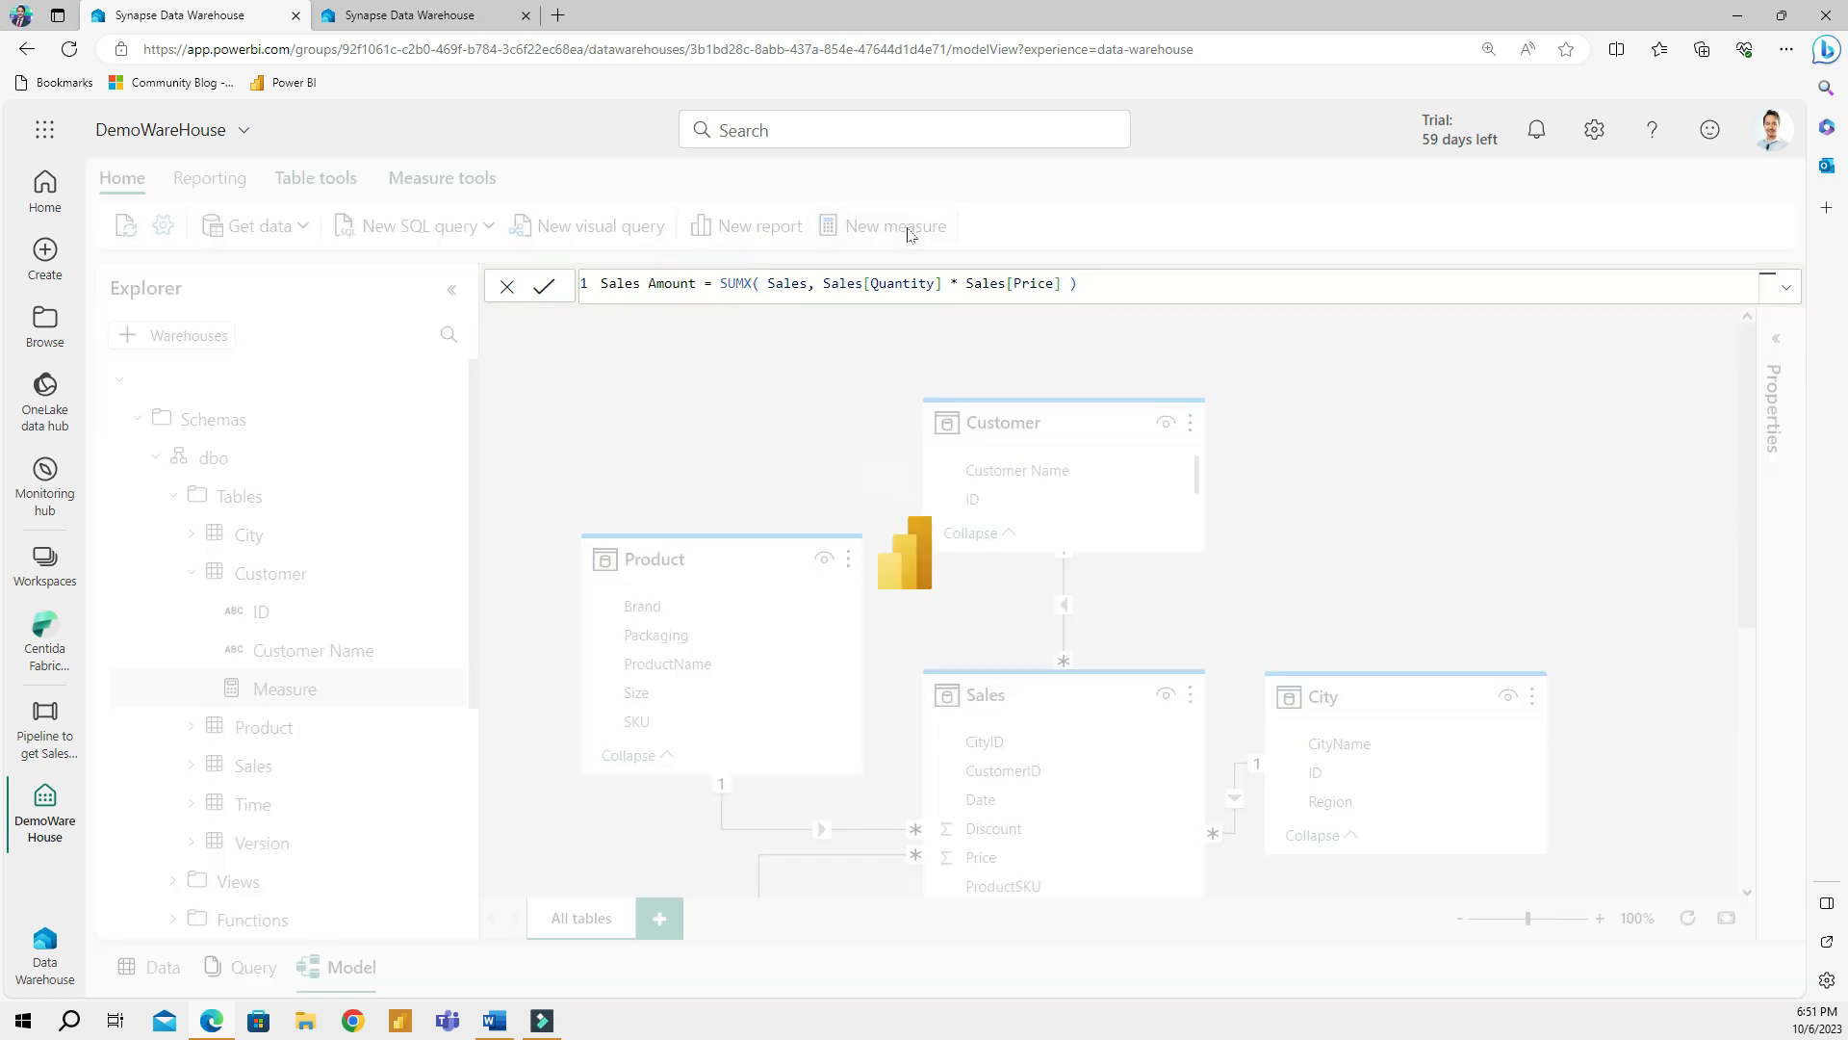
{"action": "left_click", "coordinate": [546, 287]}
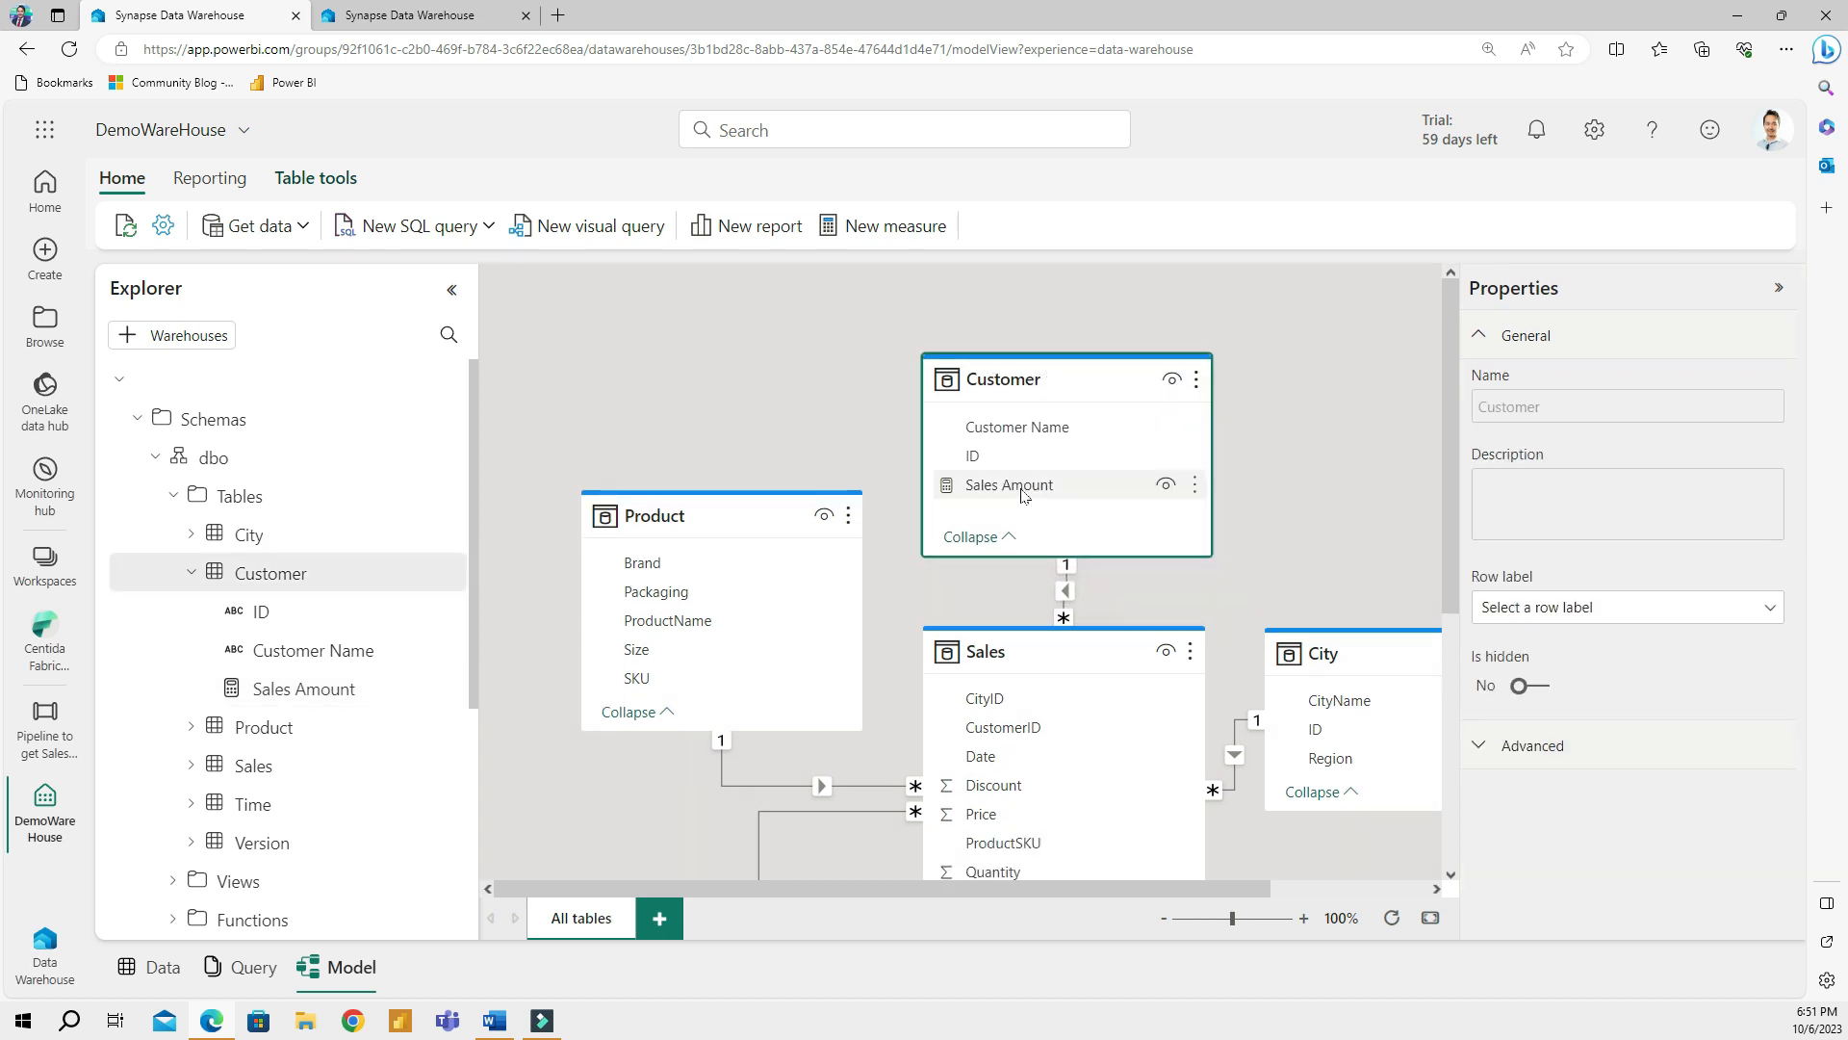
Set the Sales Amount measure's home table to Sales and format it as Currency
{"action": "left_click", "coordinate": [1621, 529]}
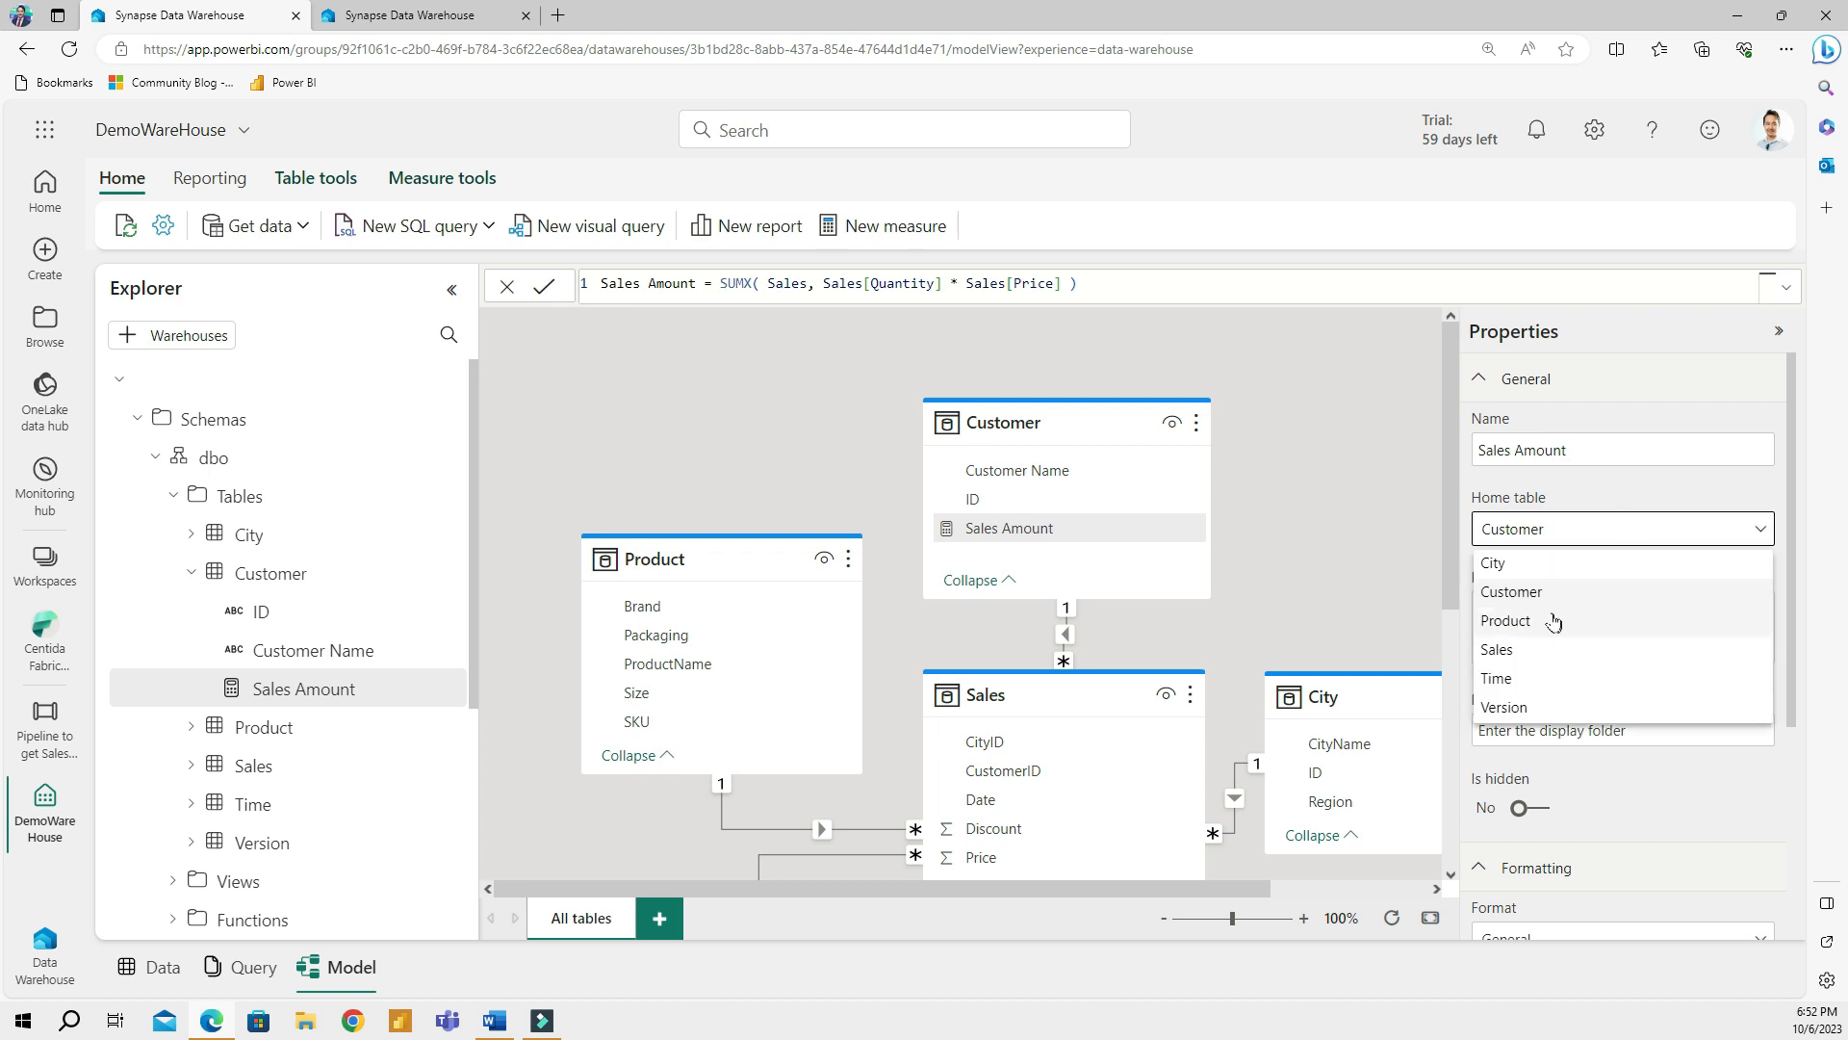
{"action": "mouse_move", "coordinate": [1516, 650]}
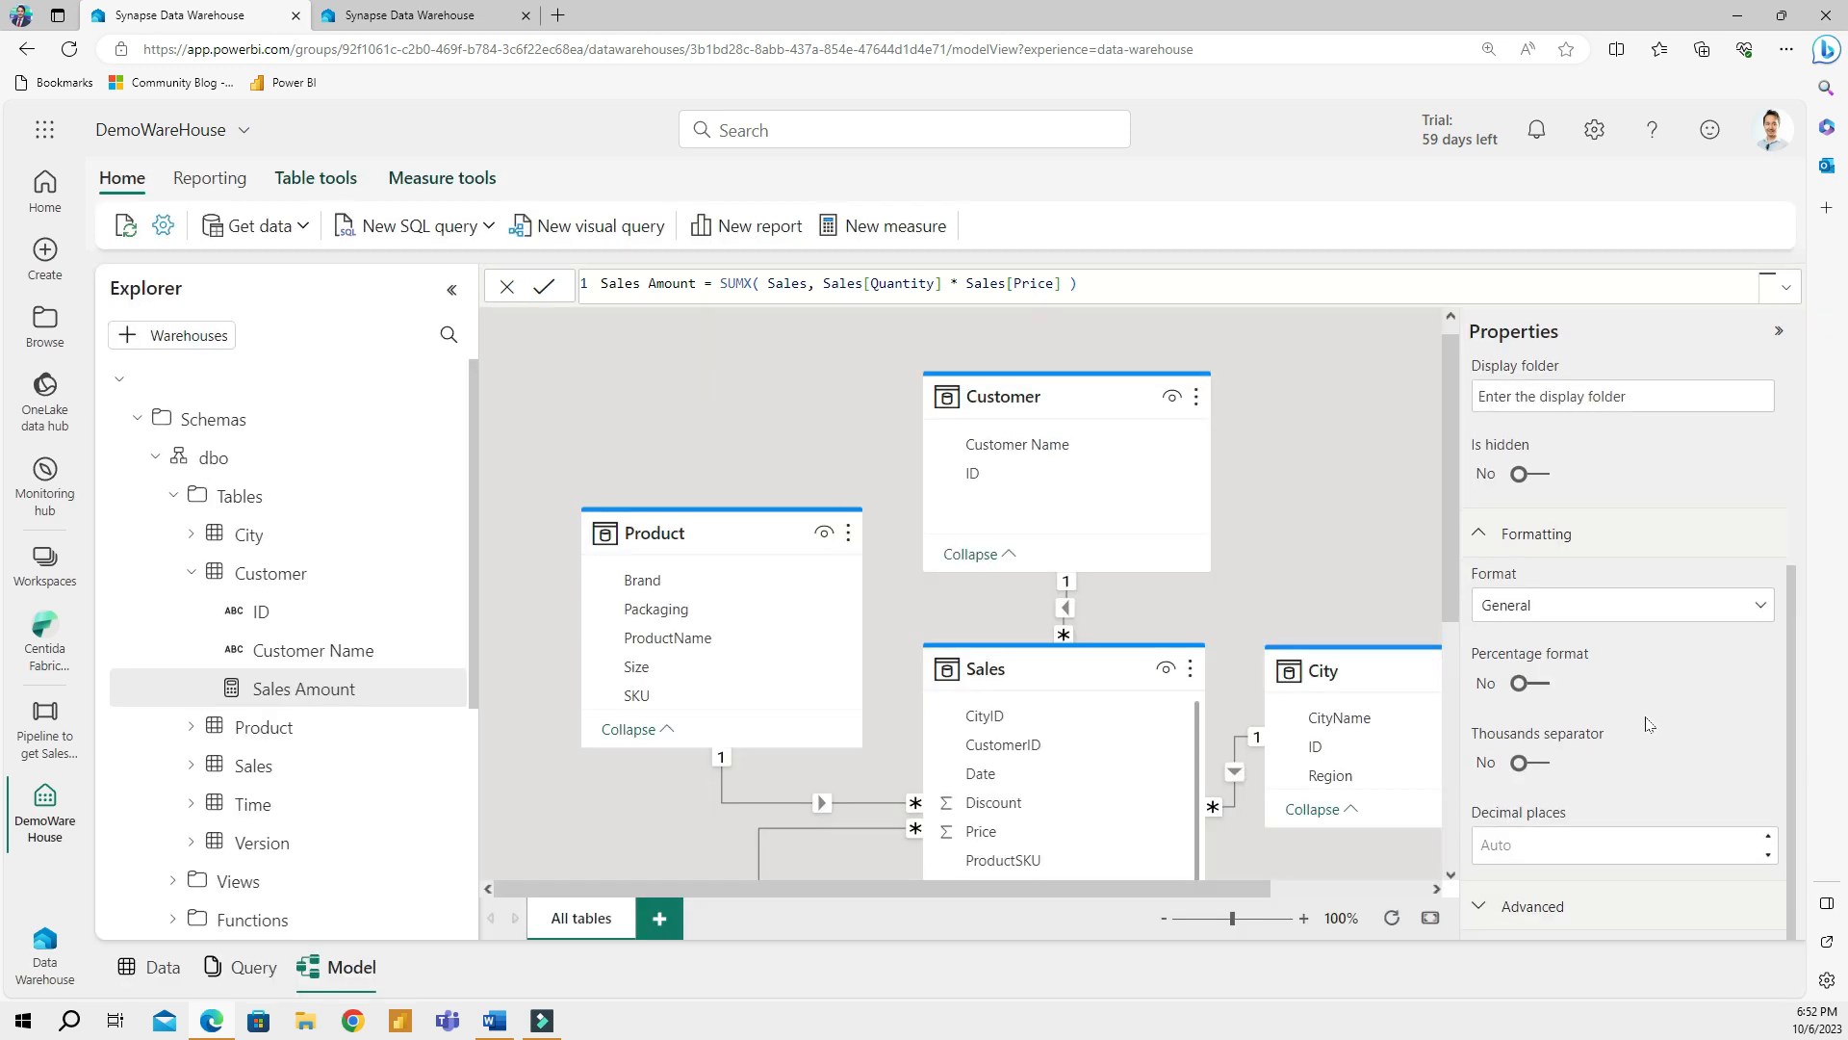
{"action": "left_click", "coordinate": [1621, 604]}
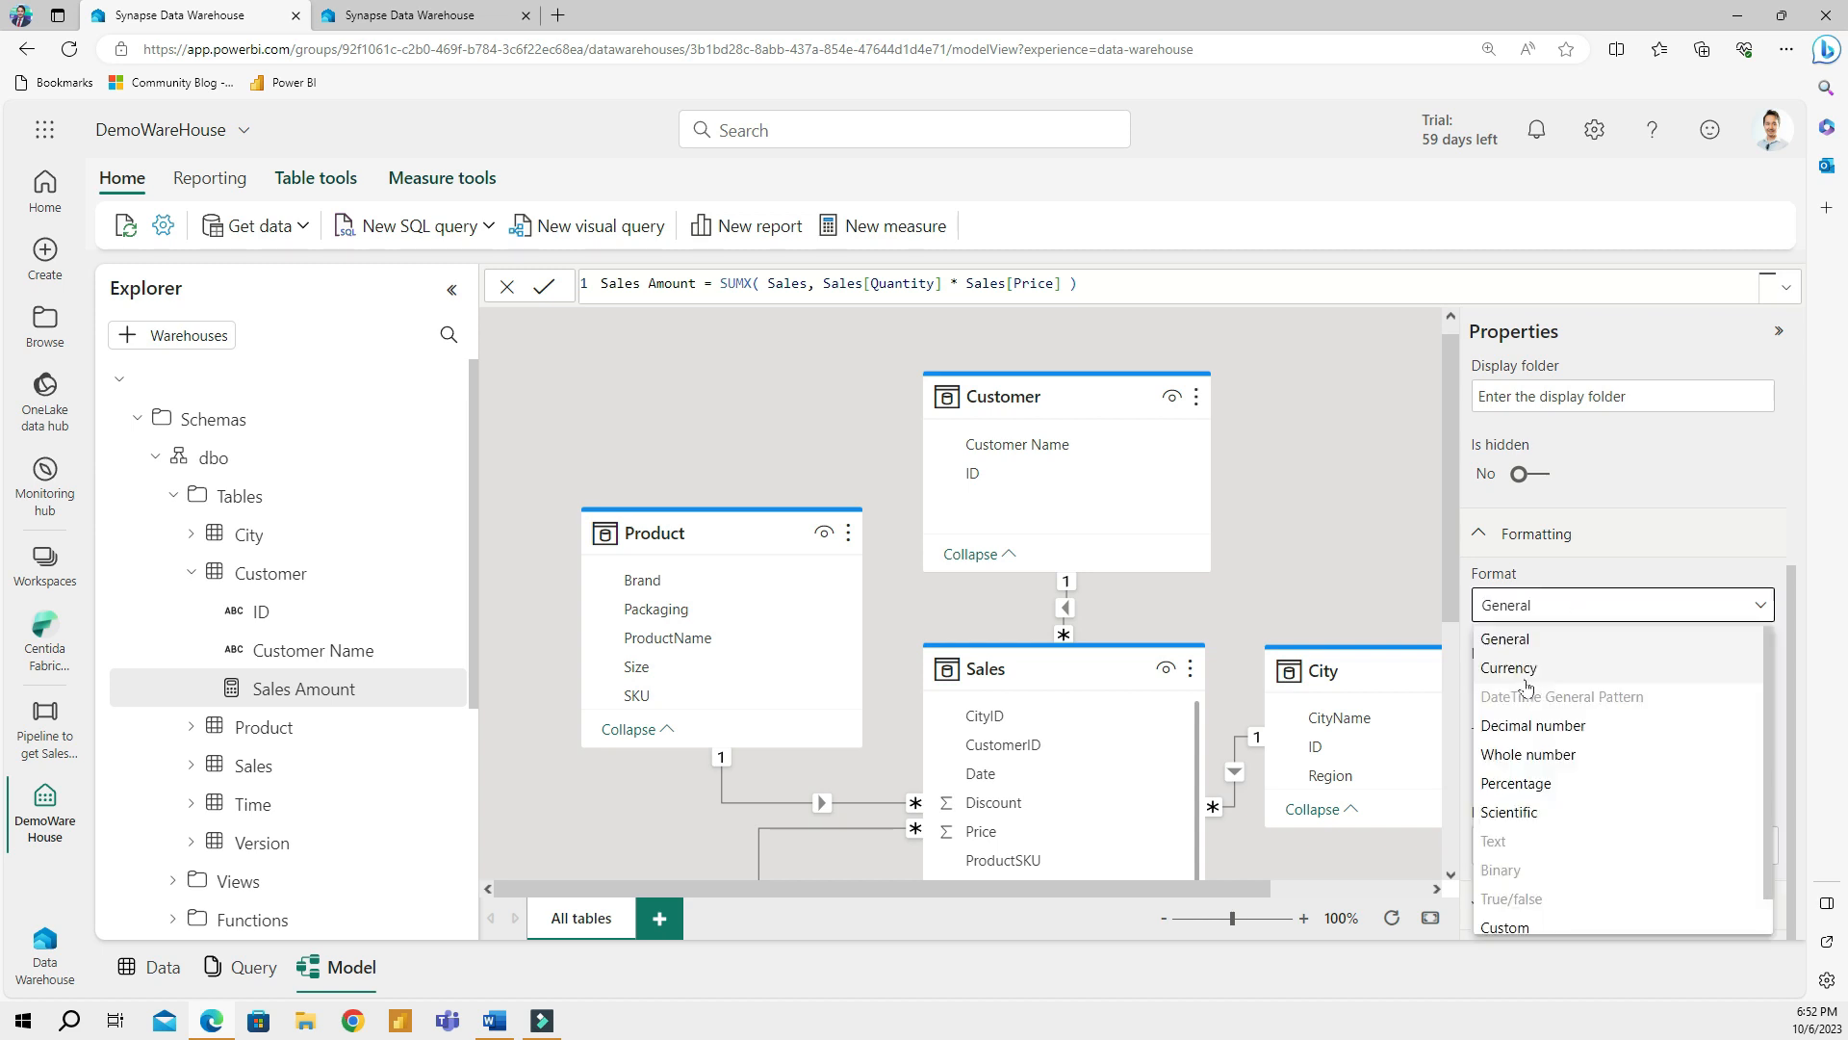
{"action": "left_click", "coordinate": [1507, 667]}
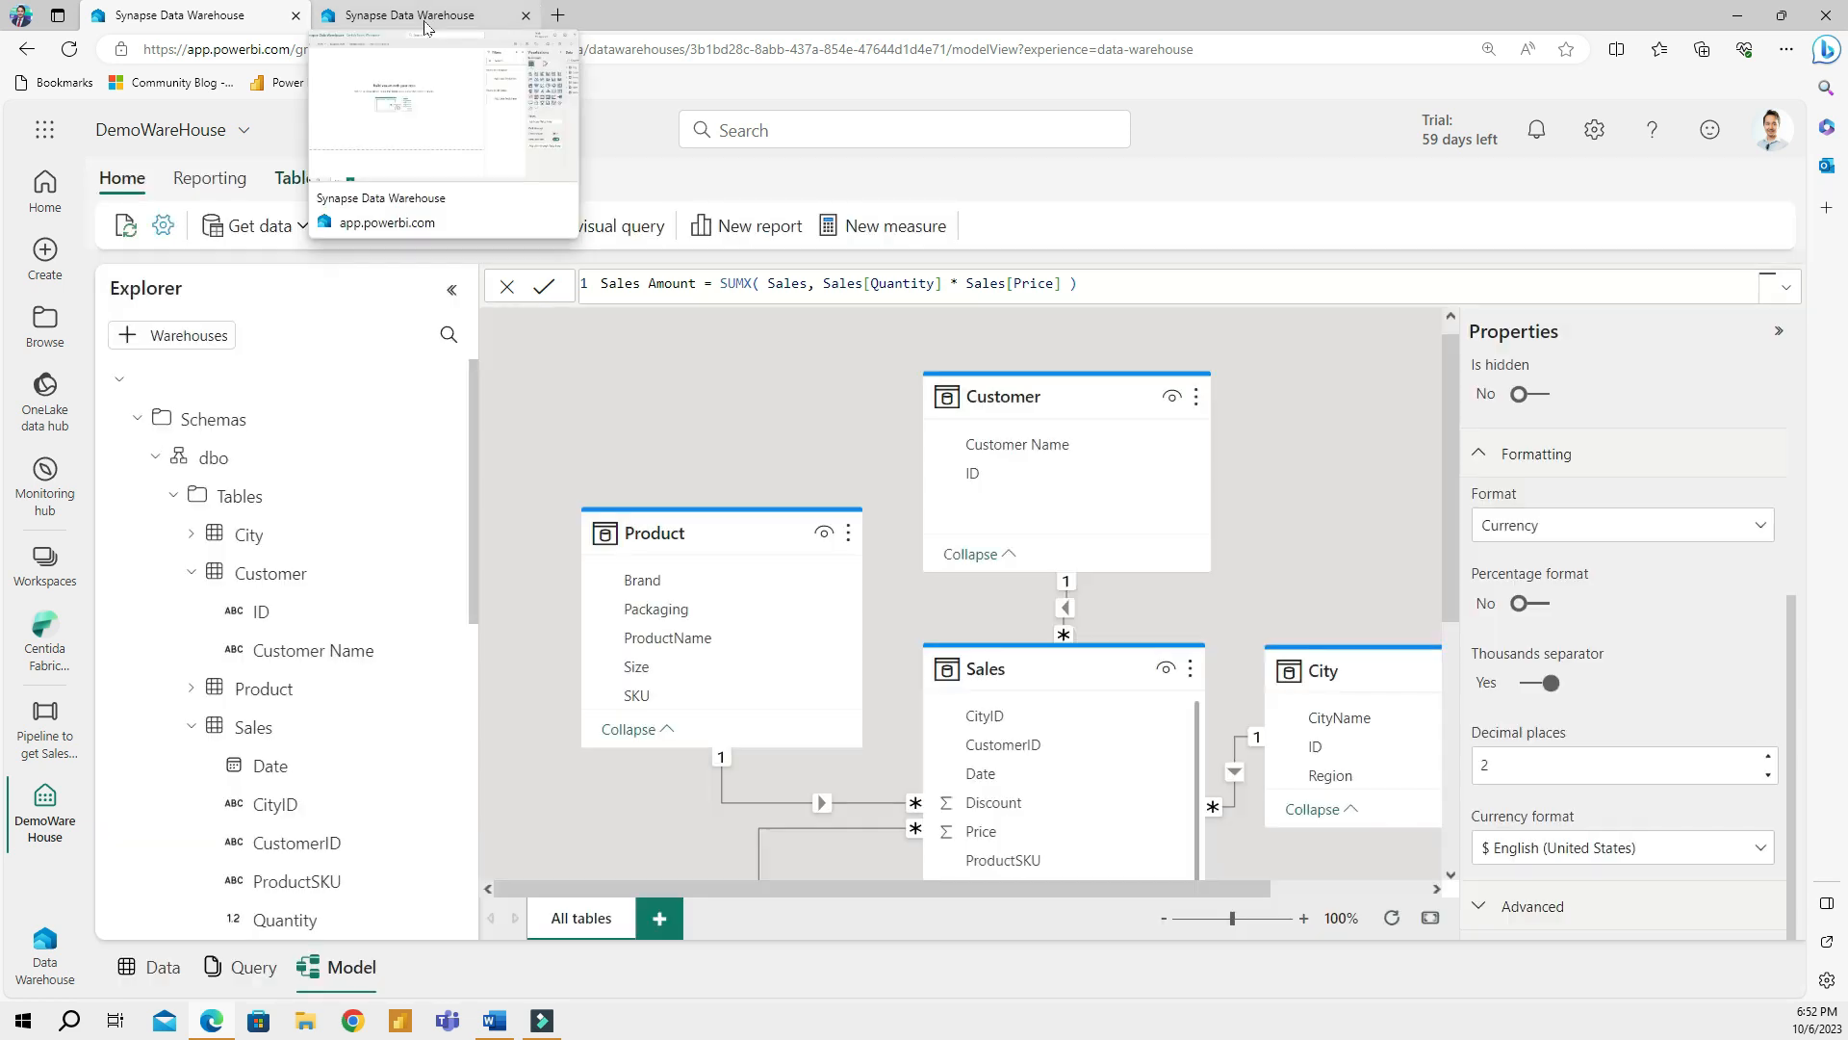
Add Sales Amount to the report as a matrix and collapse the Filters pane
{"action": "left_click", "coordinate": [419, 14]}
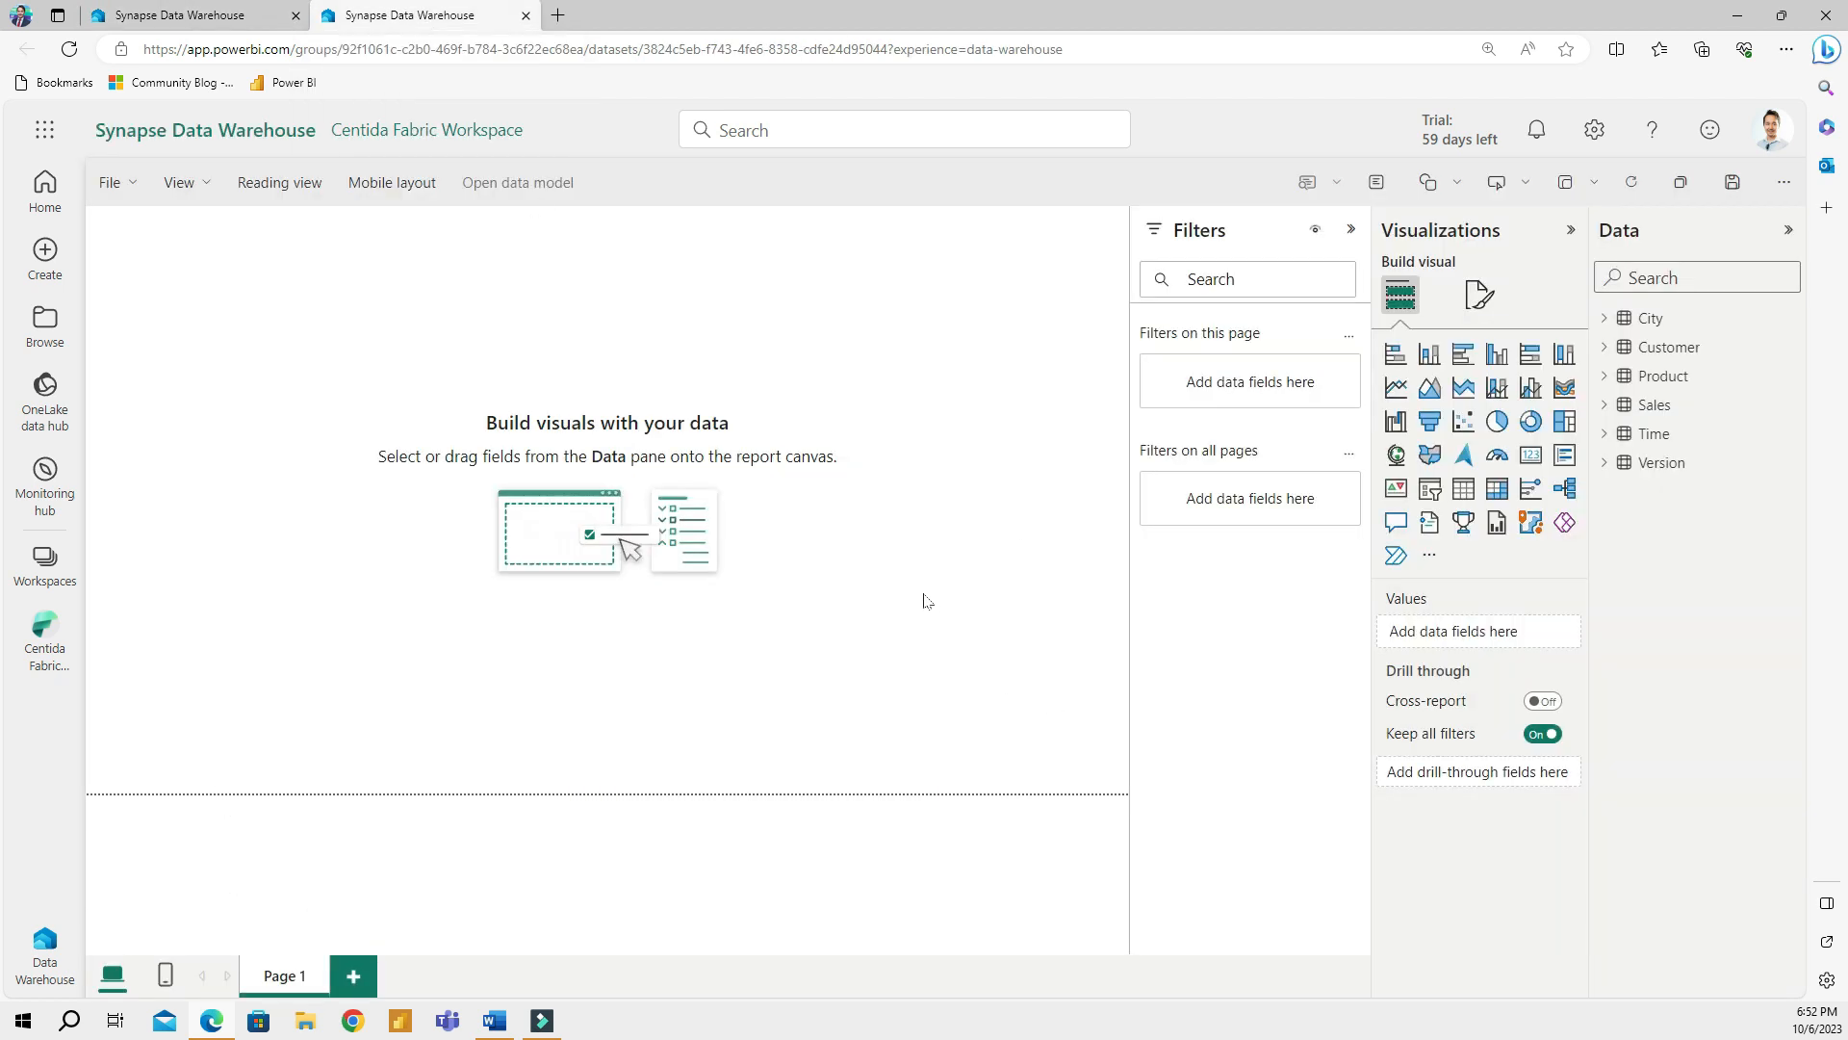
{"action": "mouse_move", "coordinate": [1624, 473]}
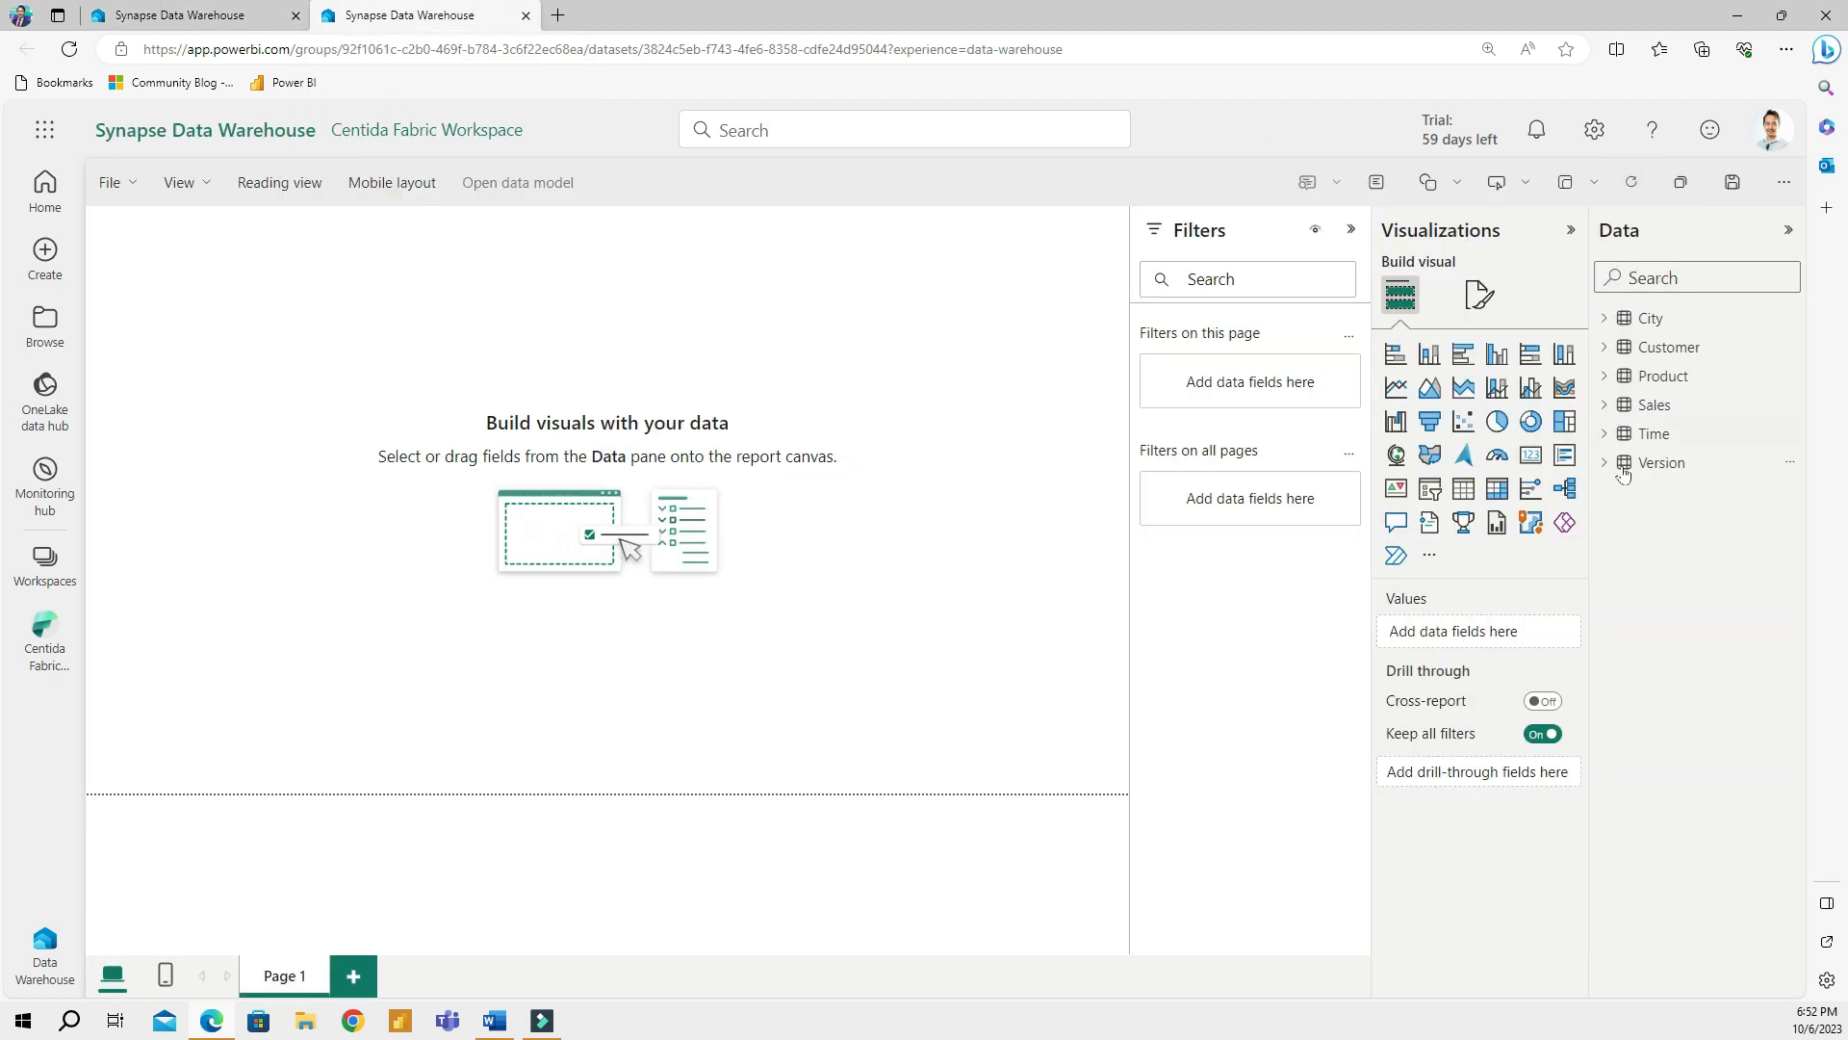
{"action": "left_click", "coordinate": [1653, 405]}
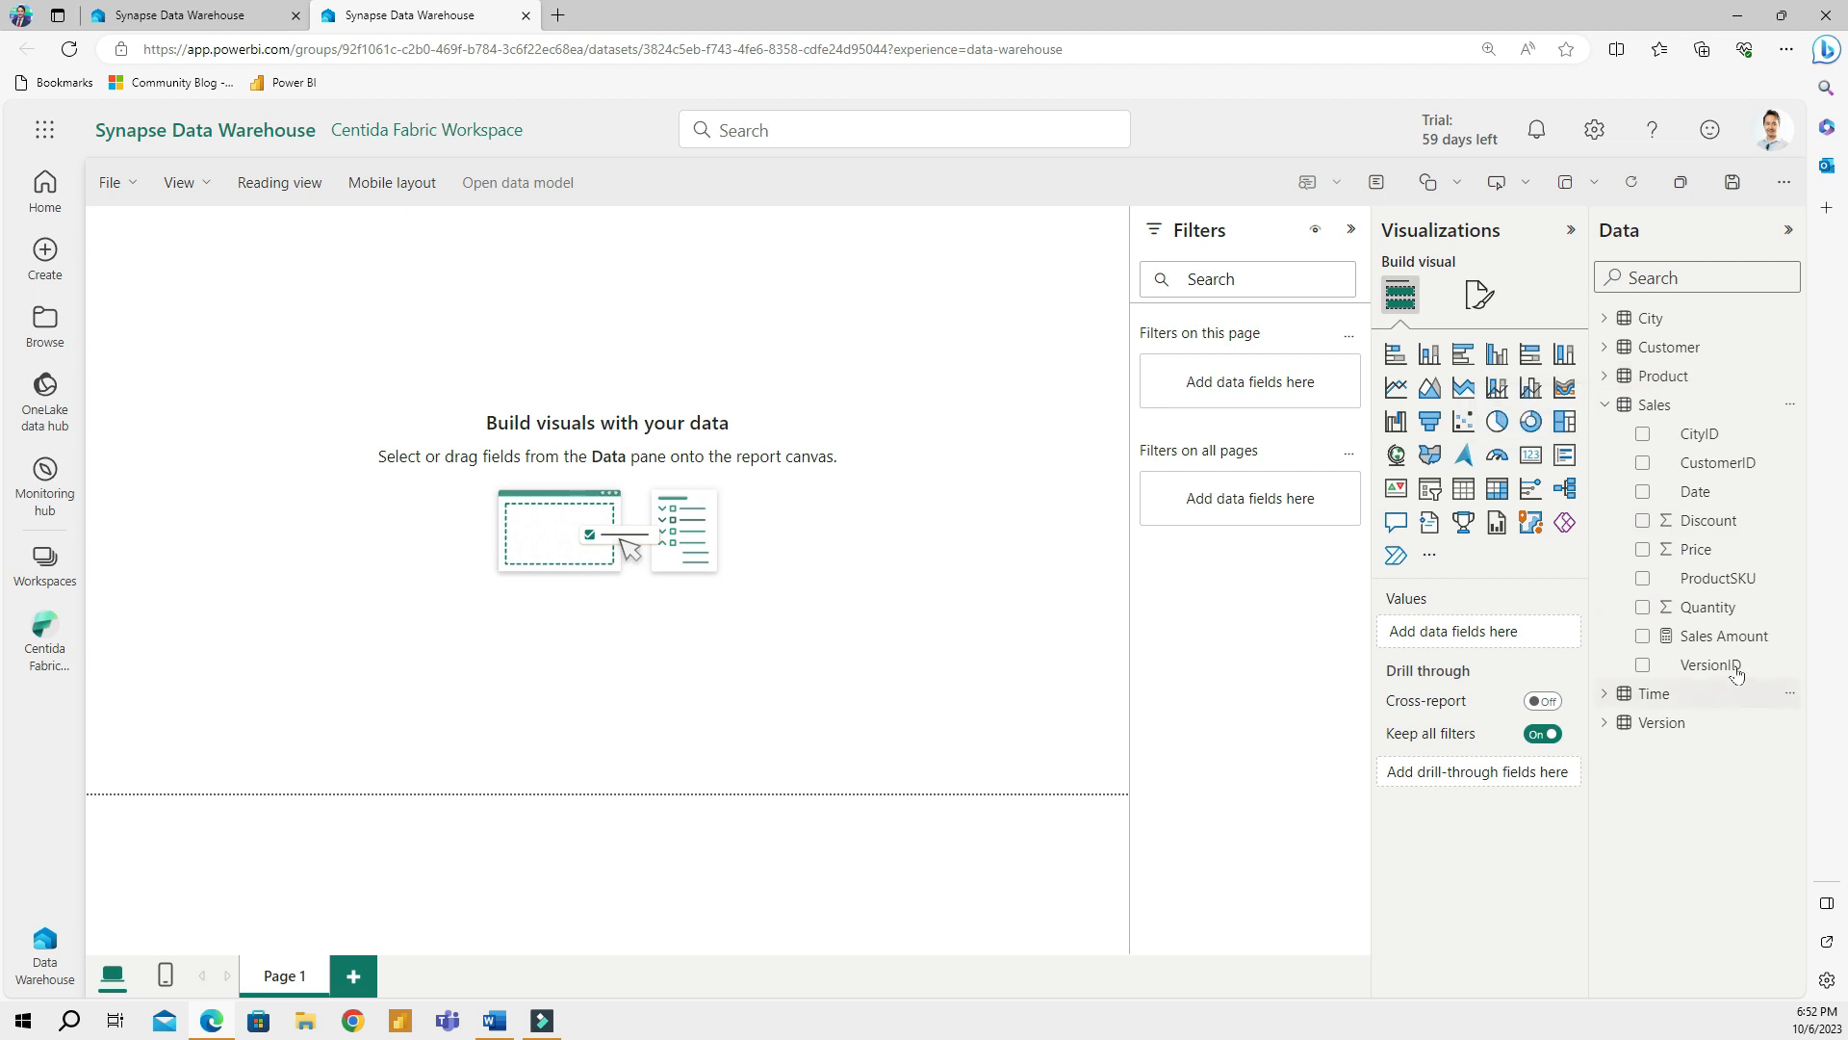
{"action": "left_click", "coordinate": [1643, 635]}
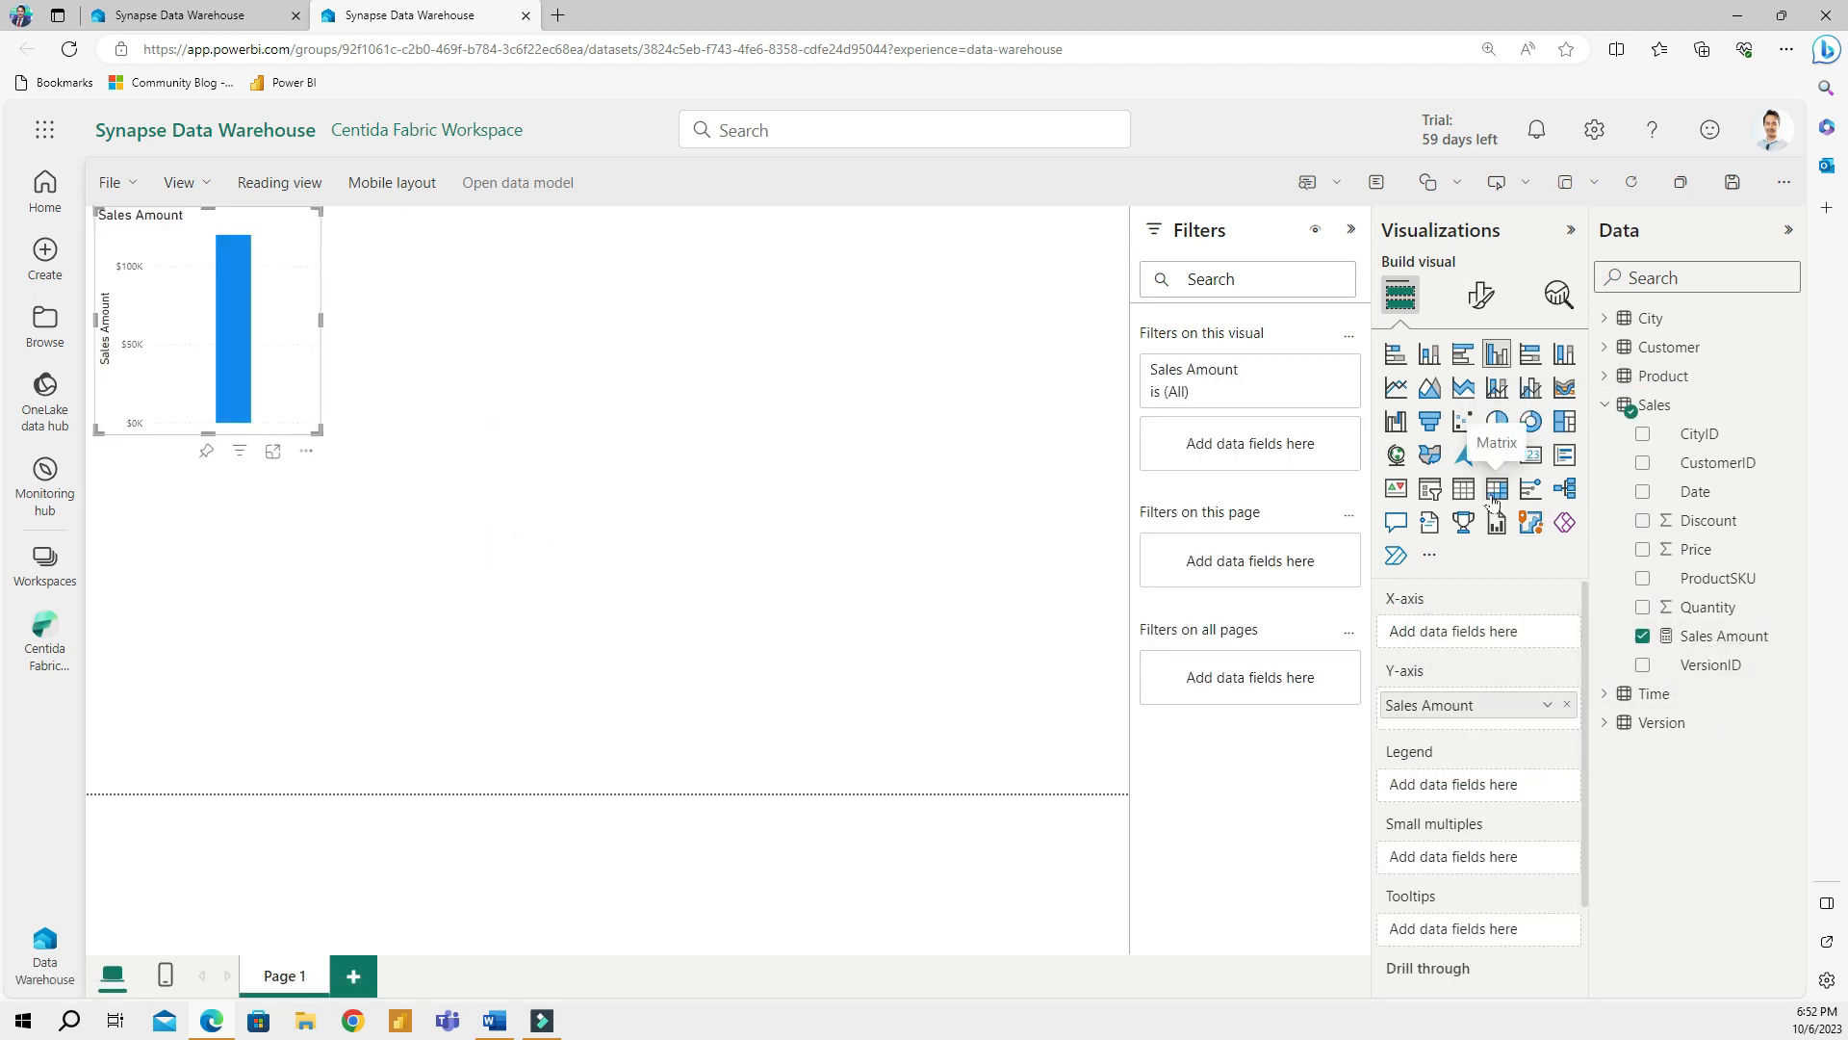
{"action": "left_click", "coordinate": [1496, 488]}
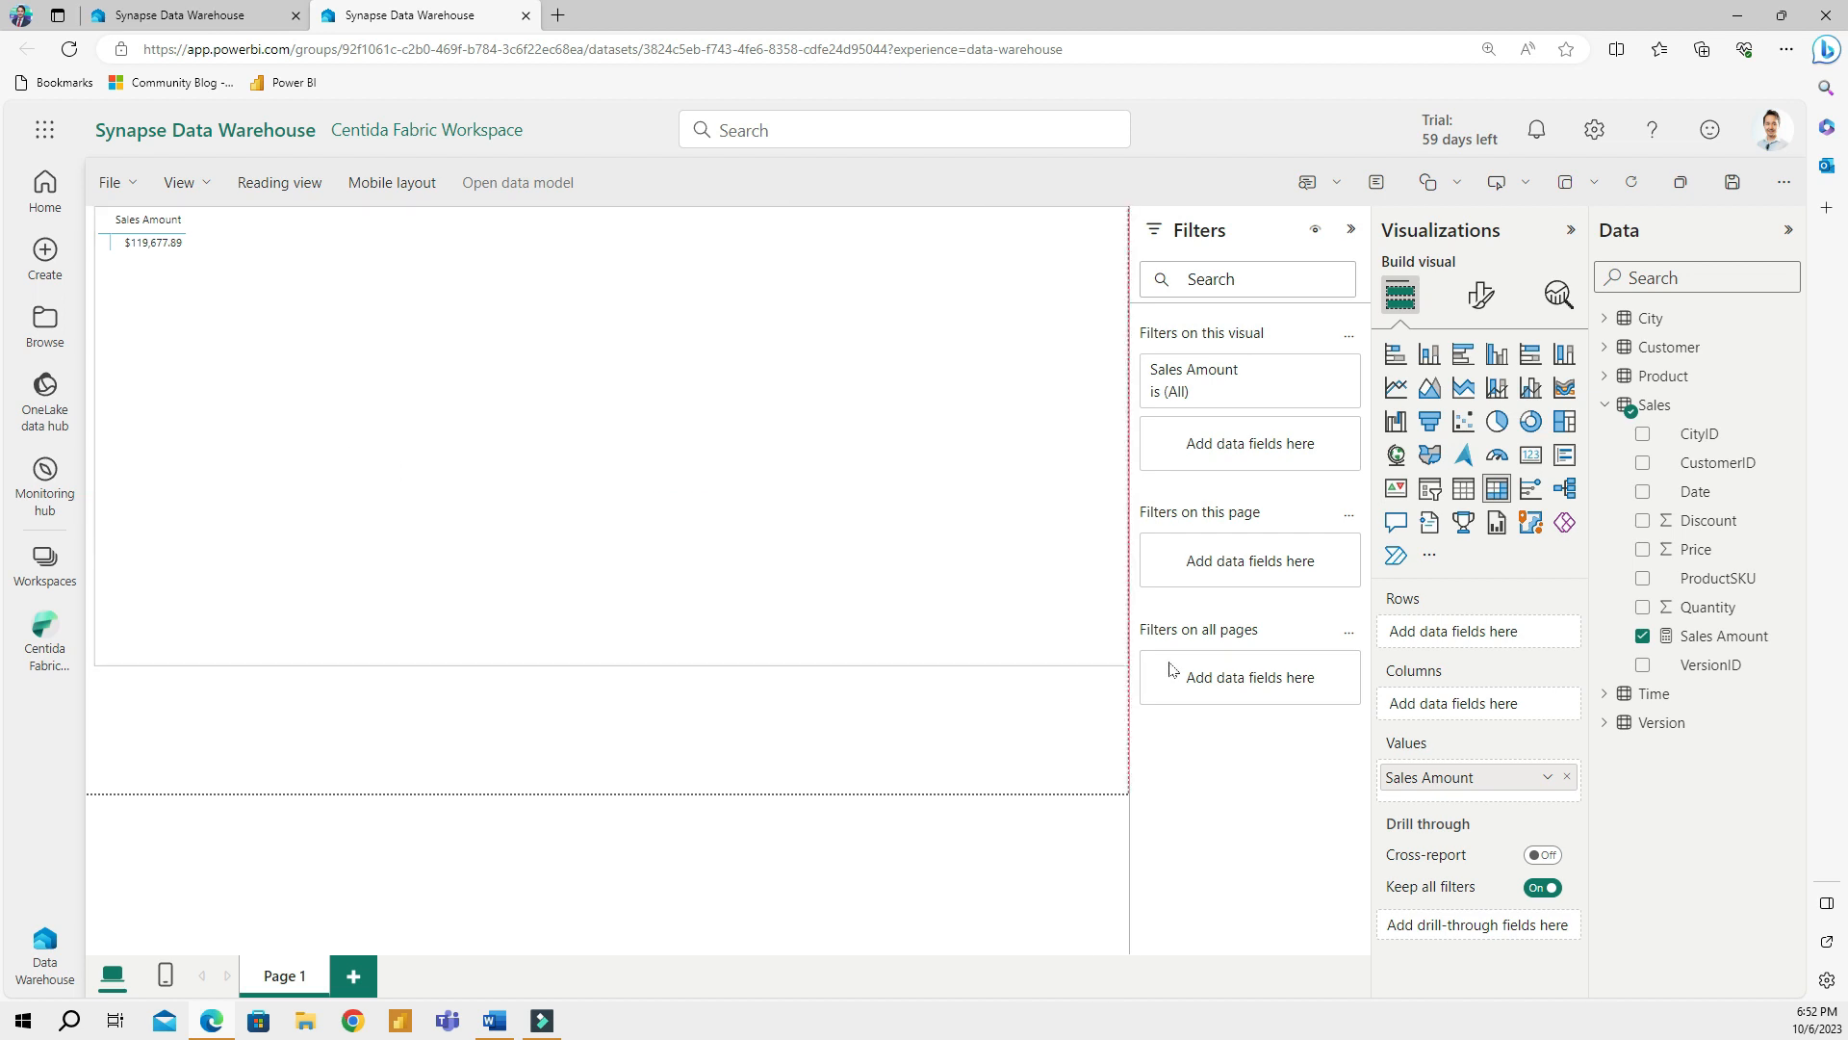
{"action": "left_click", "coordinate": [1350, 230]}
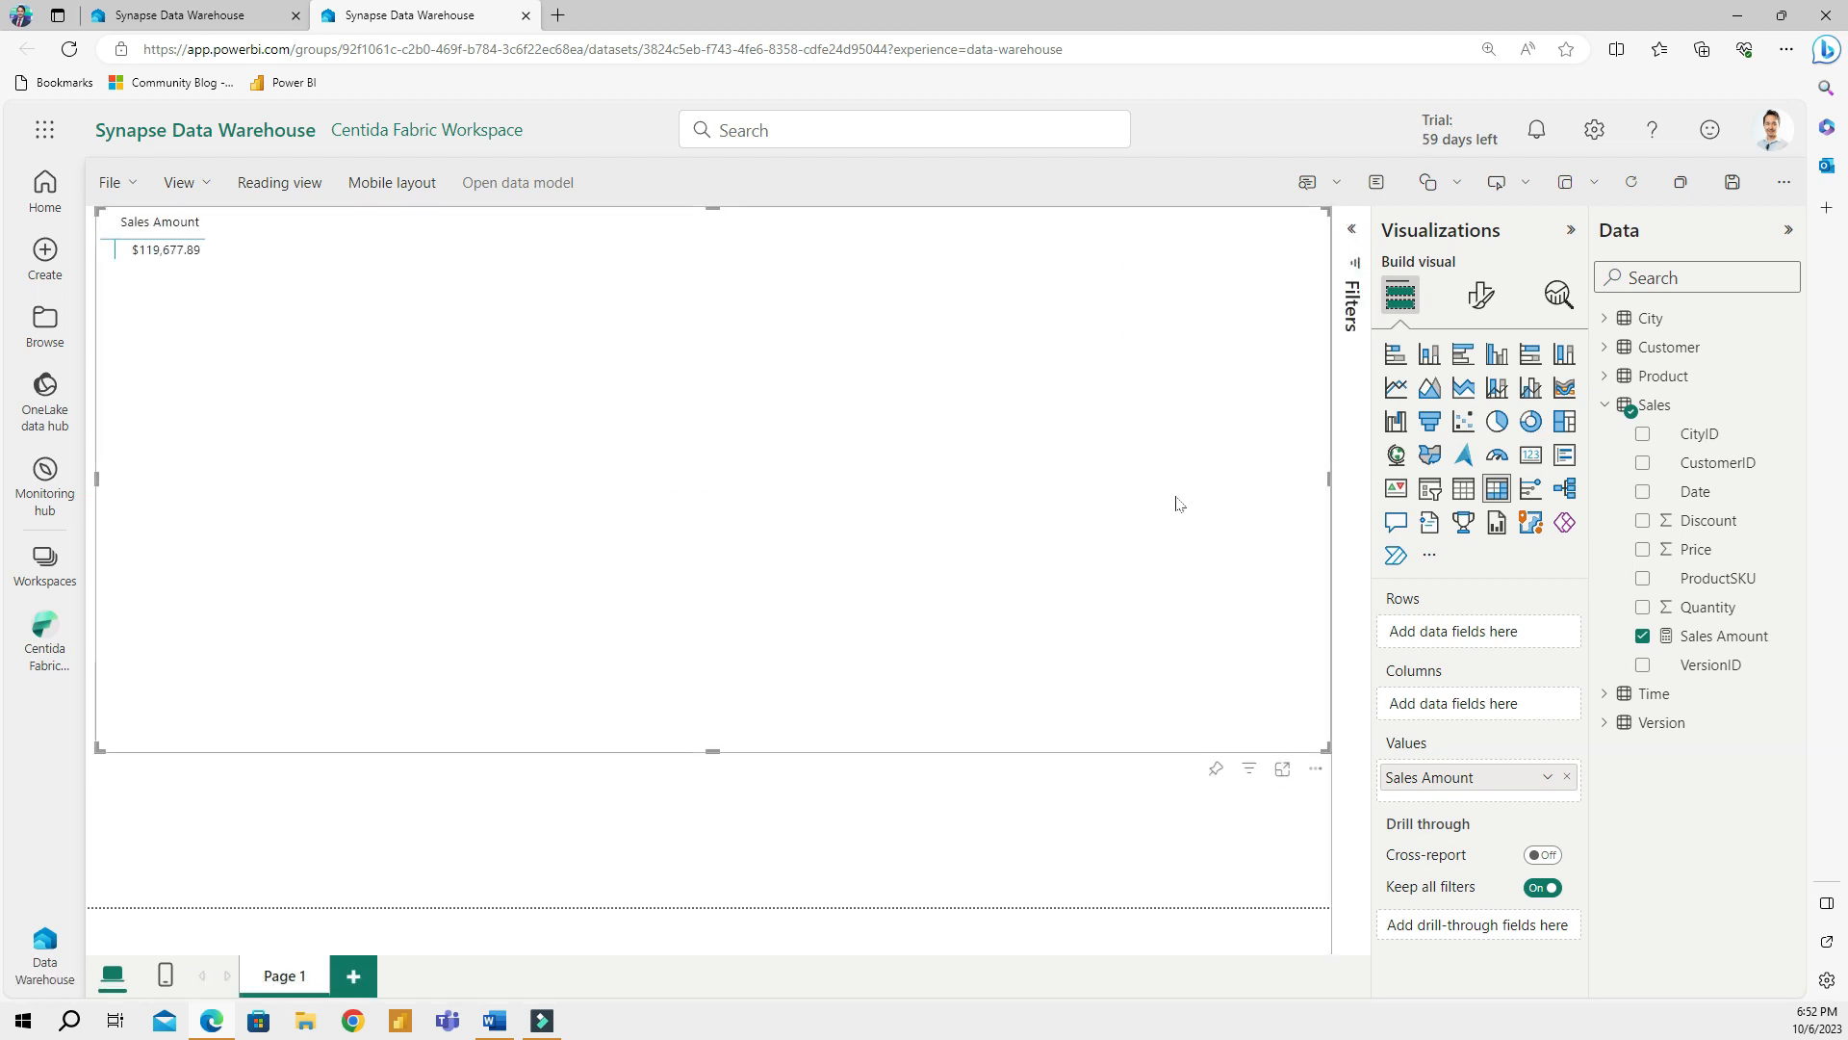
{"action": "mouse_move", "coordinate": [1461, 797]}
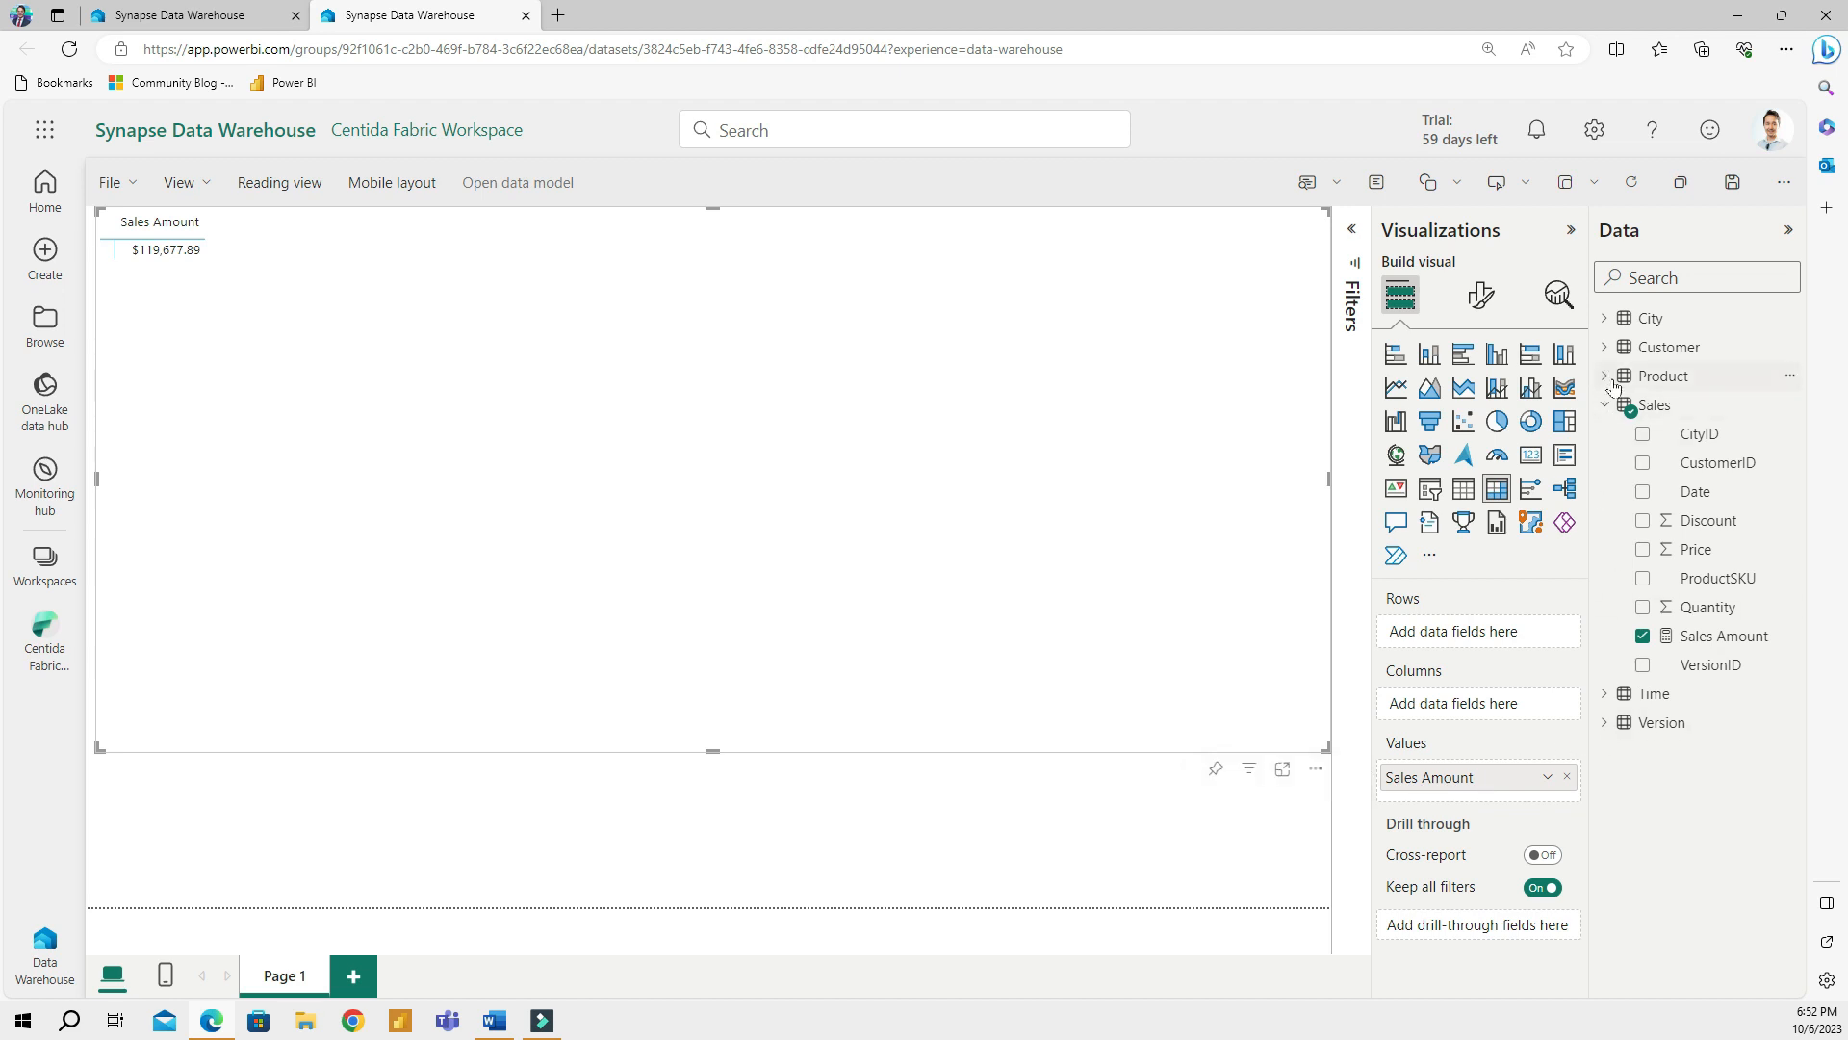
Put Brand and ProductName in matrix rows, MonthName in columns, and expand all brands
{"action": "left_click", "coordinate": [1604, 374]}
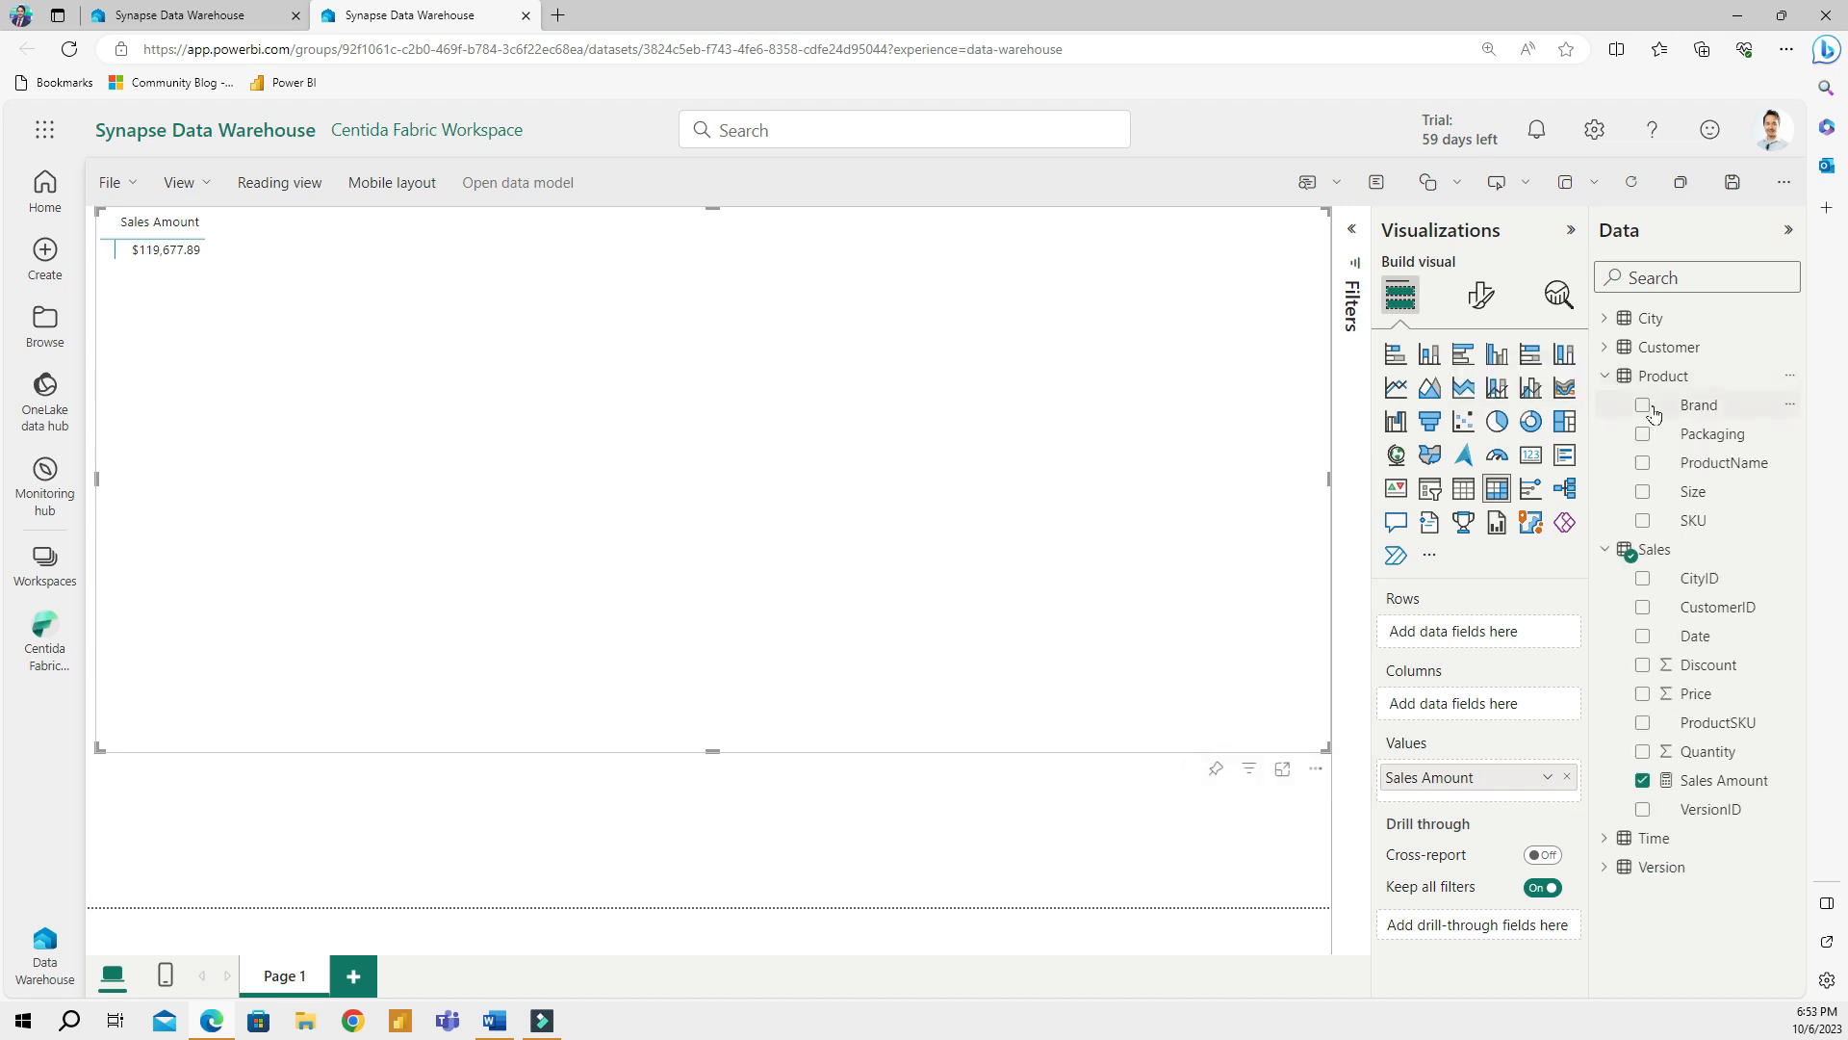
{"action": "left_click", "coordinate": [1644, 462]}
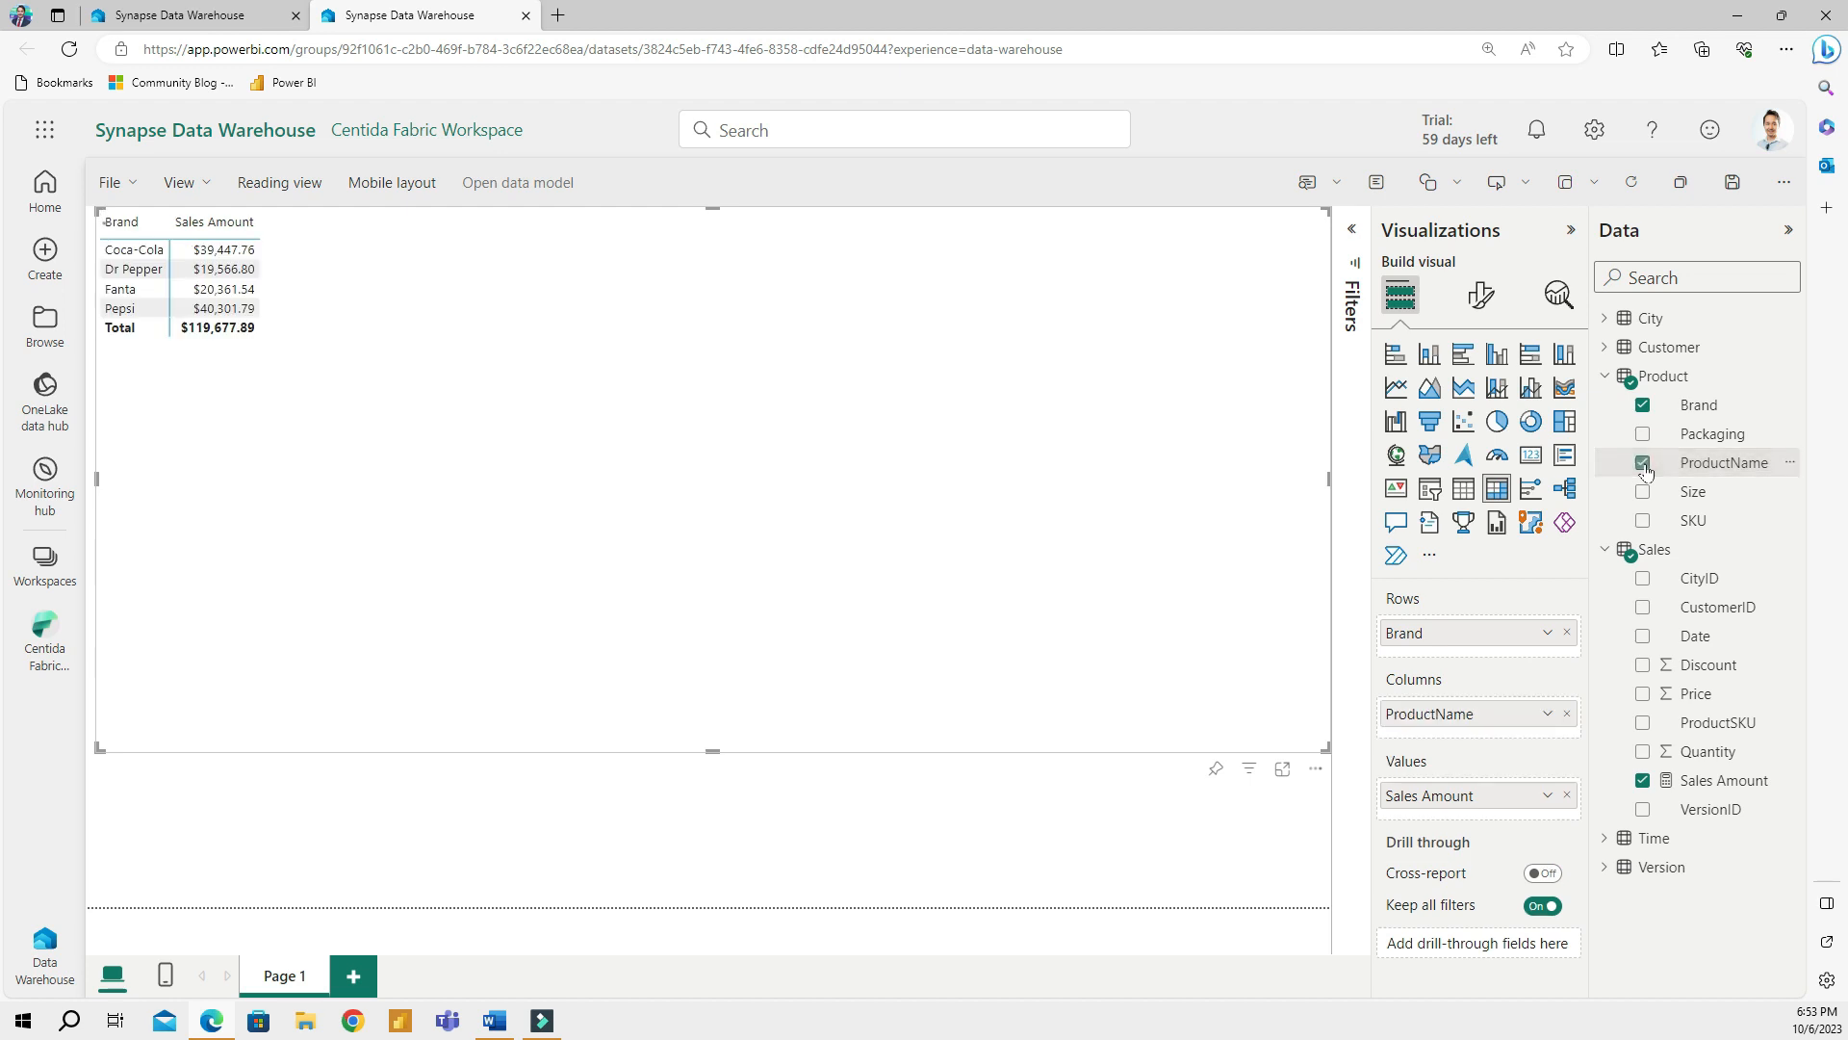
{"action": "left_click_drag", "start_coordinate": [1724, 462], "coordinate": [1477, 651]}
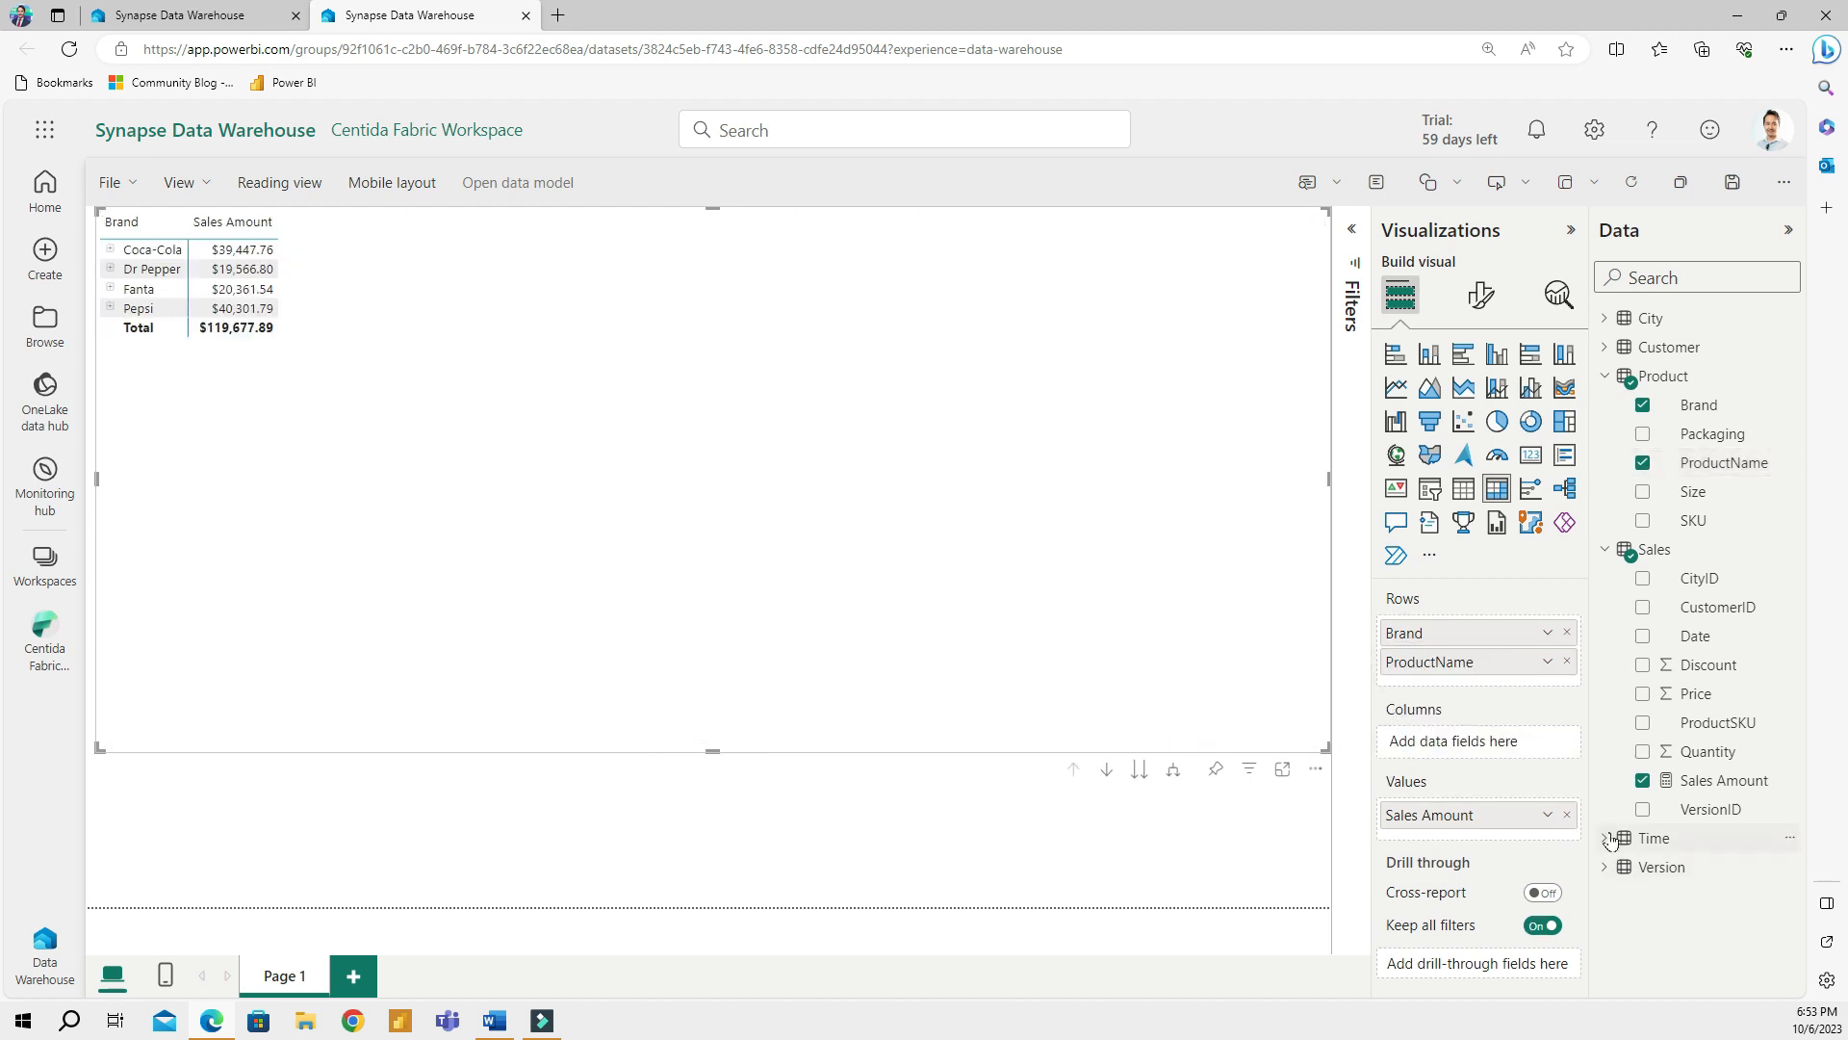
{"action": "left_click", "coordinate": [1603, 837]}
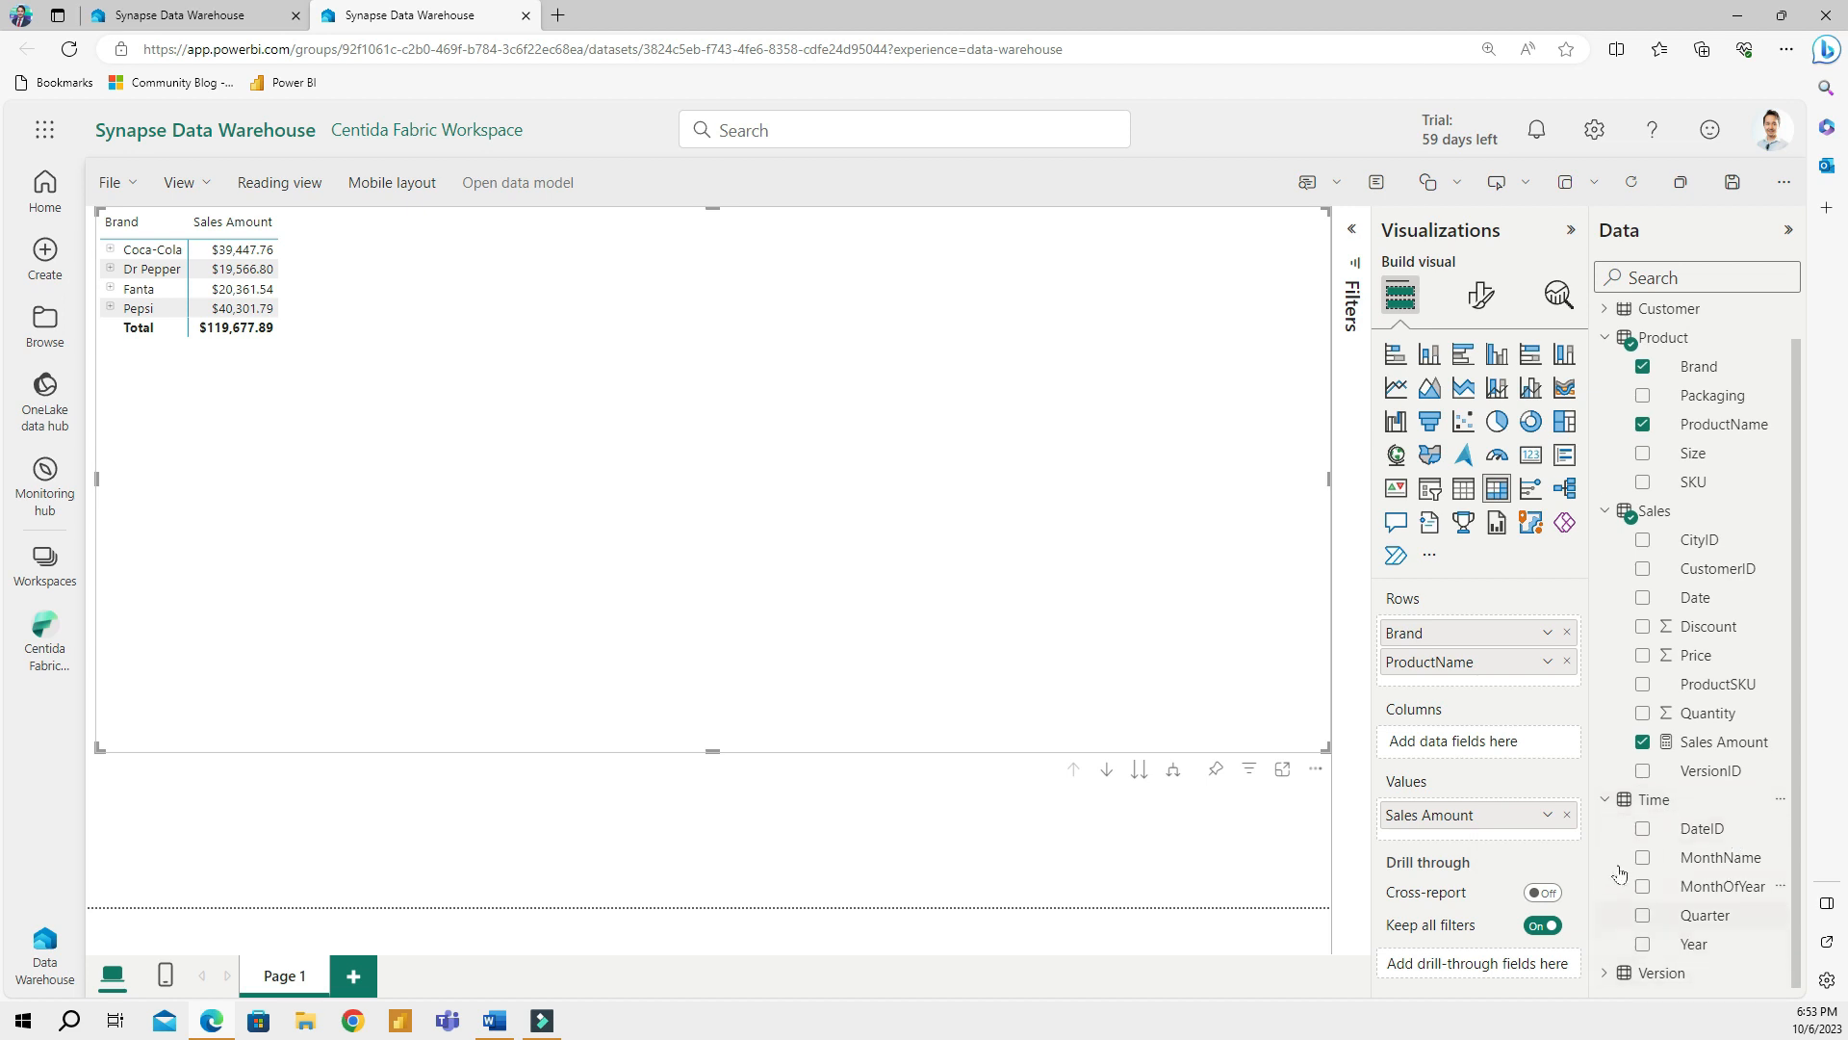
{"action": "left_click", "coordinate": [1643, 857]}
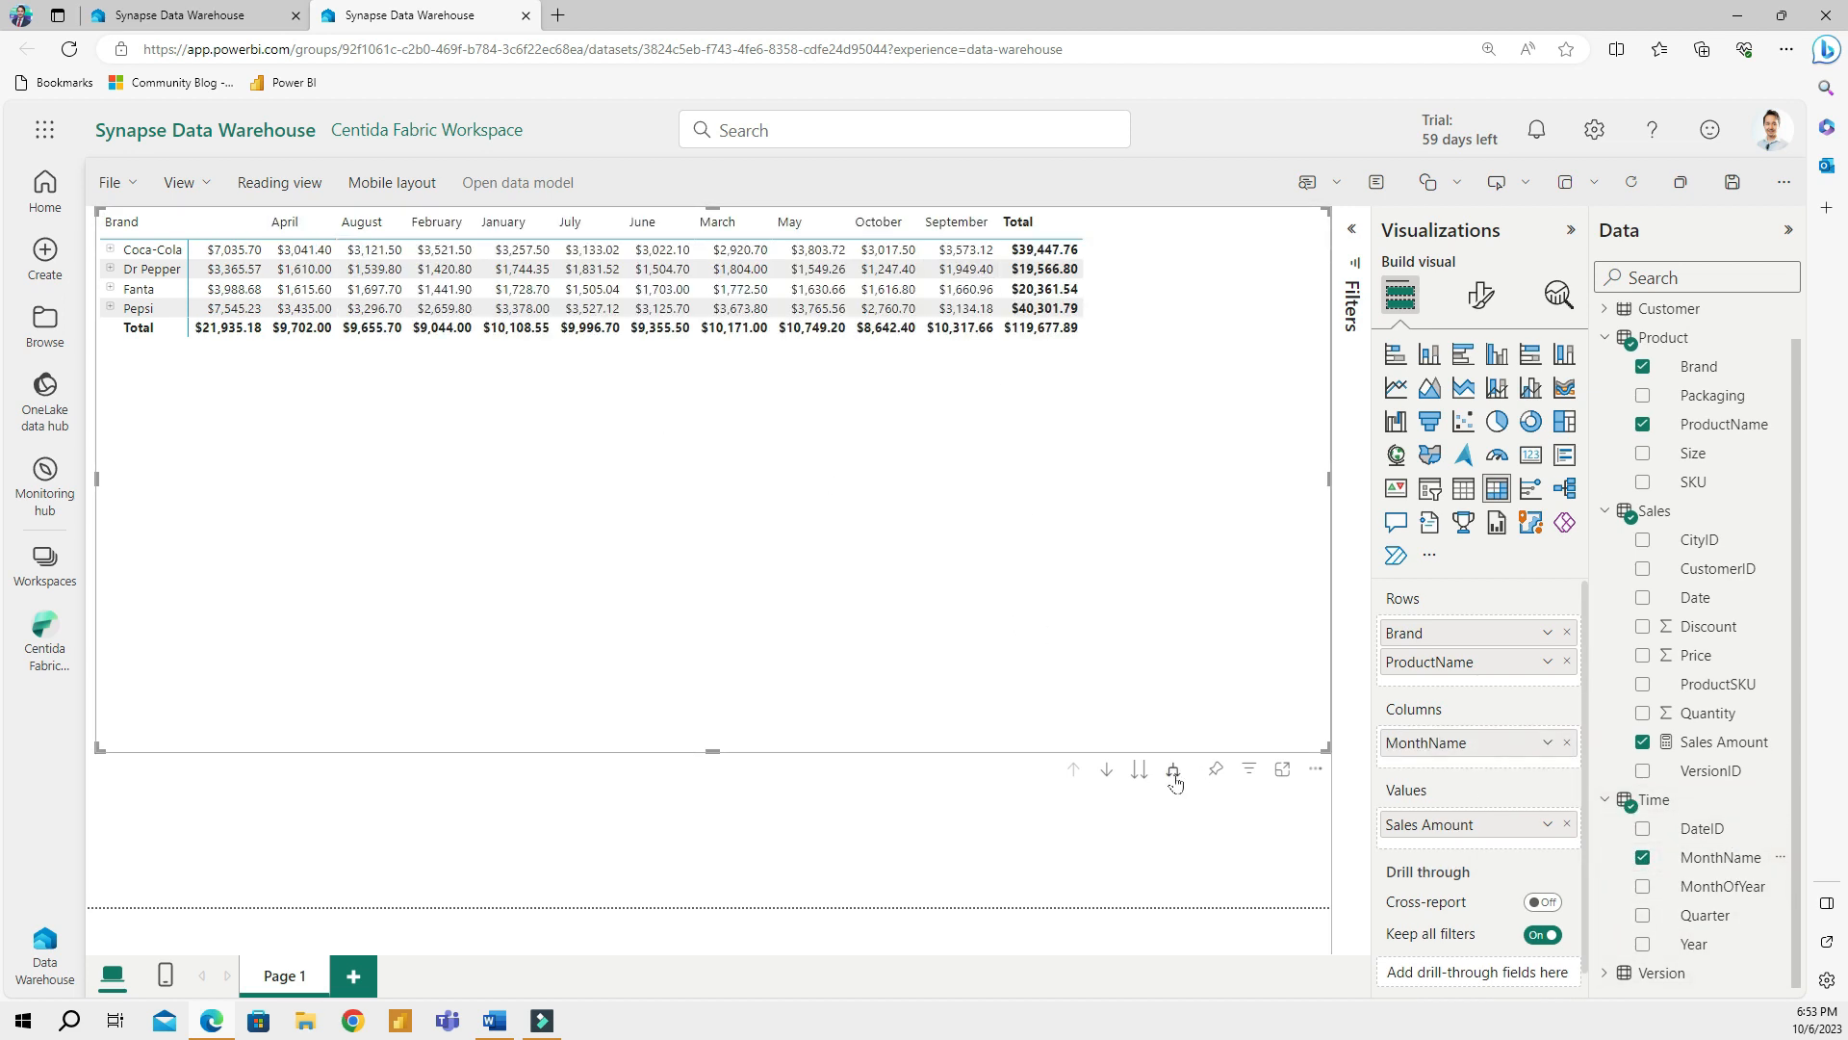
{"action": "left_click", "coordinate": [1172, 771]}
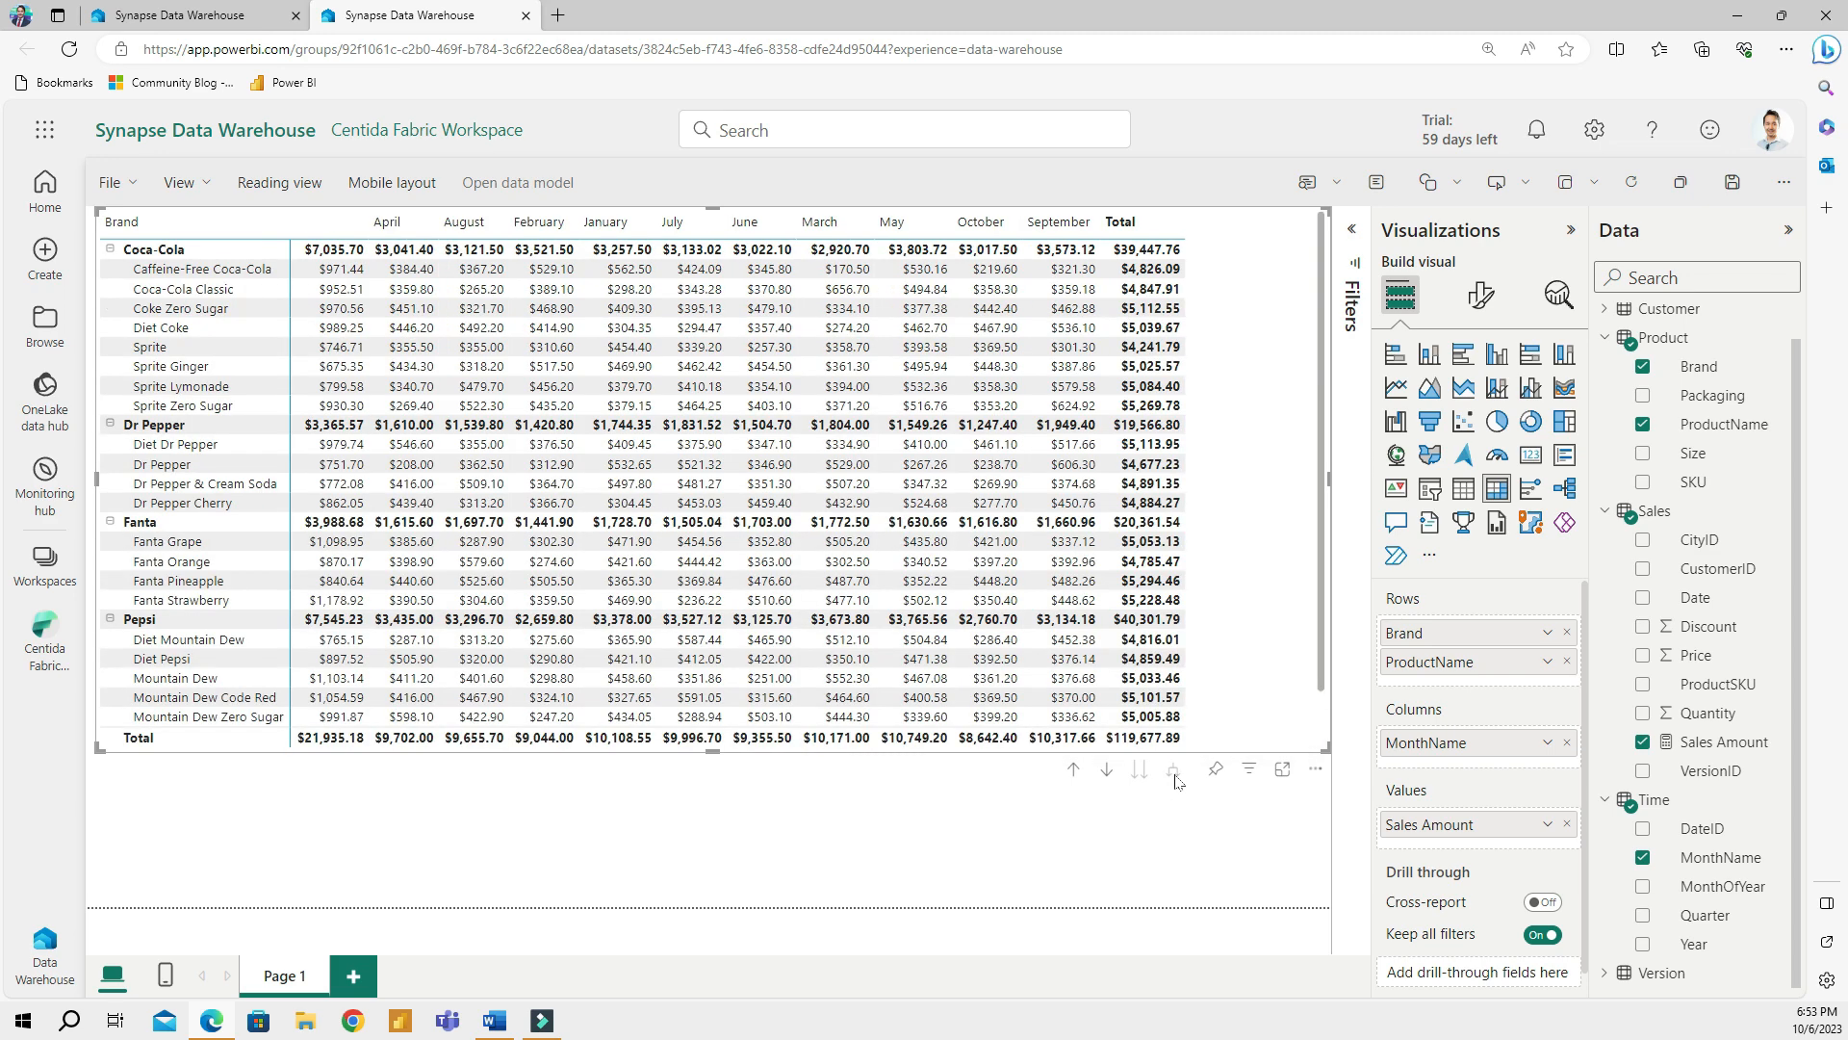